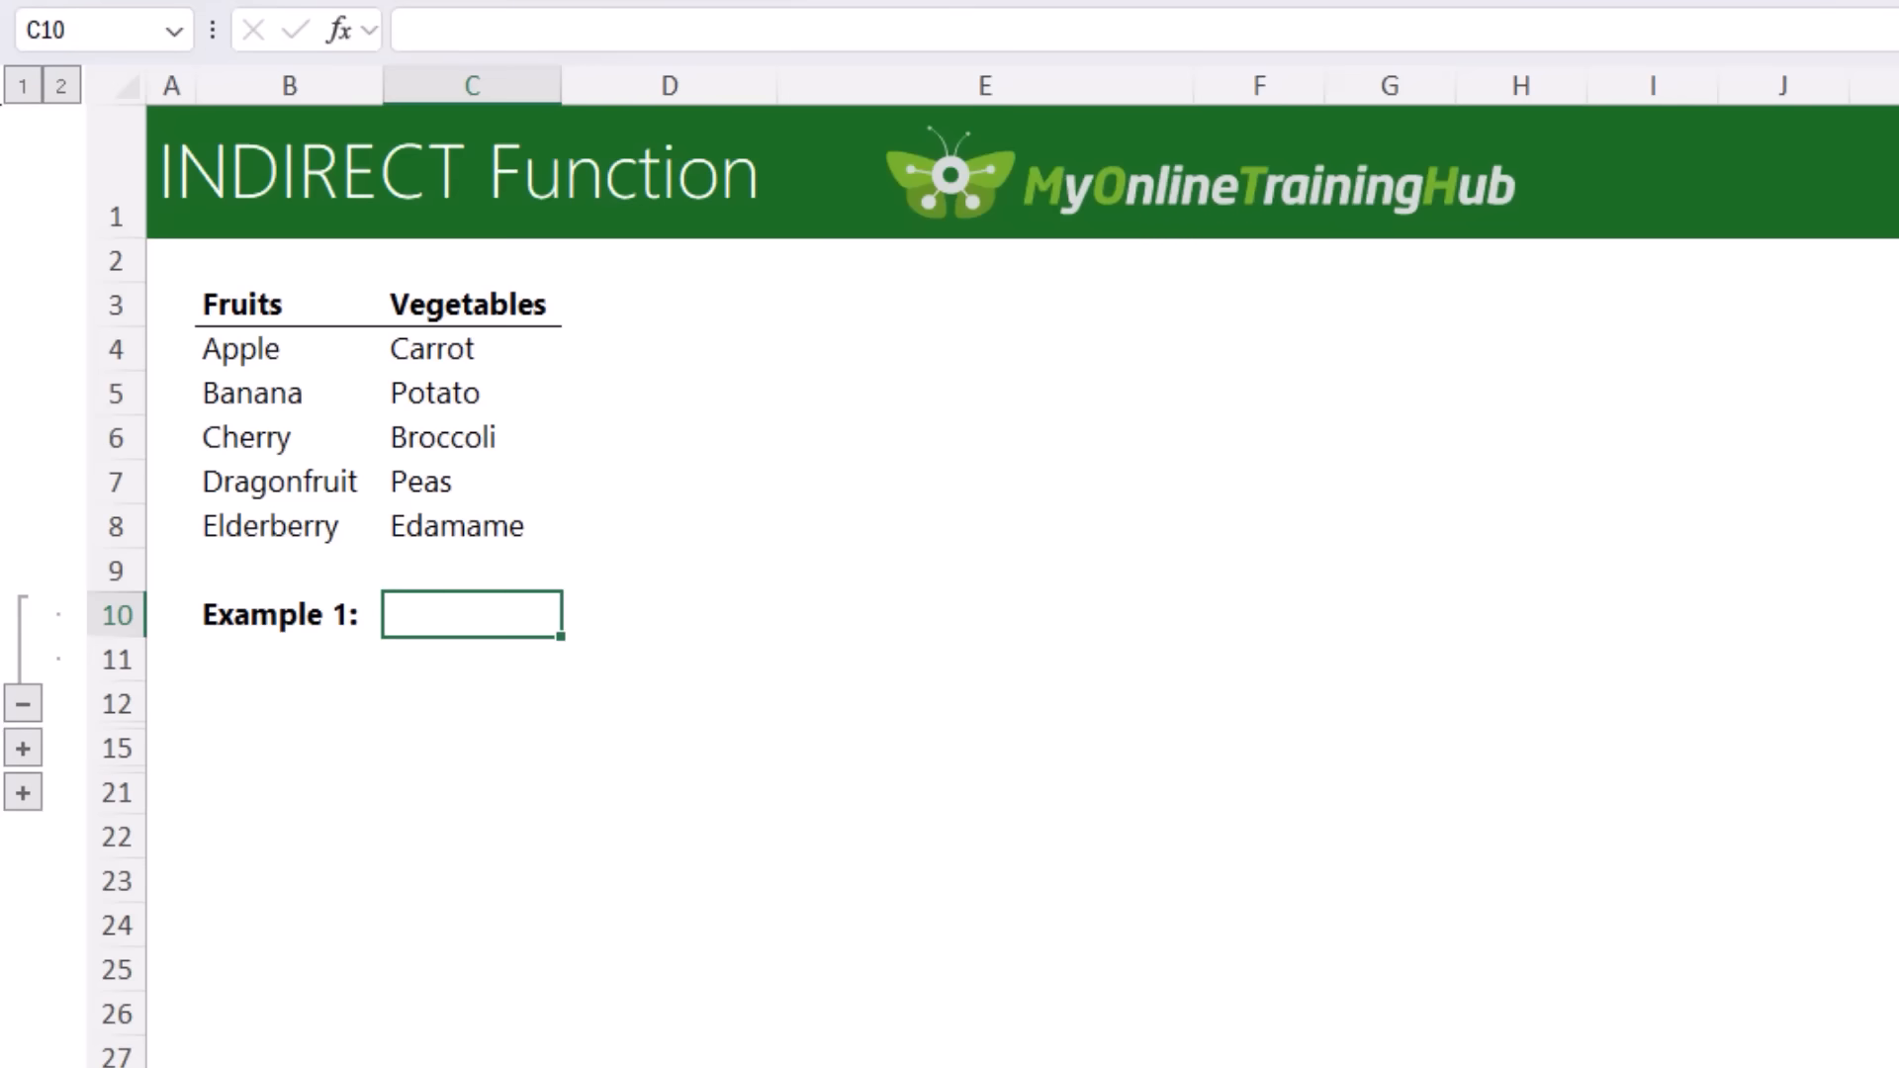
- Enter =INDIRECT("B8") in C10 so it returns Elderberry from B8
type("=INDIRECT(")
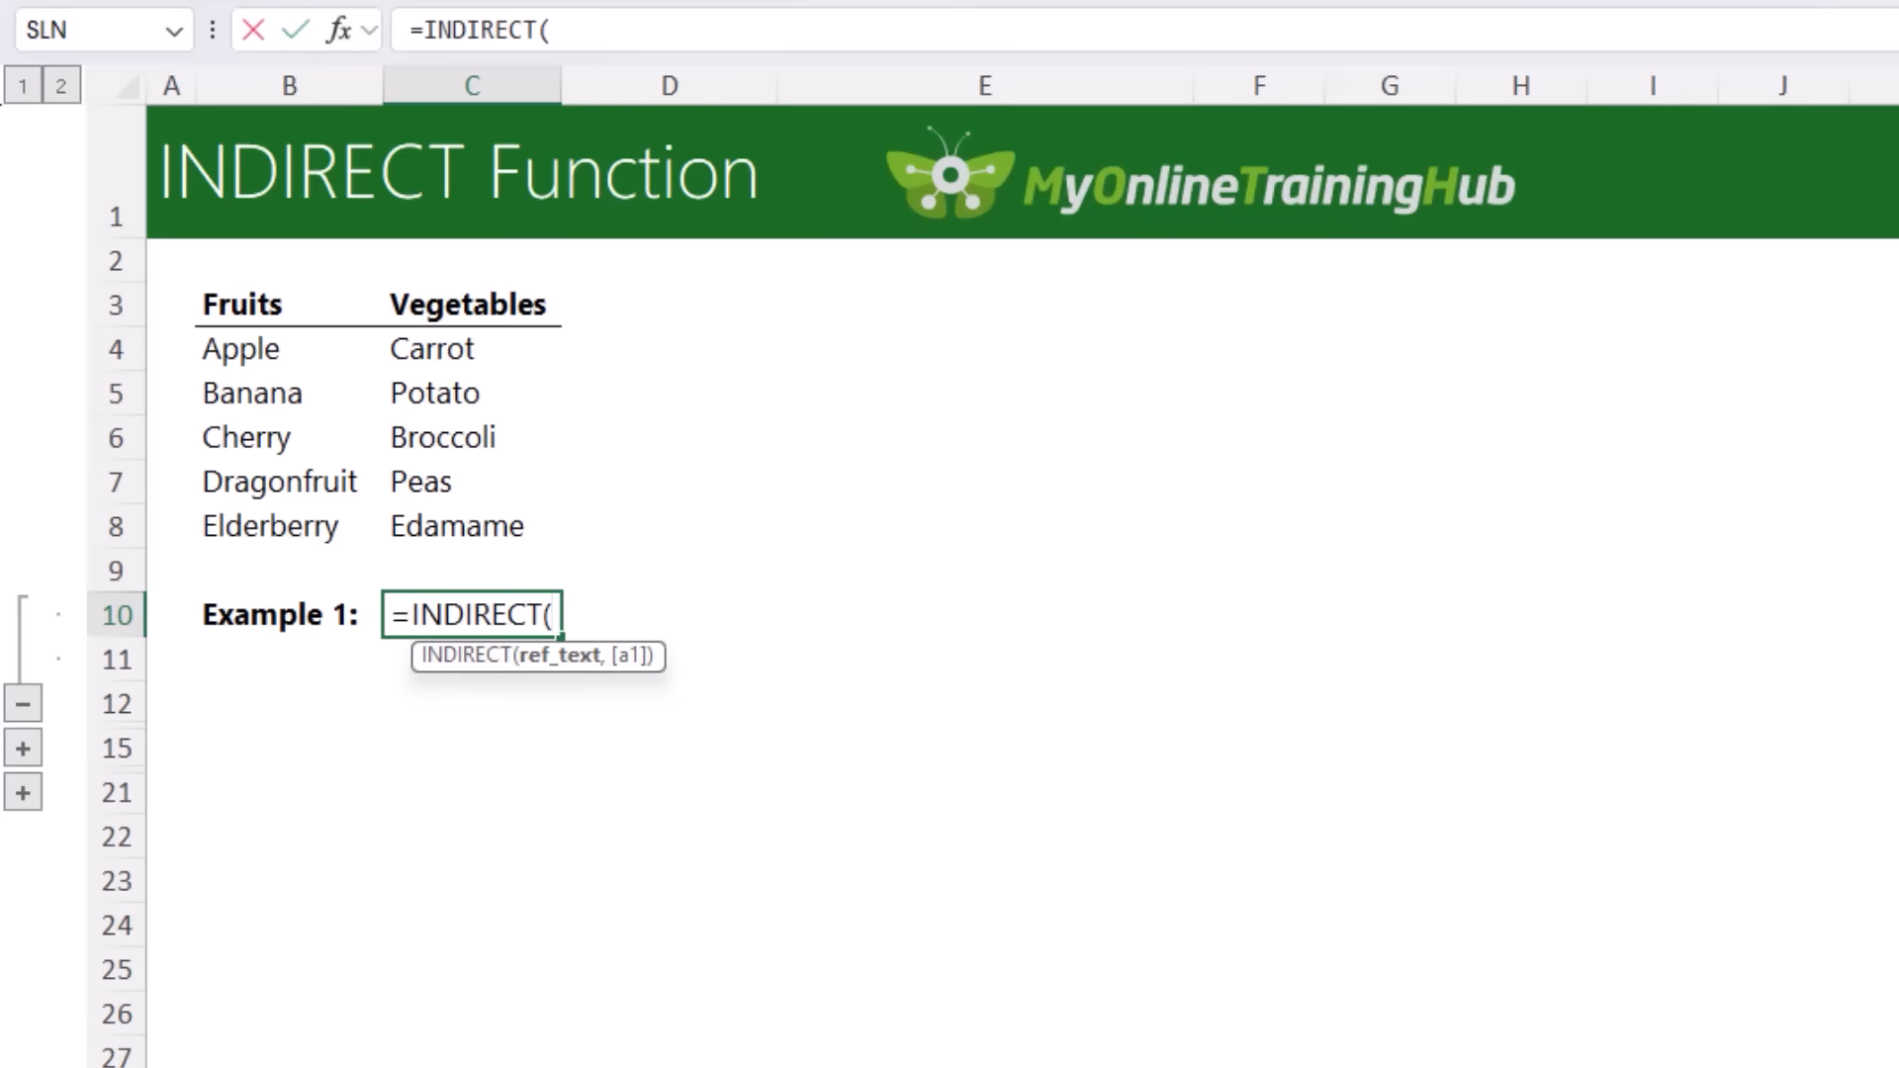
type("\"B")
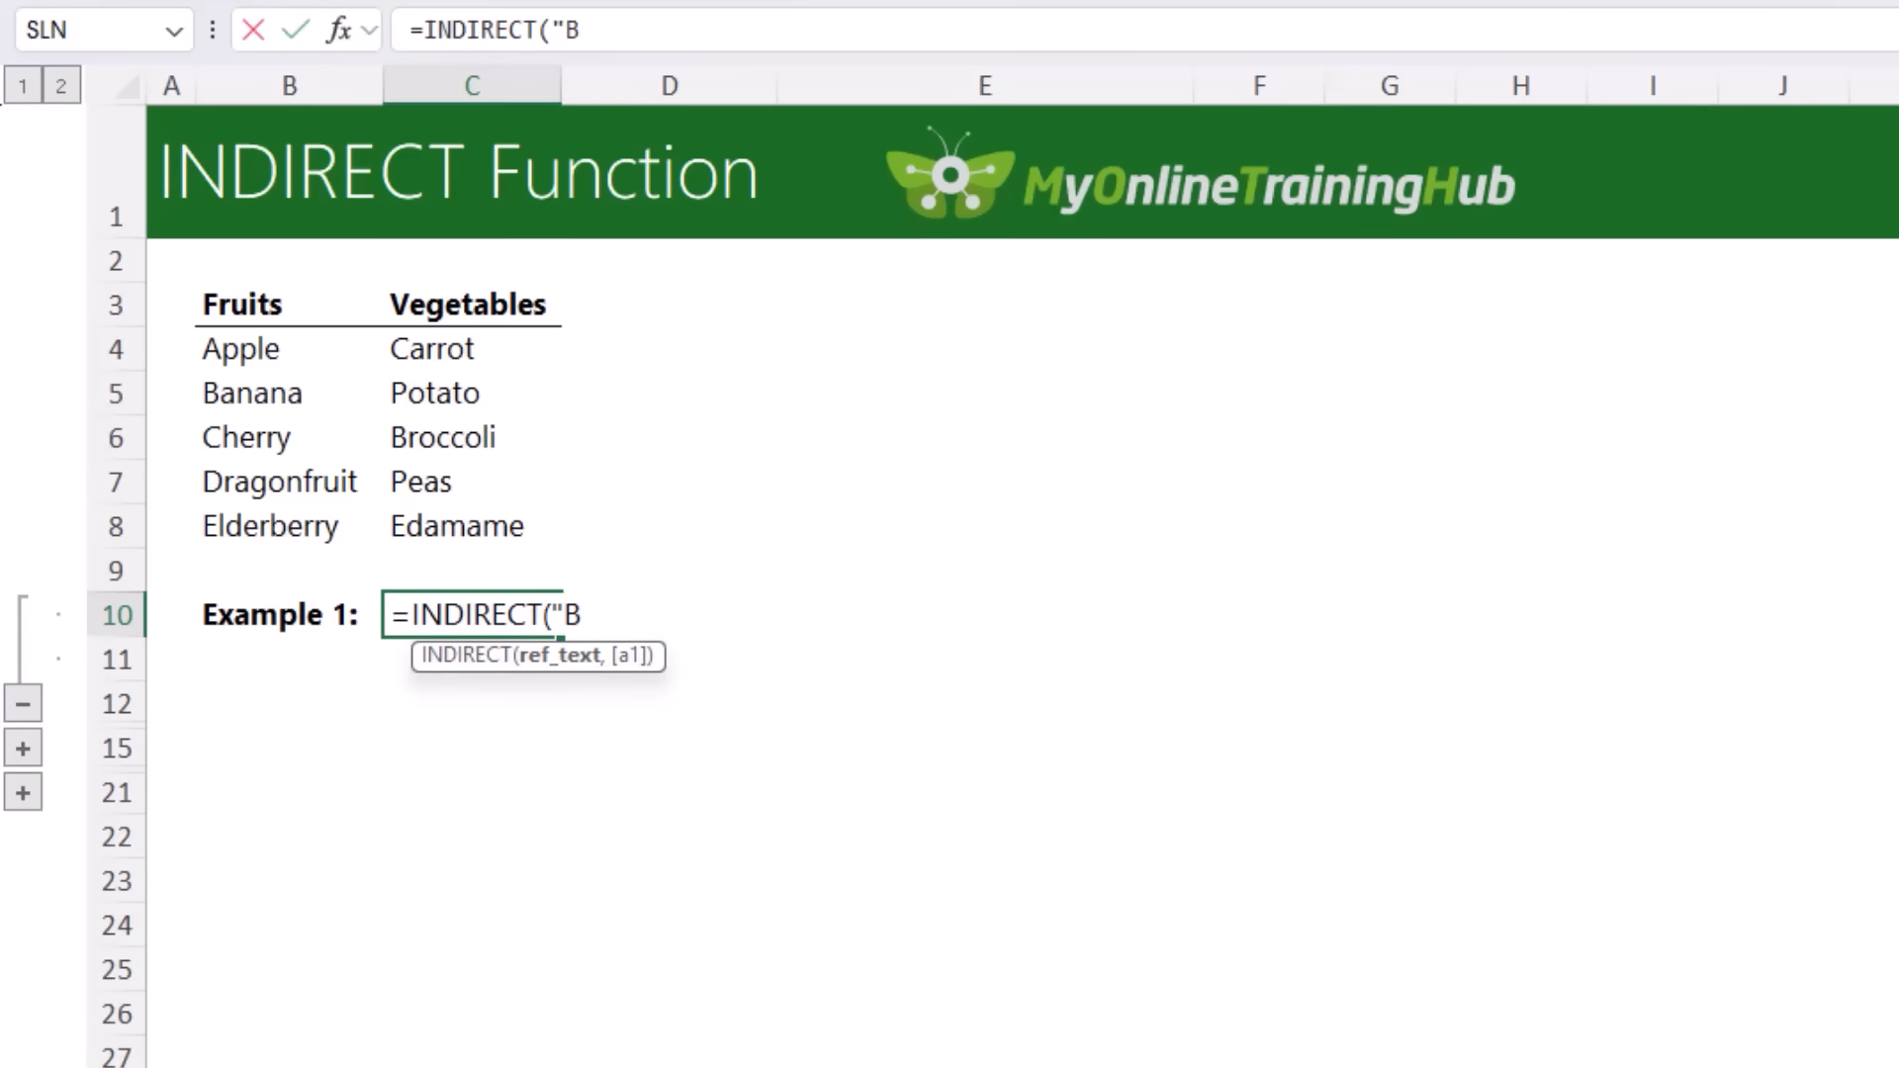
type("8\"")
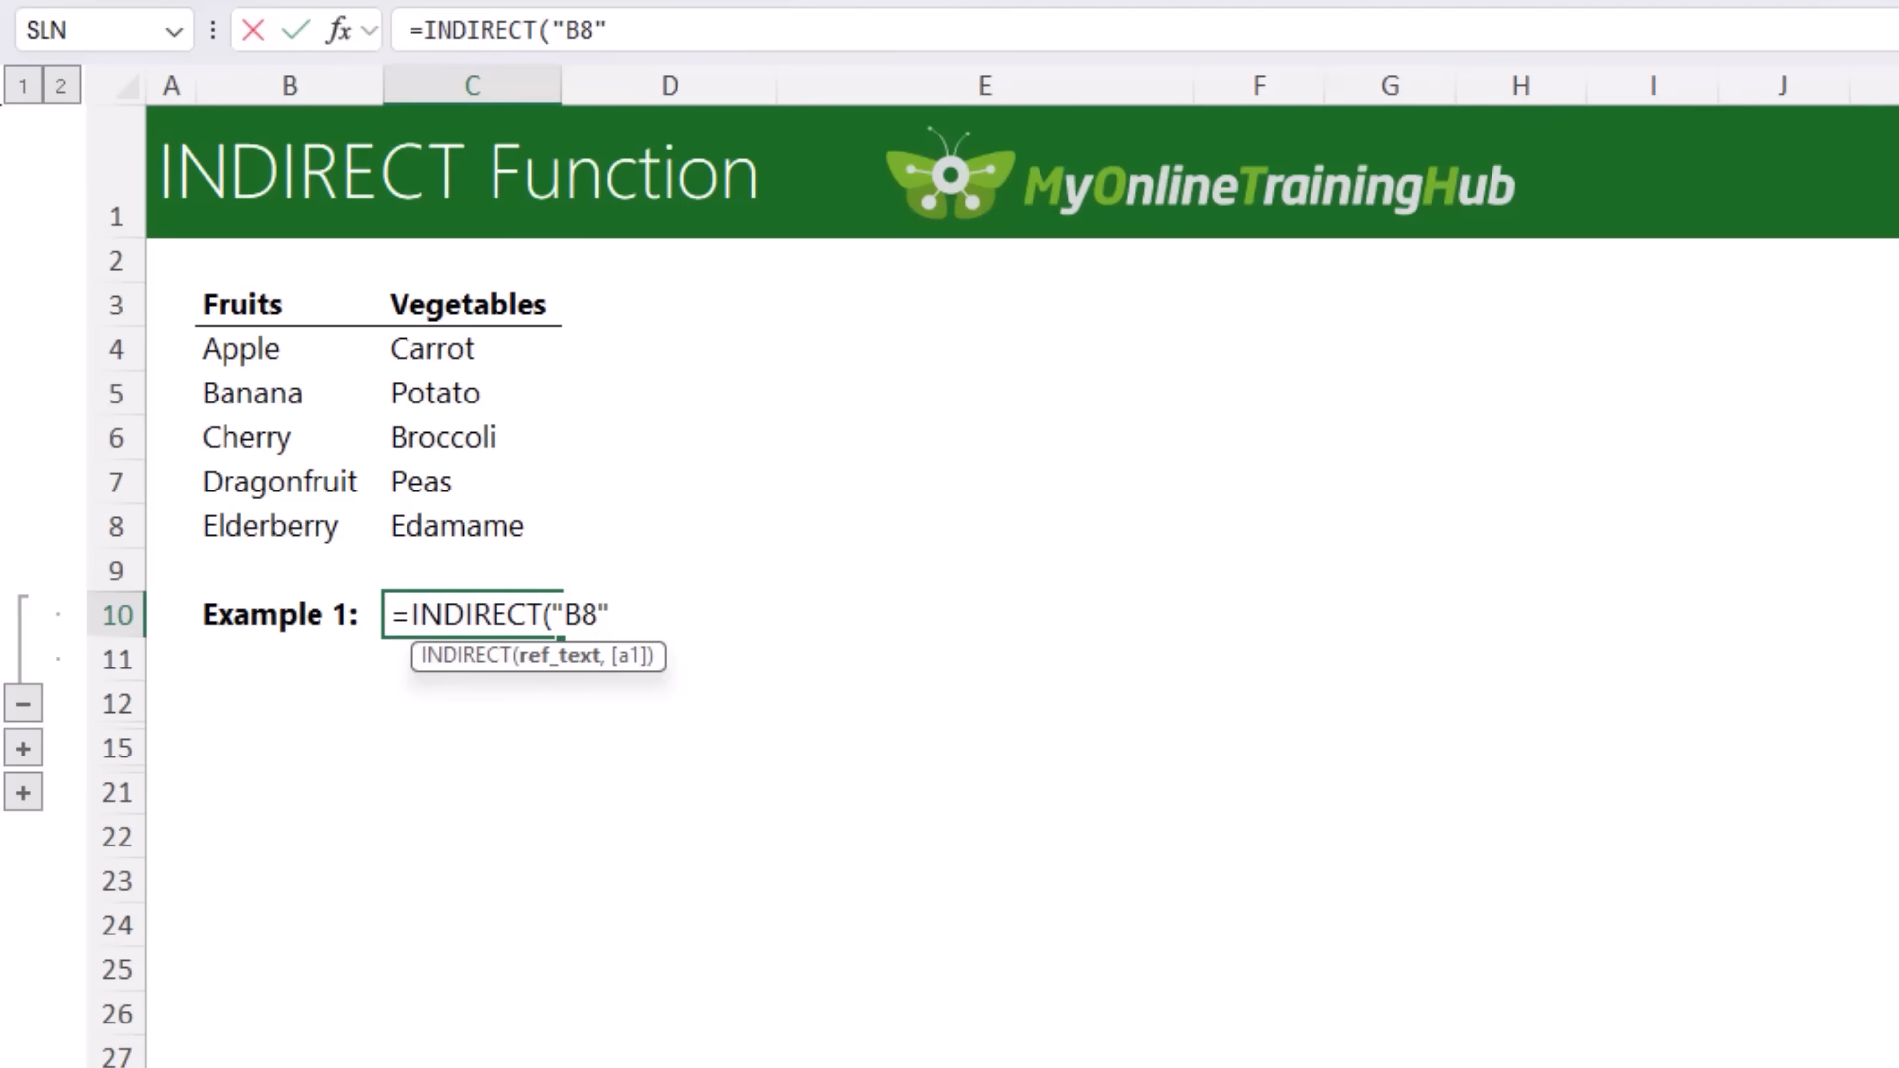
type(")")
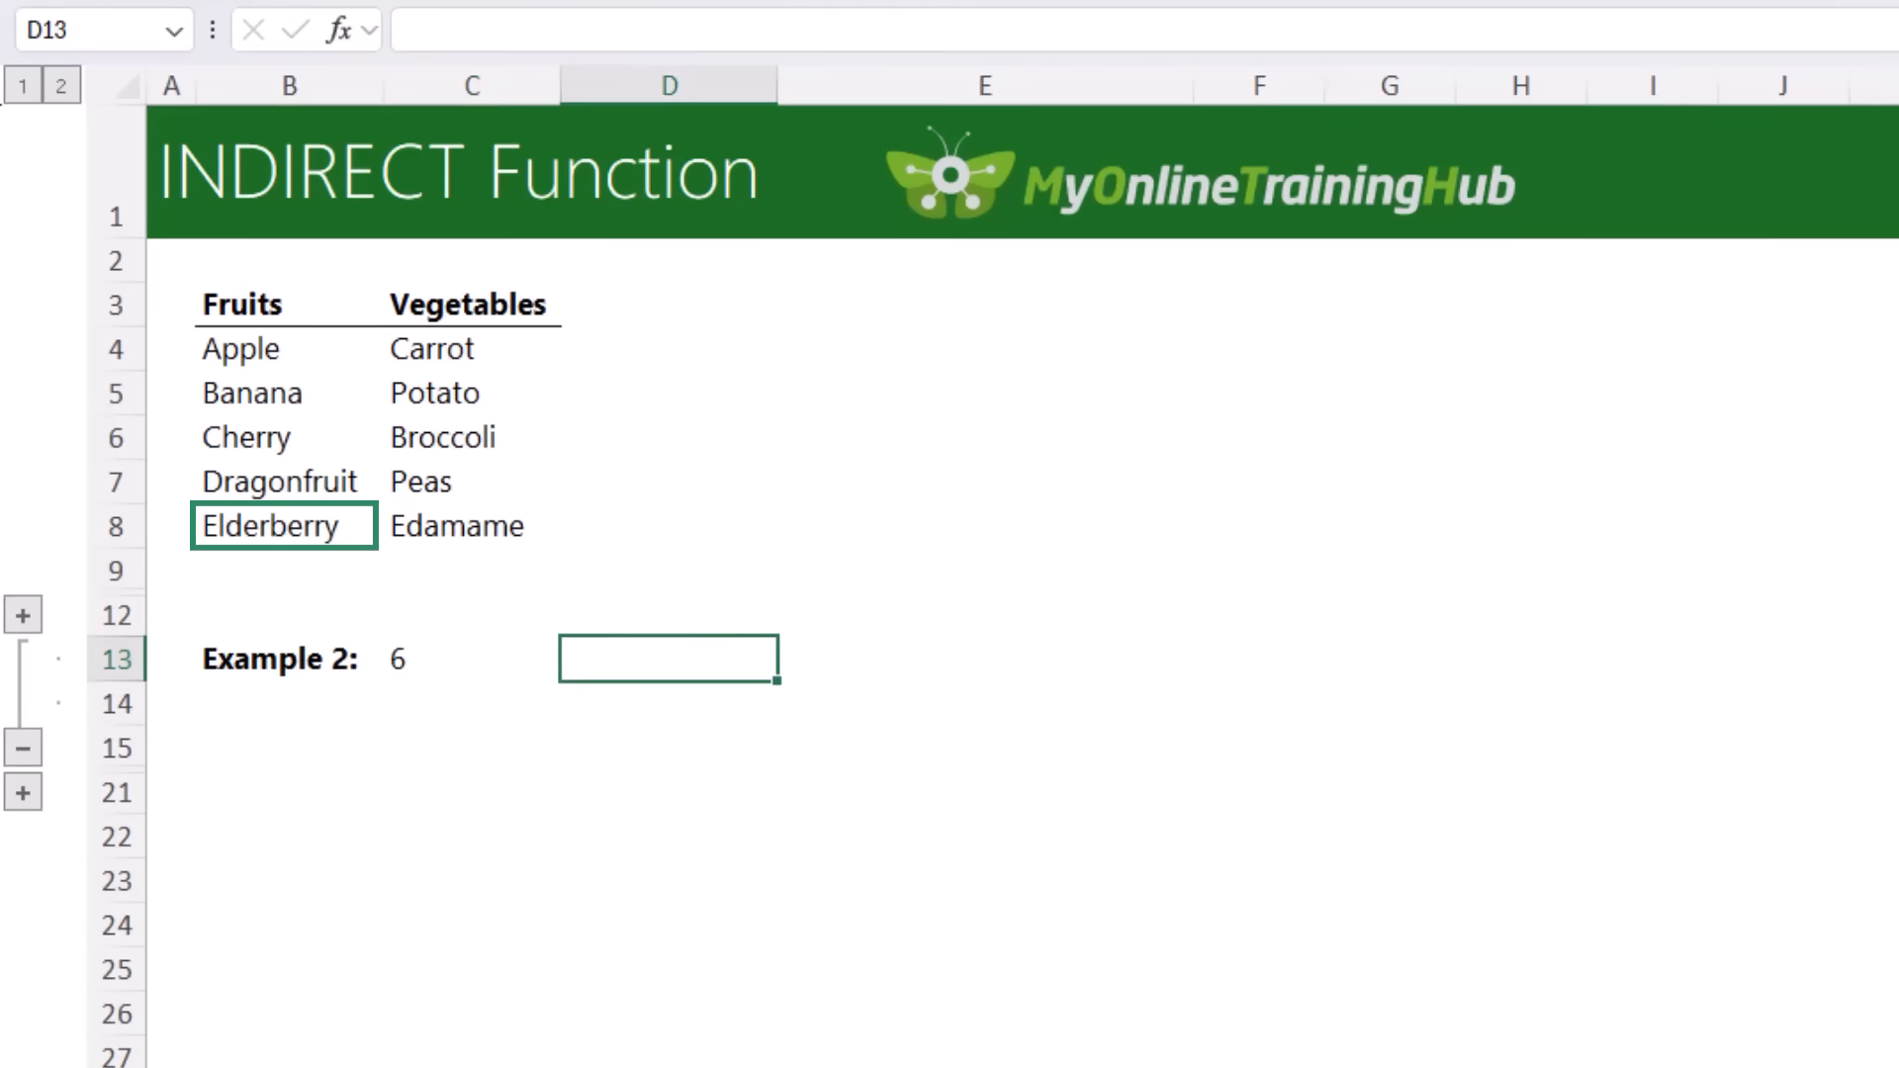
- Build =INDIRECT("B"&C13) in D13 so it returns Cherry from row 6
left_click(668, 658)
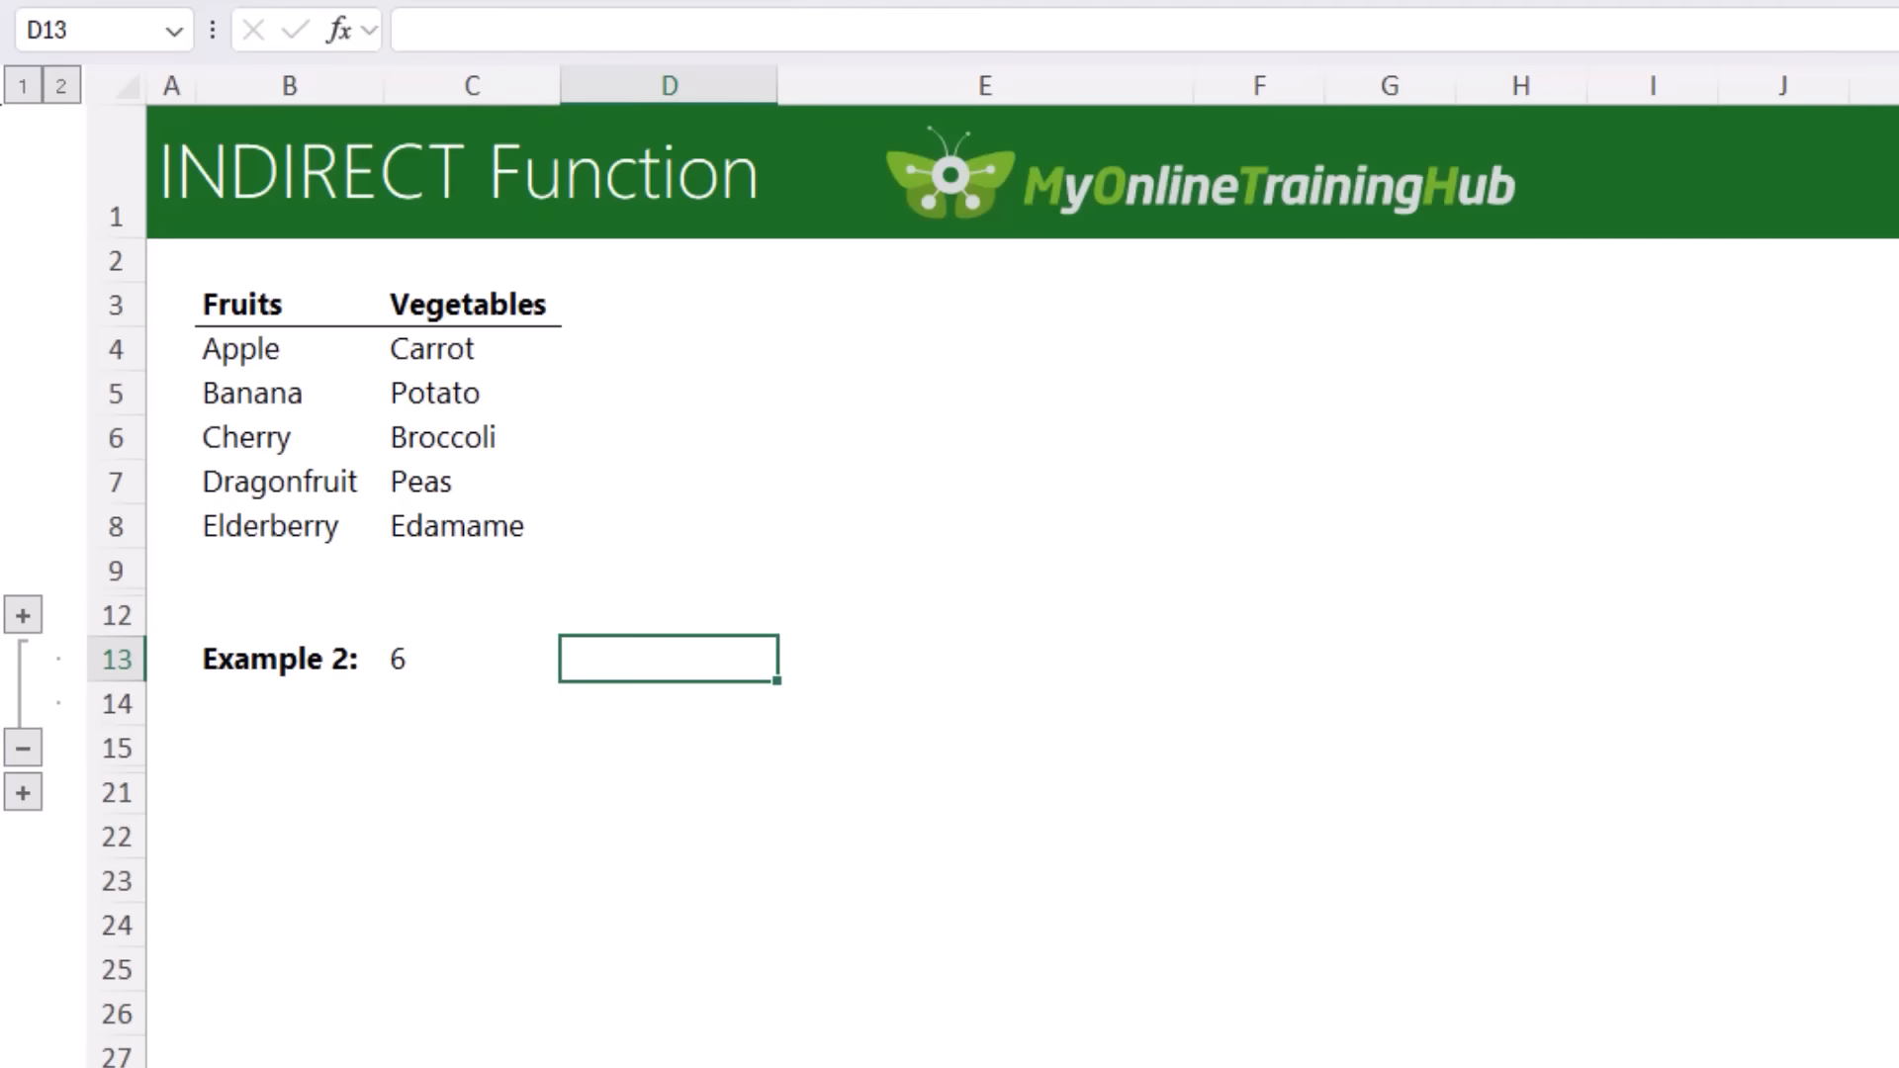
type("=")
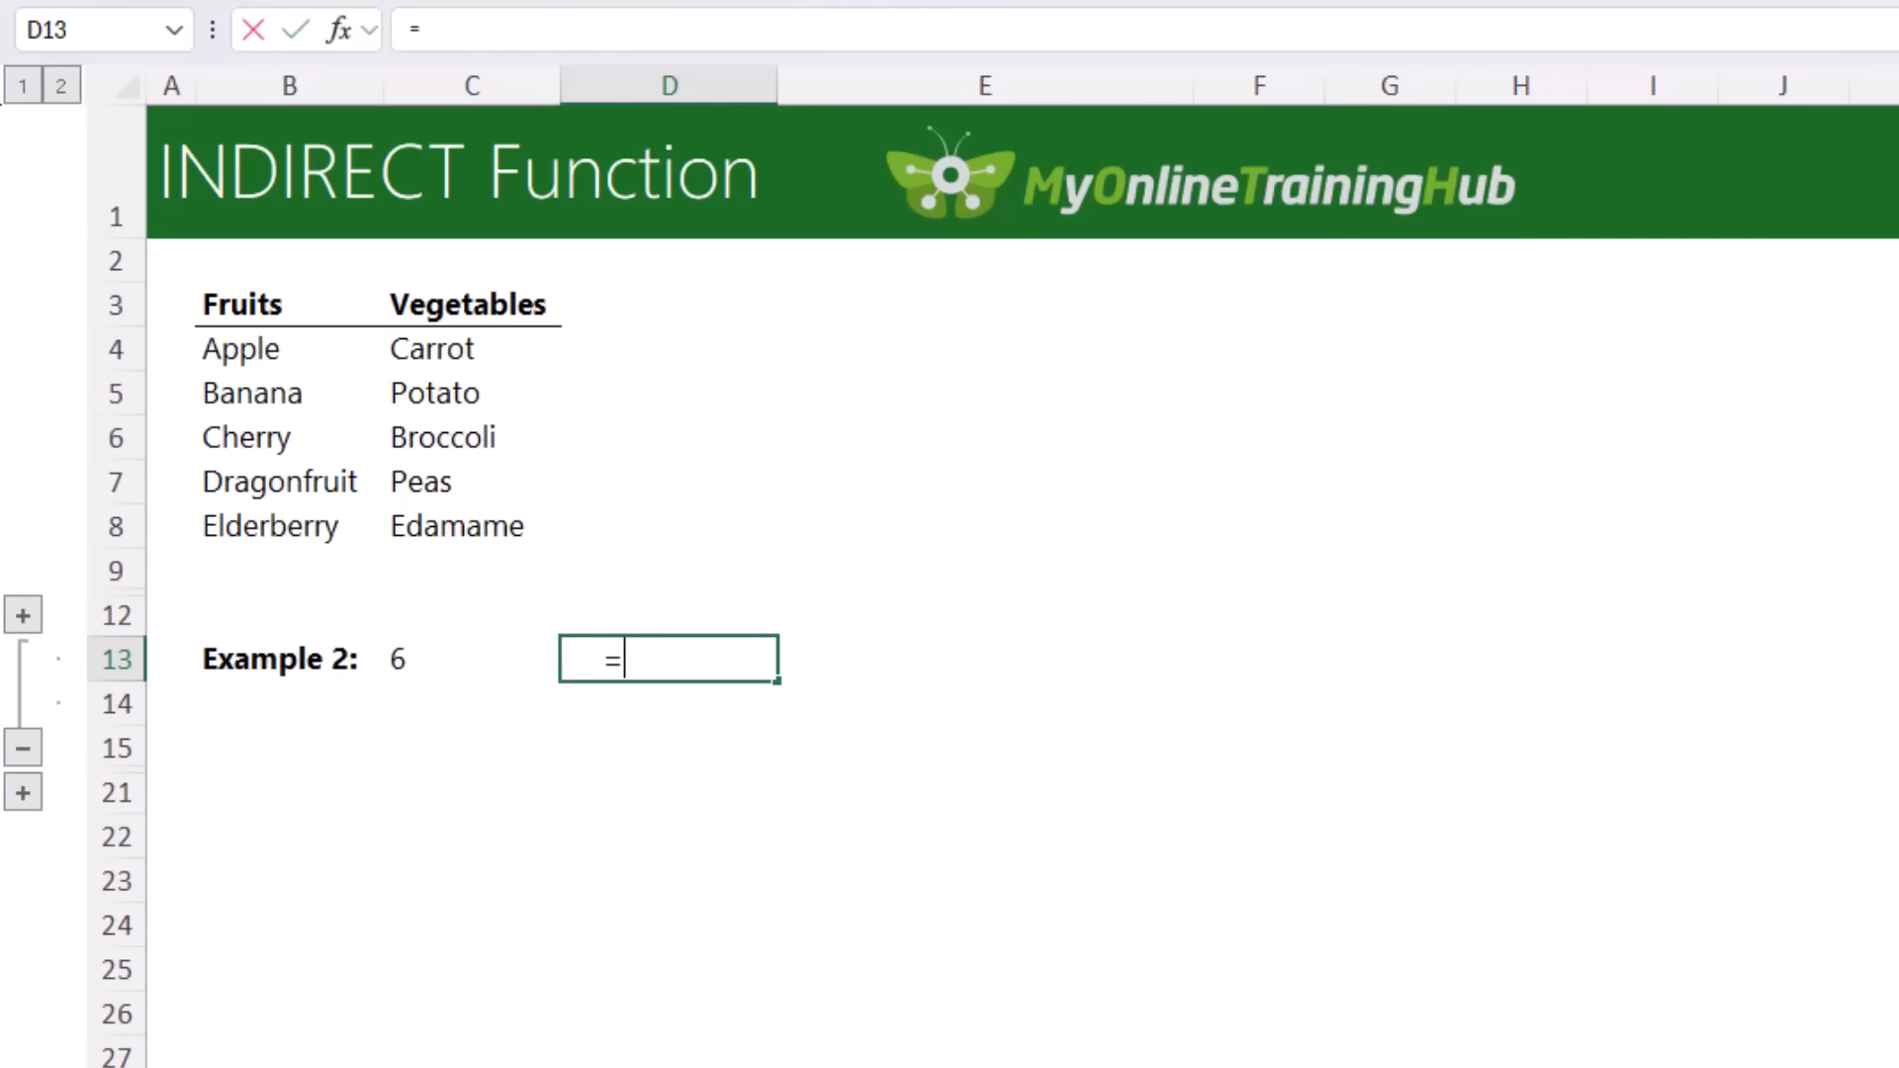
type("INDIRECT(\"")
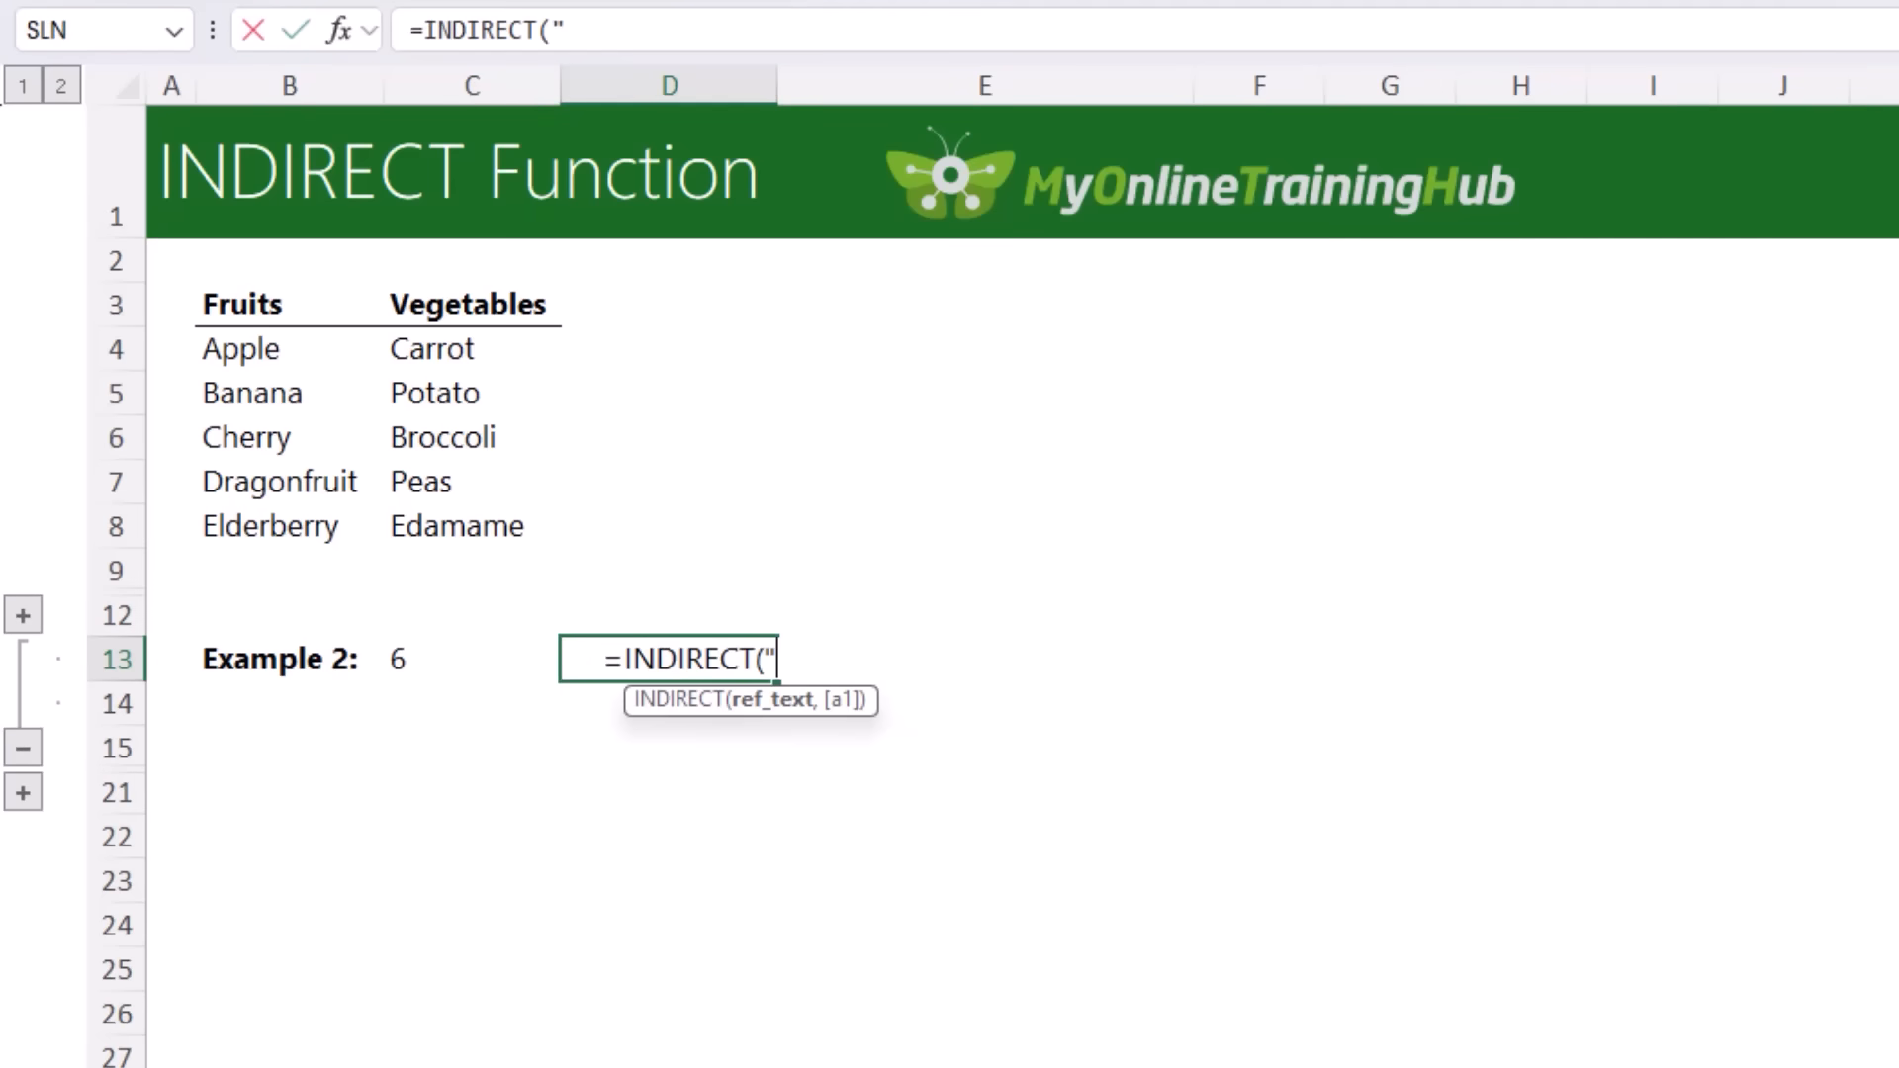
type("B\"&")
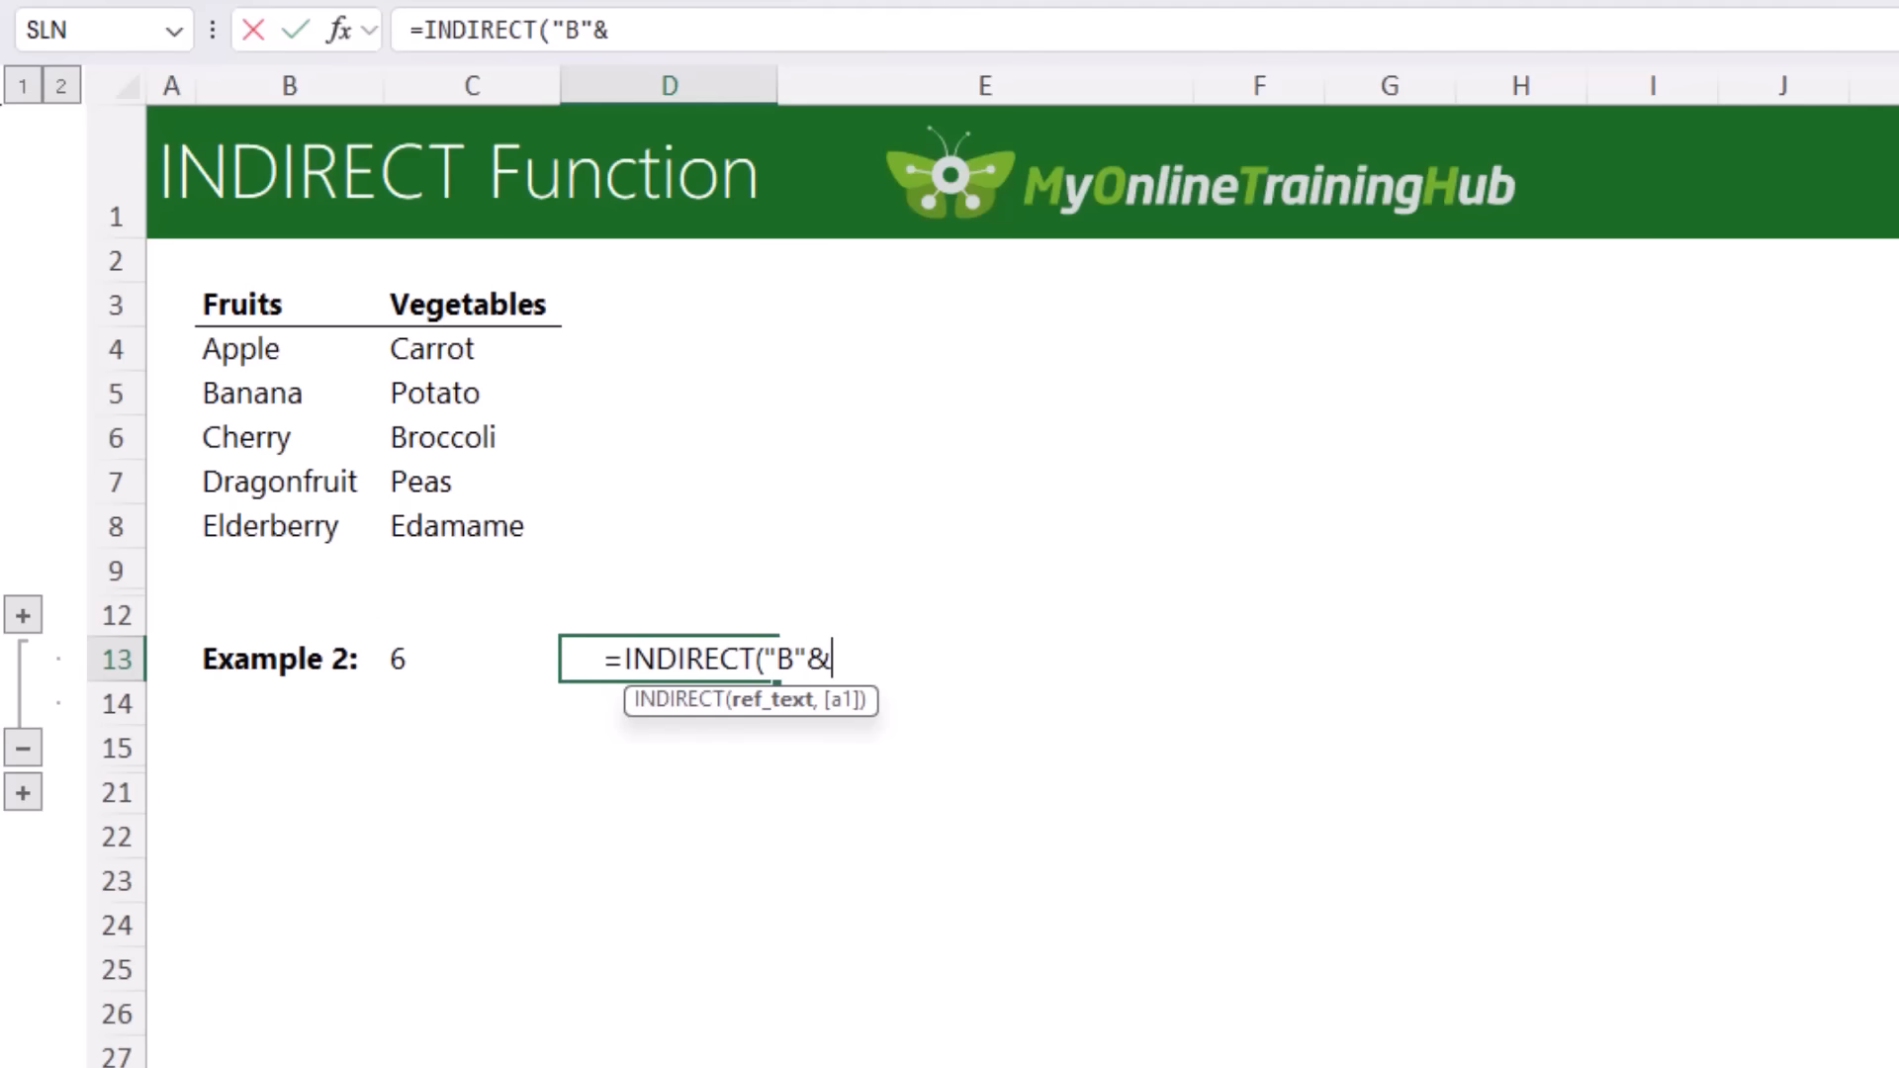
left_click(470, 657)
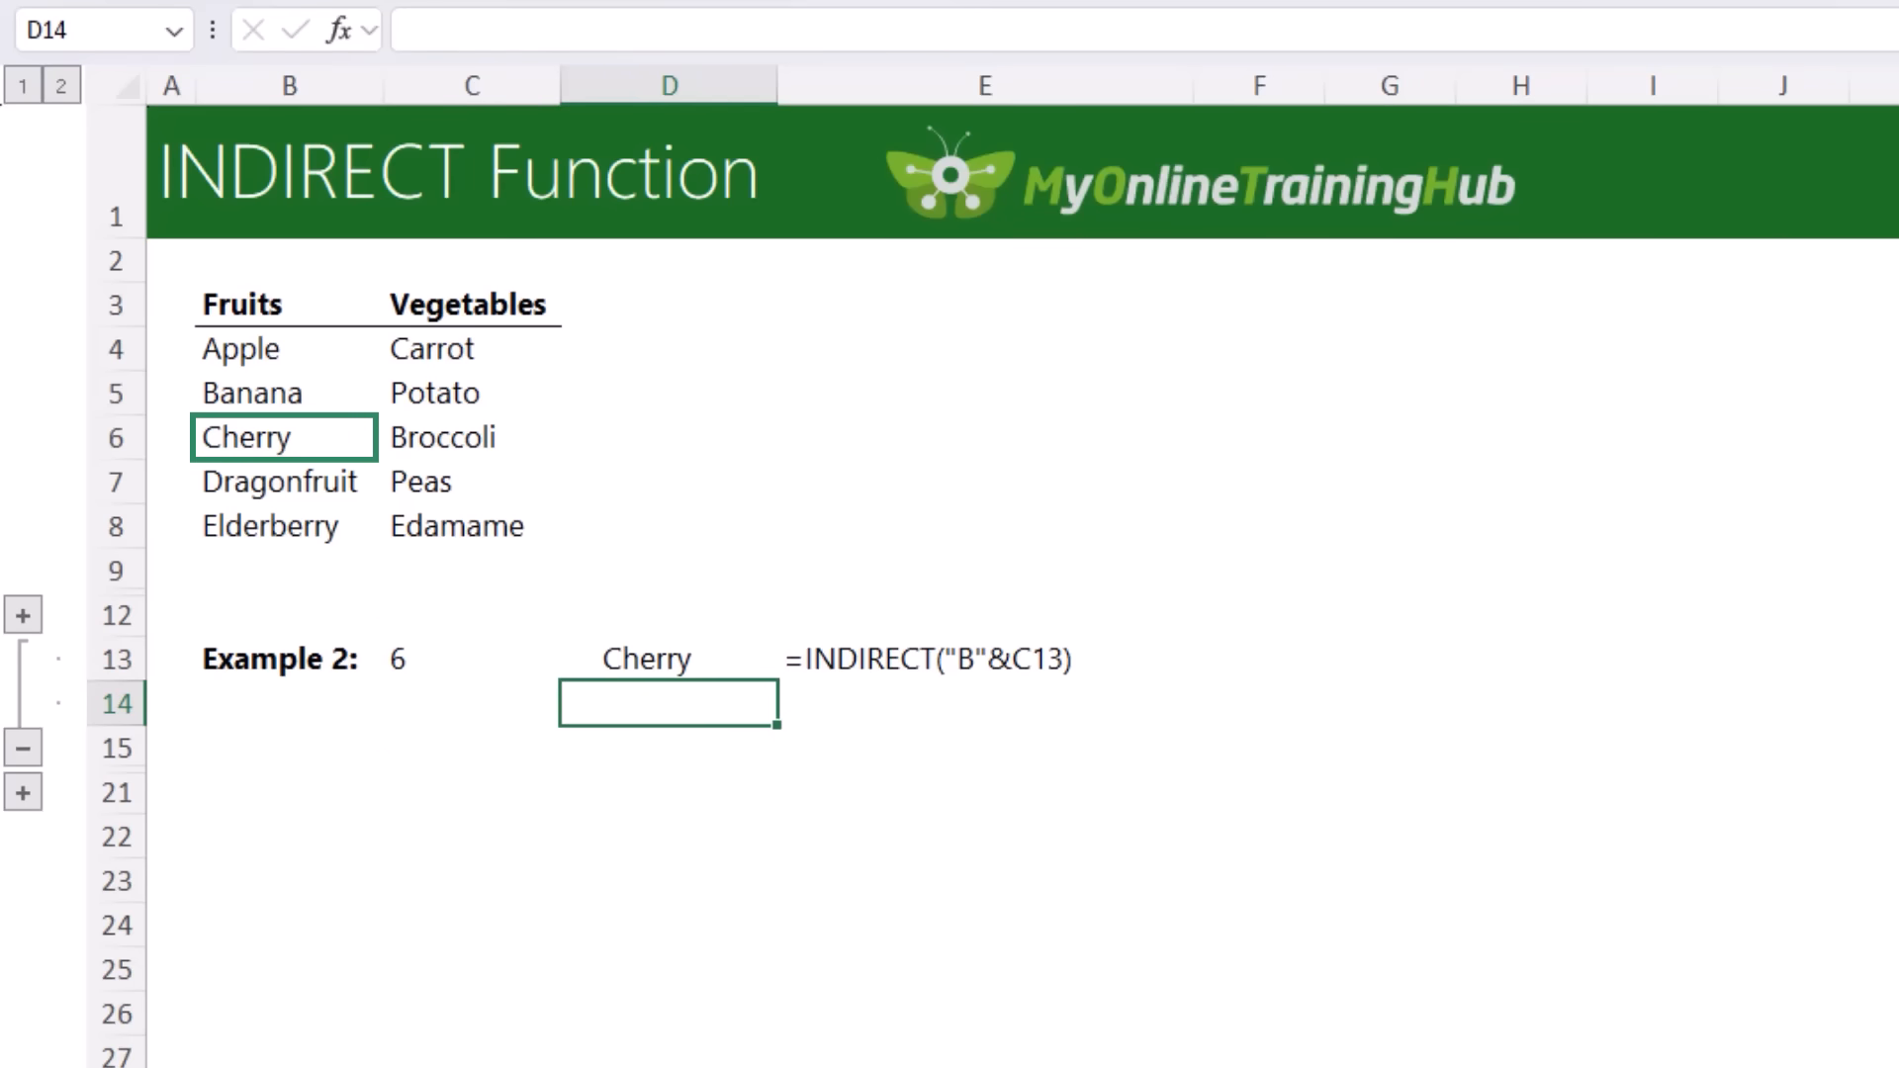
mouse_move(151, 793)
type("=INDIRECT(")
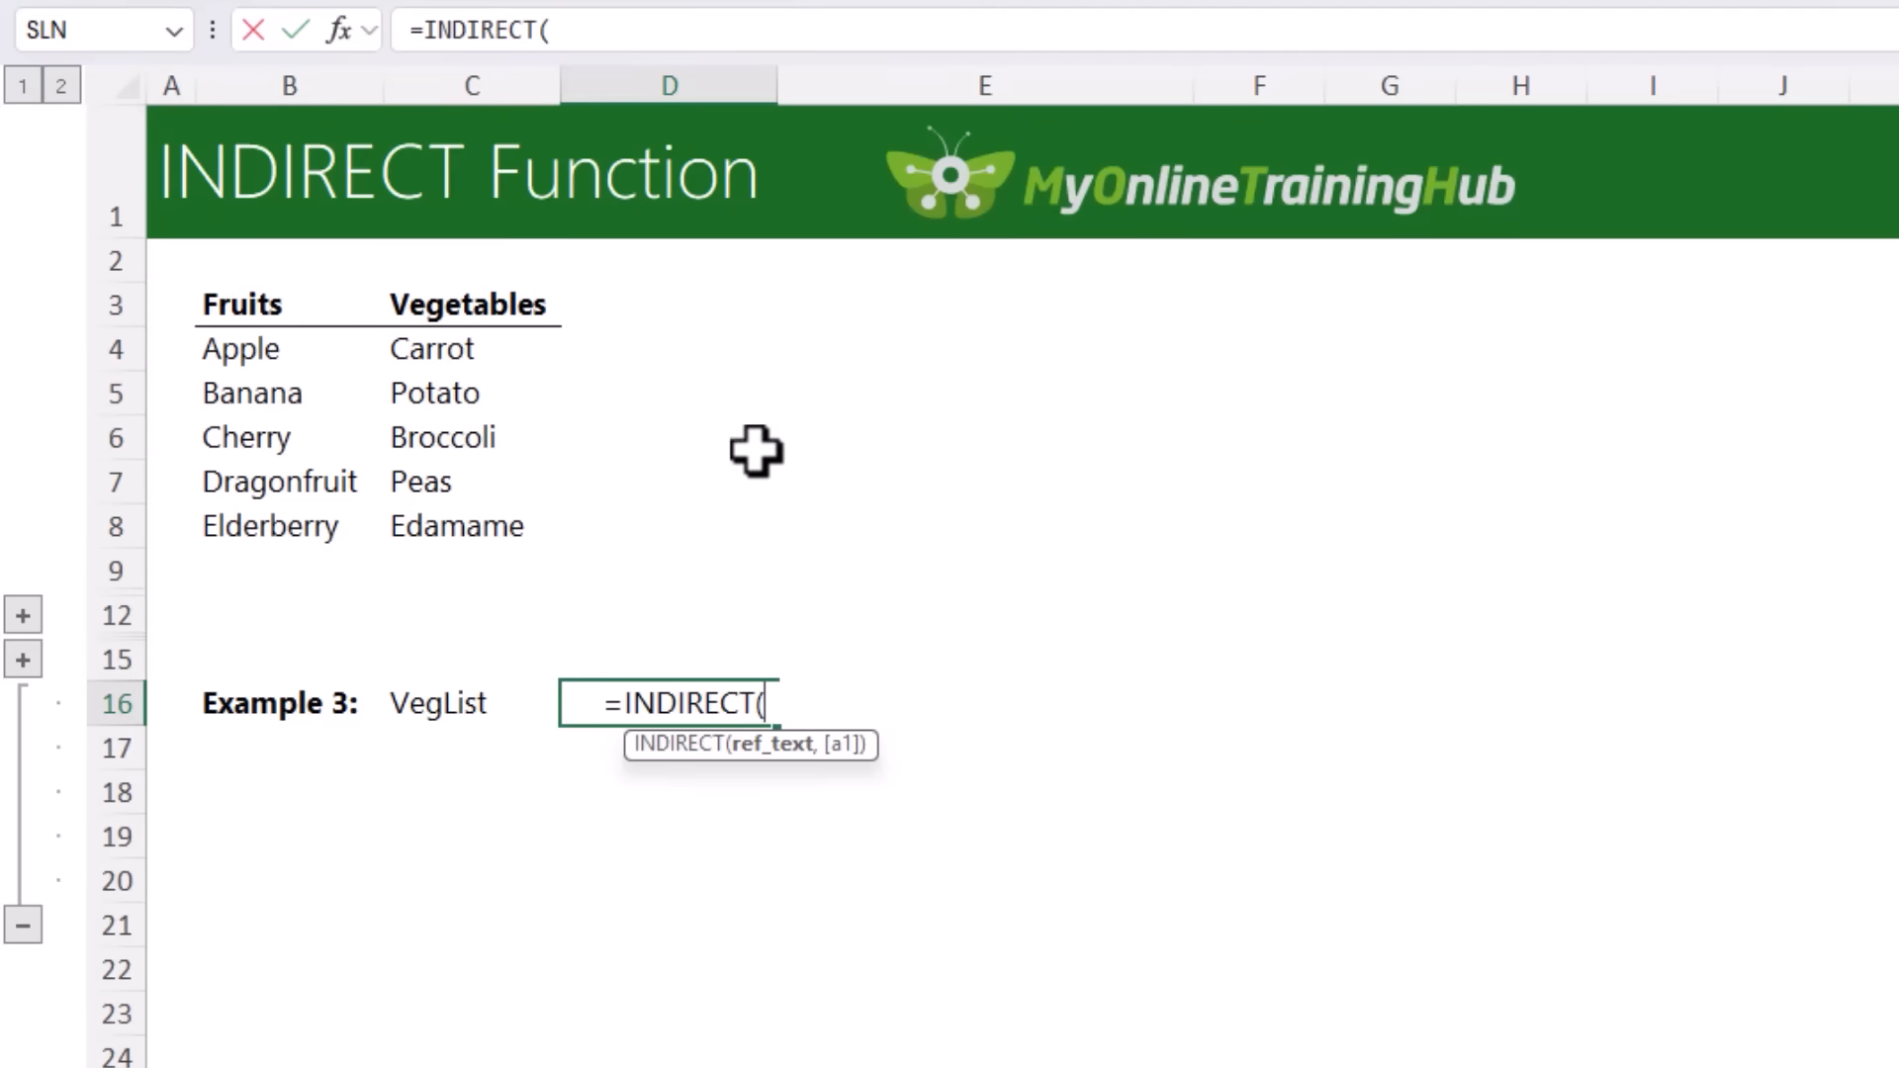
- Reference C16 in D16's INDIRECT formula and show C16's FruitList/VegList drop-down
left_click(470, 702)
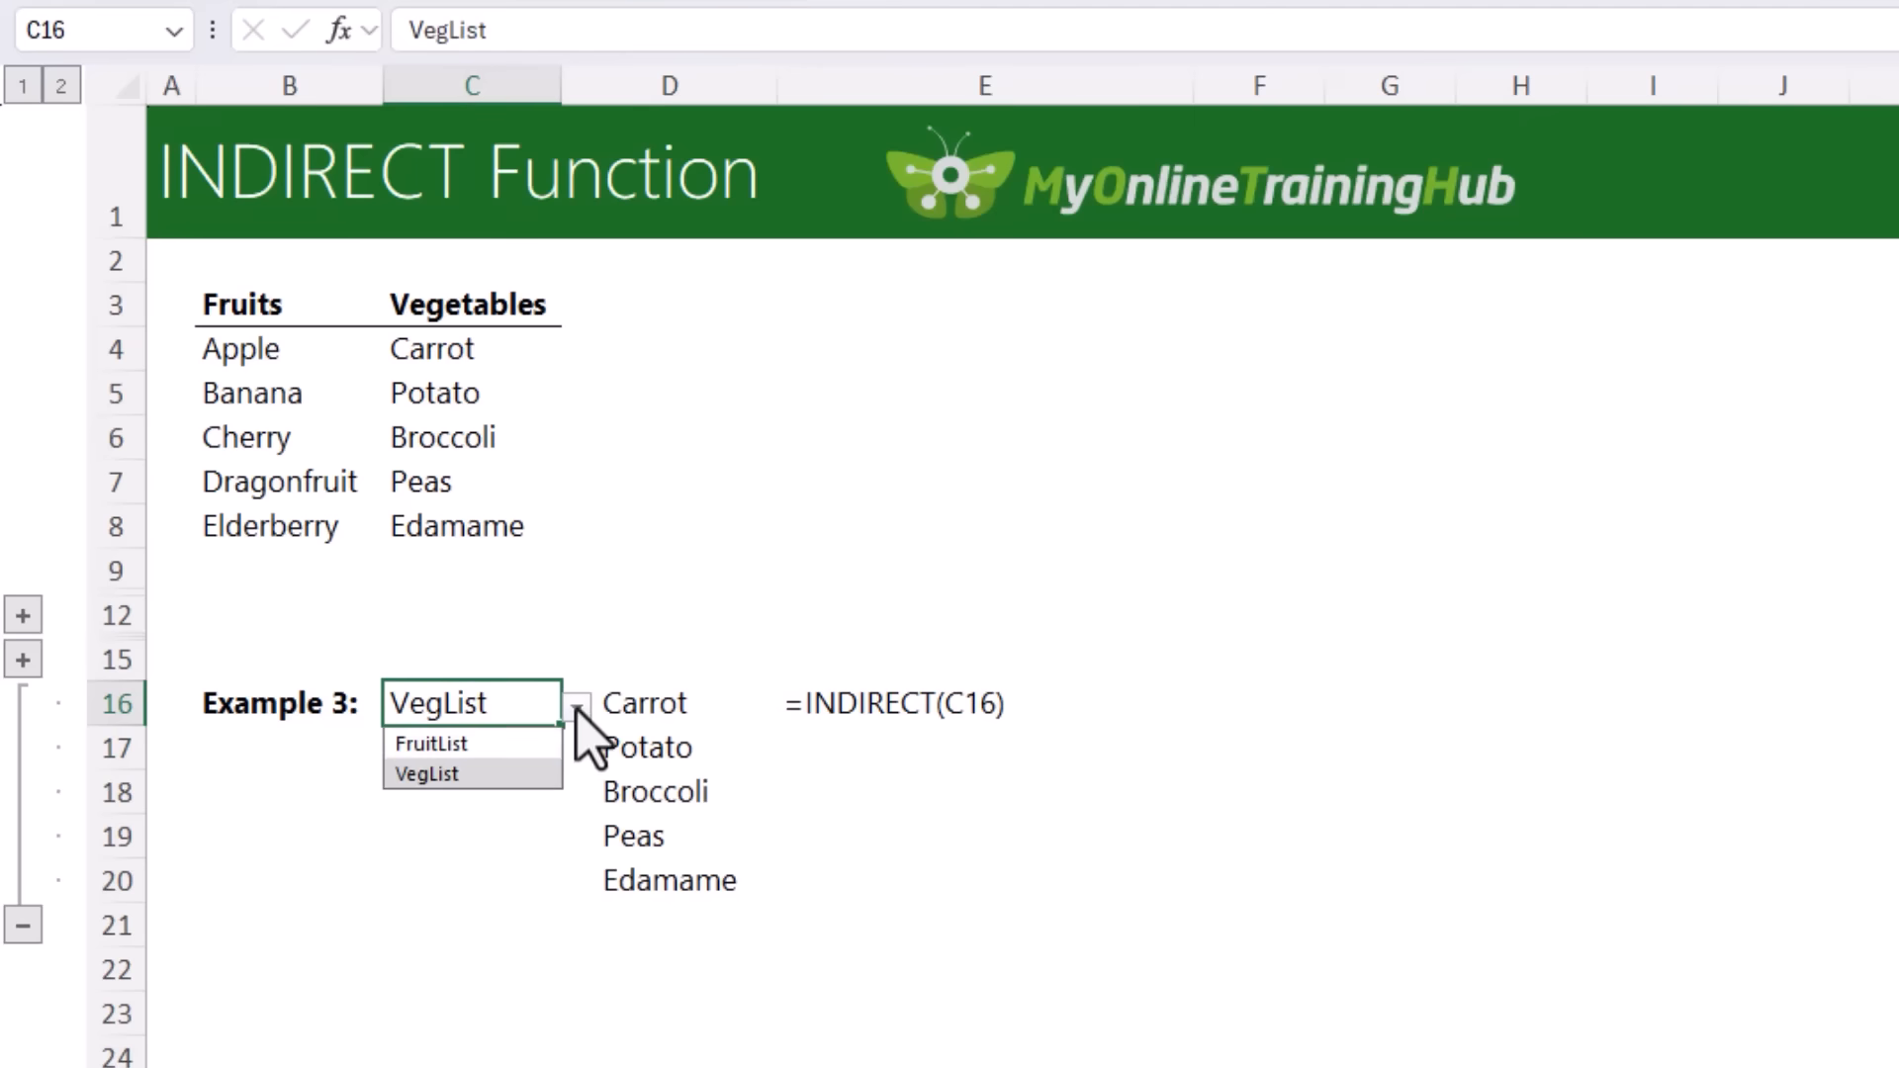
left_click(431, 743)
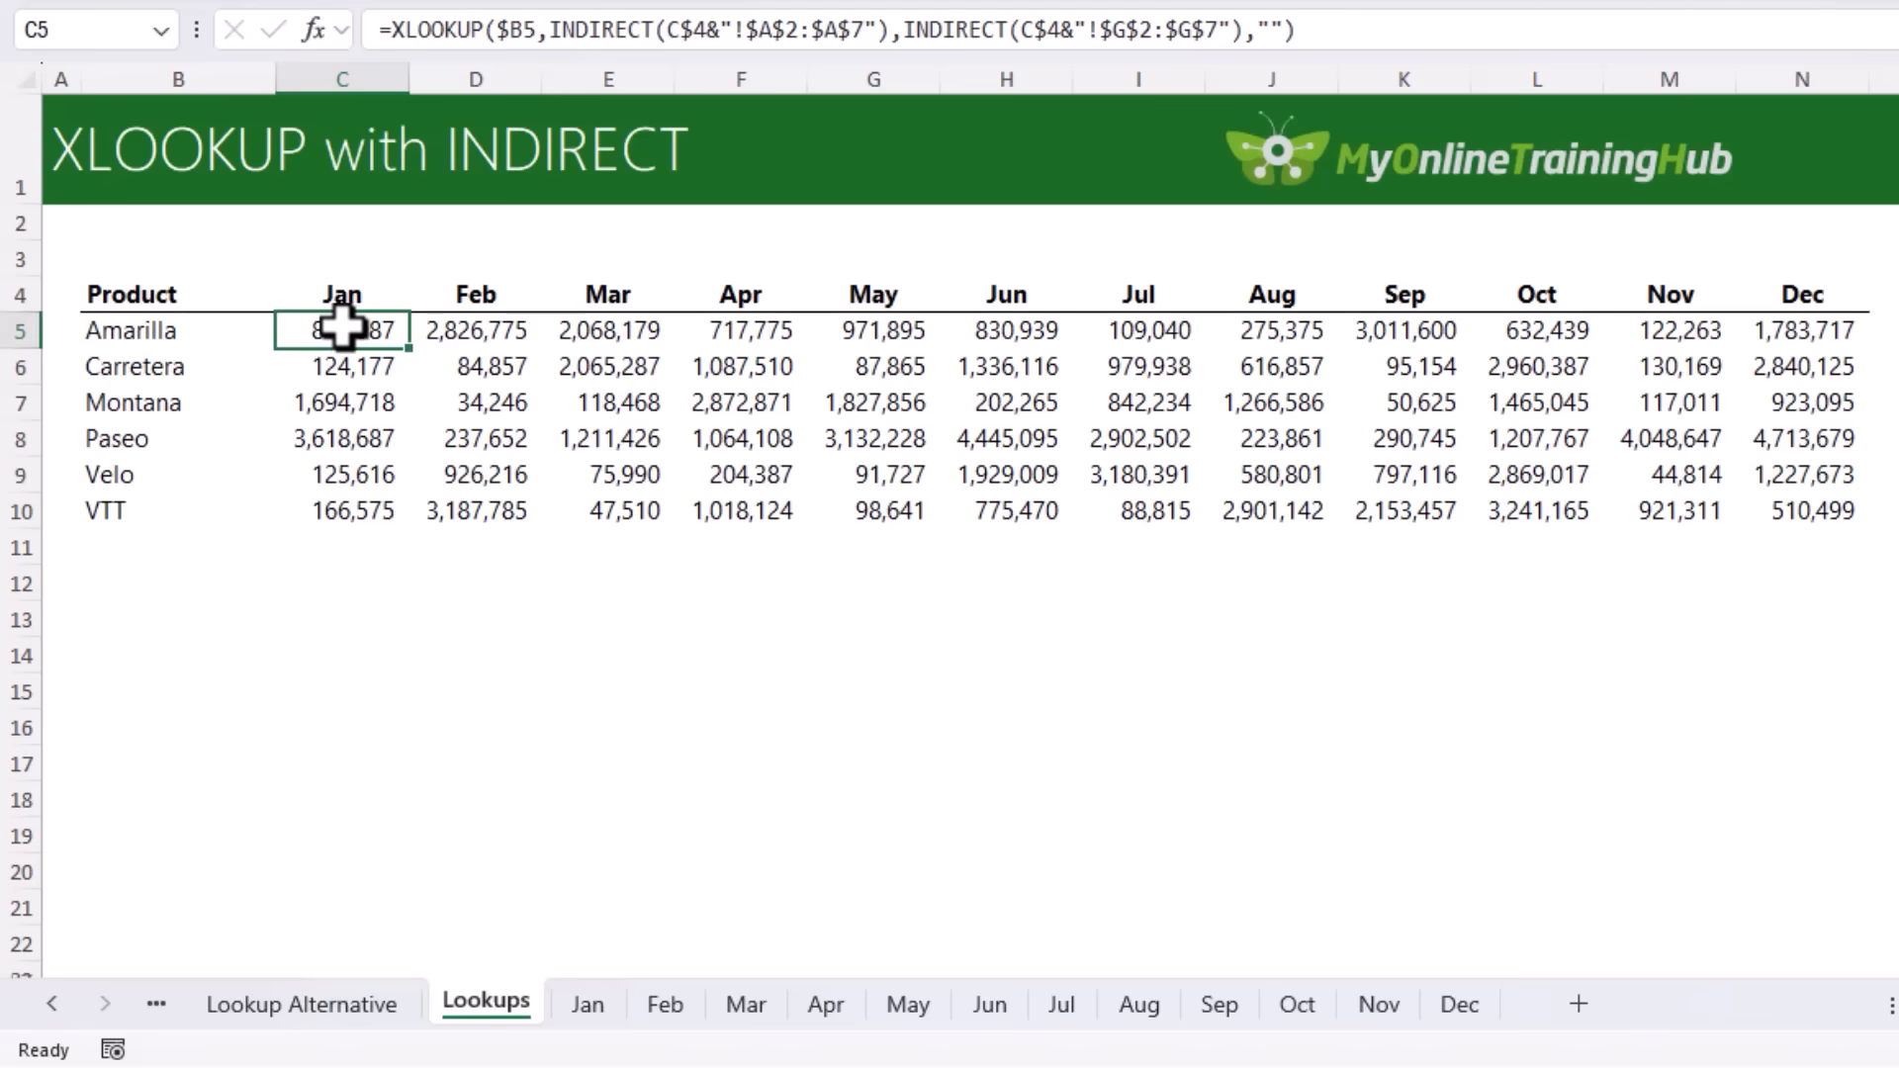
double_click(342, 330)
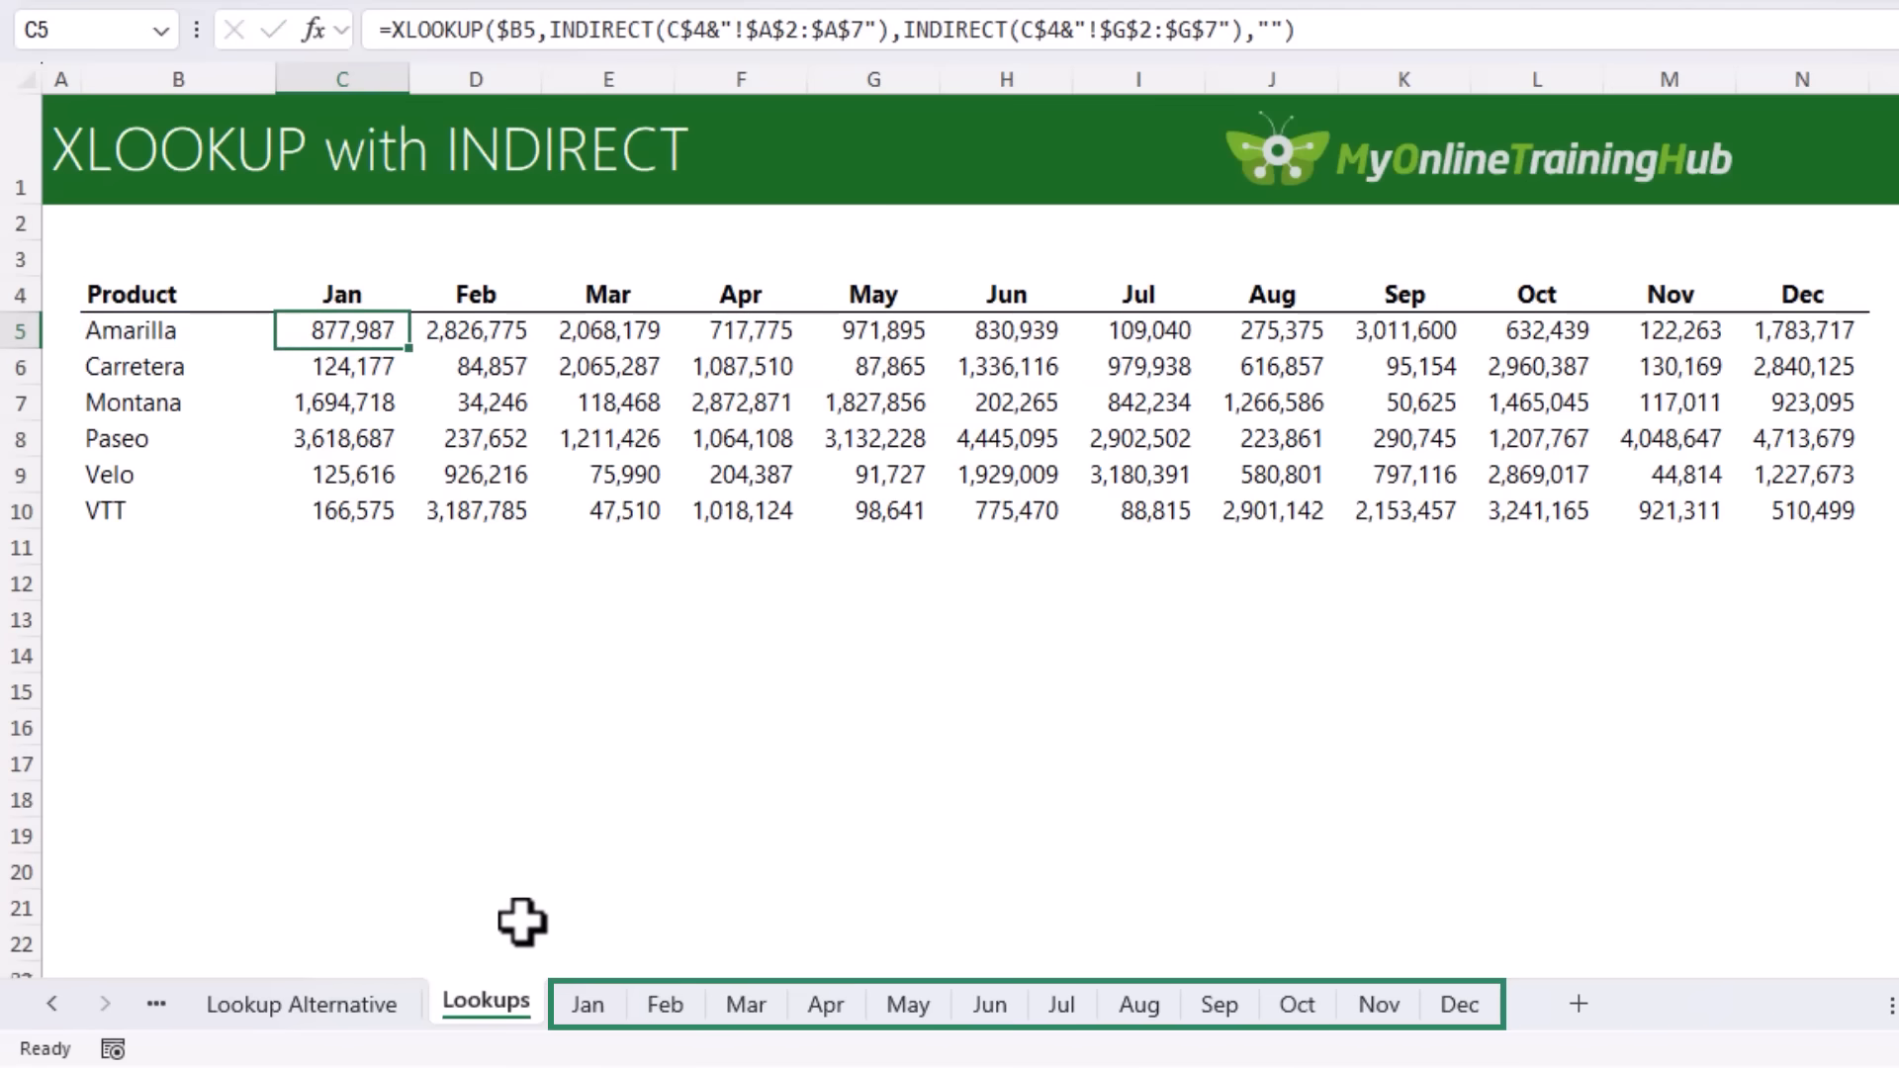
left_click(586, 1004)
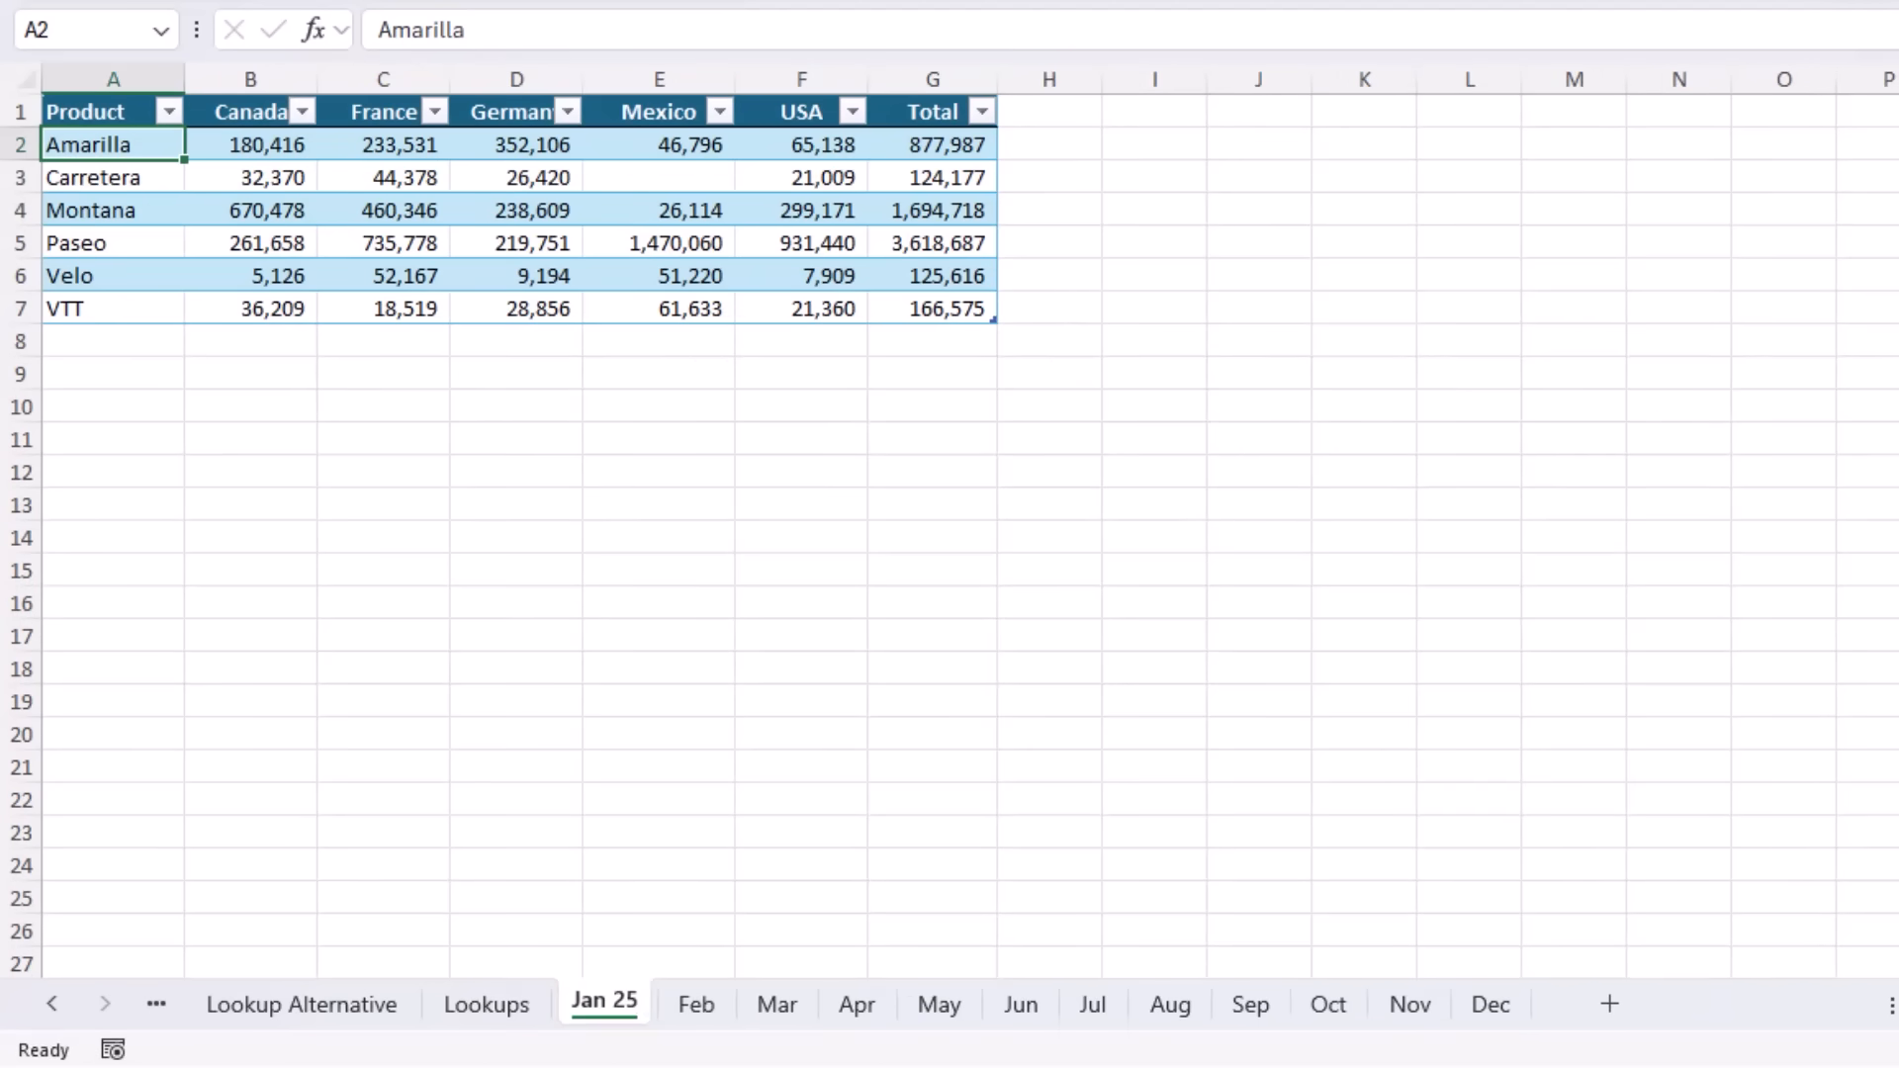
left_click(486, 1003)
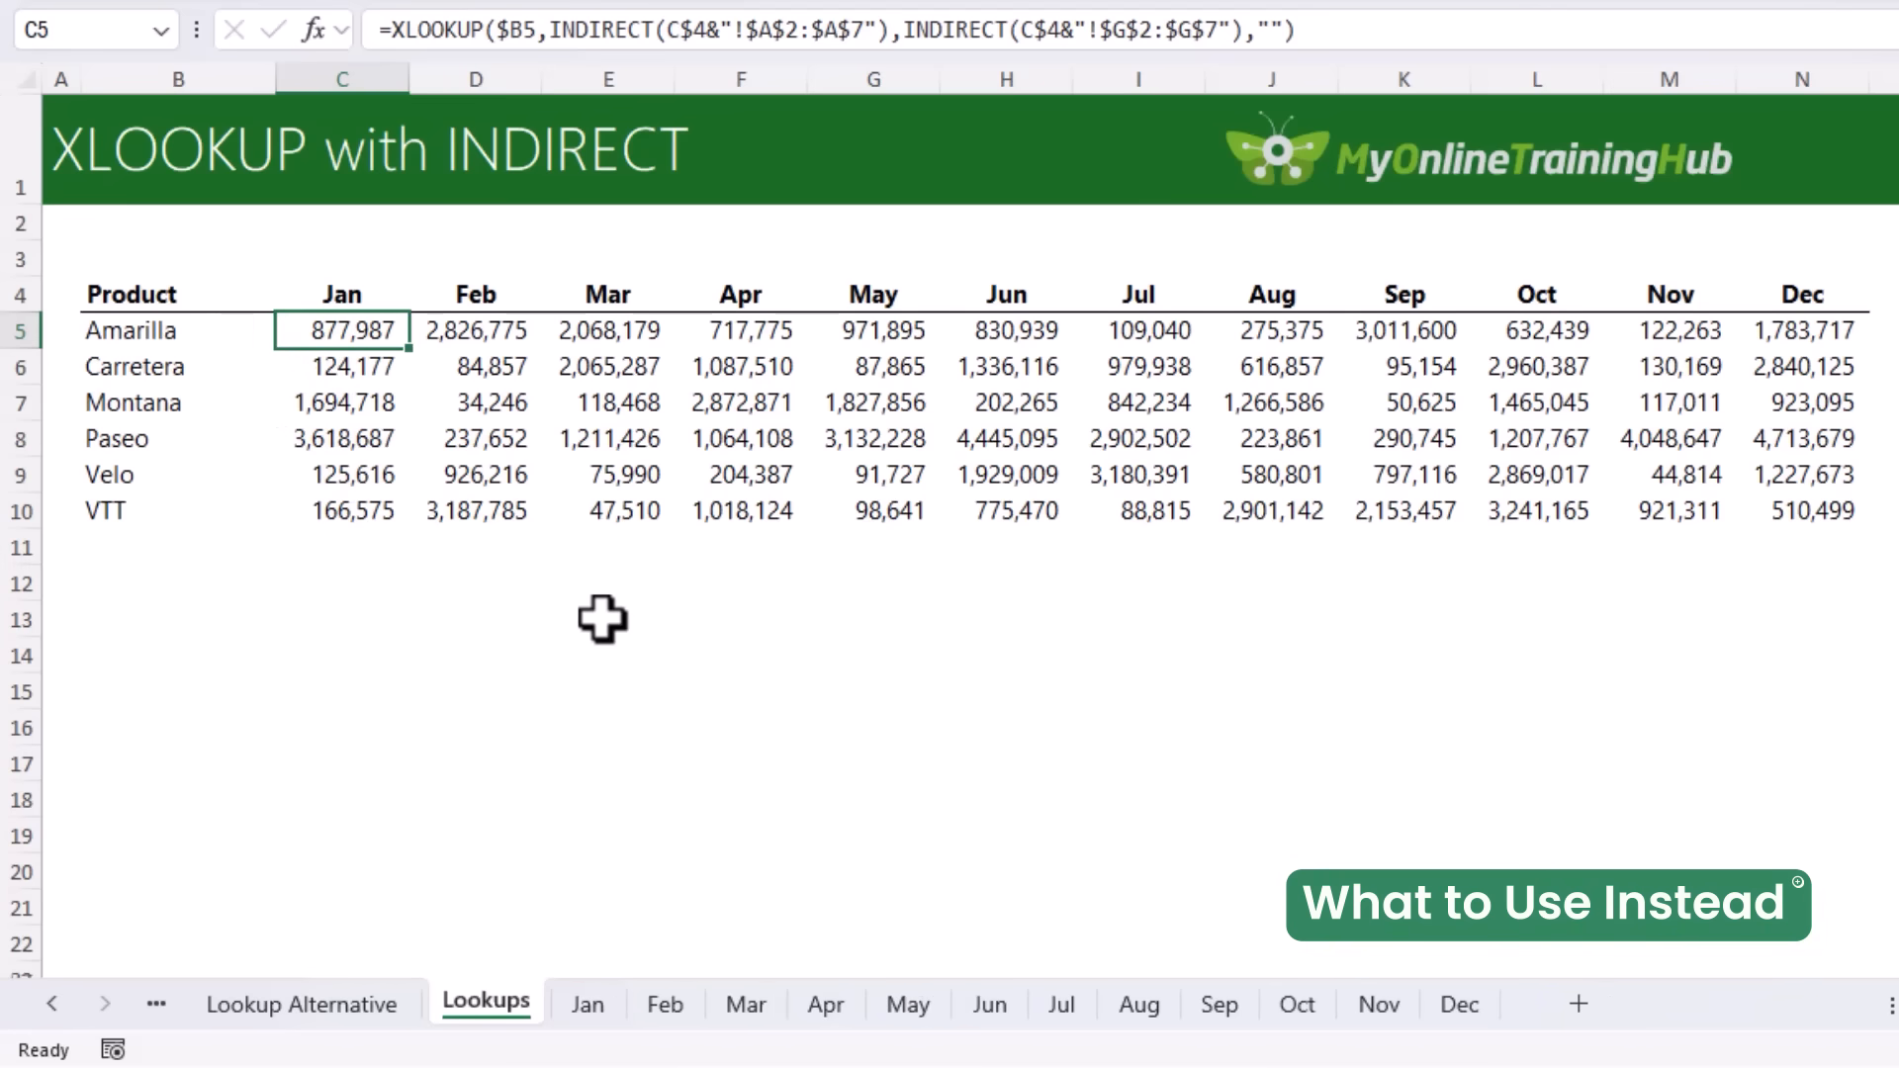
mouse_move(460, 439)
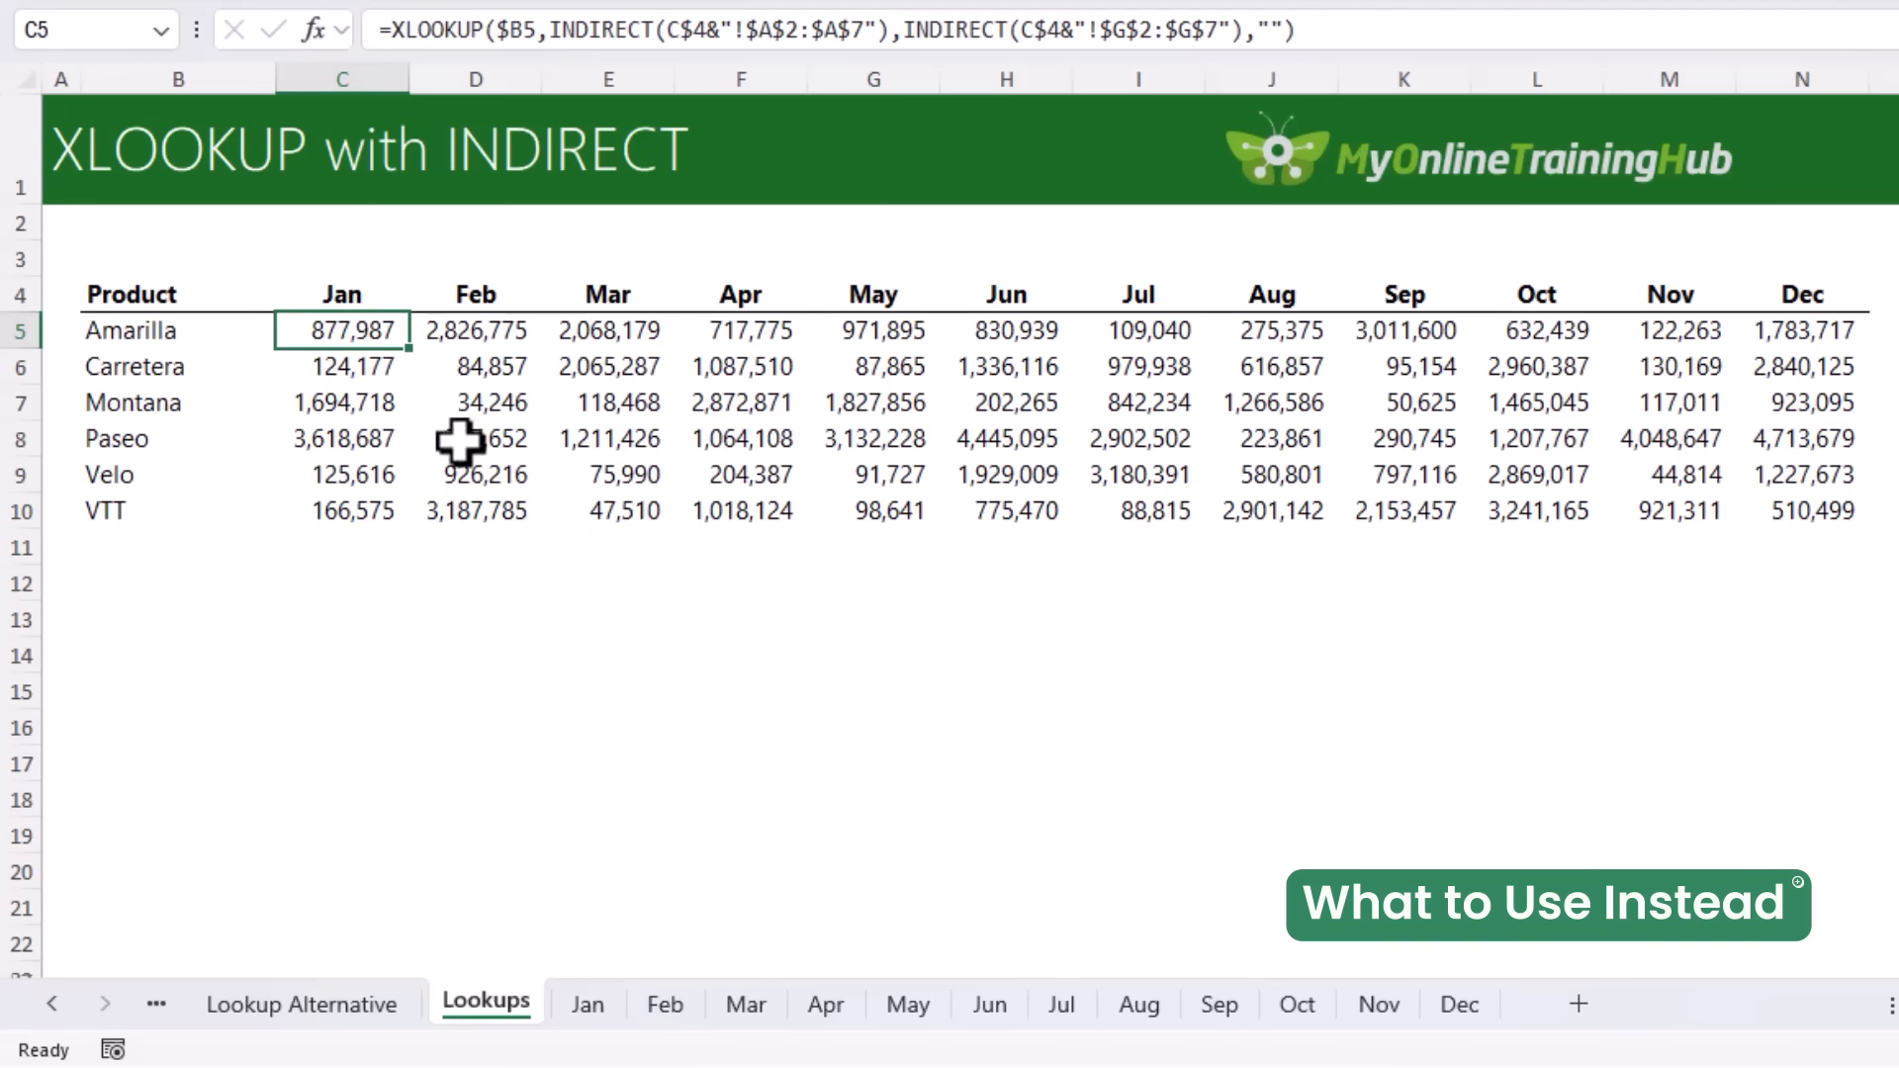
- Inspect C5's lookup formula, fill it across the grid to N10, then view the Feb sheet
double_click(341, 330)
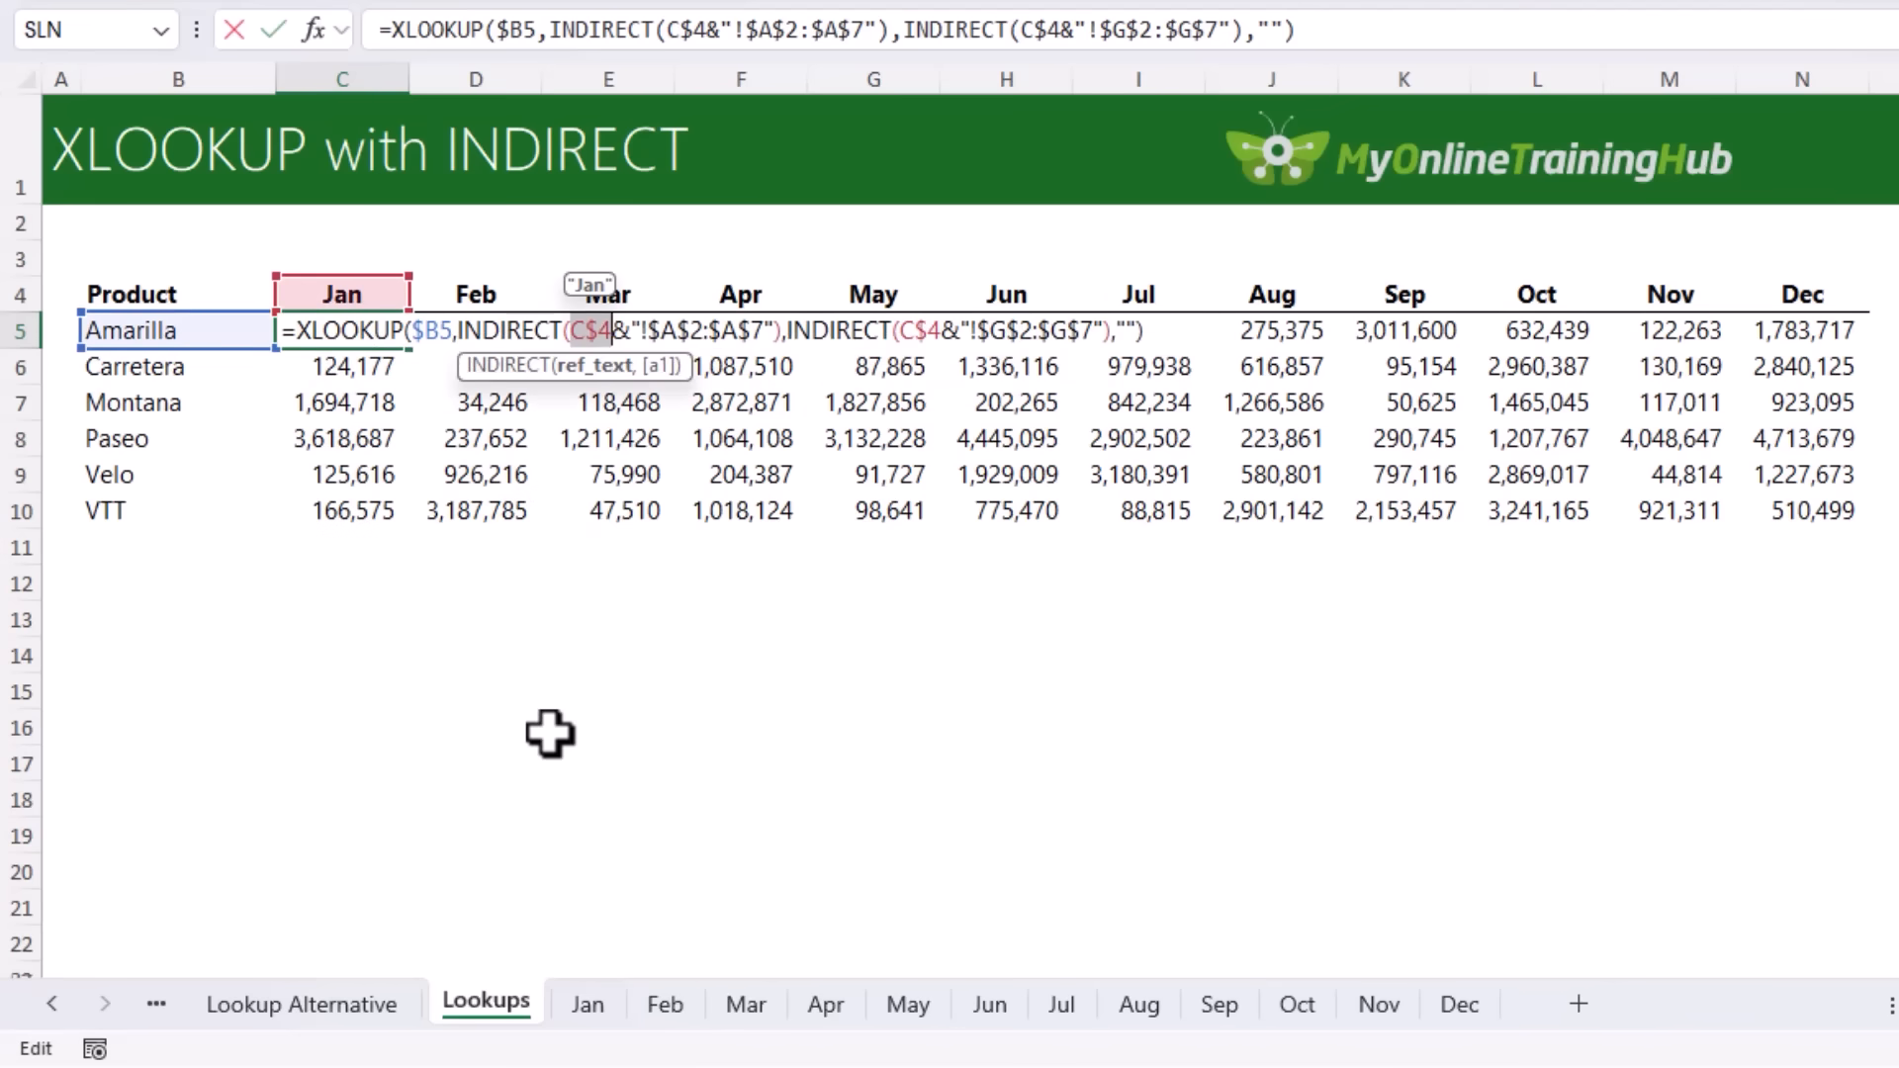
key("Enter")
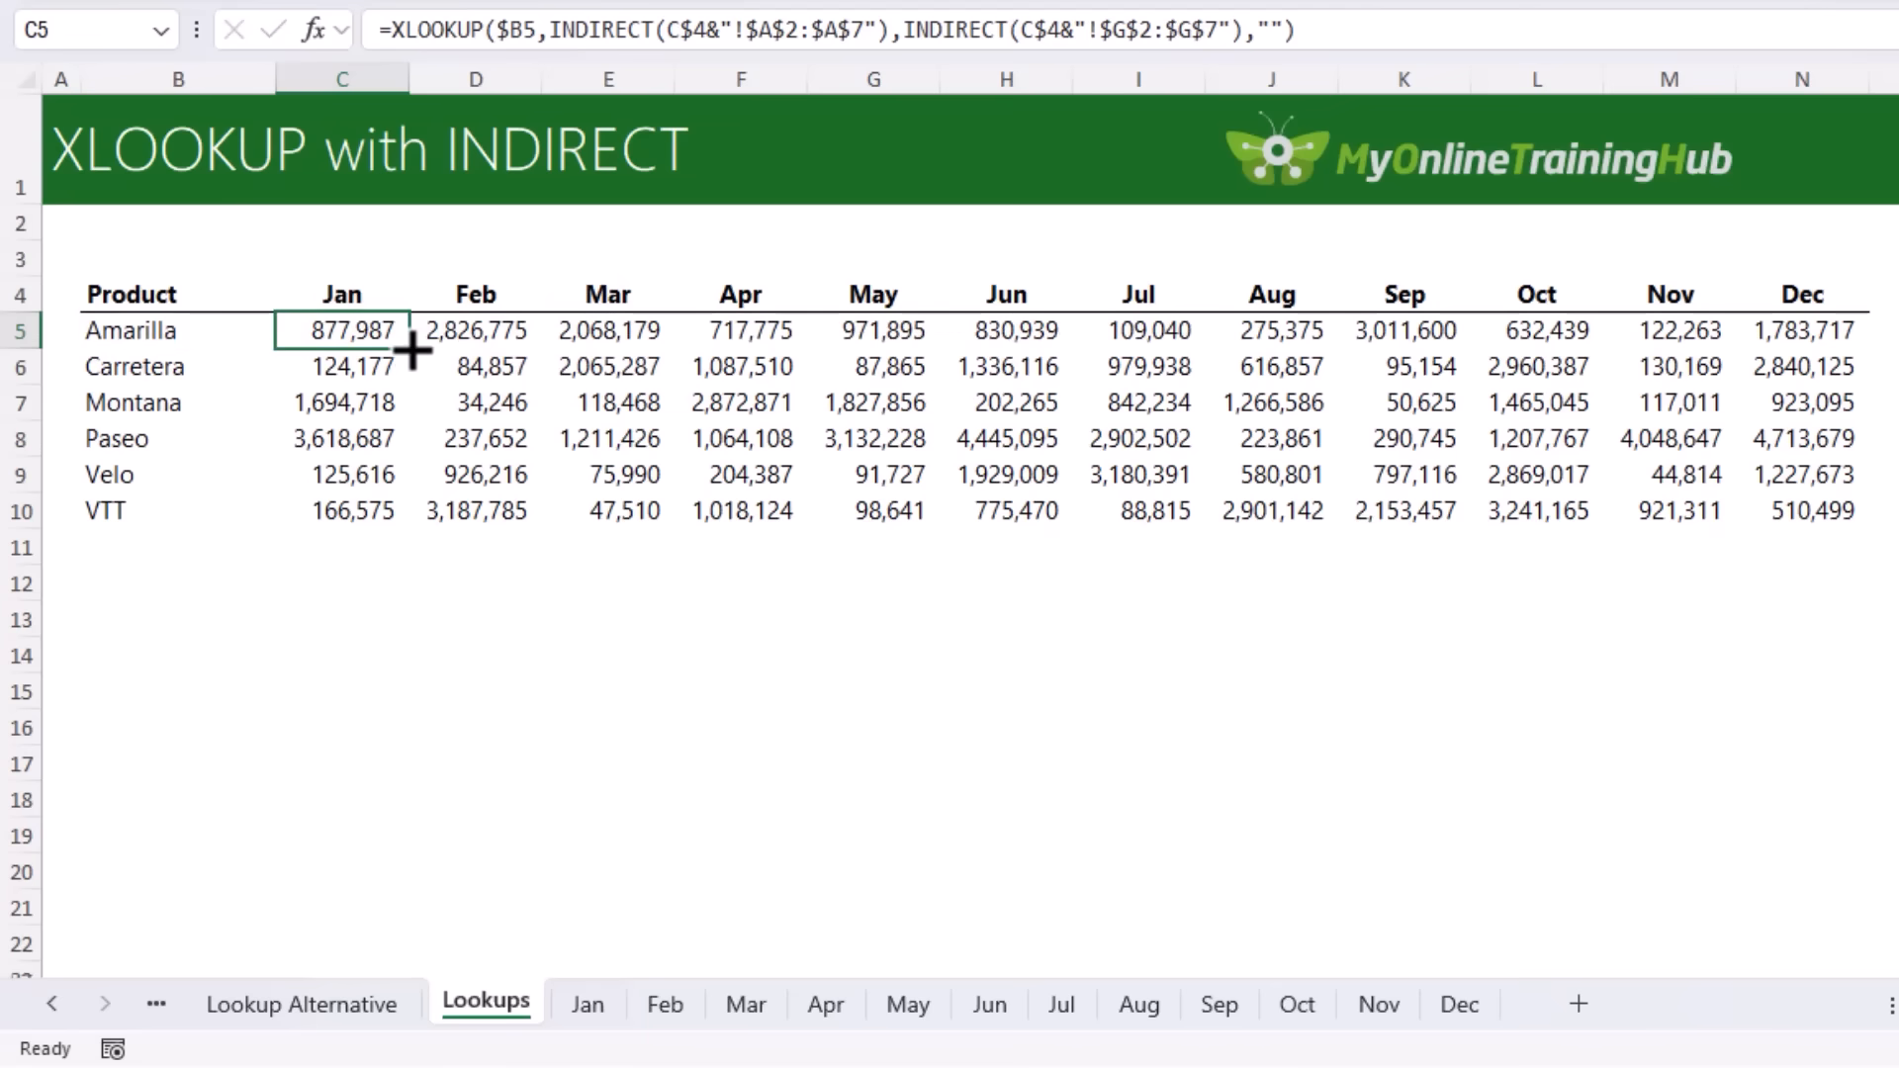
left_click_drag(343, 329, 343, 510)
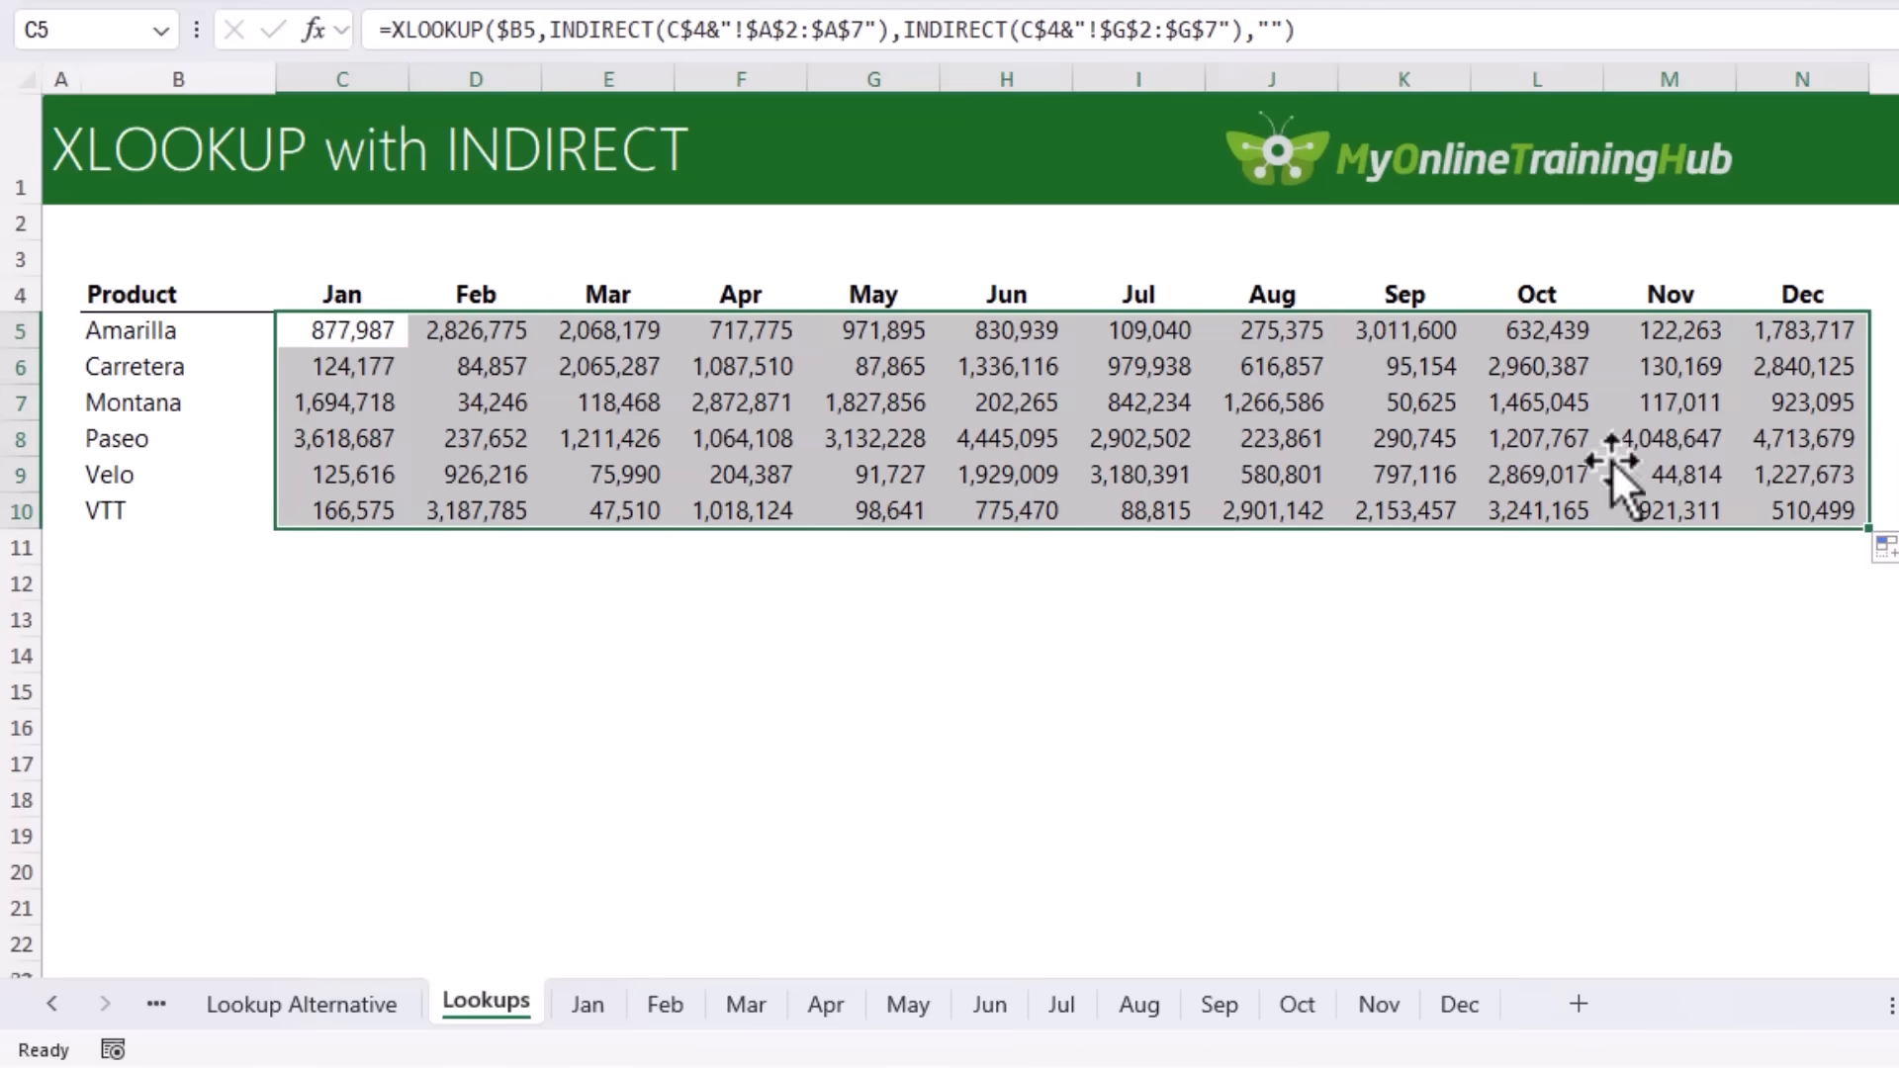
mouse_move(1623, 485)
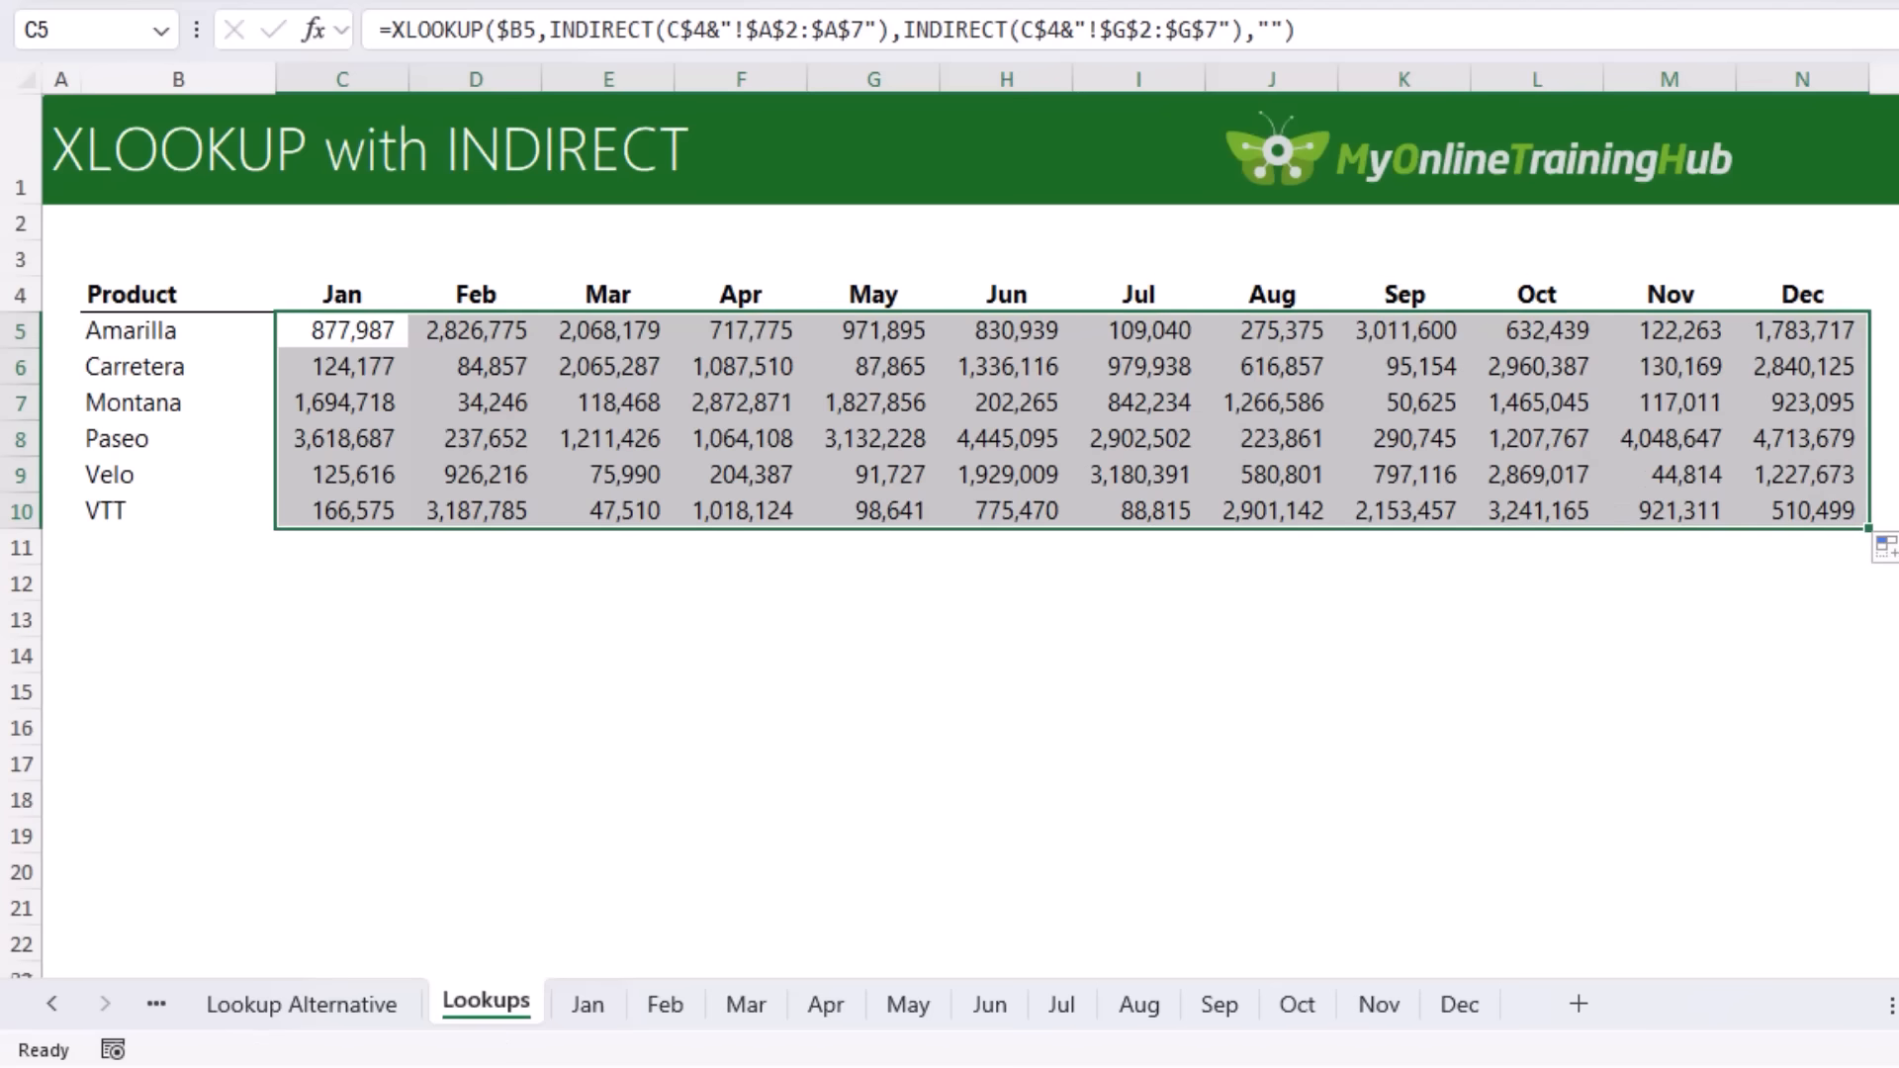
left_click(342, 330)
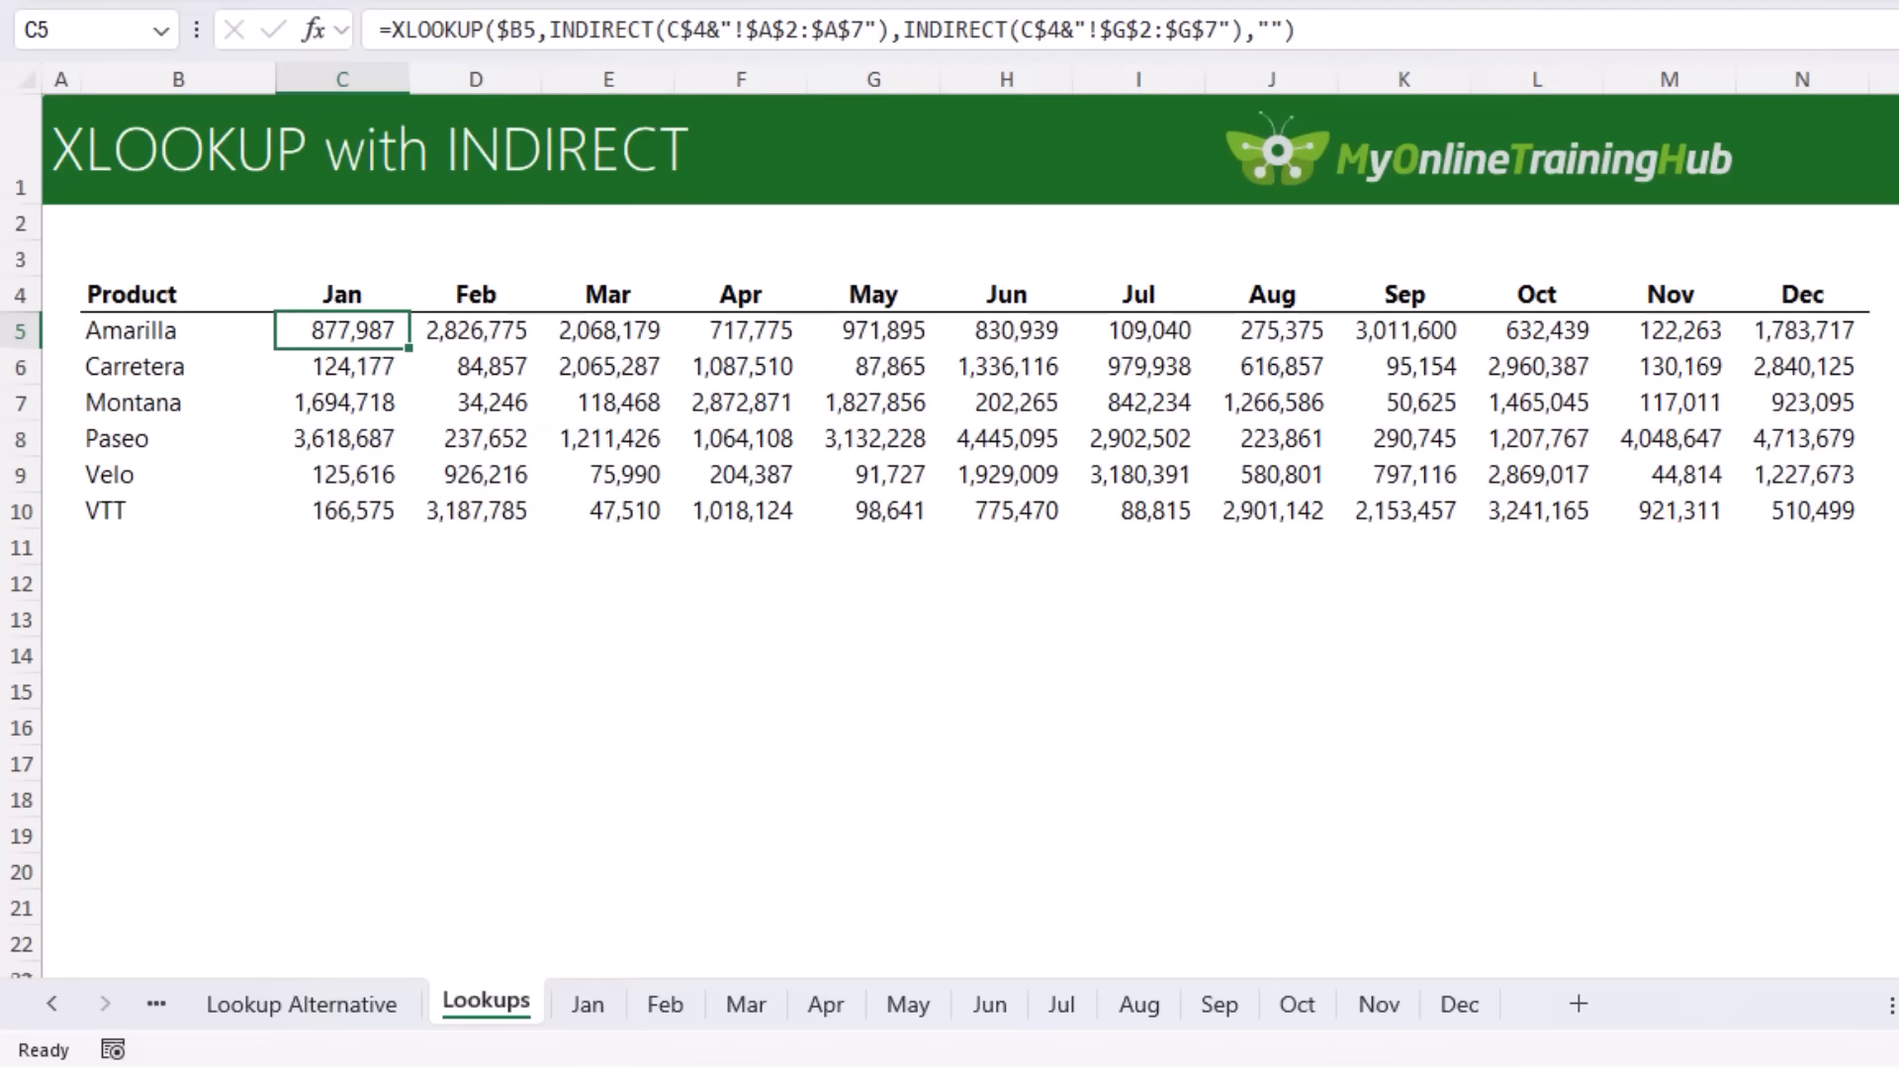
left_click(665, 1004)
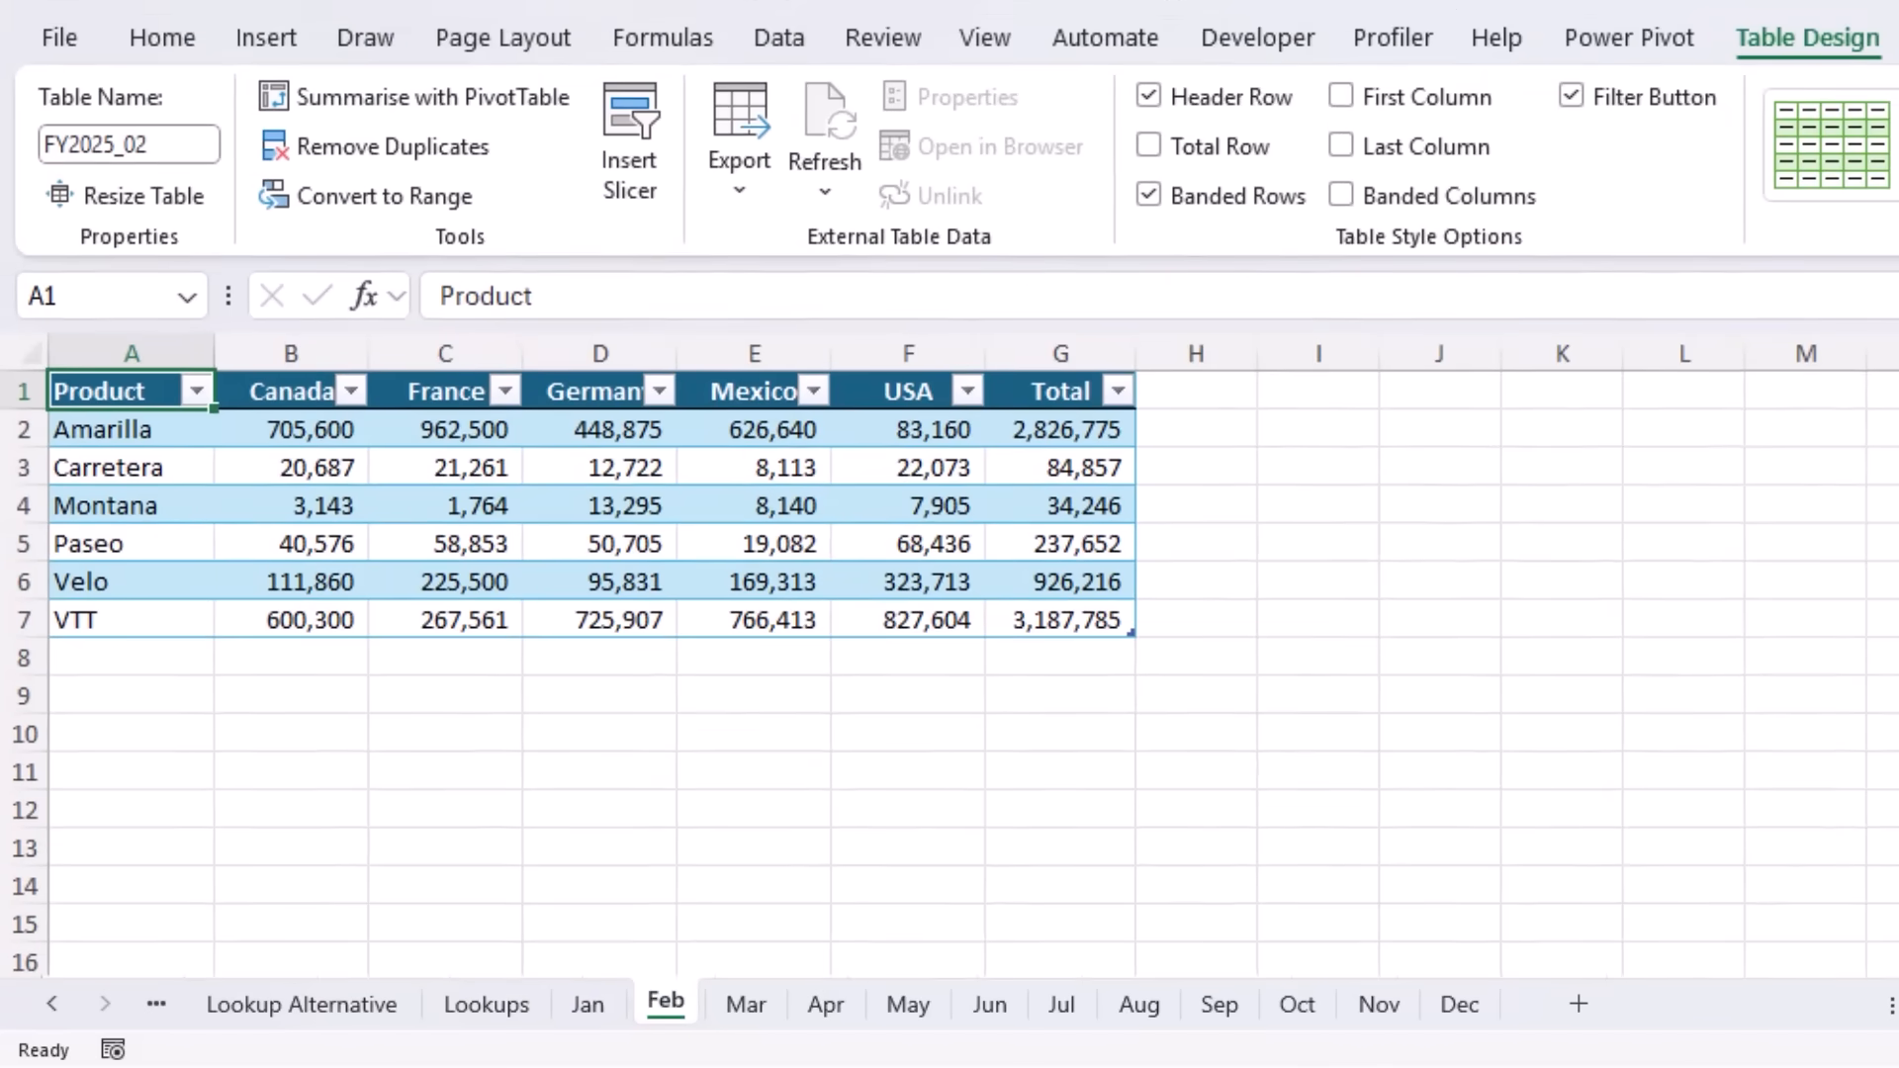
- Page through the Mar, May and Jul sheets, then open Data > Get Data sources
left_click(744, 1003)
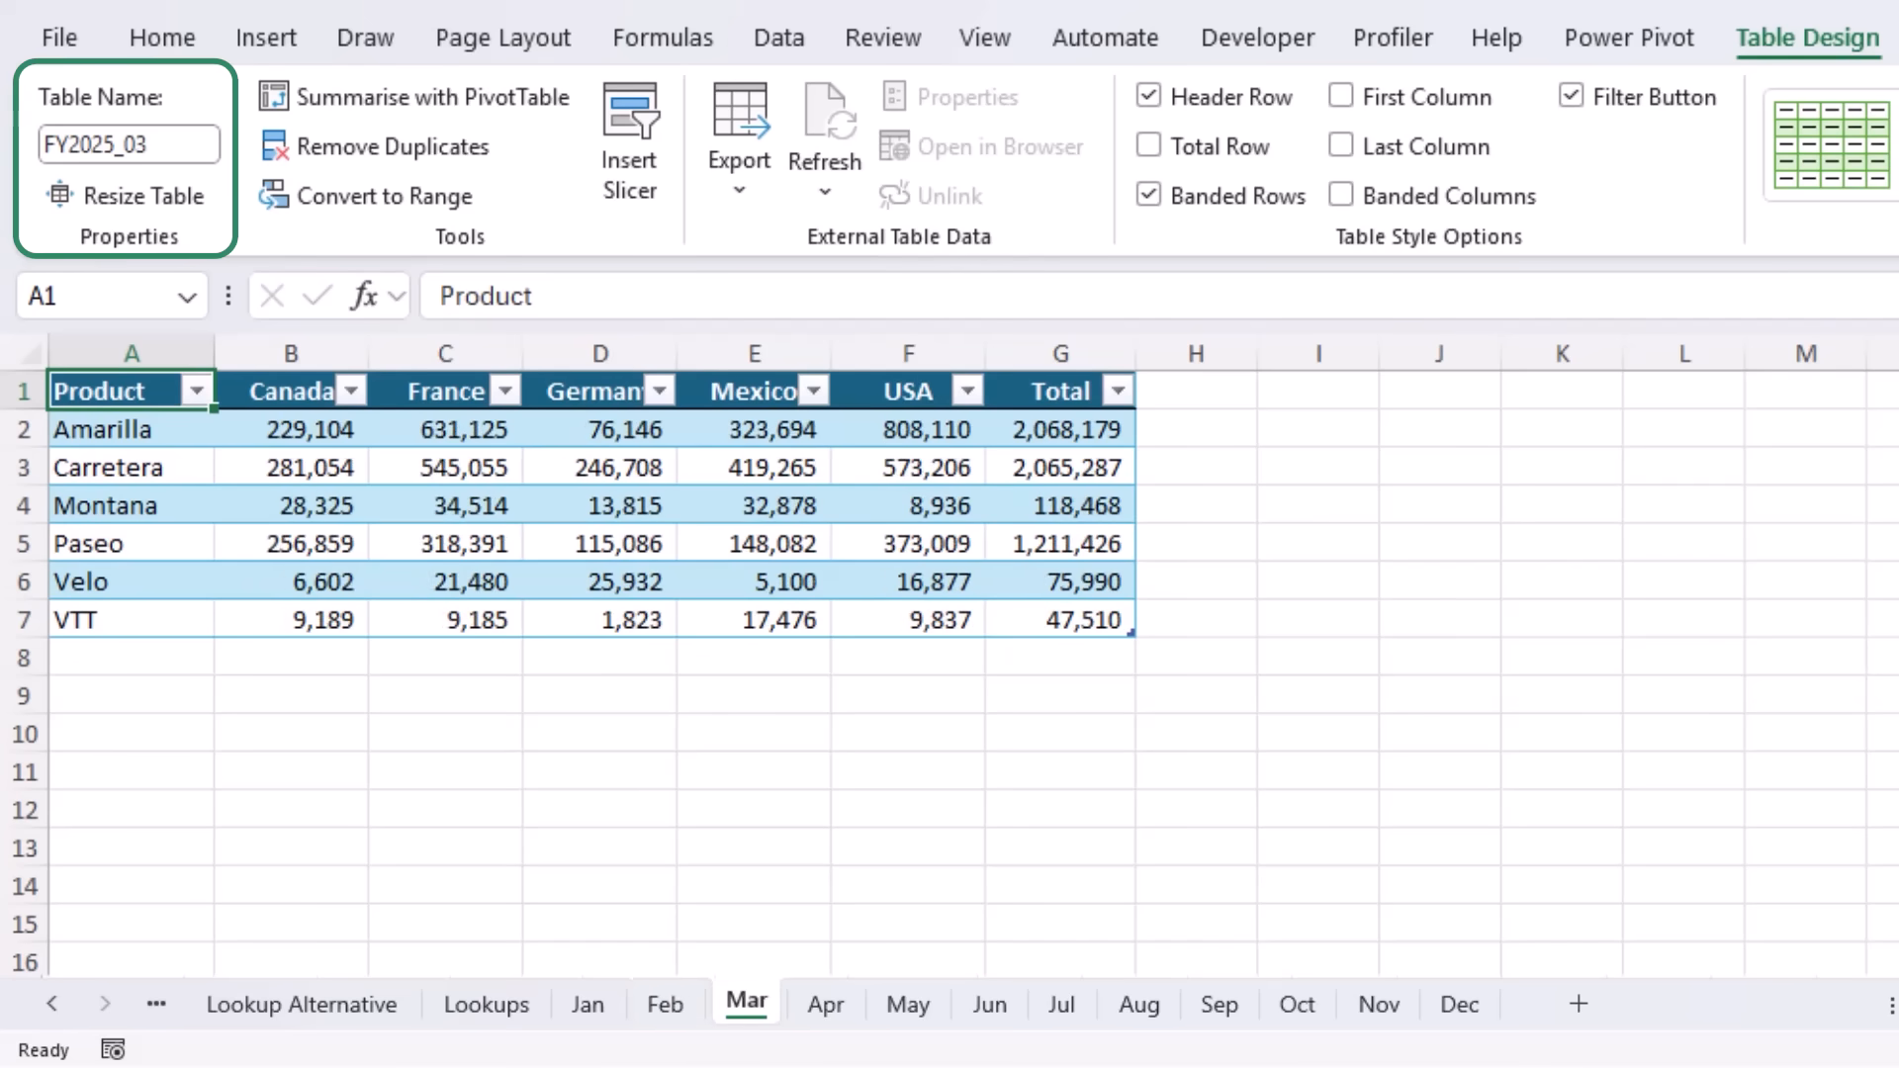
left_click(907, 1004)
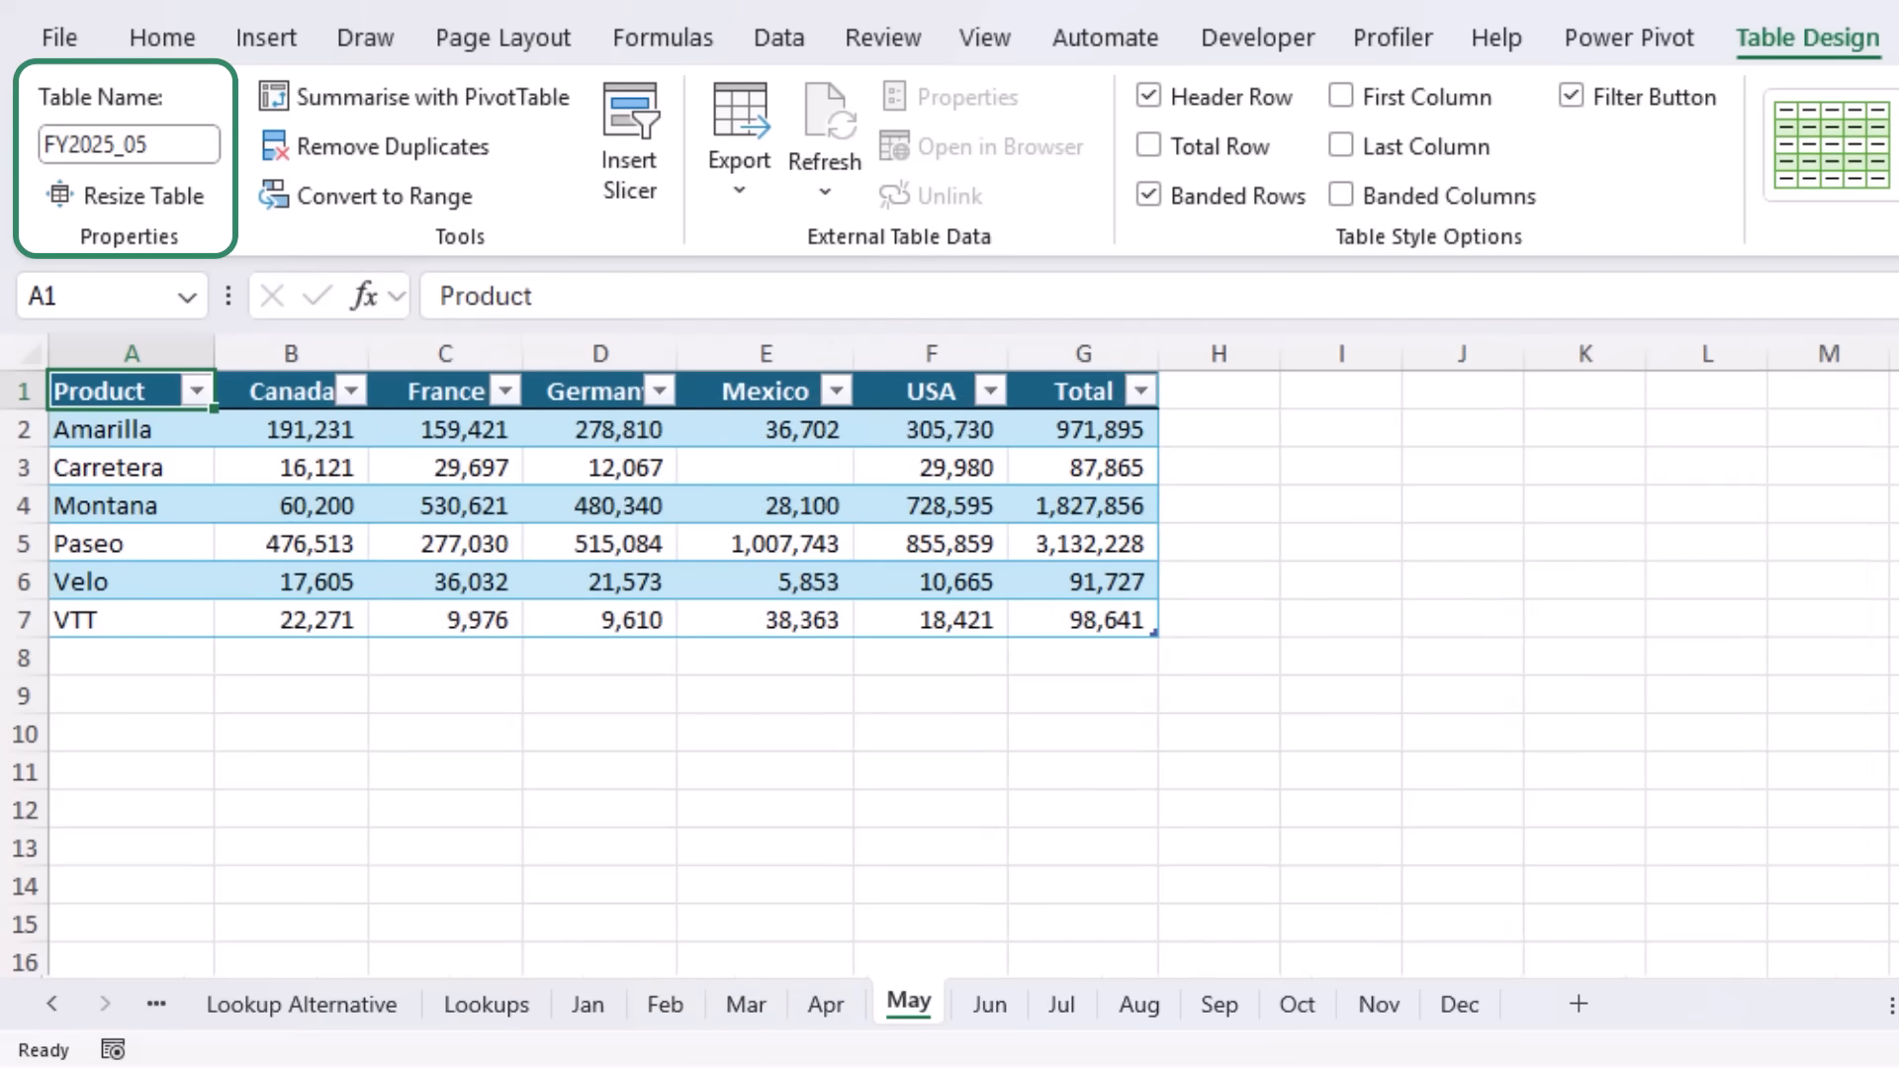
left_click(1062, 1003)
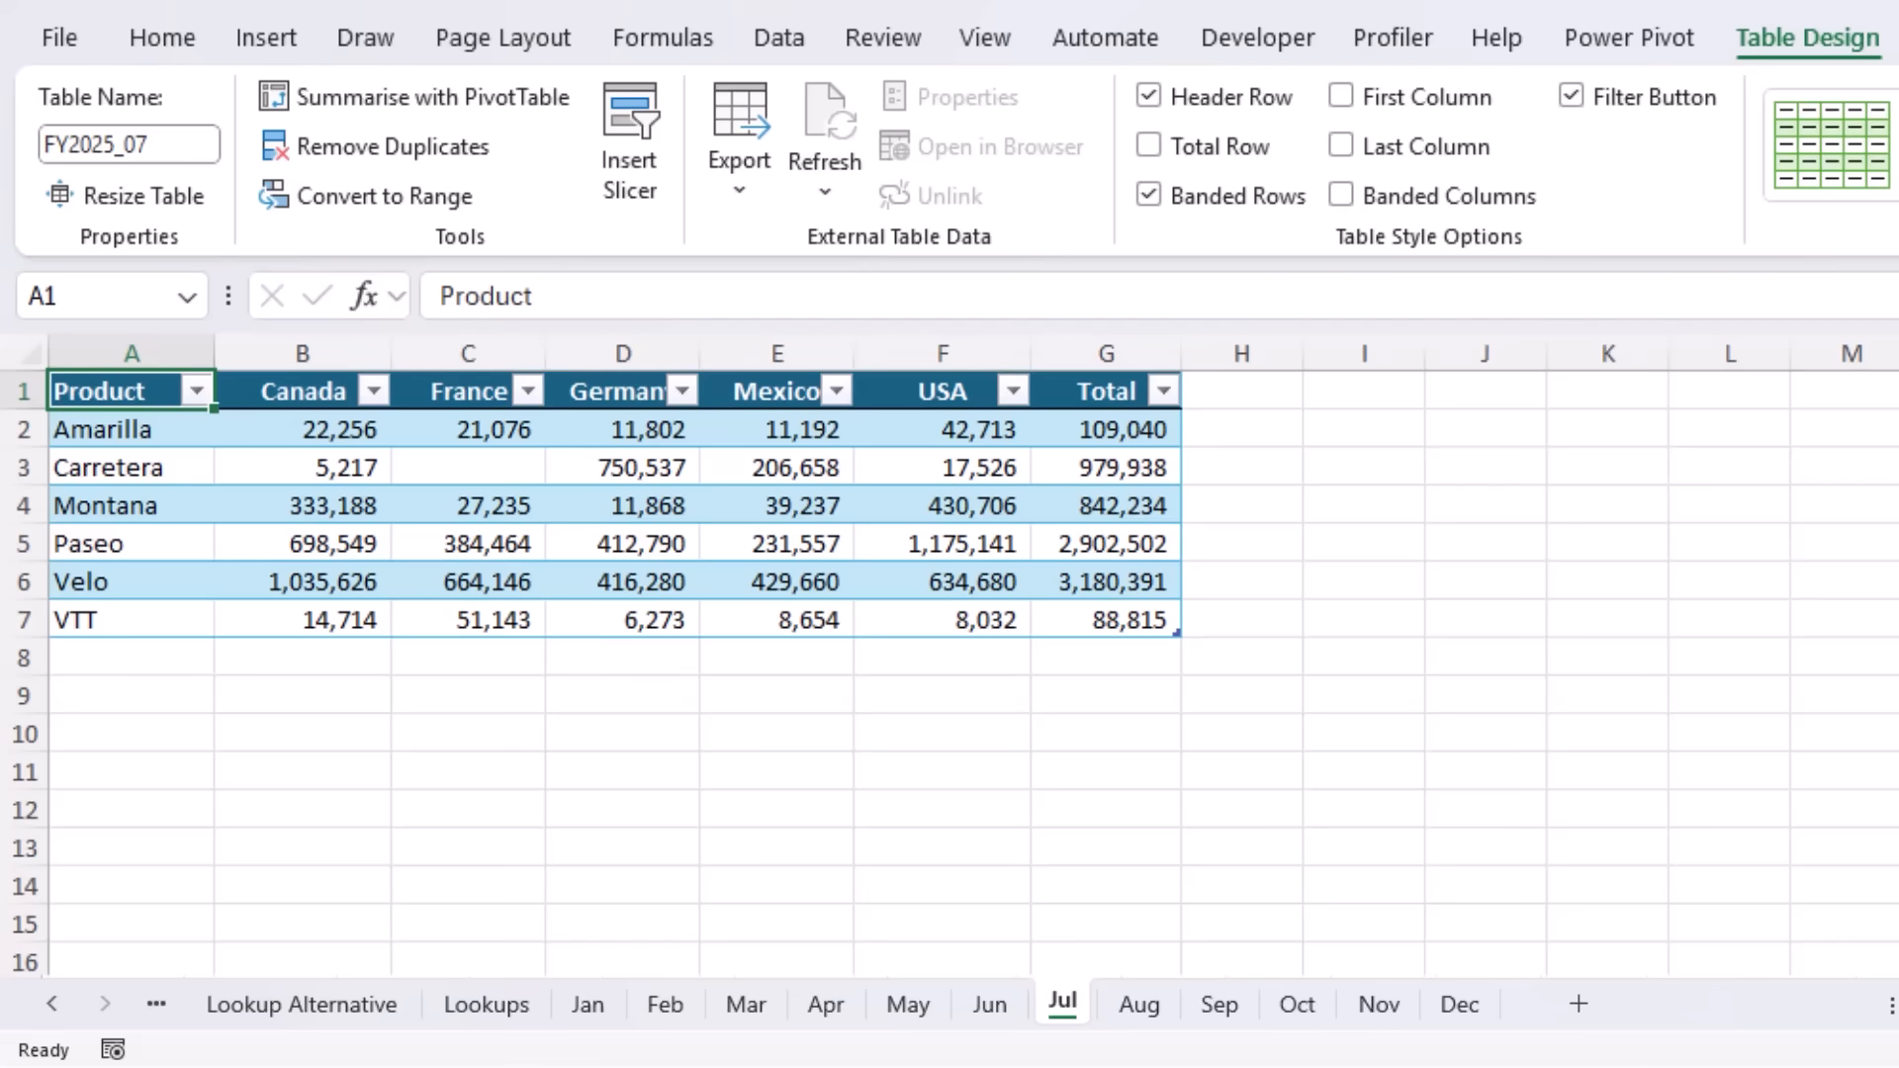
left_click(779, 37)
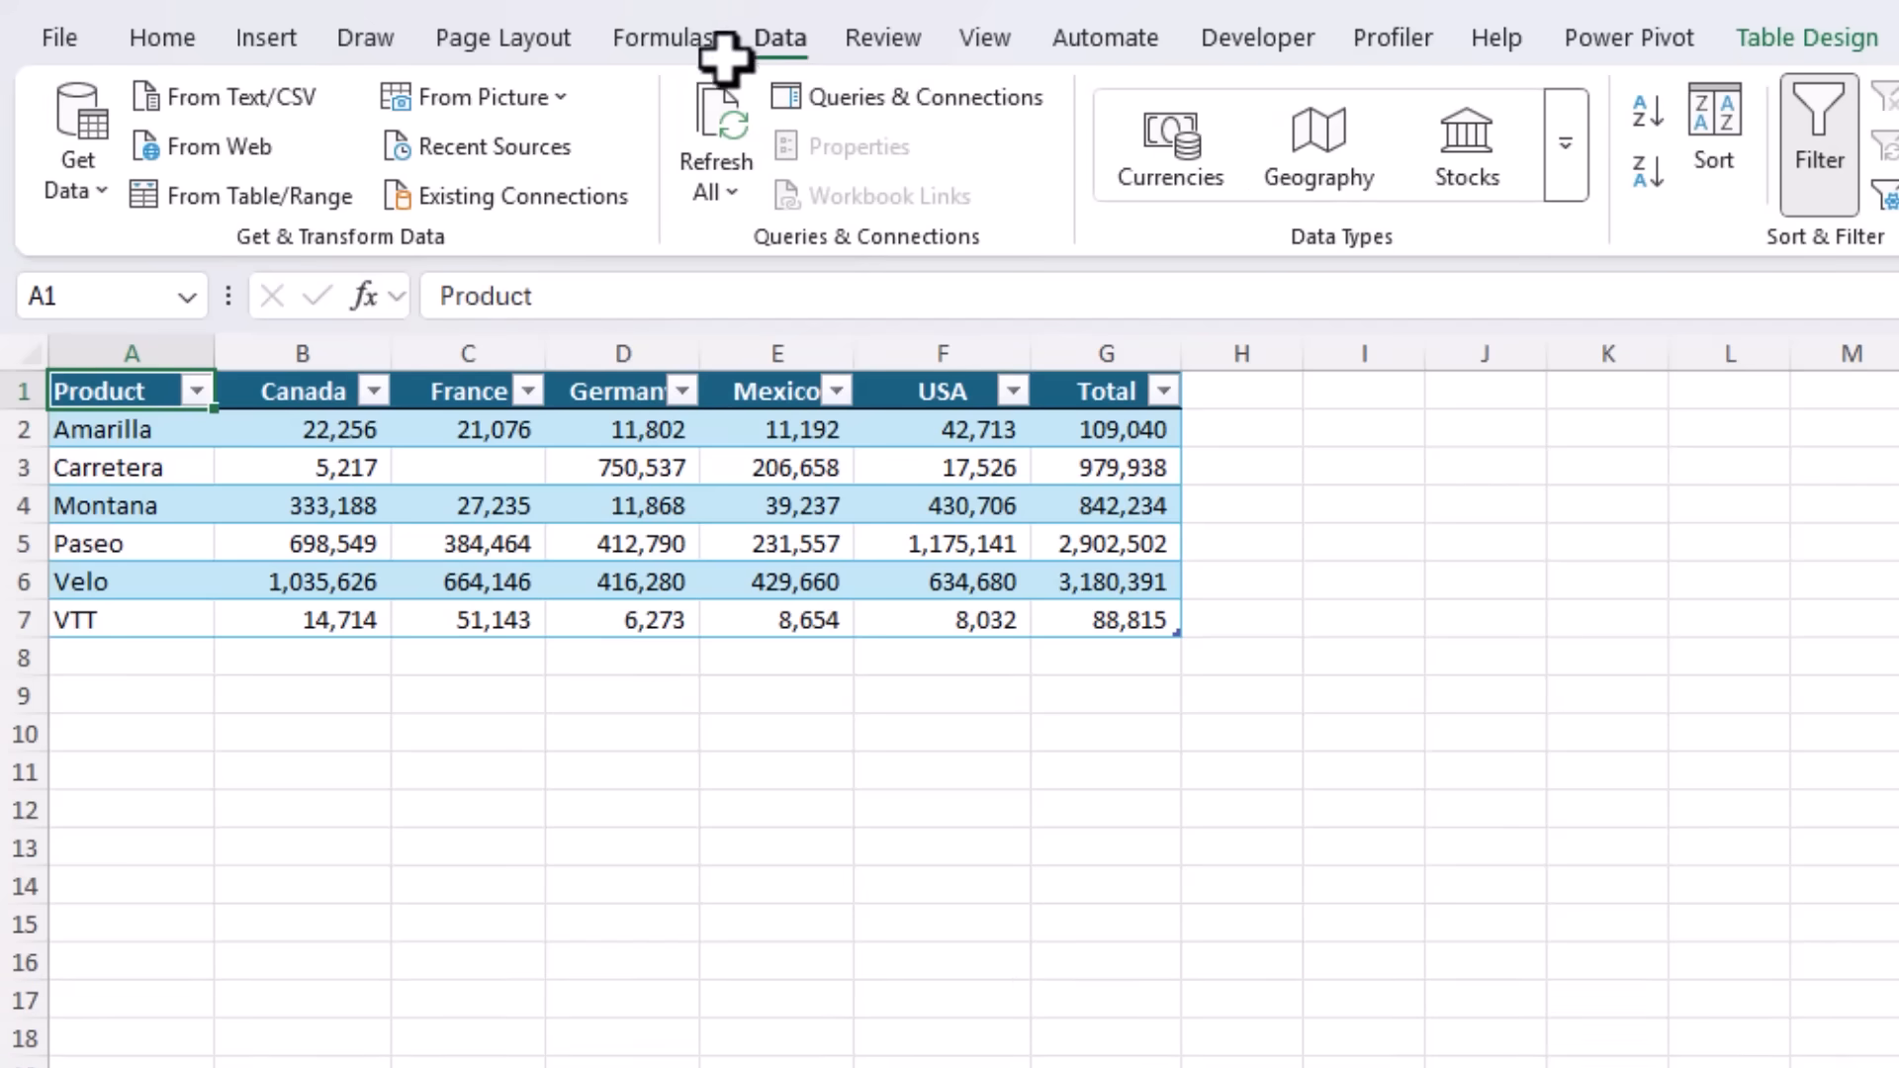
left_click(75, 137)
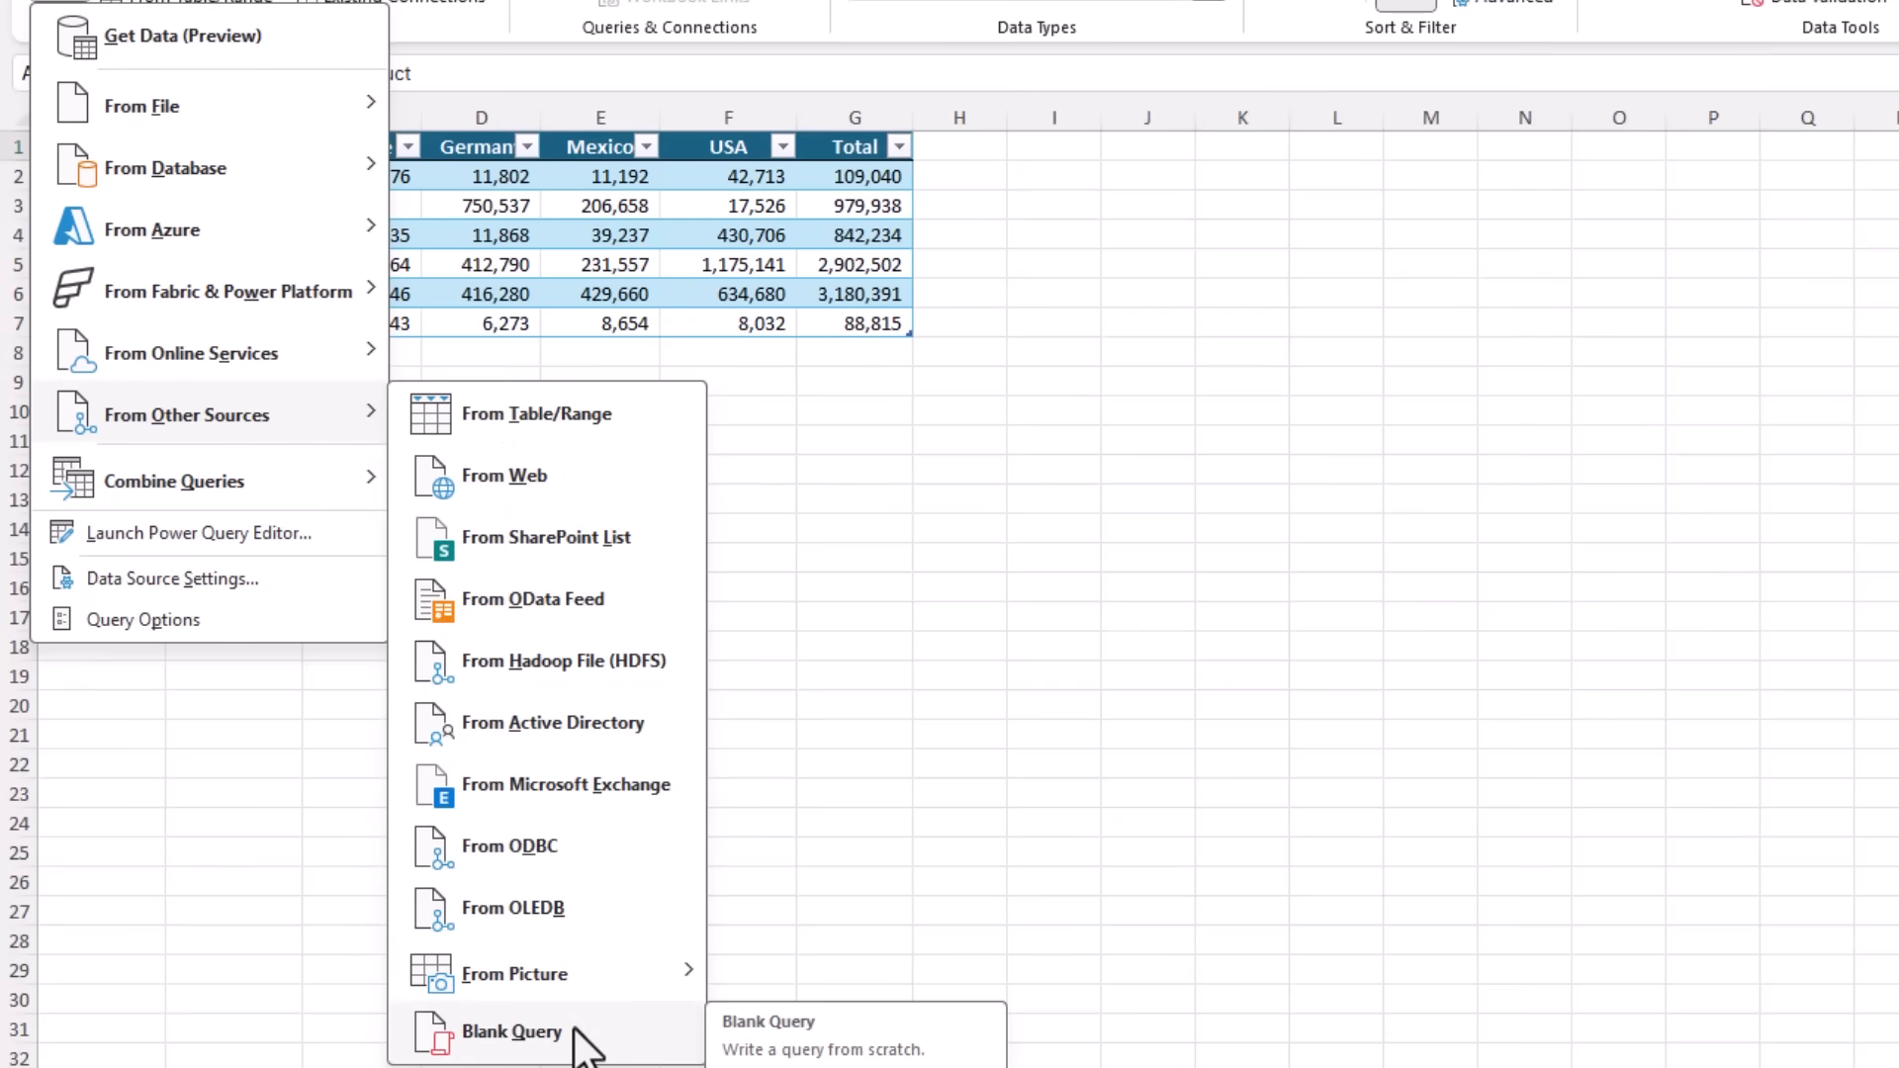
- Create a blank query whose source formula is =Excel.CurrentWorkbook()
left_click(511, 1031)
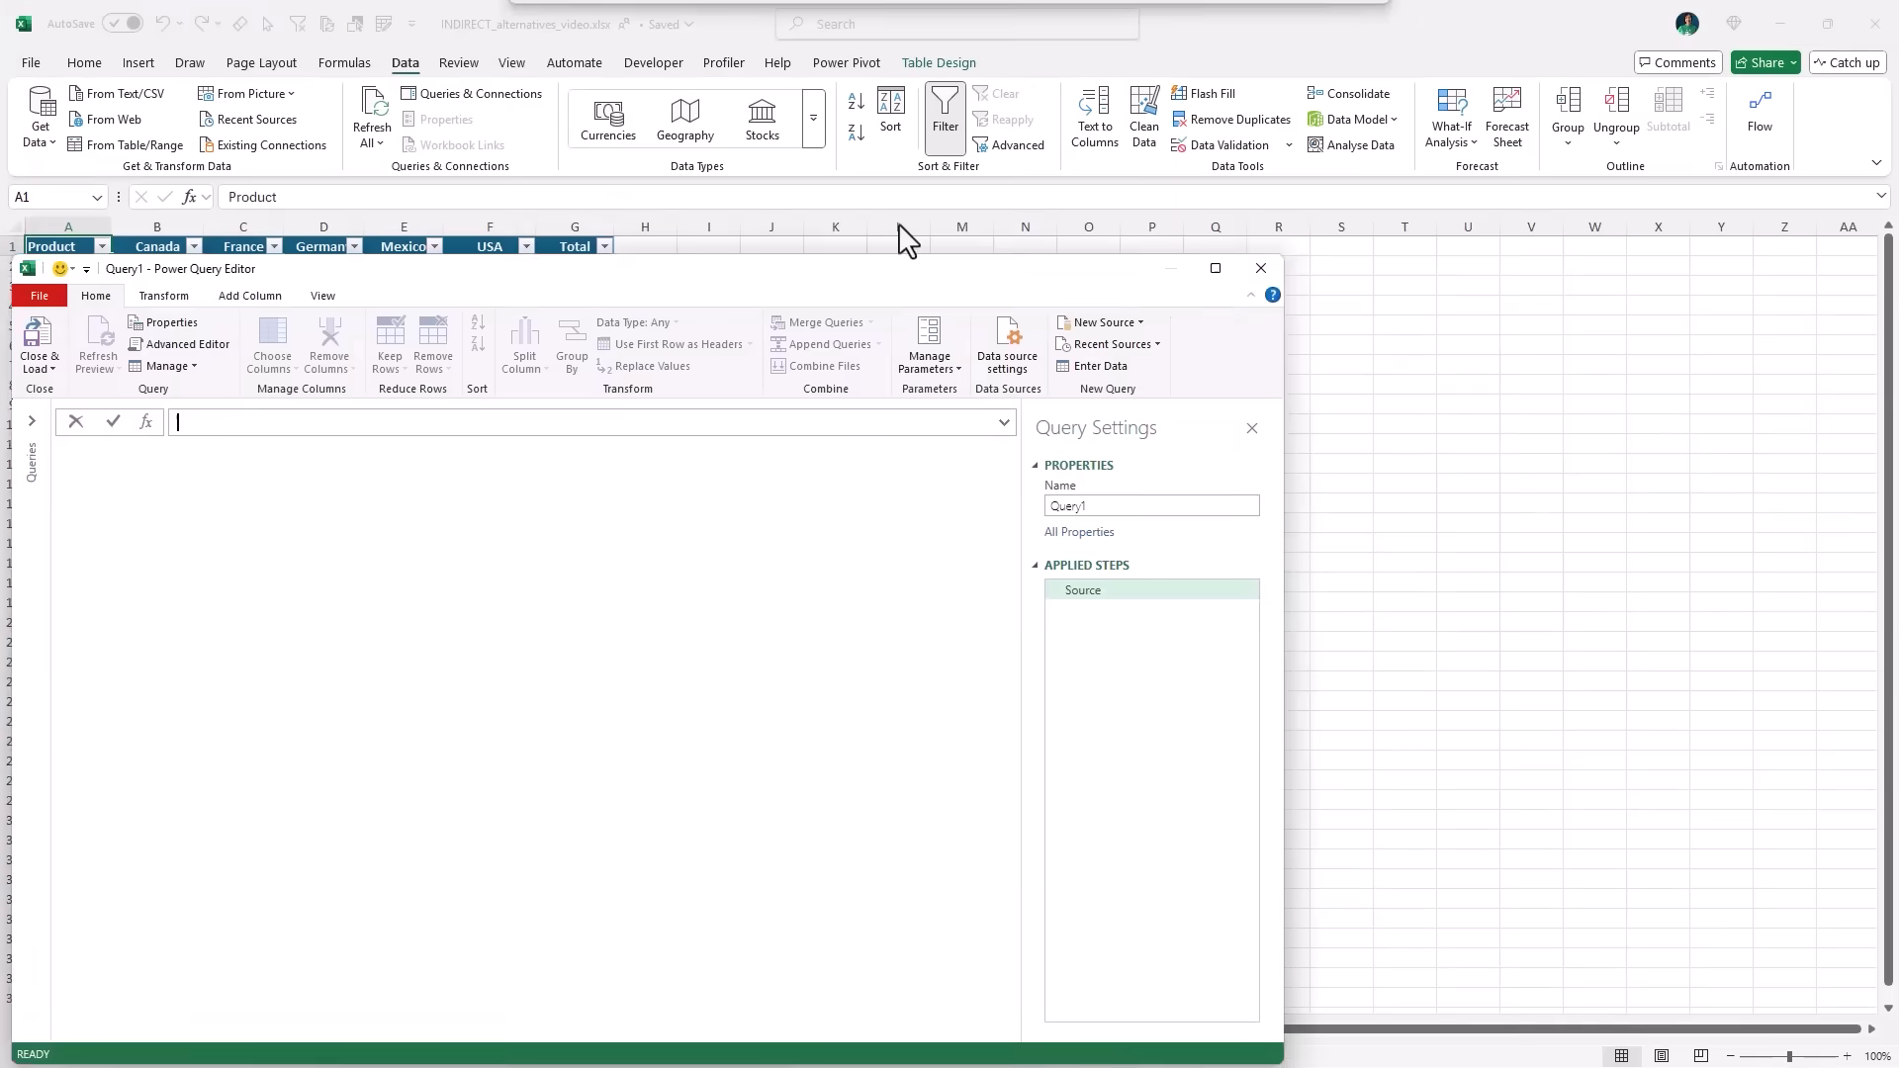
left_click(1215, 268)
type("=")
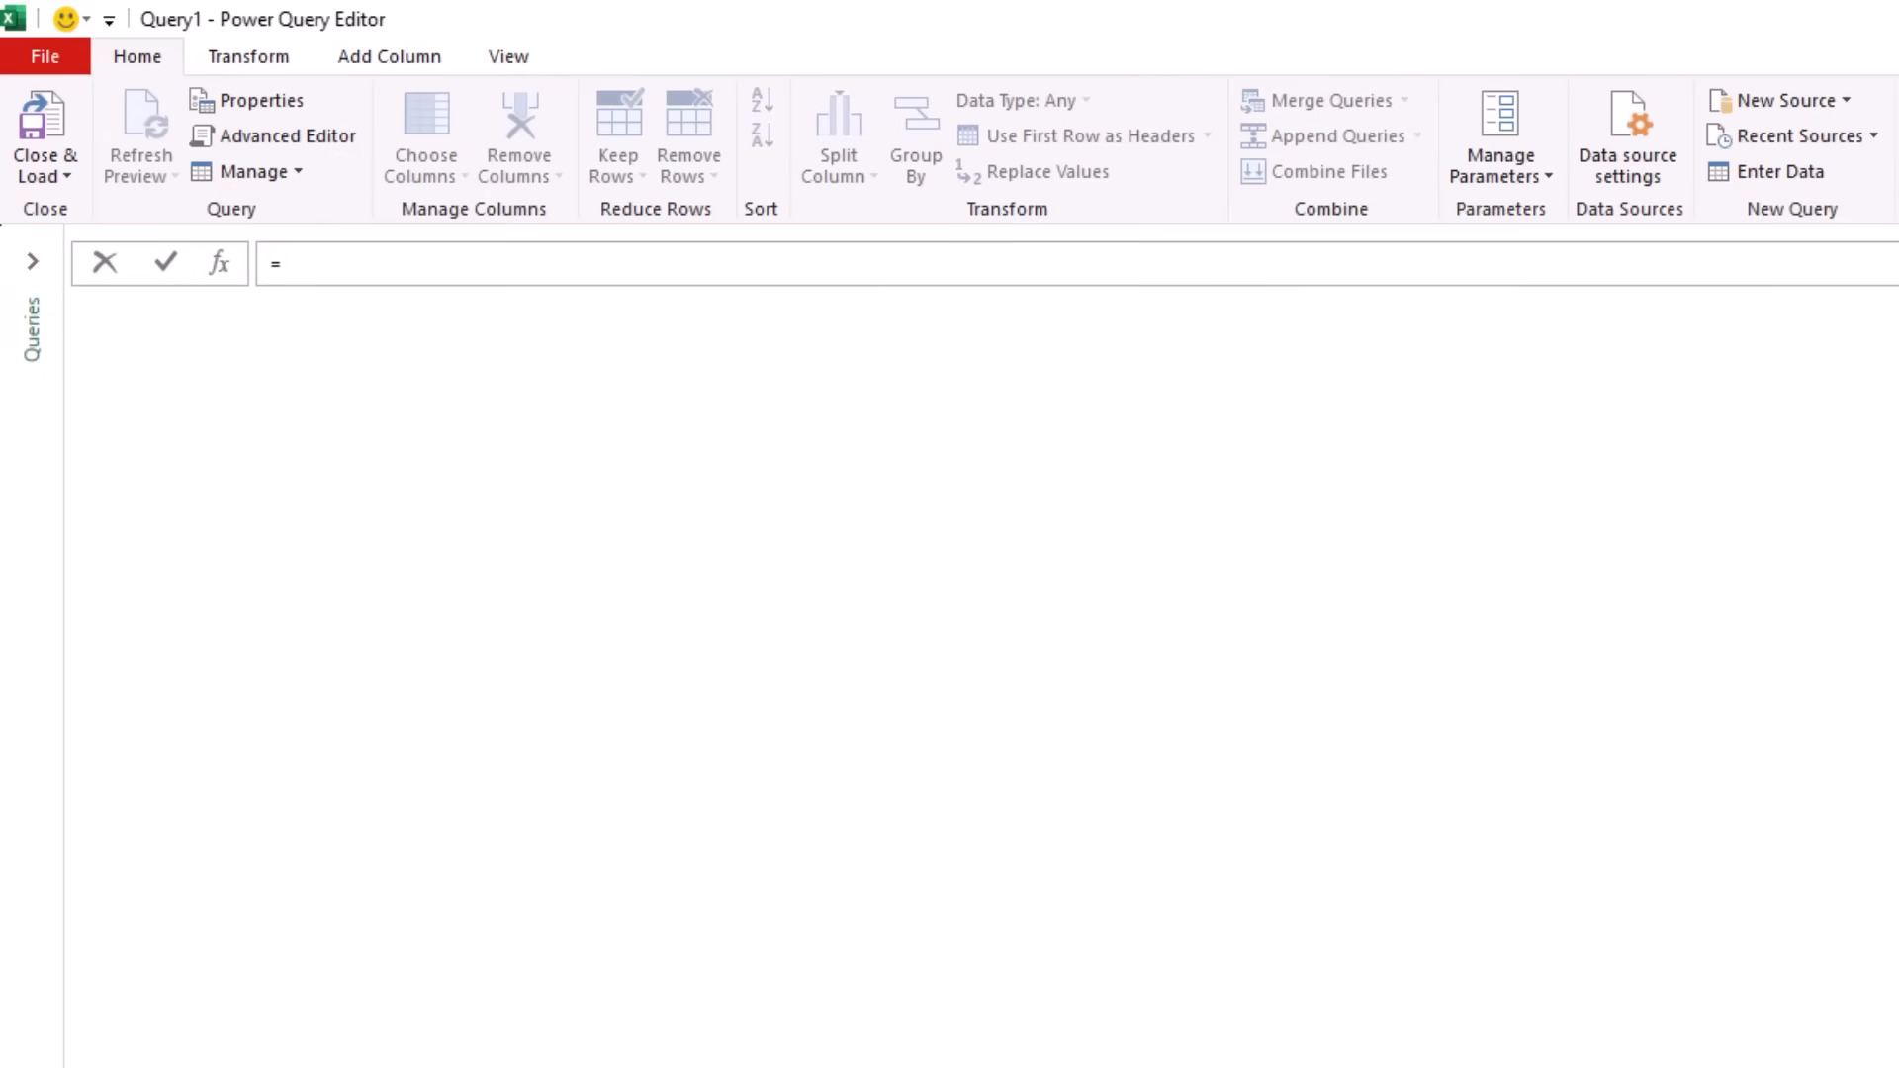
type("Excel")
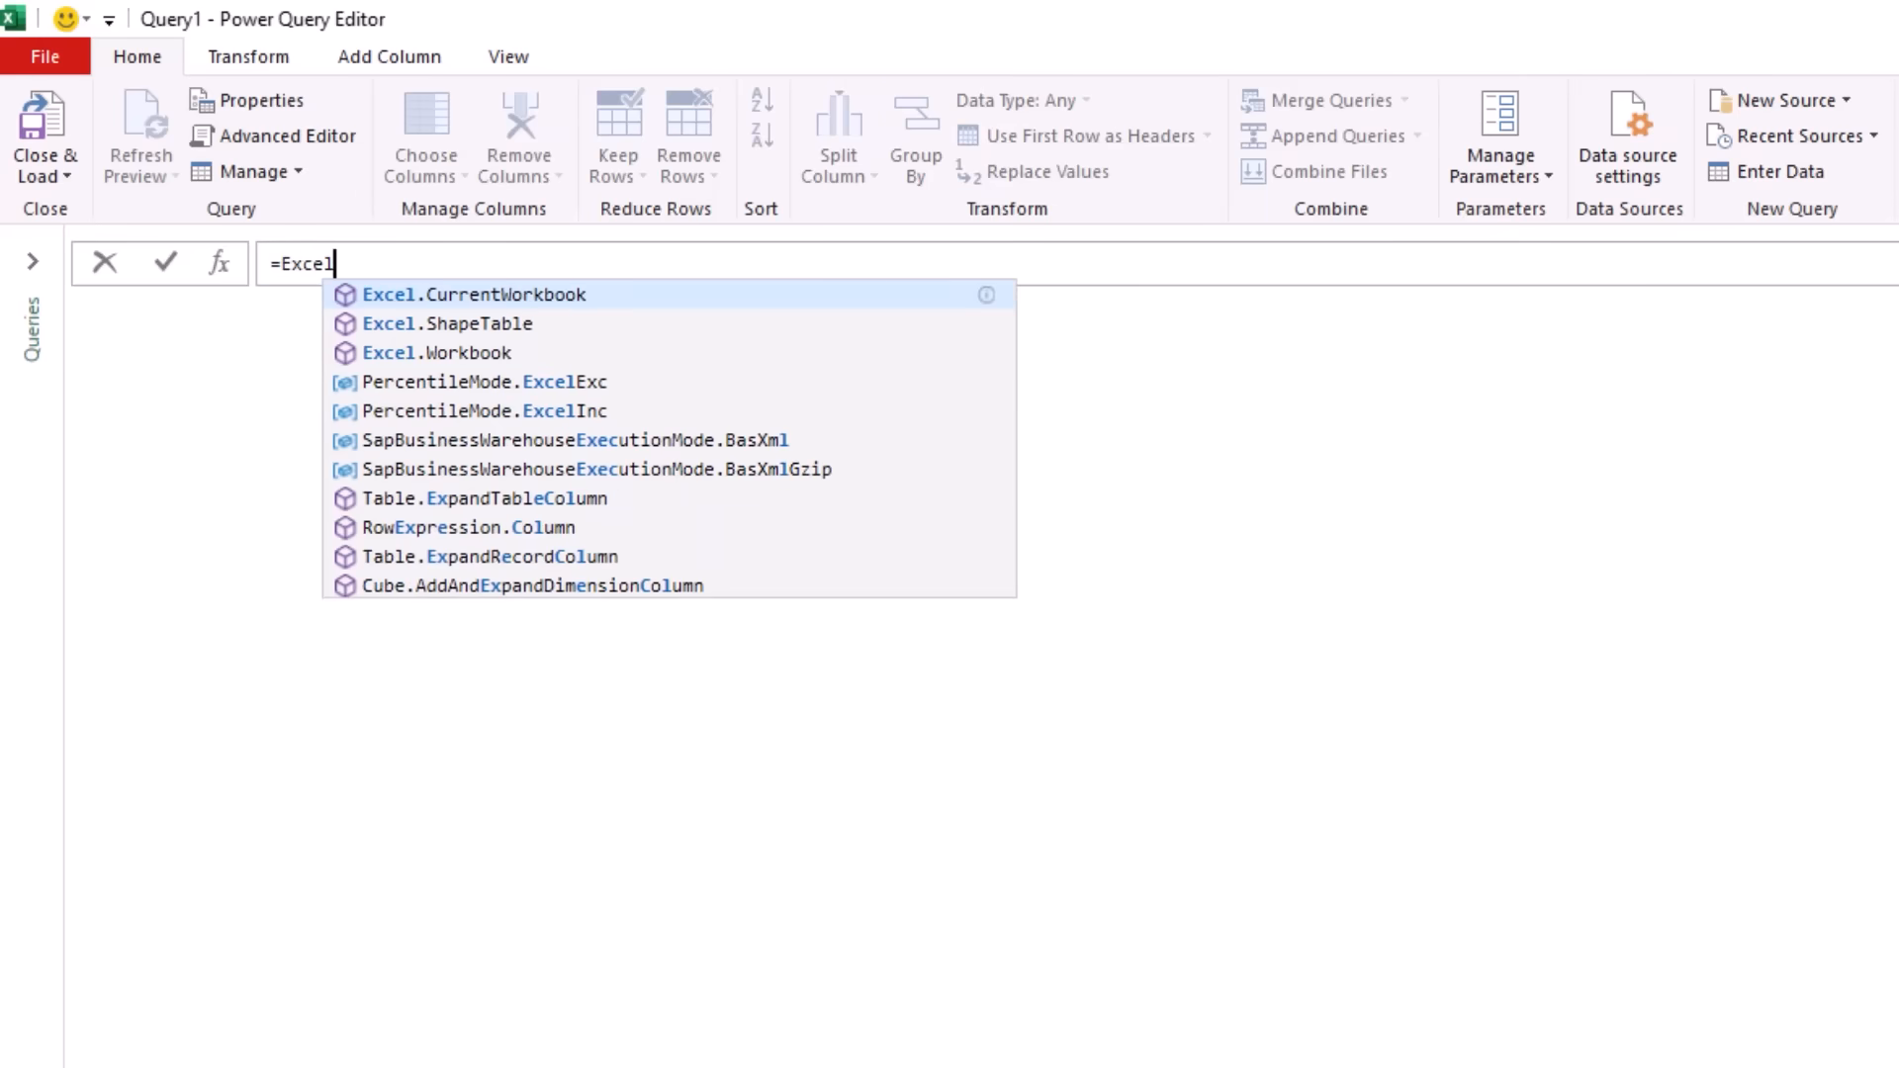
type(".CurrentWor")
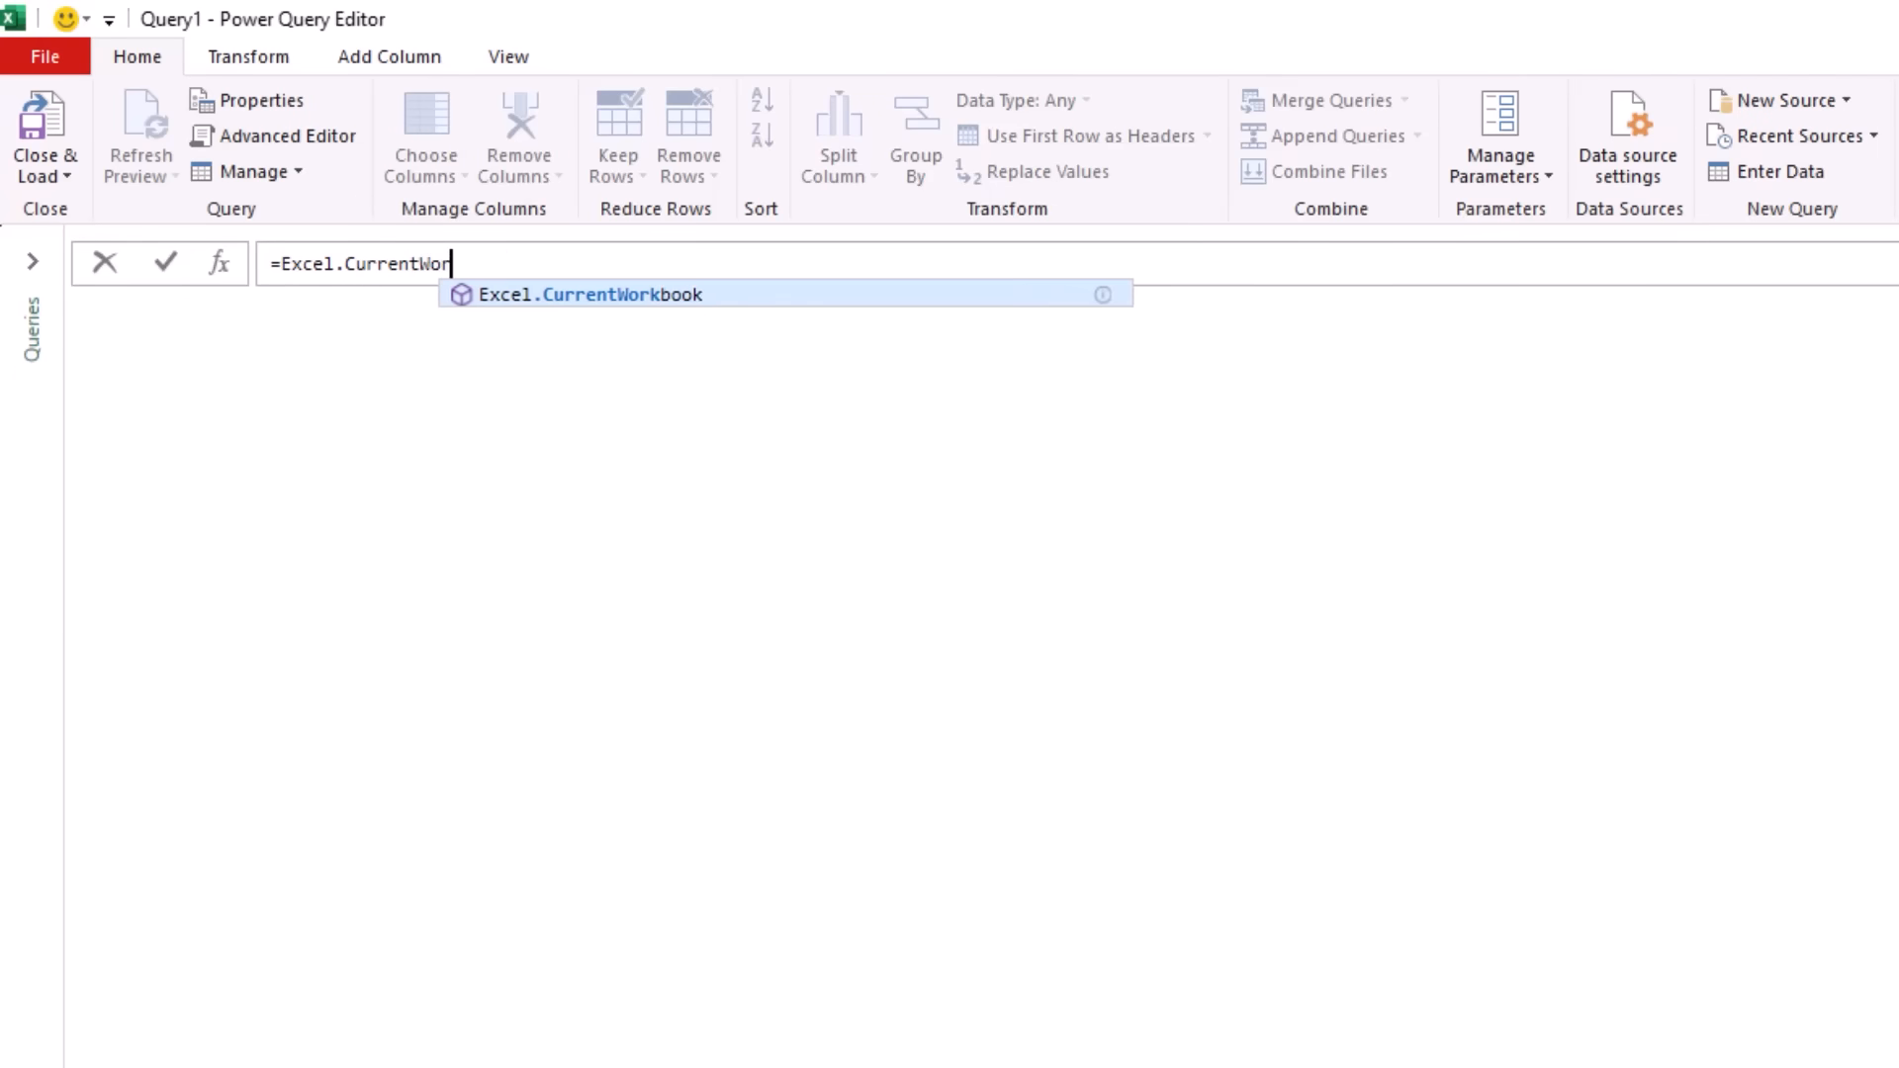
type("kbook")
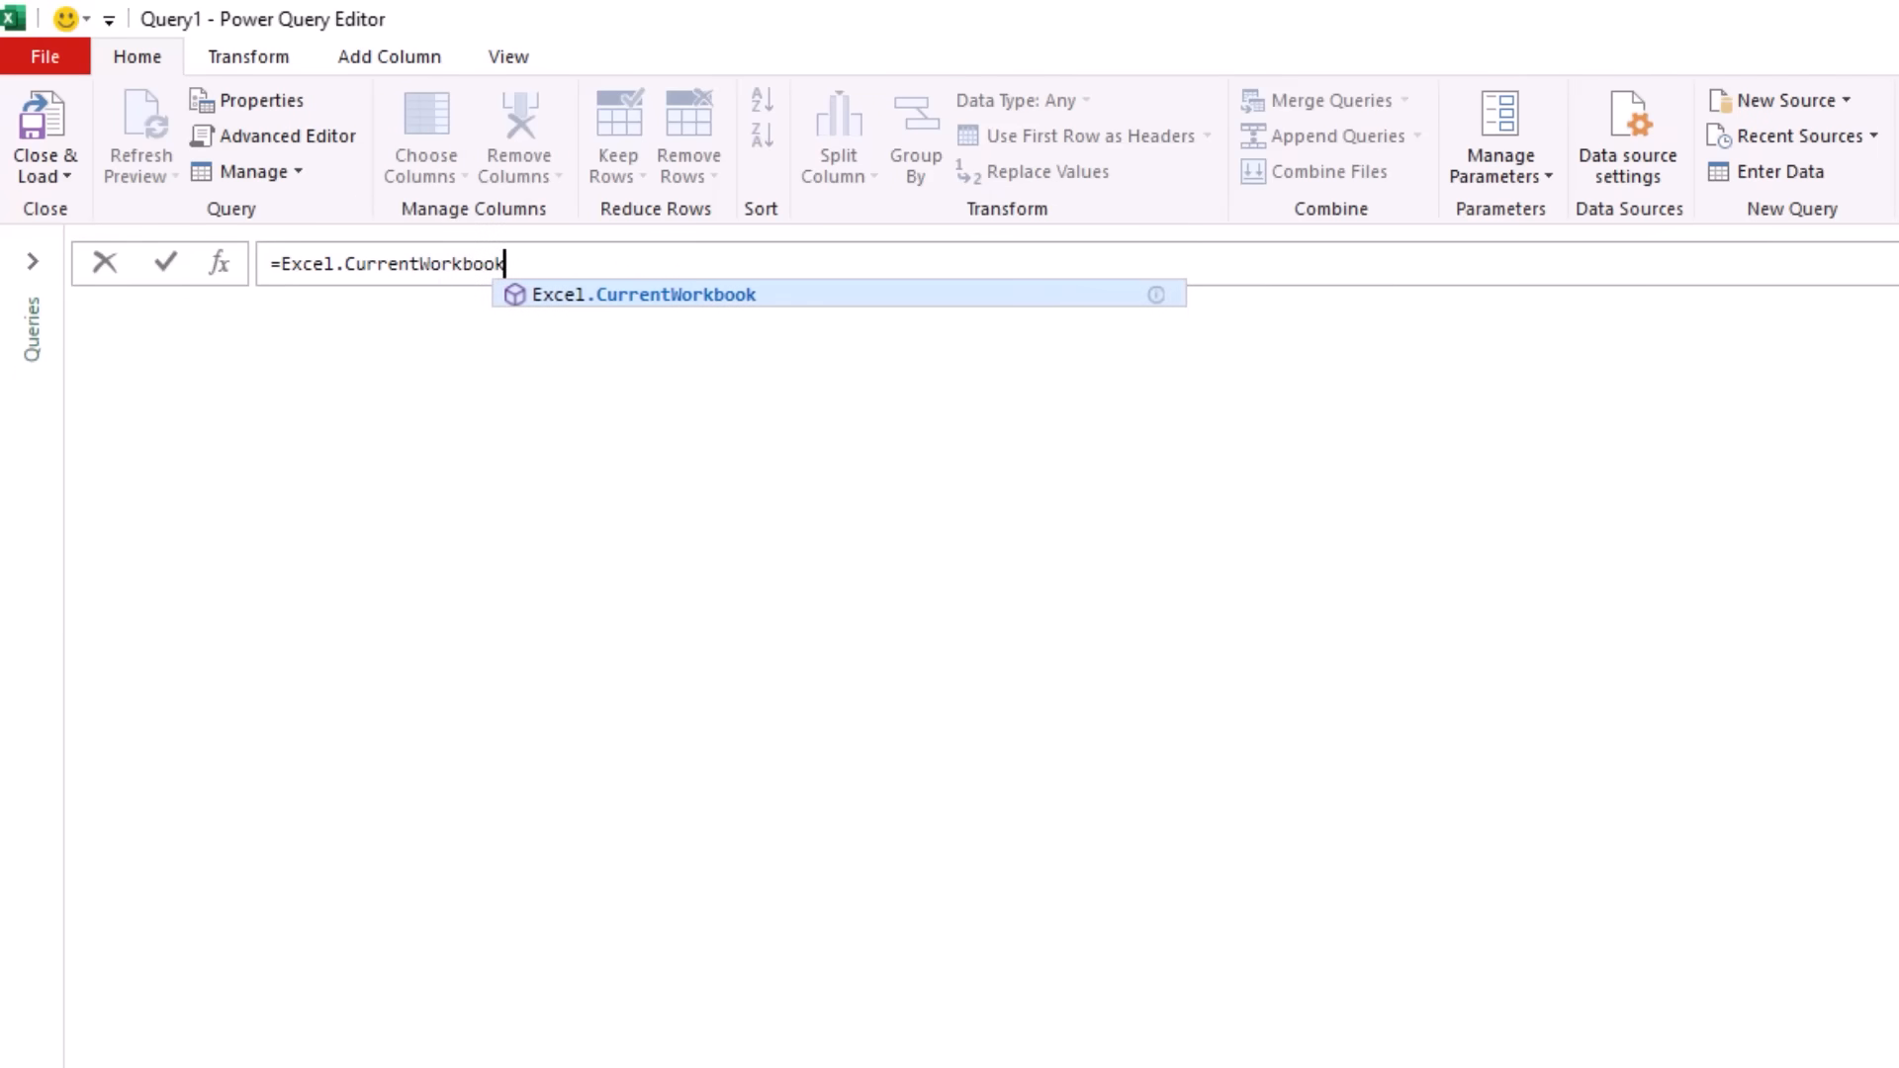
type("()")
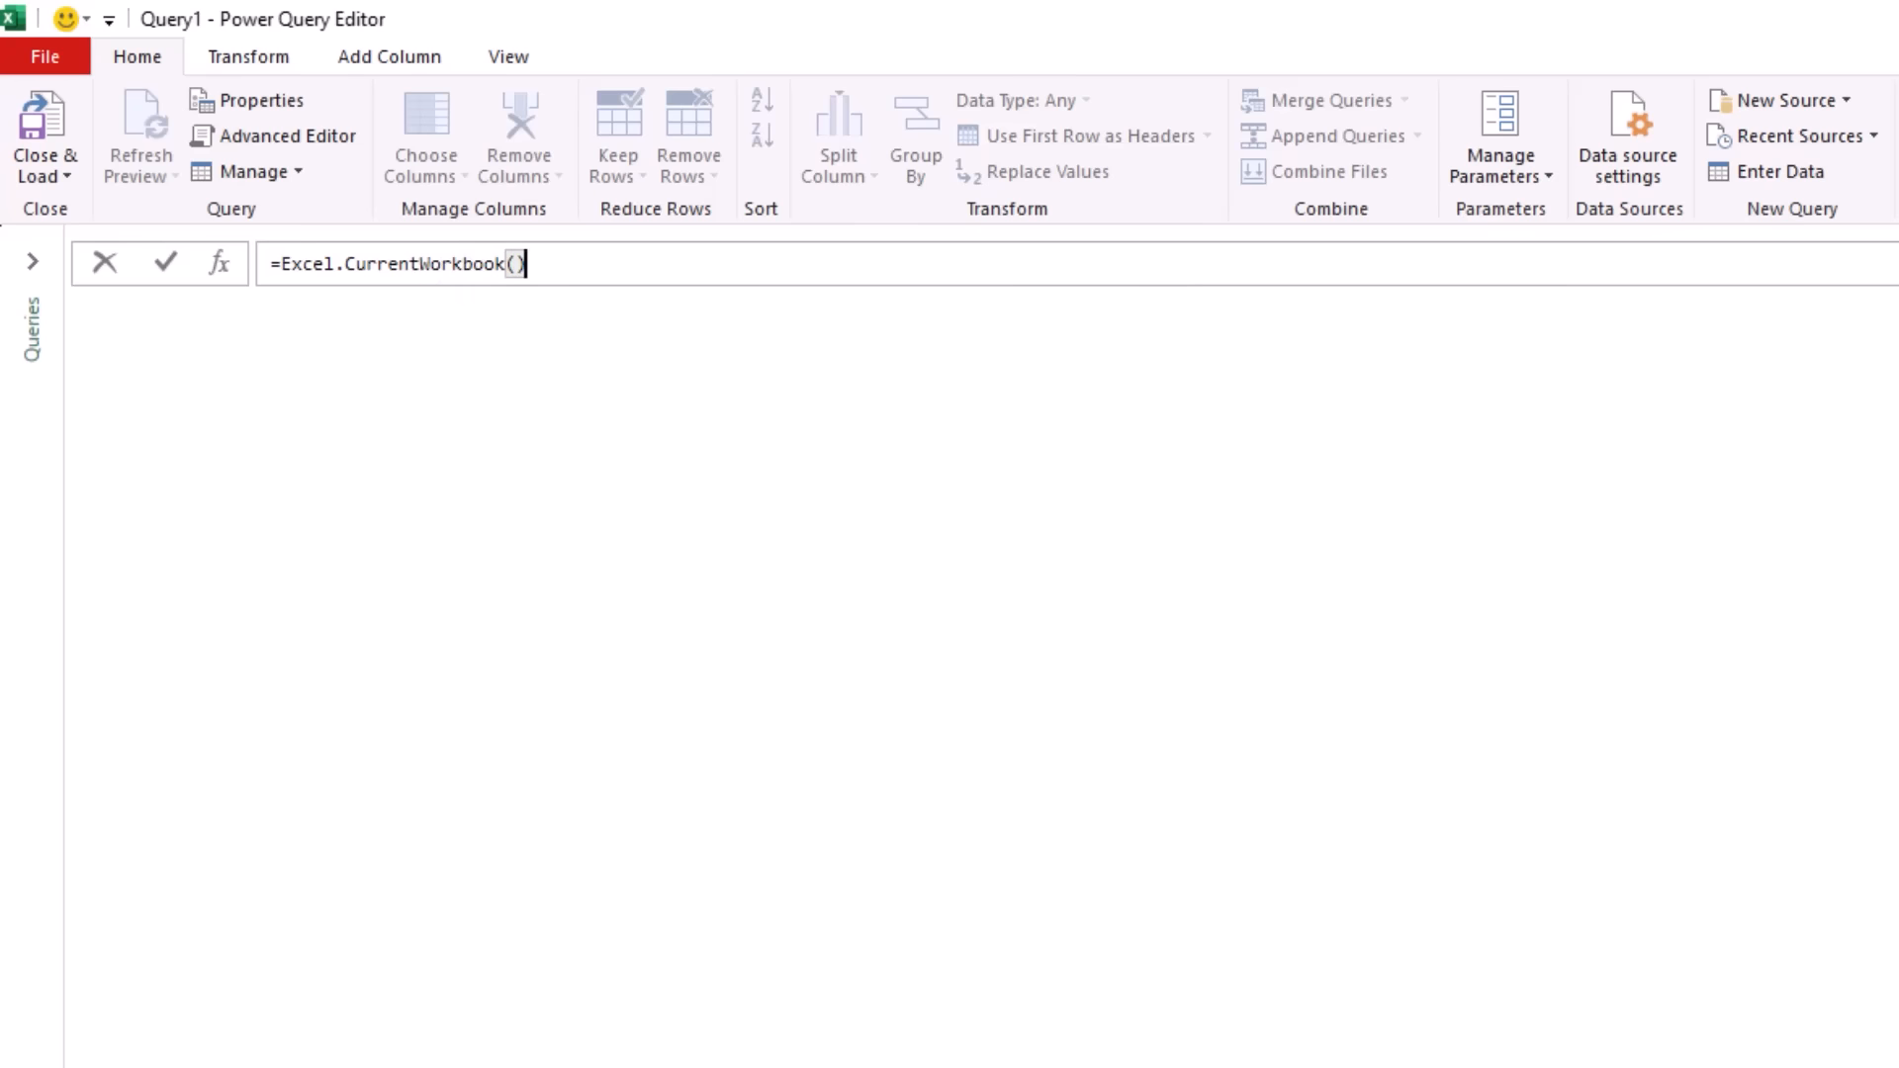
key("Enter")
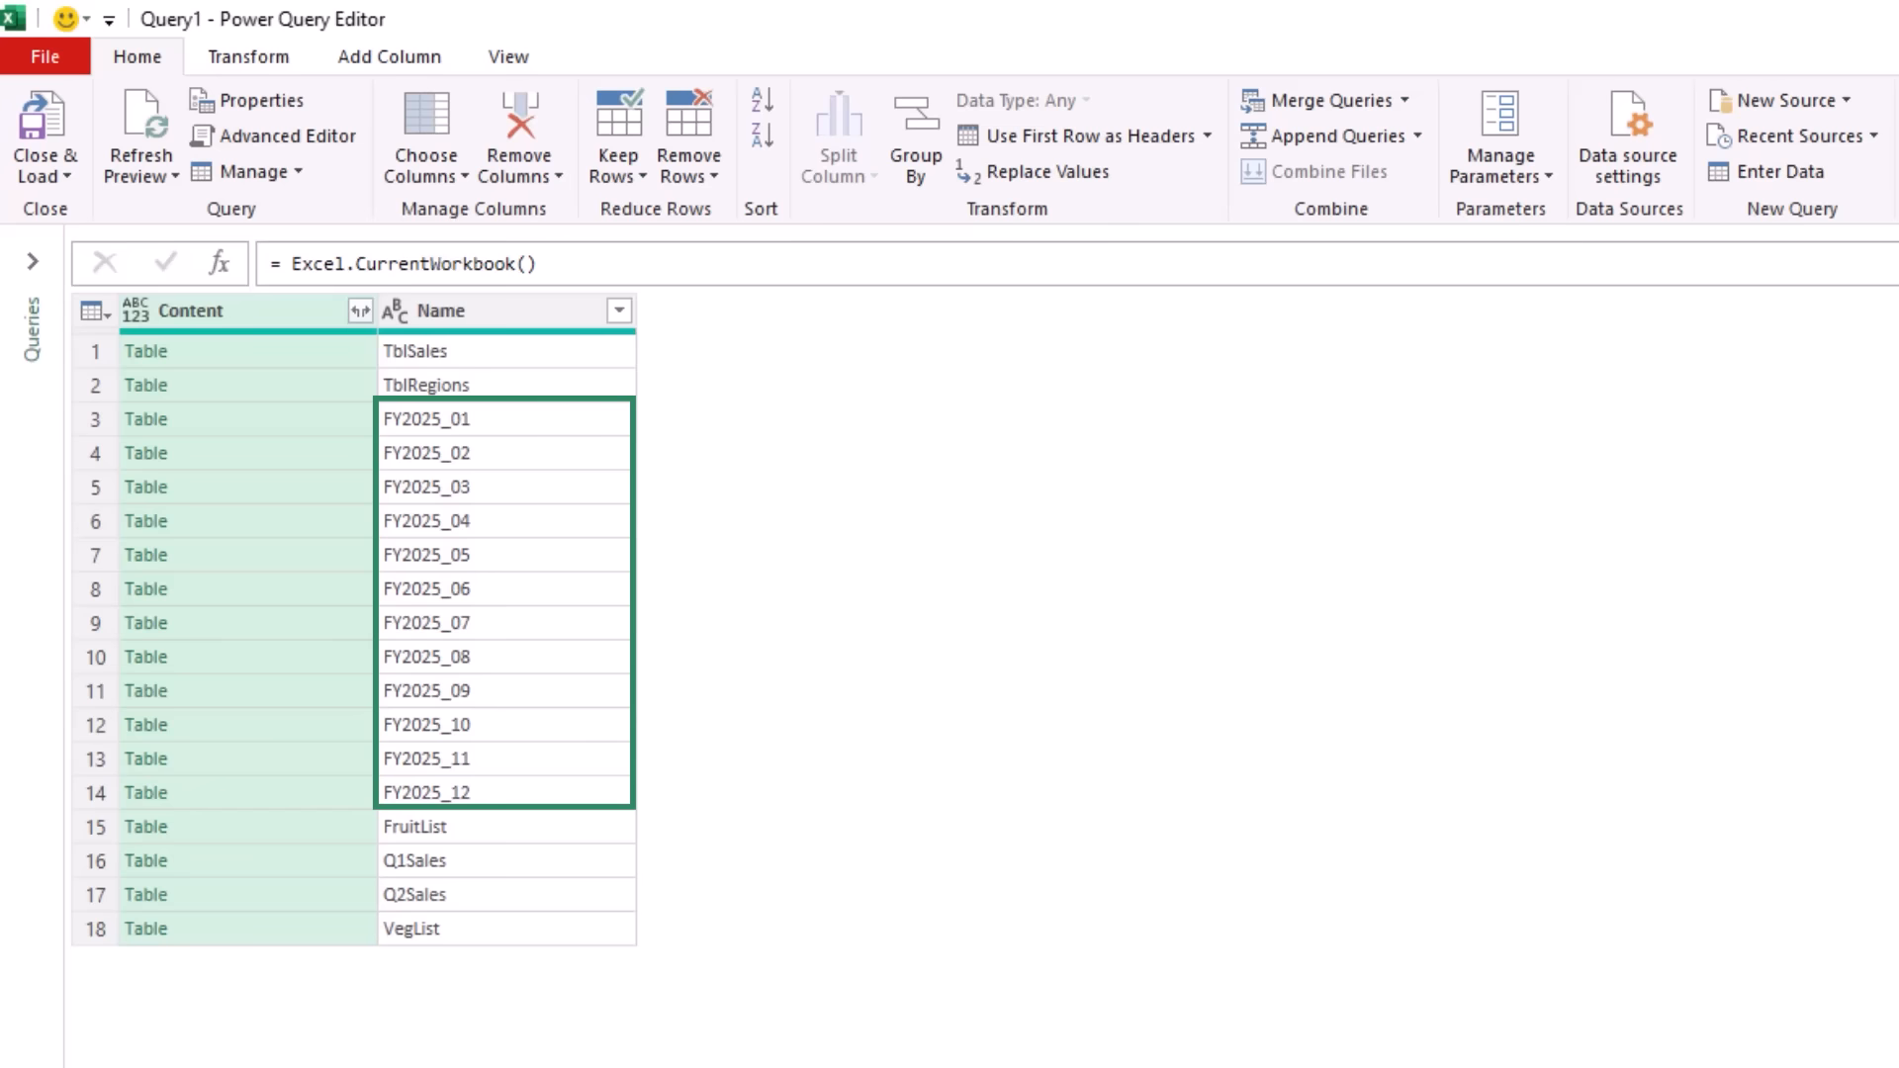
- Filter the Name column with a Begins With condition of 'FY'
left_click(617, 309)
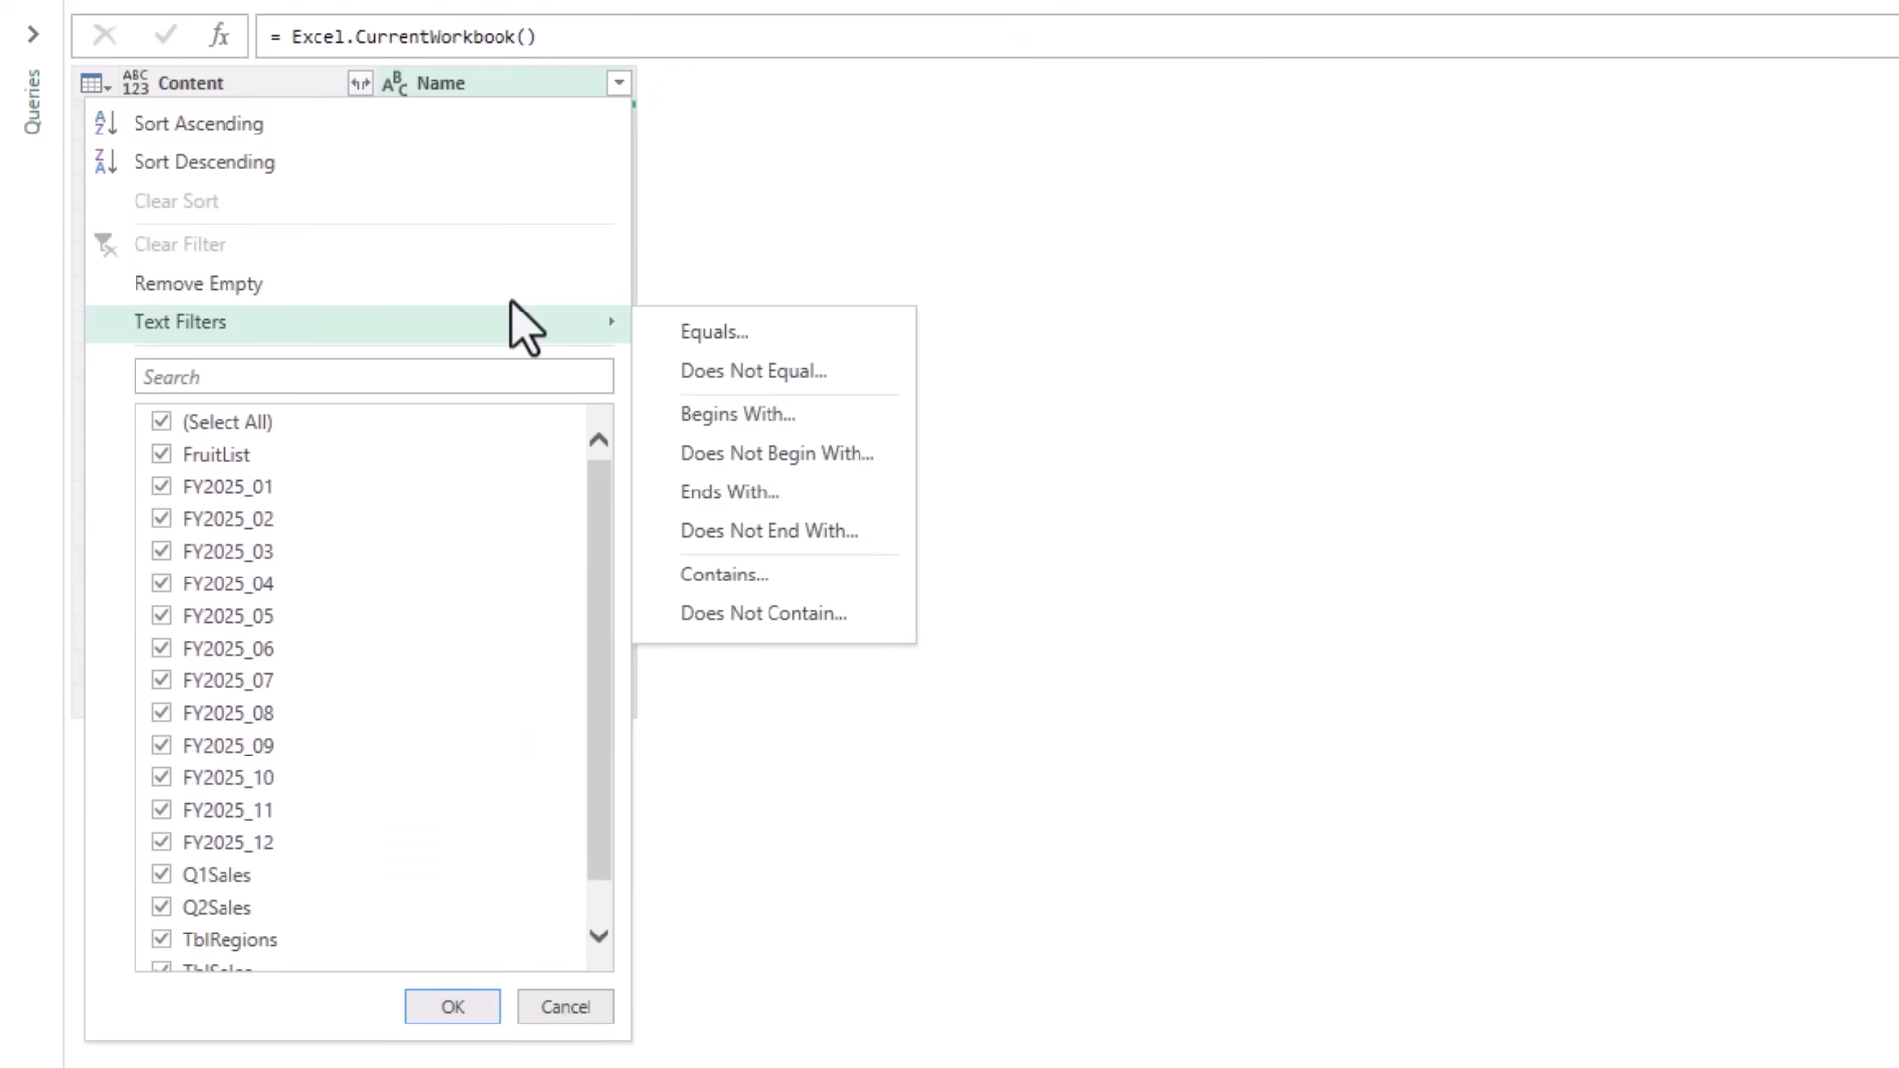
left_click(738, 413)
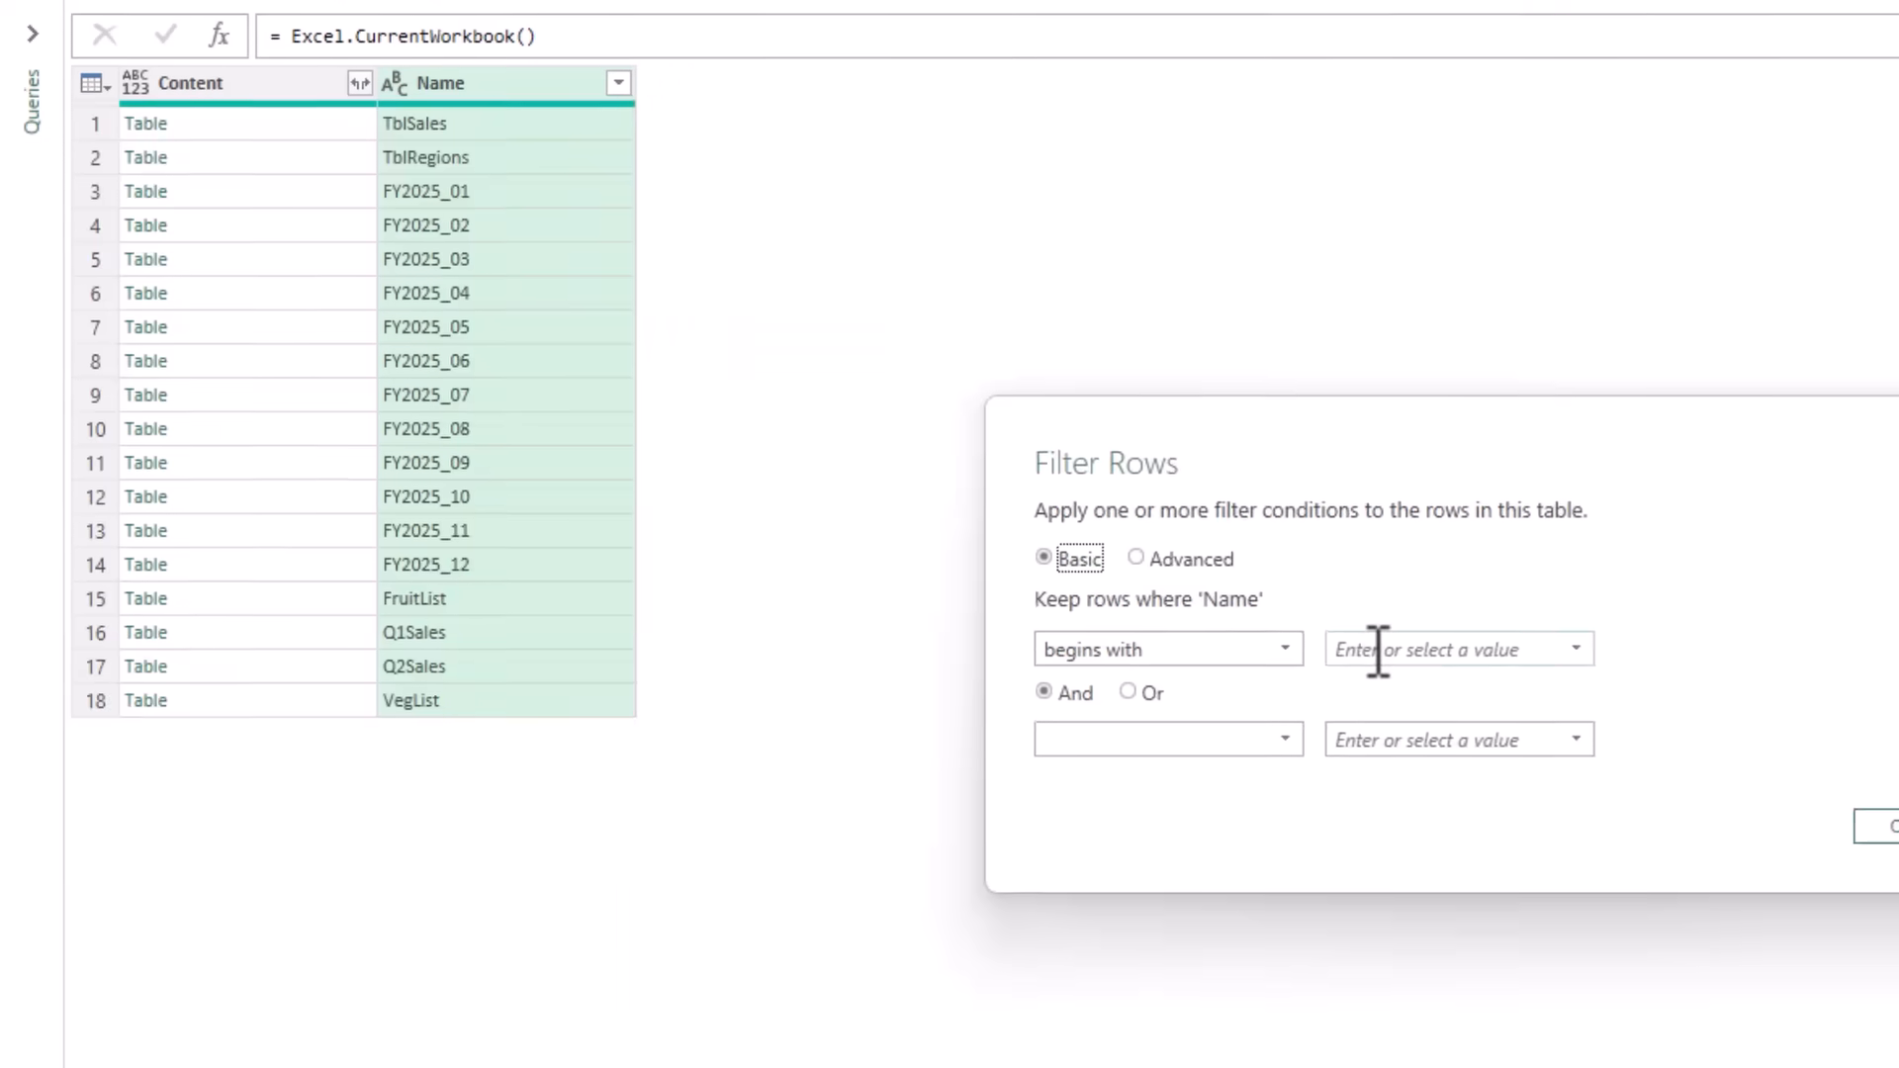
type("FY")
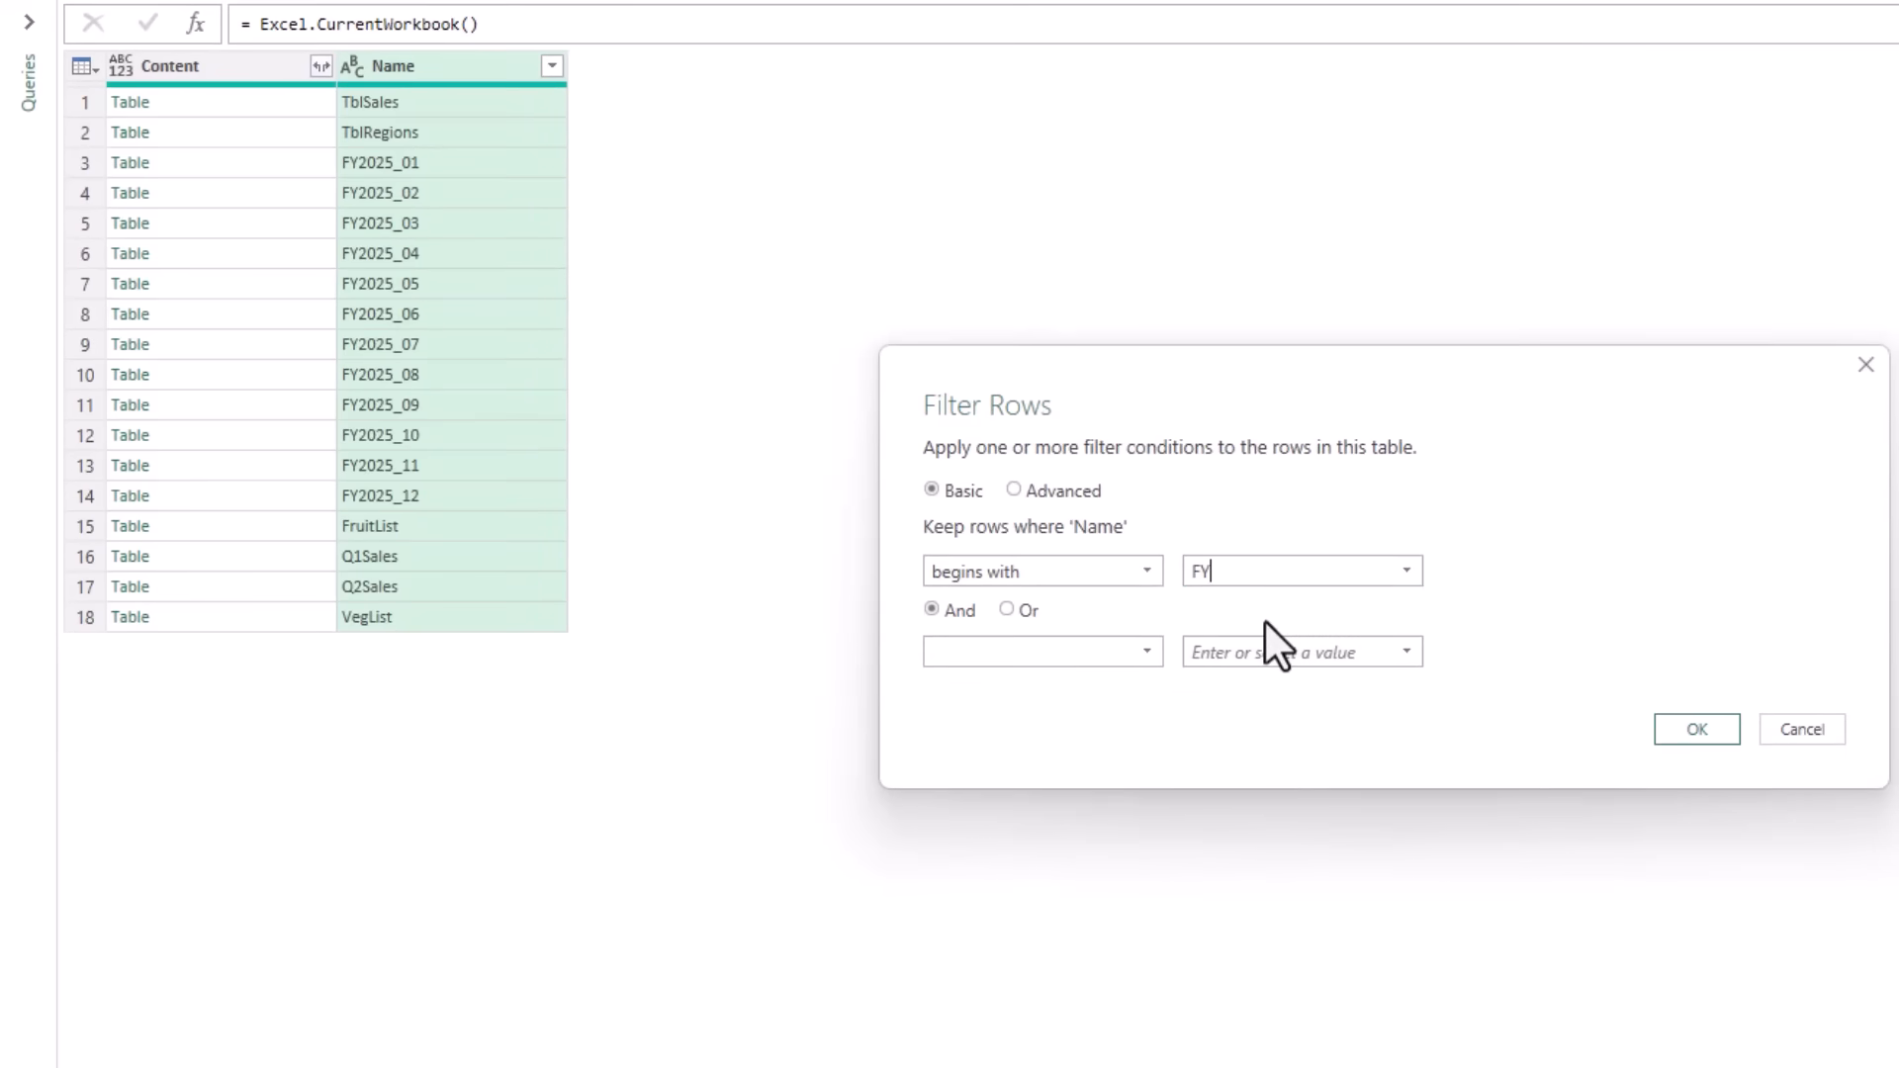
mouse_move(442, 500)
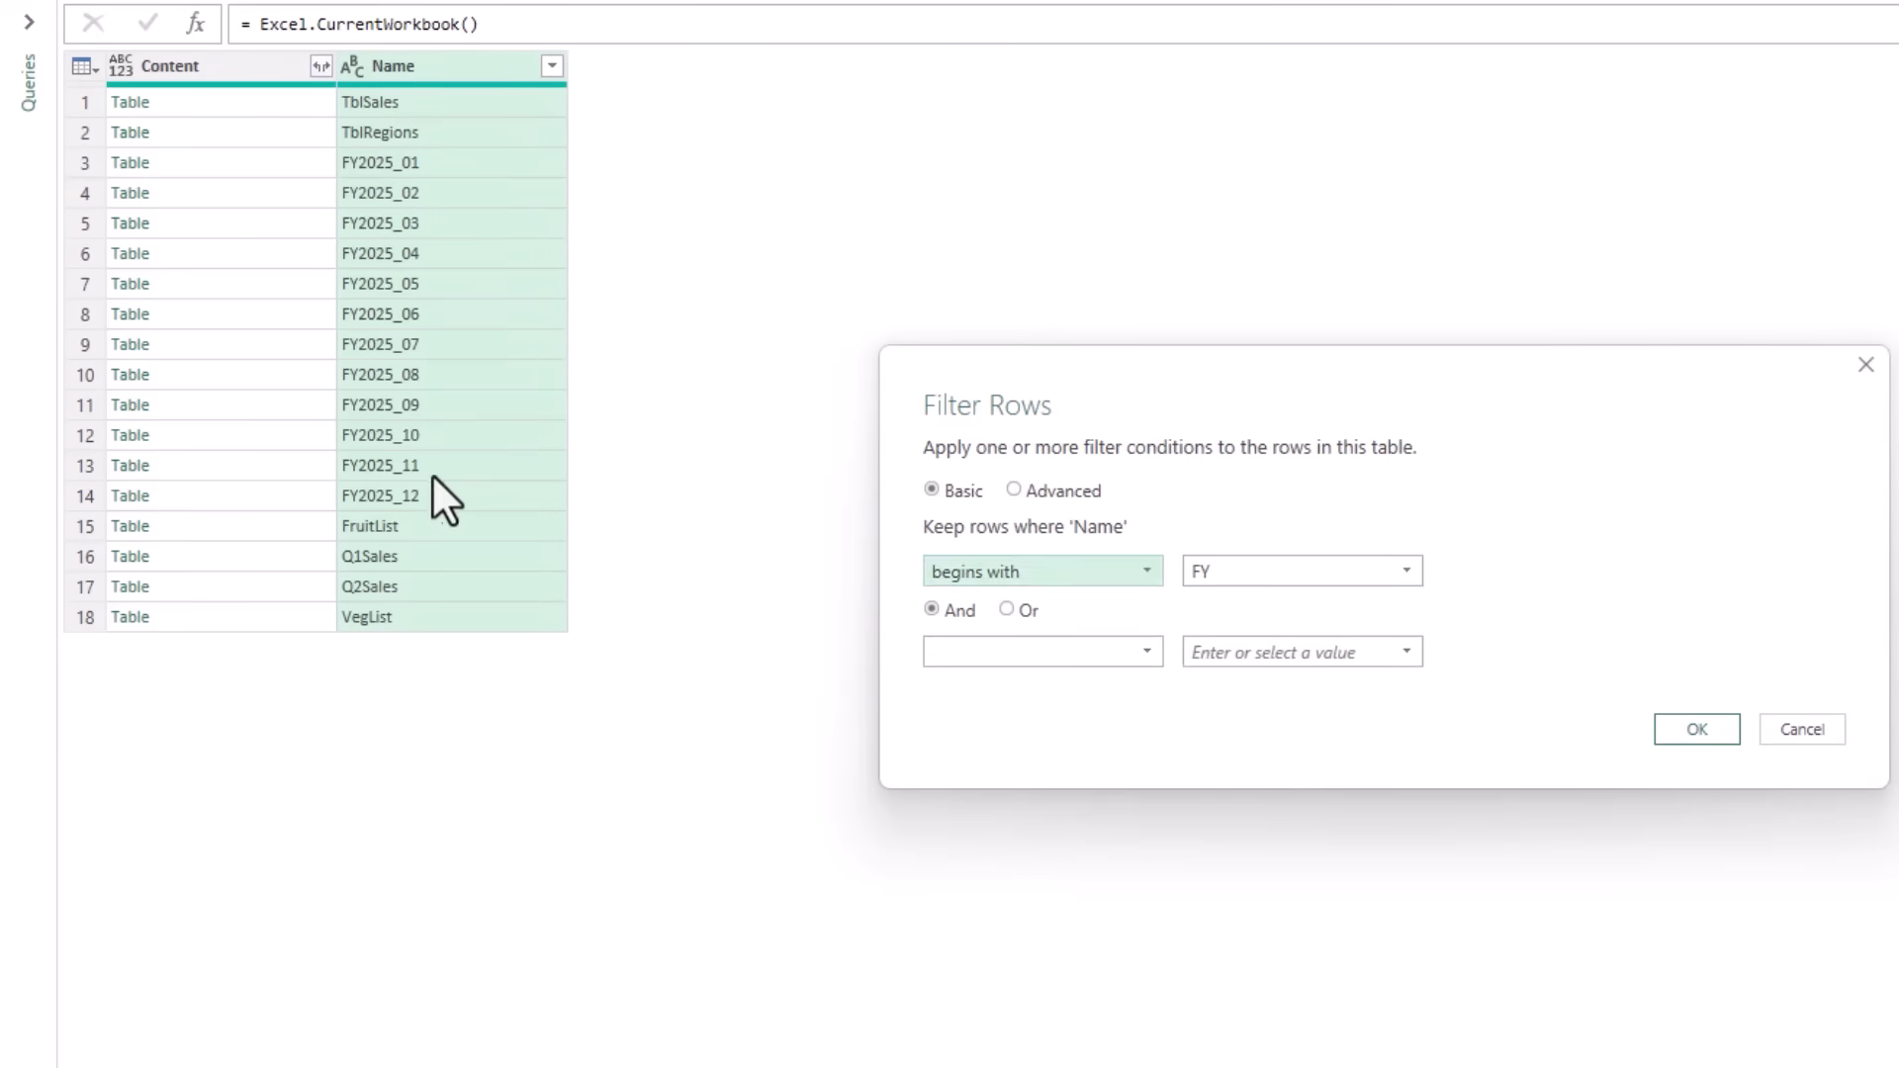
- Apply the FY filter and expand Content into Product, country and Total without prefixes
left_click(1695, 729)
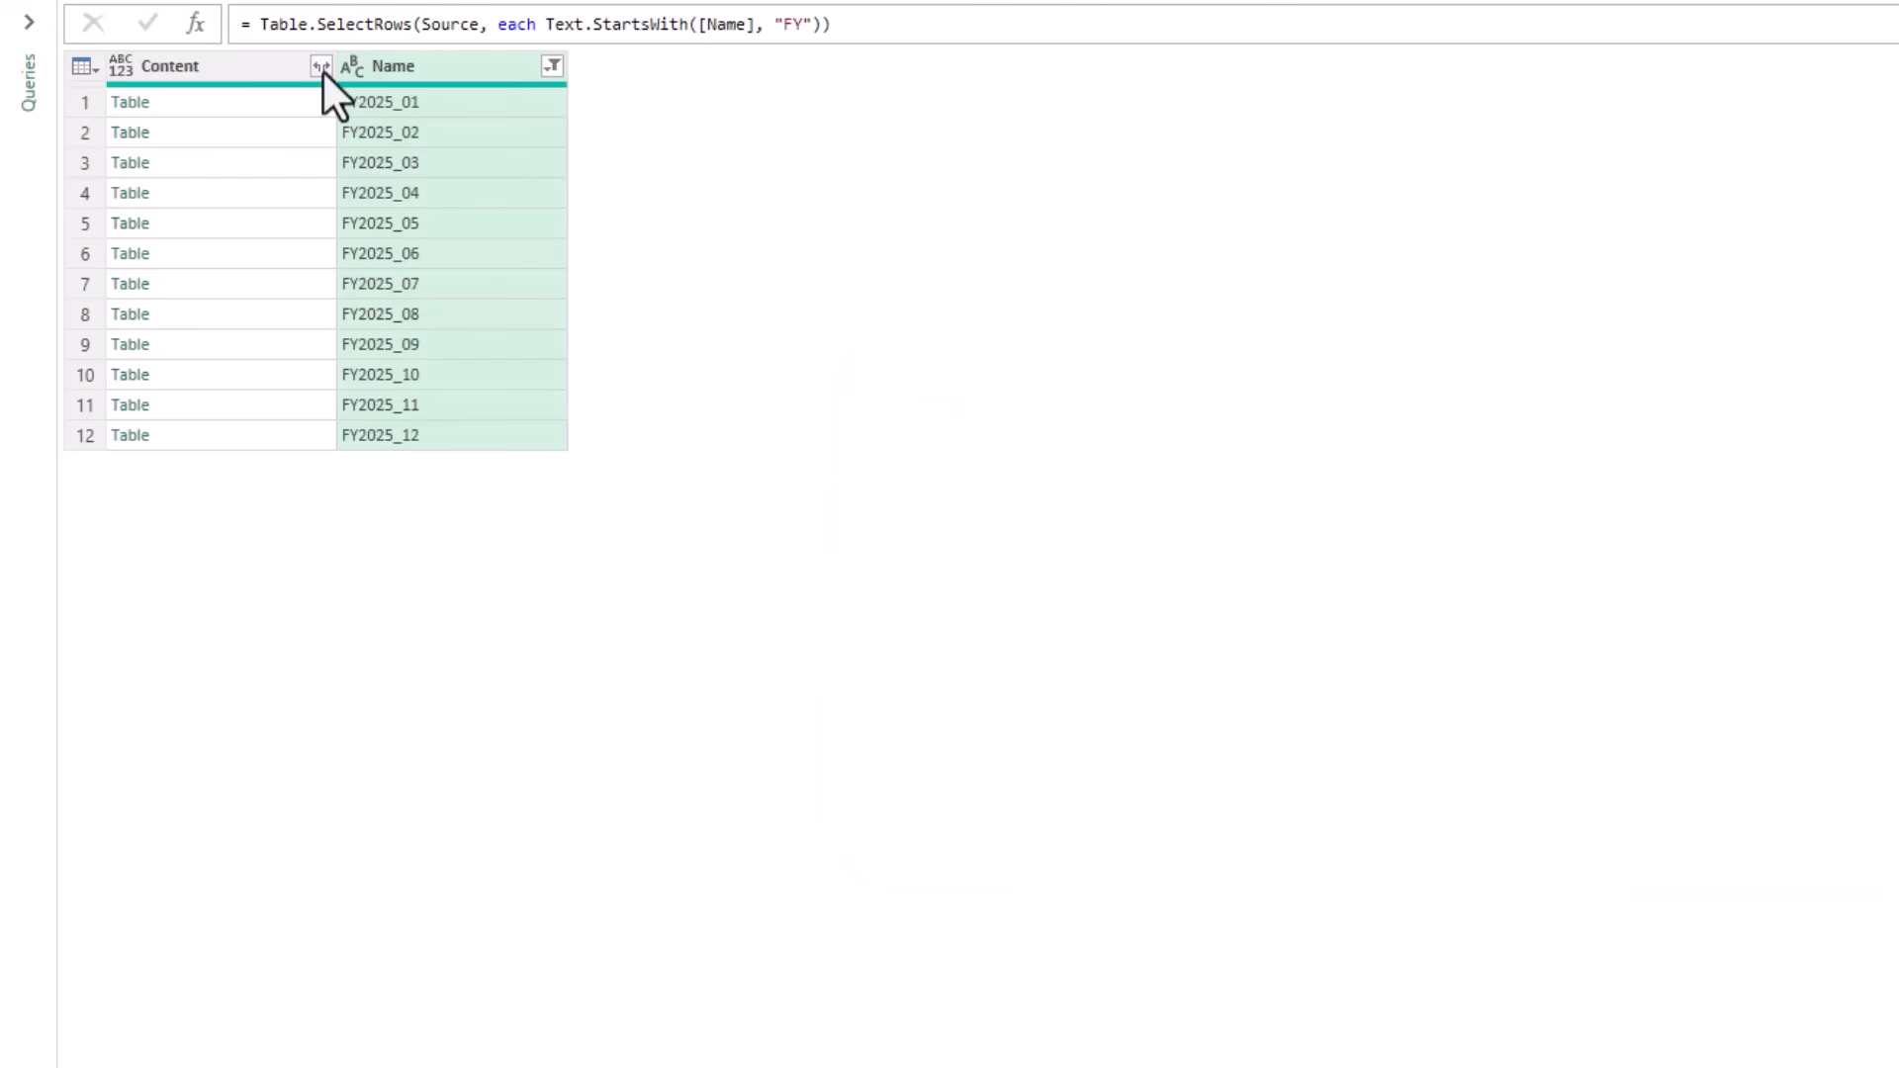
left_click(318, 66)
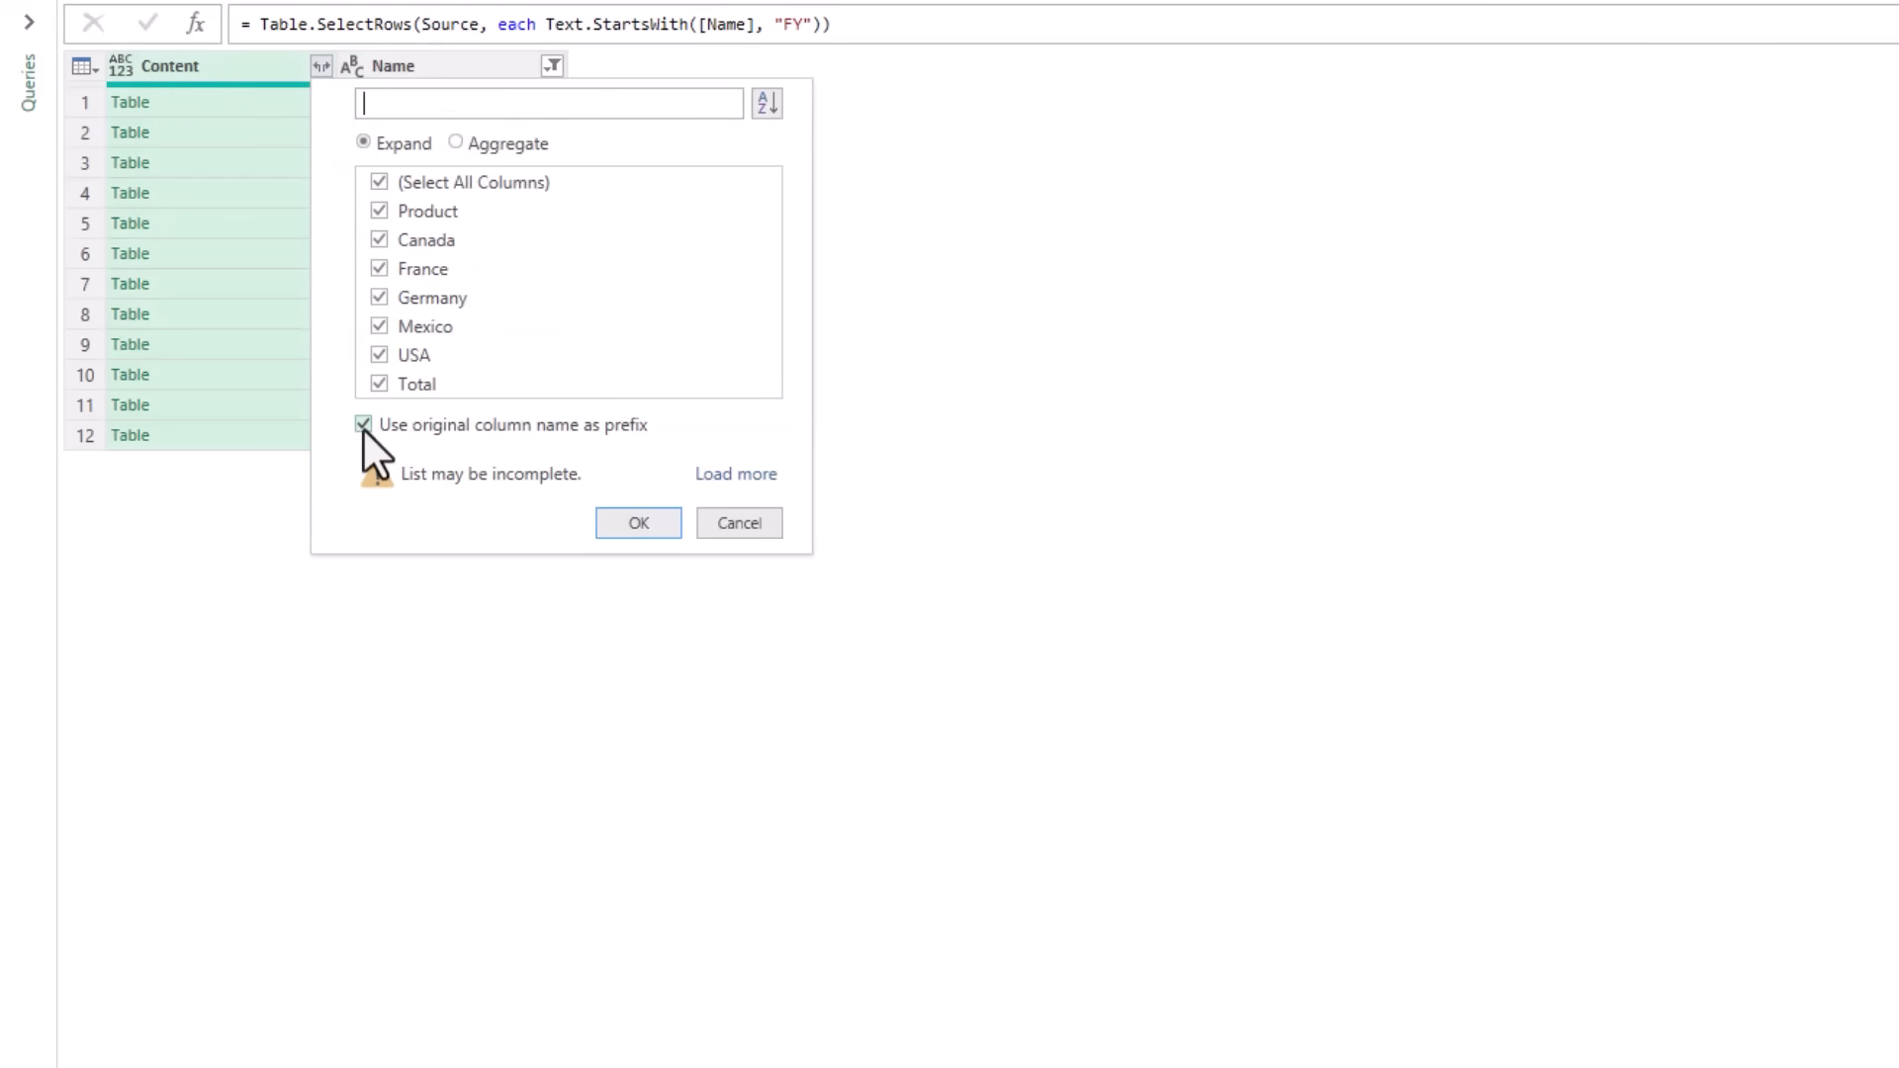
left_click(362, 424)
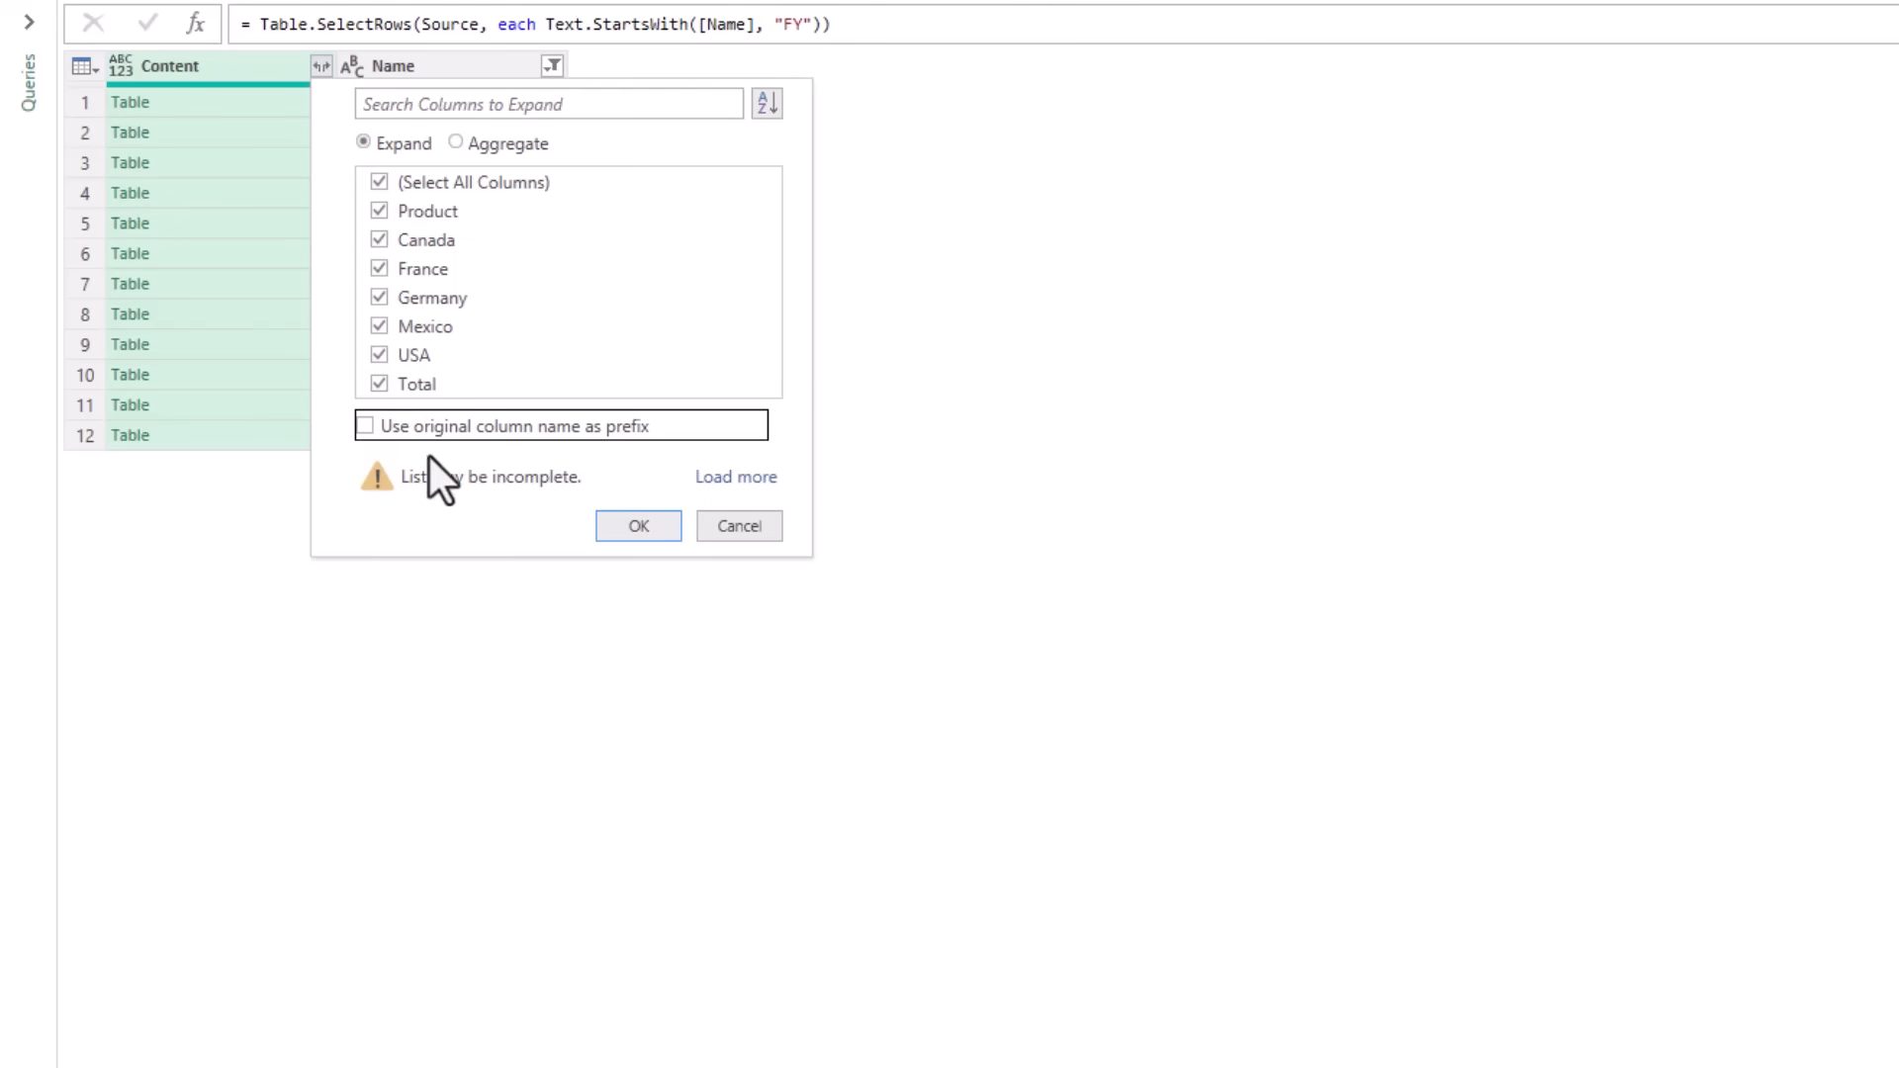
left_click(638, 525)
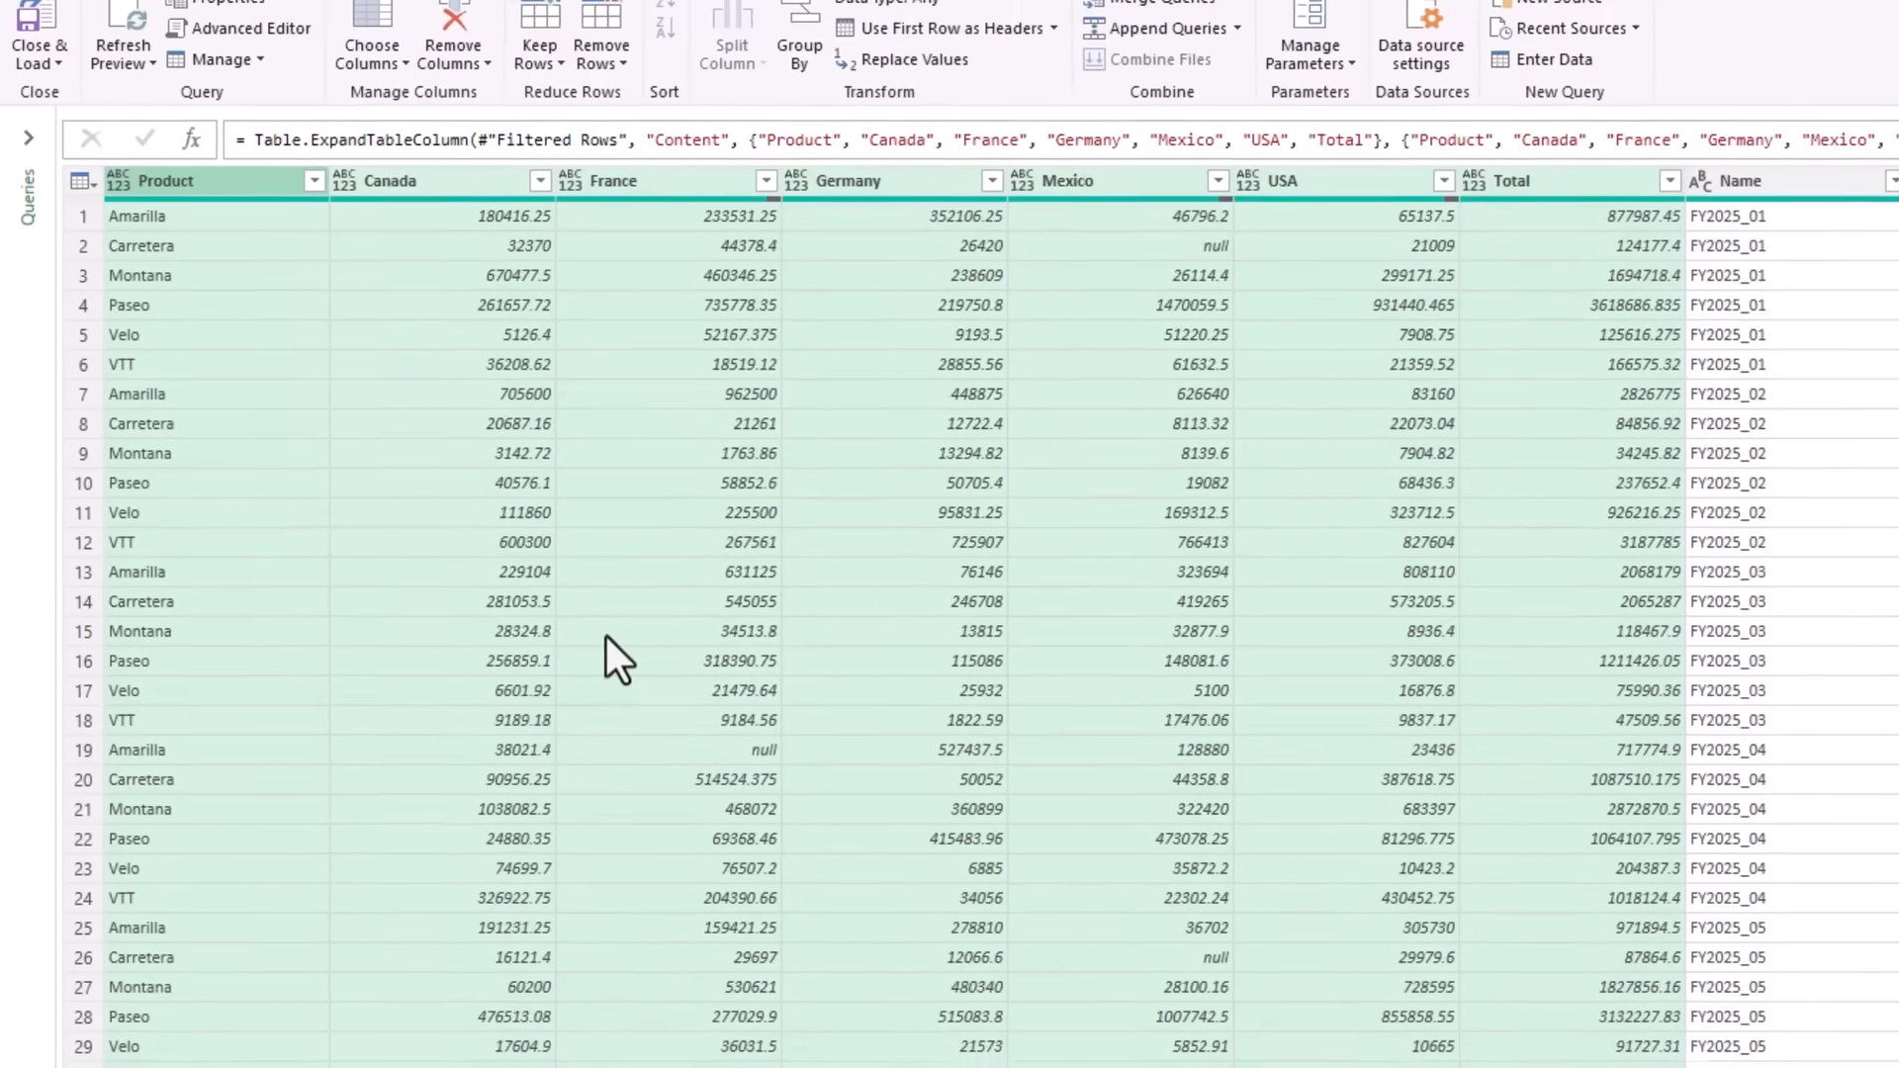
scroll("down", 3)
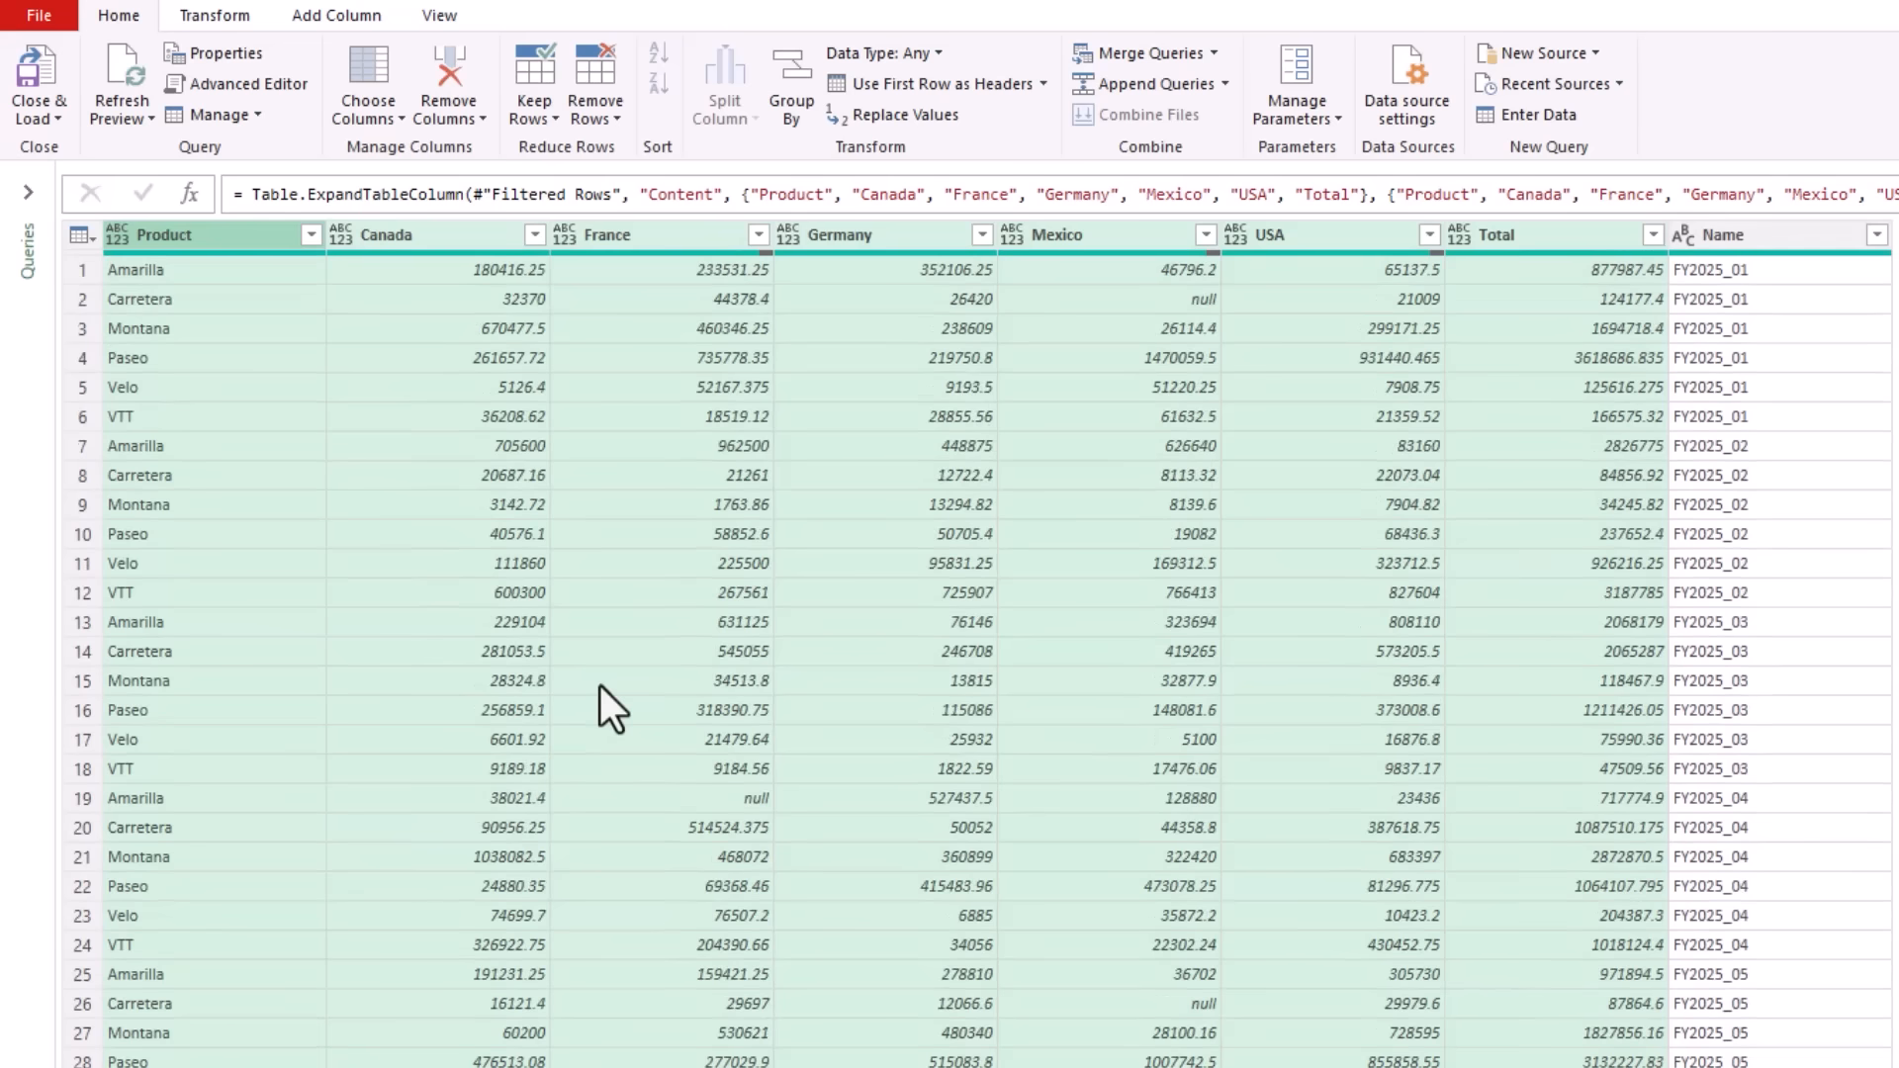
mouse_move(1517, 411)
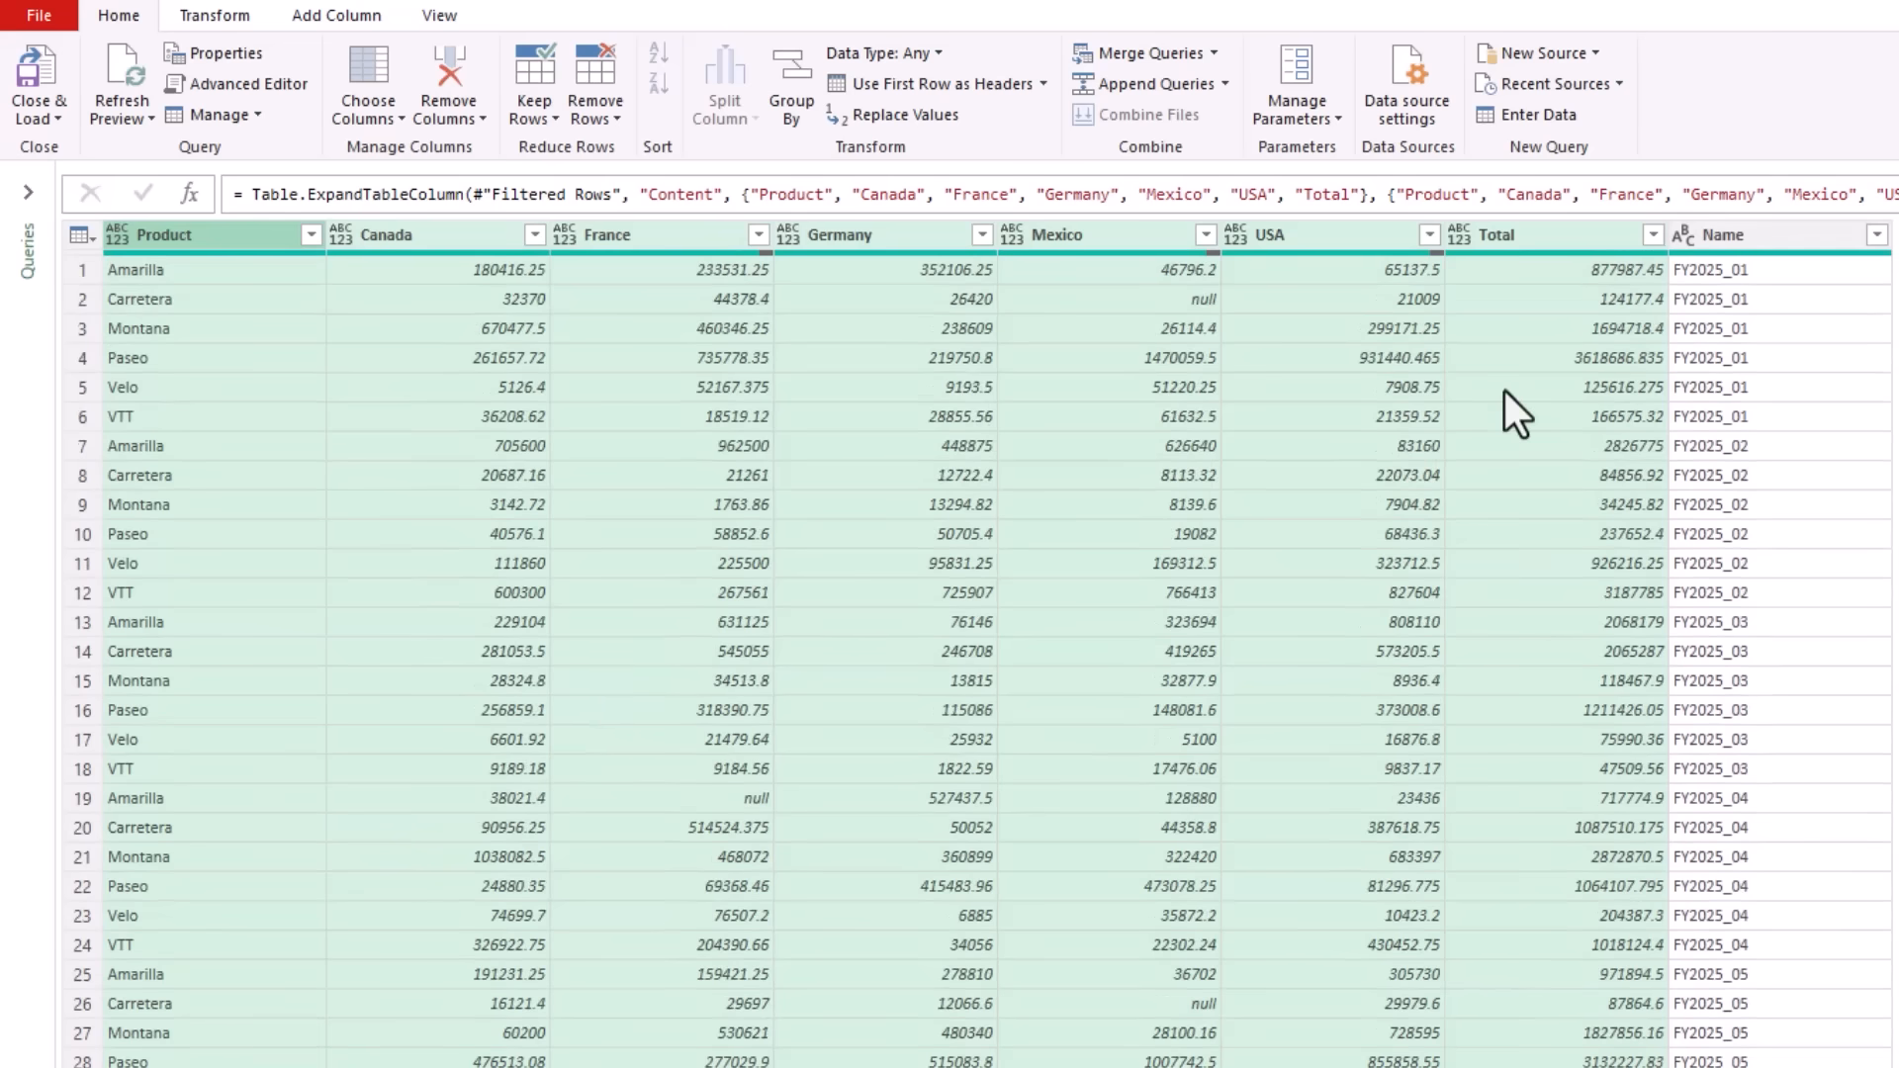
- Replace 'FY' with nothing in the Name column
left_click(1757, 234)
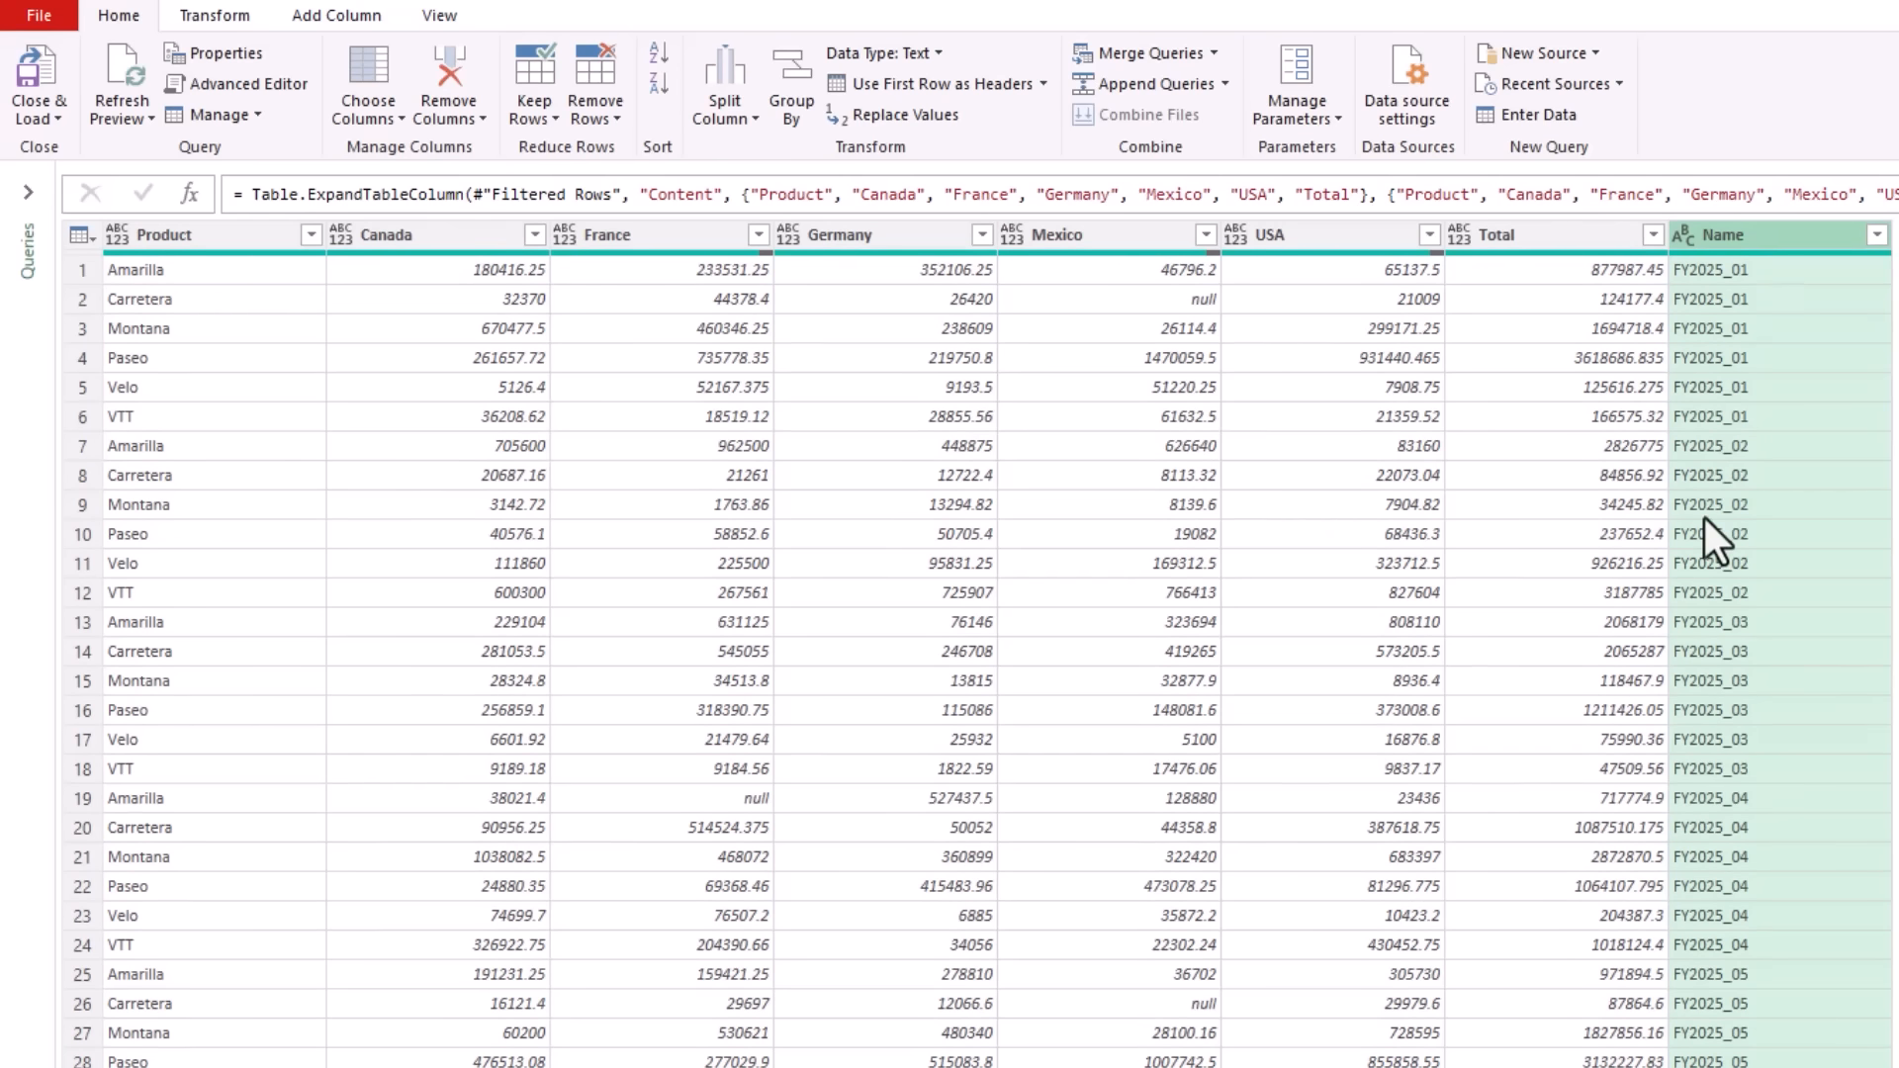
mouse_move(251, 27)
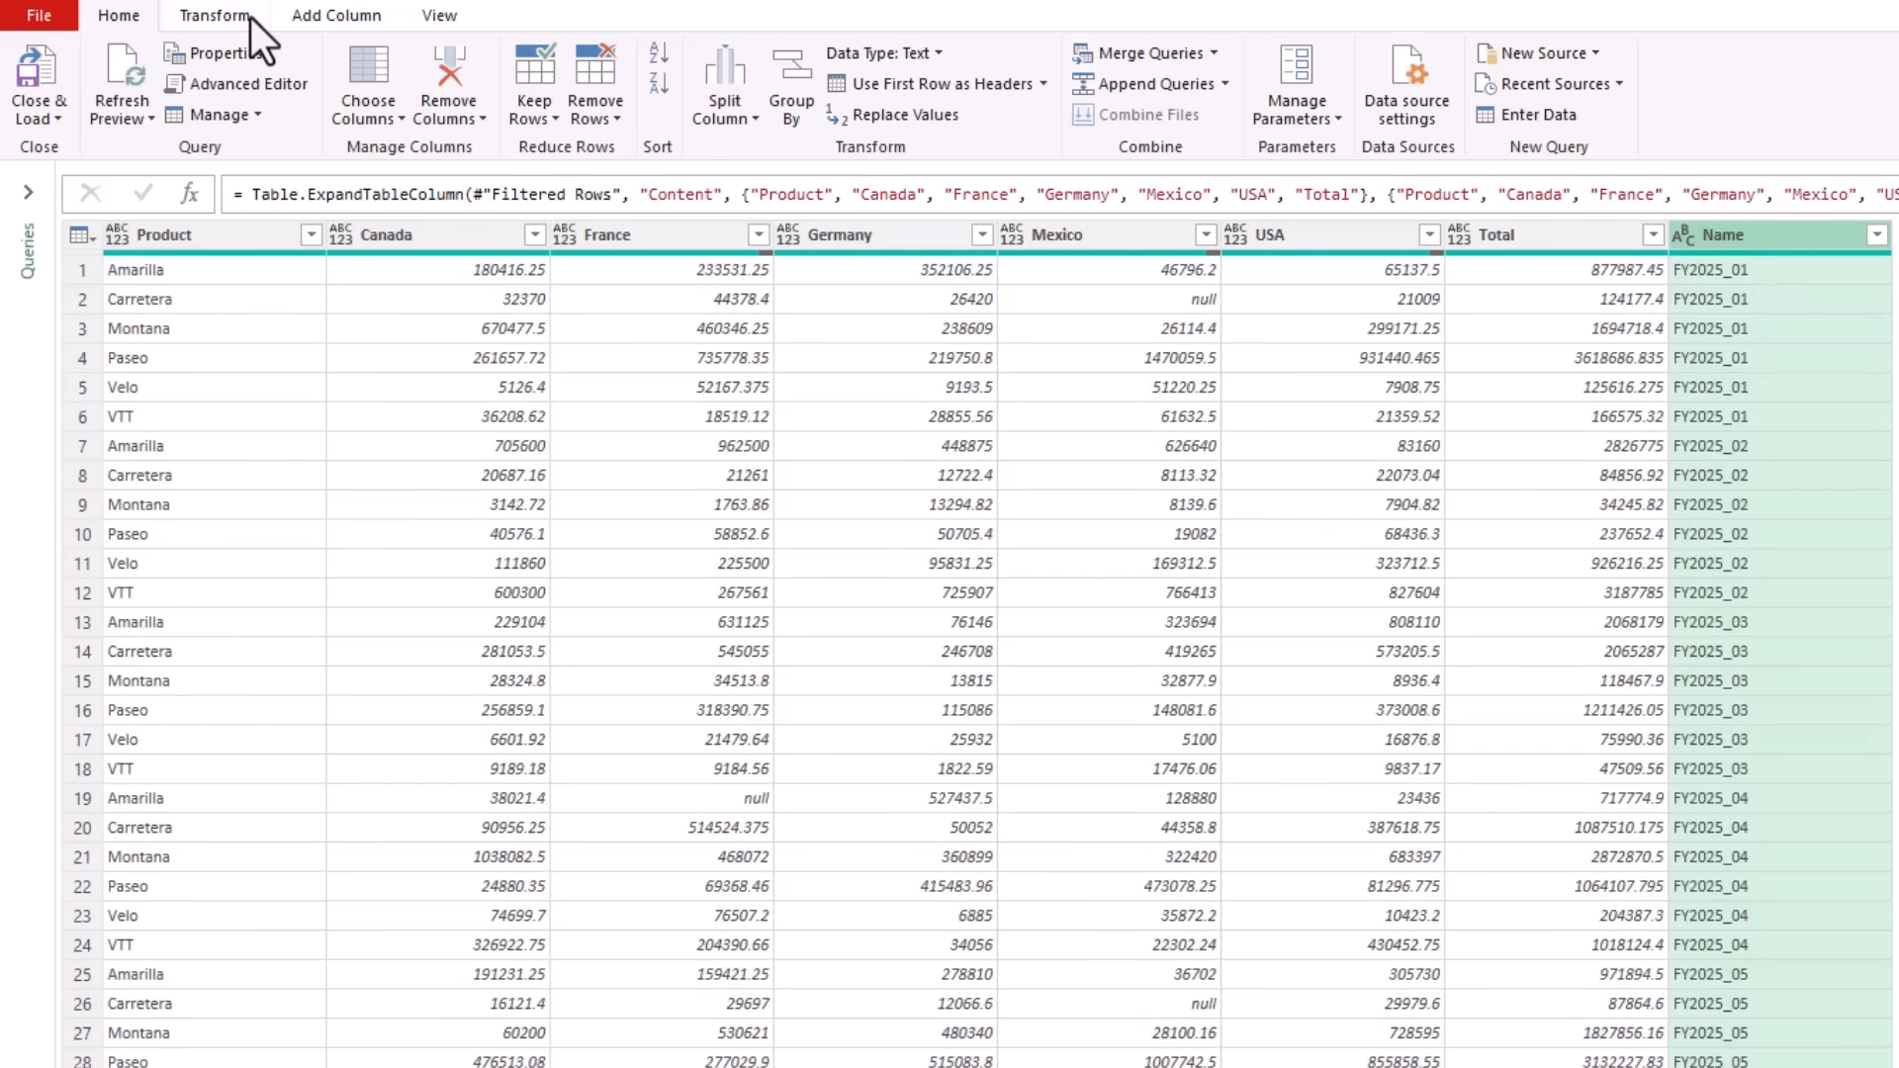
left_click(215, 14)
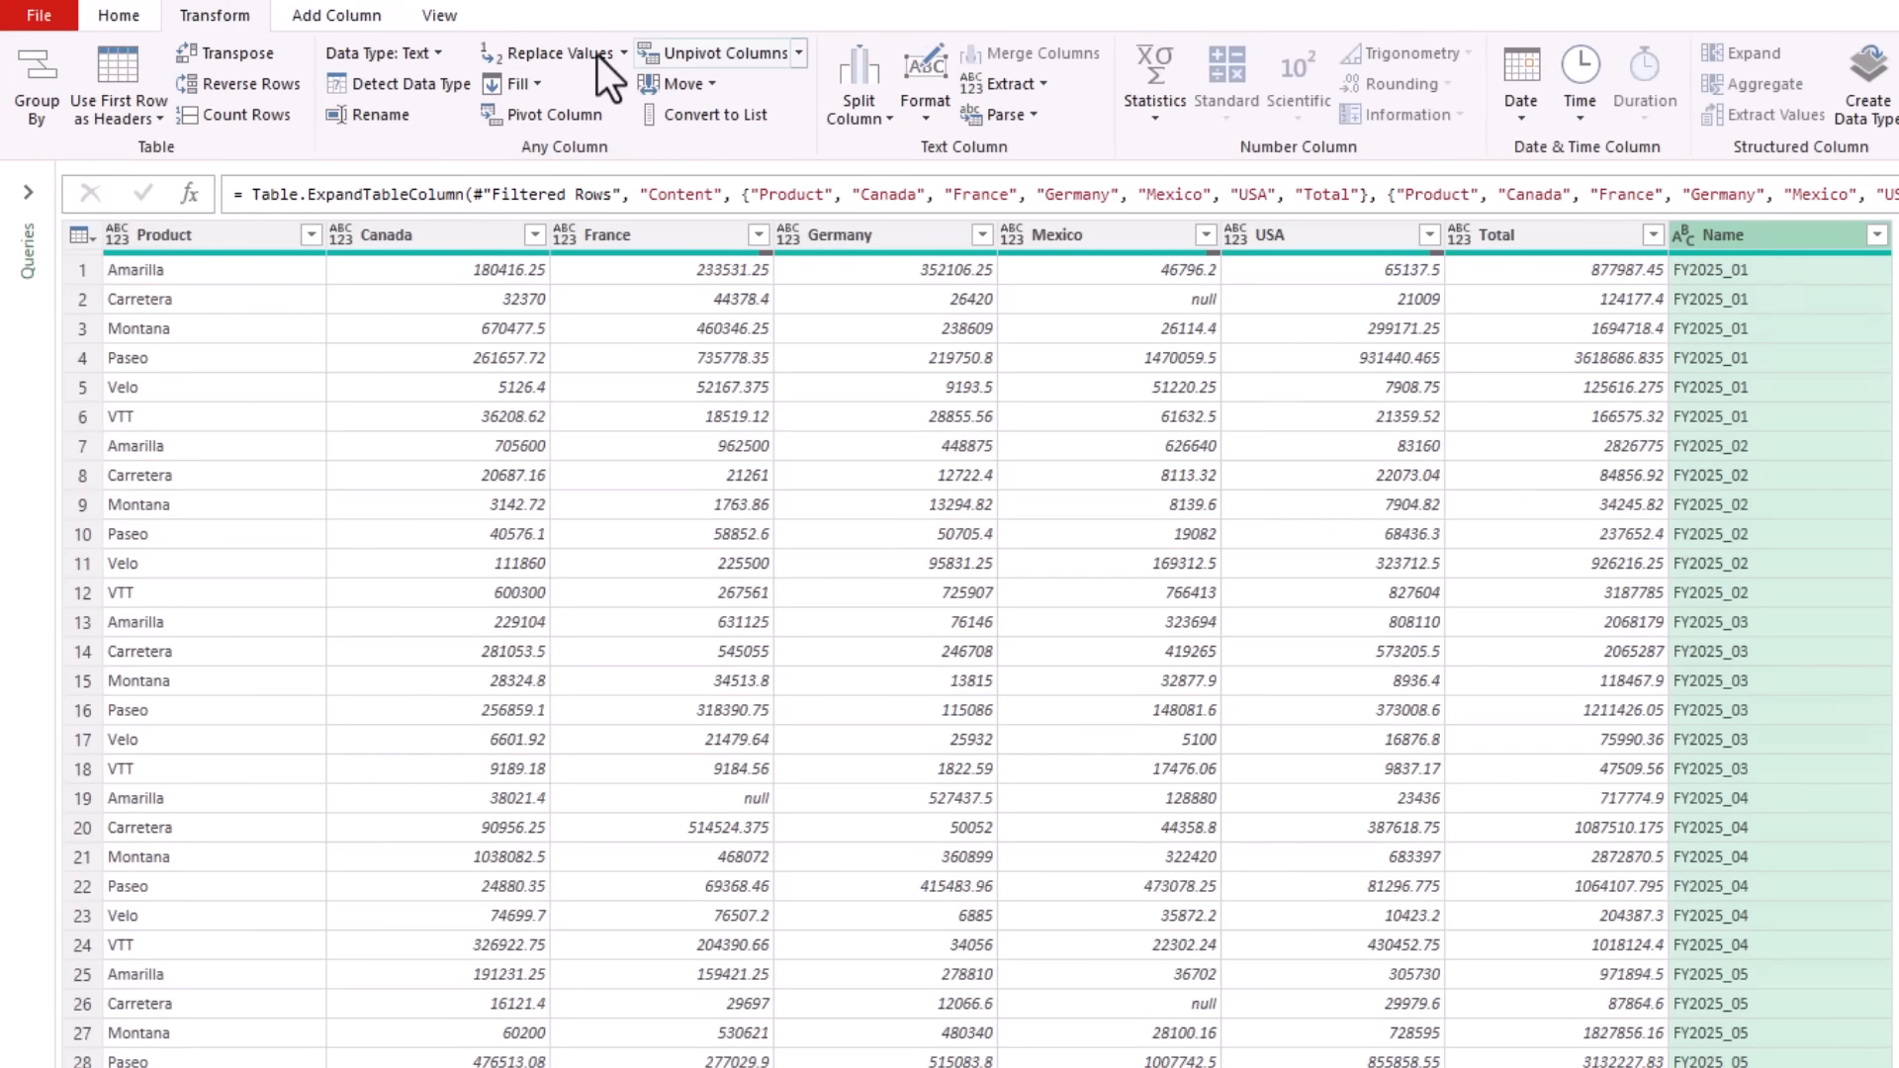
left_click(555, 52)
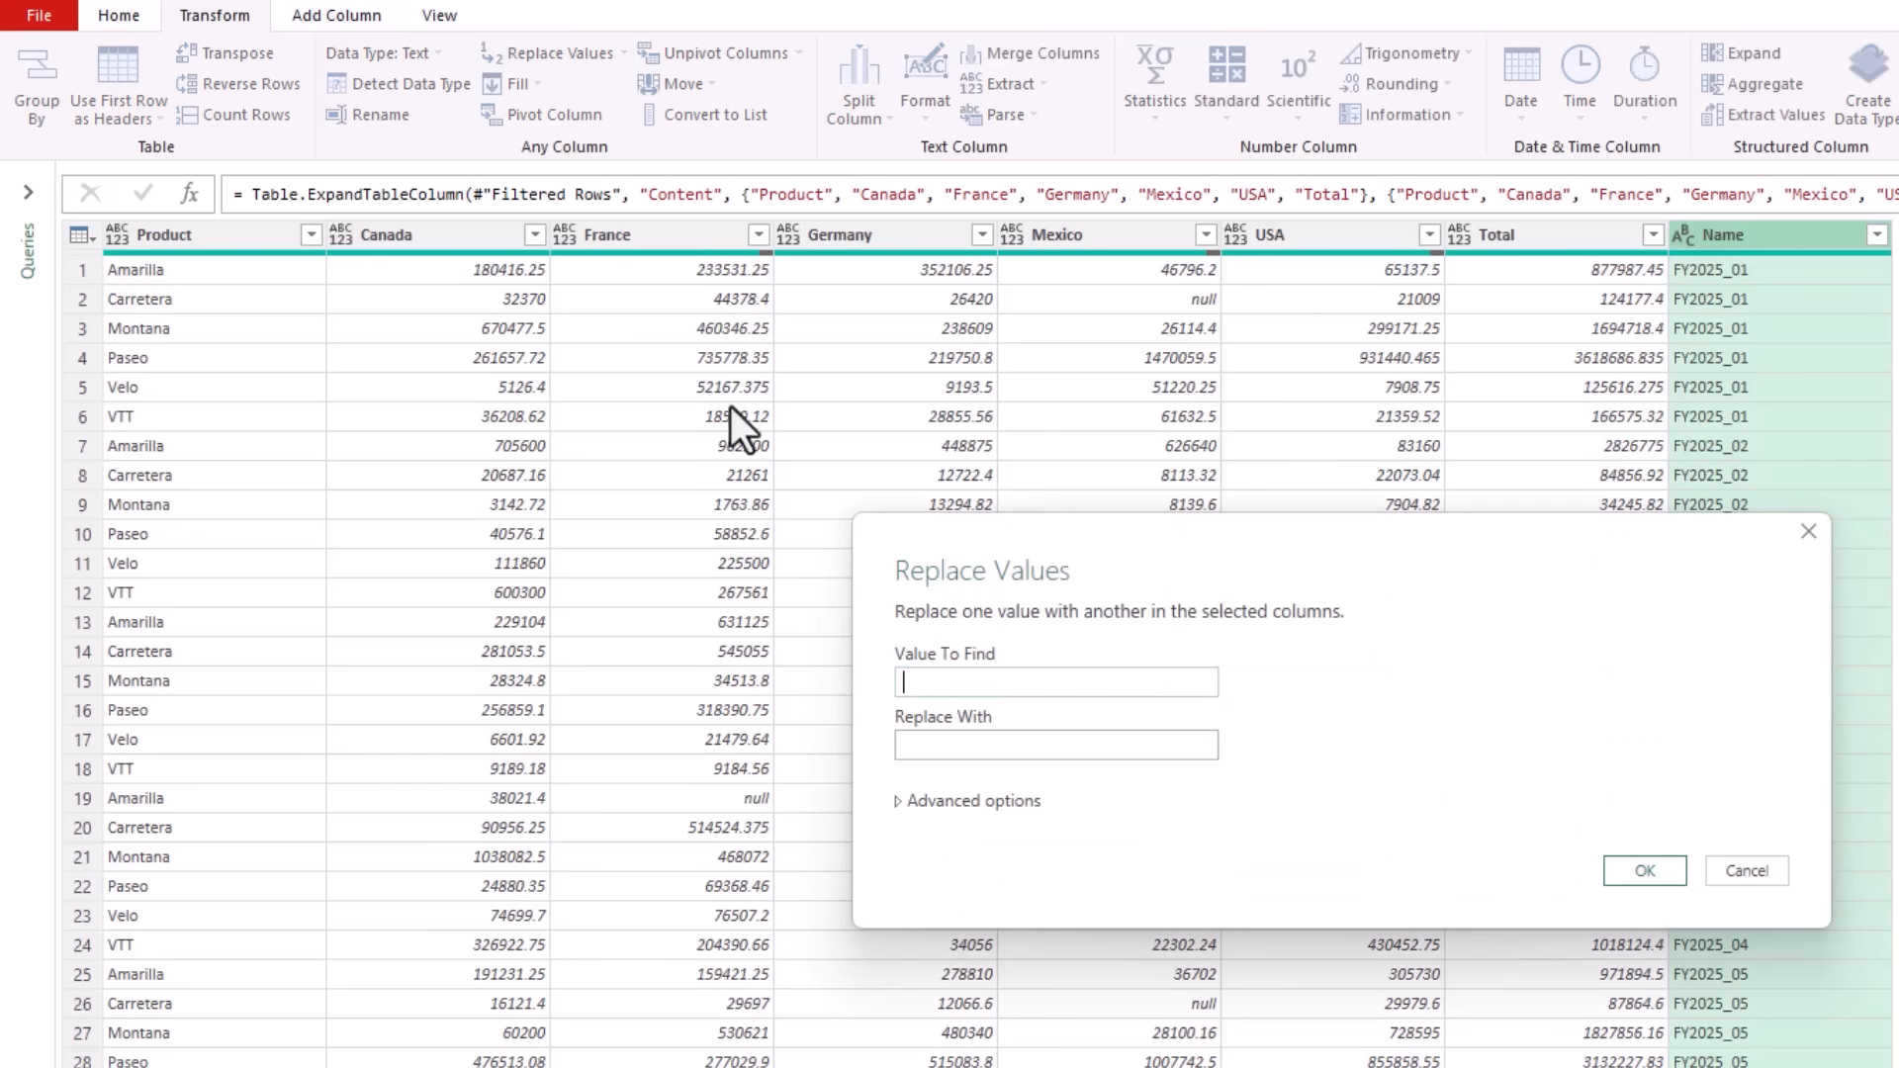
type("FY")
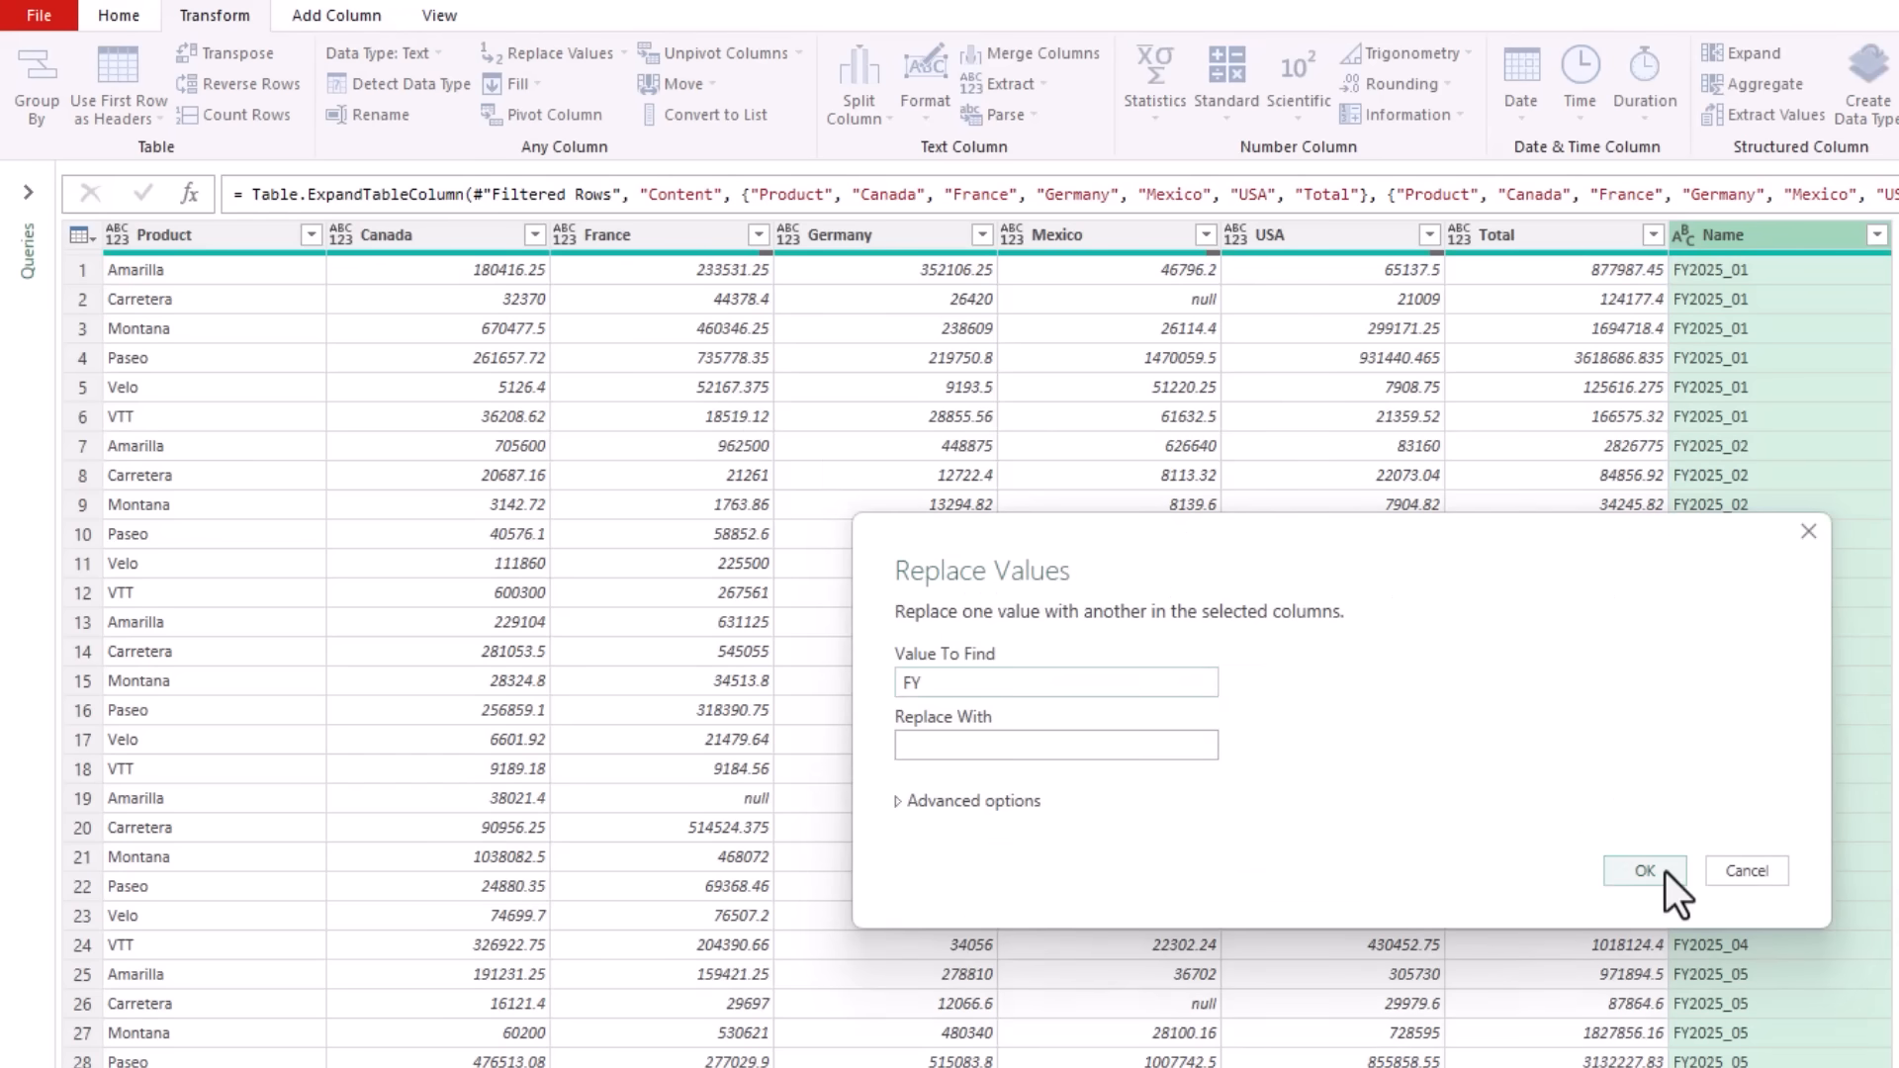
left_click(1642, 869)
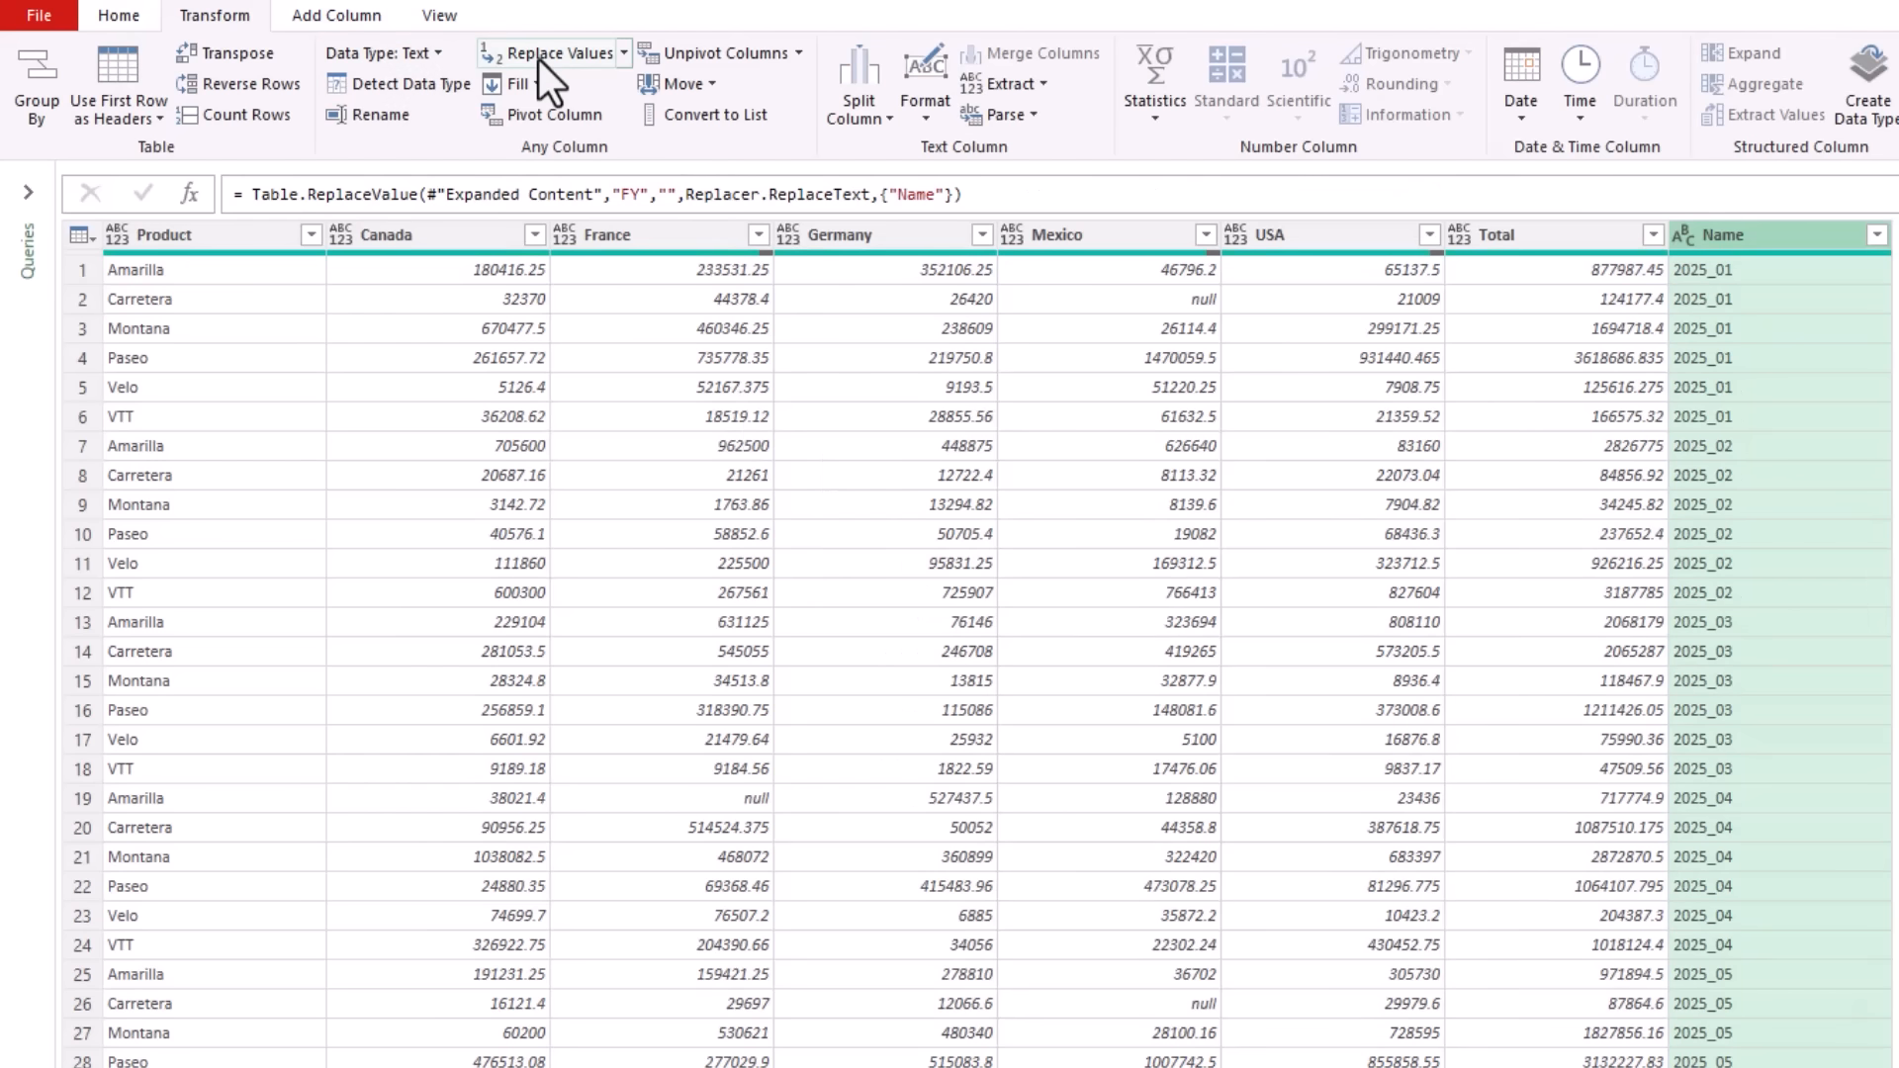
- Replace underscores with hyphens in the Name values
left_click(552, 53)
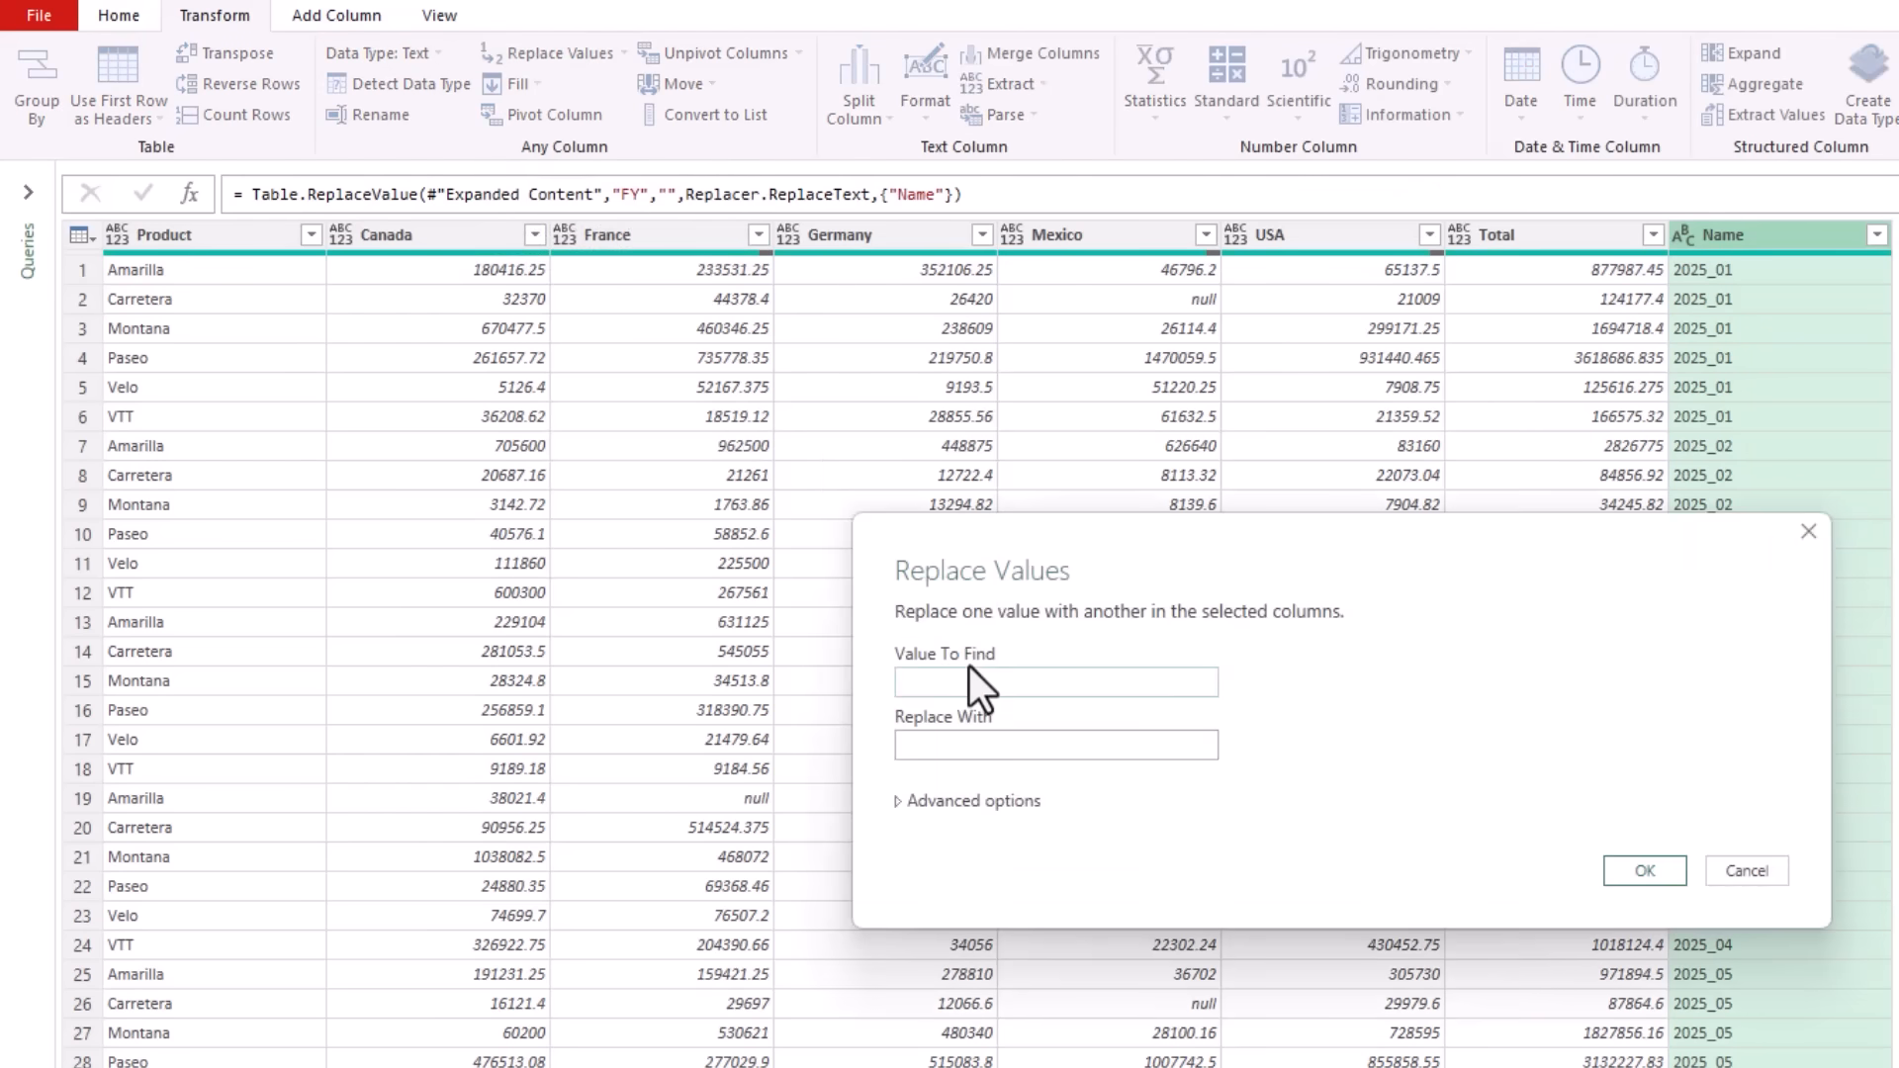
type("_")
type("-")
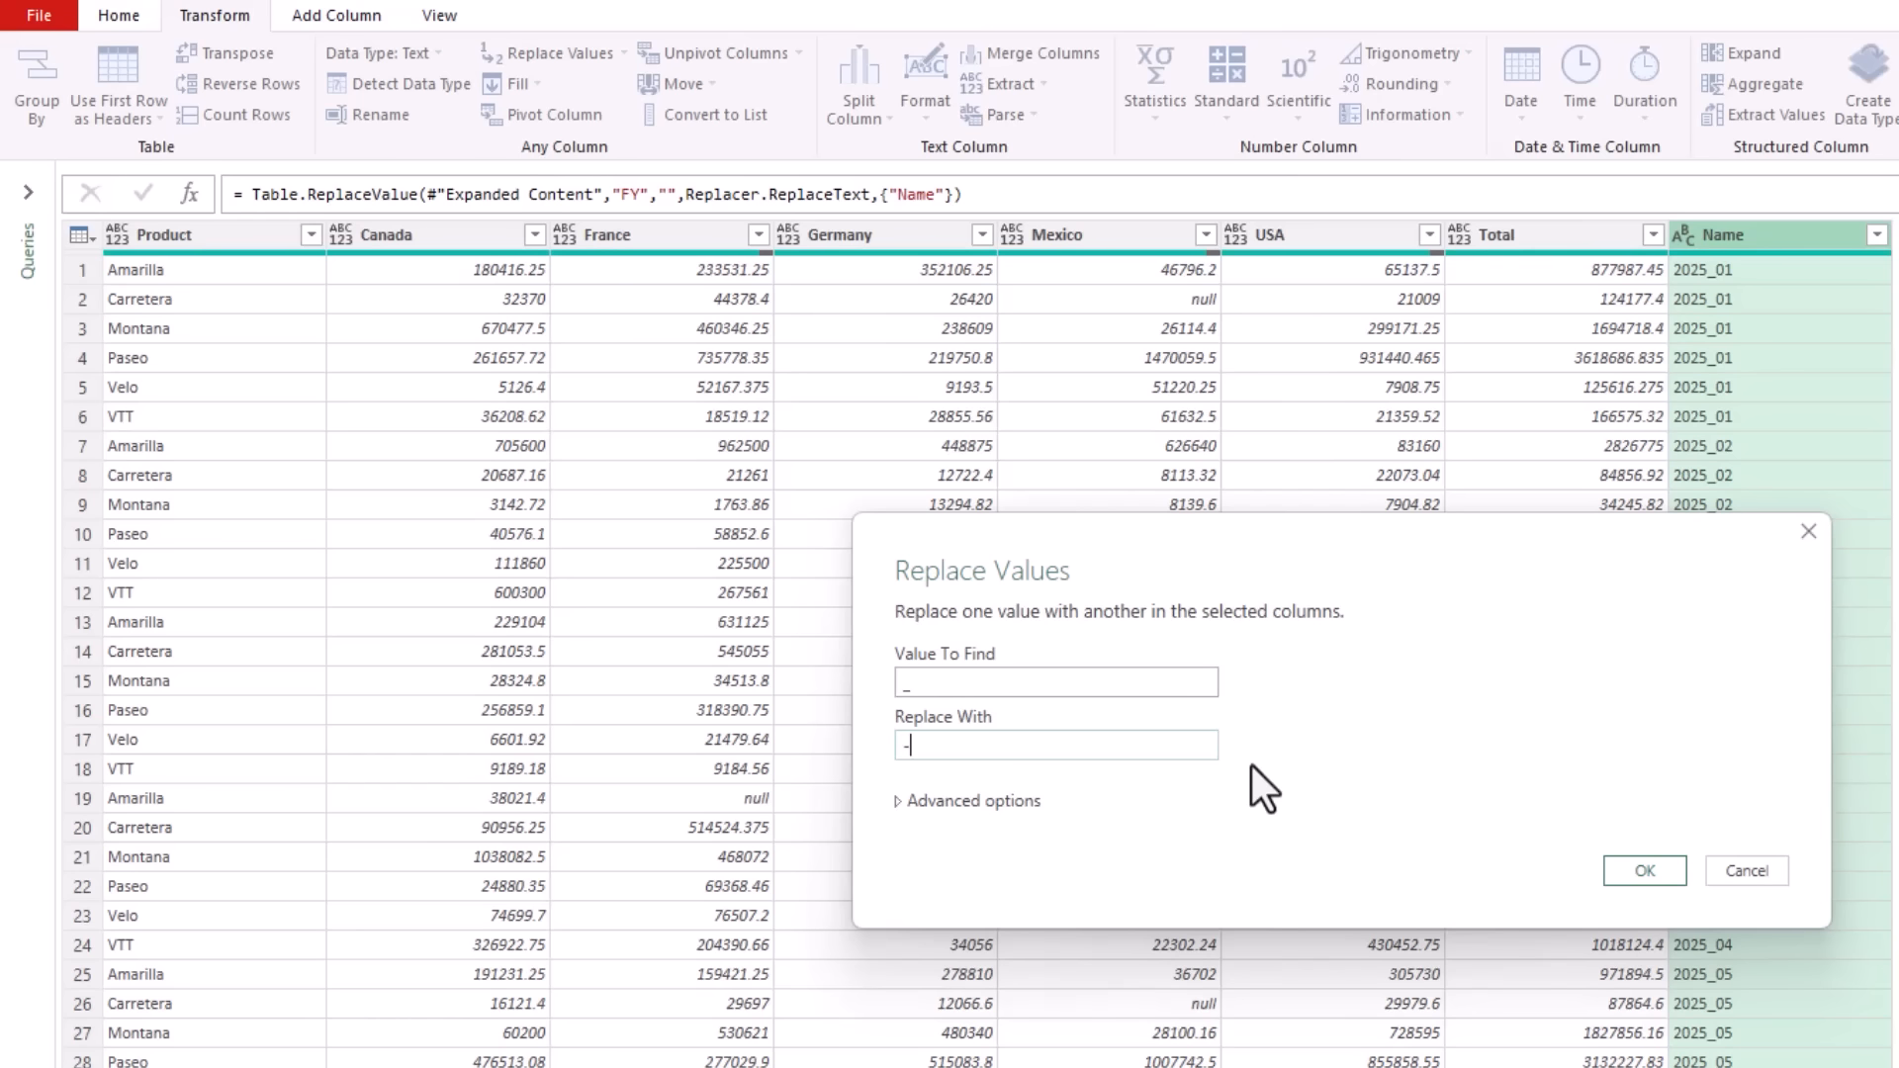
left_click(1644, 869)
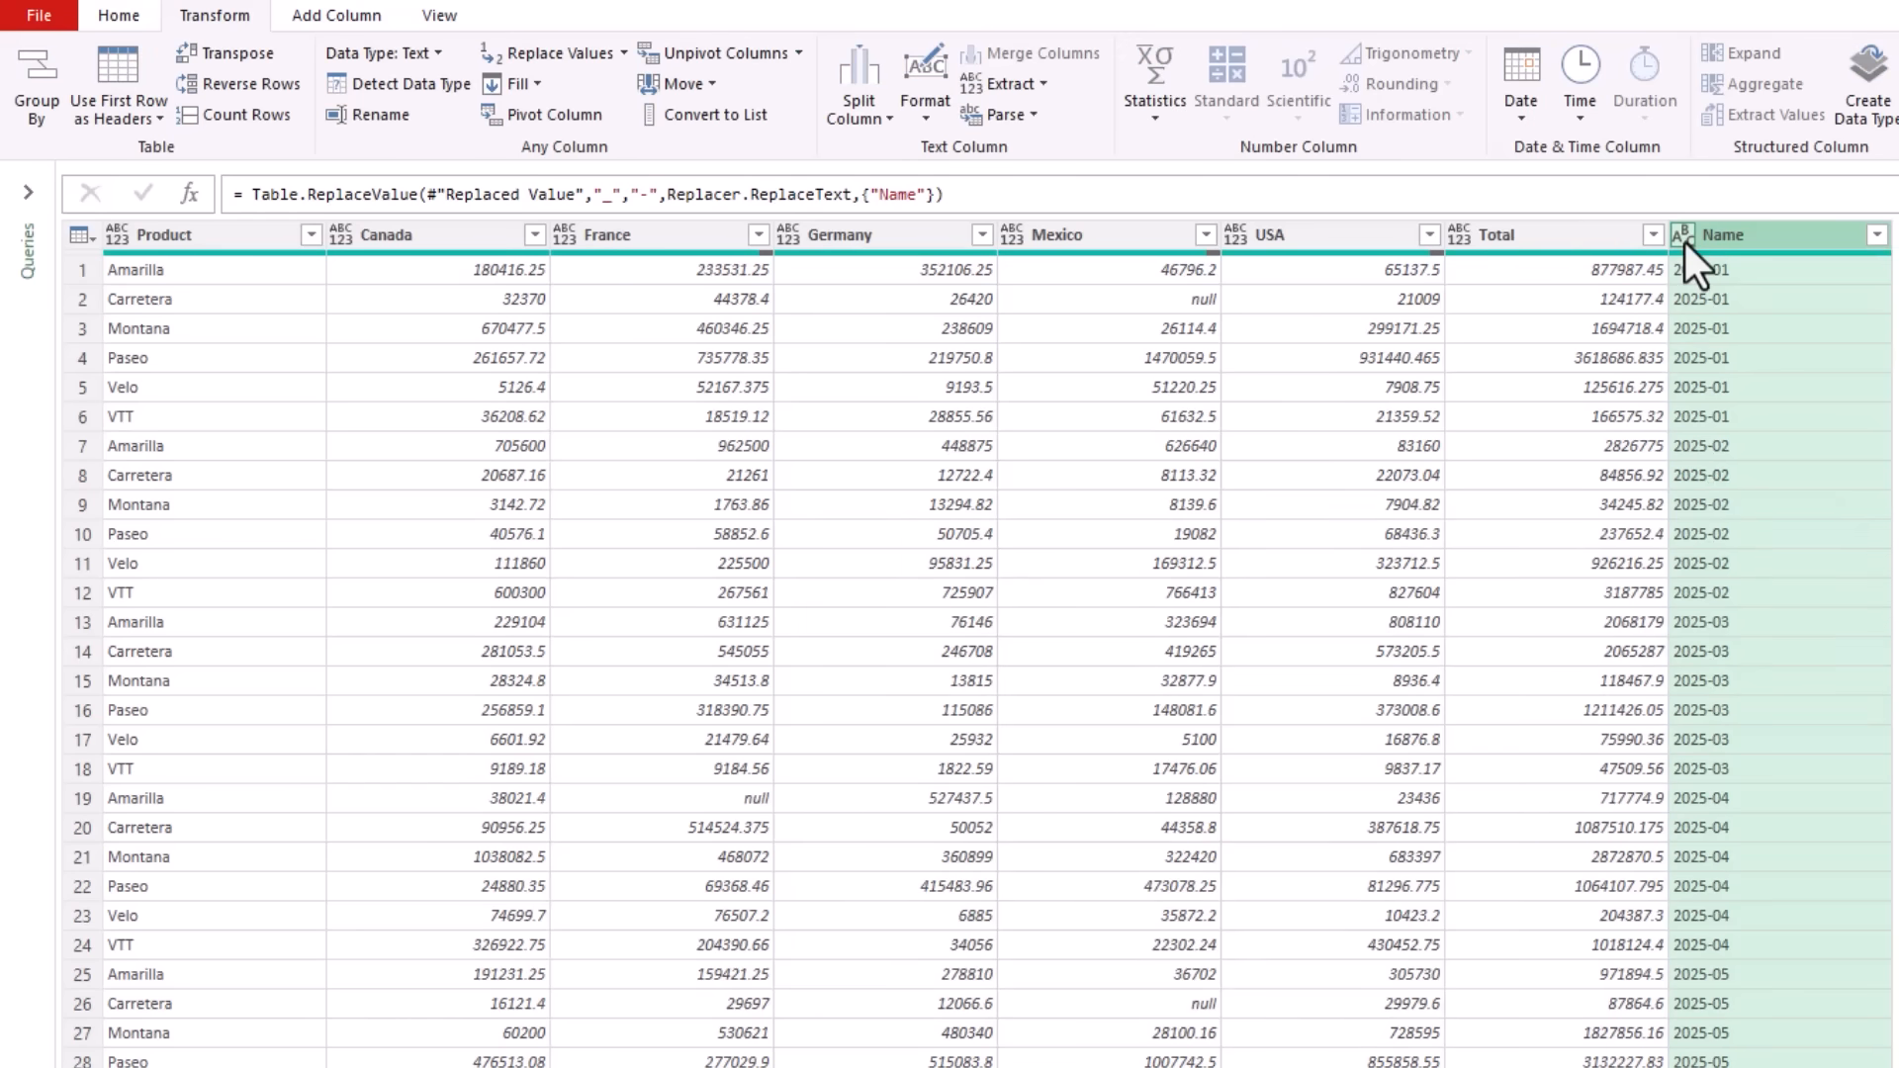
- Change the Name column to Date type and rename it Period
left_click(1689, 233)
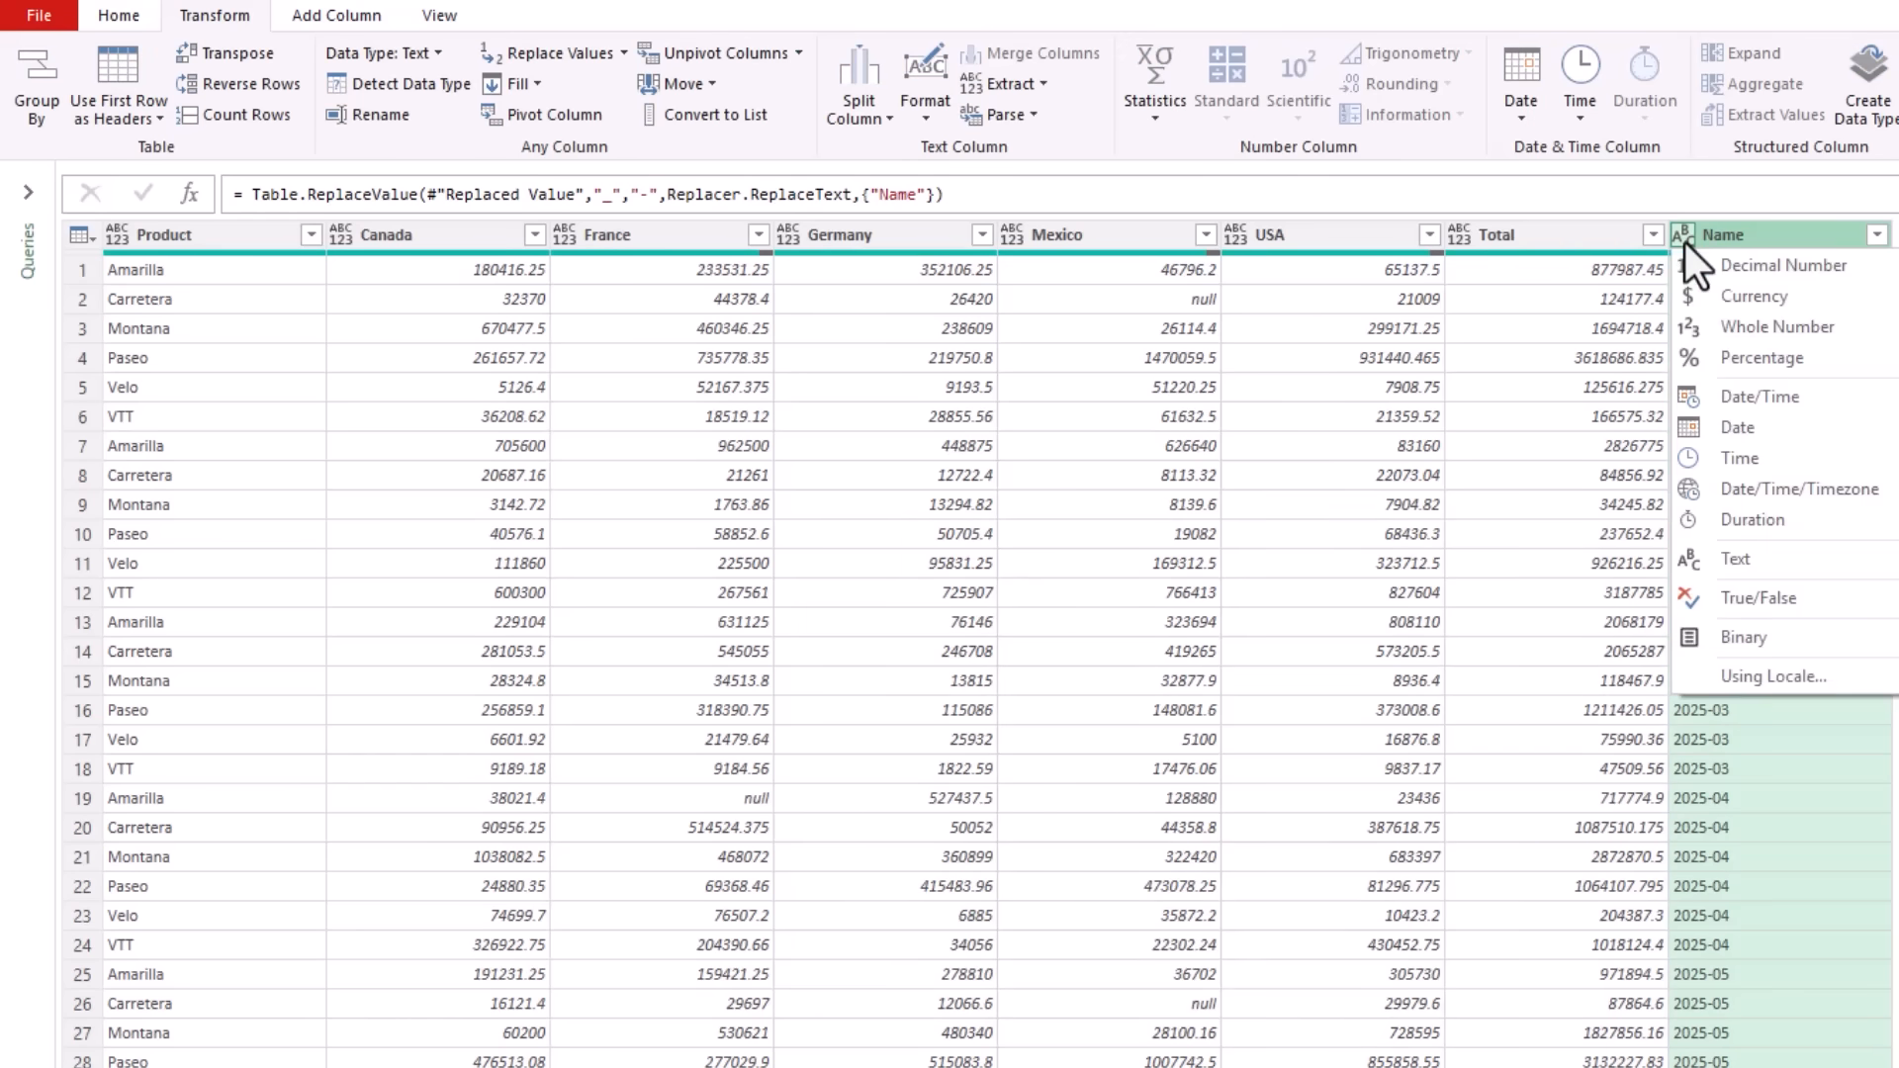
mouse_move(1823, 442)
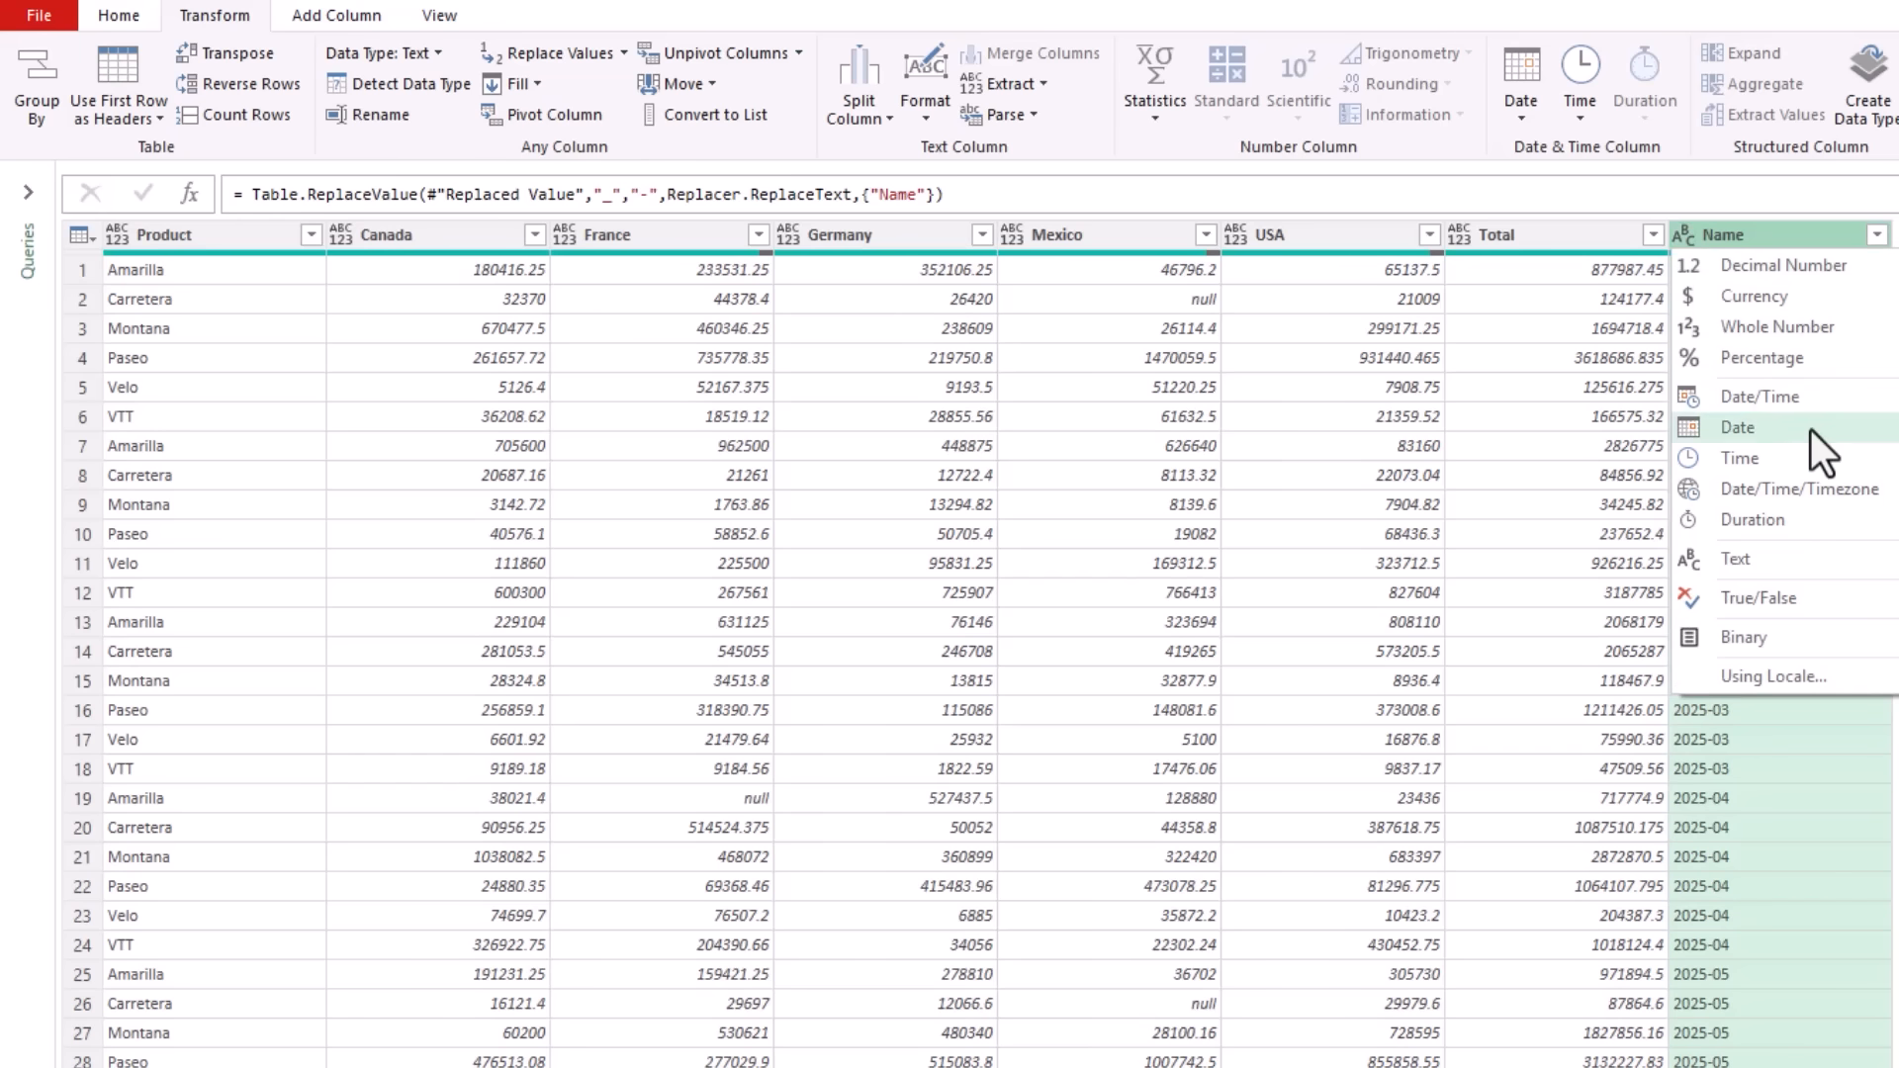
left_click(1737, 426)
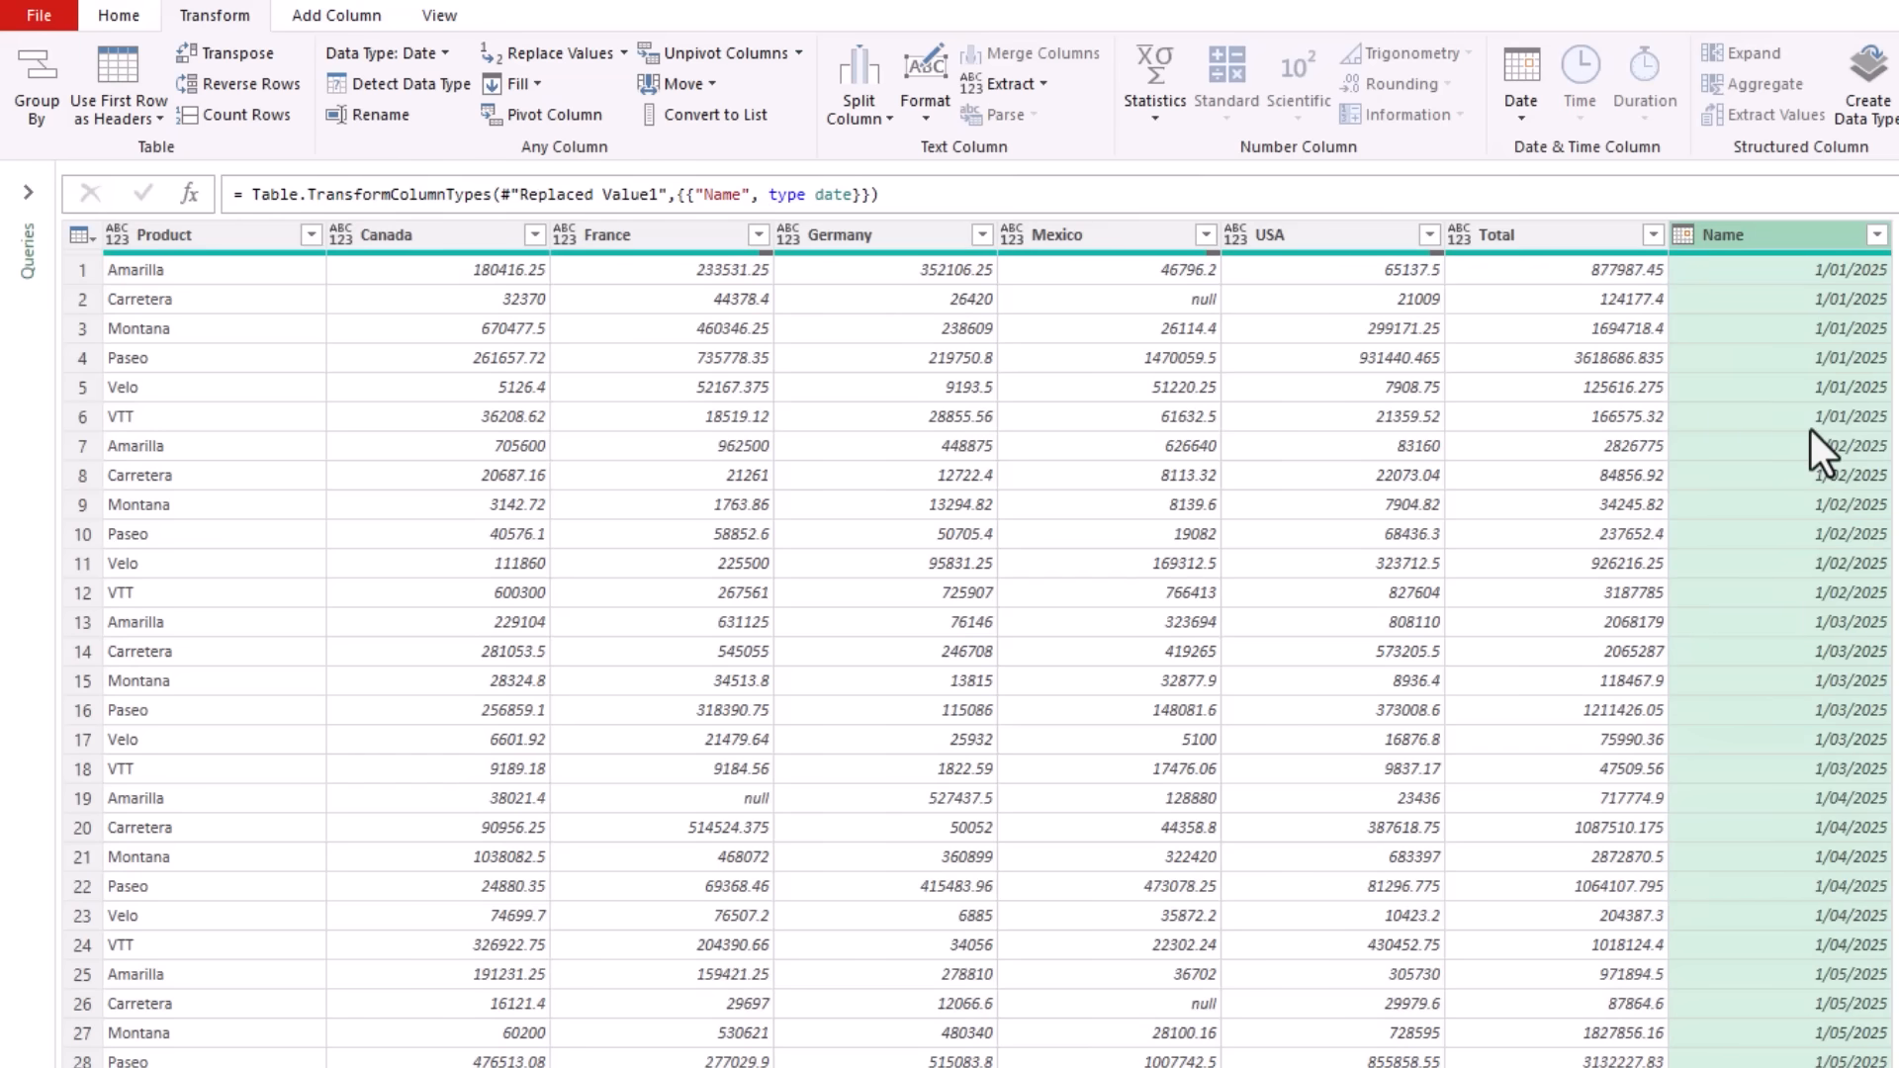
scroll("down", 3)
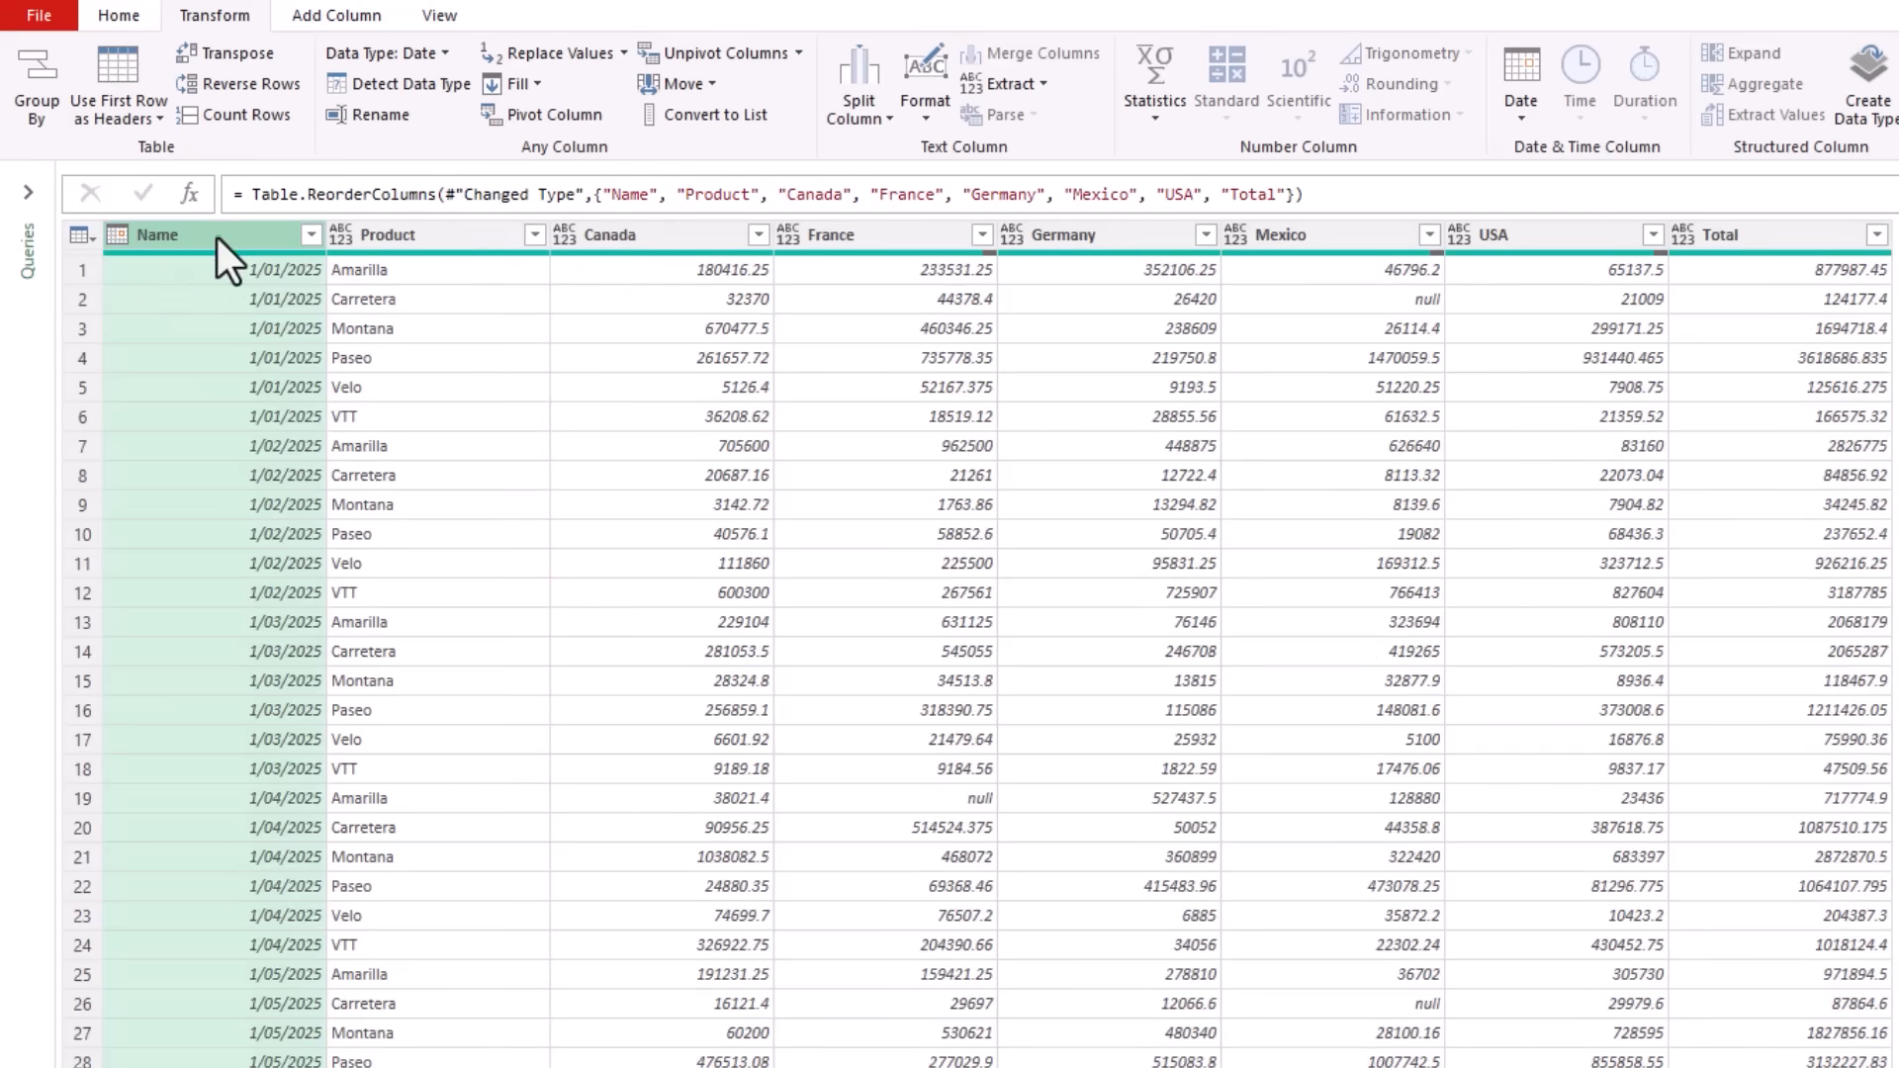
type("Period")
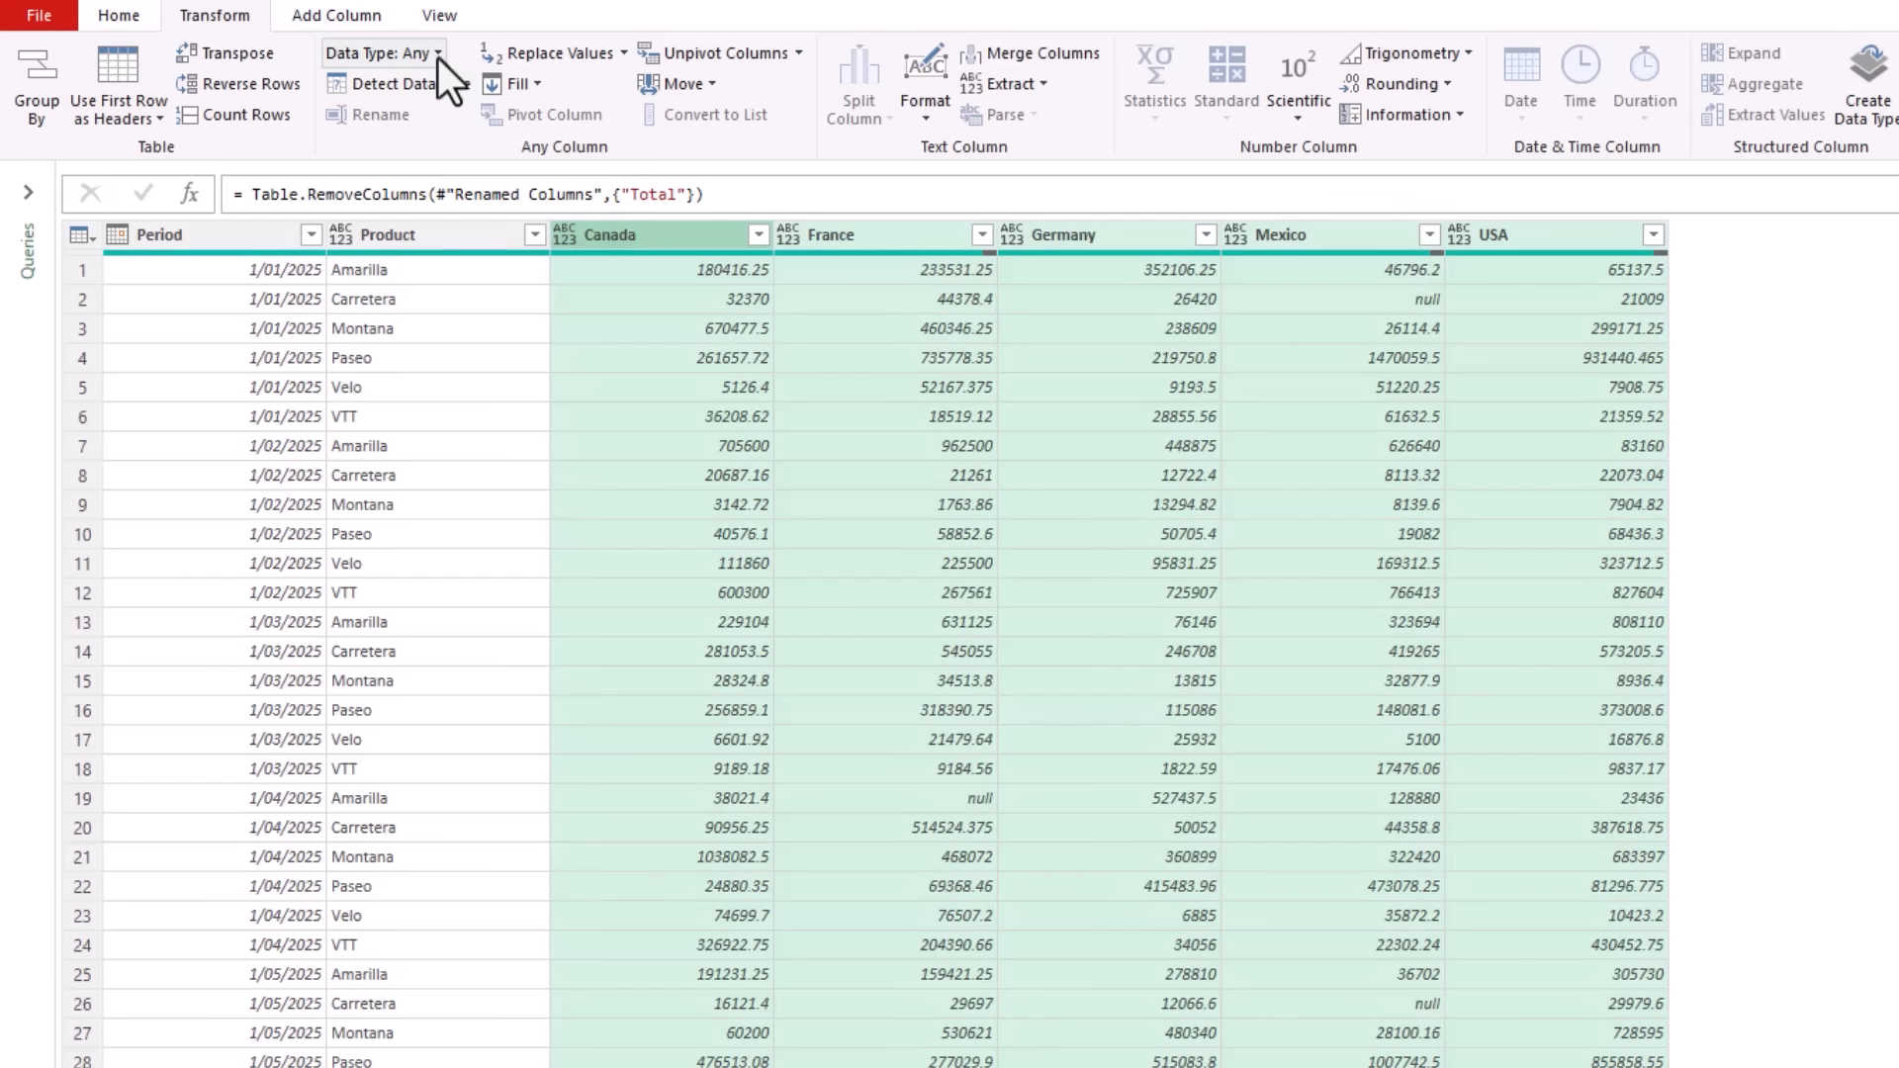
- Select Period and Product, then Unpivot Other Columns to turn the countries into Attribute/Value rows
left_click(382, 53)
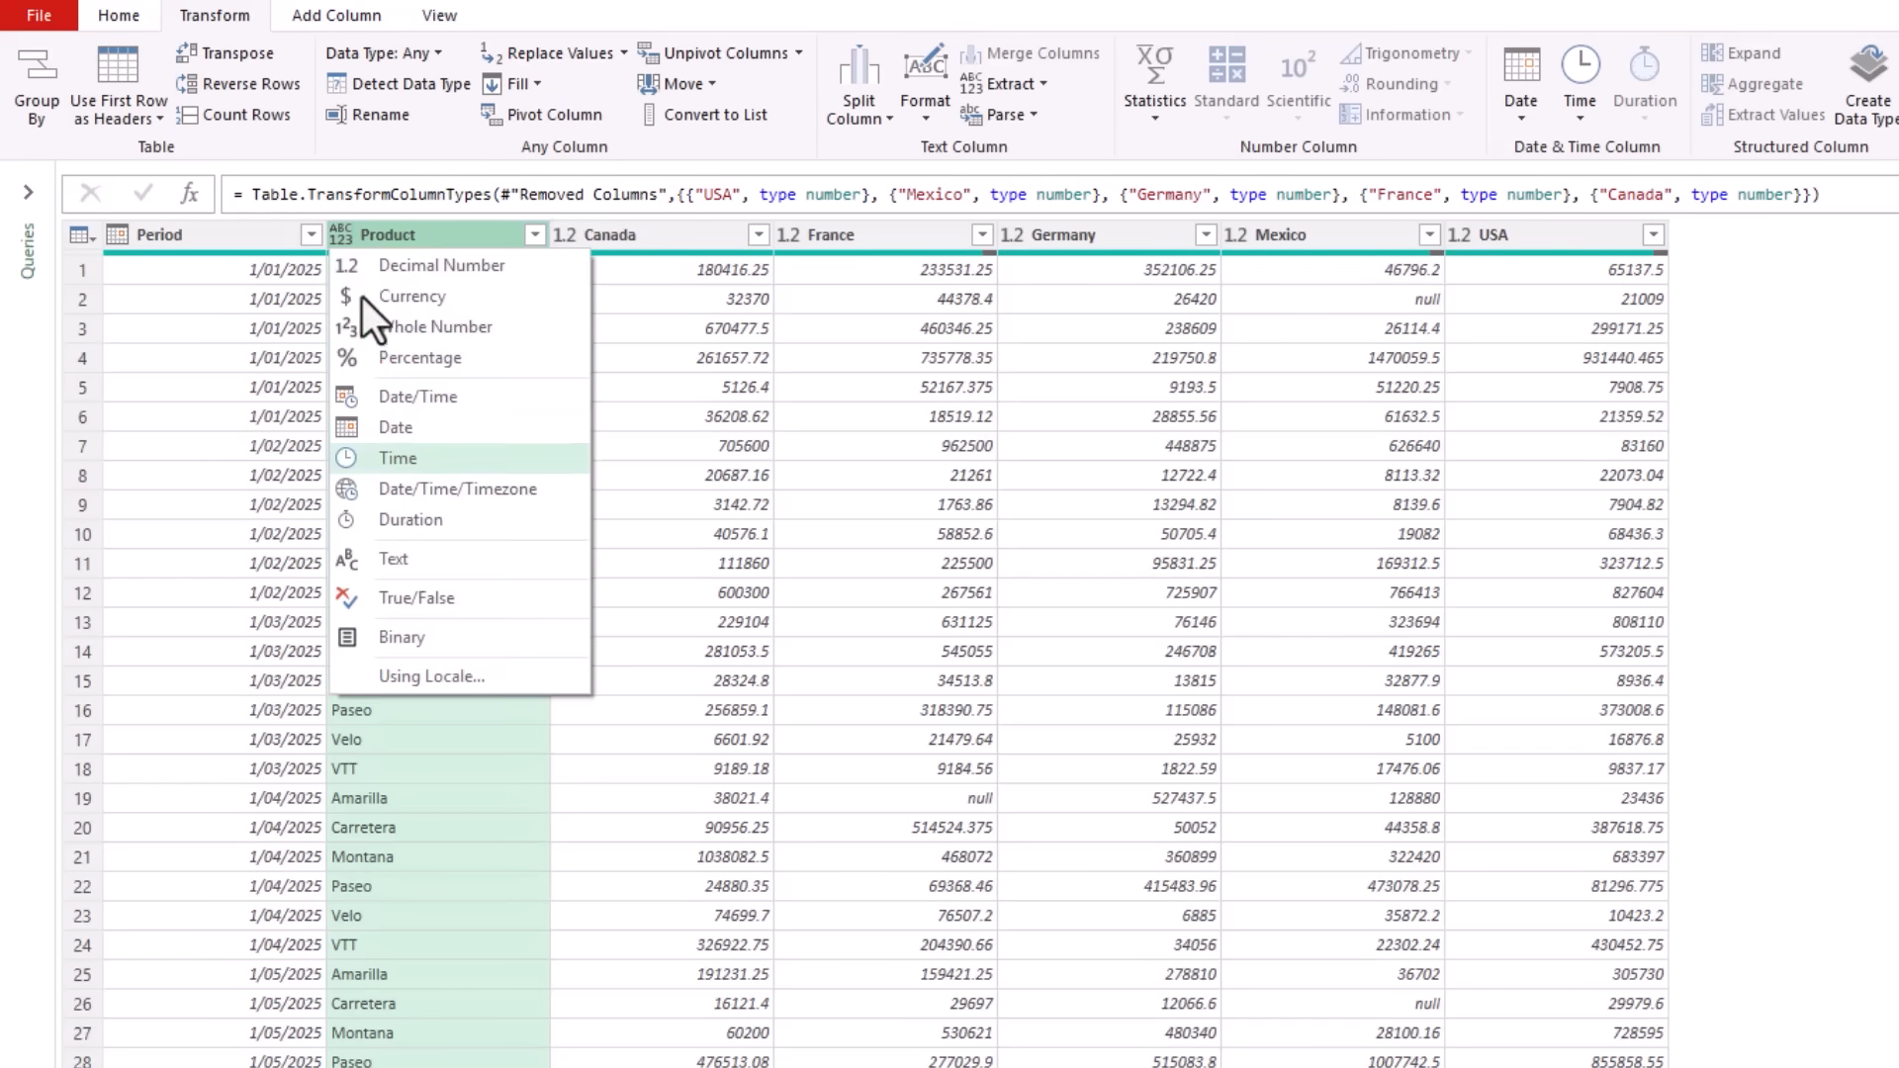
left_click(394, 558)
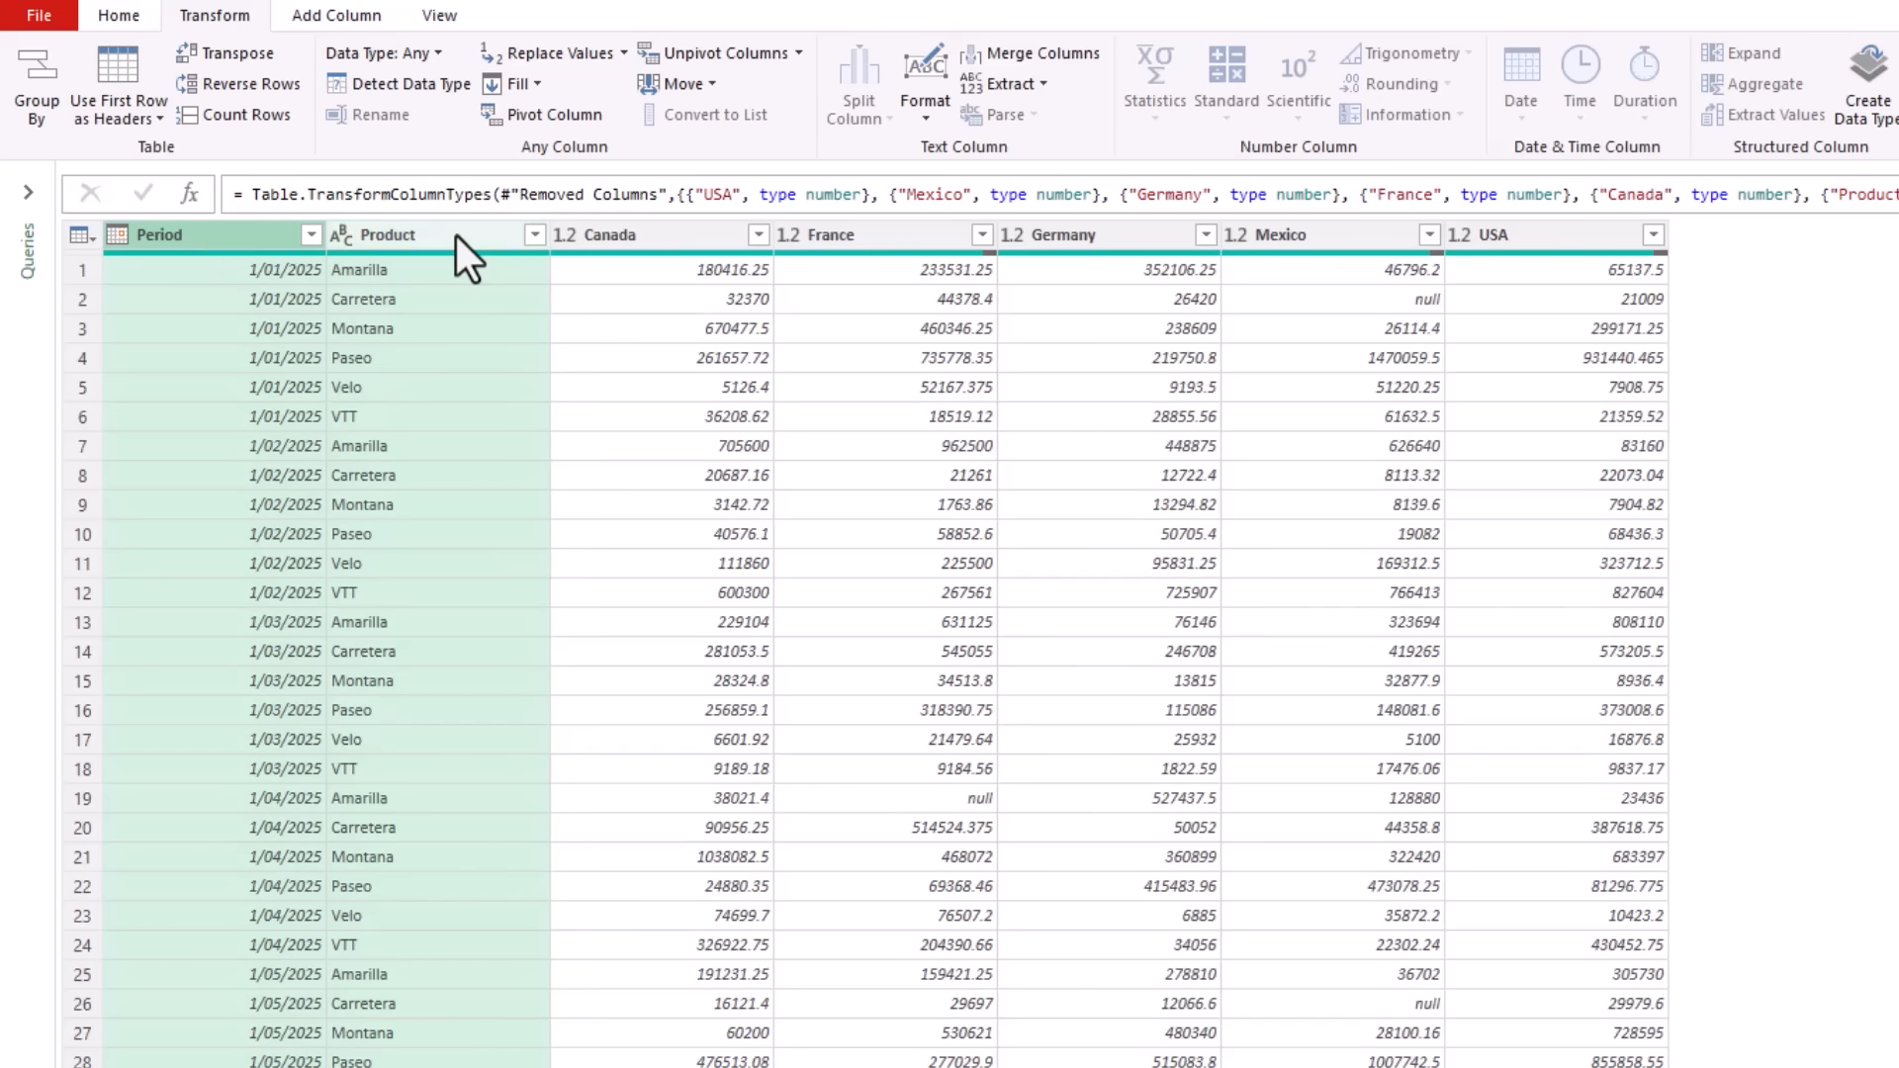
right_click(387, 234)
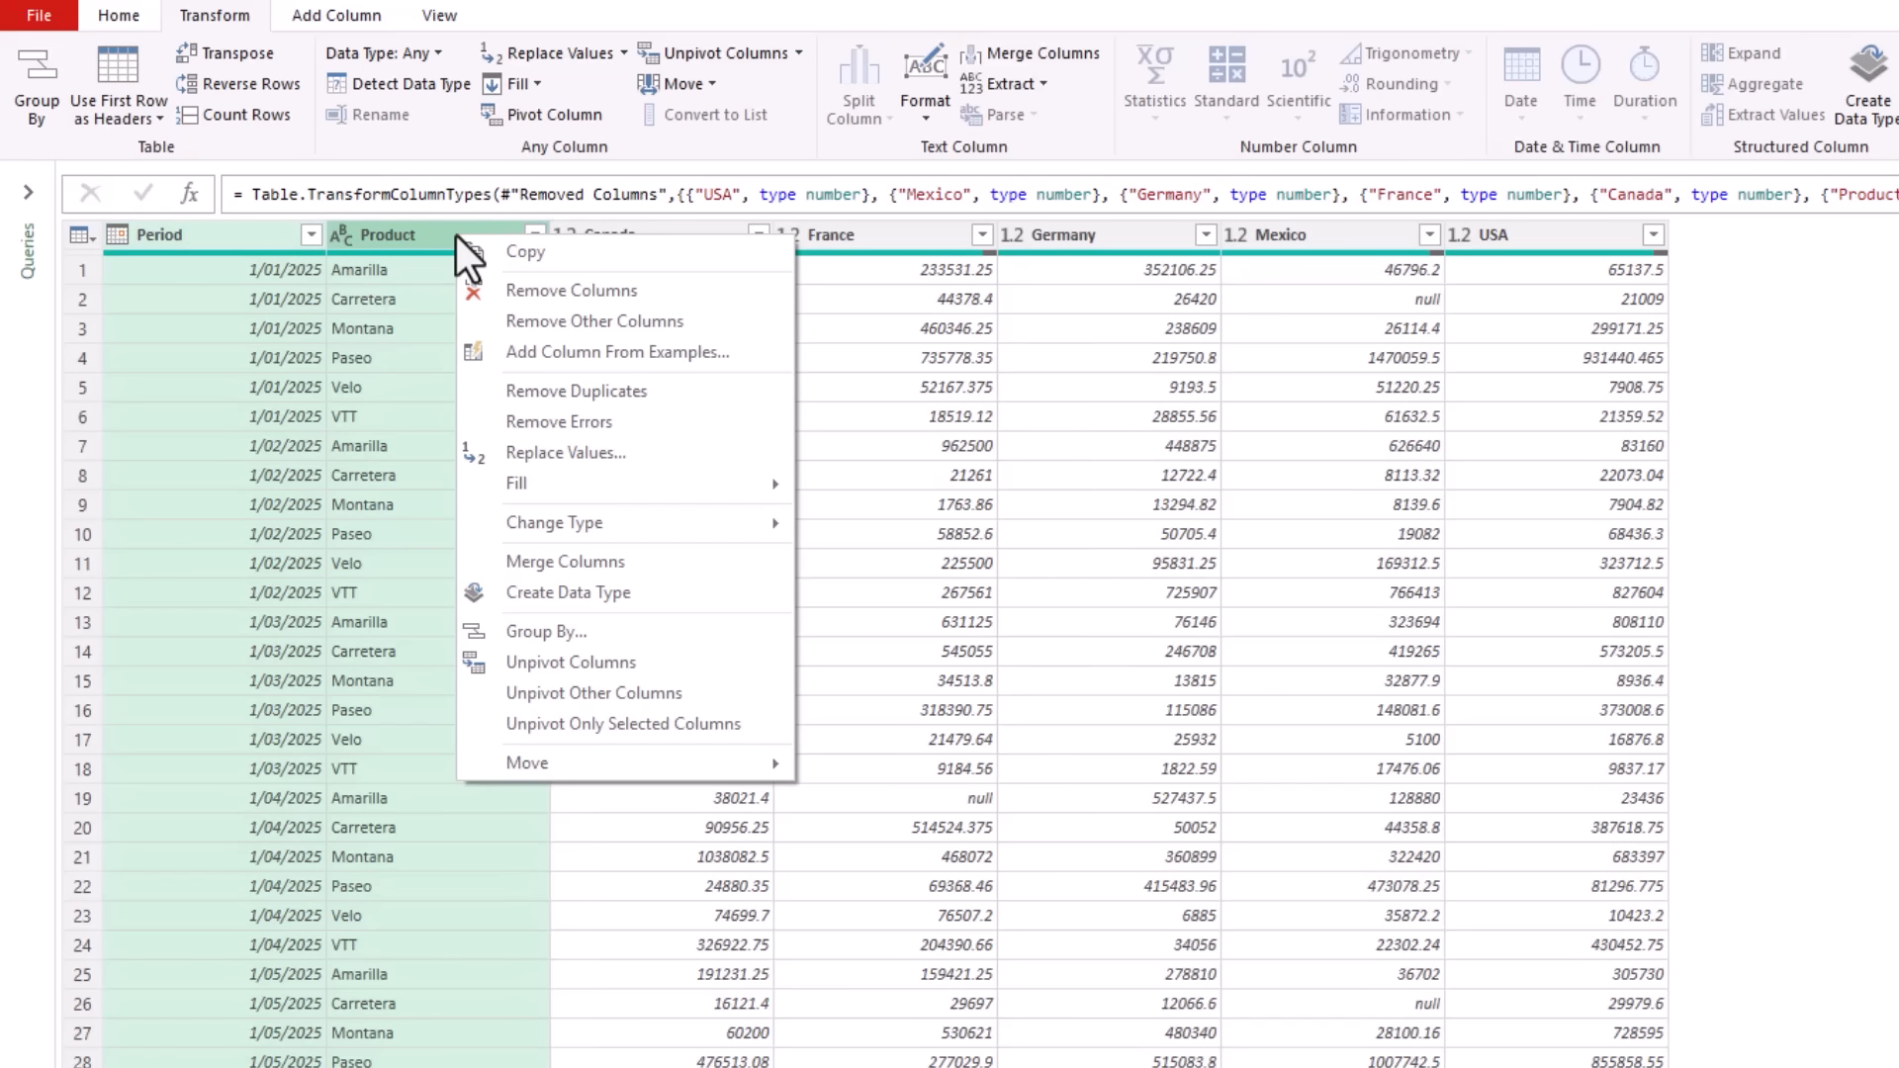
mouse_move(691, 663)
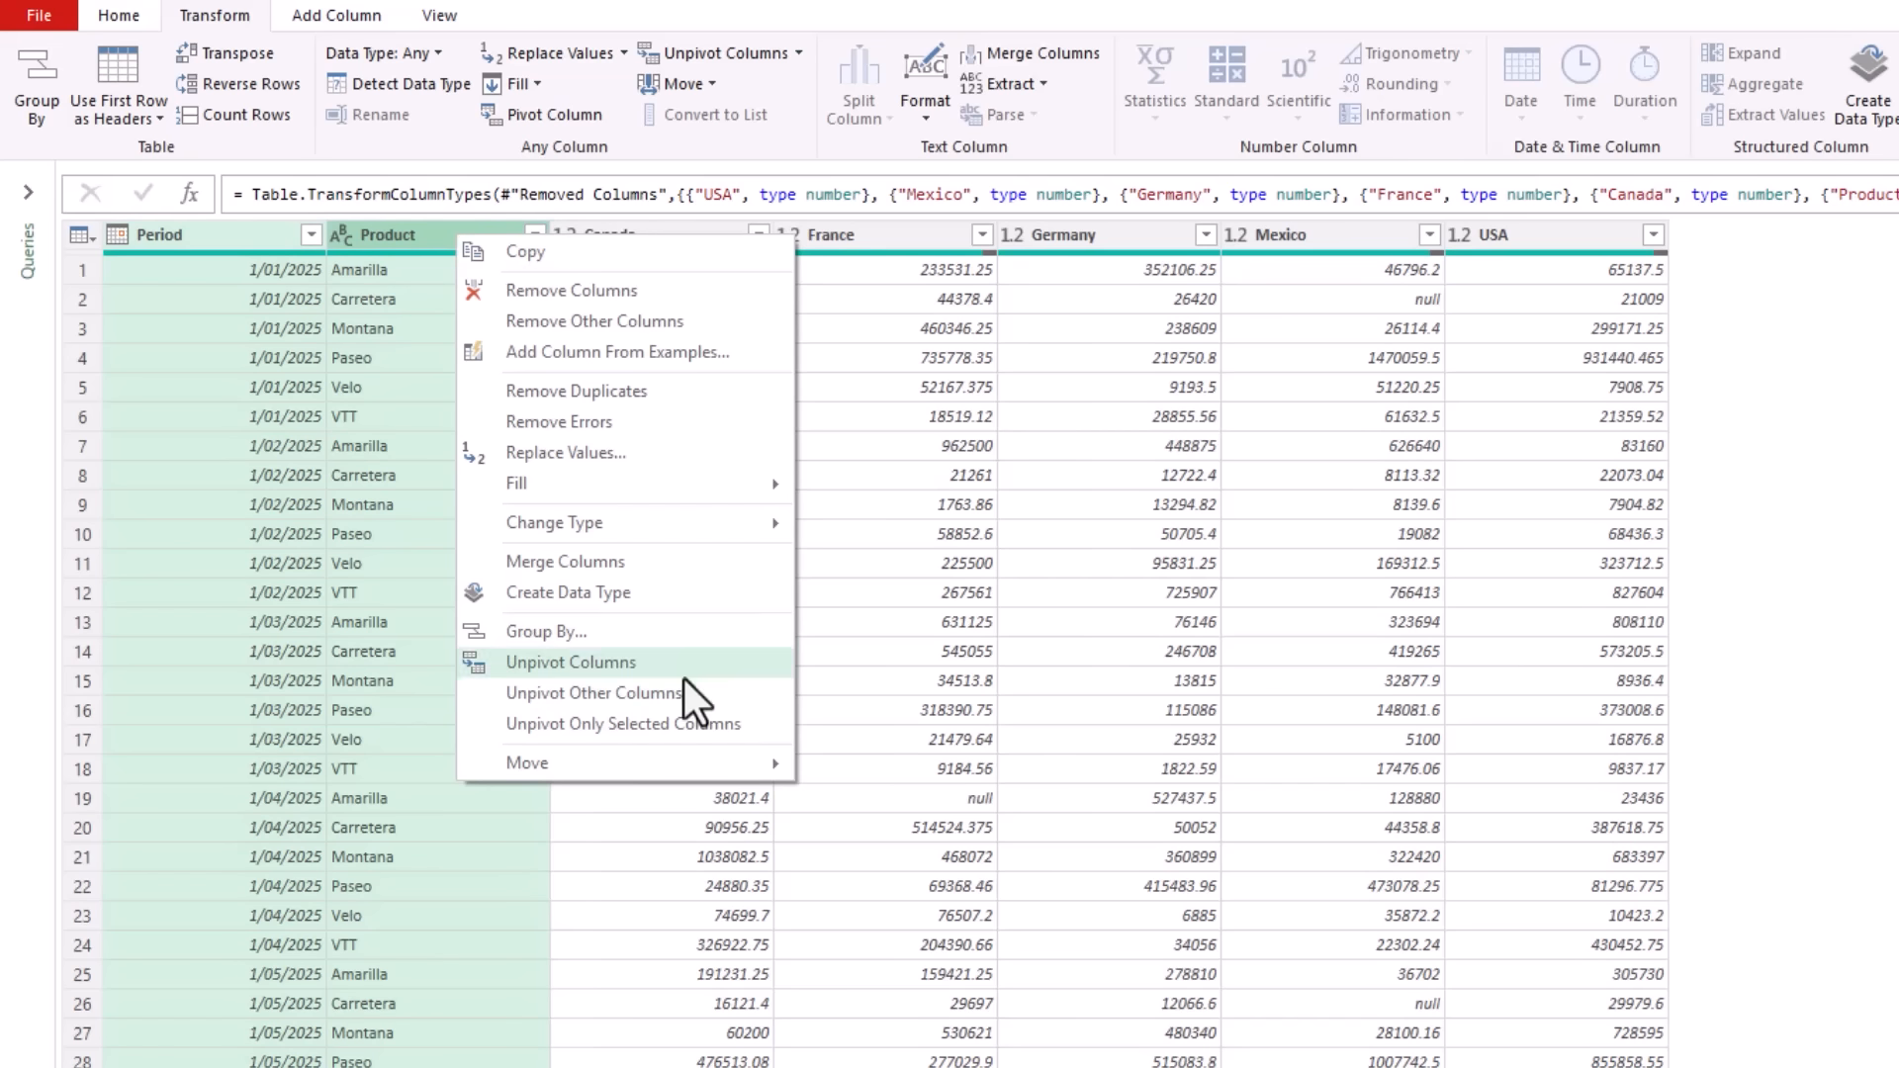
mouse_move(594, 692)
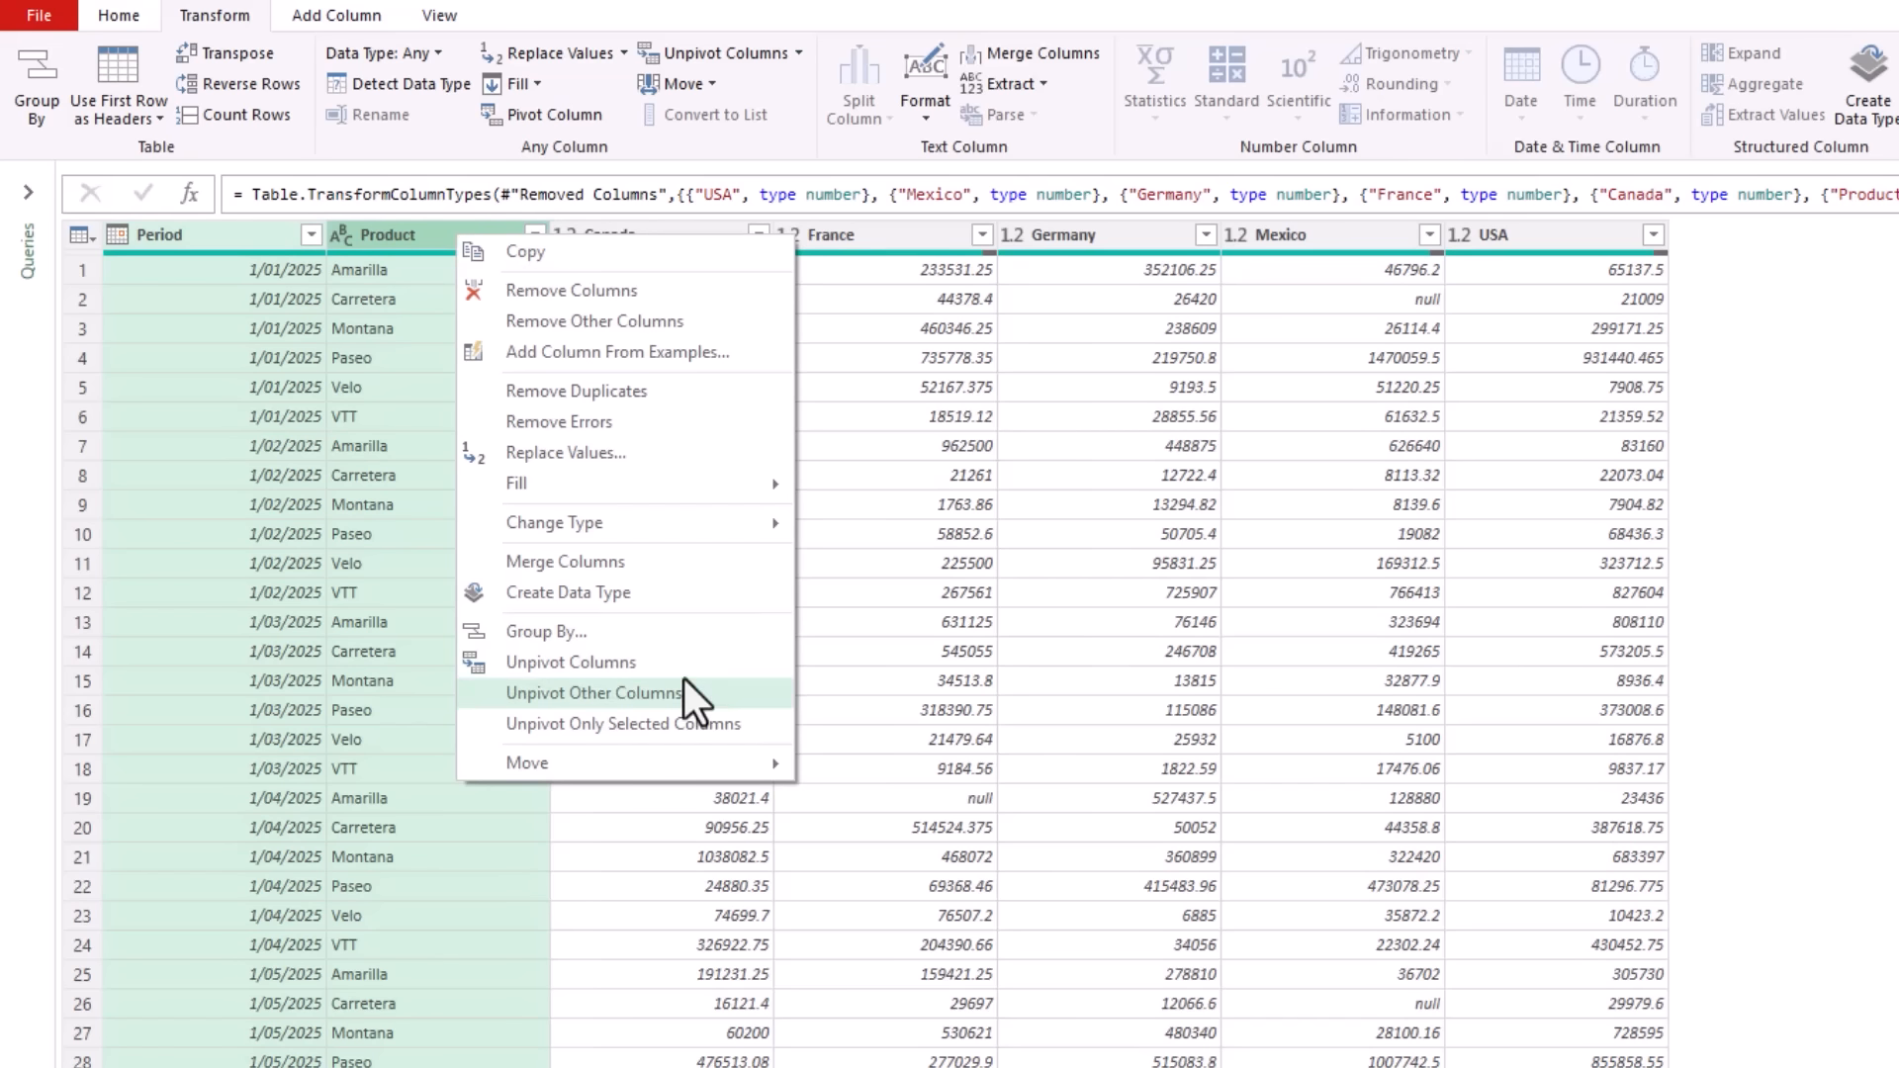
mouse_move(1479, 250)
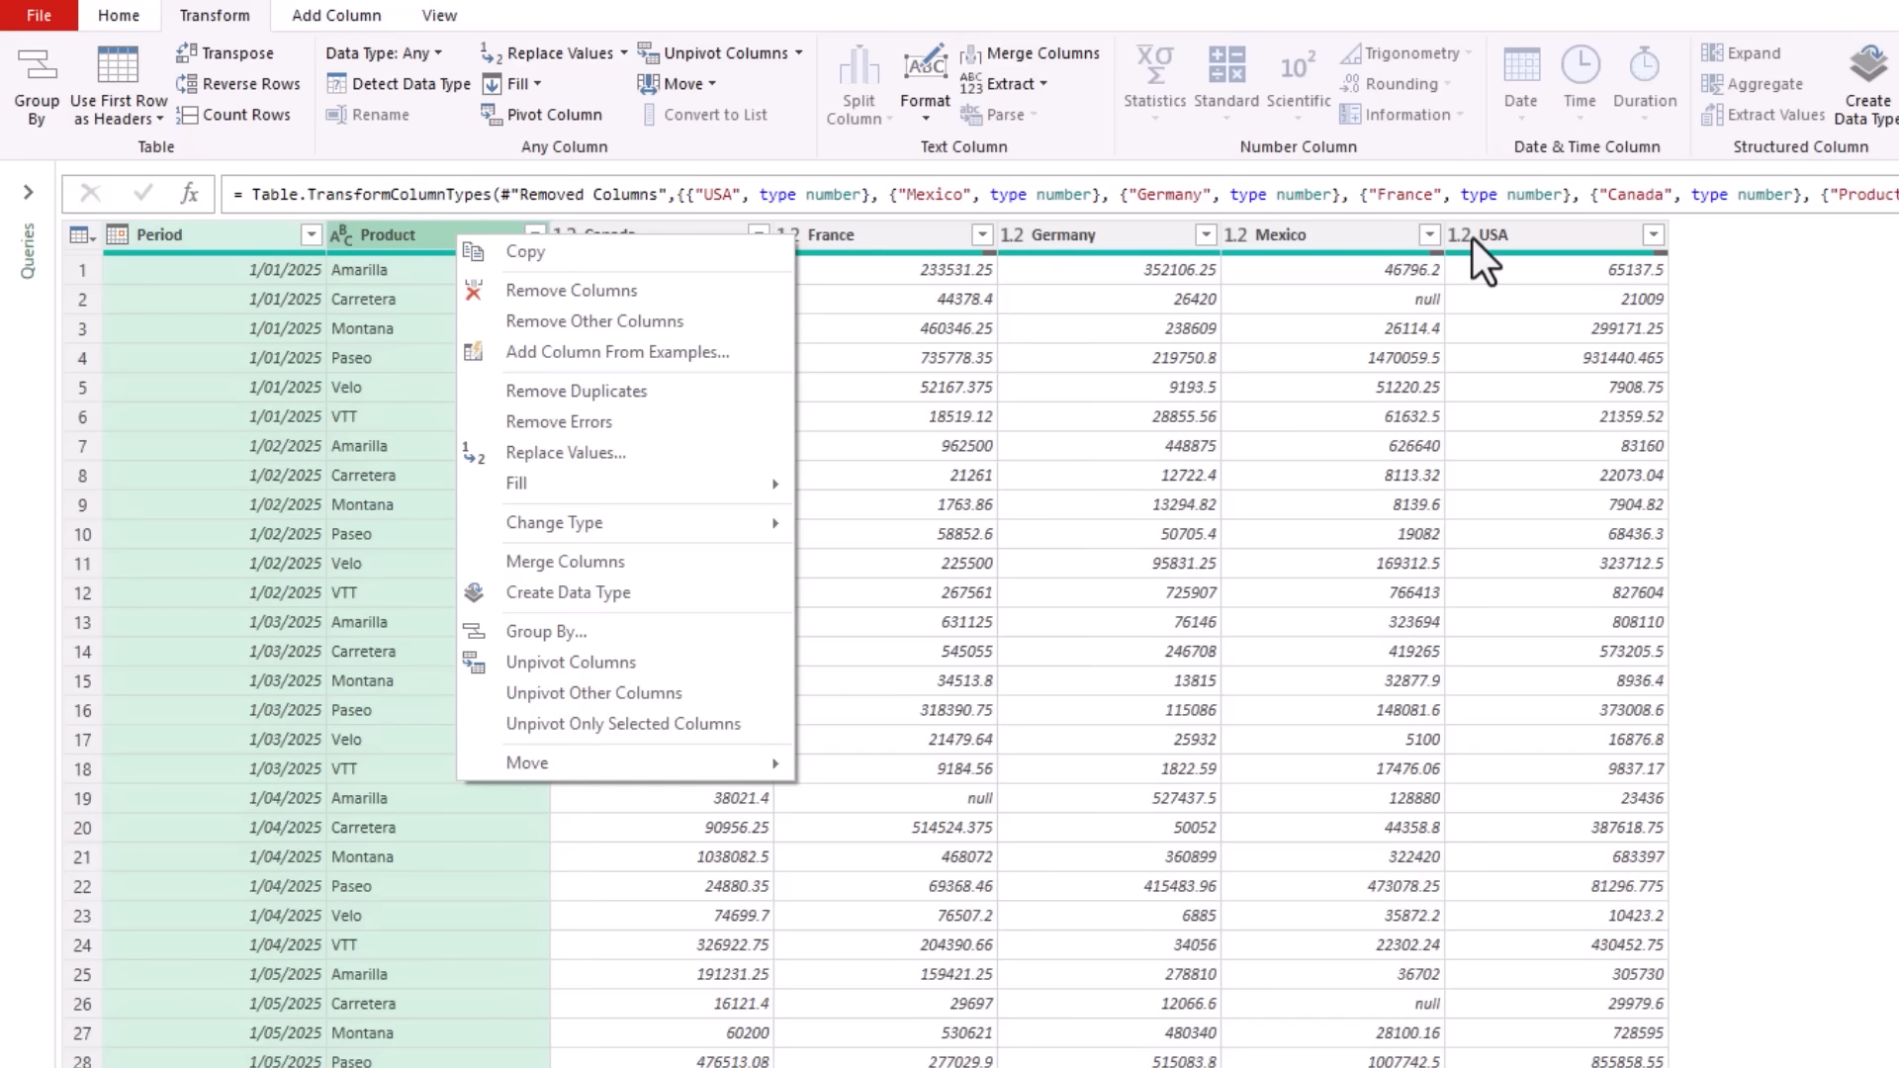
mouse_move(721, 708)
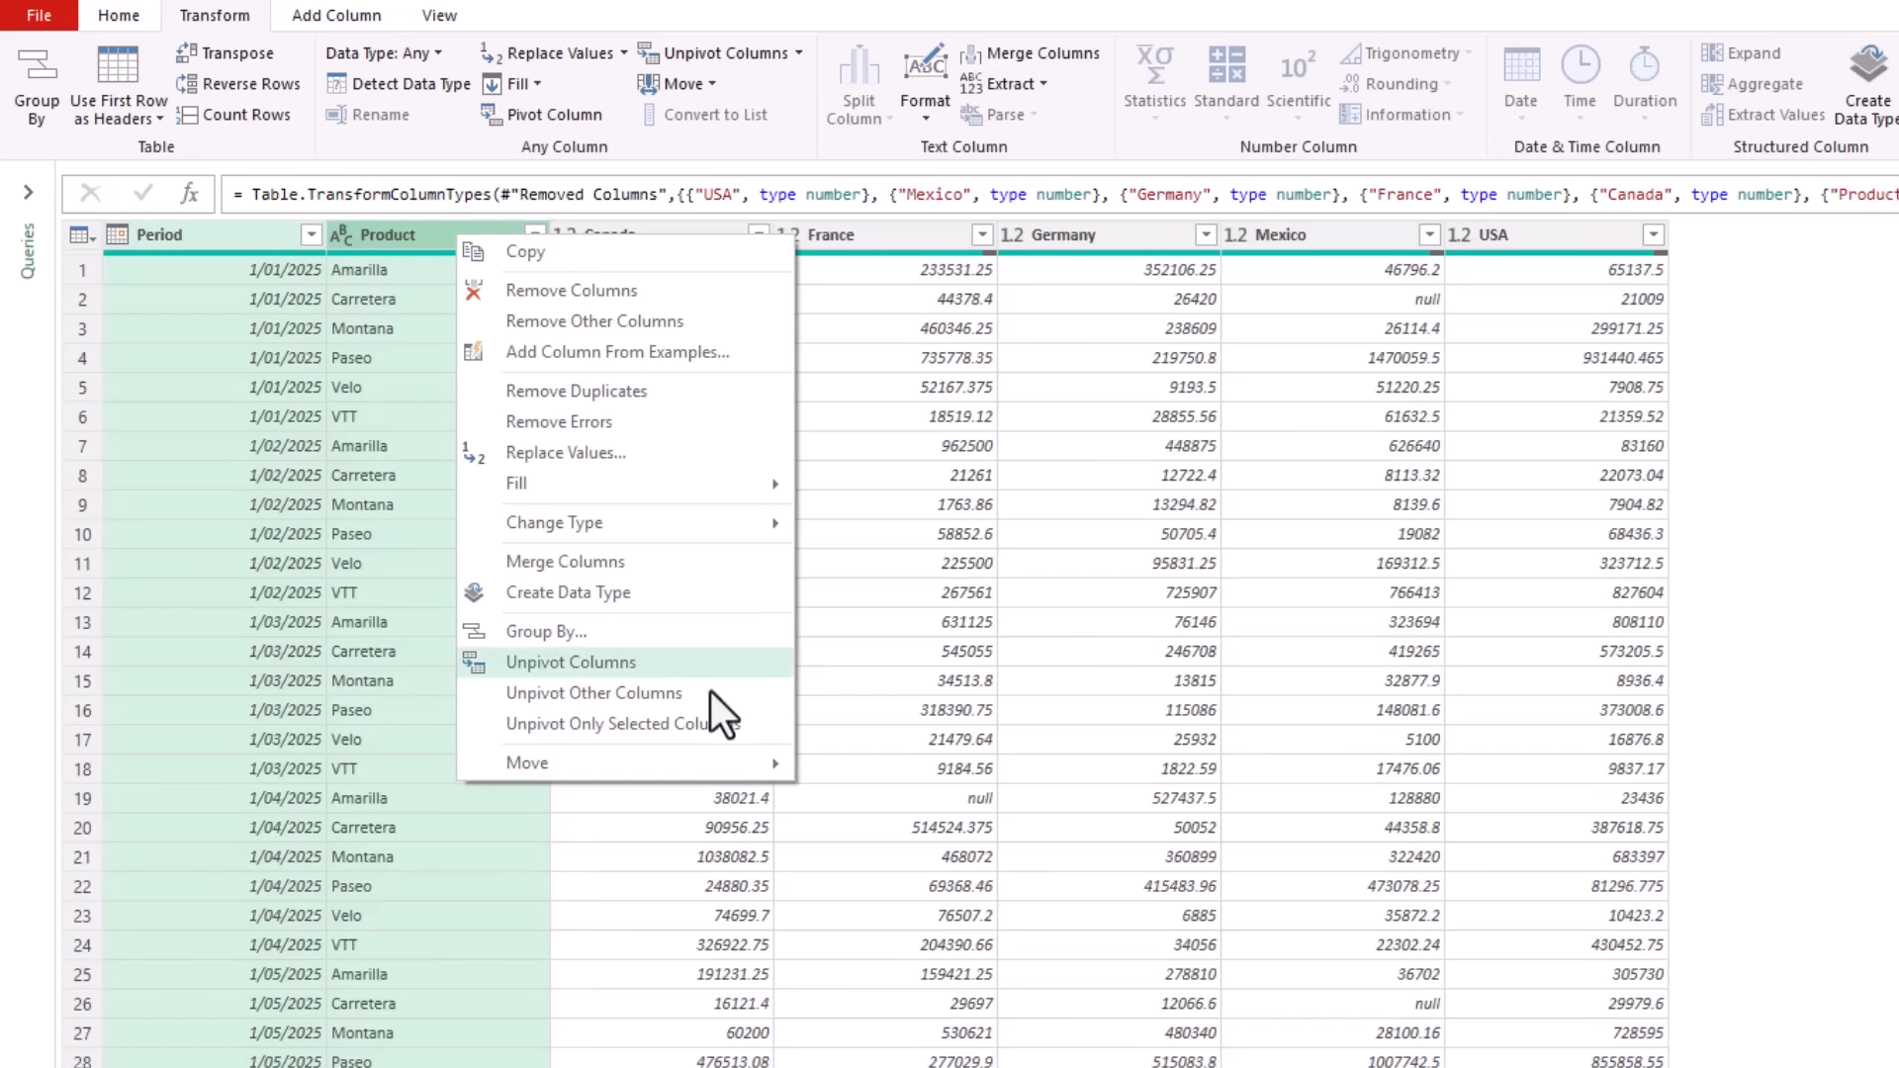
left_click(593, 693)
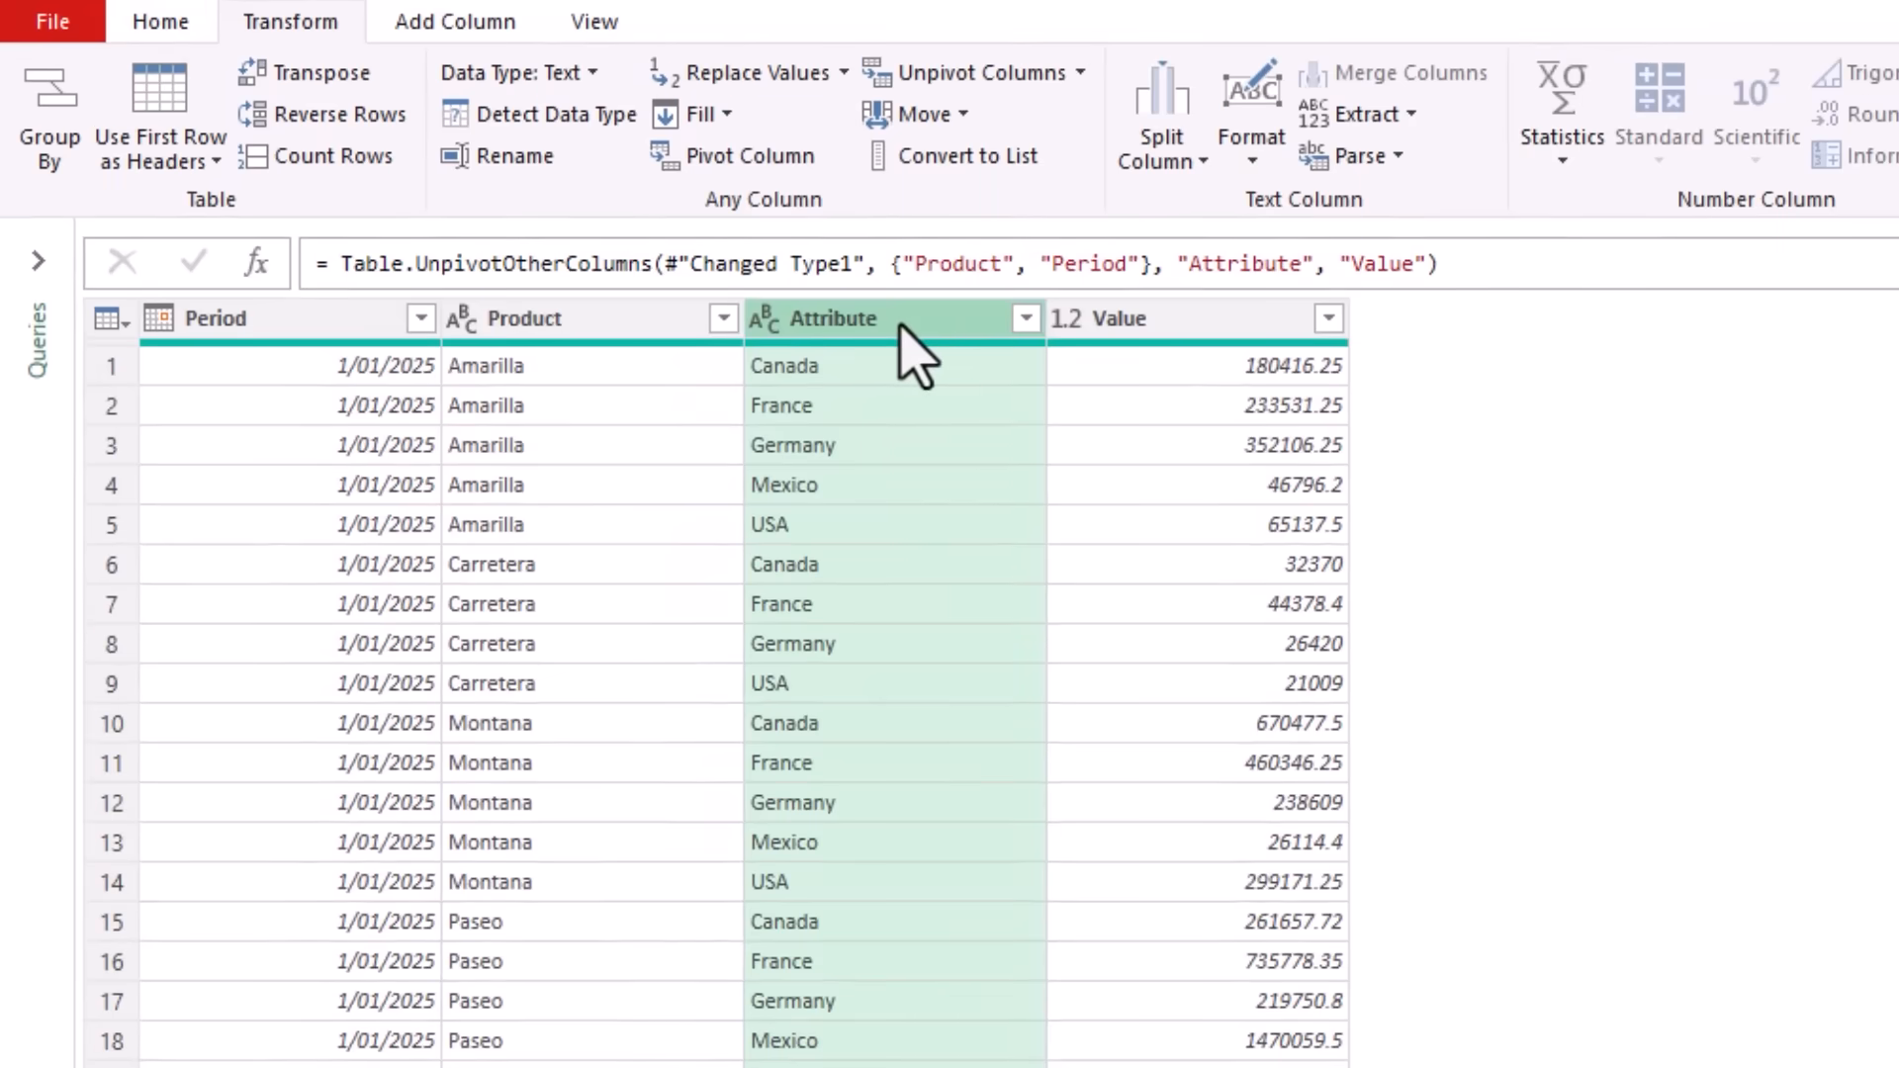
- Enter 'Country' as the new name of the Attribute column
type("Country")
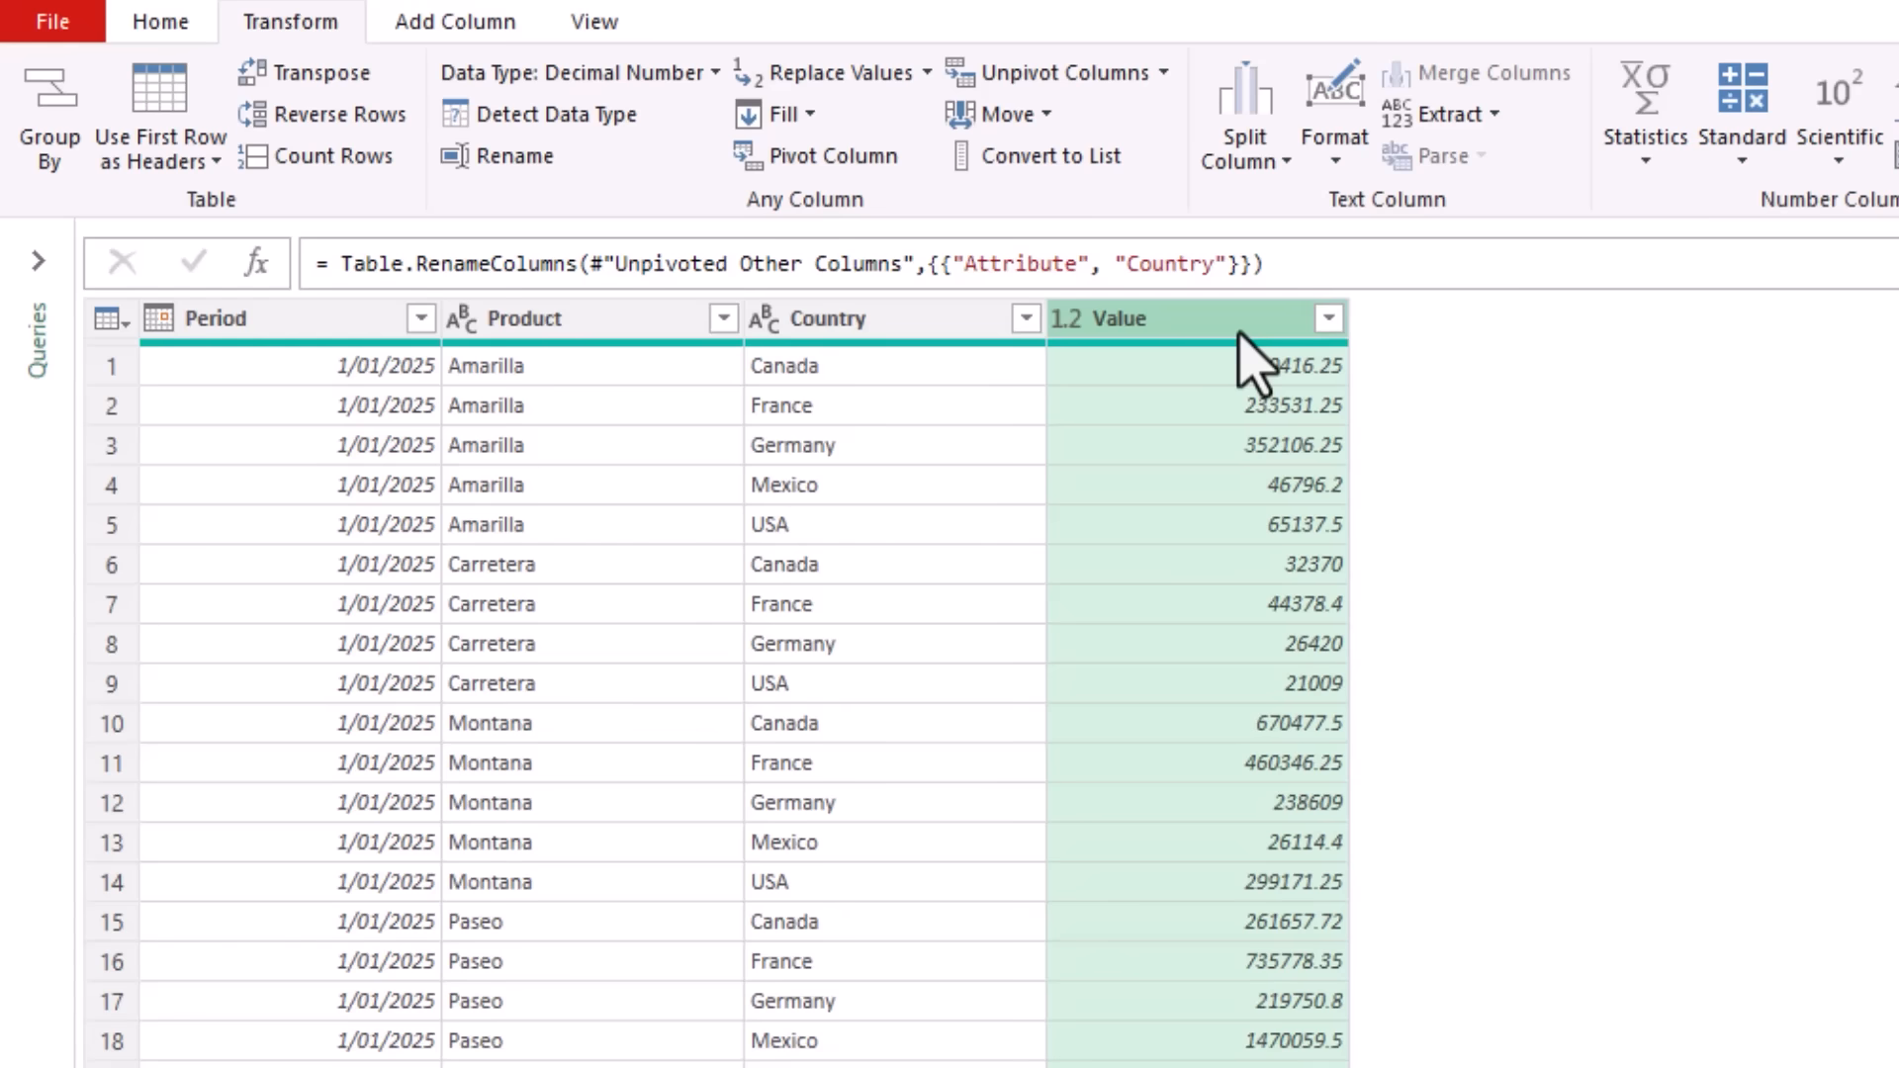
mouse_move(1296, 388)
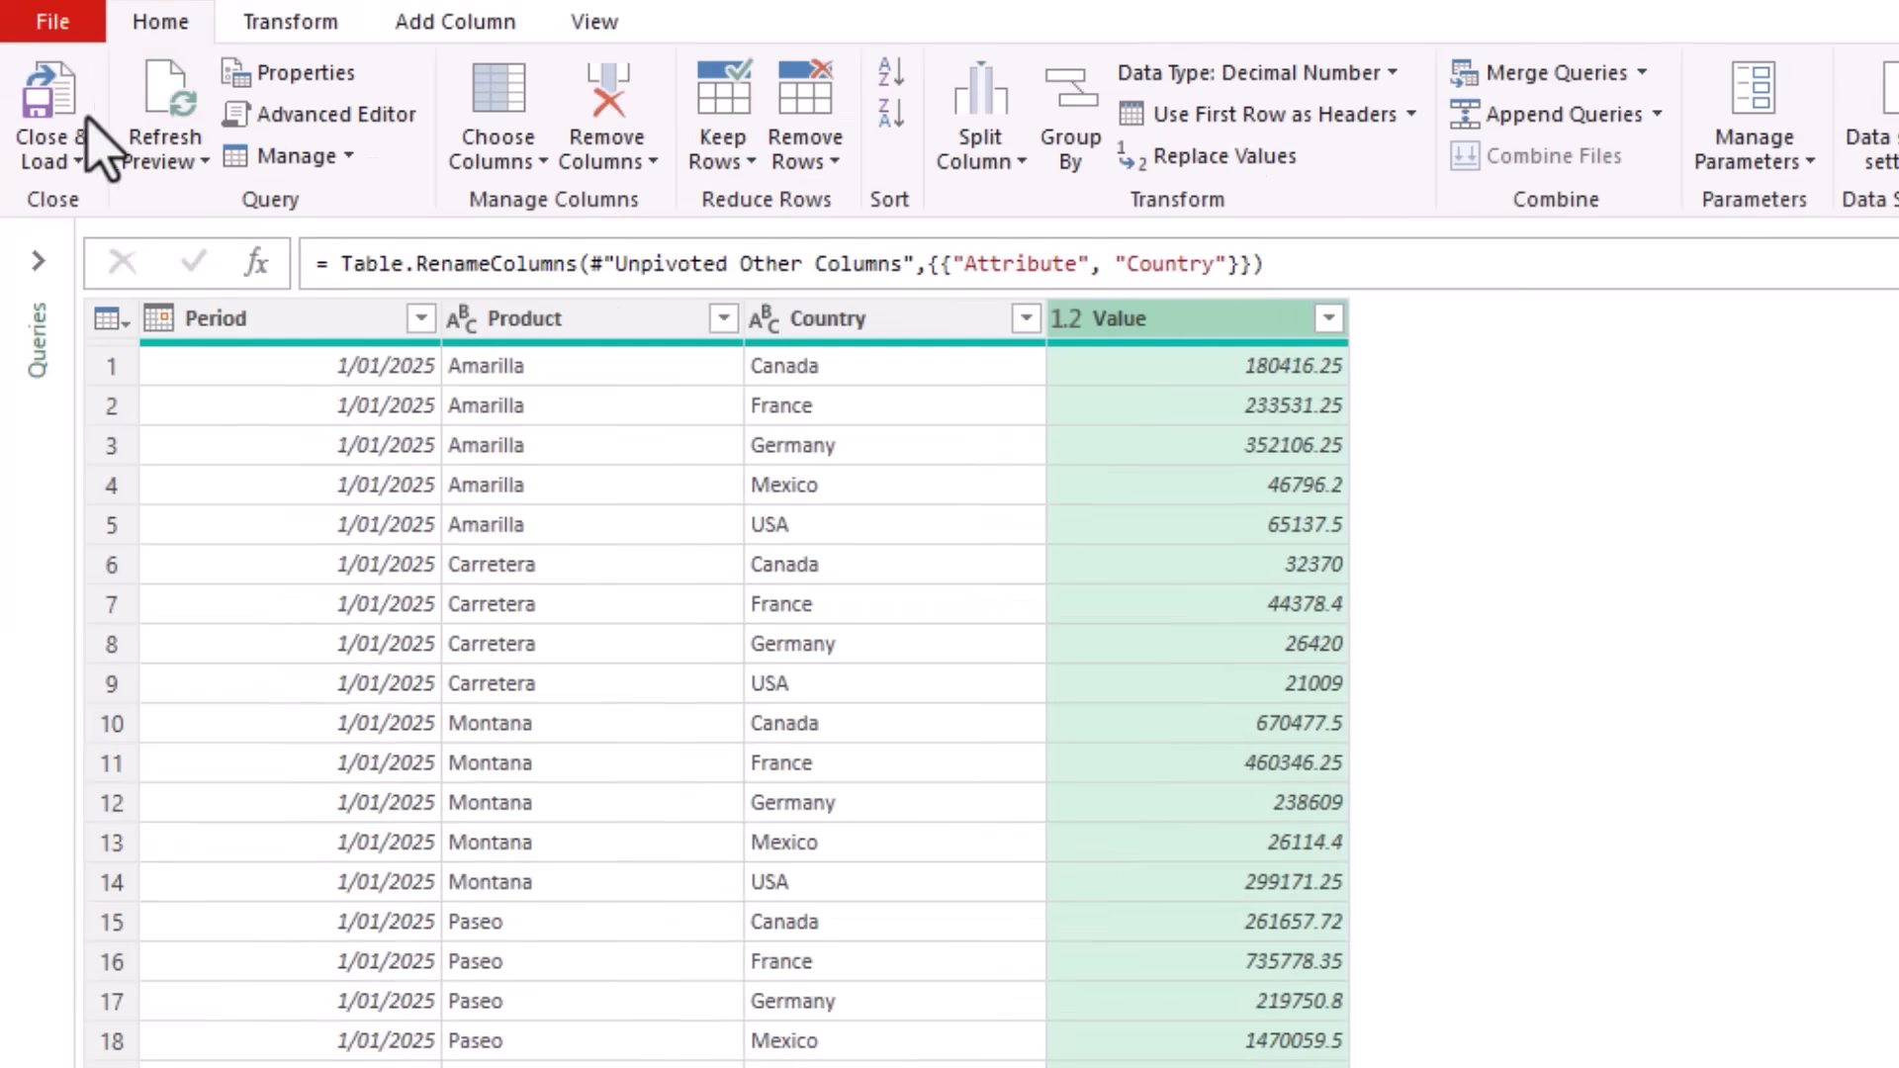
- Close & Load To a PivotTable Report at B4 on the Lookup Alternative sheet
left_click(50, 115)
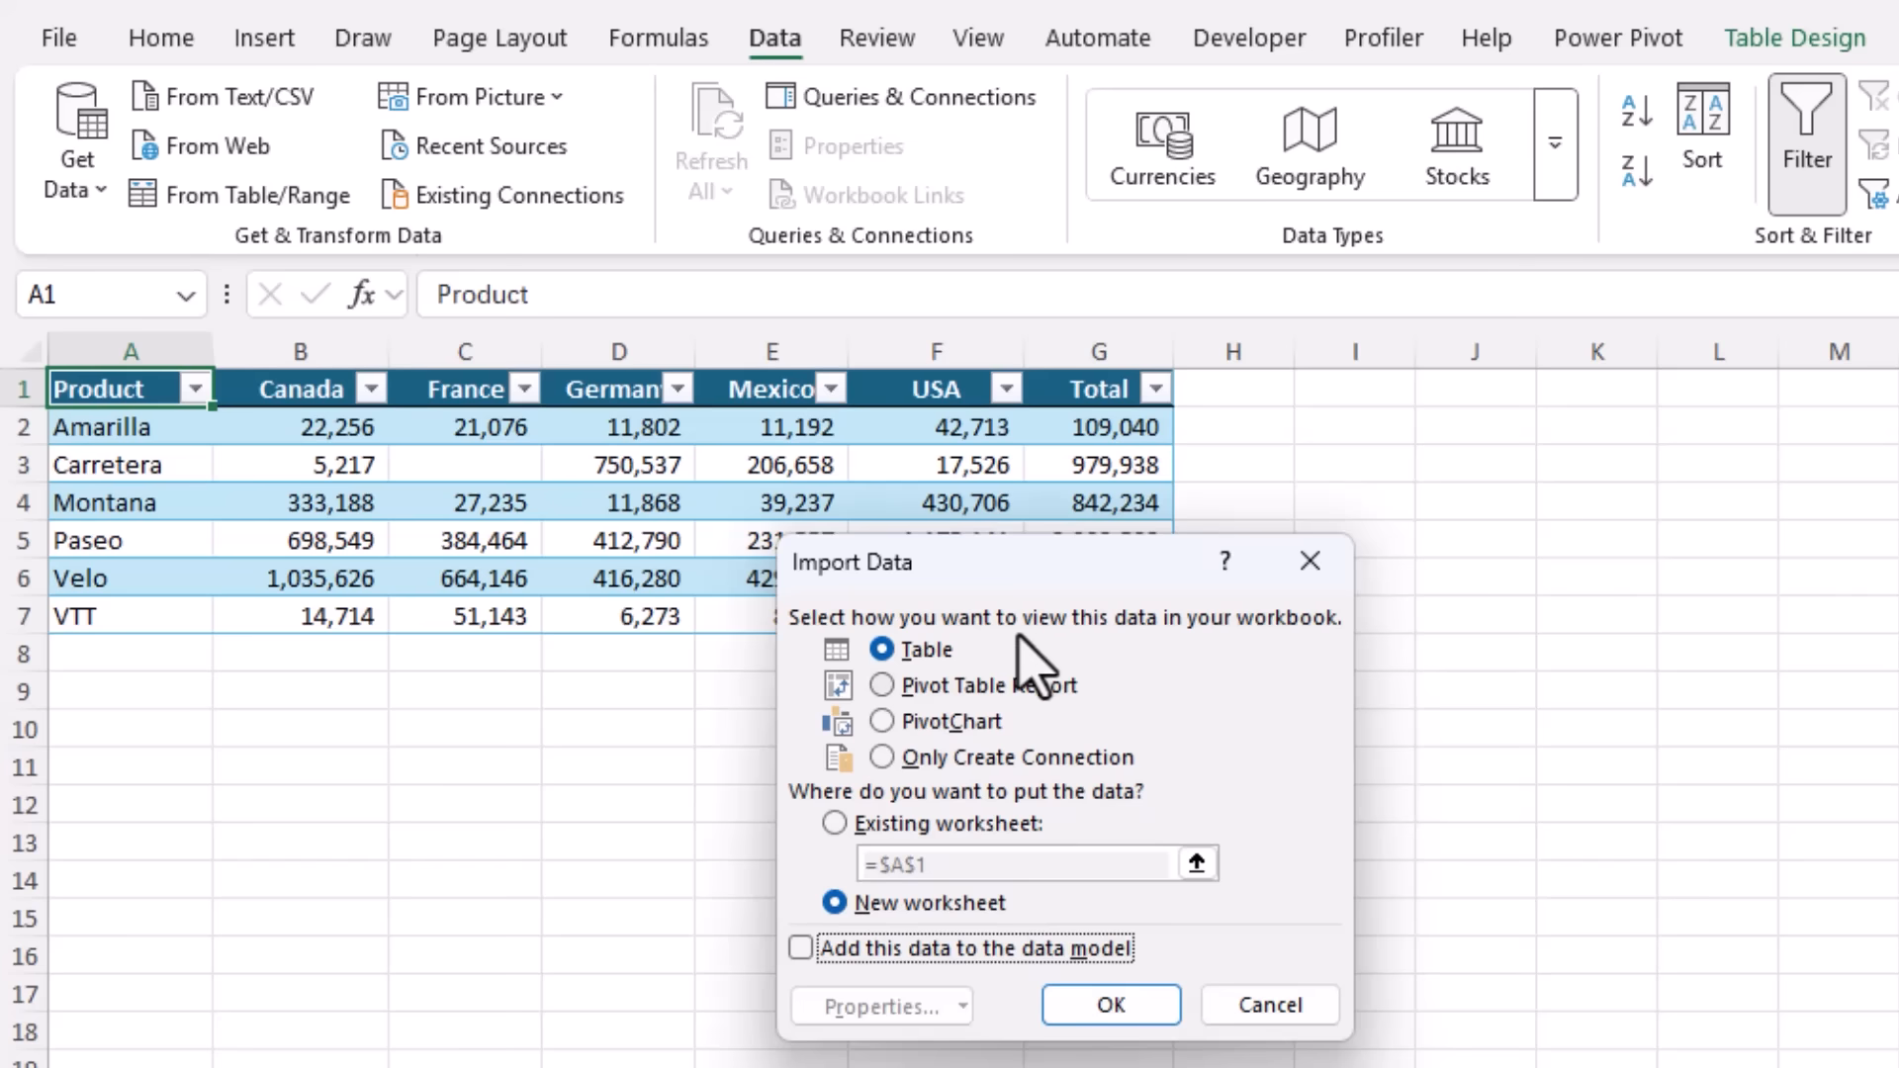
left_click(881, 685)
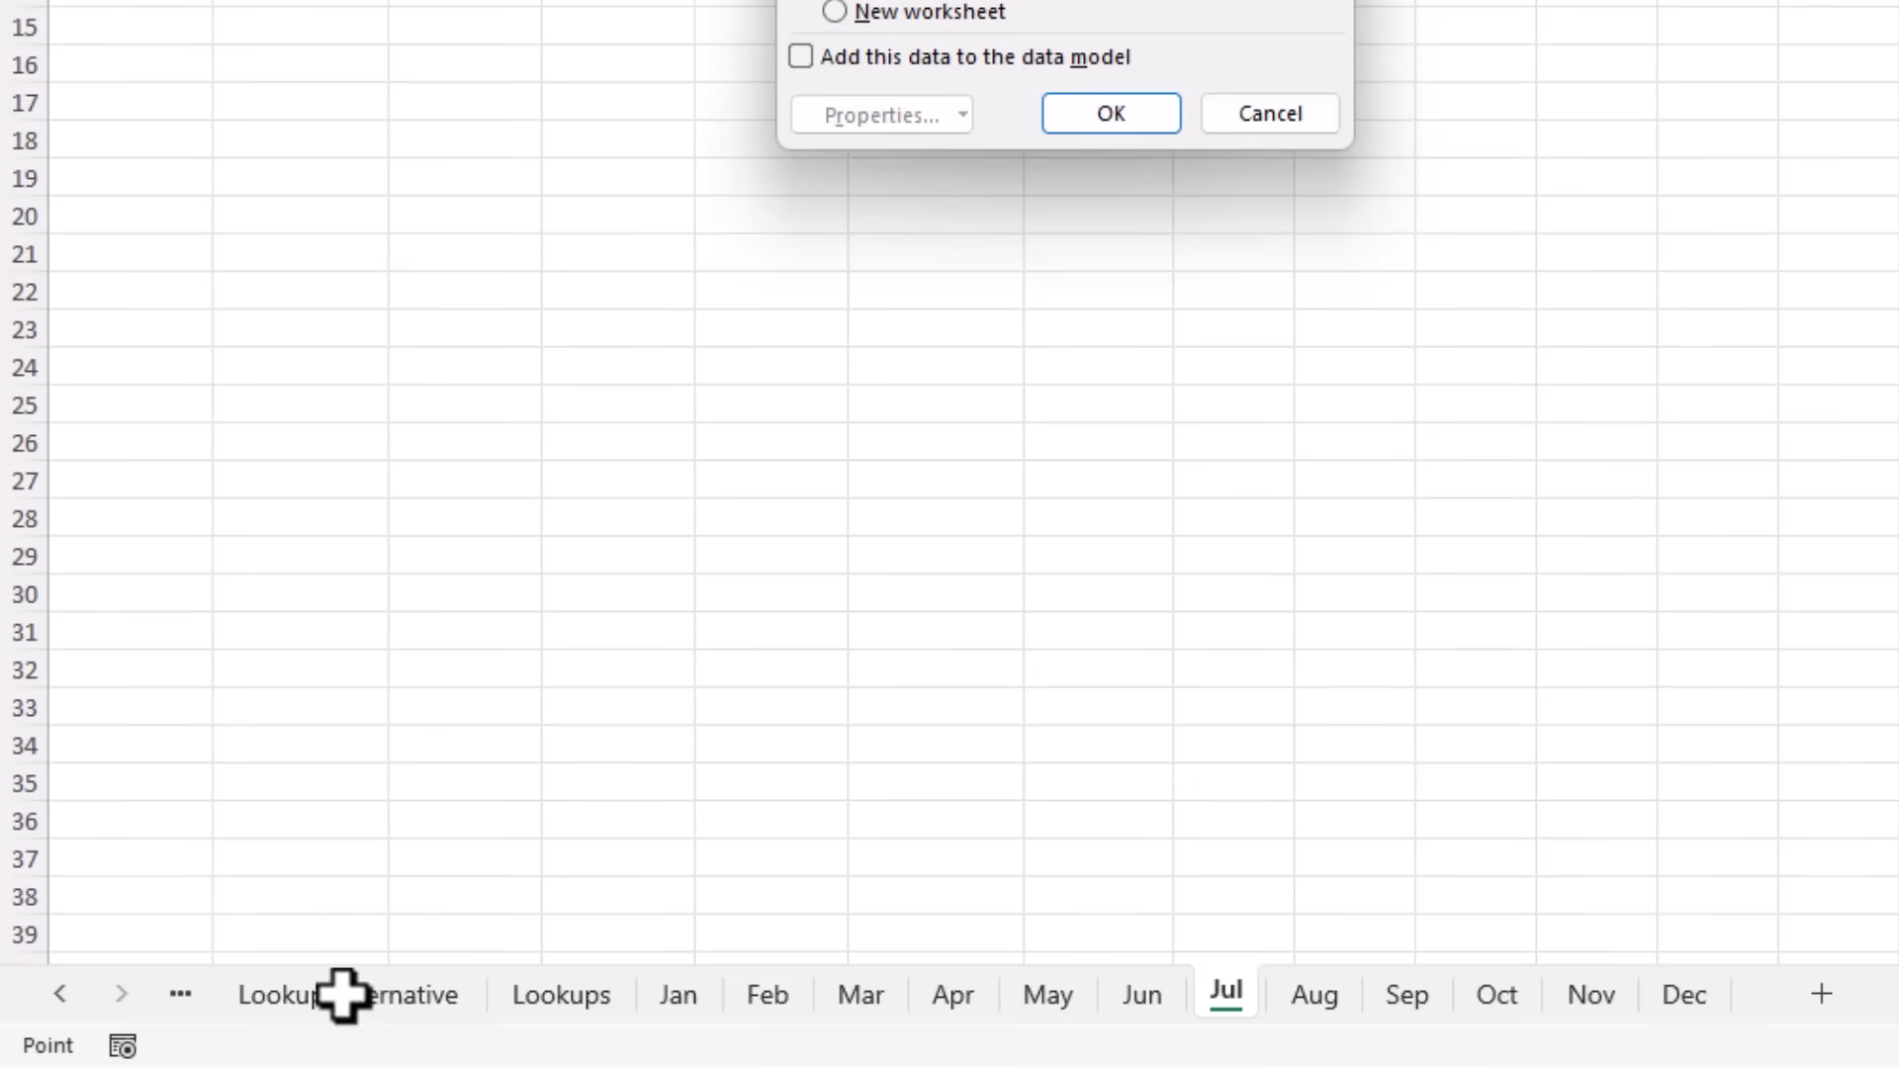
left_click(346, 994)
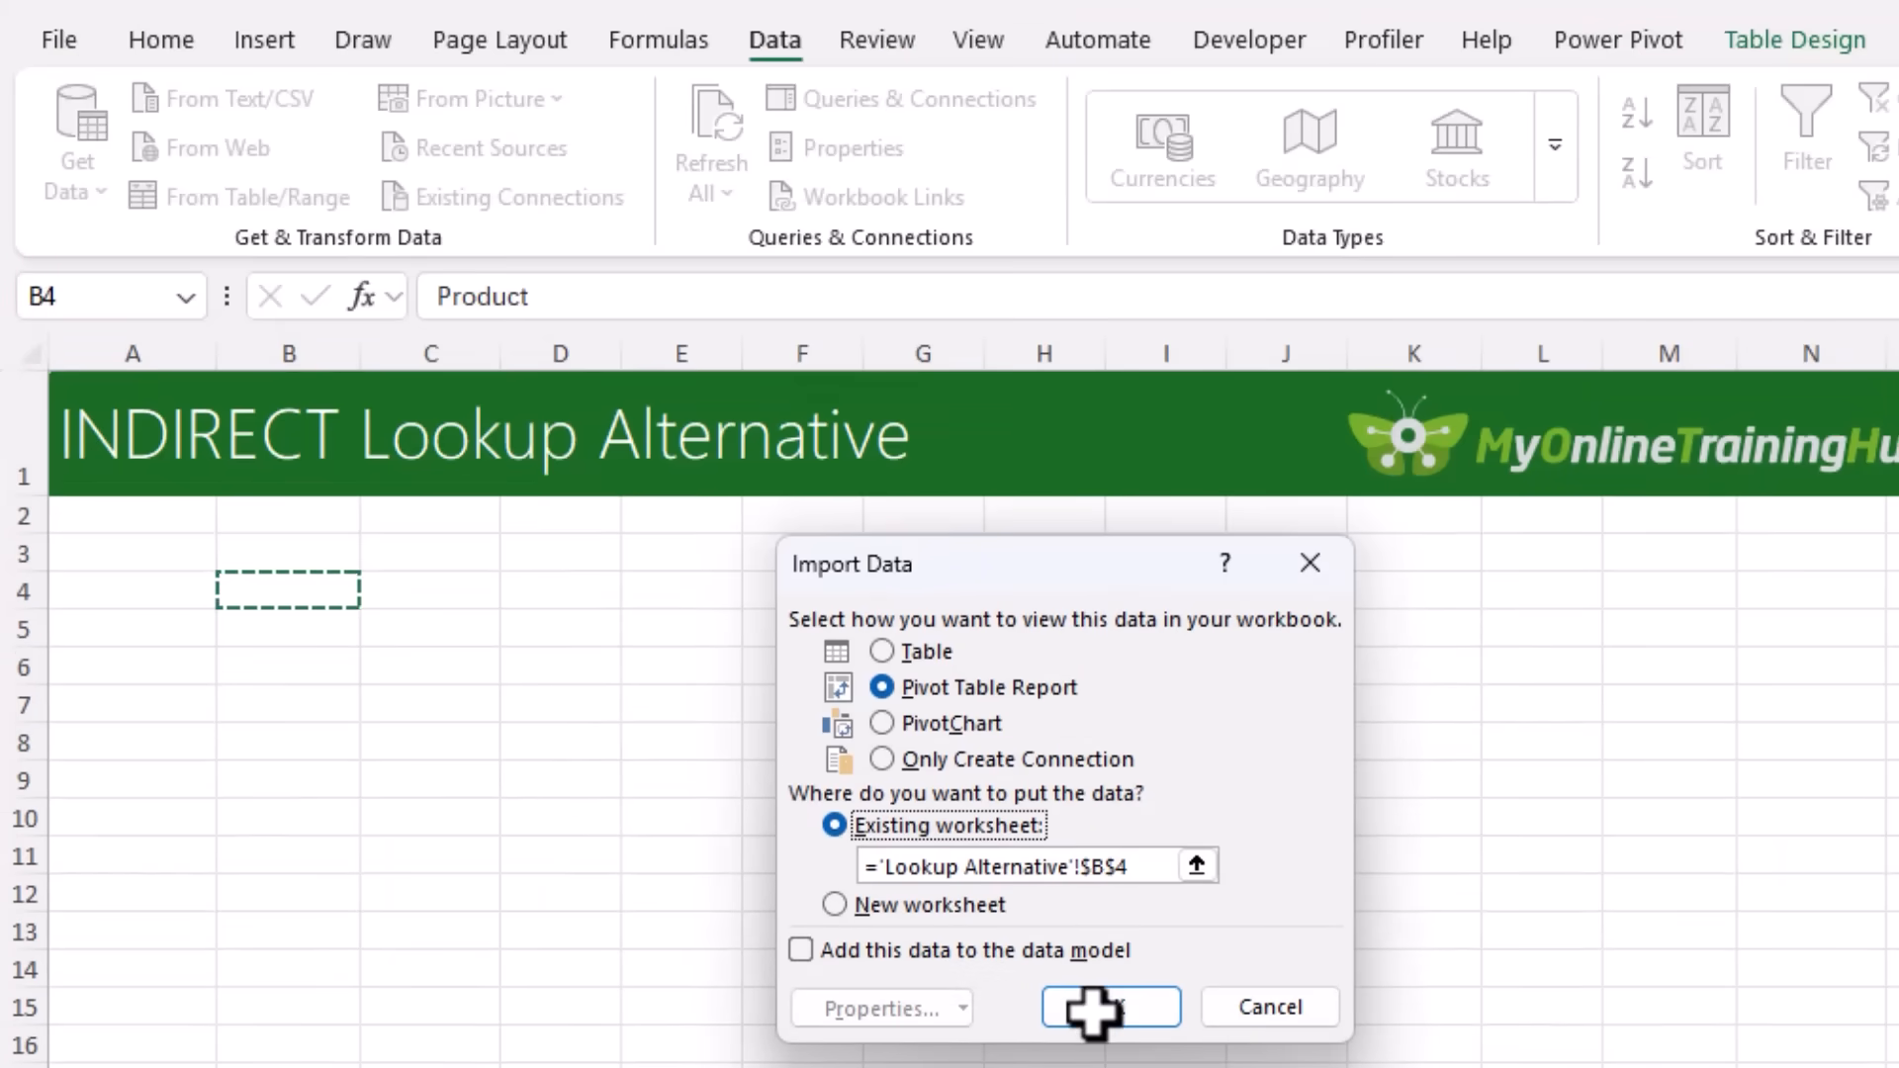
left_click(1108, 1007)
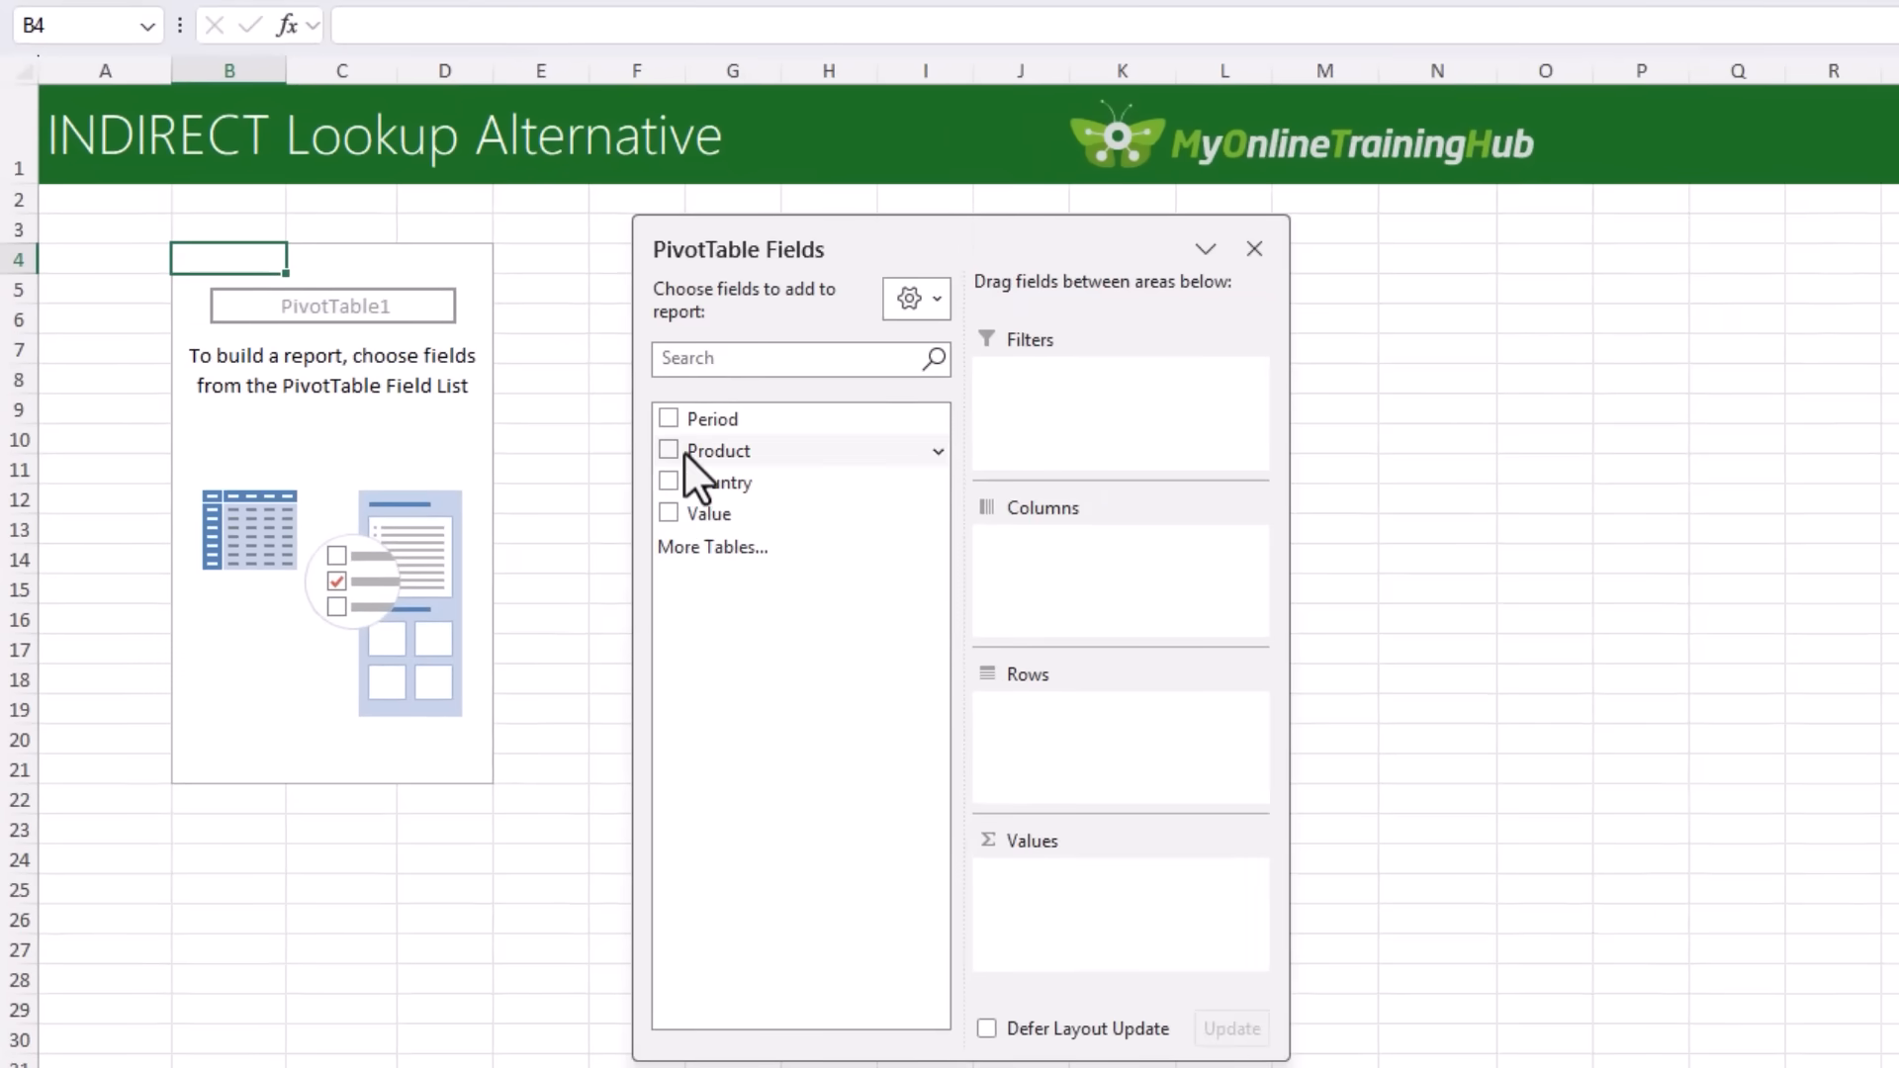
- Add Product as rows, Value as summed values and Period as columns
left_click(667, 449)
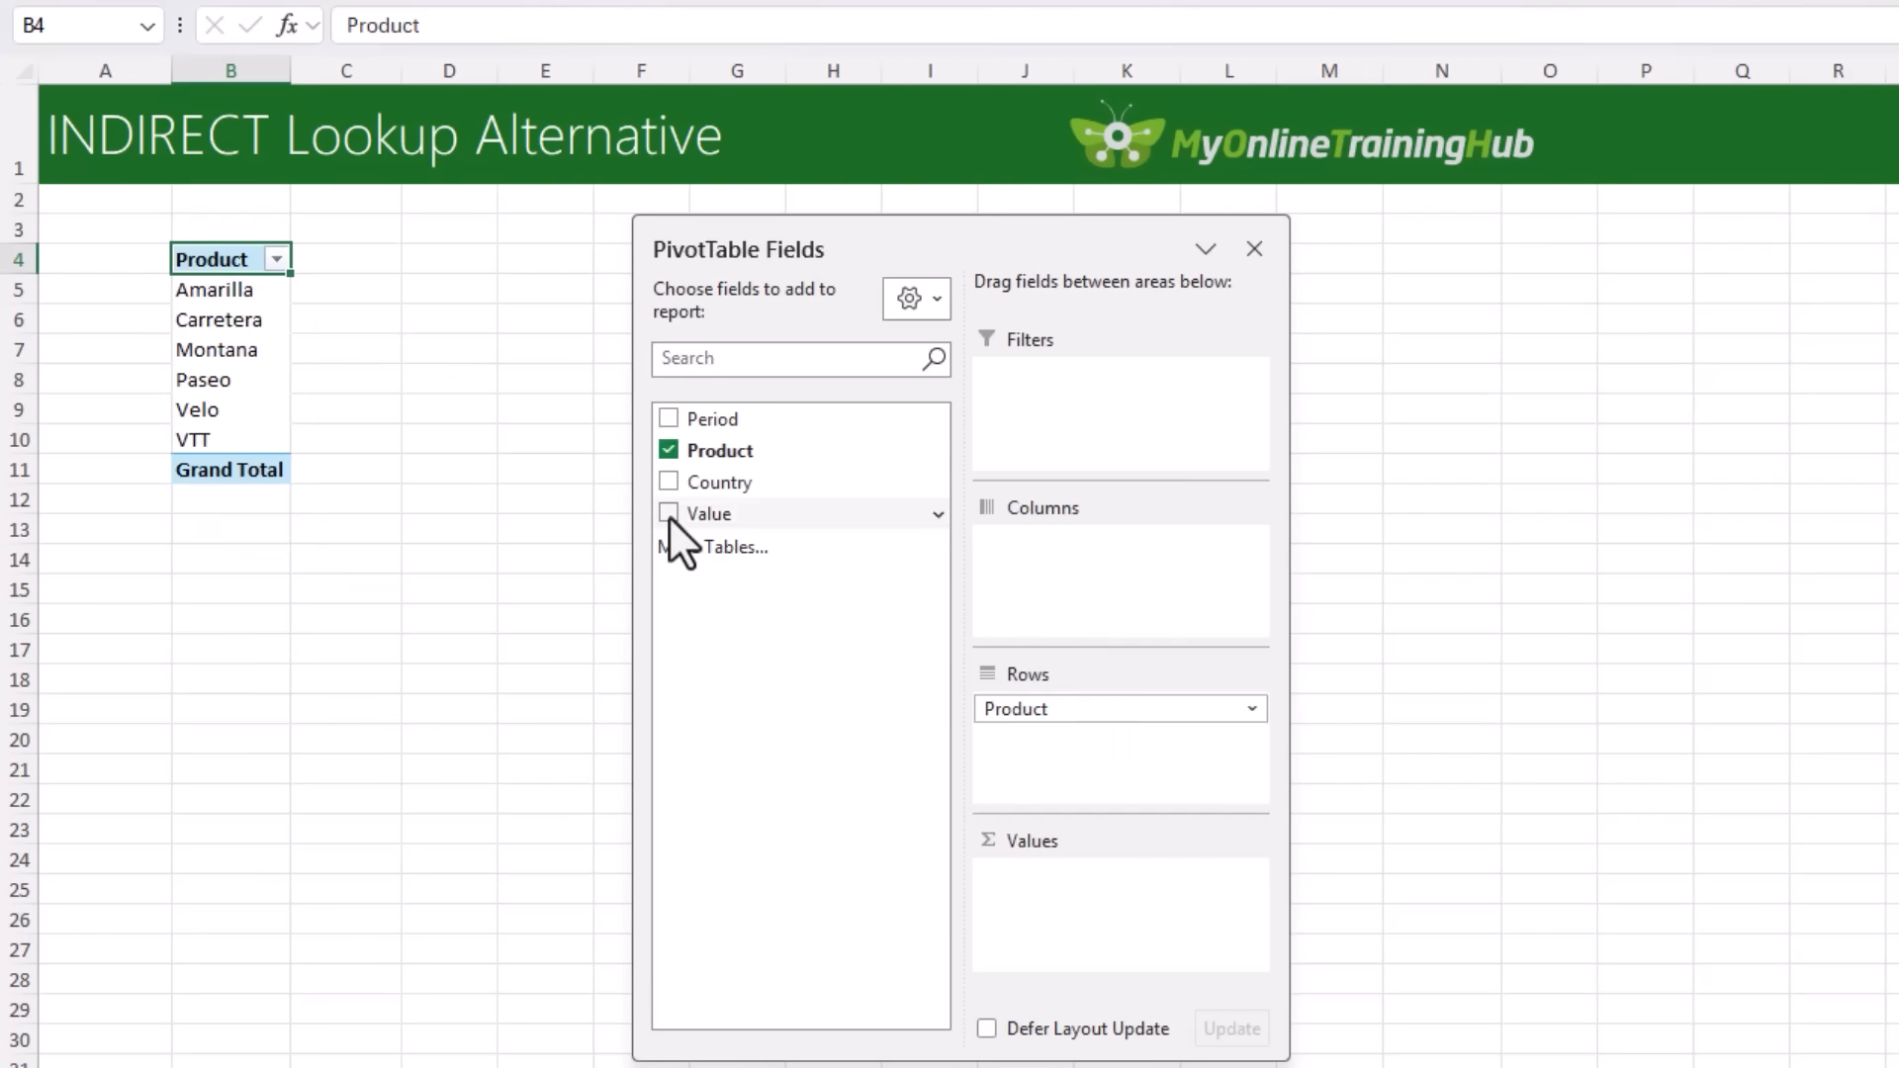
left_click(668, 513)
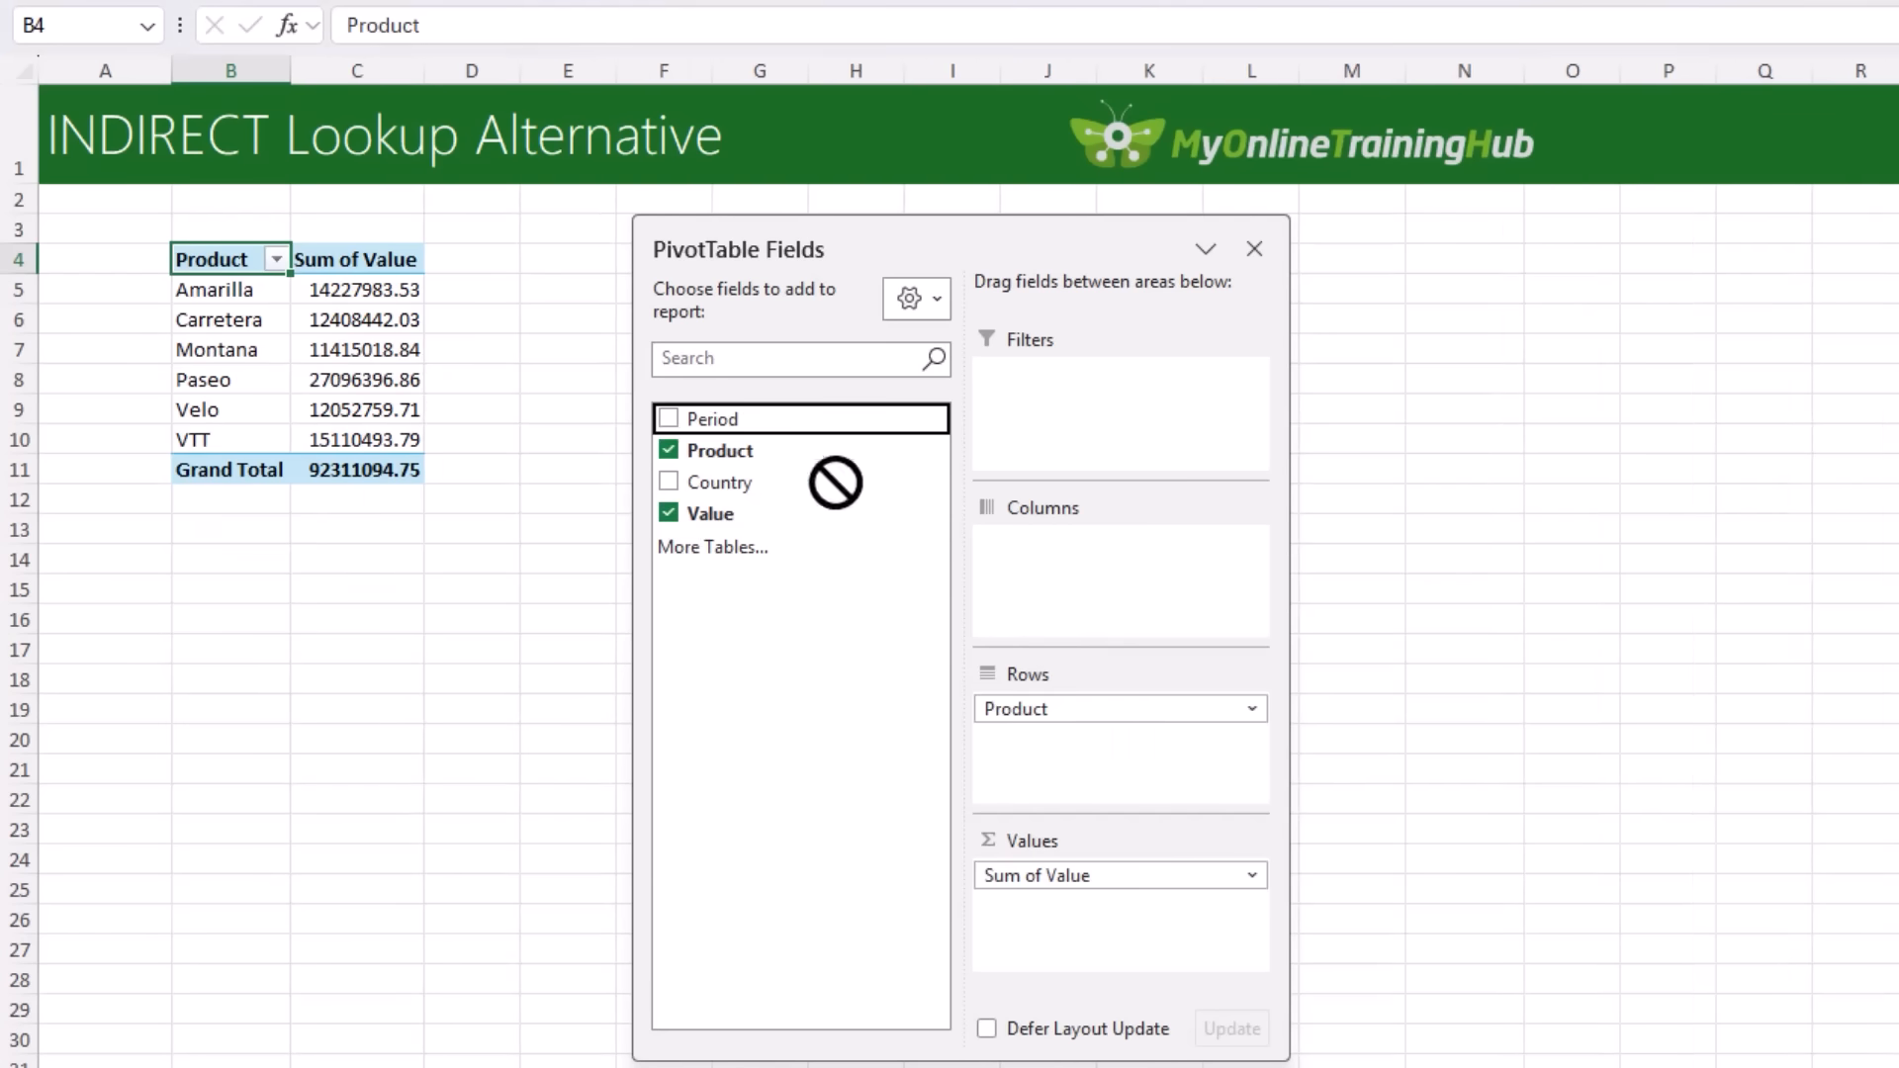
left_click(669, 420)
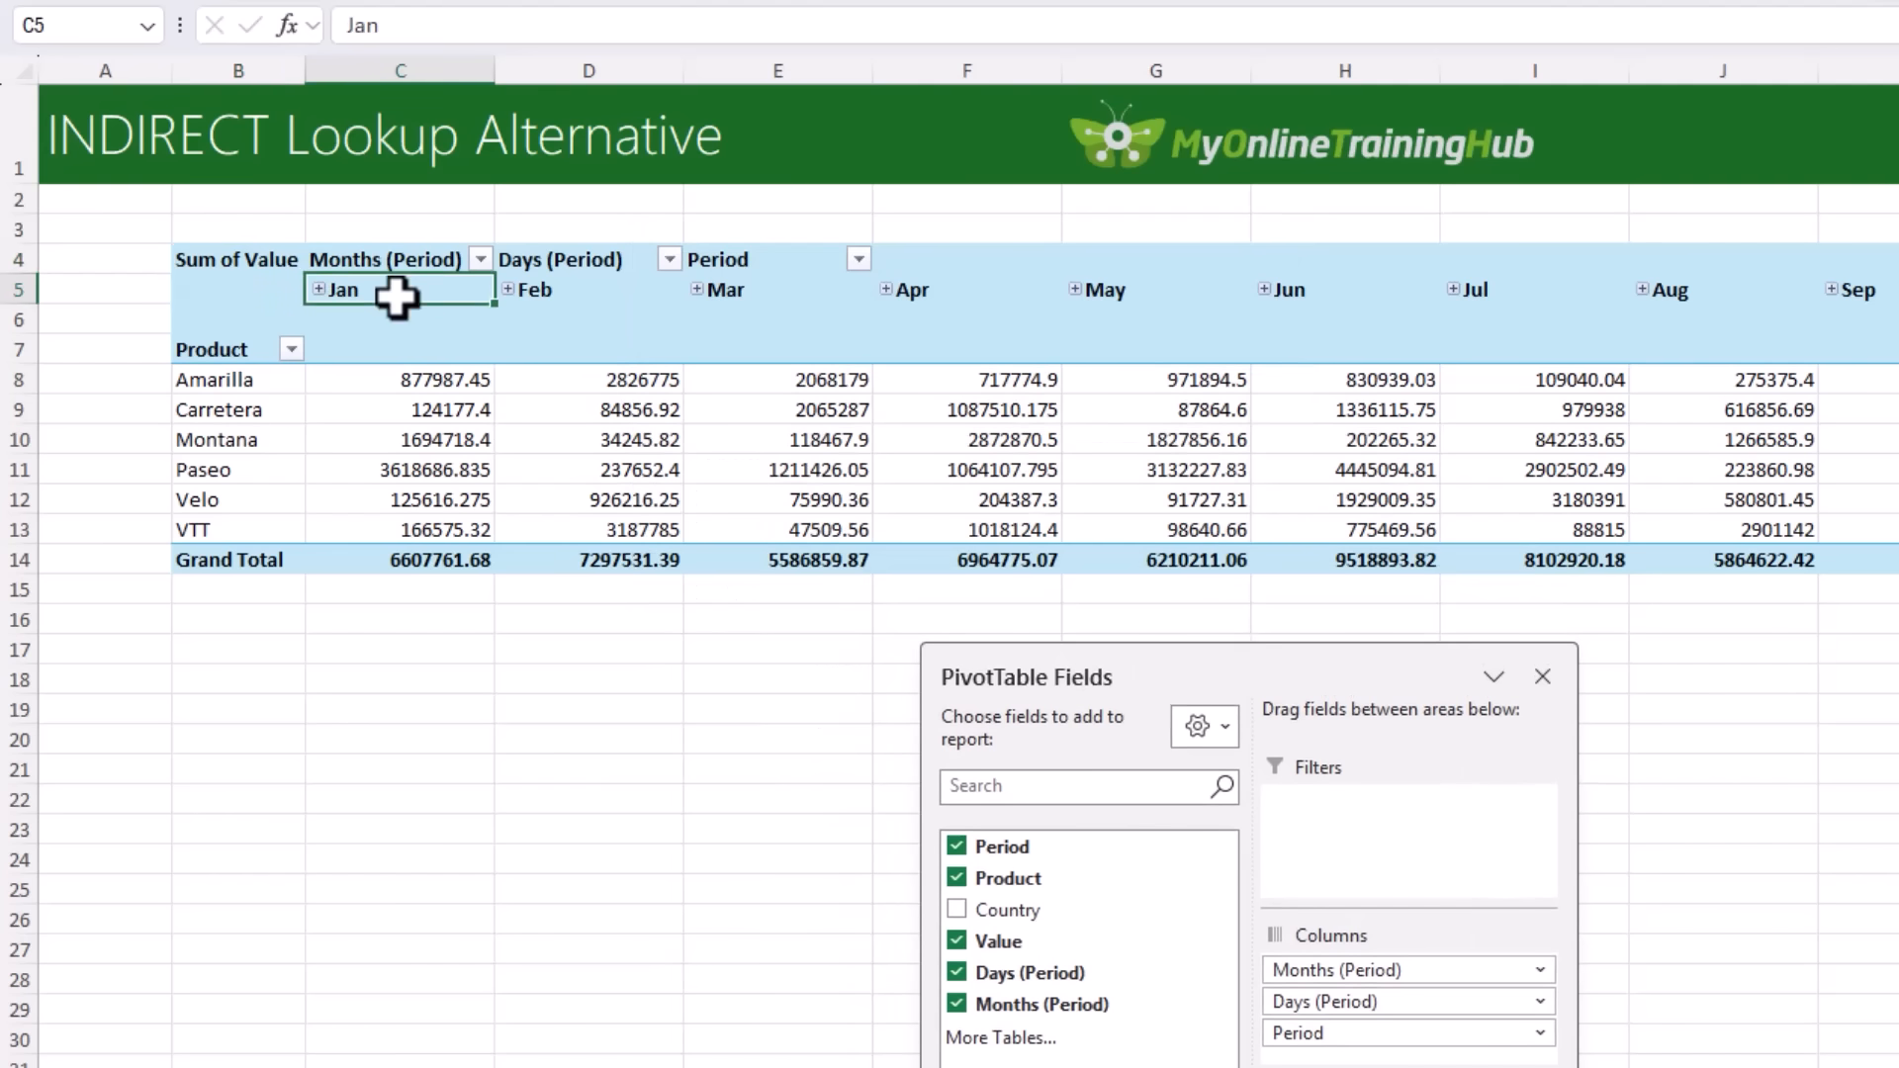
- Group the Period dates by Years and Months, then remove the Days level
right_click(351, 290)
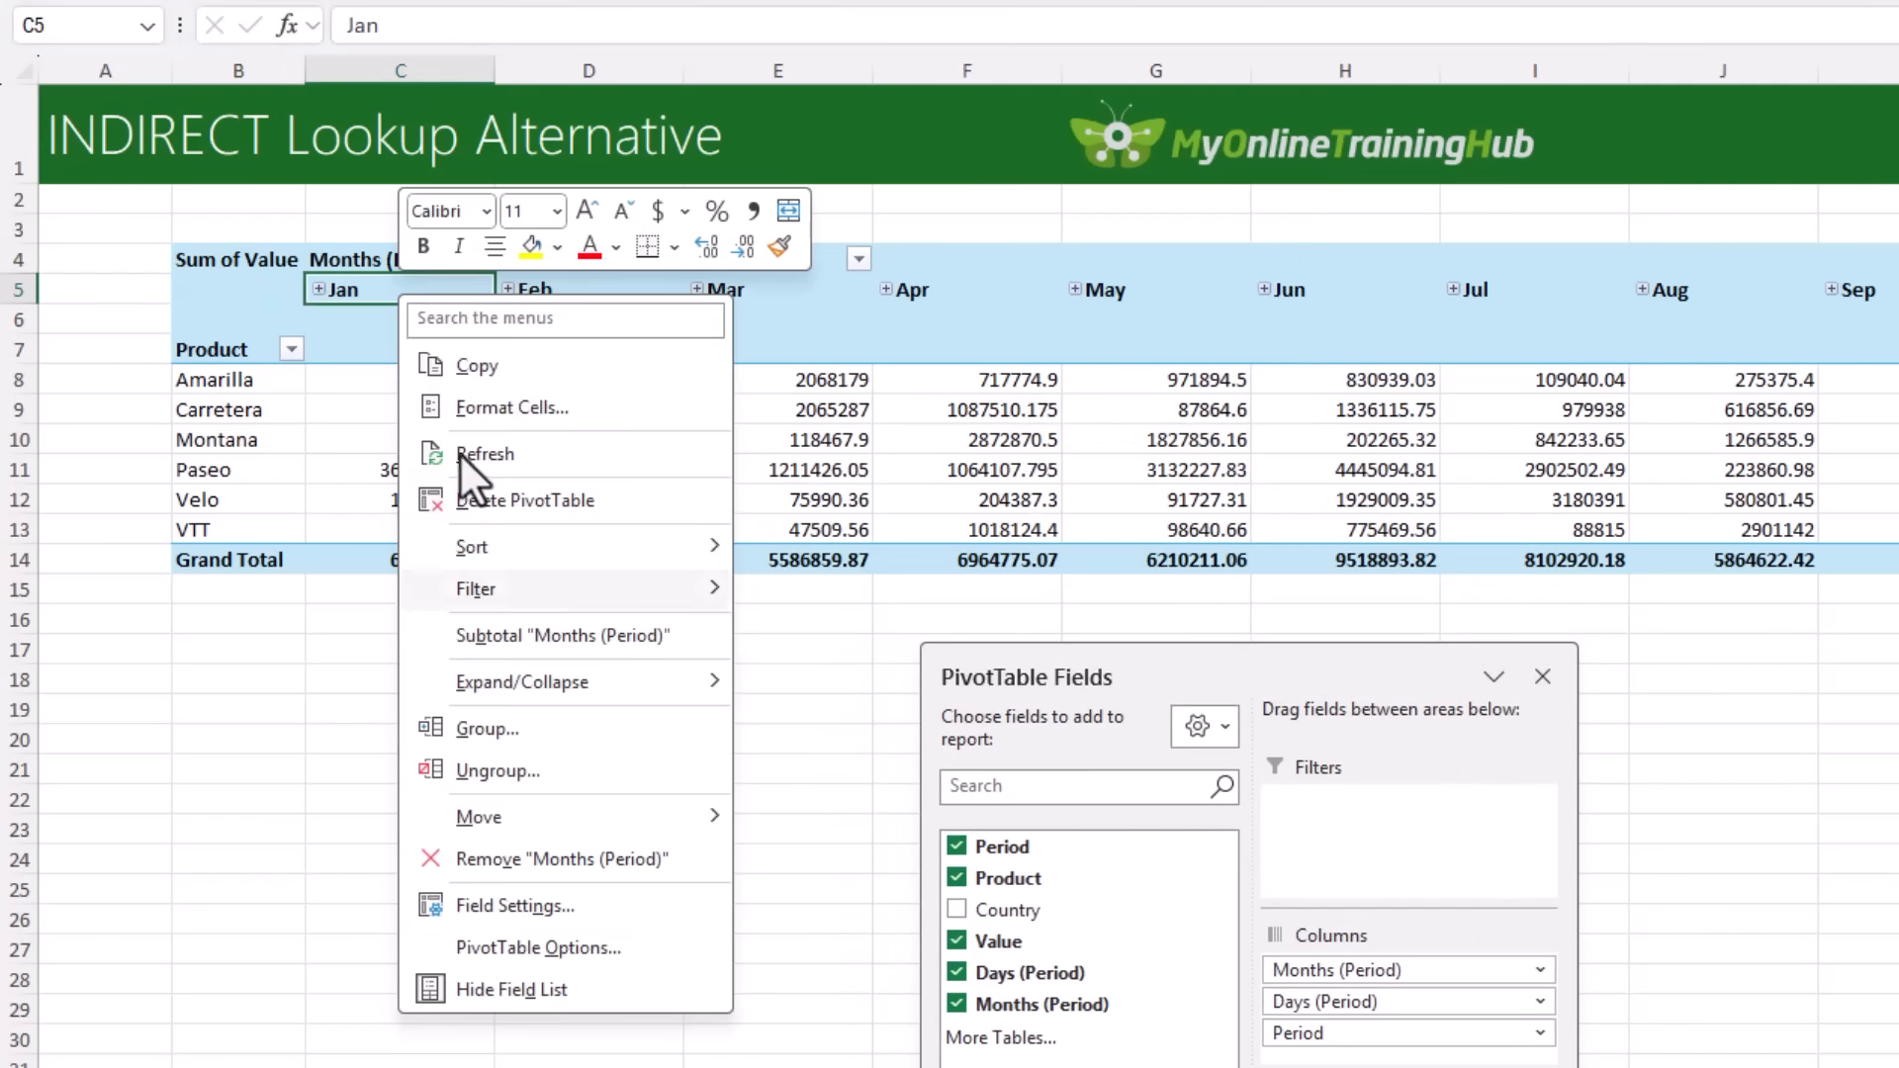
left_click(487, 728)
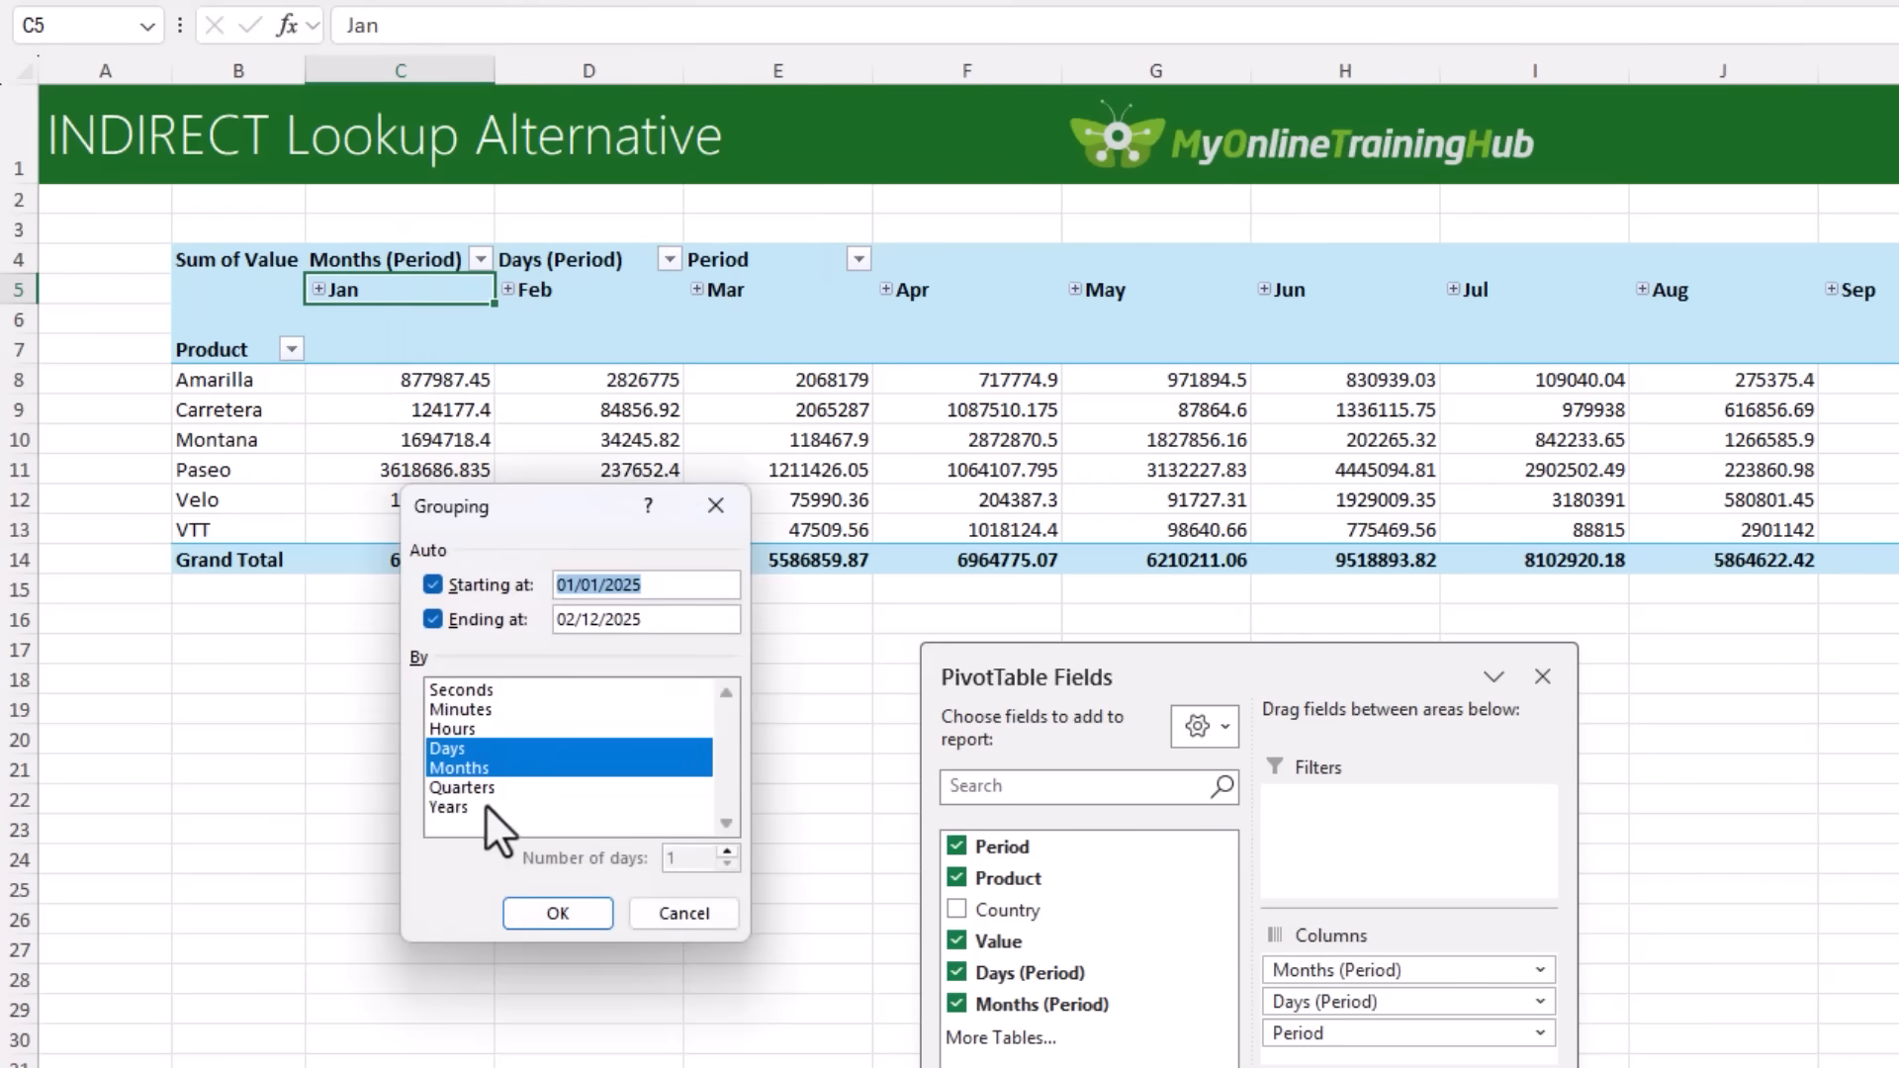
left_click(449, 807)
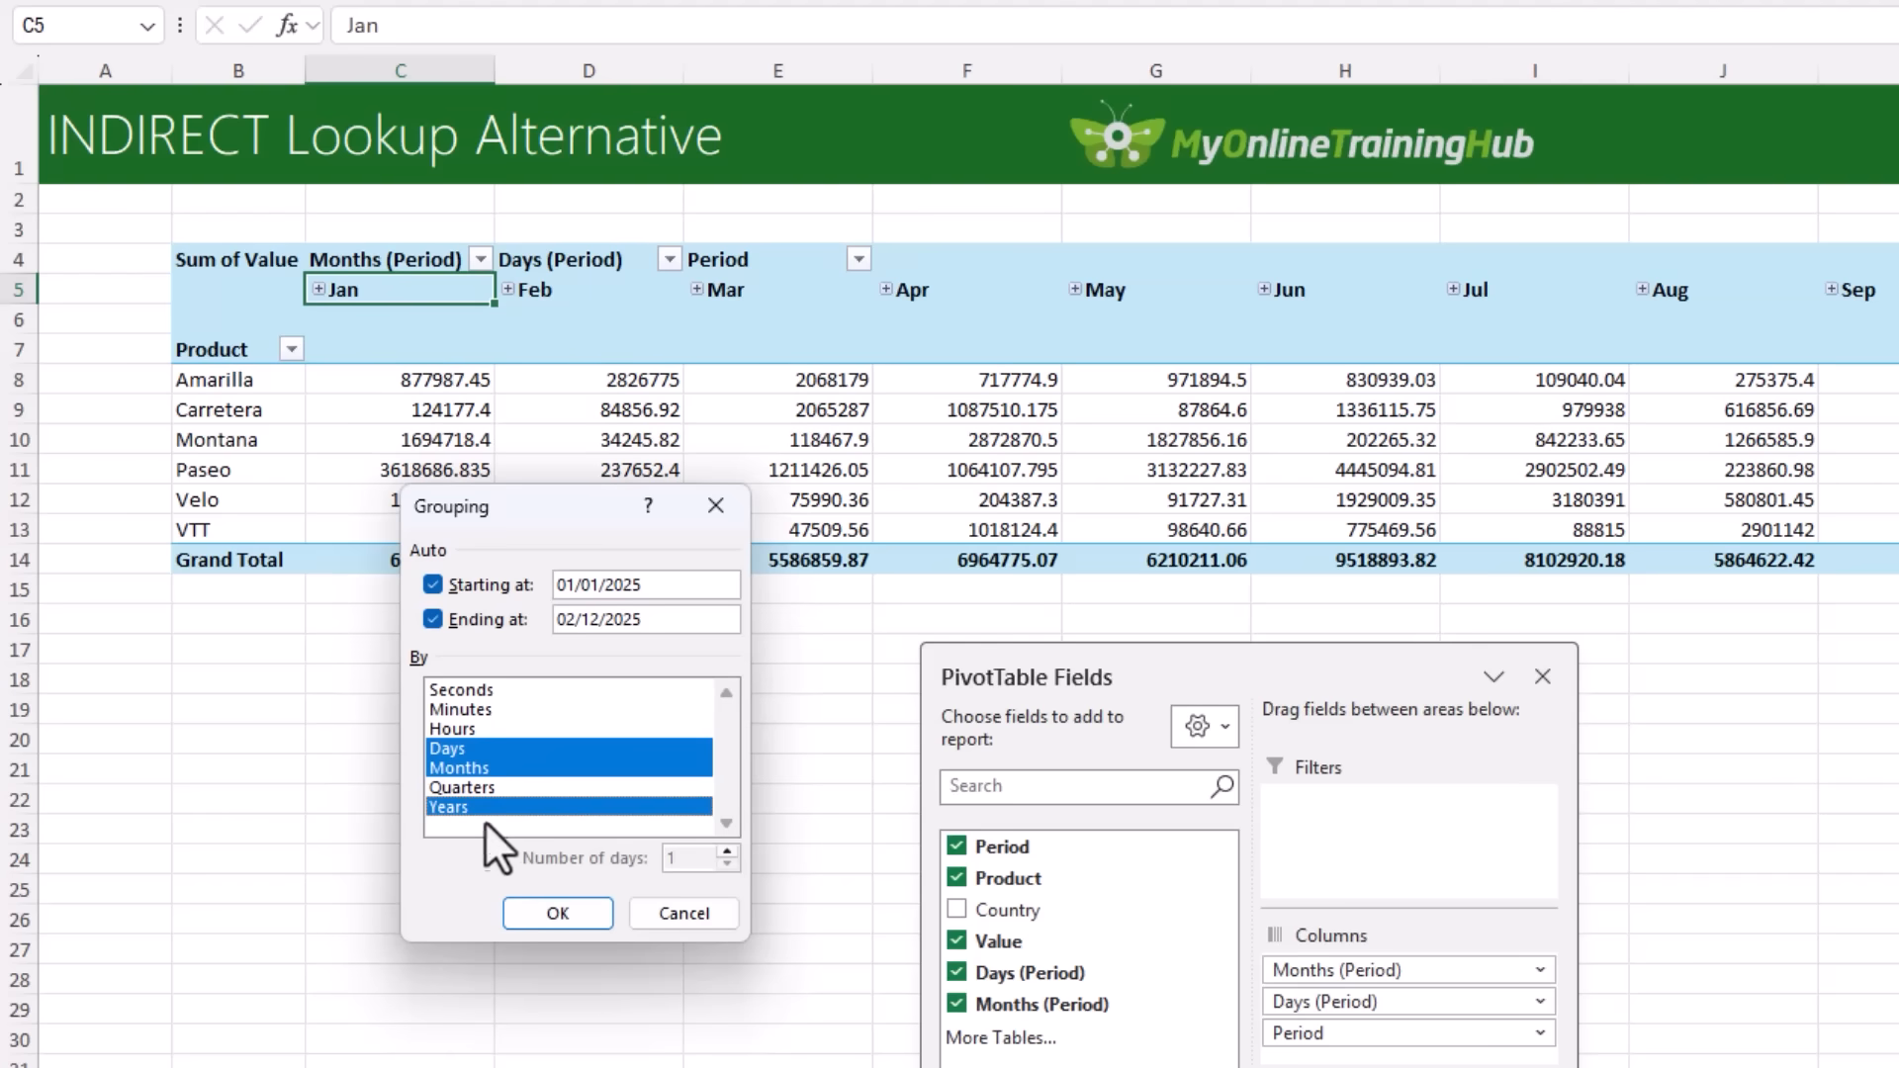
left_click(556, 913)
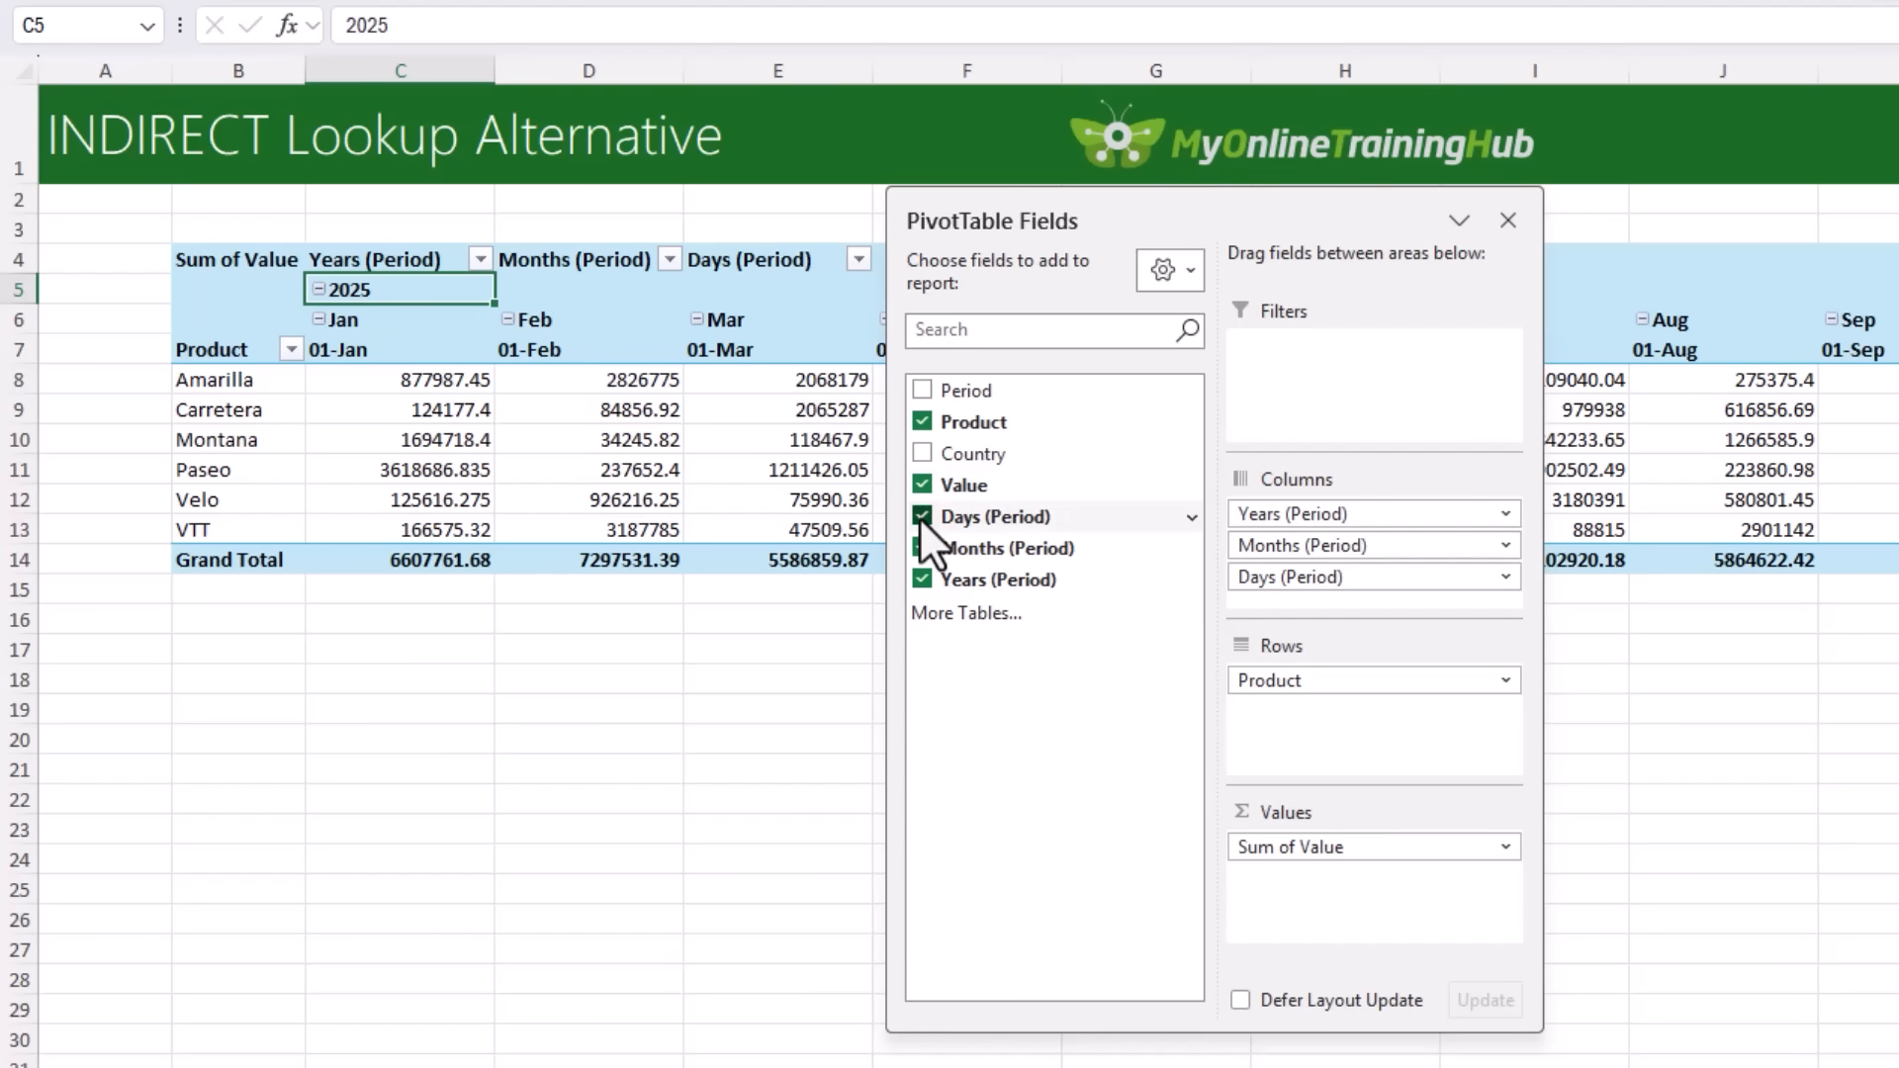
left_click(922, 516)
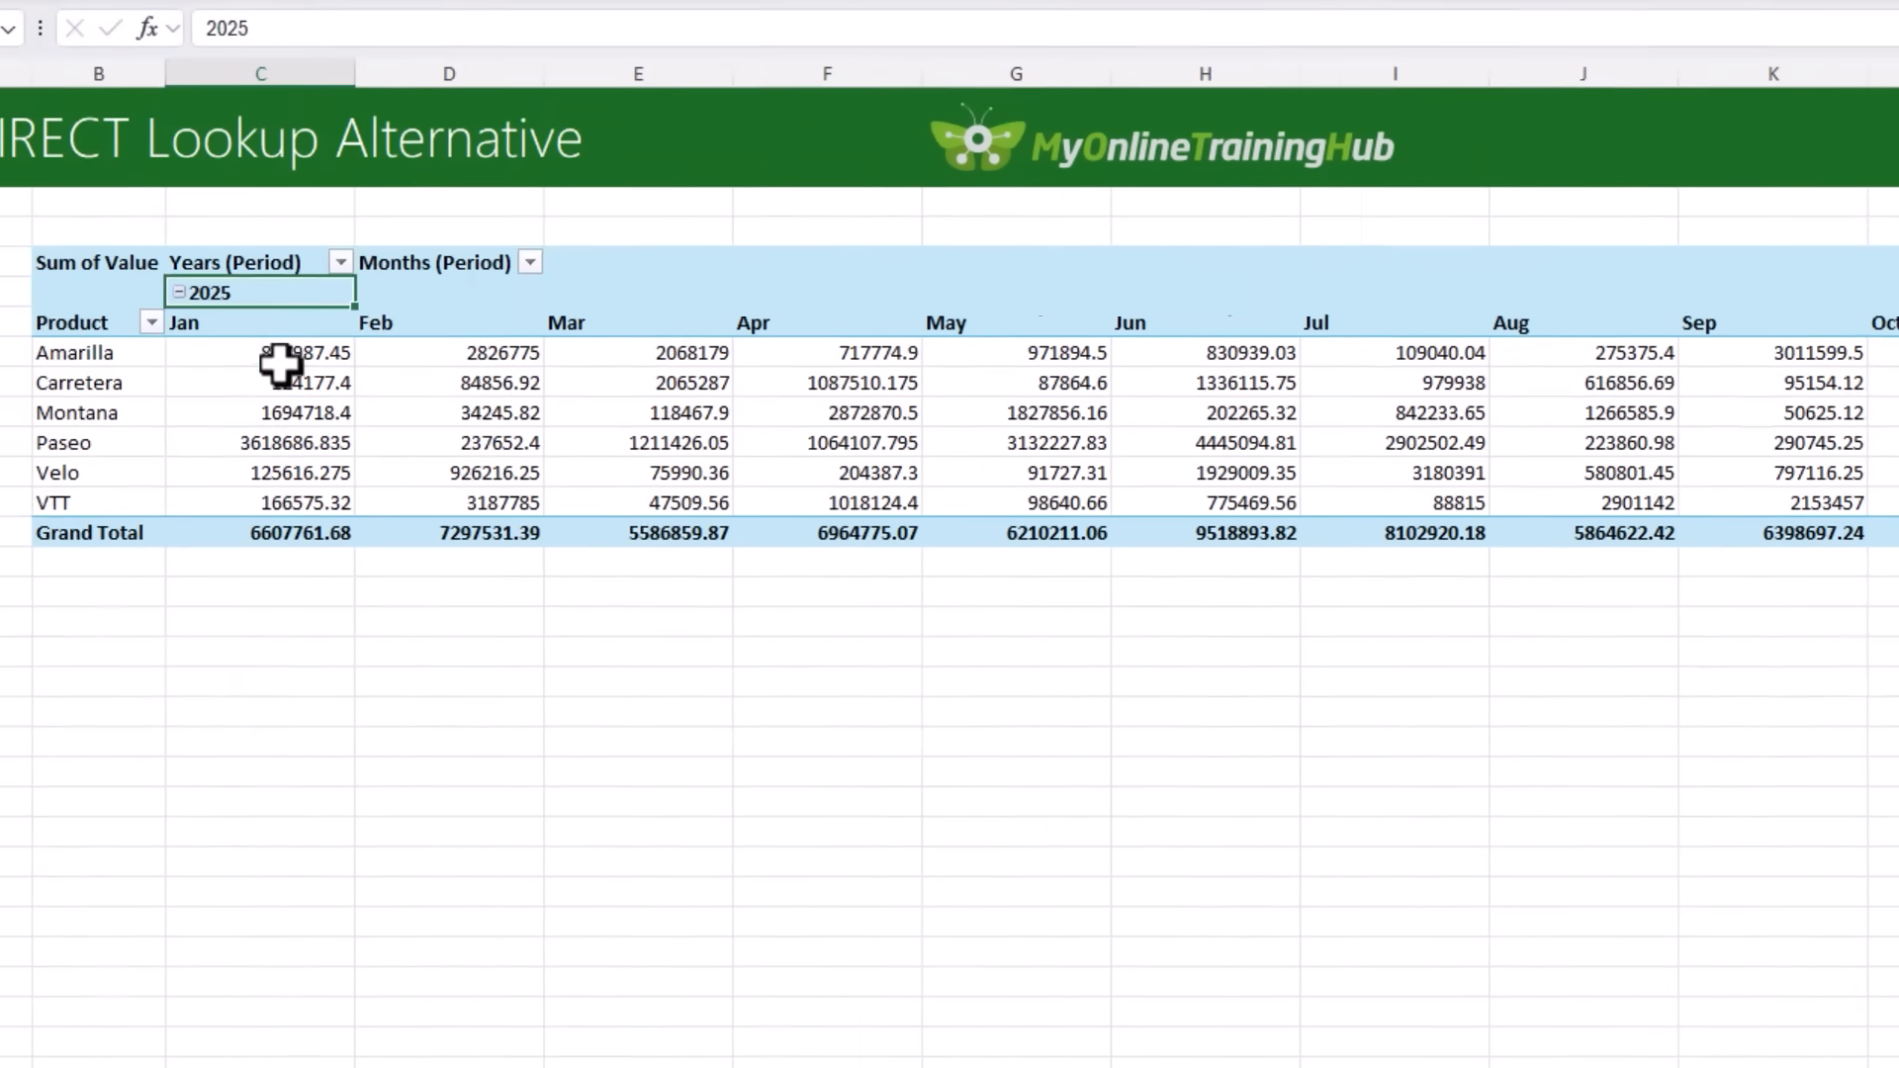
- Format the pivot values with a 1000 separator and 0 decimal places
right_click(302, 352)
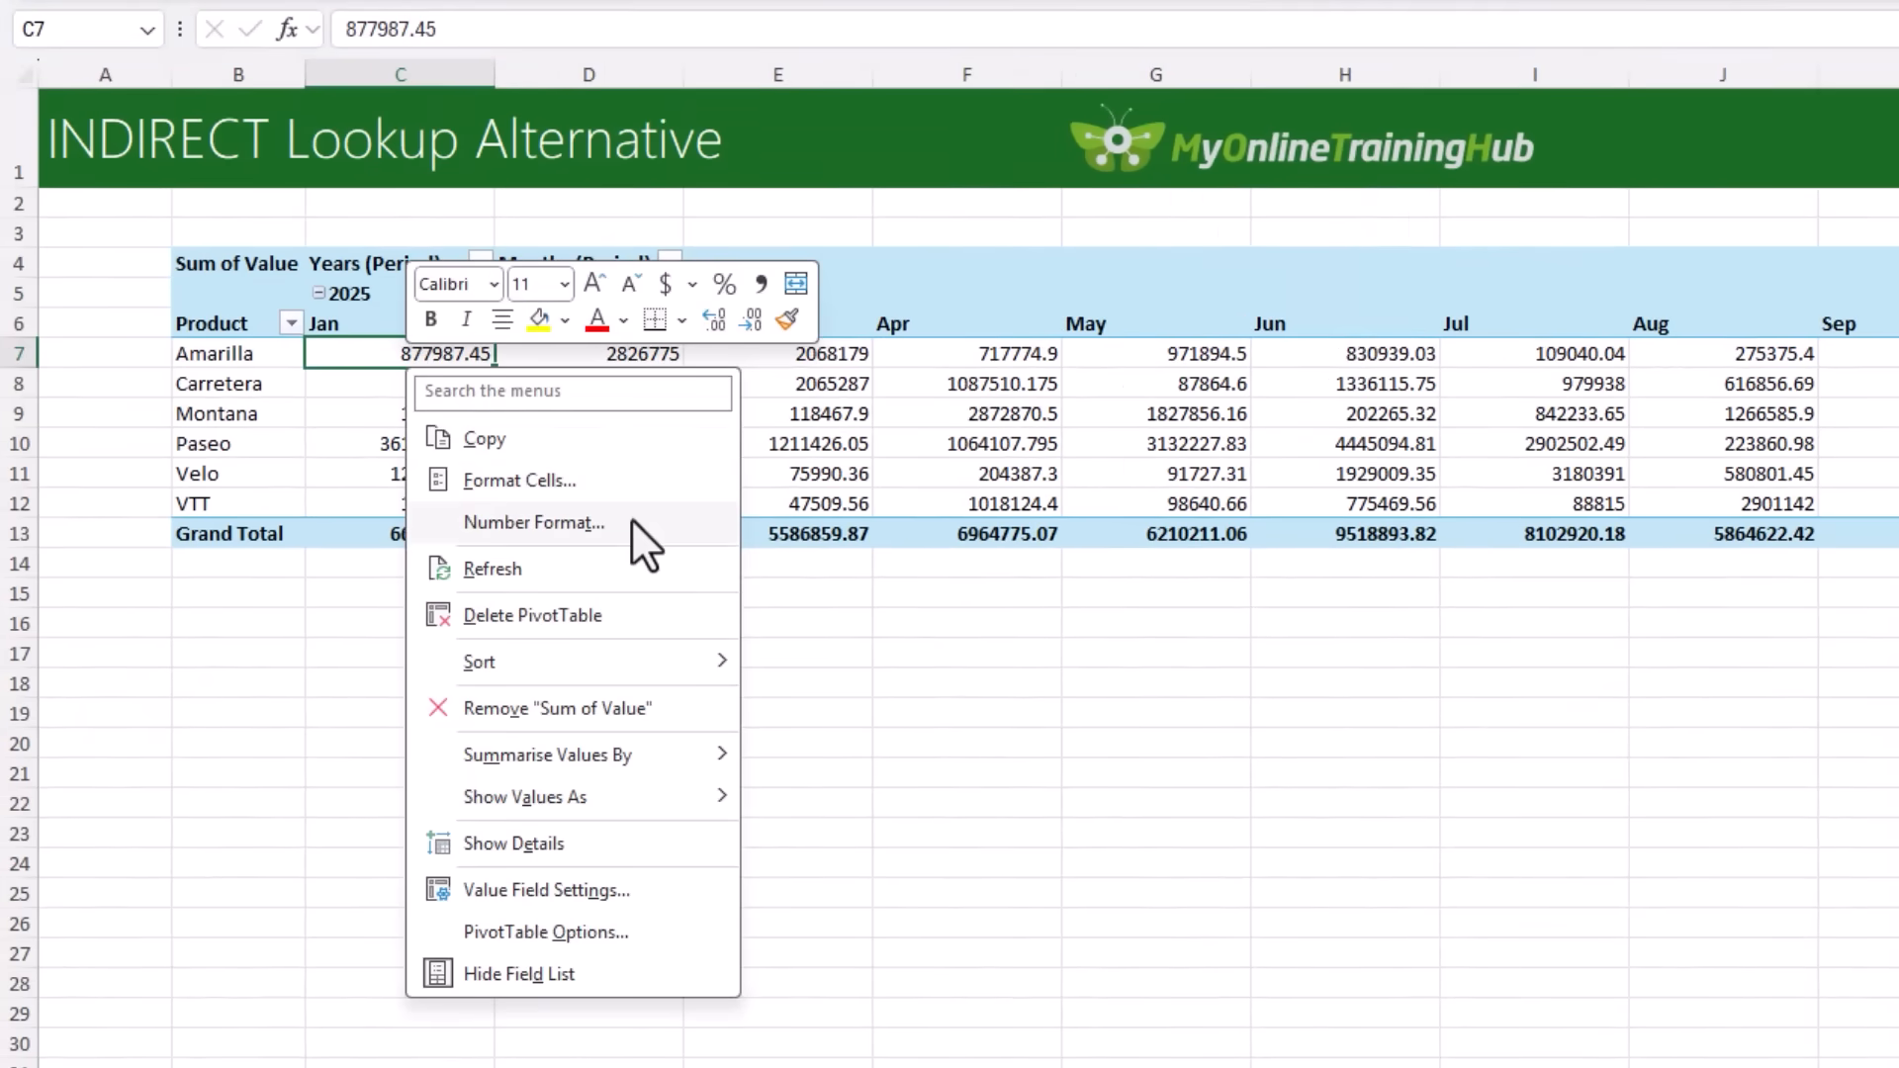
left_click(533, 522)
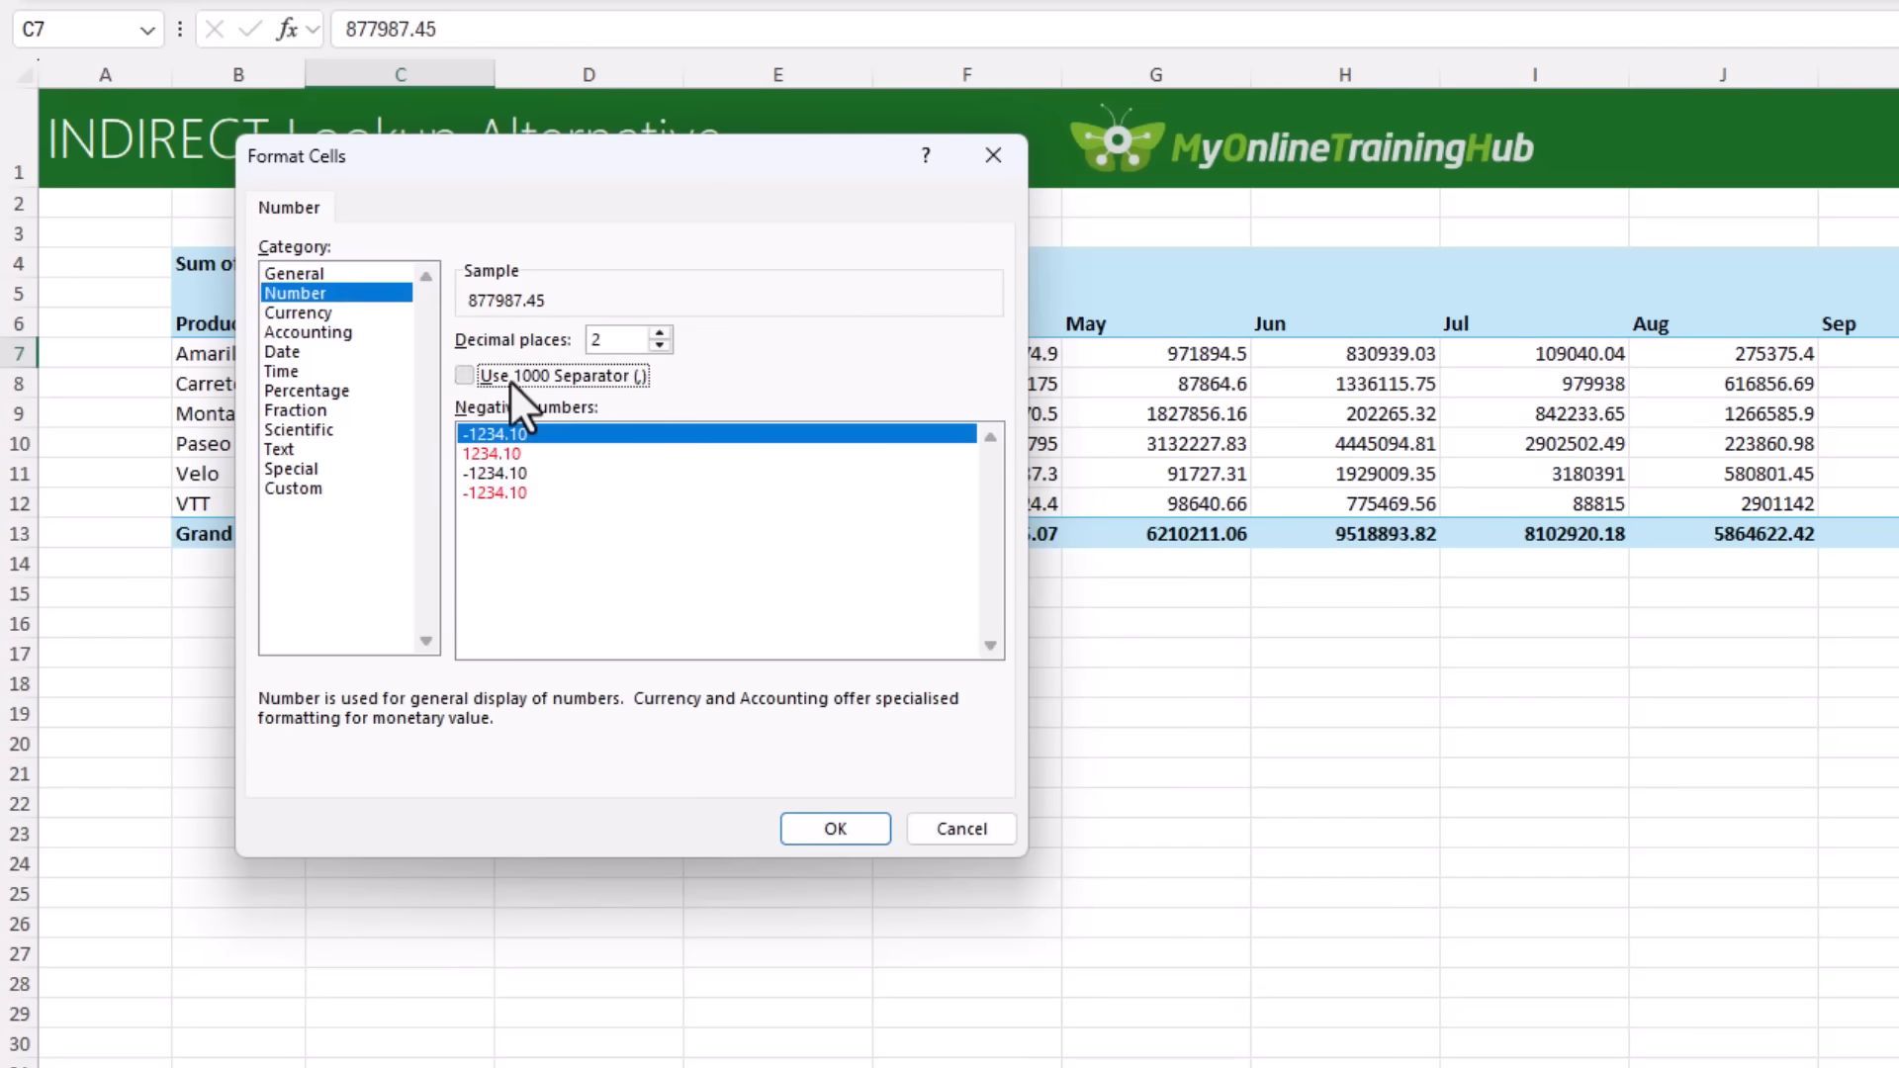
left_click(465, 376)
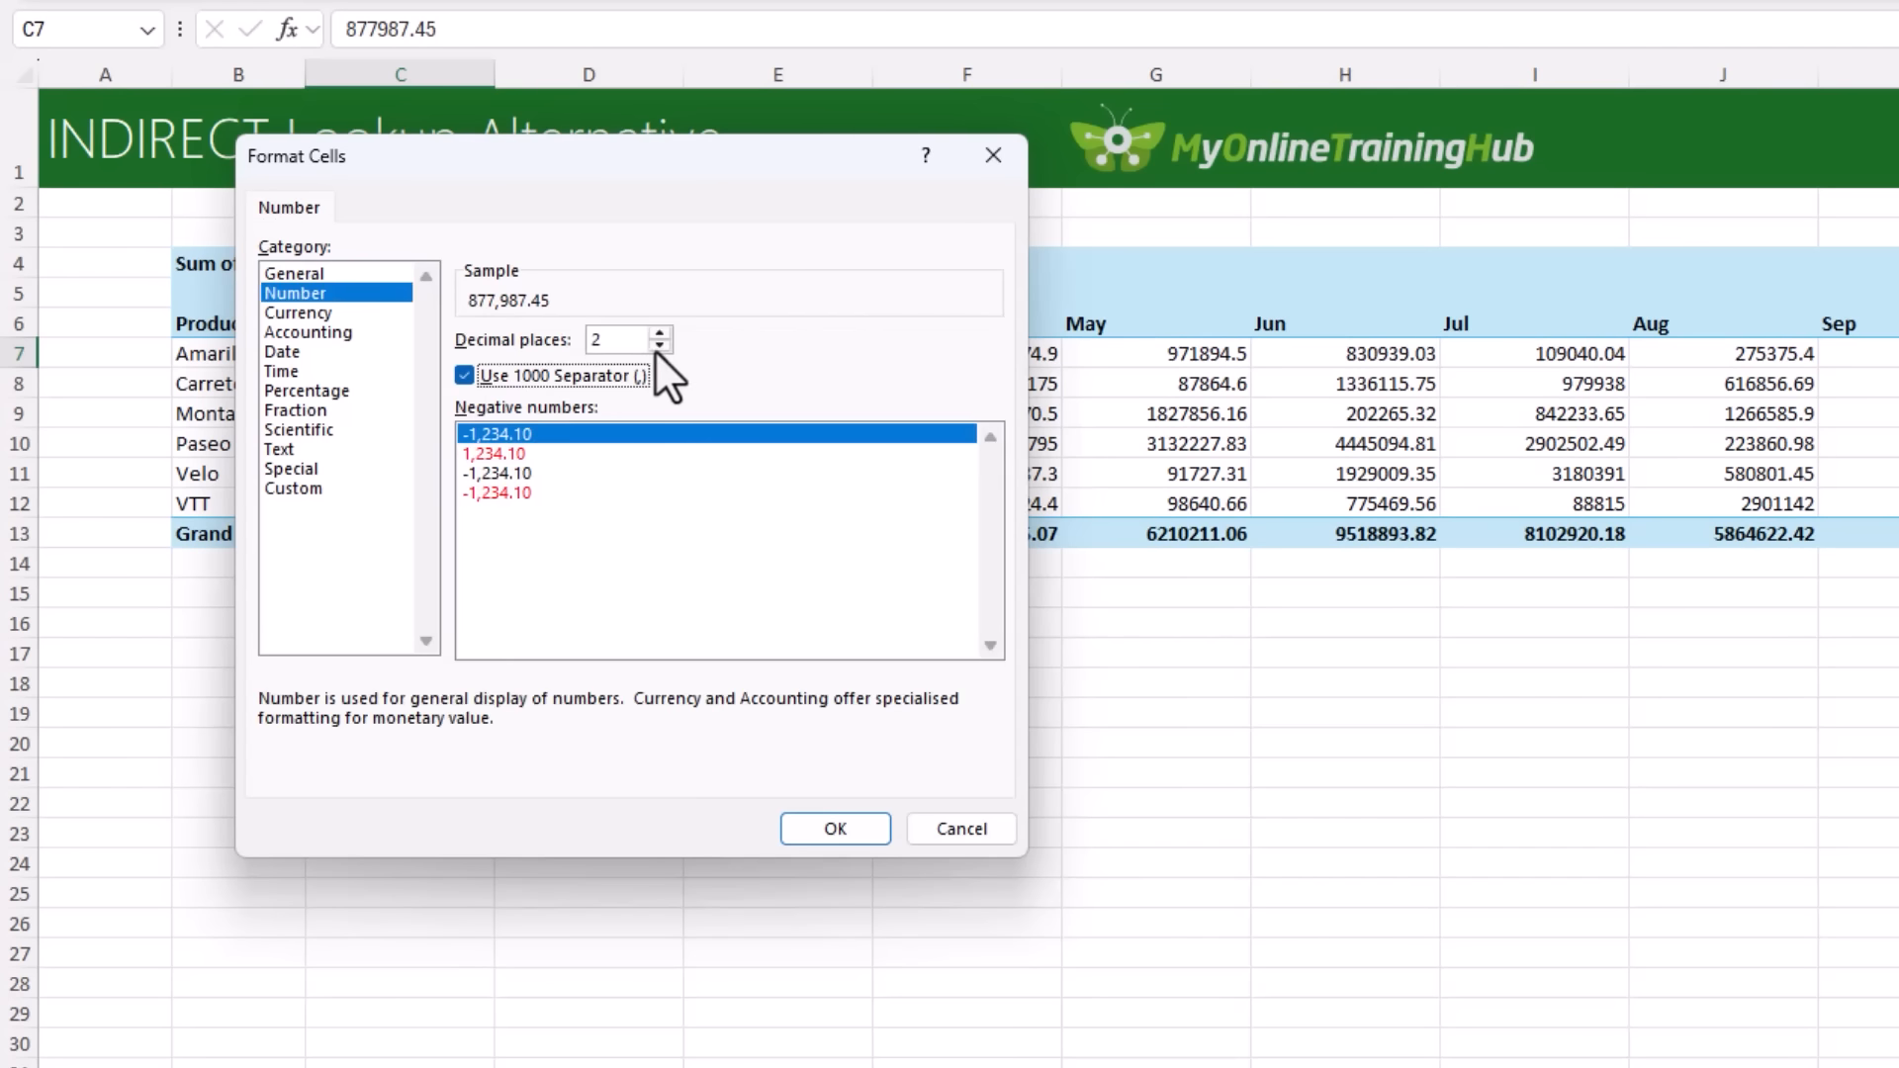
left_click(835, 829)
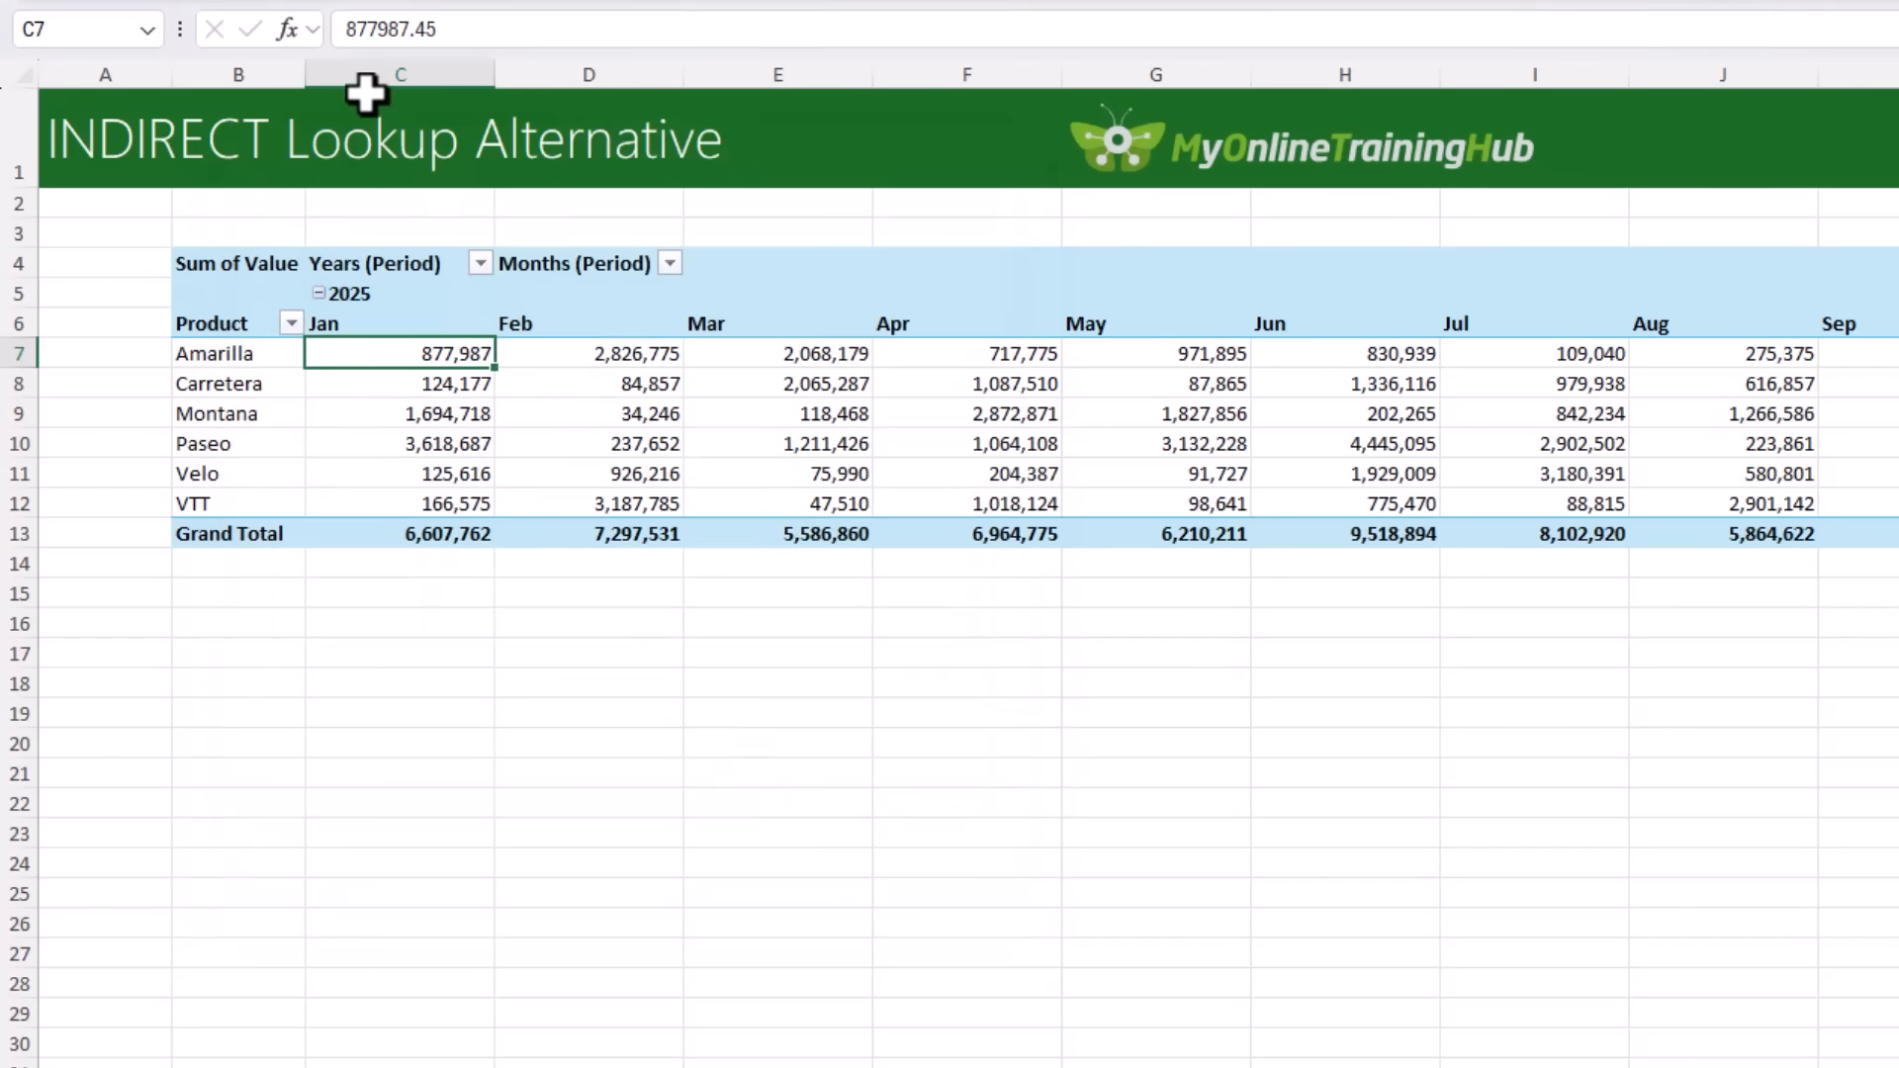
scroll("right", 3)
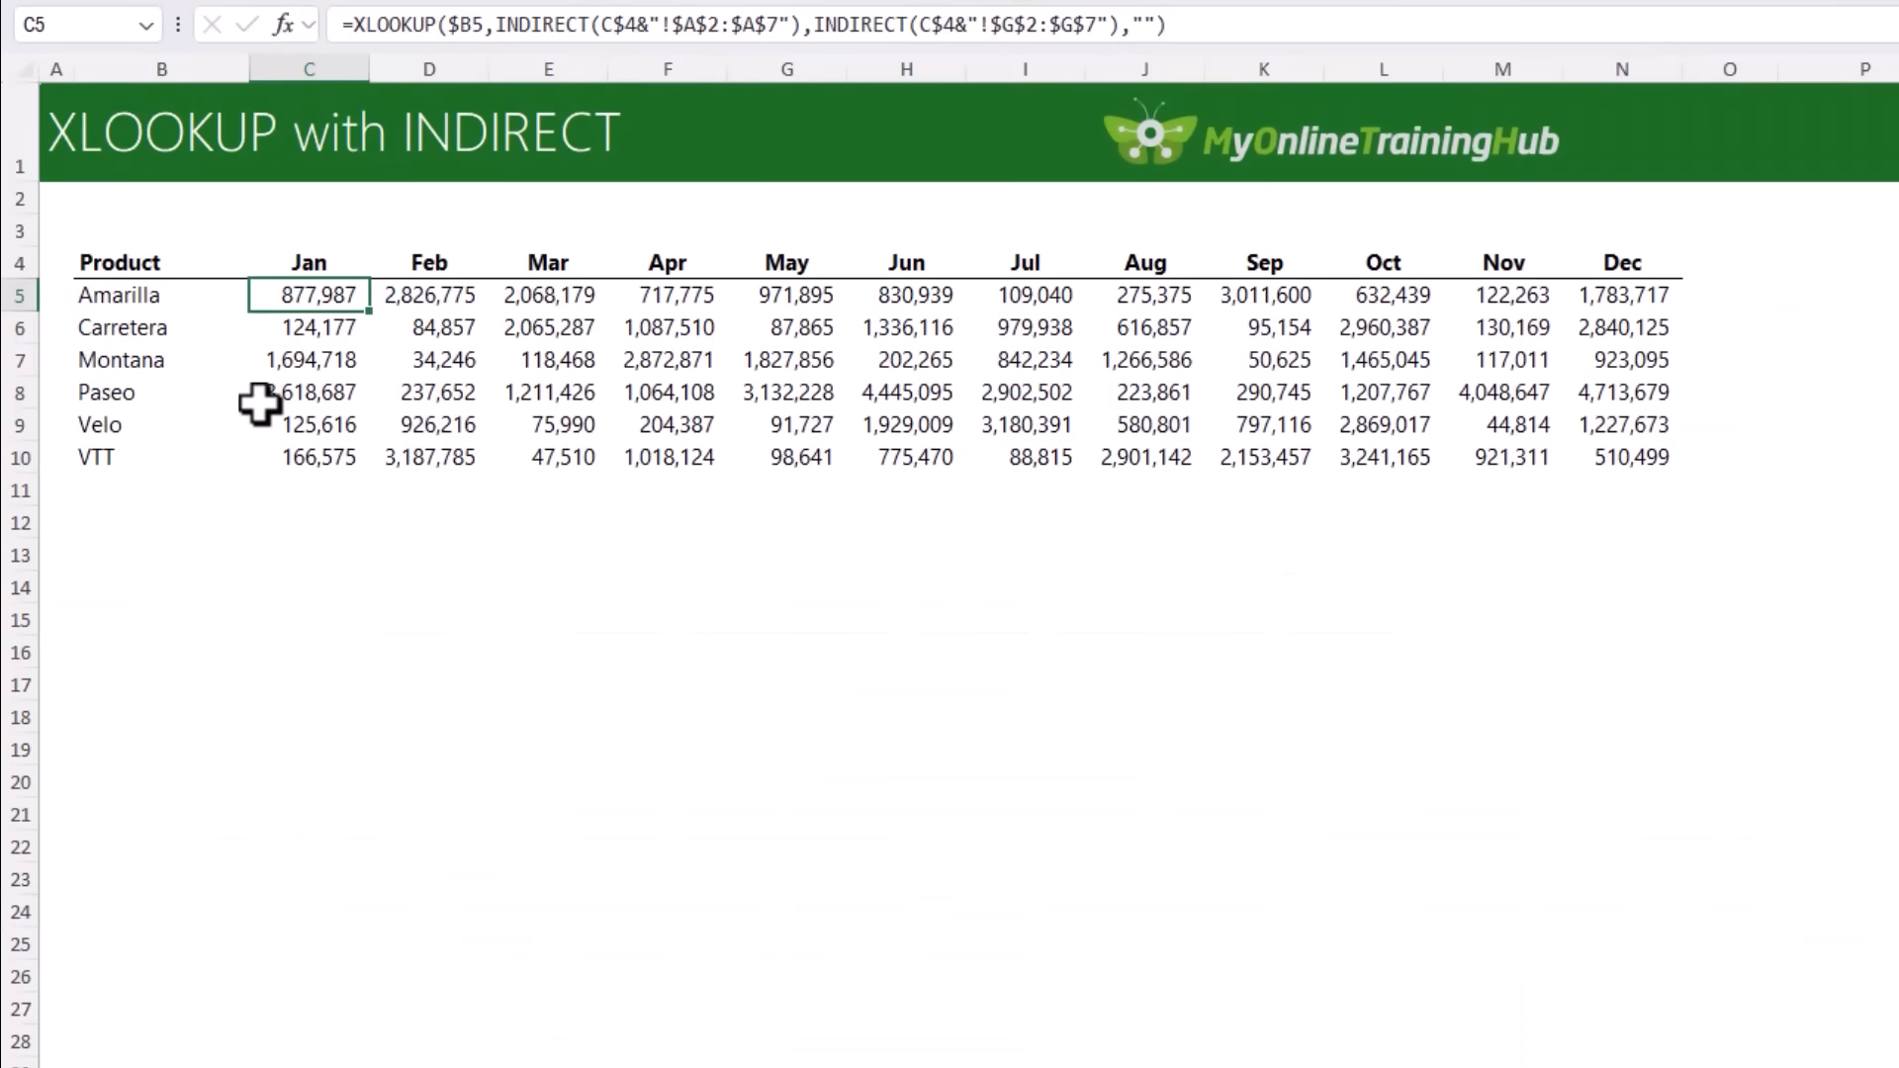
- Copy the Jan sheet, rename its table FY2026_01, and return to Lookup Alternative
left_click(271, 1007)
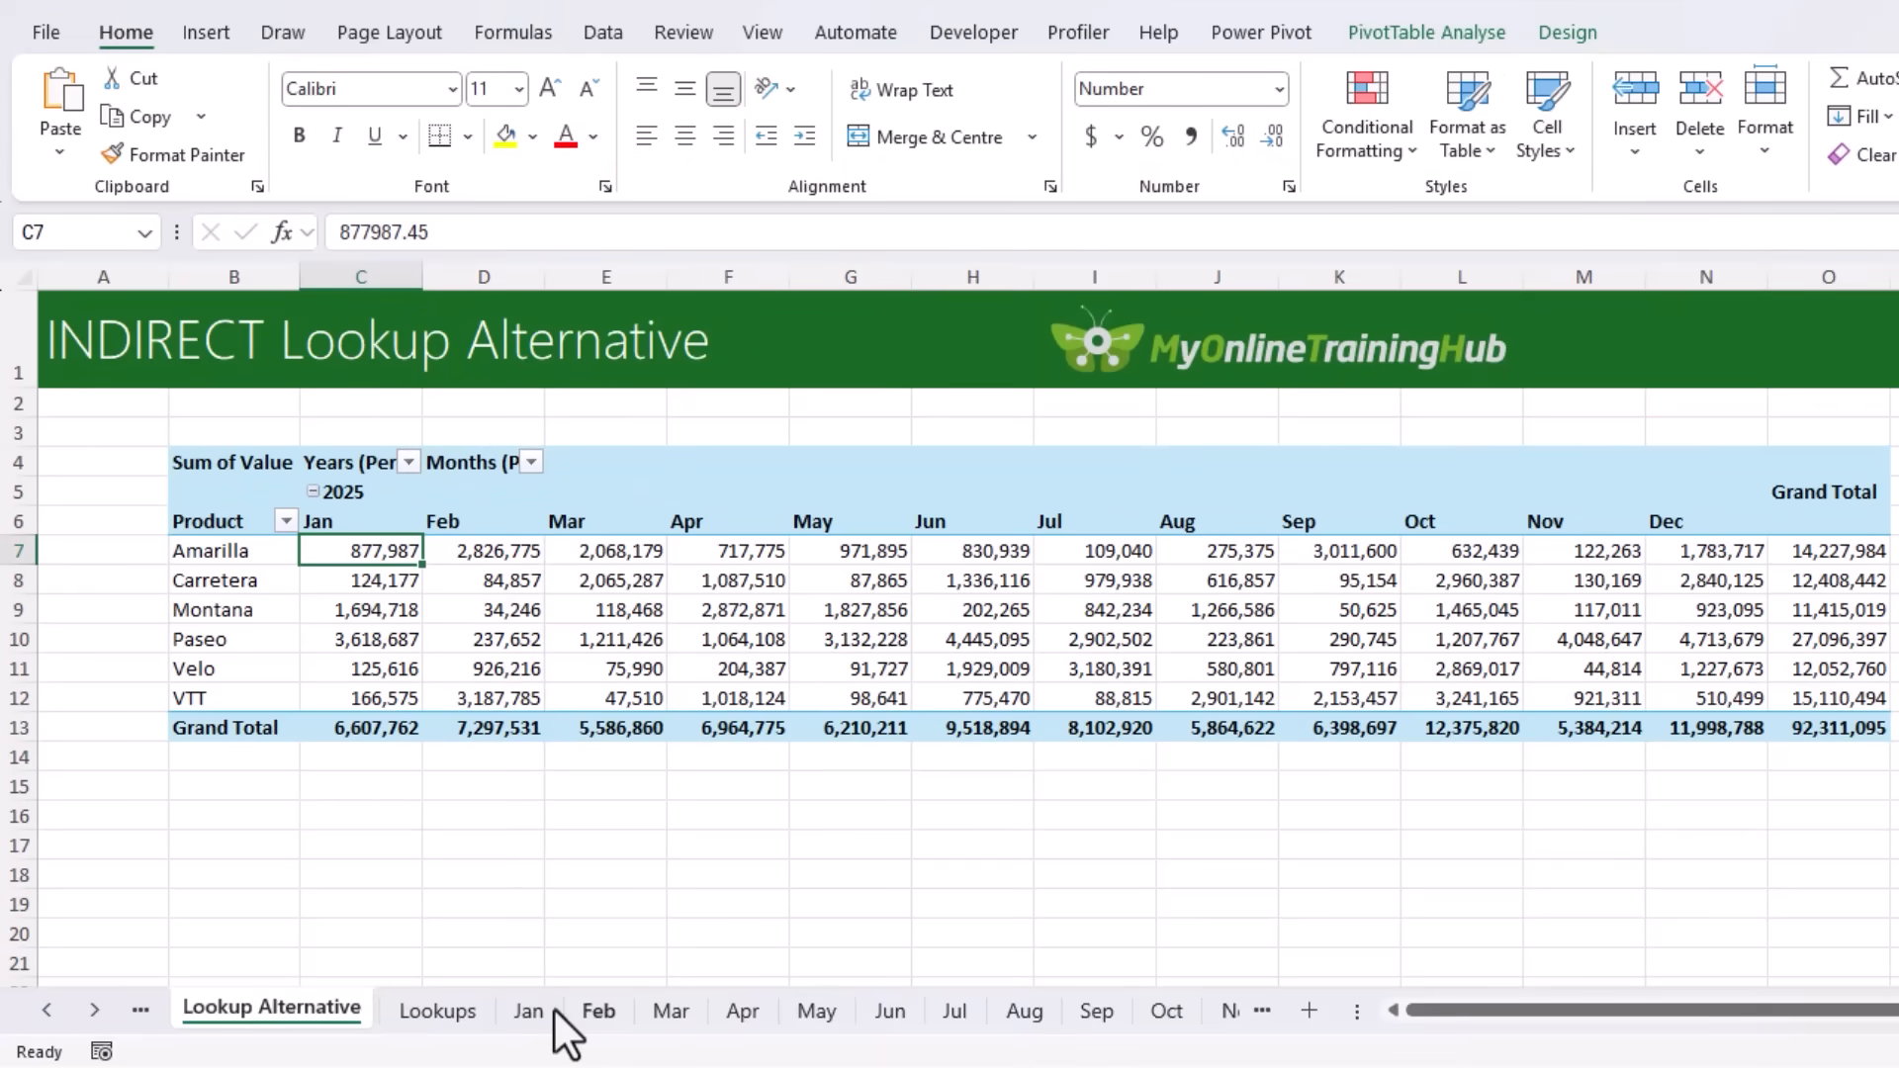
left_click(529, 1010)
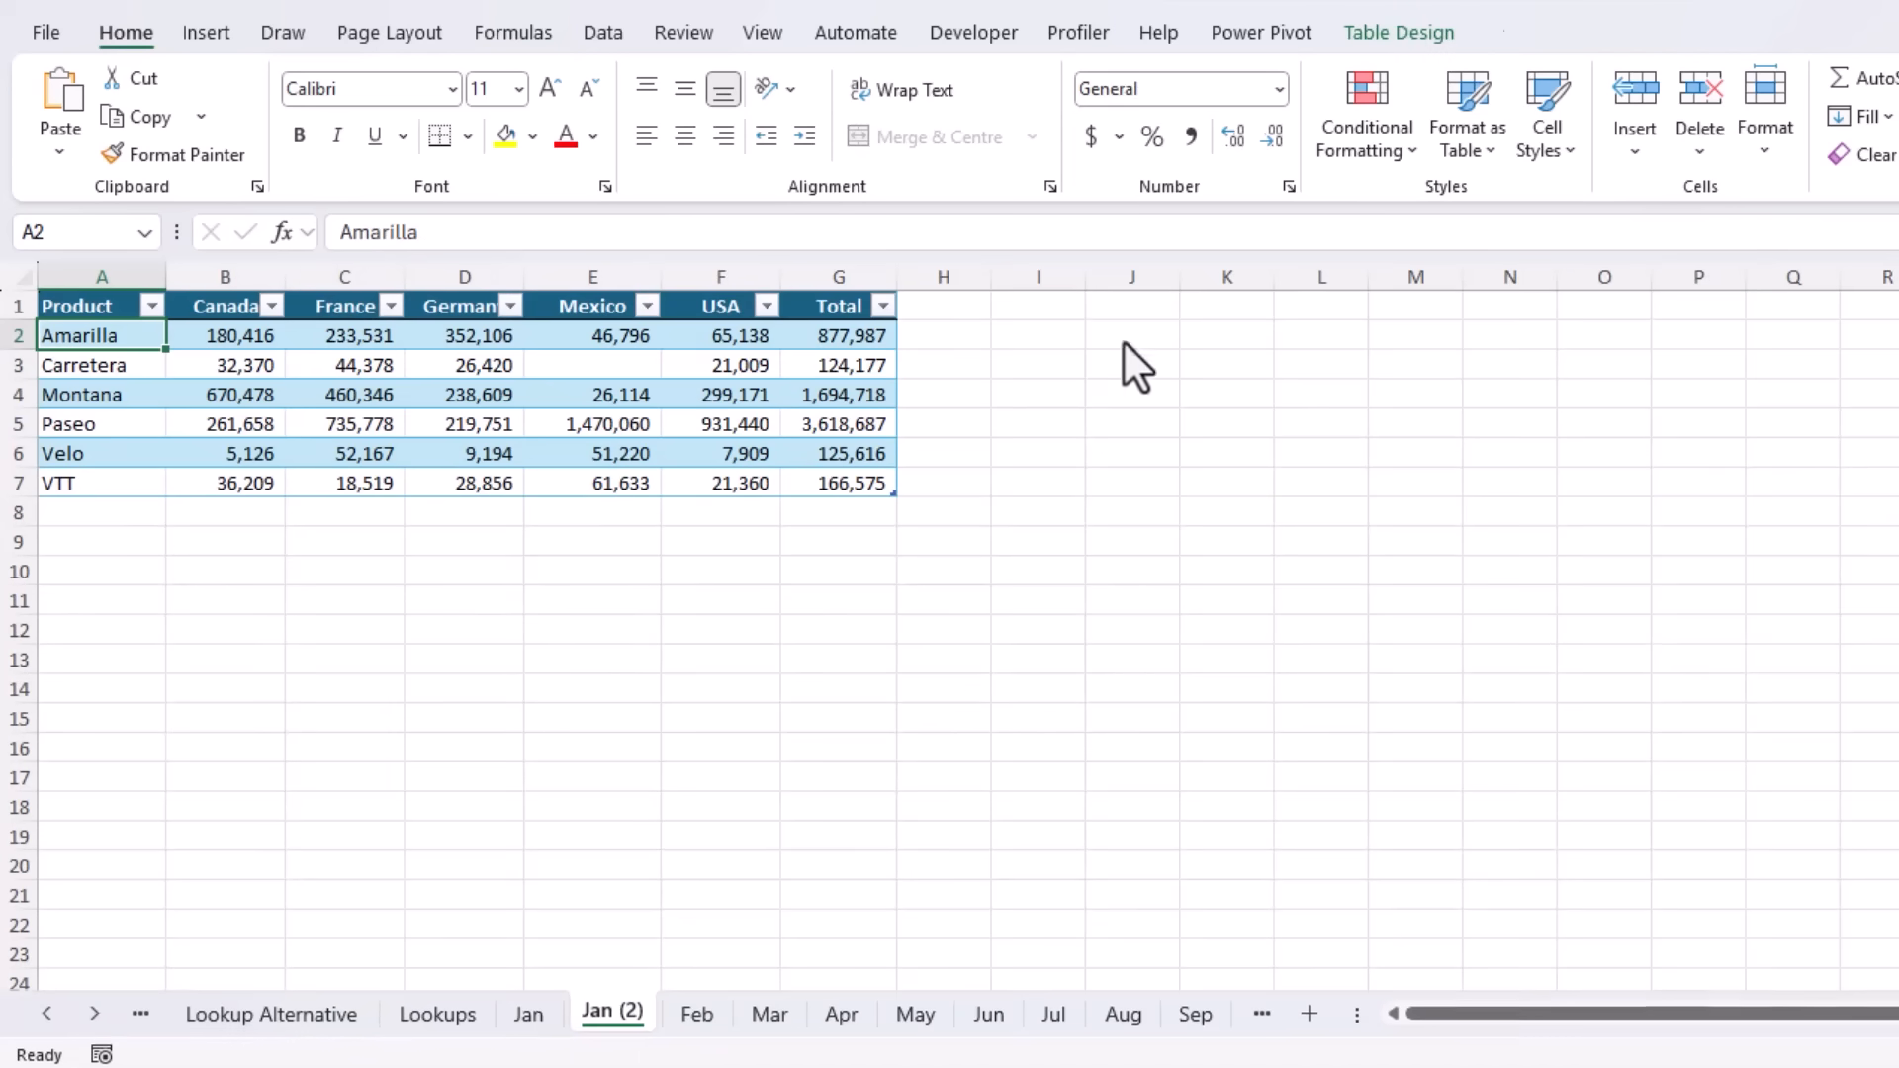
left_click(1398, 32)
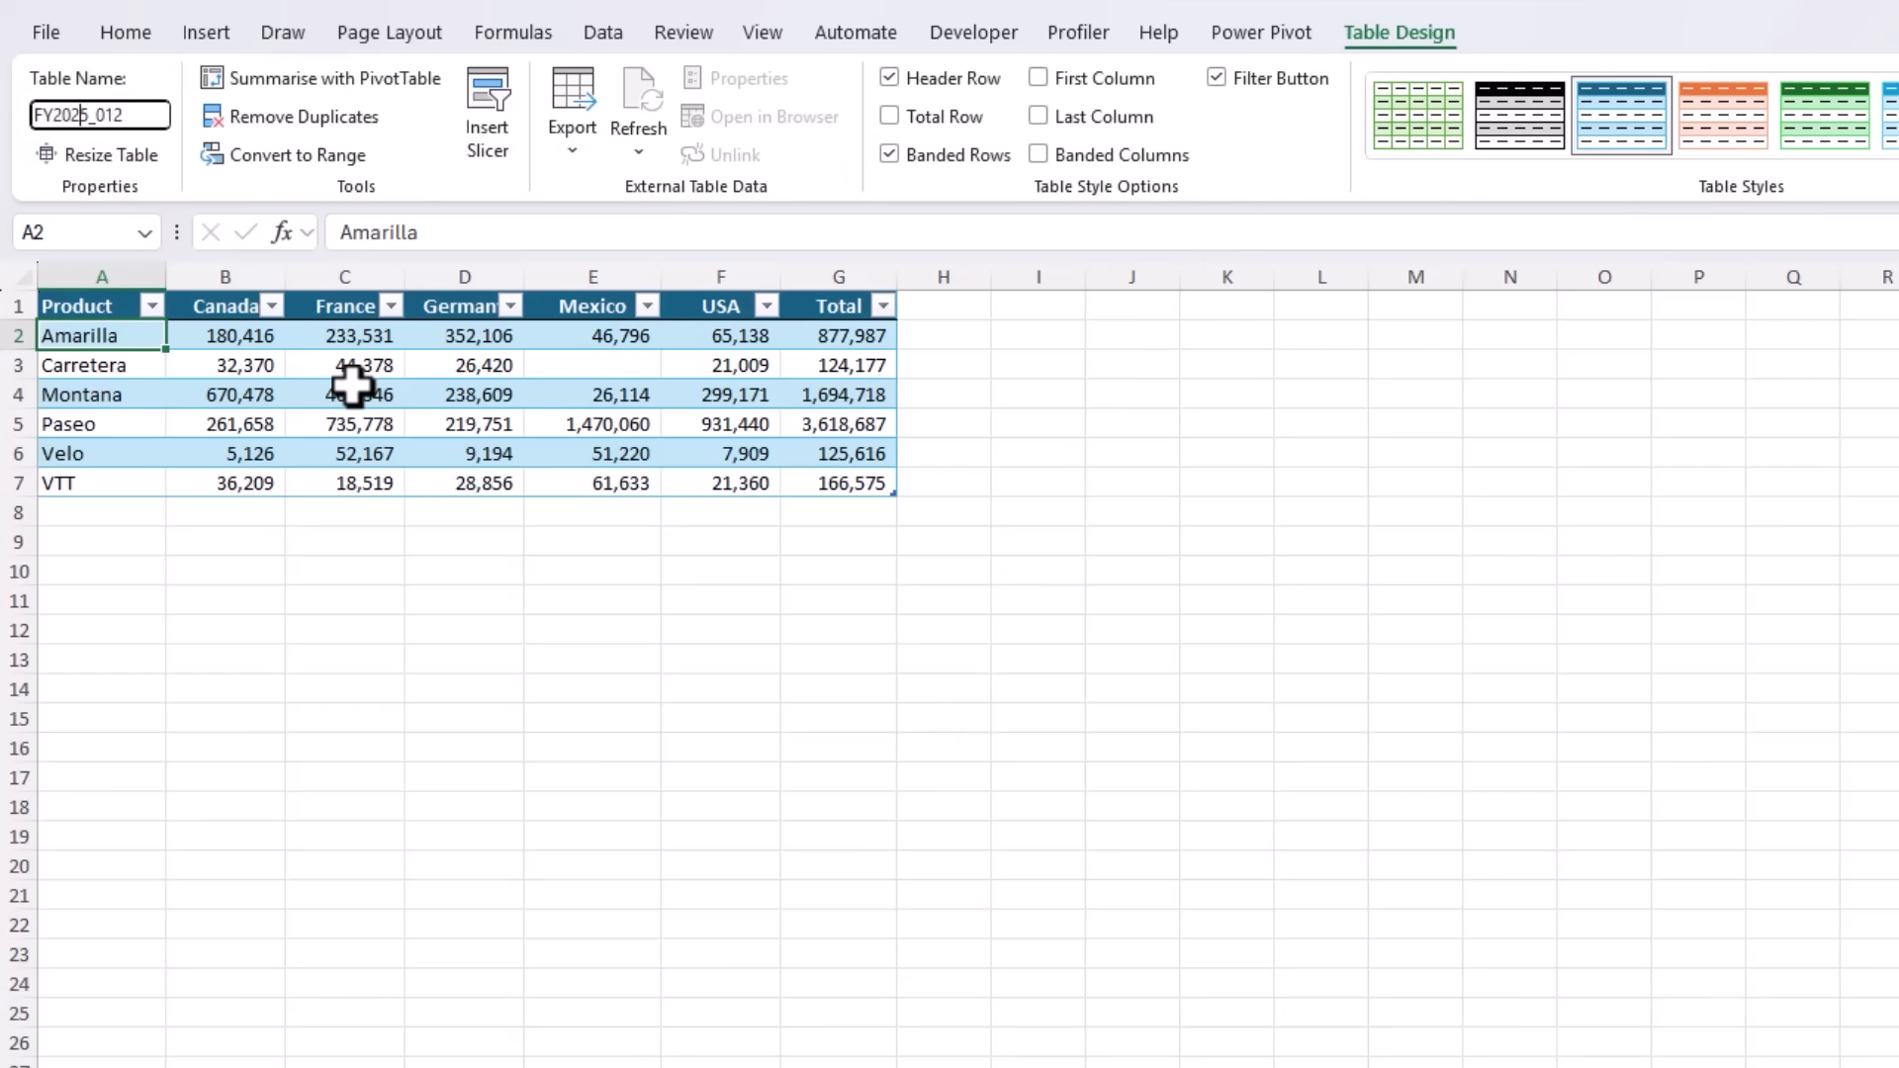
type("FY2026_01")
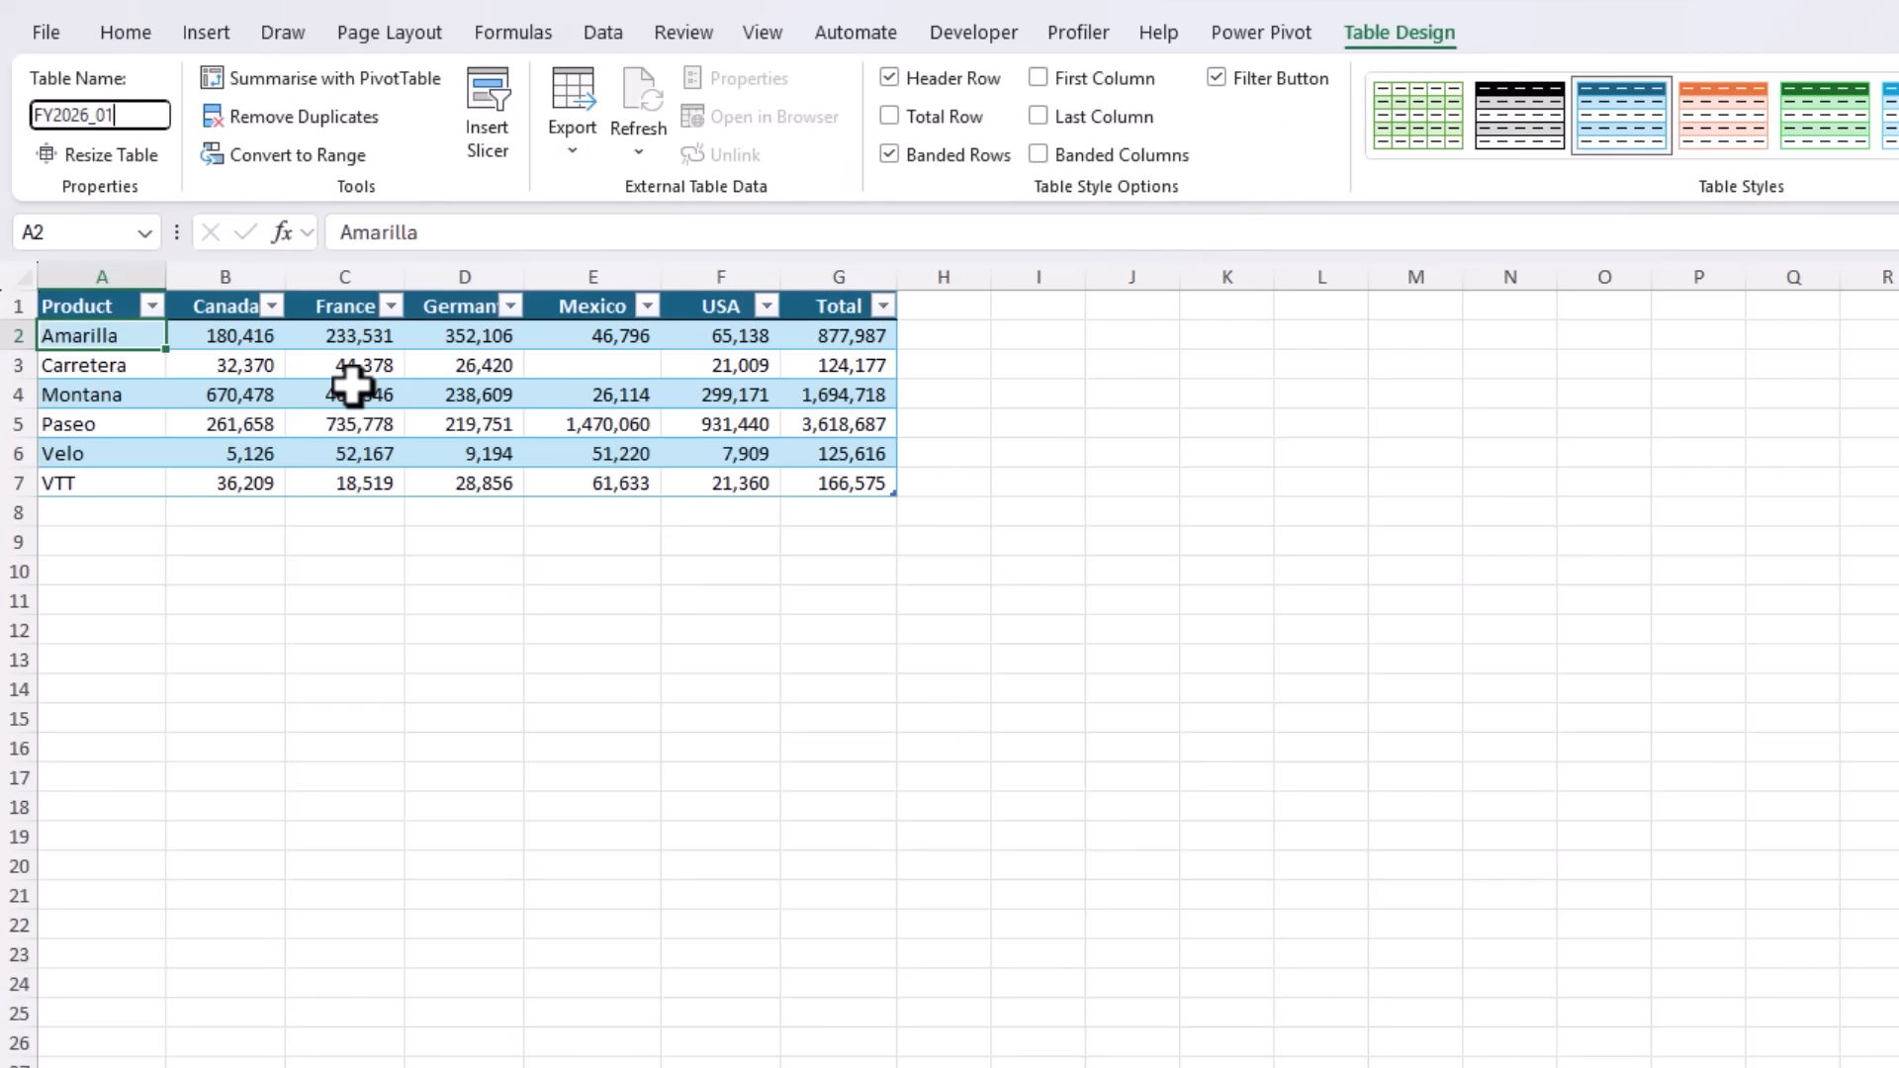
left_click(270, 1008)
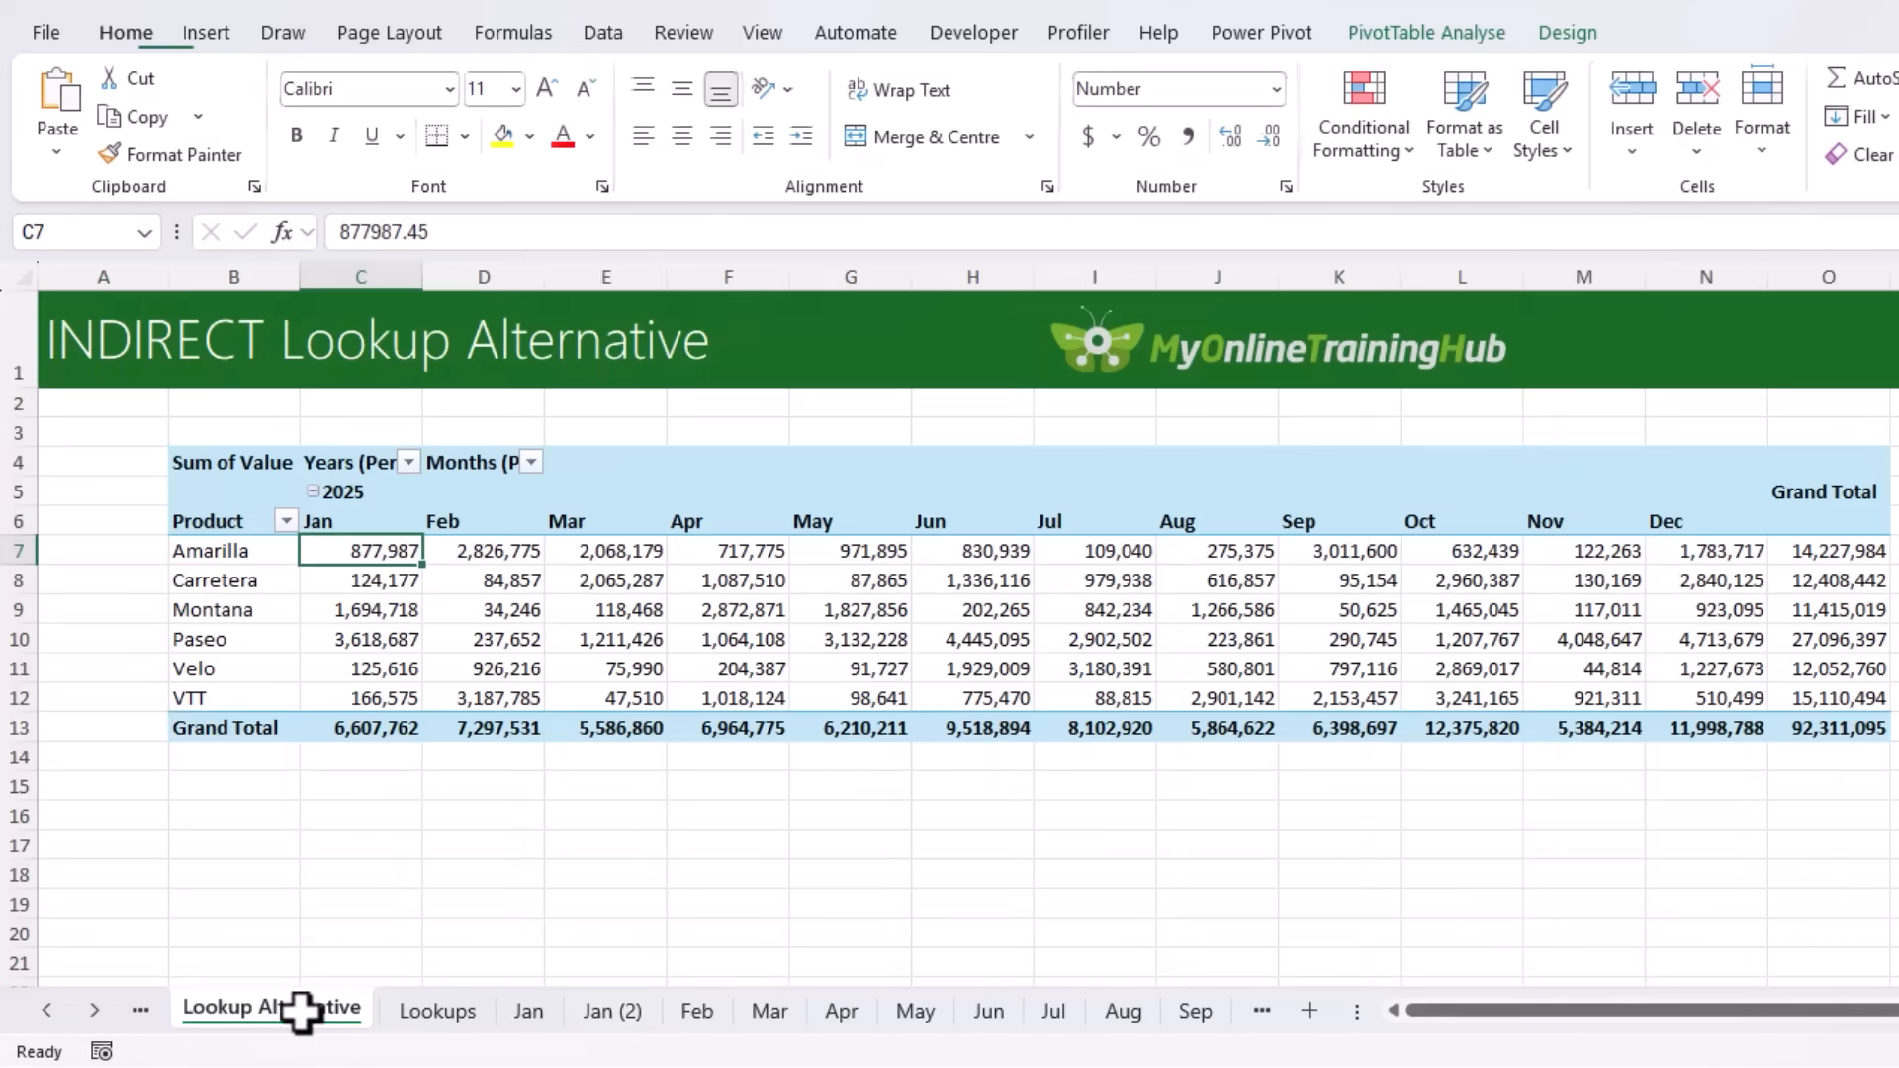
left_click(603, 33)
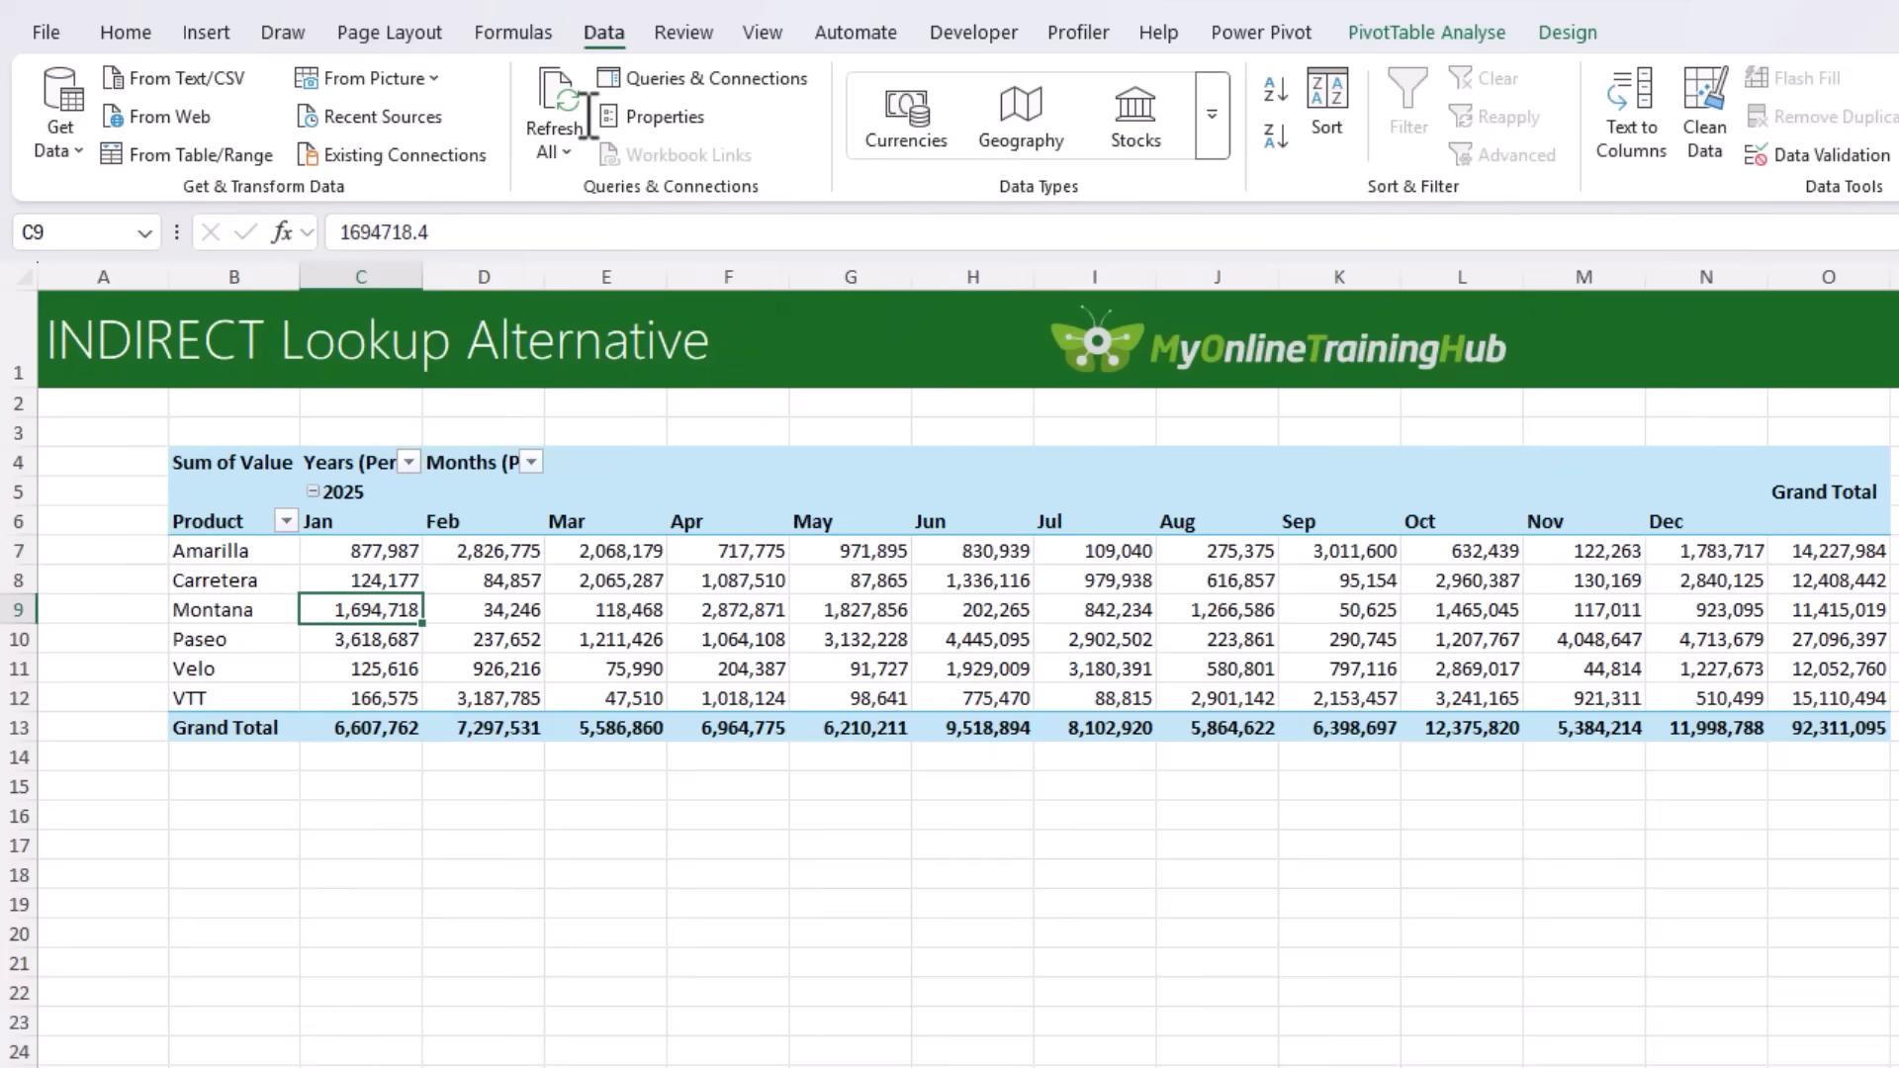
mouse_move(554, 108)
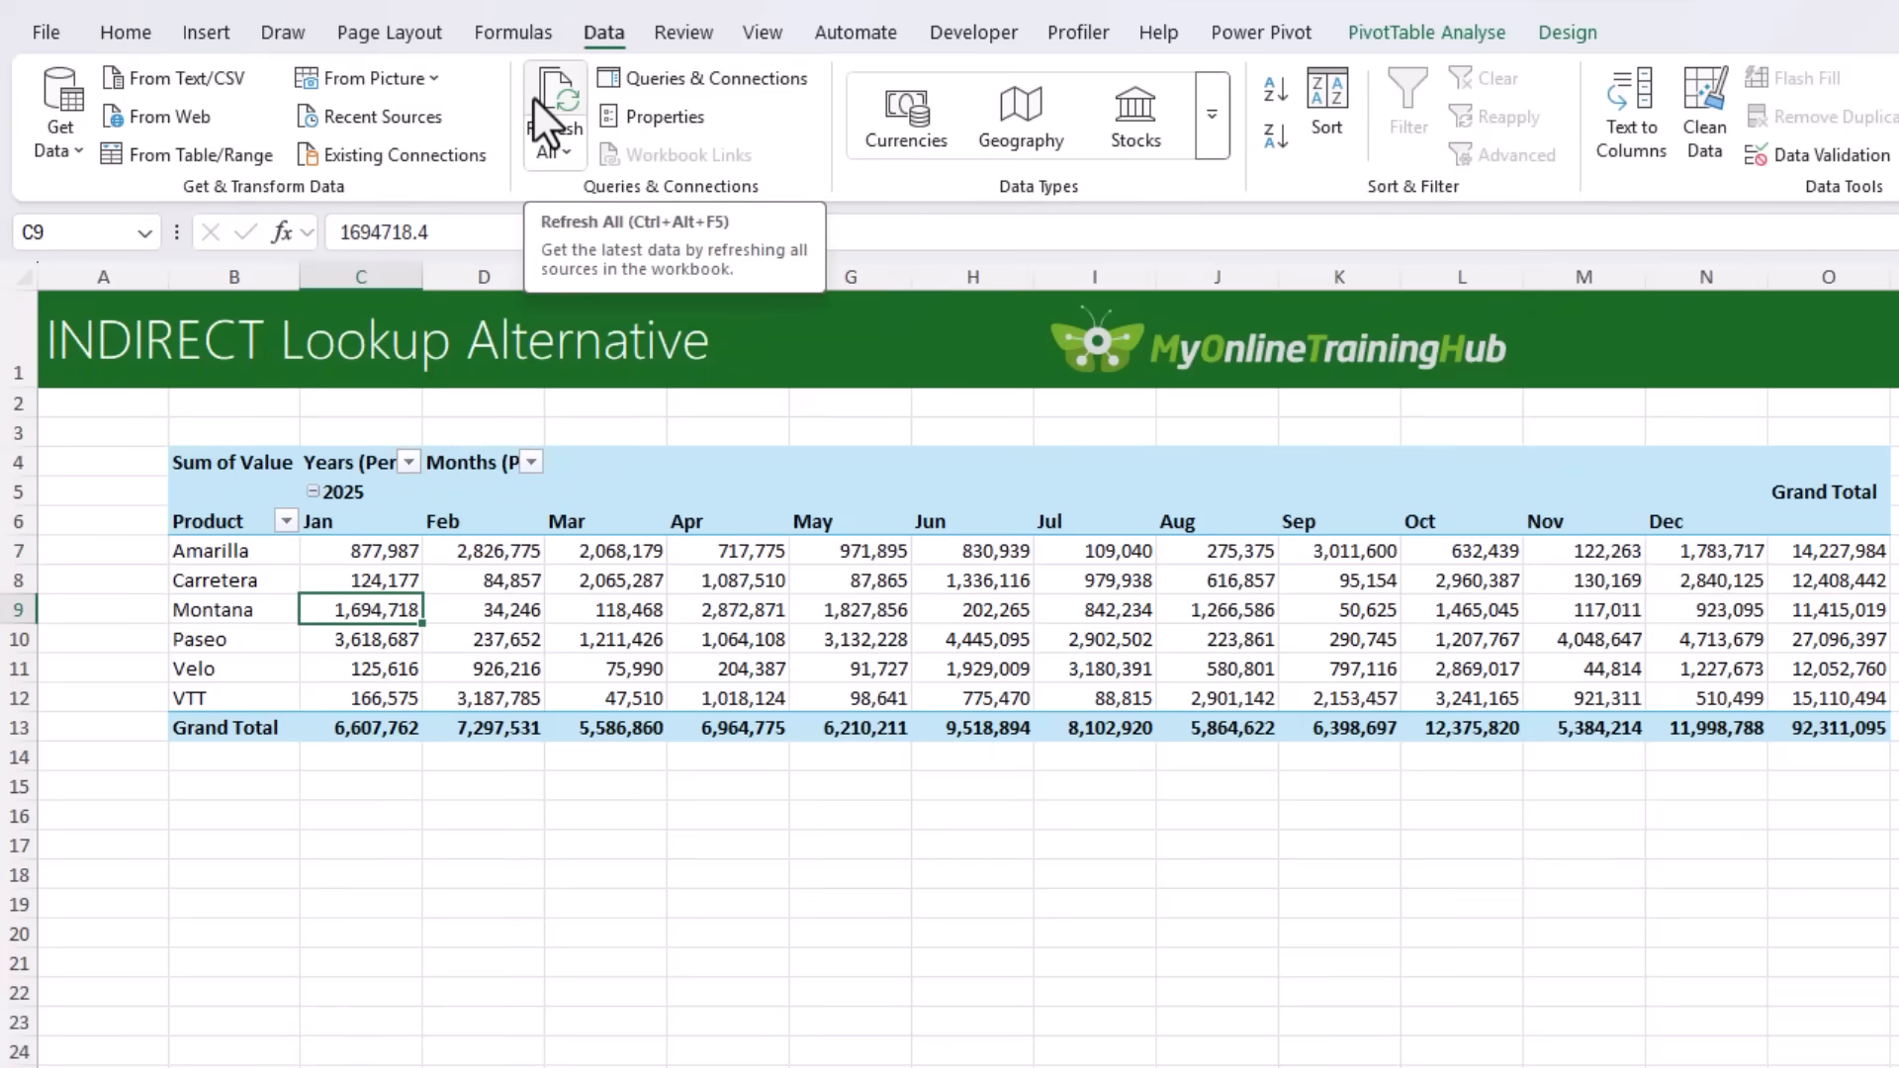
- Run Refresh All on the workbook's data connections
left_click(552, 103)
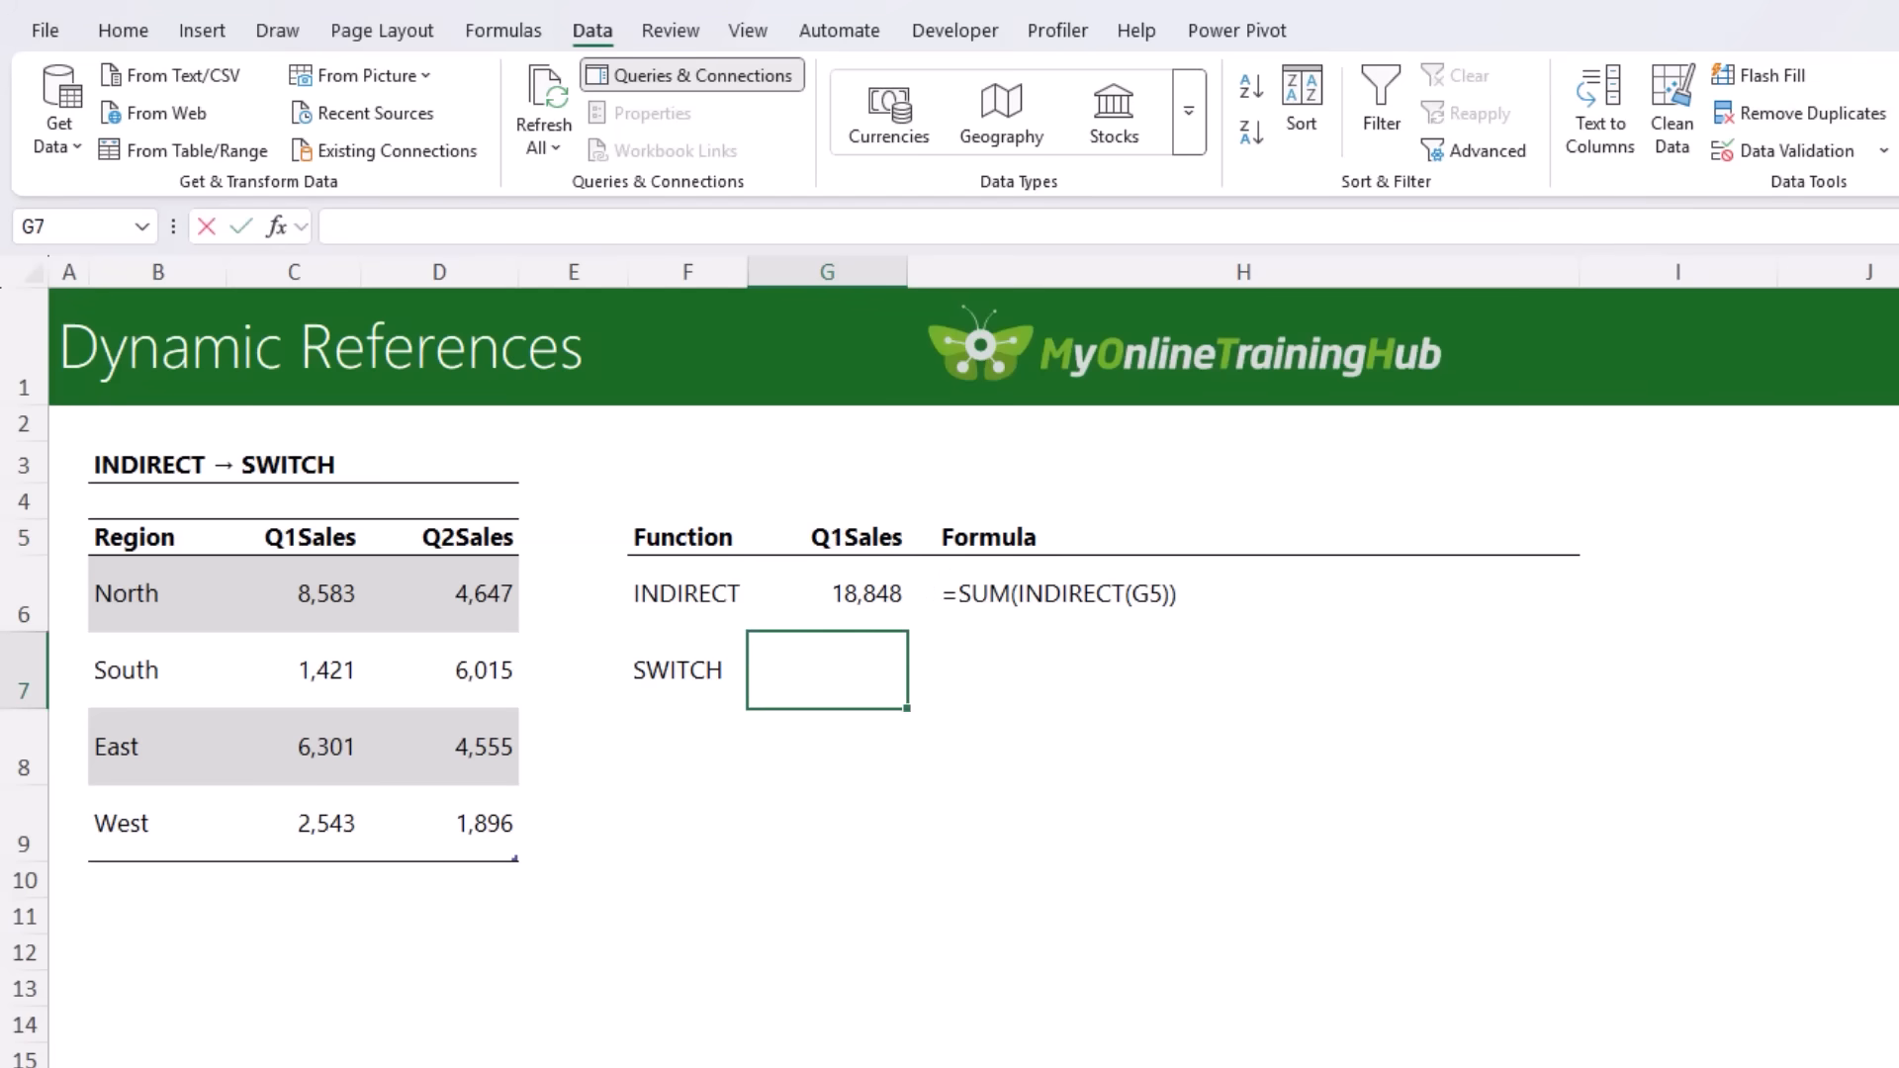
- In G7 enter =SUM(SWITCH(G5,"Q1Sales",TblSales[Q1Sales],"Q2Sales",TblSales[Q2Sales]))
type("=SUM(swi")
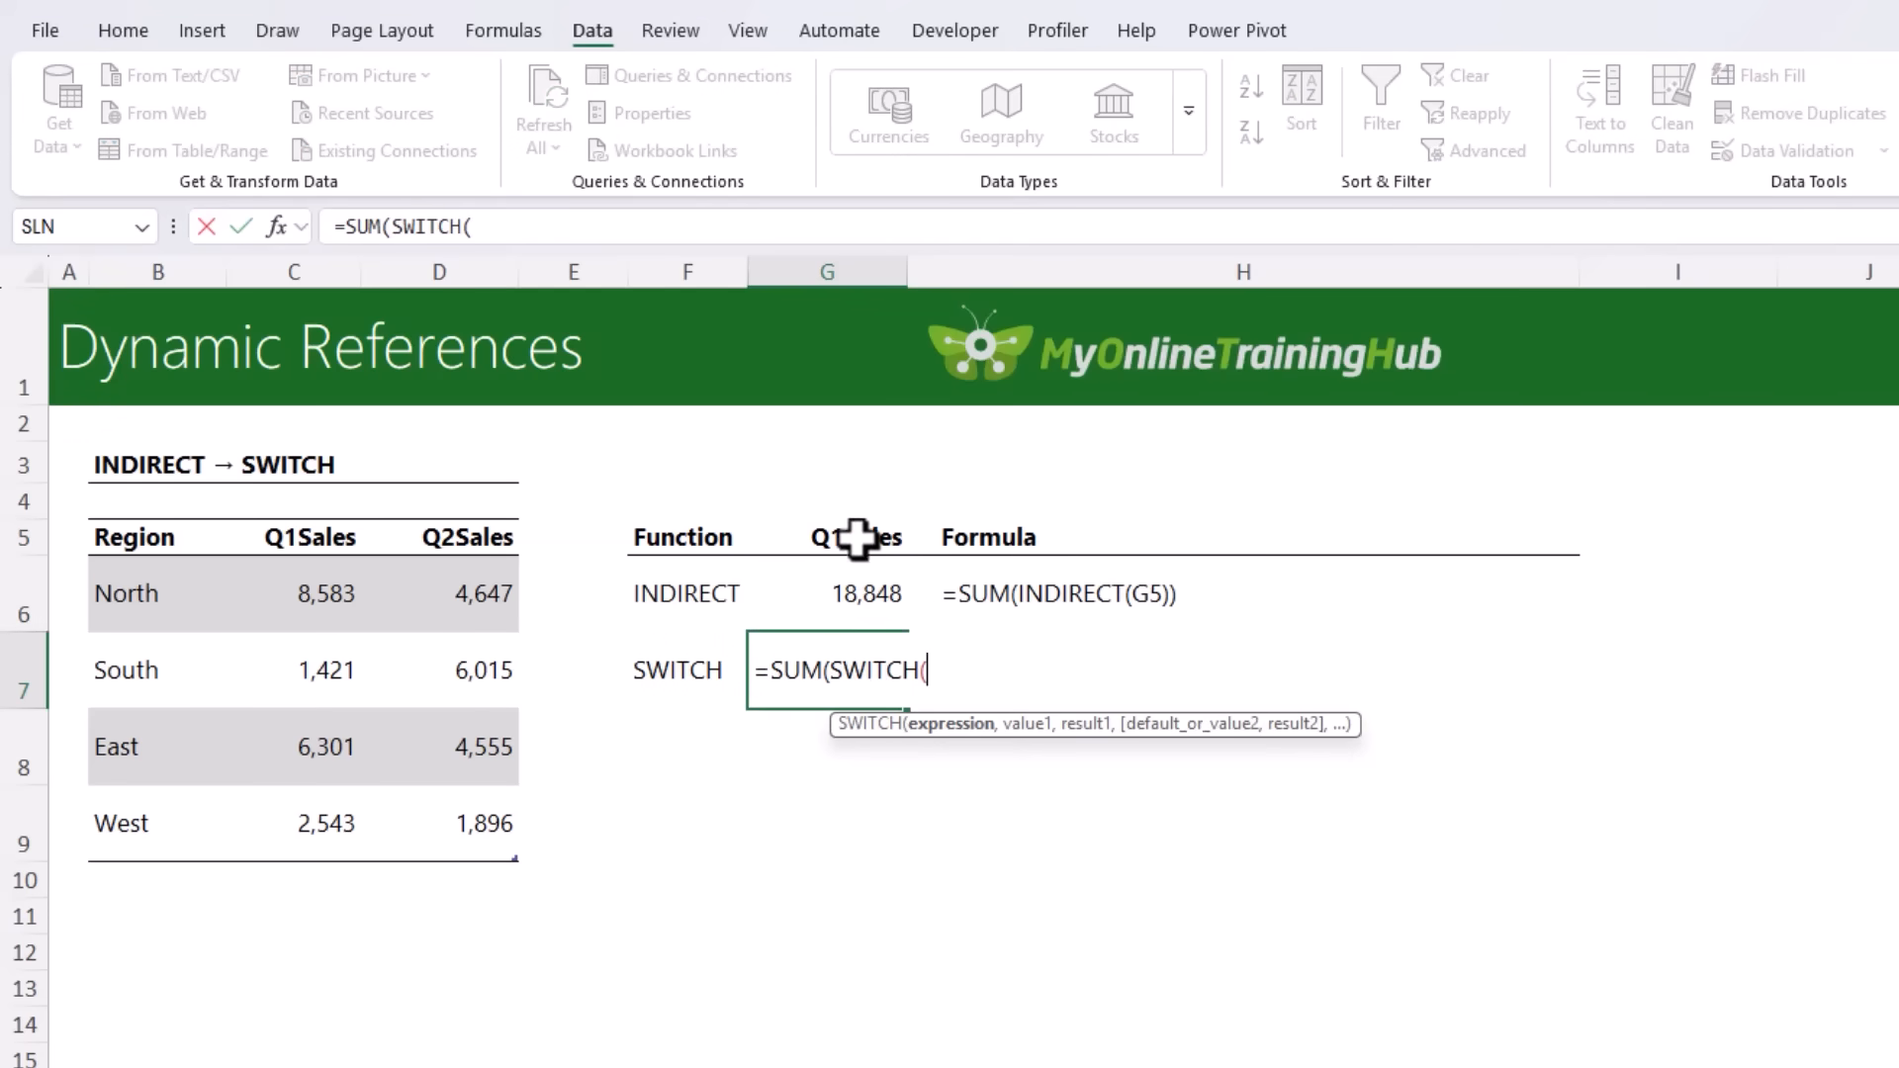
left_click(827, 536)
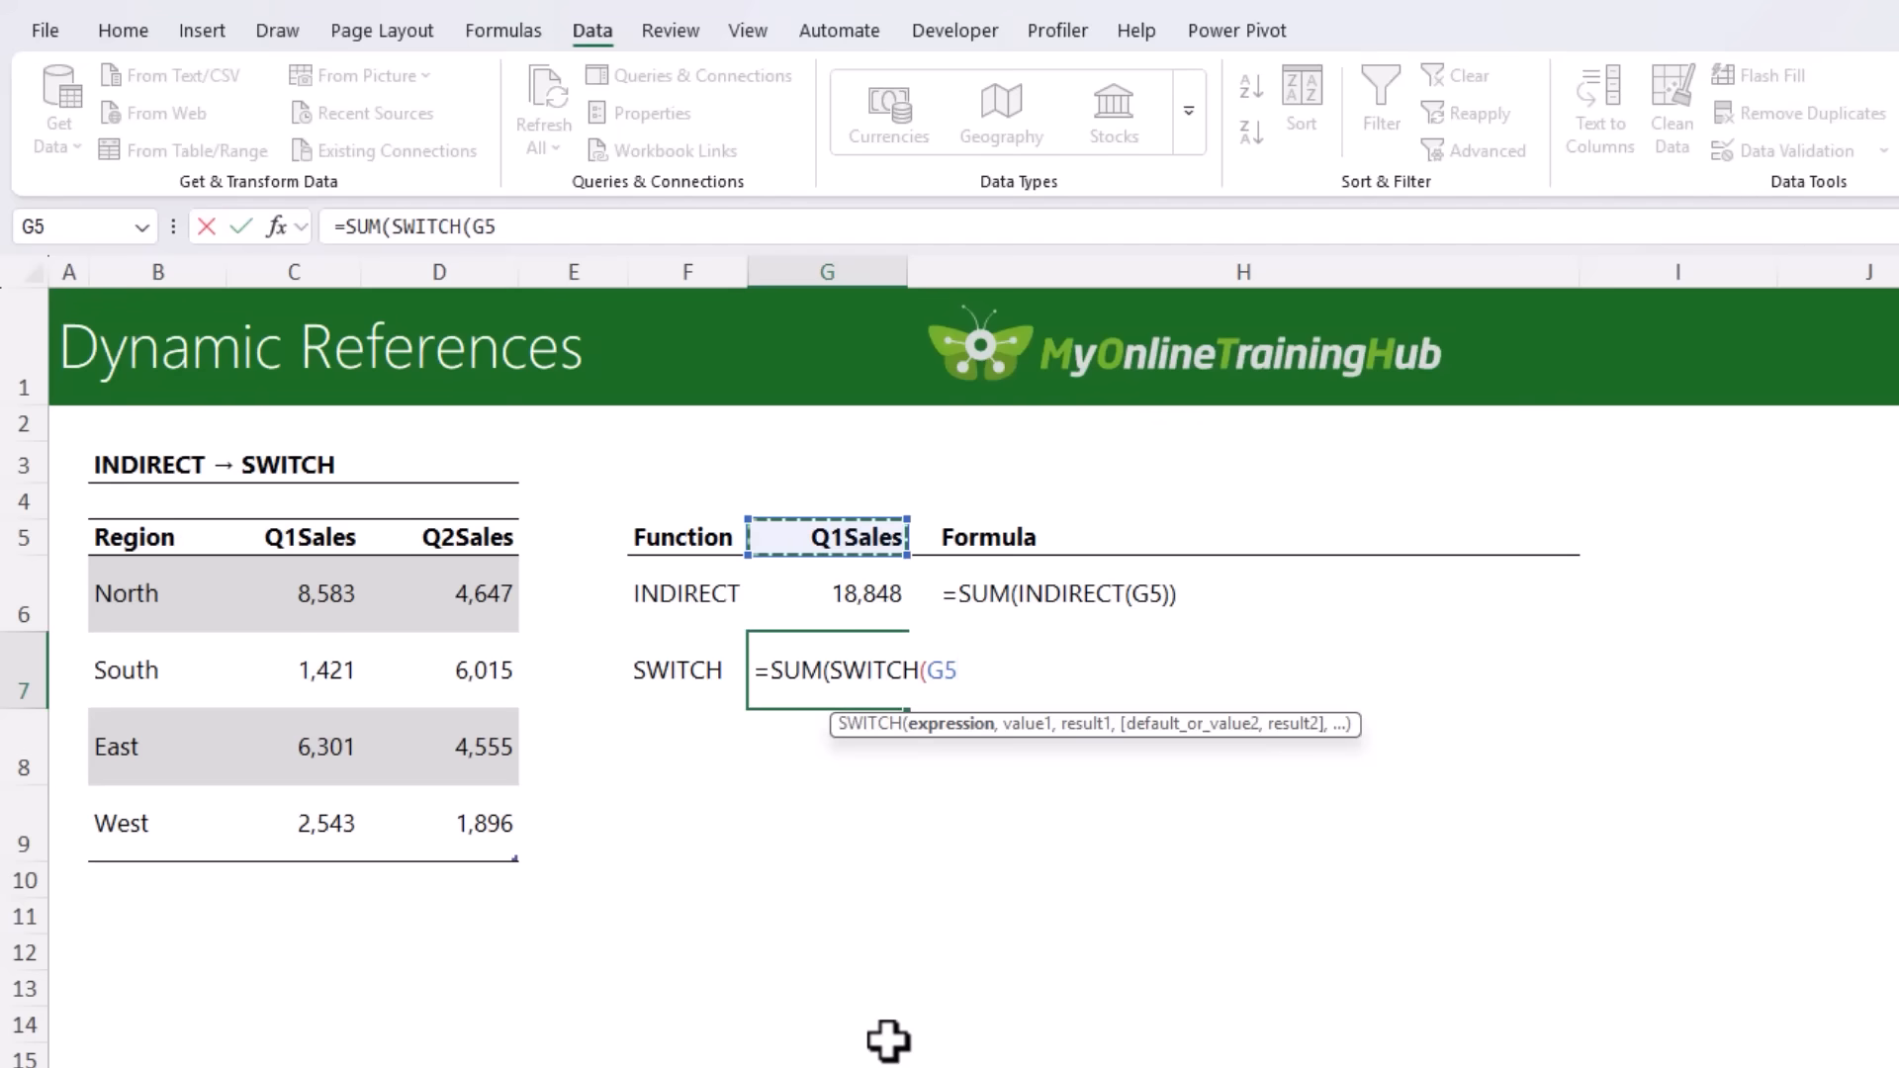
type(",\"")
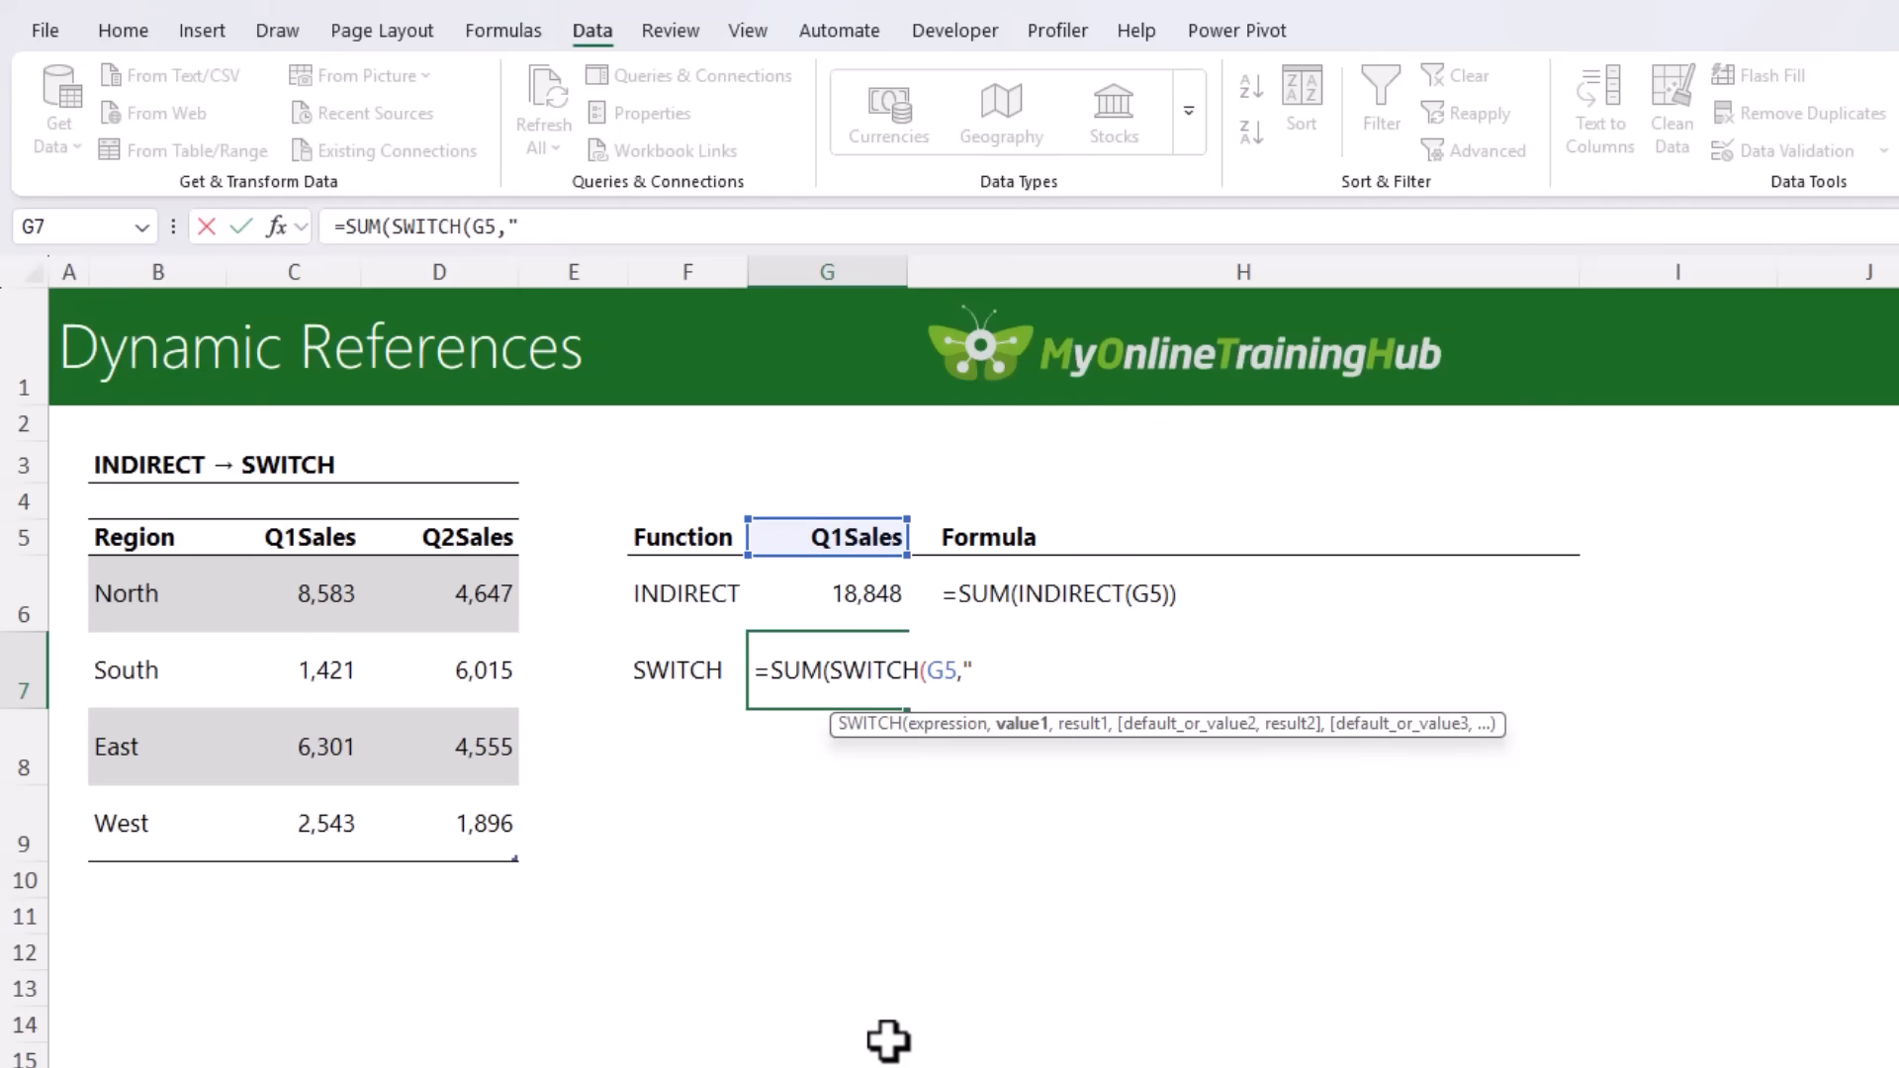
type("Q1Sales\",")
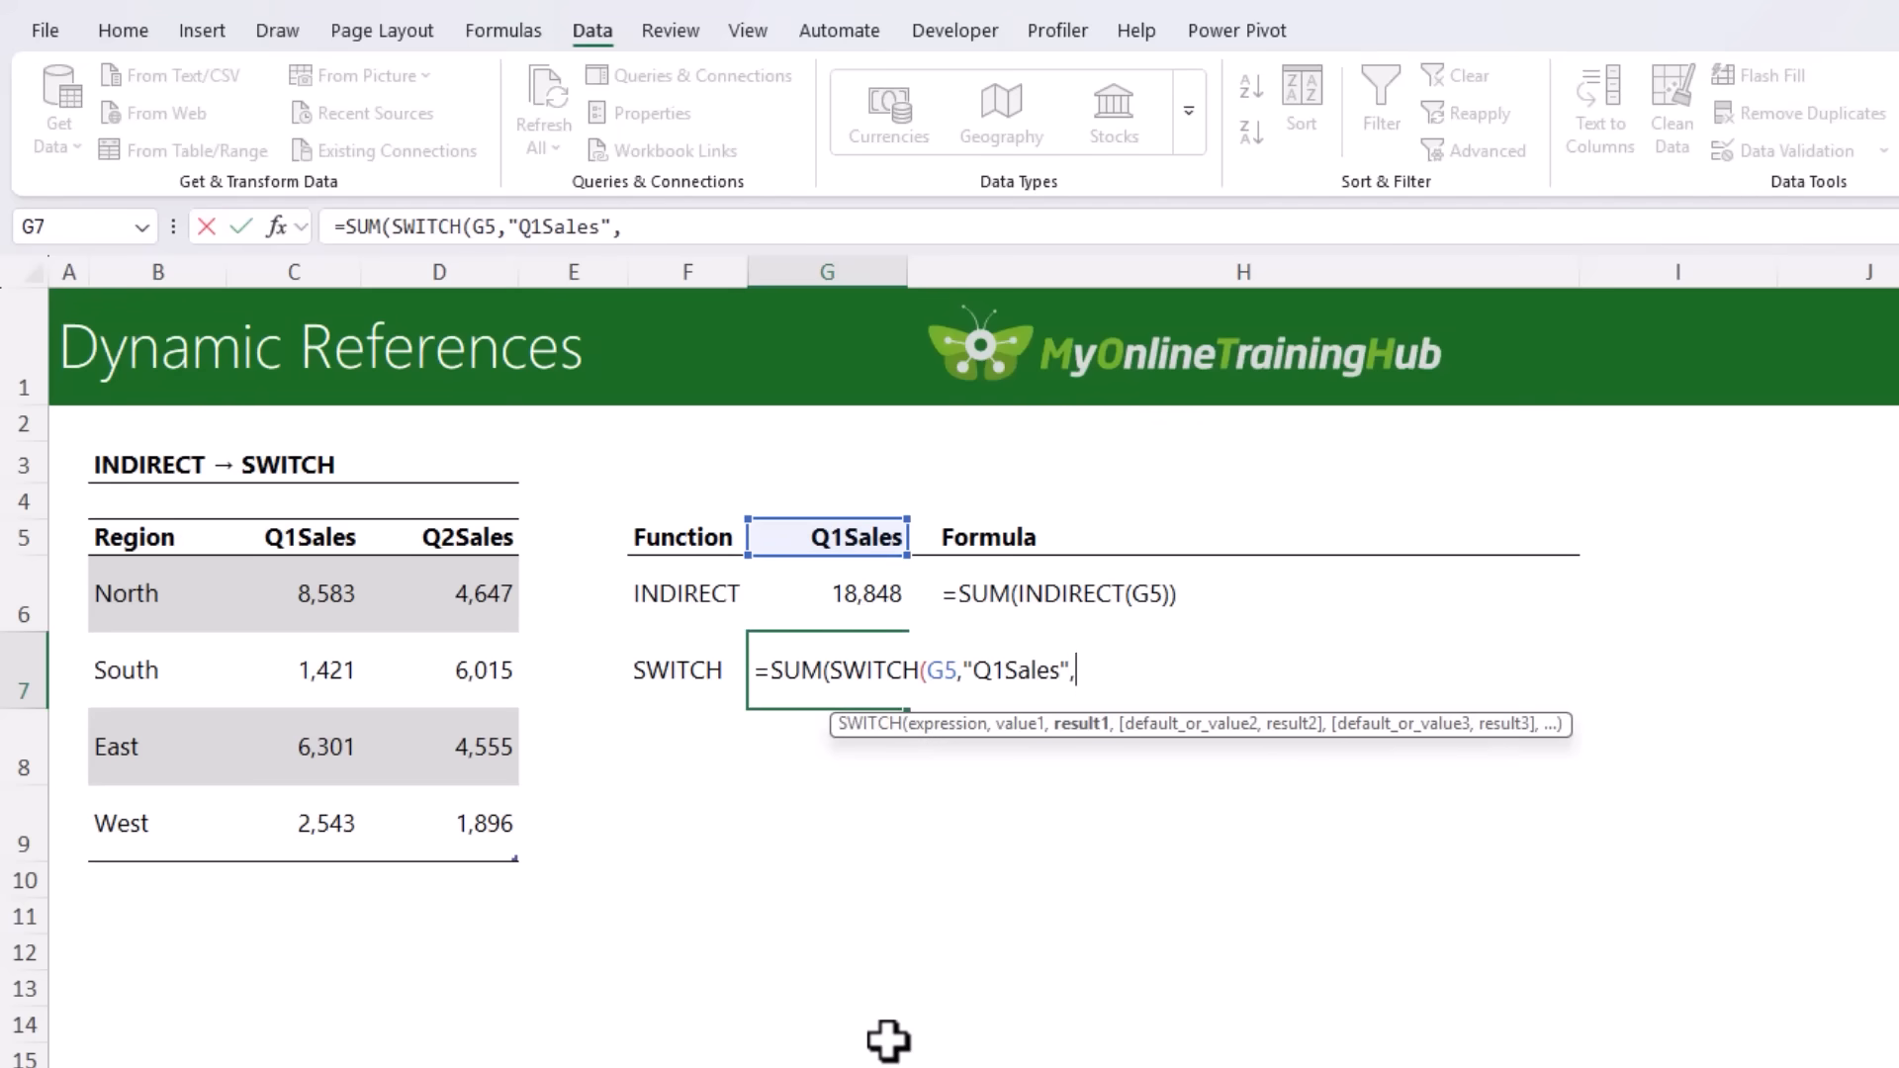
type("t")
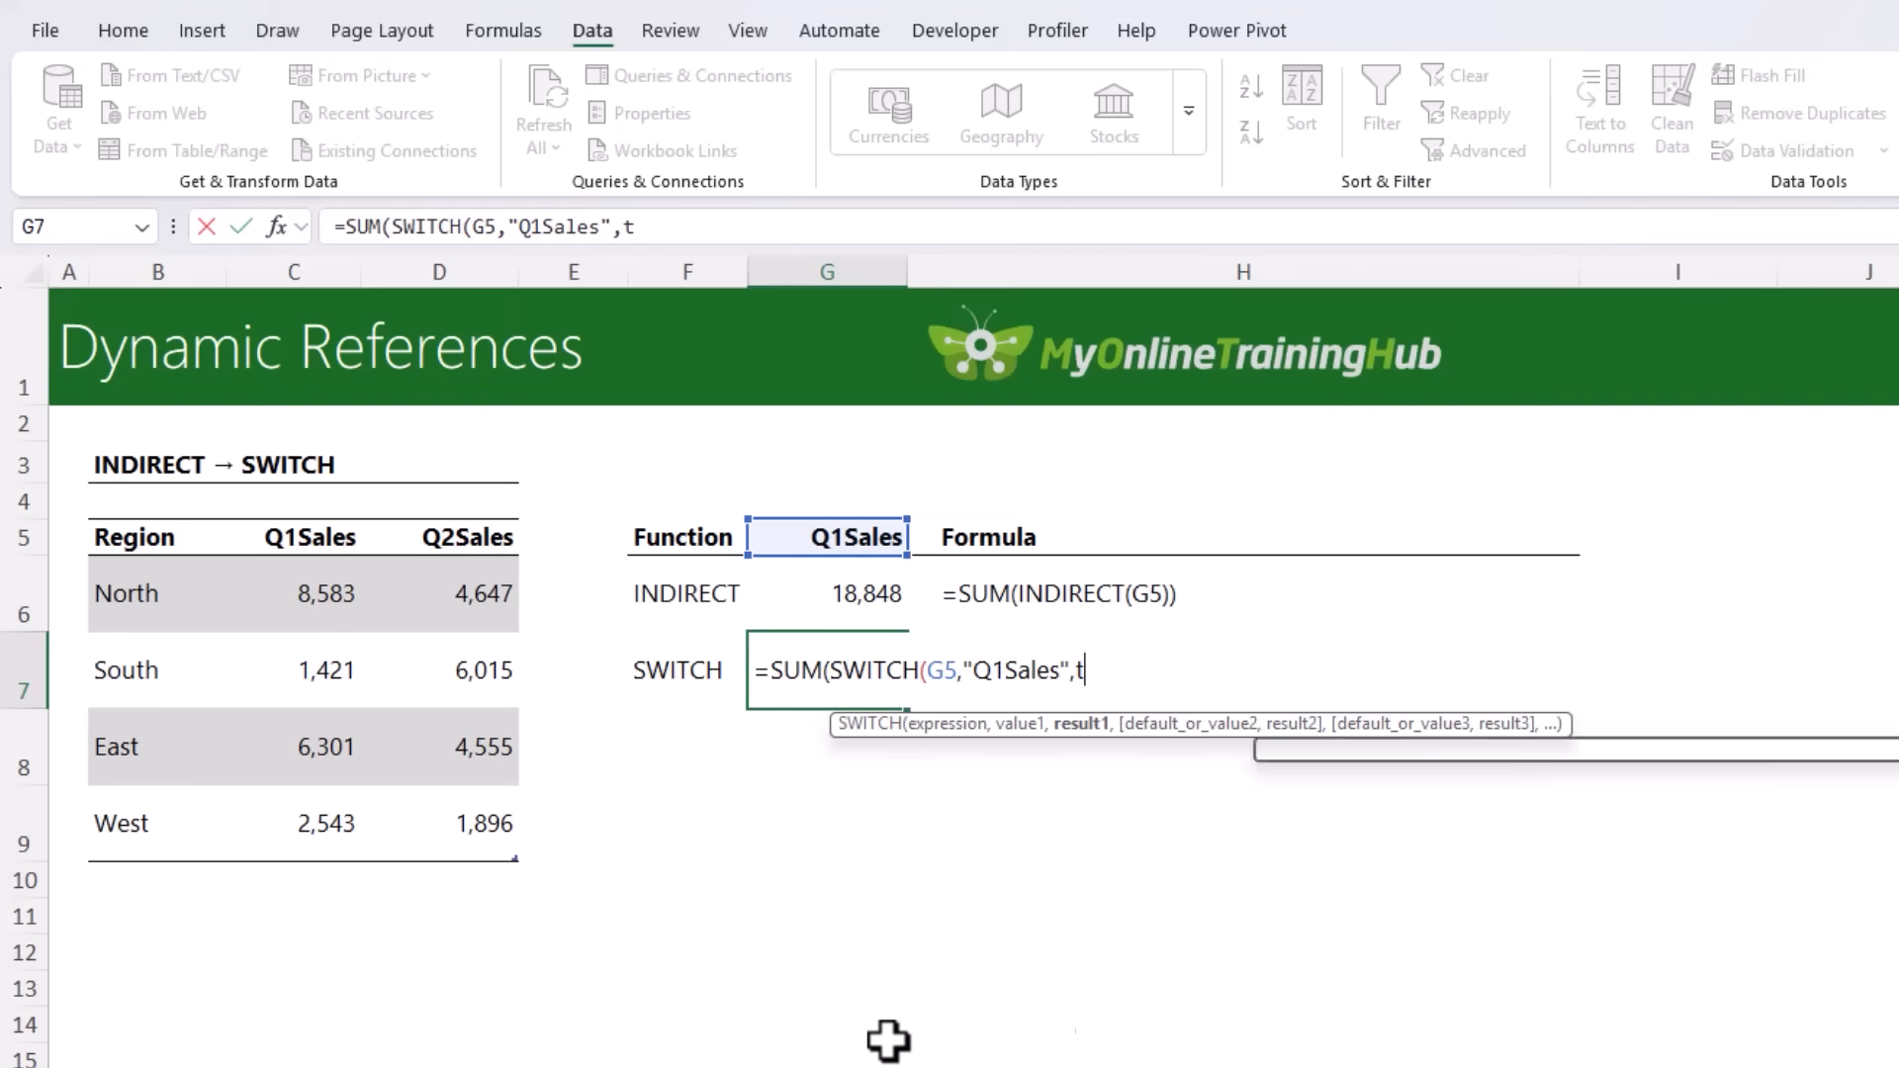
type("blSales")
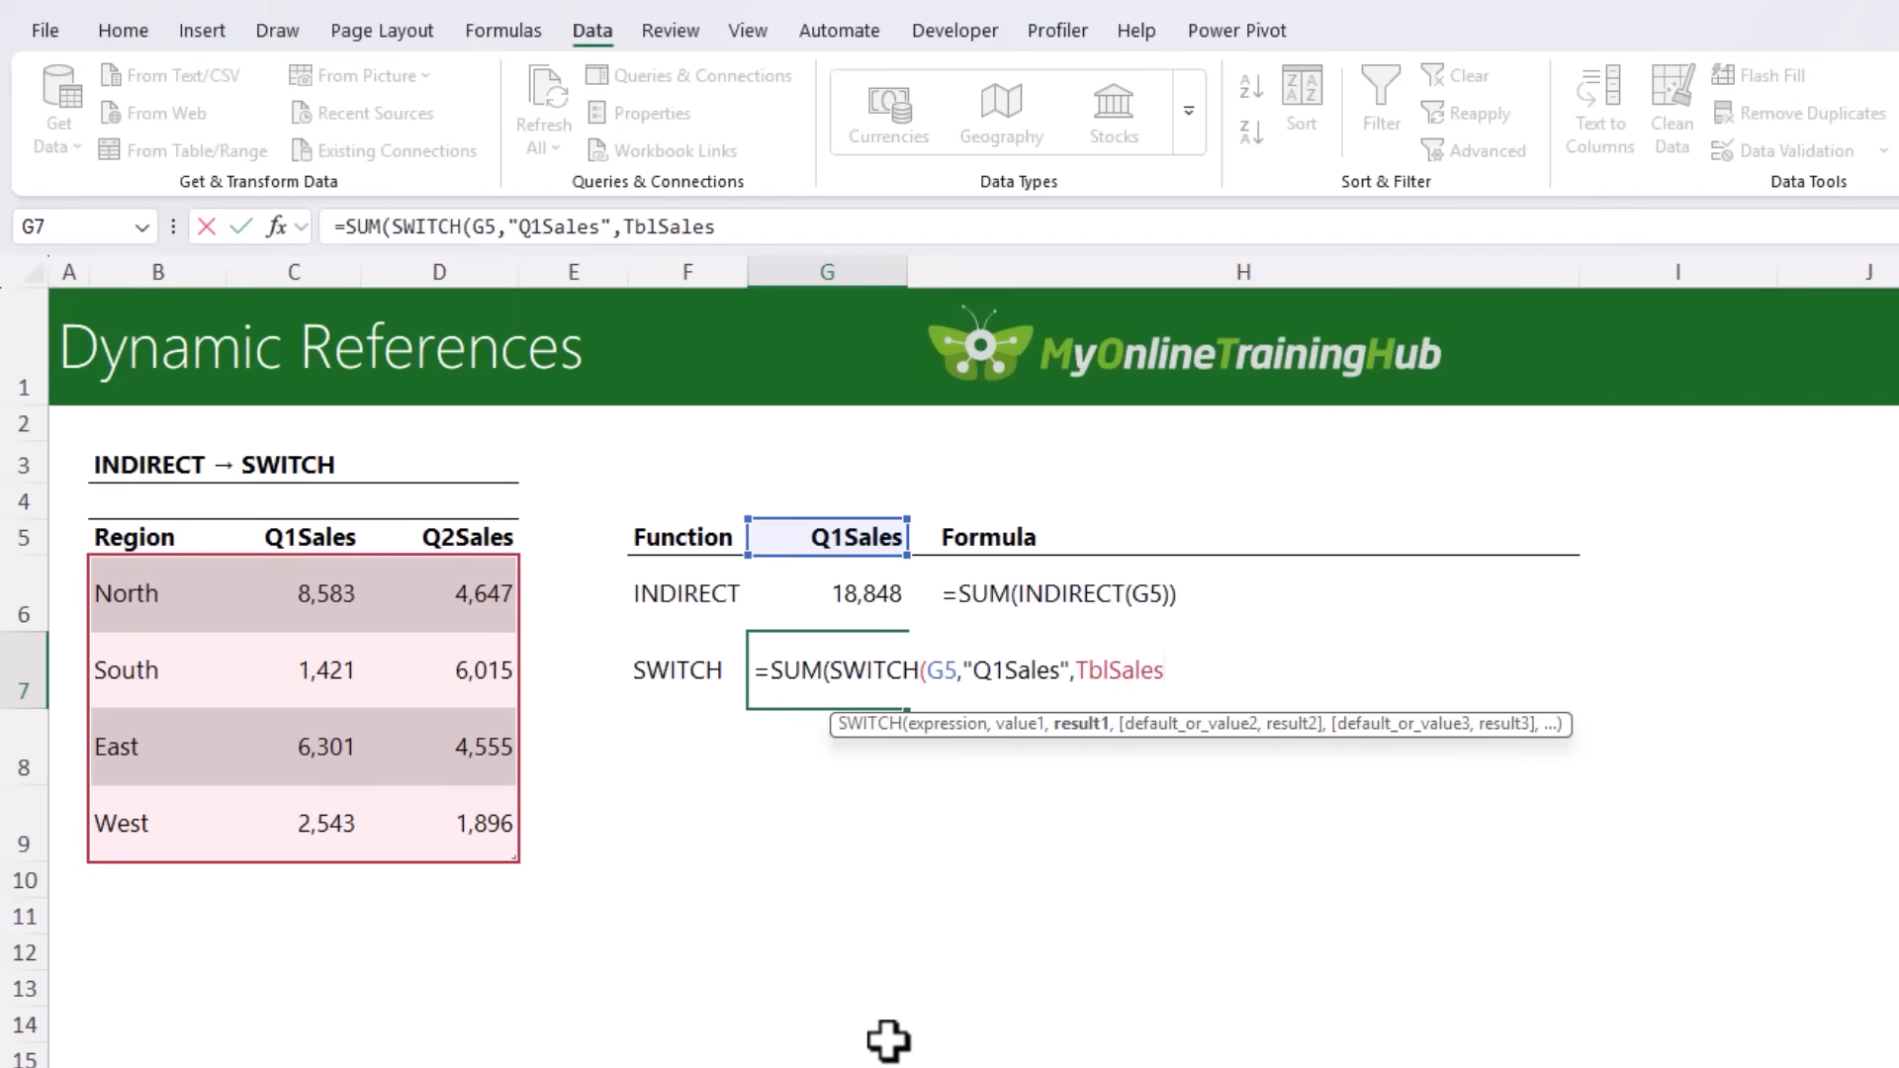
type("[Q1Sales")
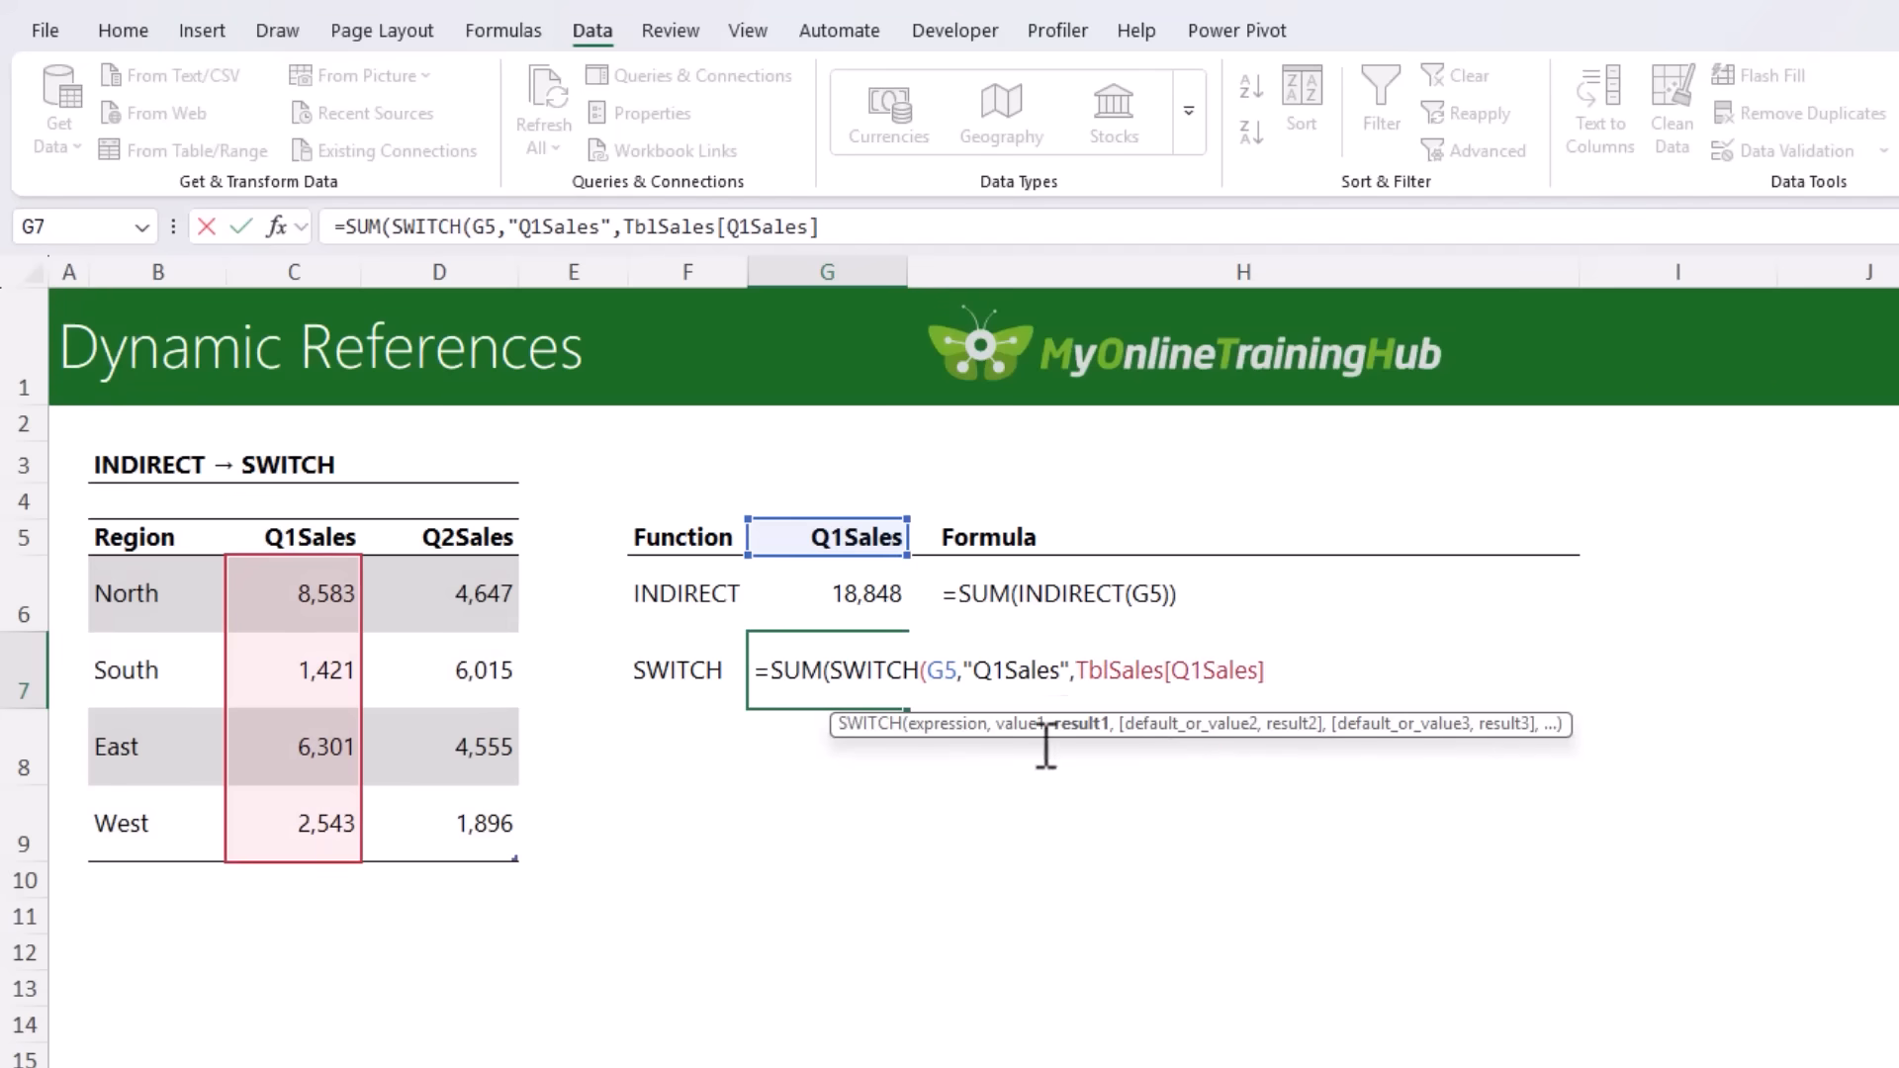
key("ctrl+c")
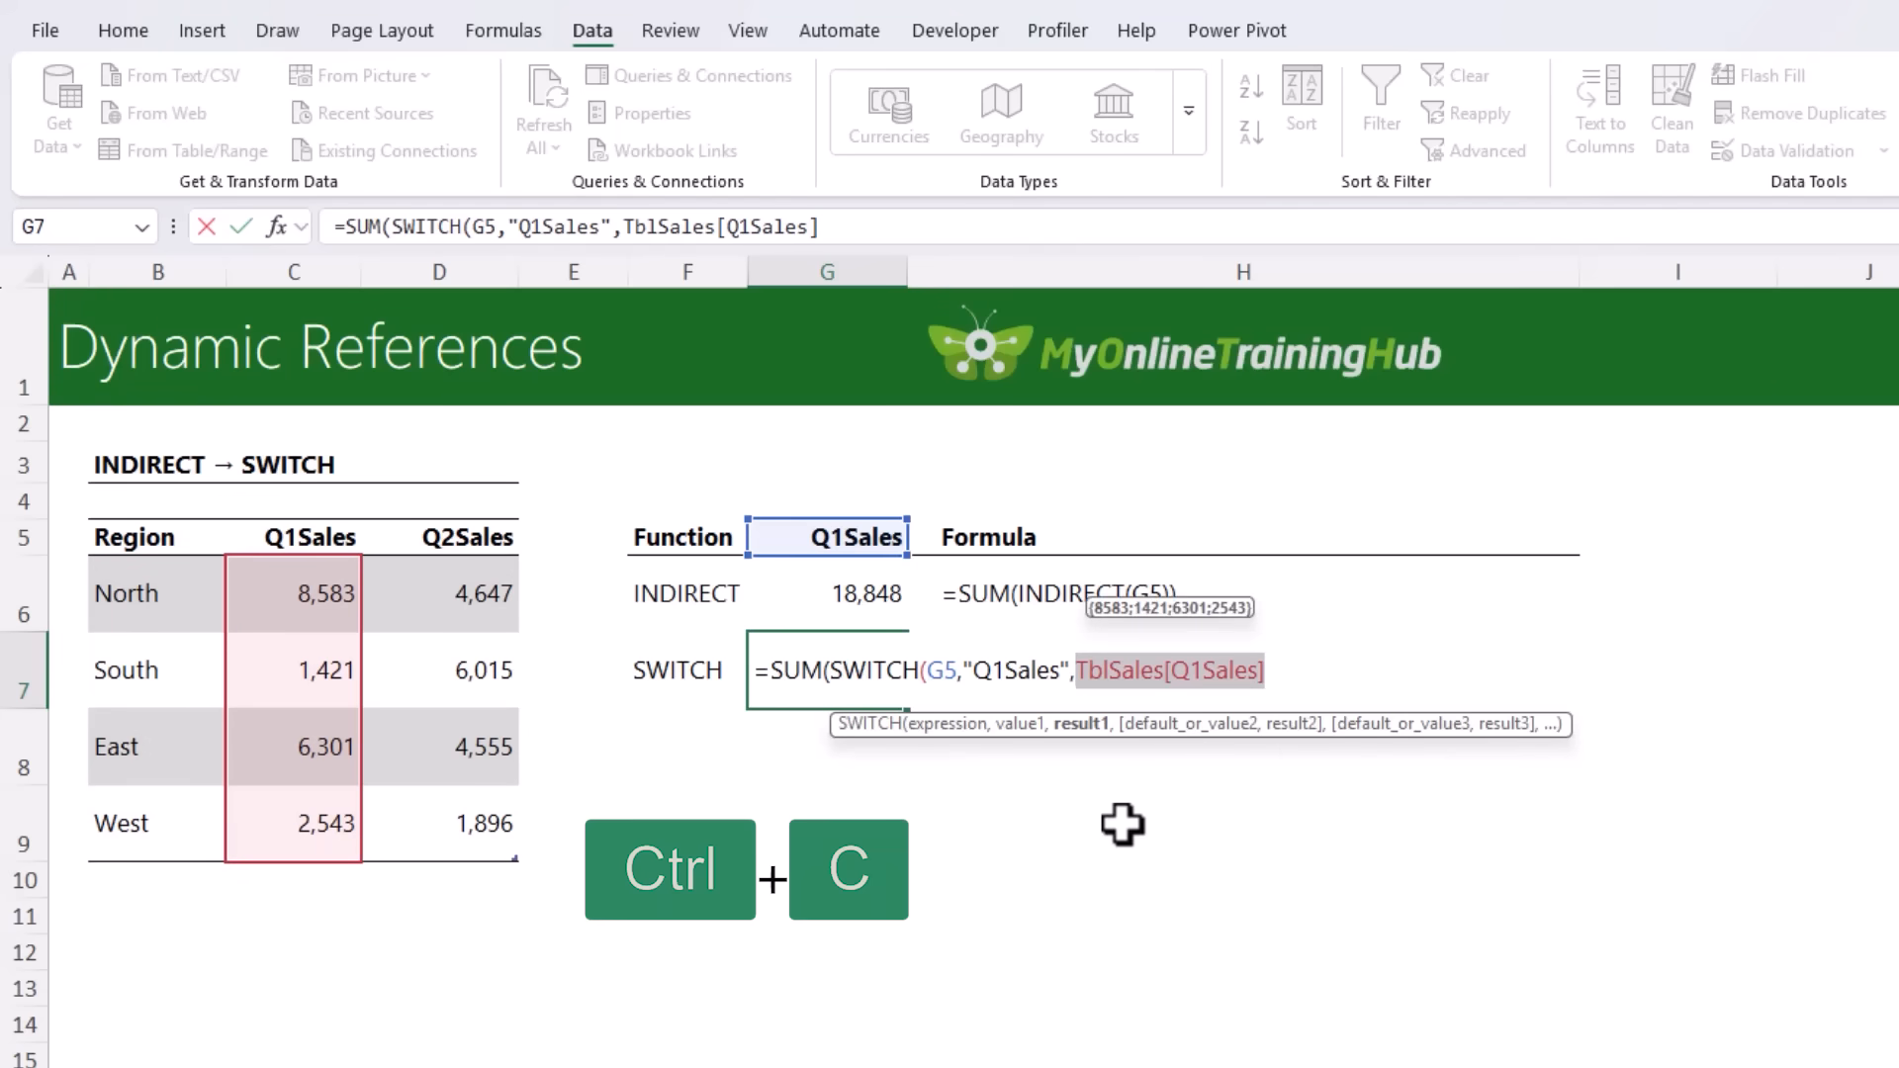
type(",")
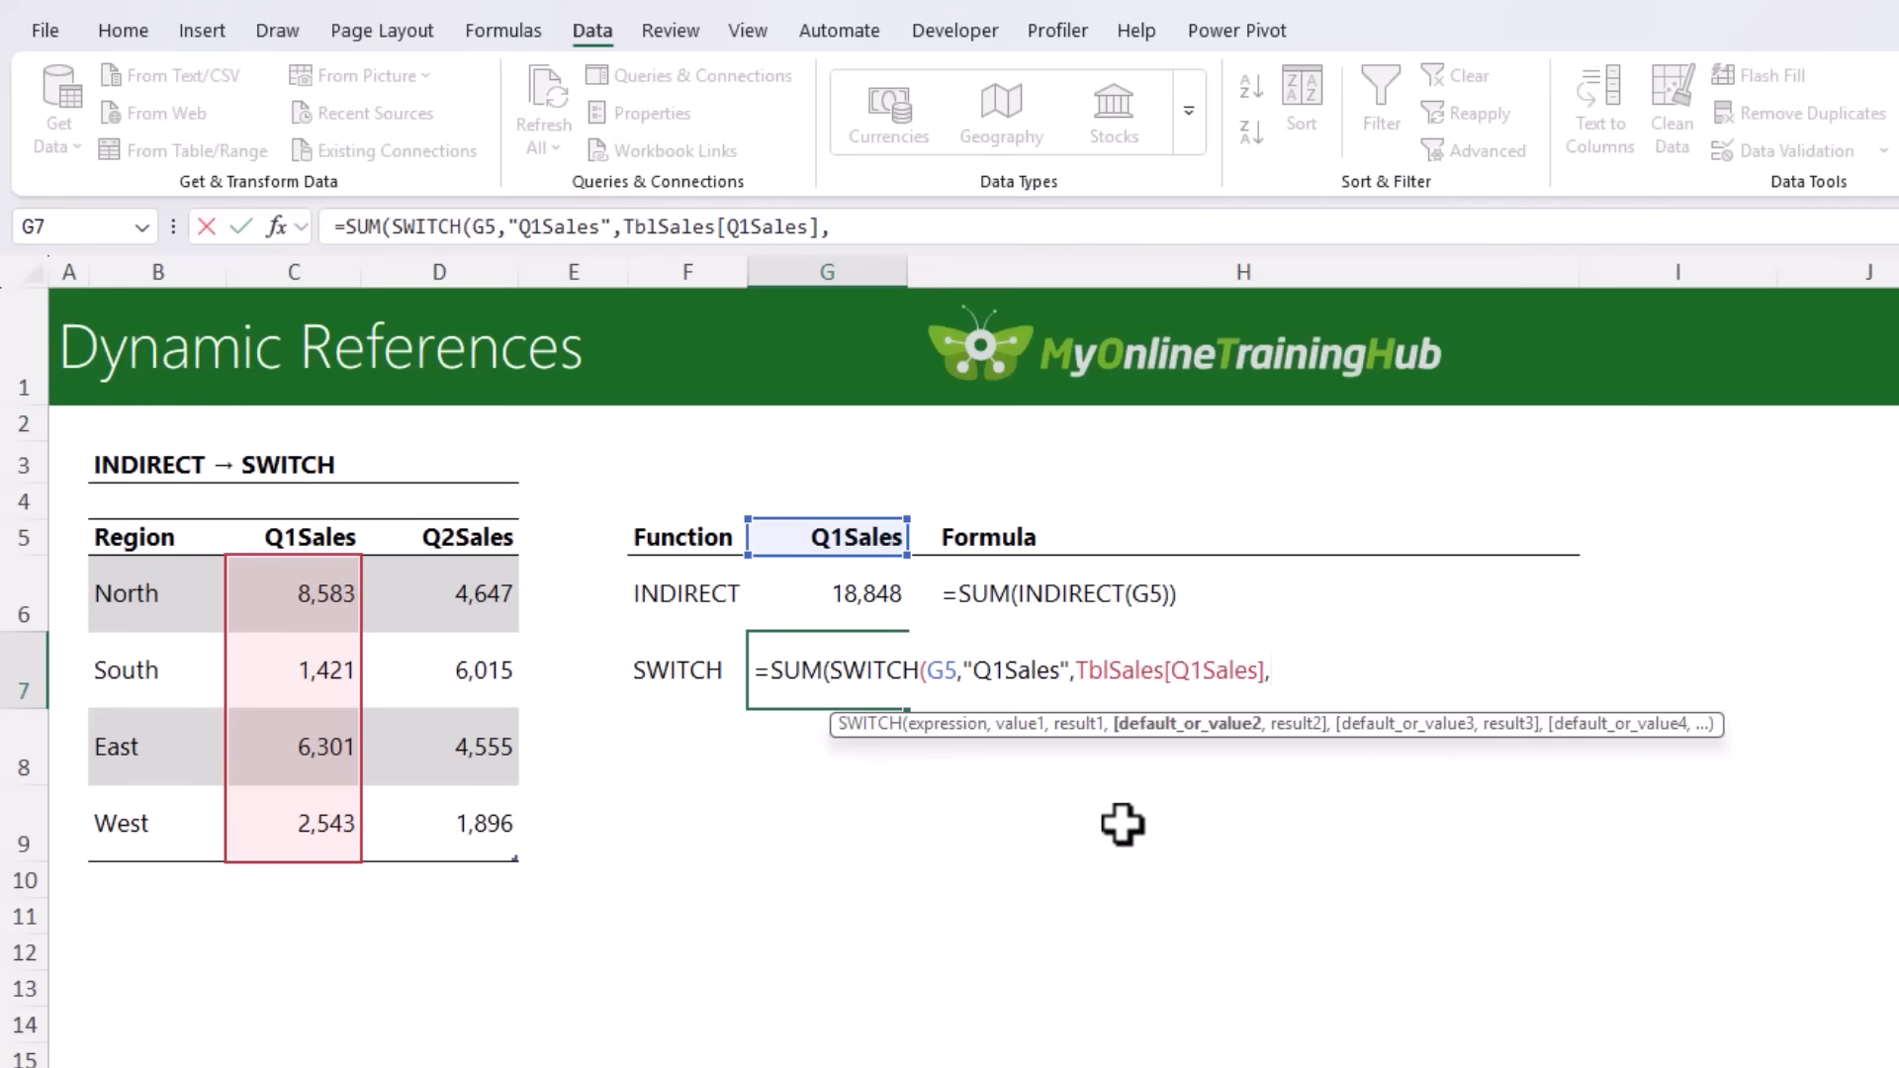
type("\"Q2Sale")
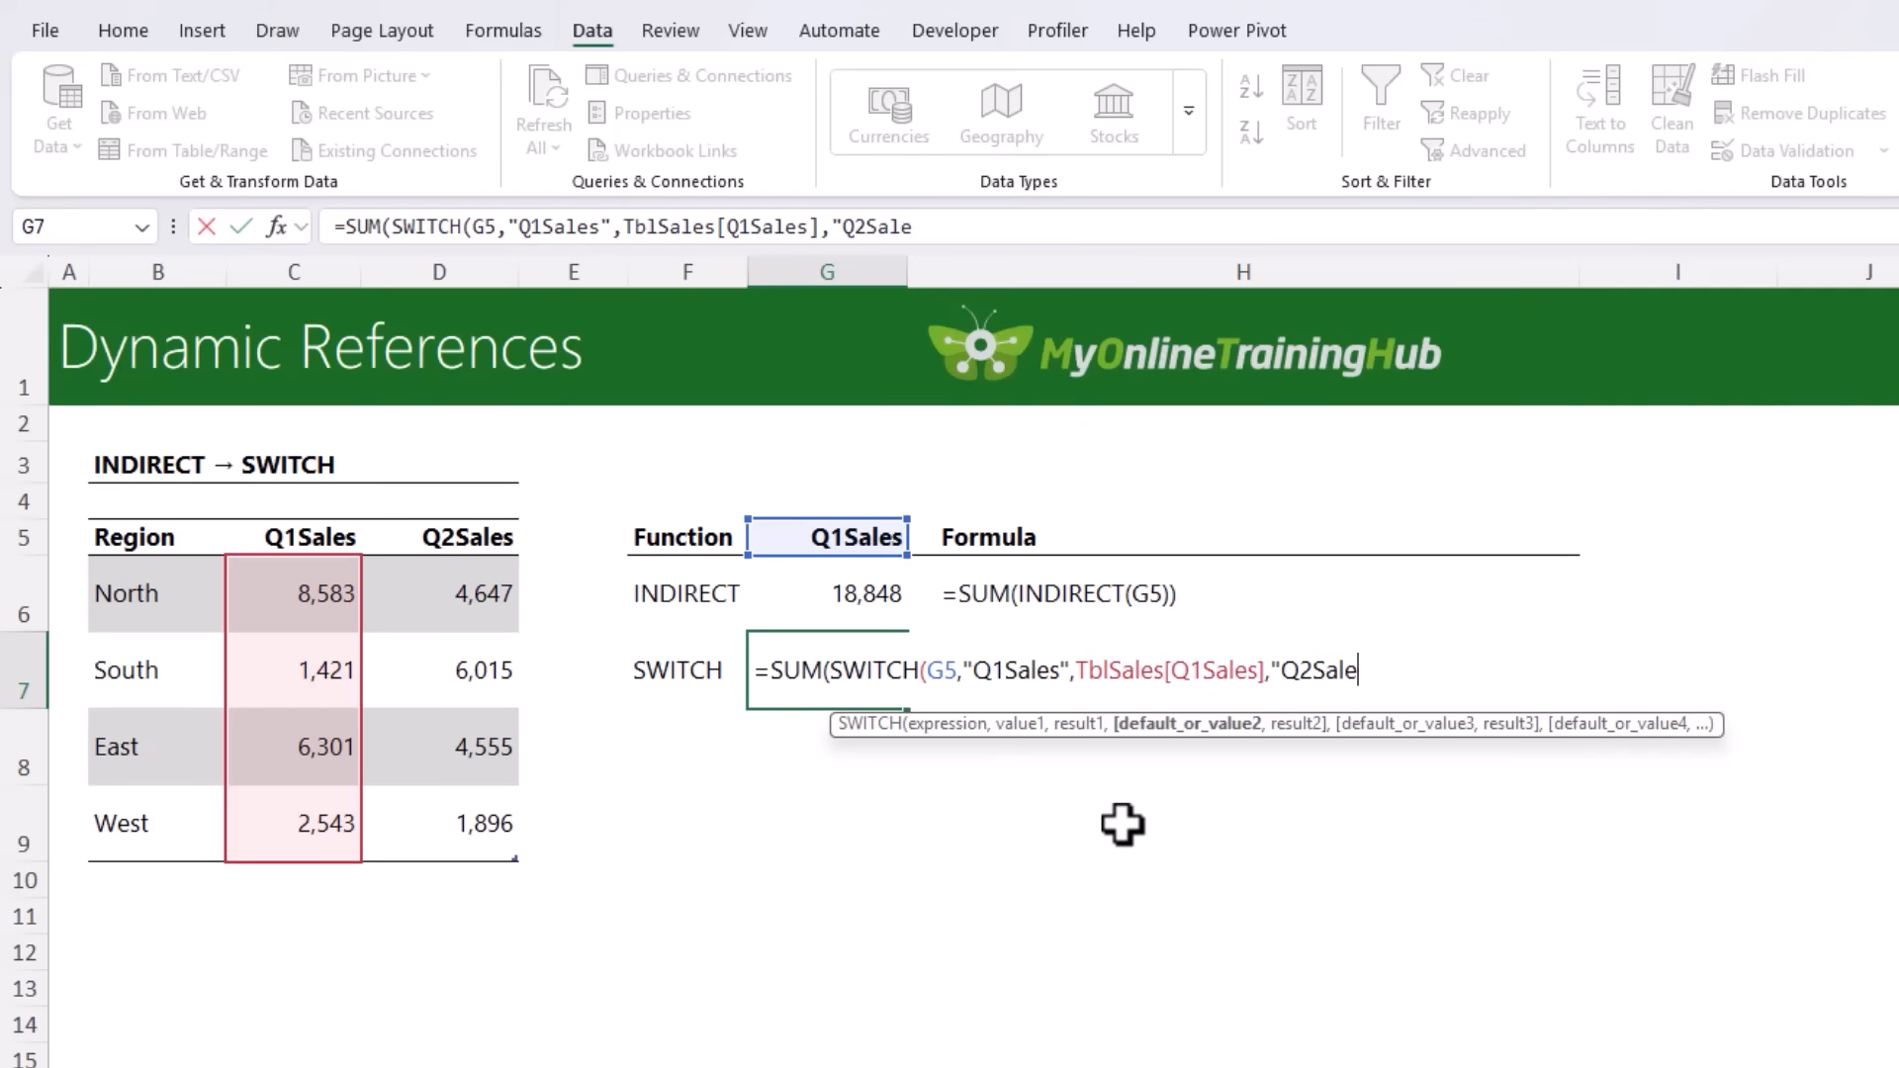
type("s\",TblSales[Q1Sales]")
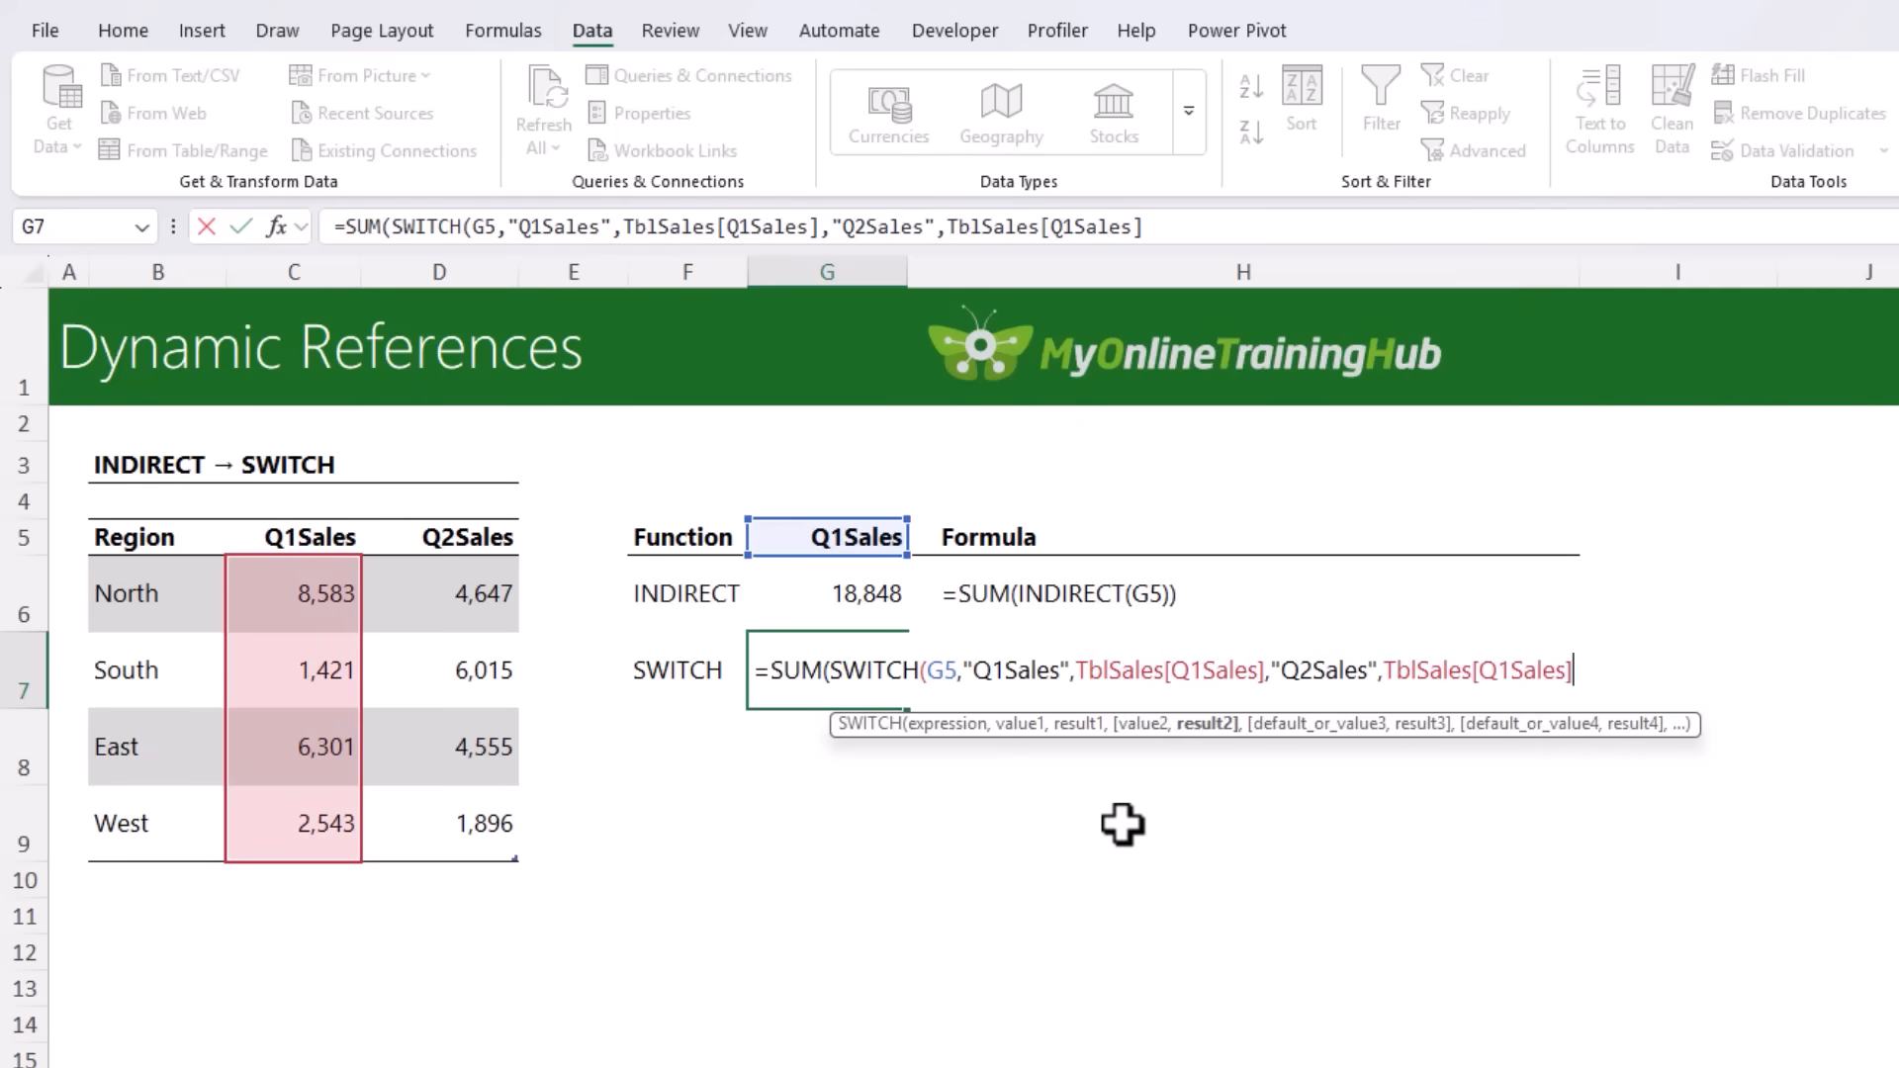
type("Q2Sales")
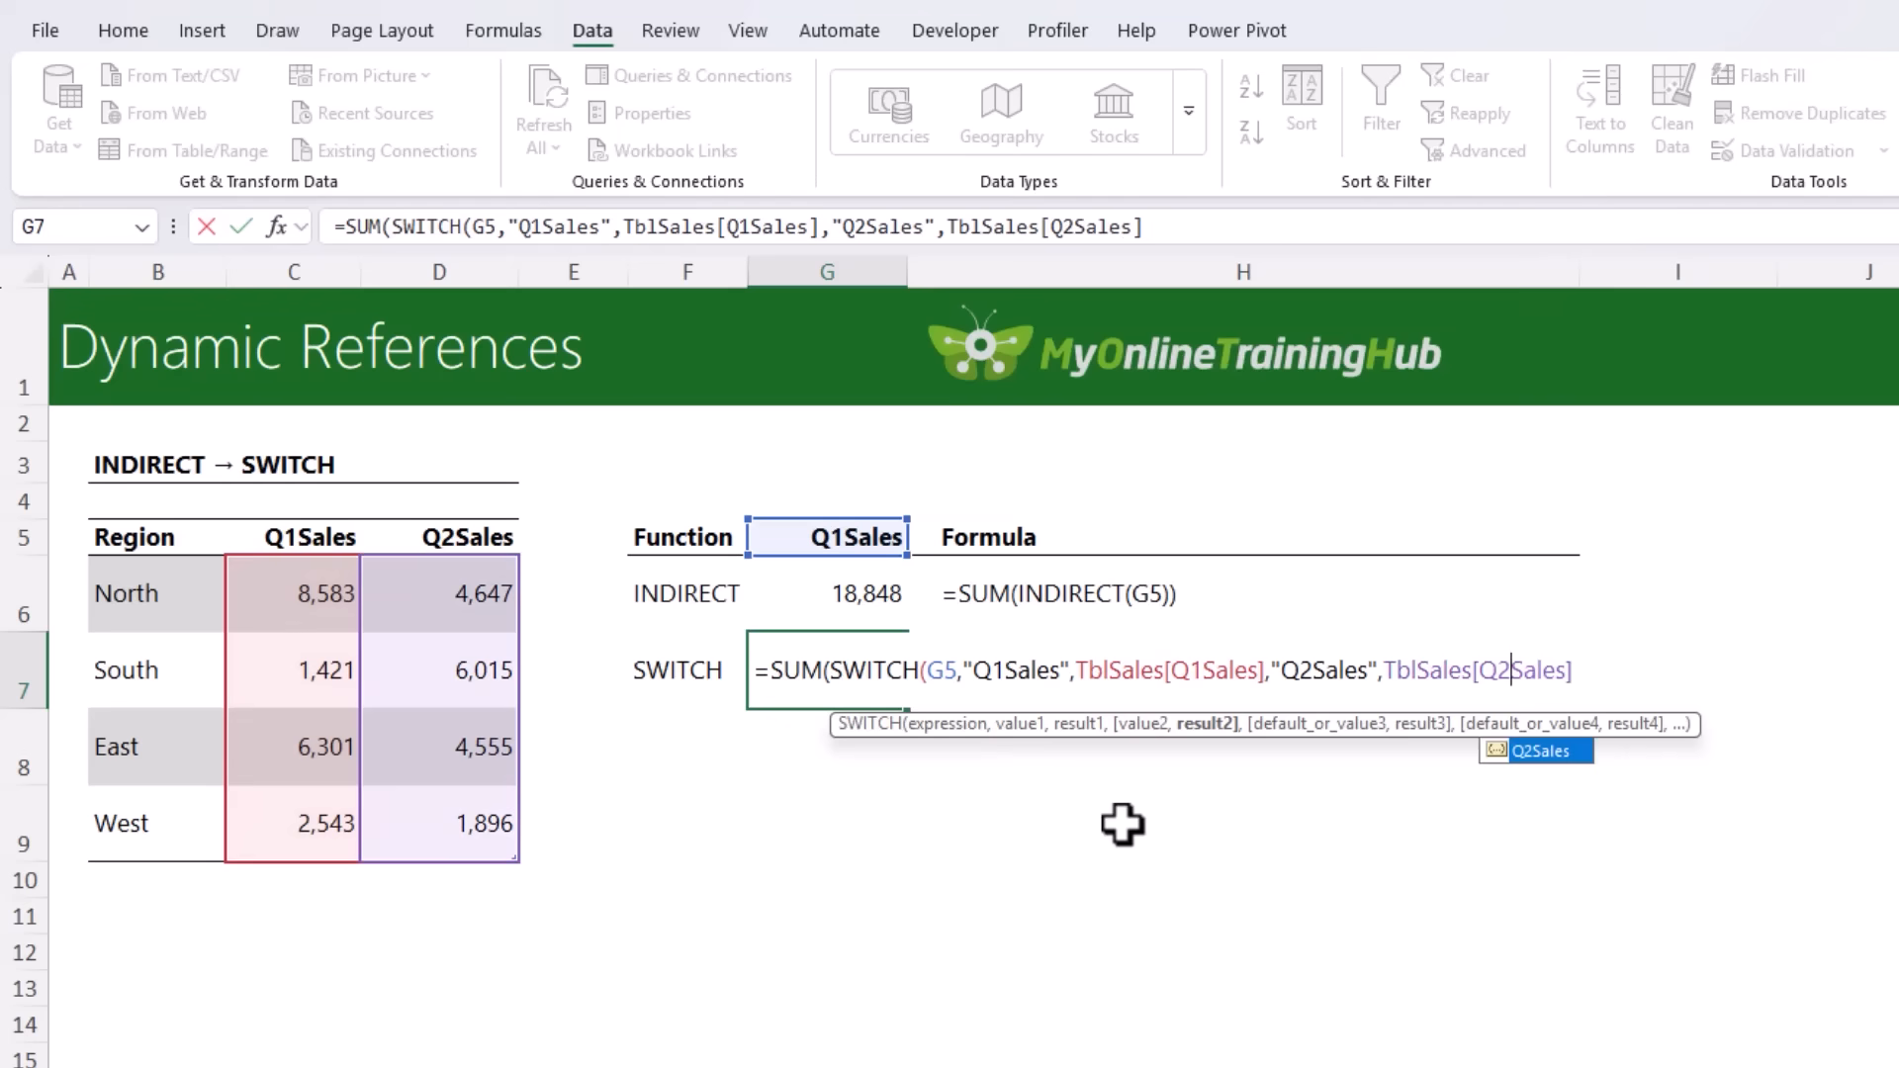
type("))")
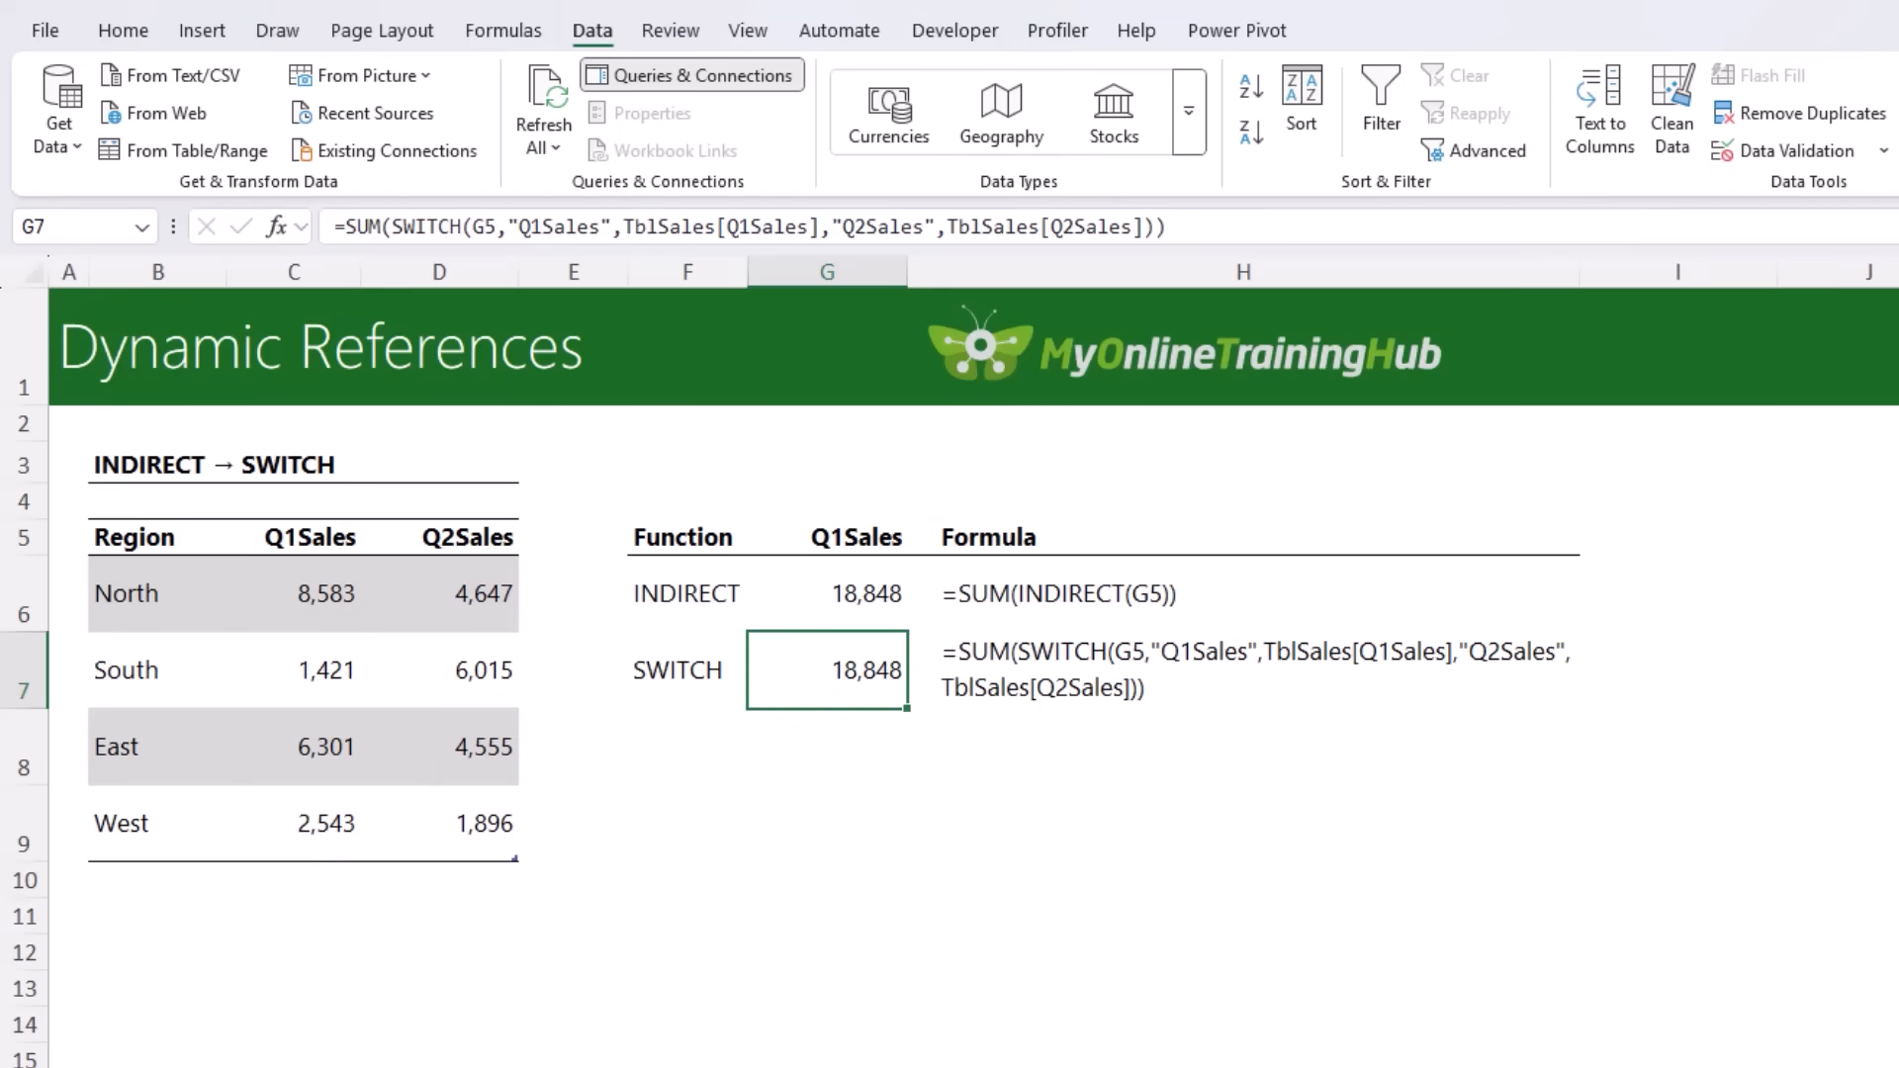
mouse_move(163, 646)
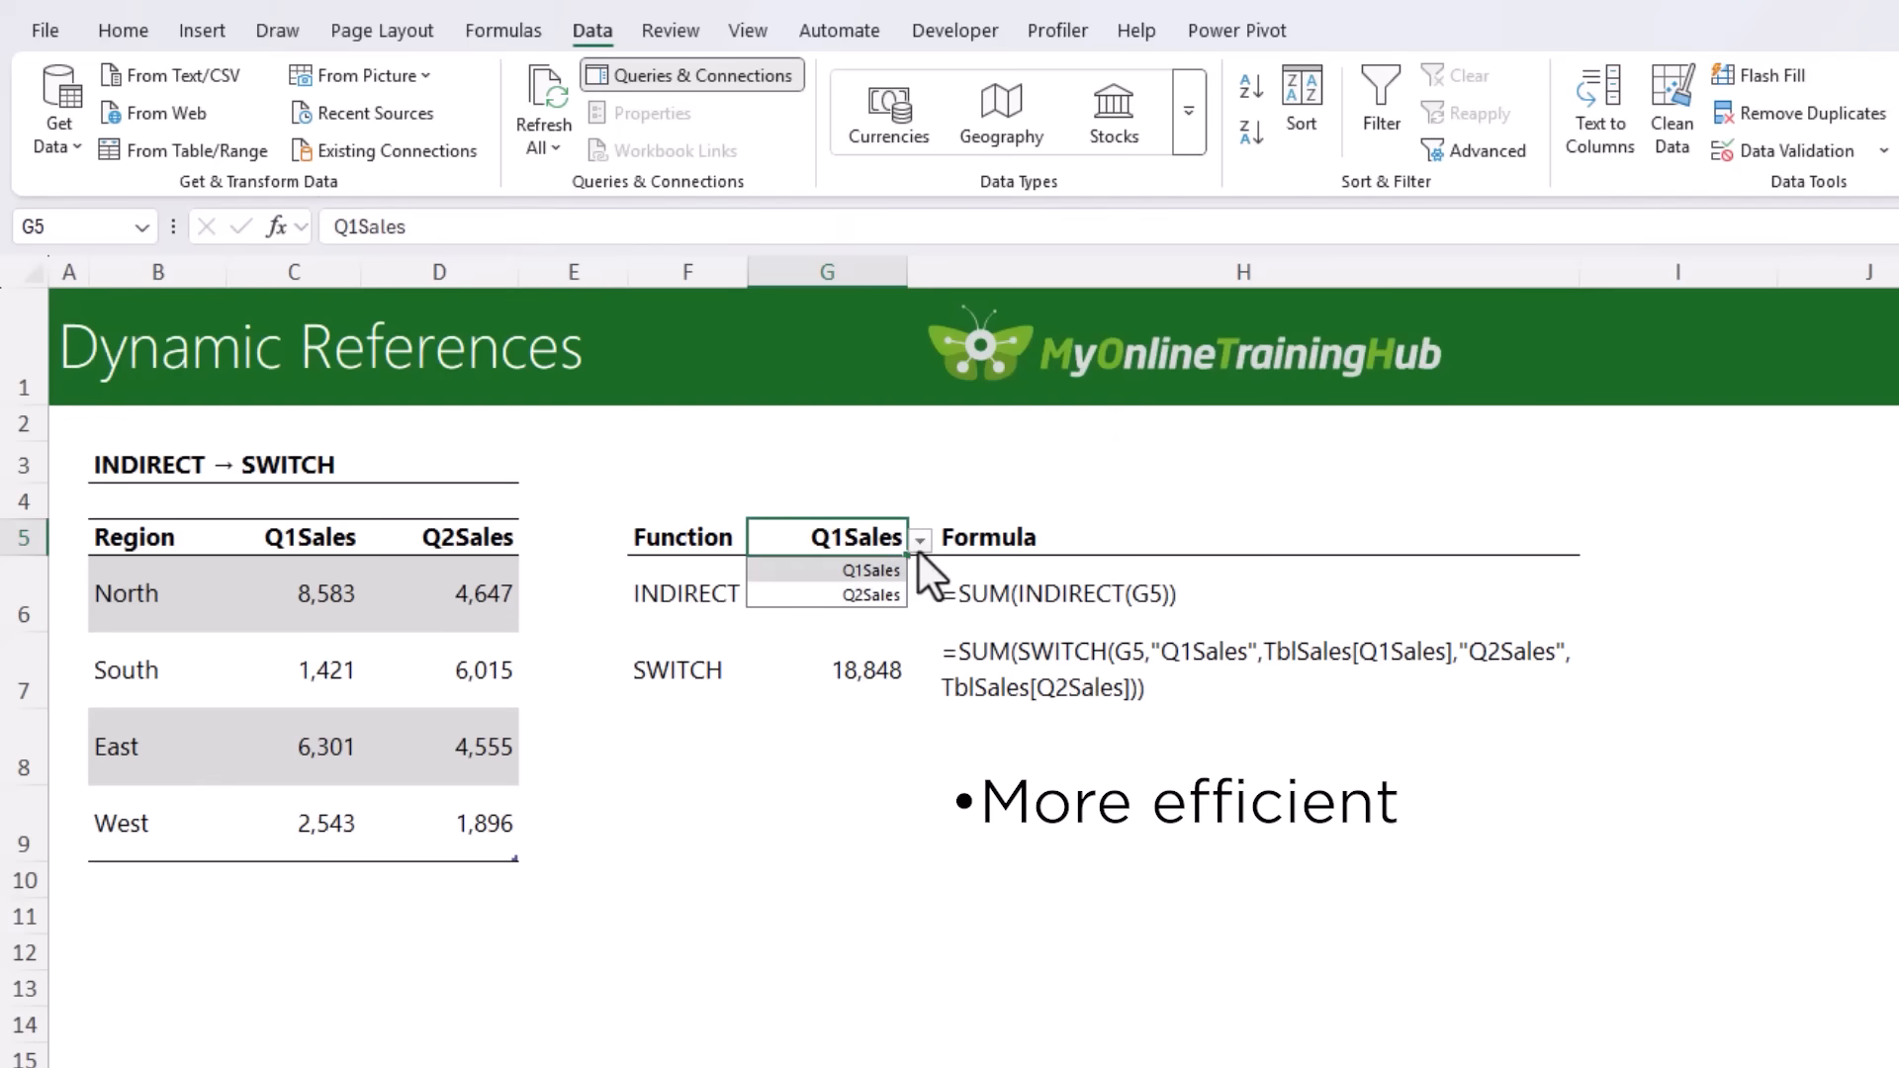
- Test the G5 drop-down with Q2Sales and back to Q1Sales, then go to Dependent Data Validation
left_click(872, 594)
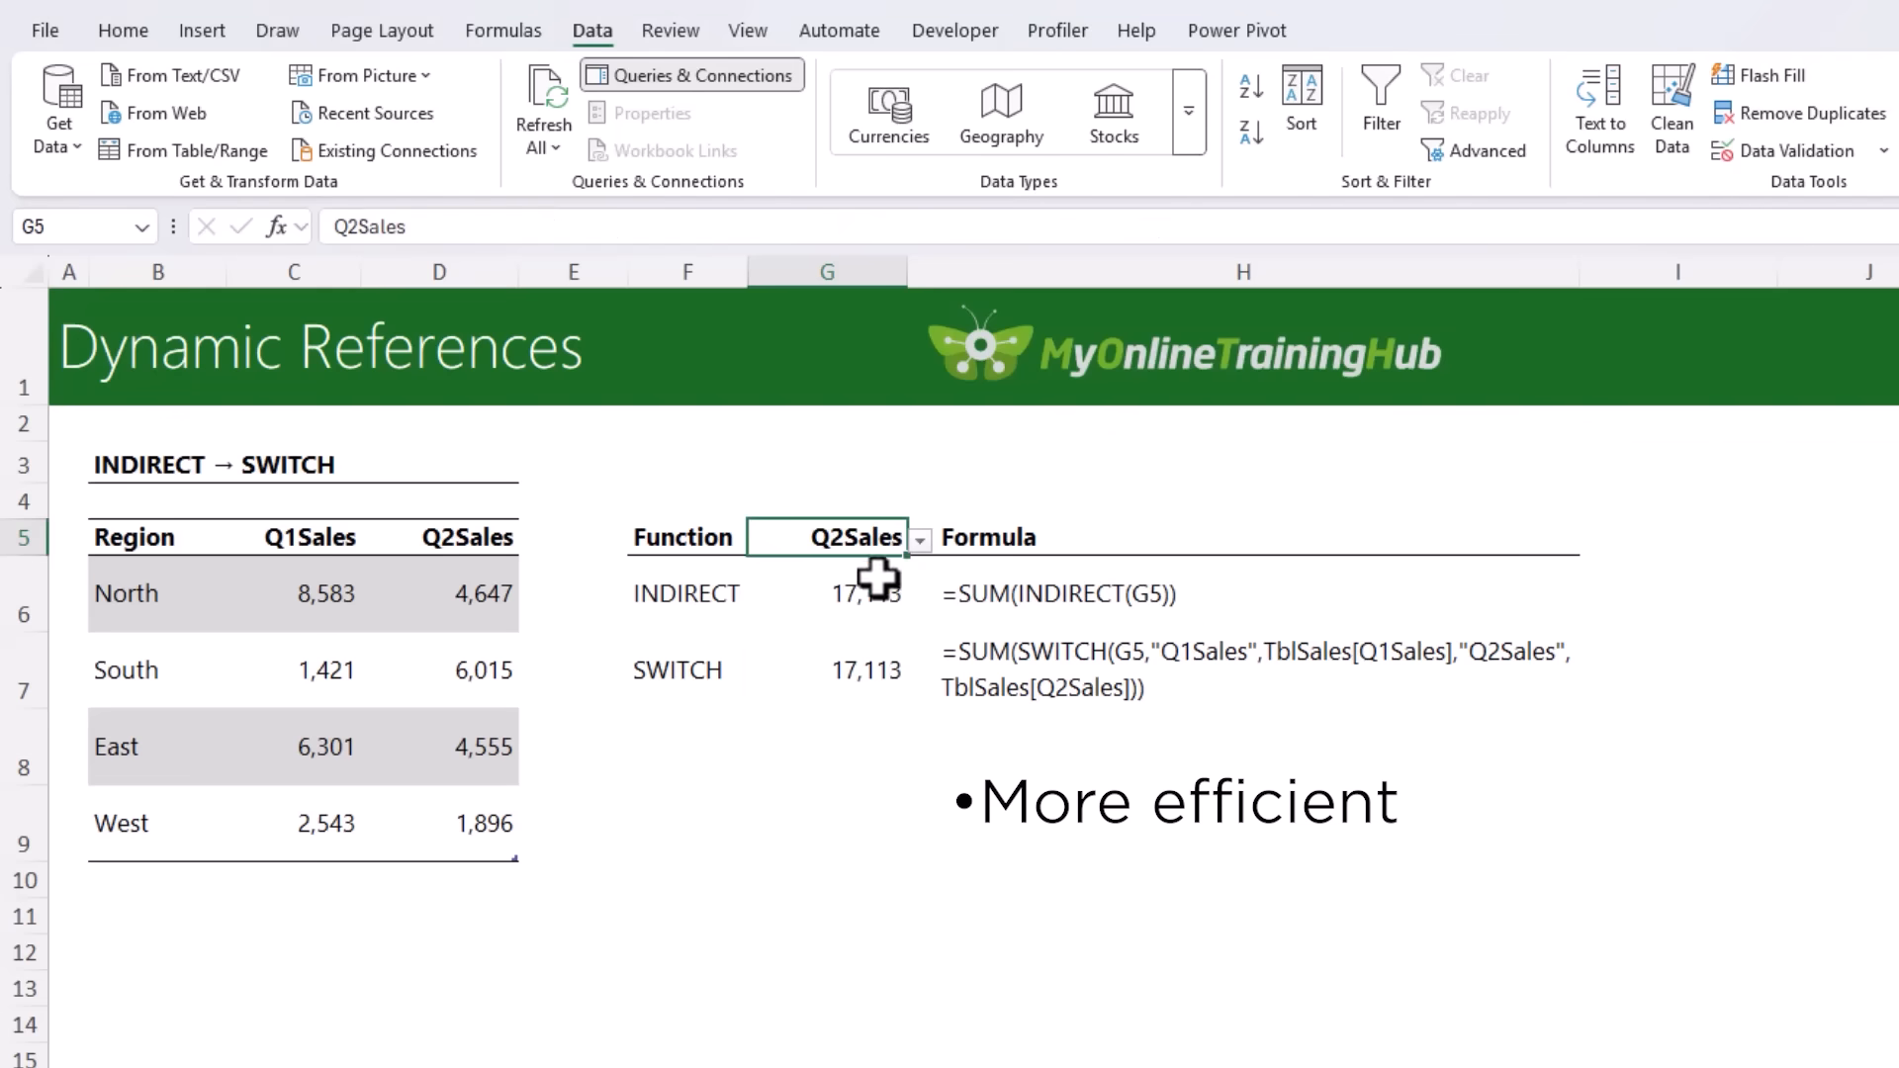
left_click(918, 536)
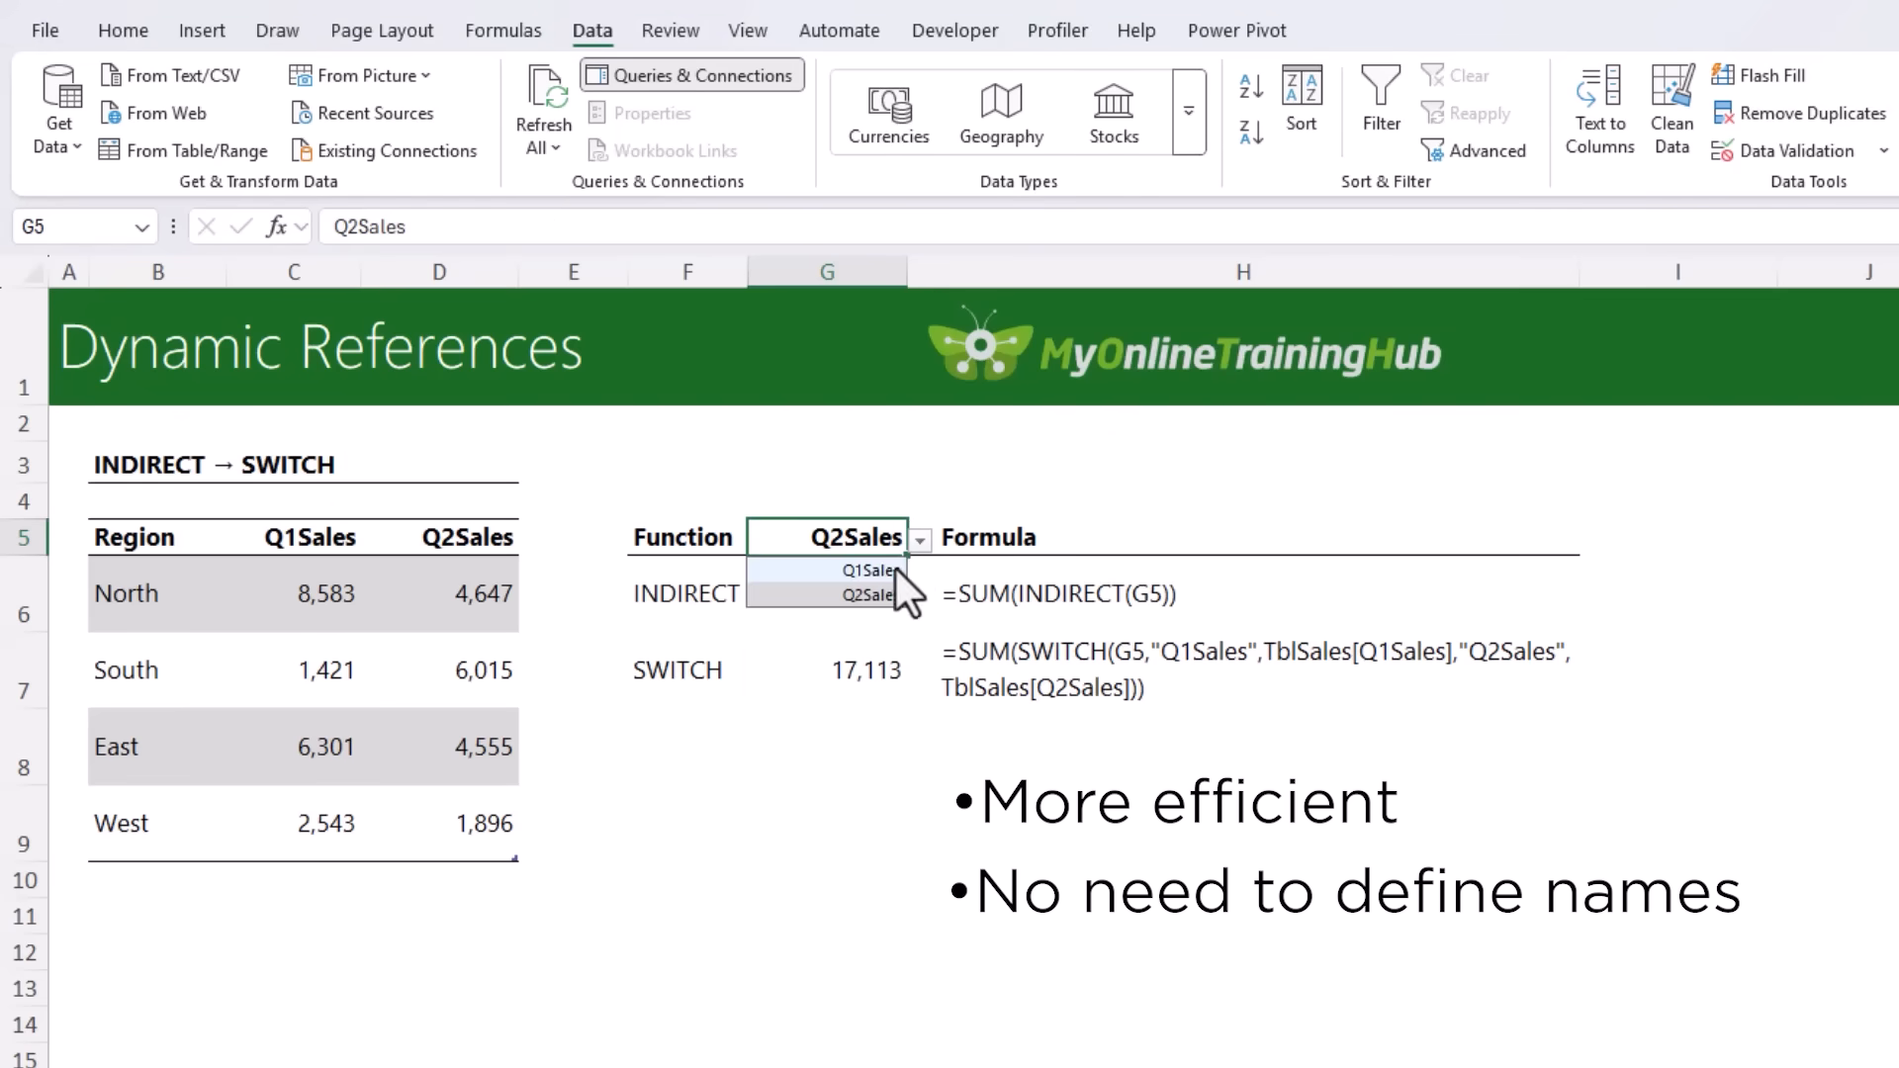
left_click(868, 570)
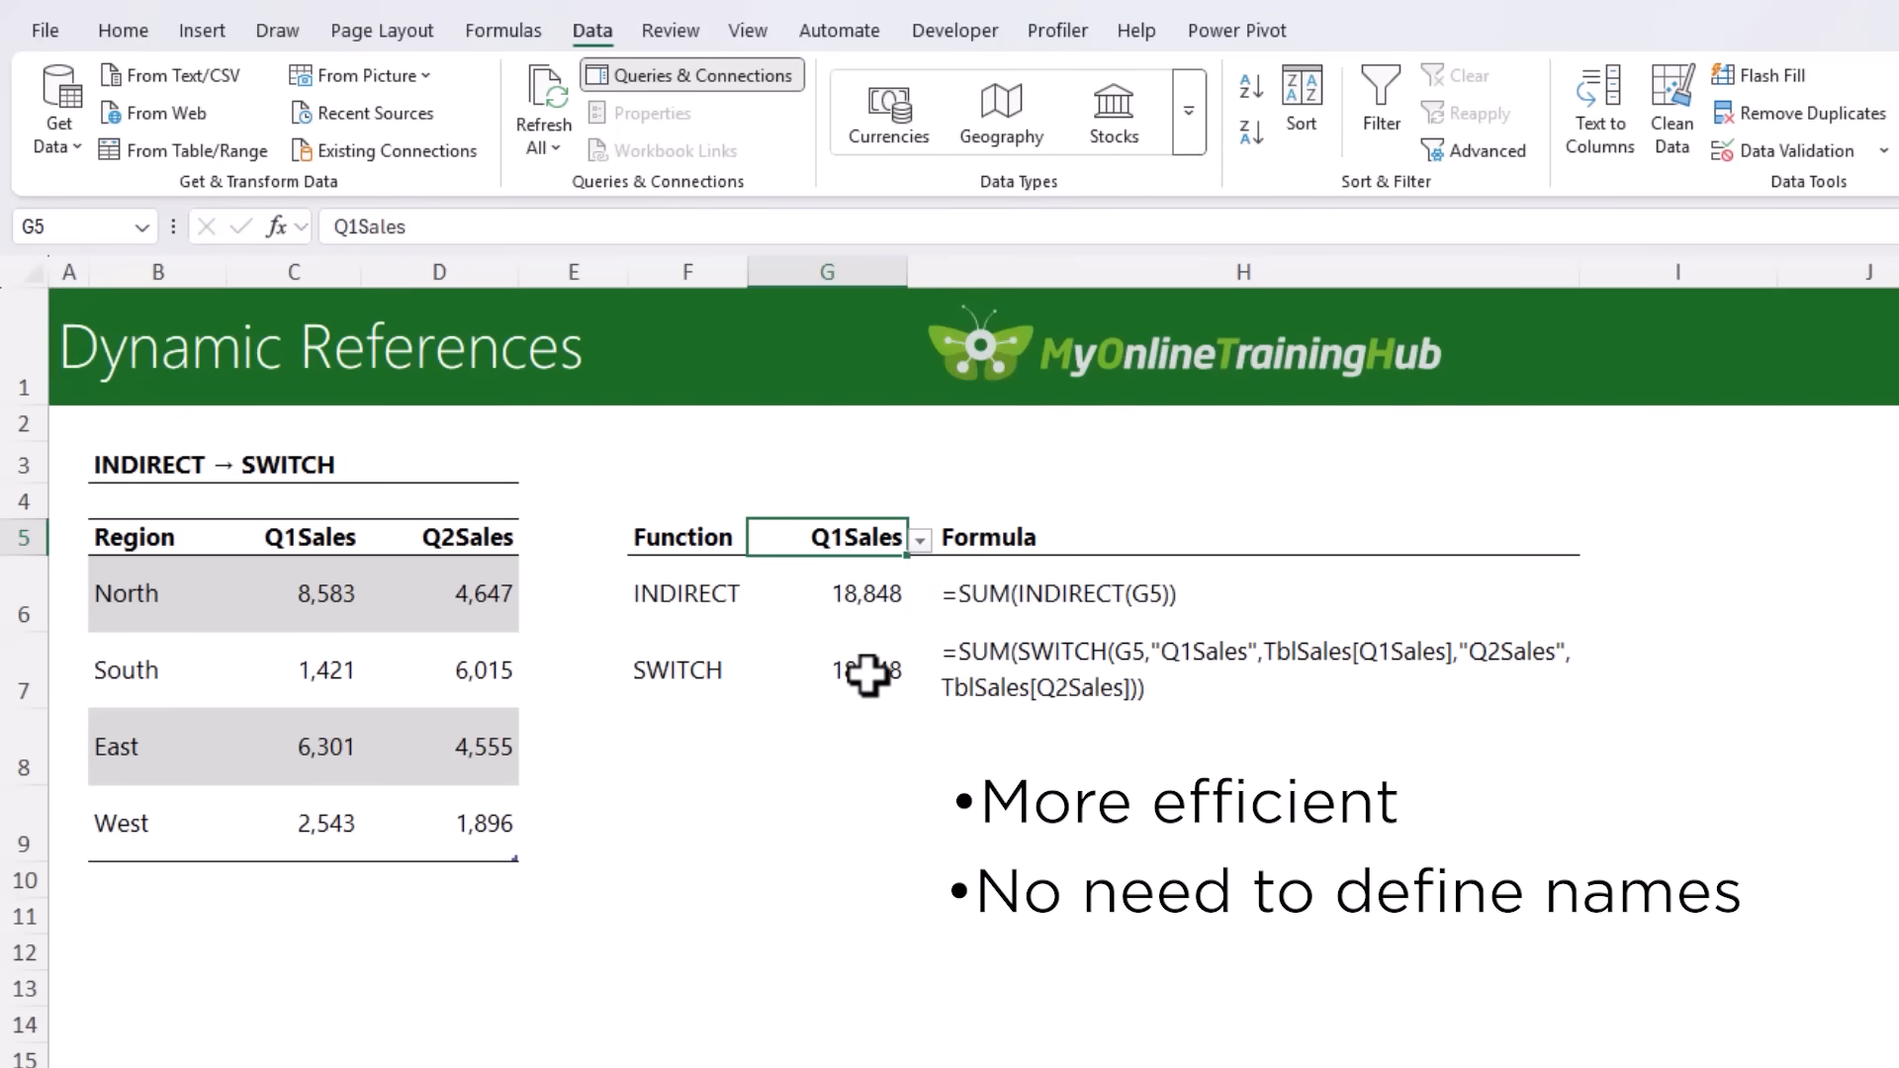
left_click(827, 670)
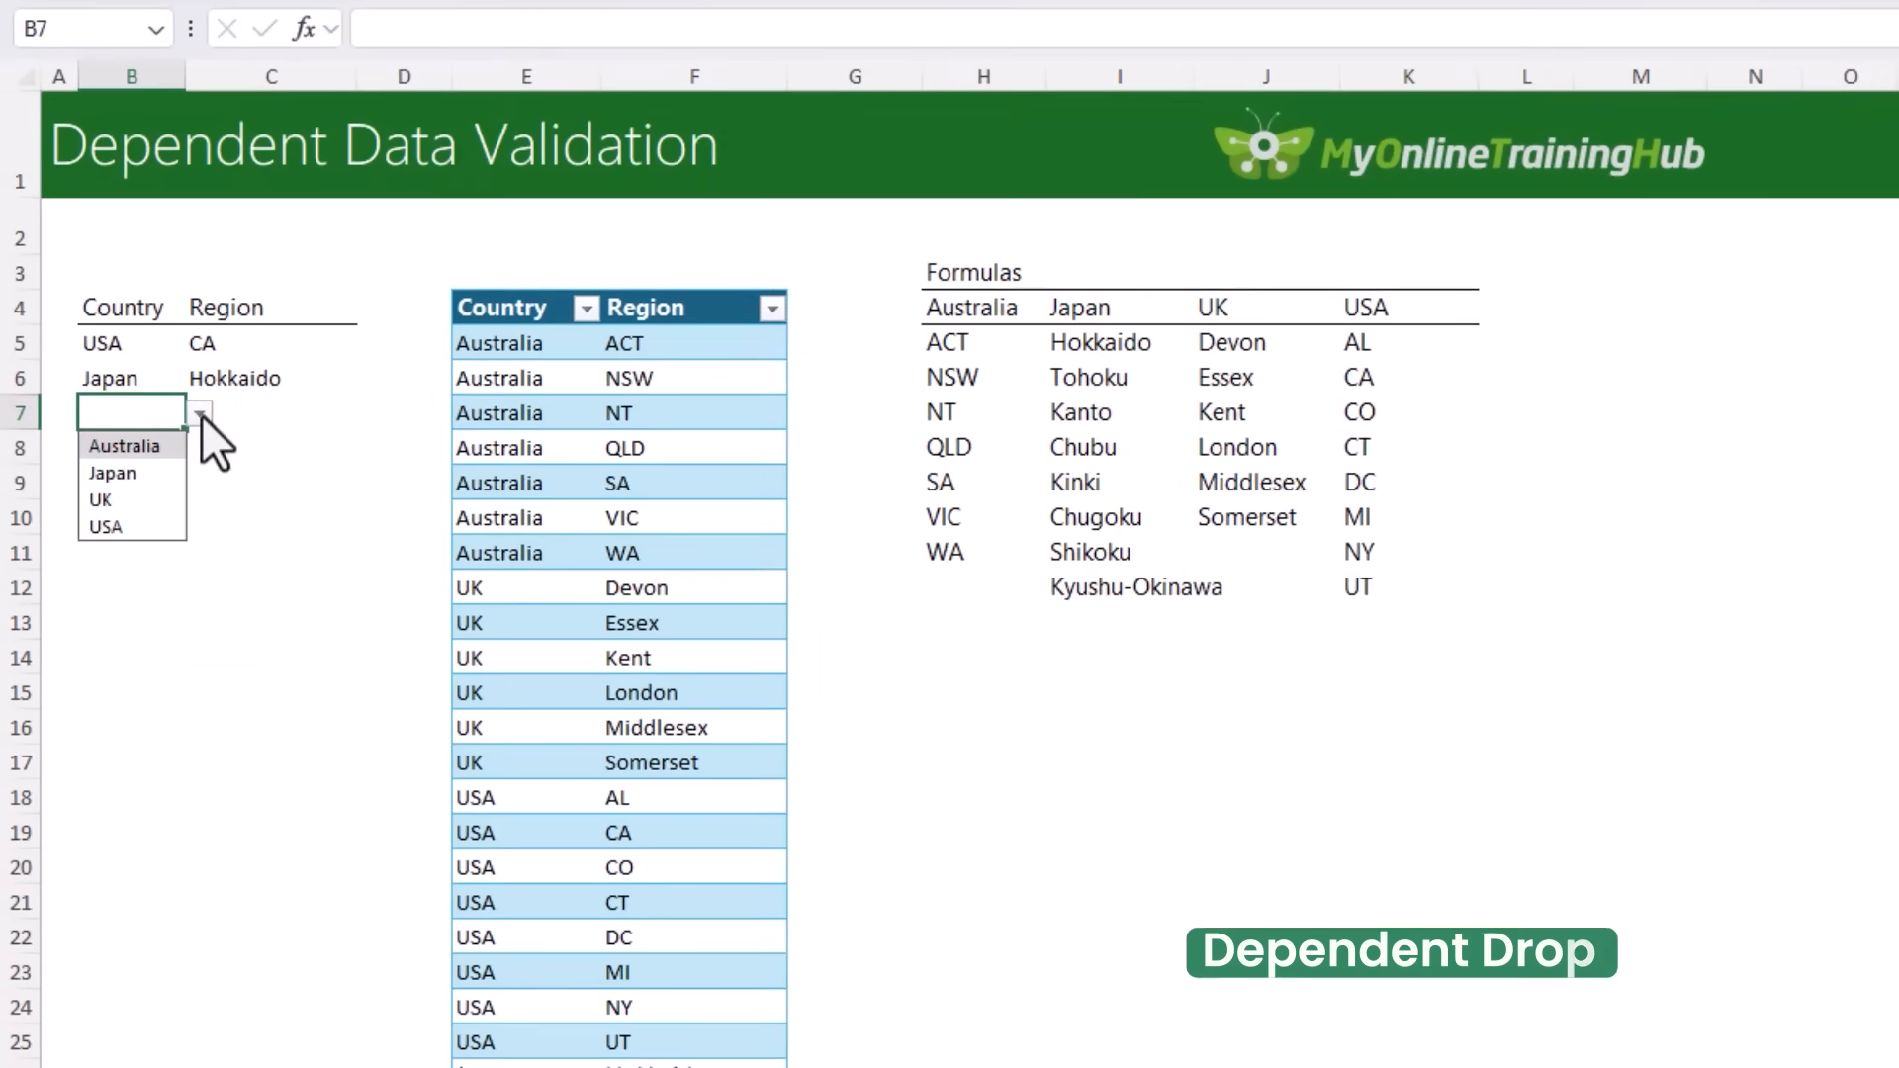
- Pick Australia as the country and QLD as the region in row 7
left_click(122, 446)
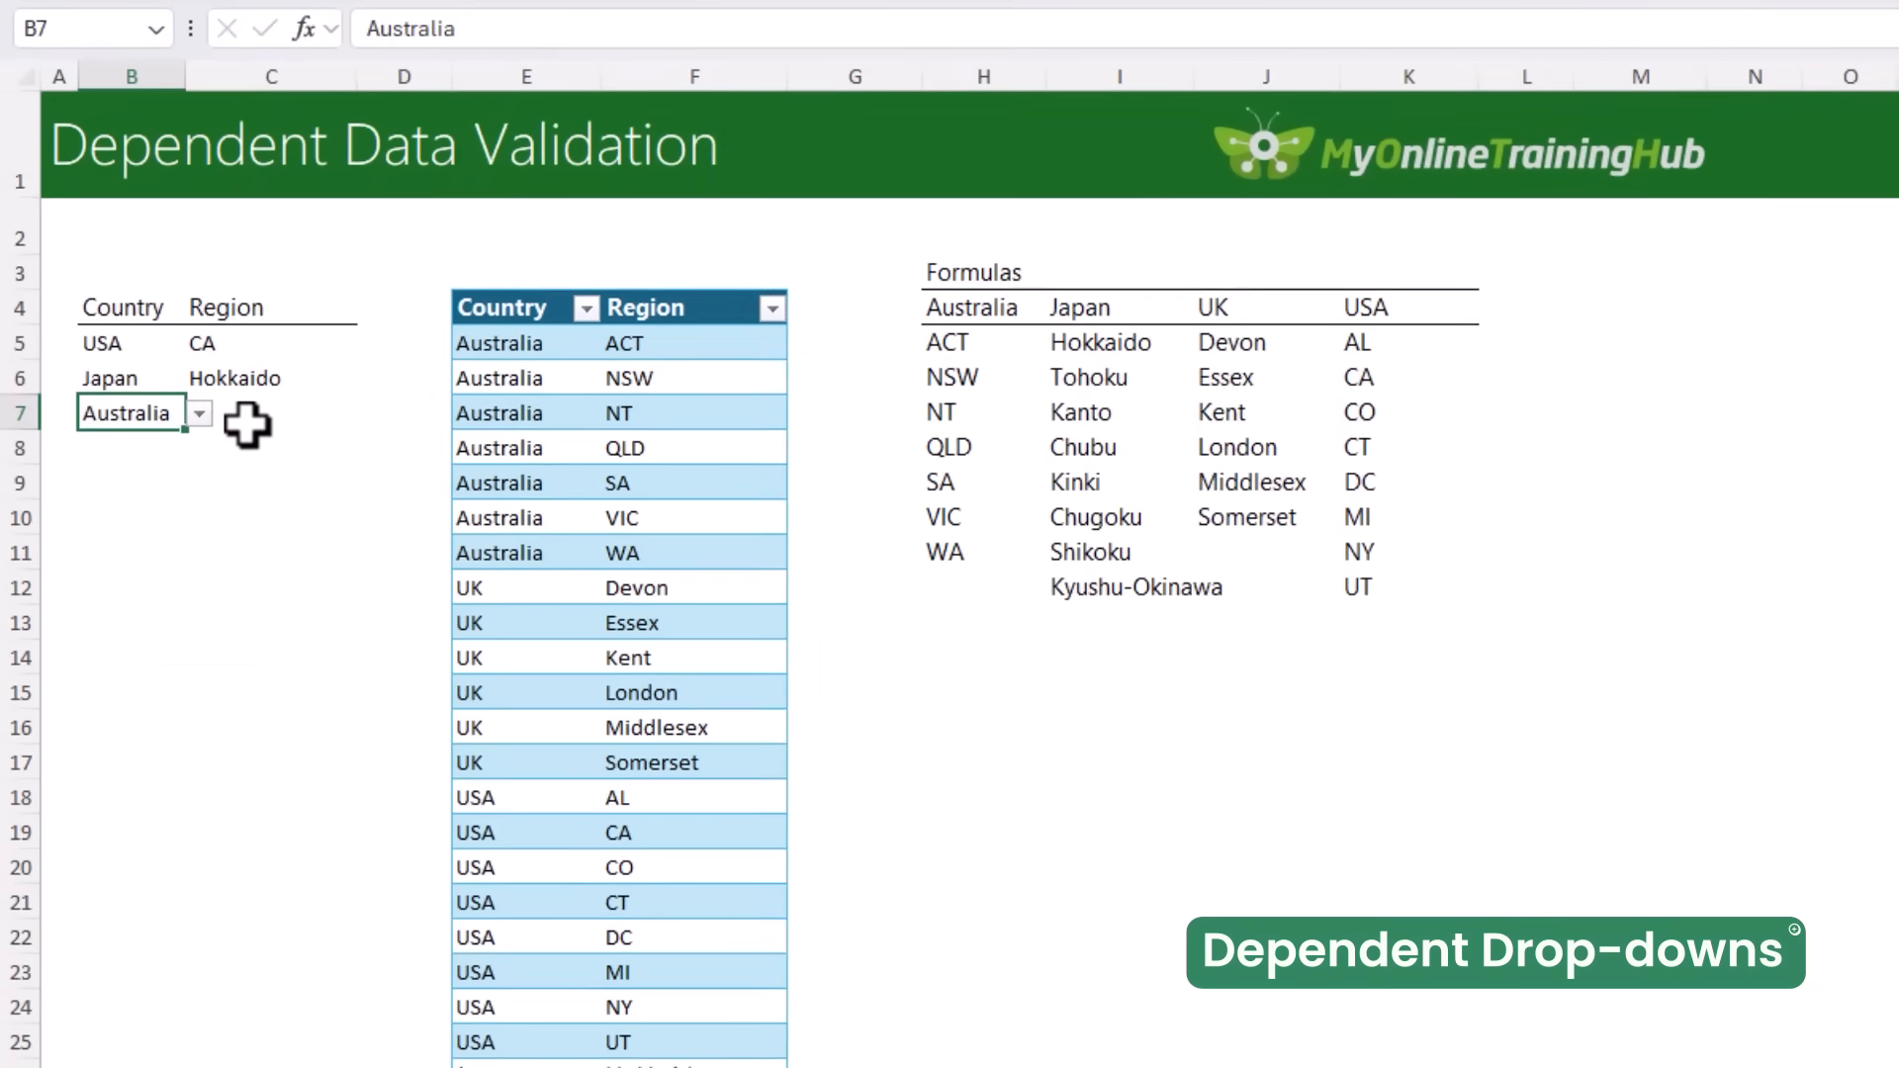
left_click(270, 411)
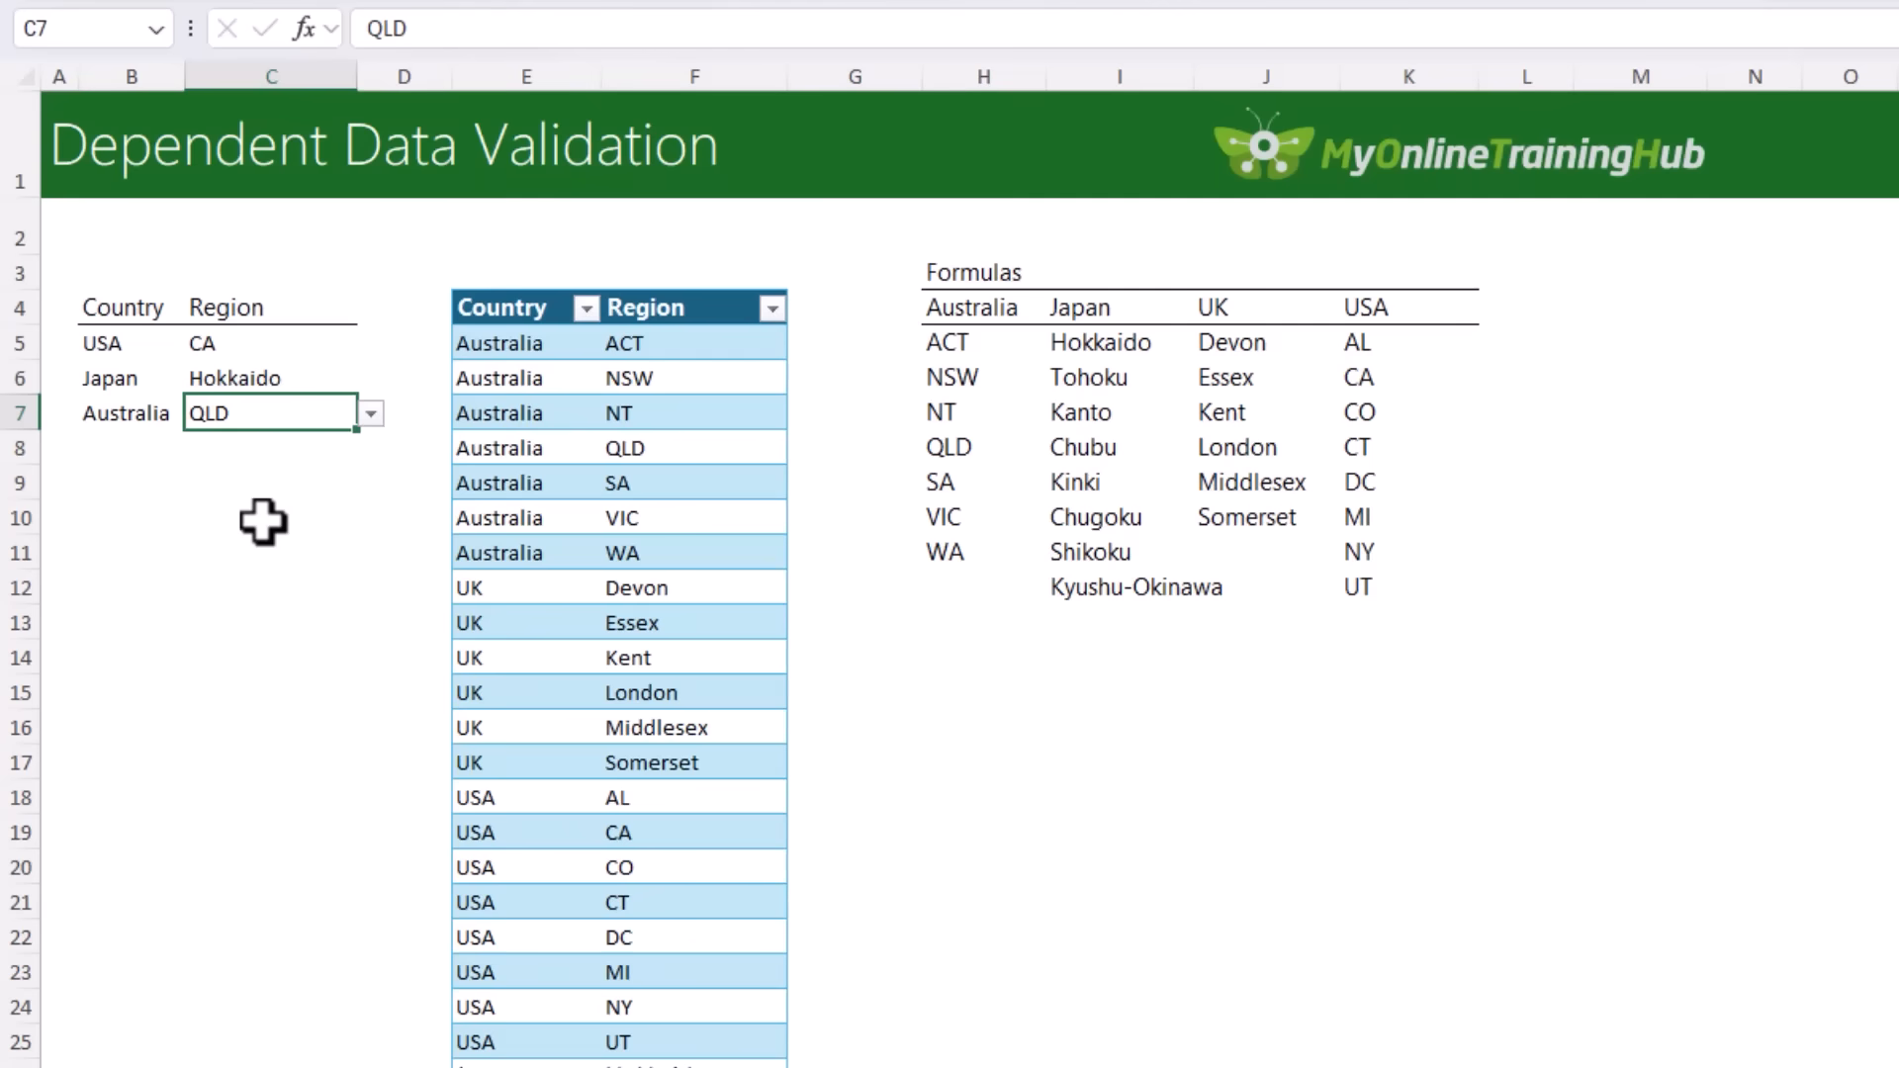
mouse_move(279, 545)
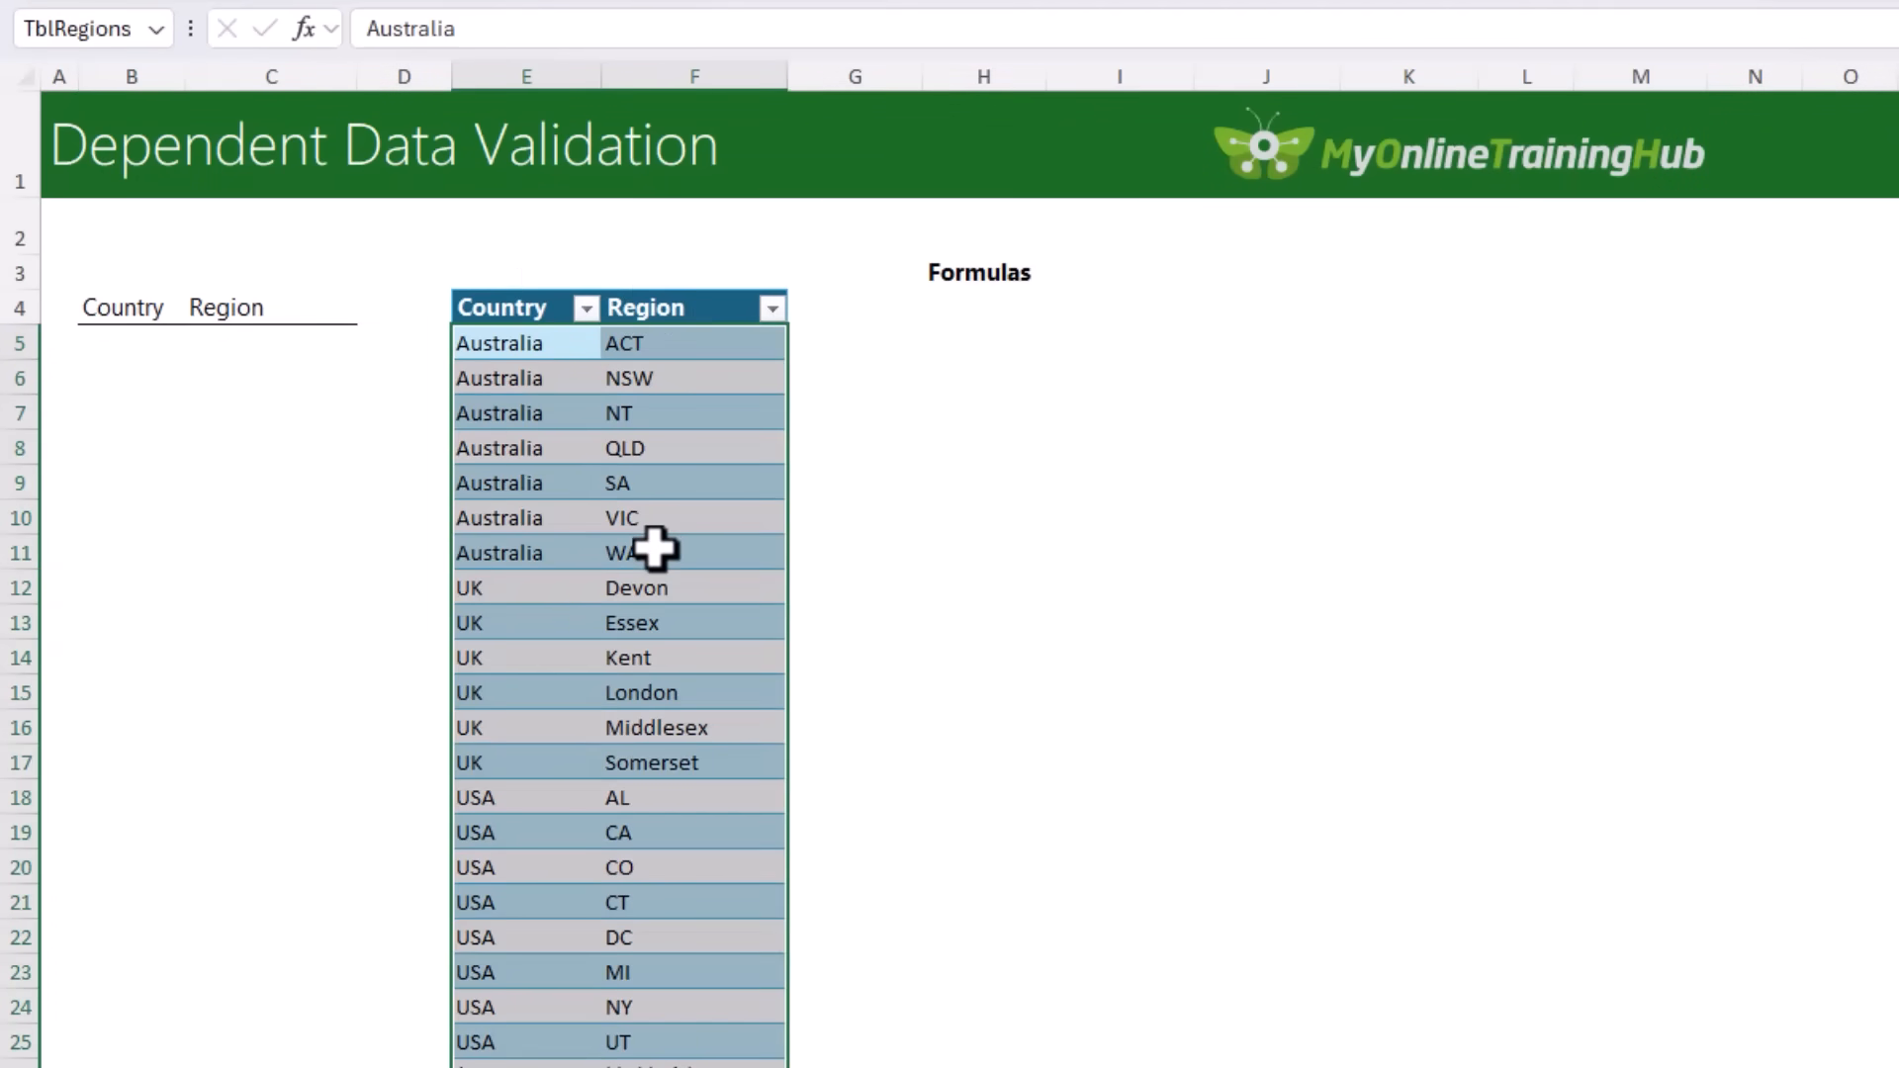
mouse_move(524, 411)
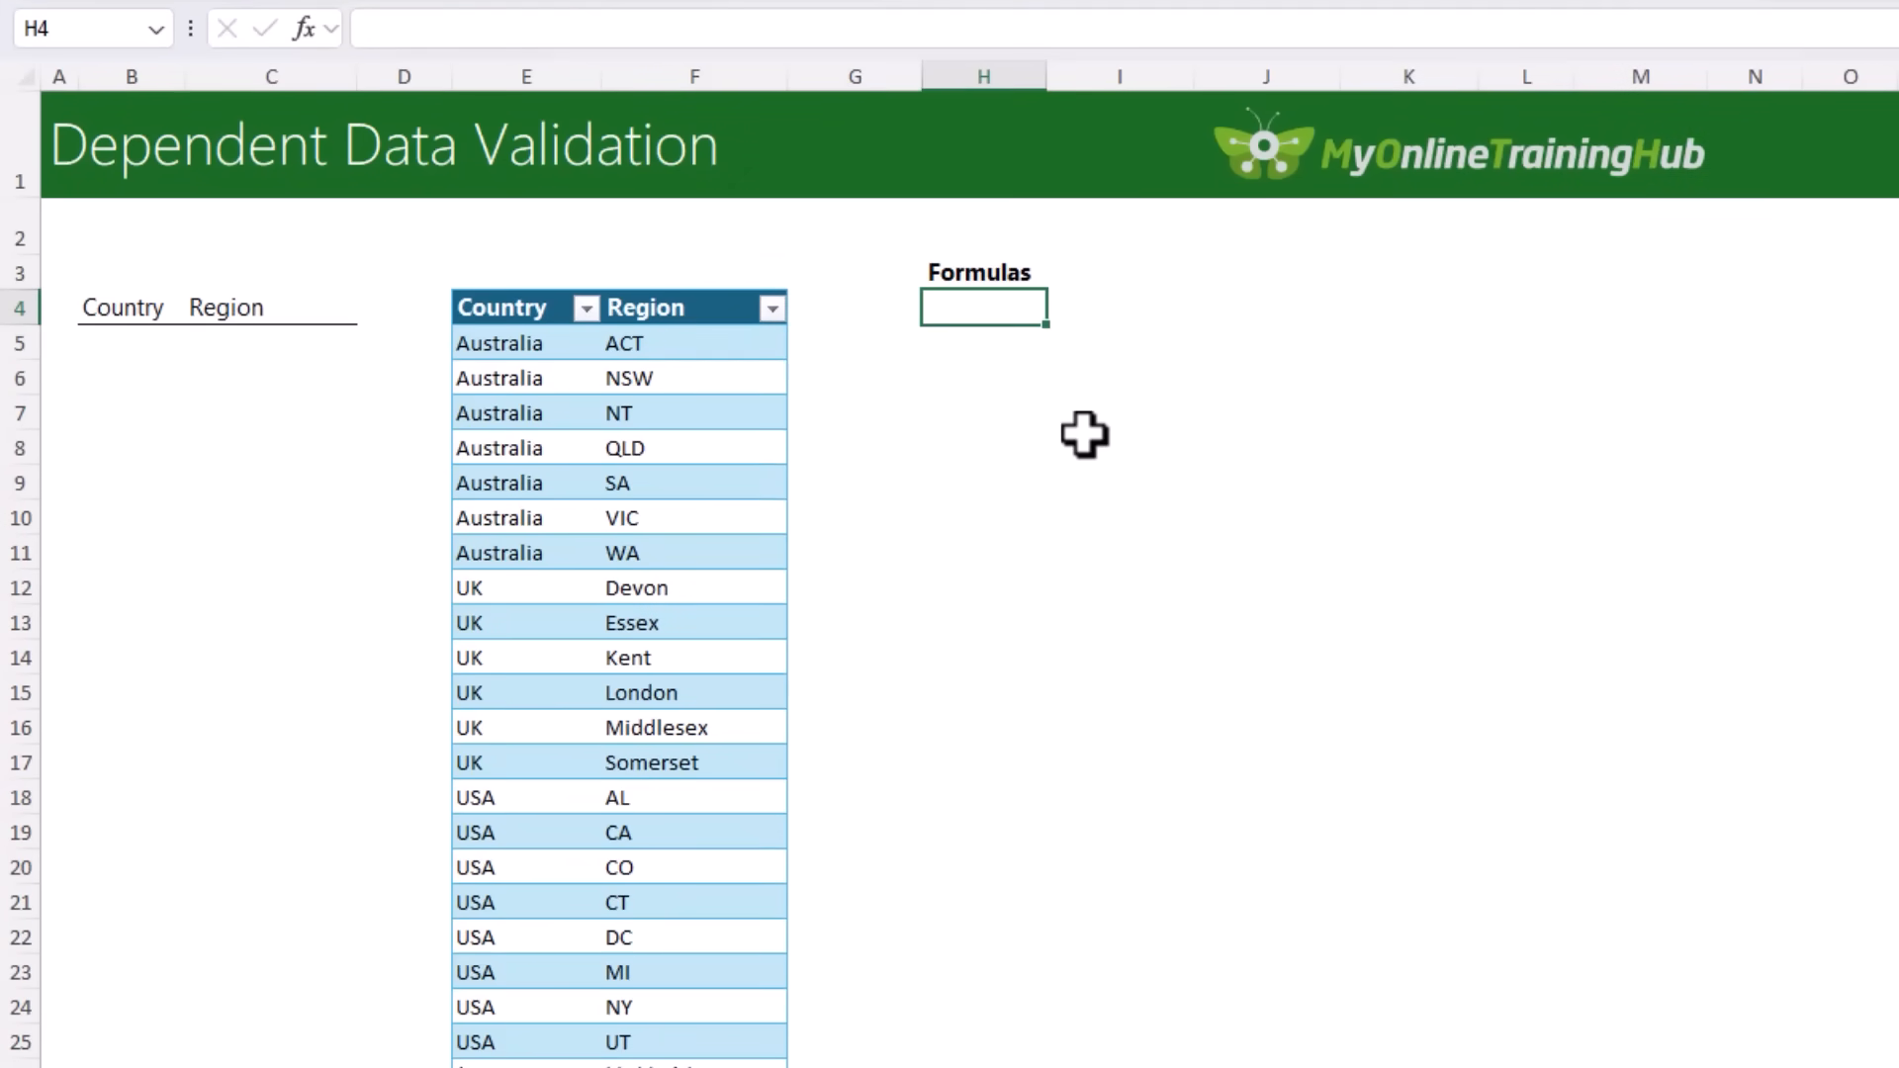
- Enter =TRANSPOSE(SORT(UNIQUE(TblRegions[Country]))) in H4 to spill the countries across row 4
type("=tran")
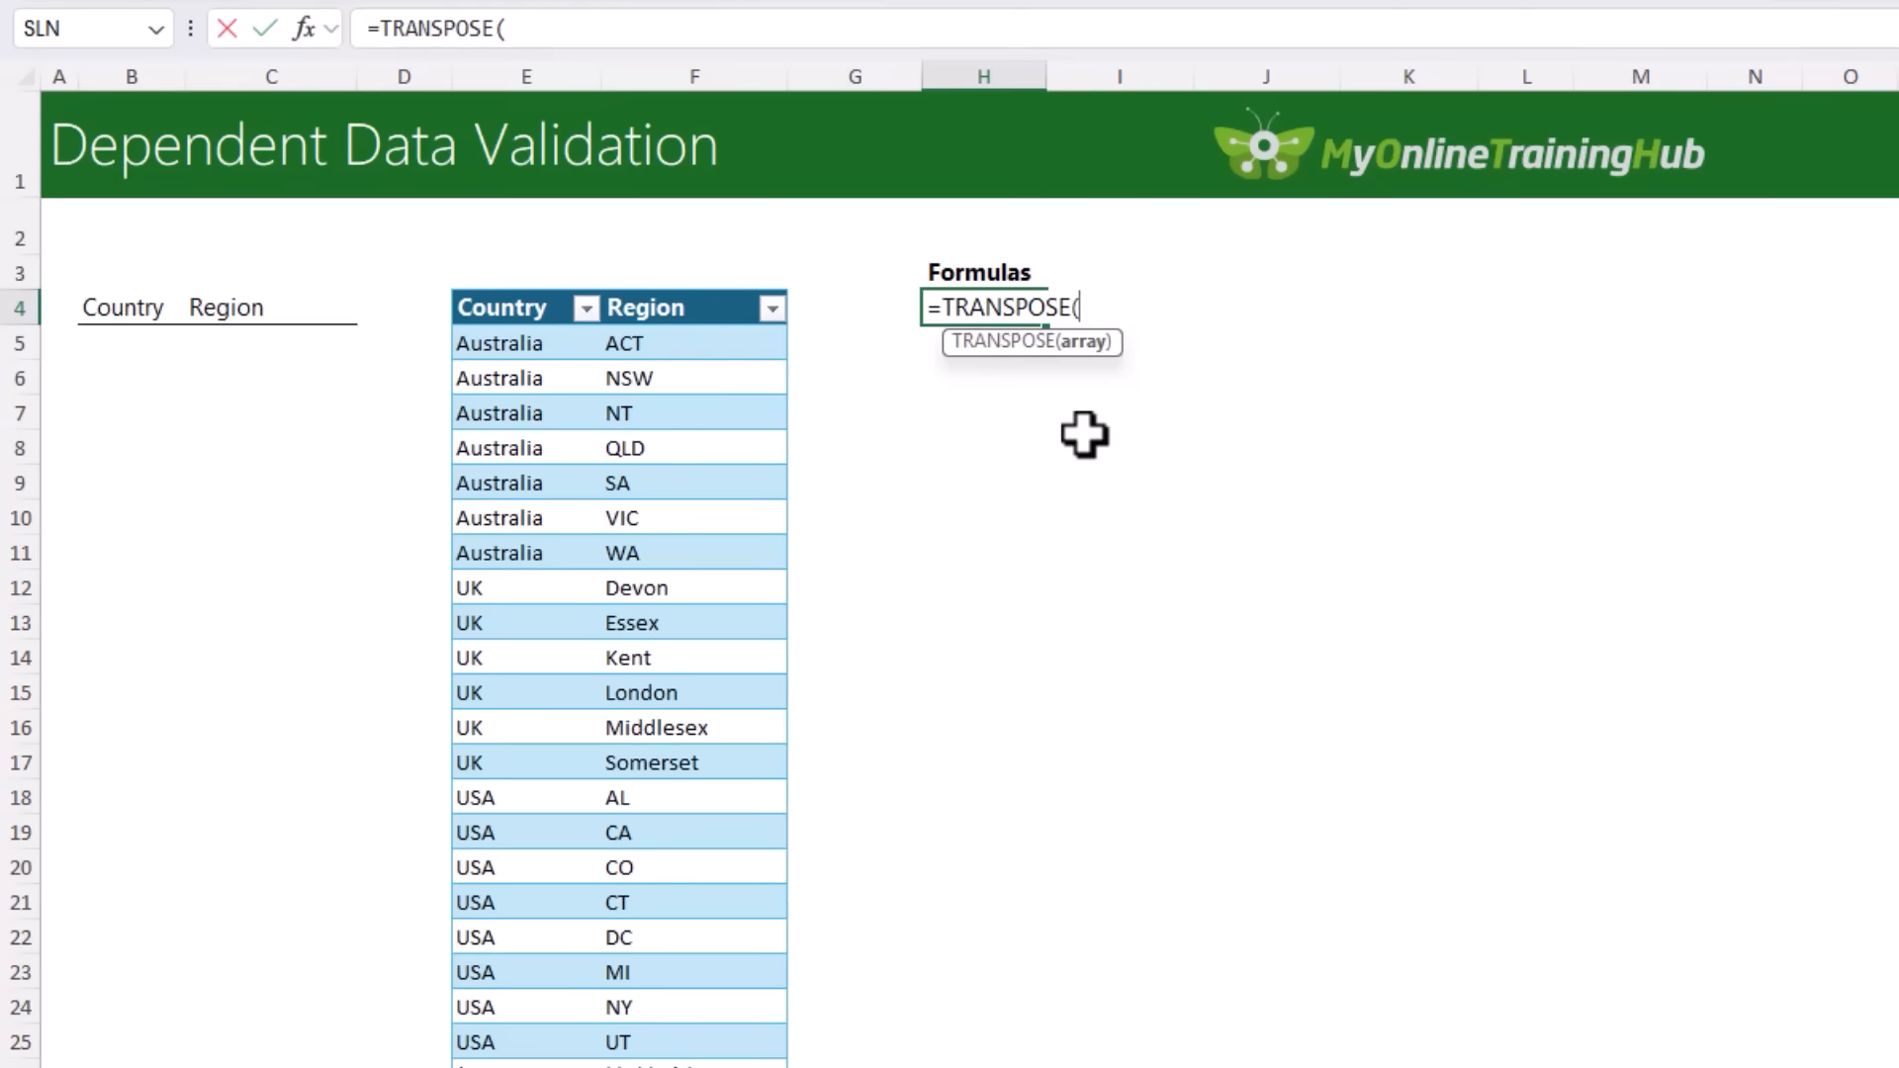
type("s")
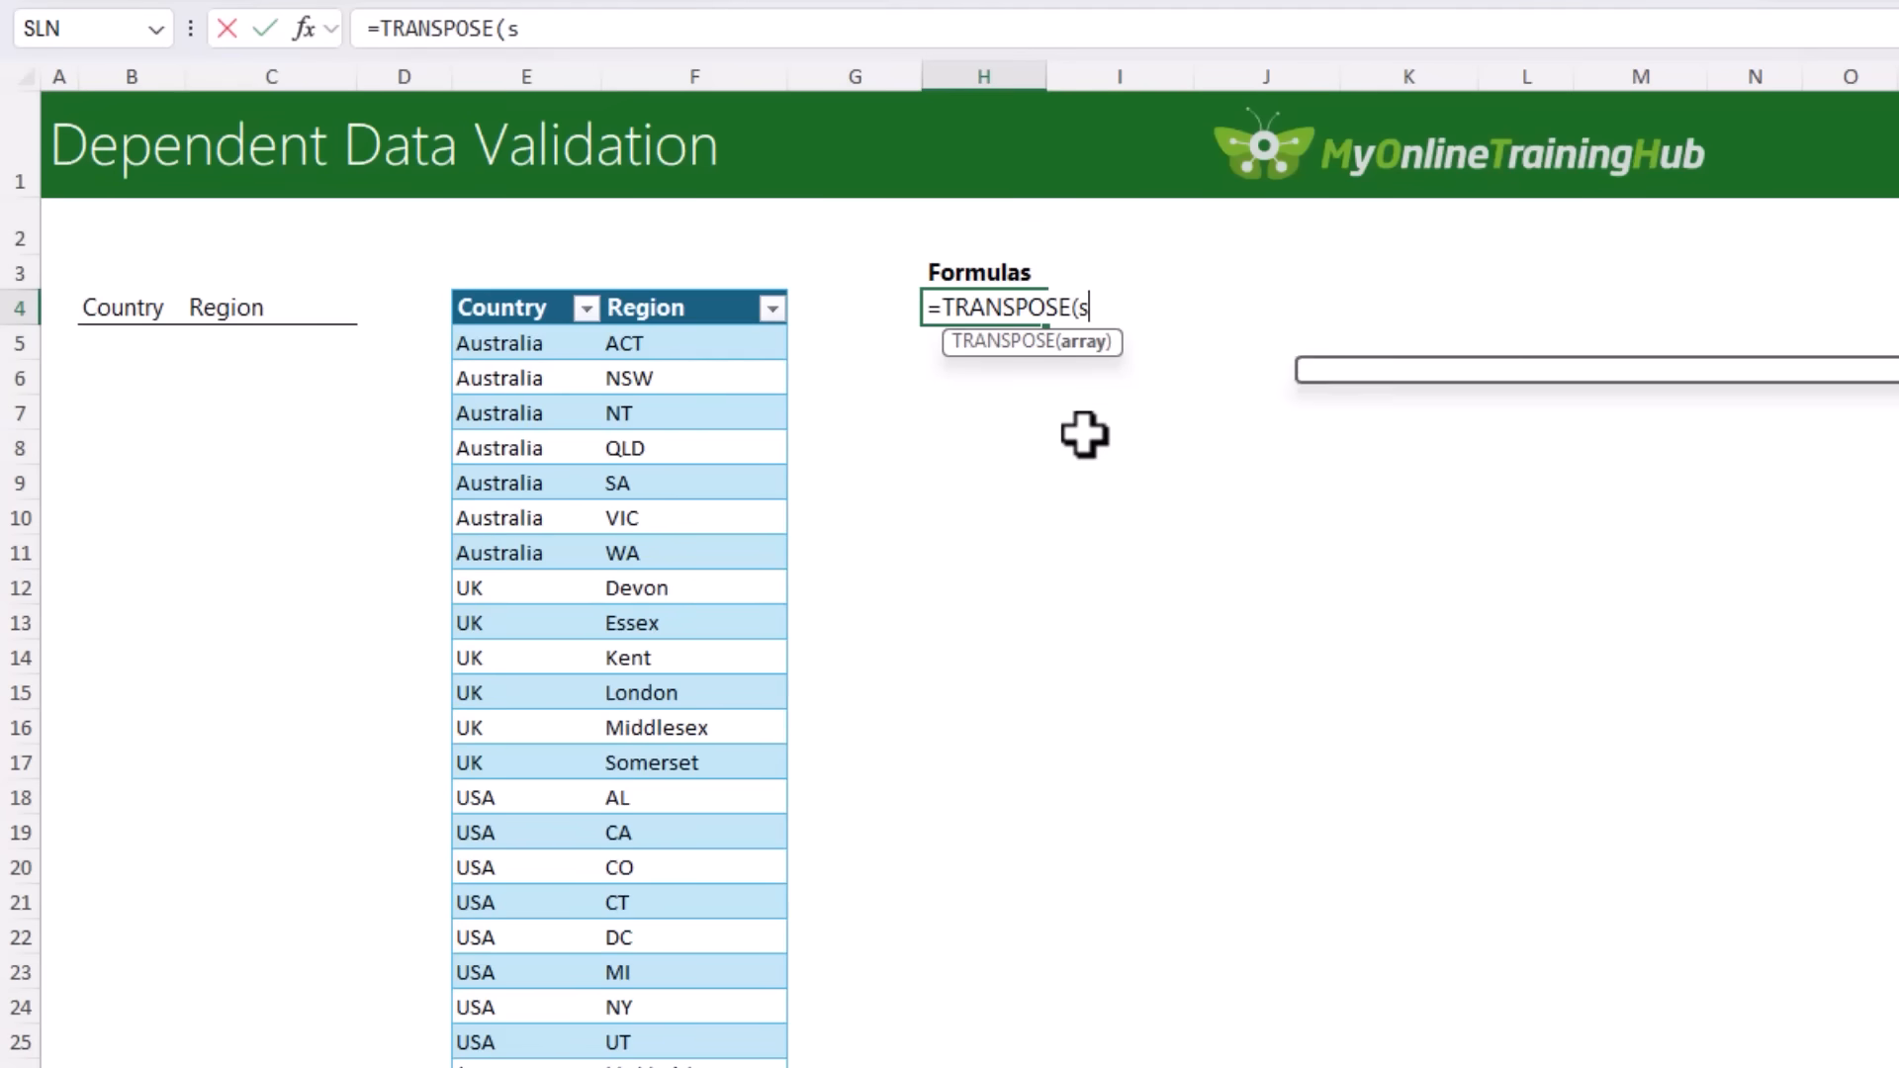
type("ORT(")
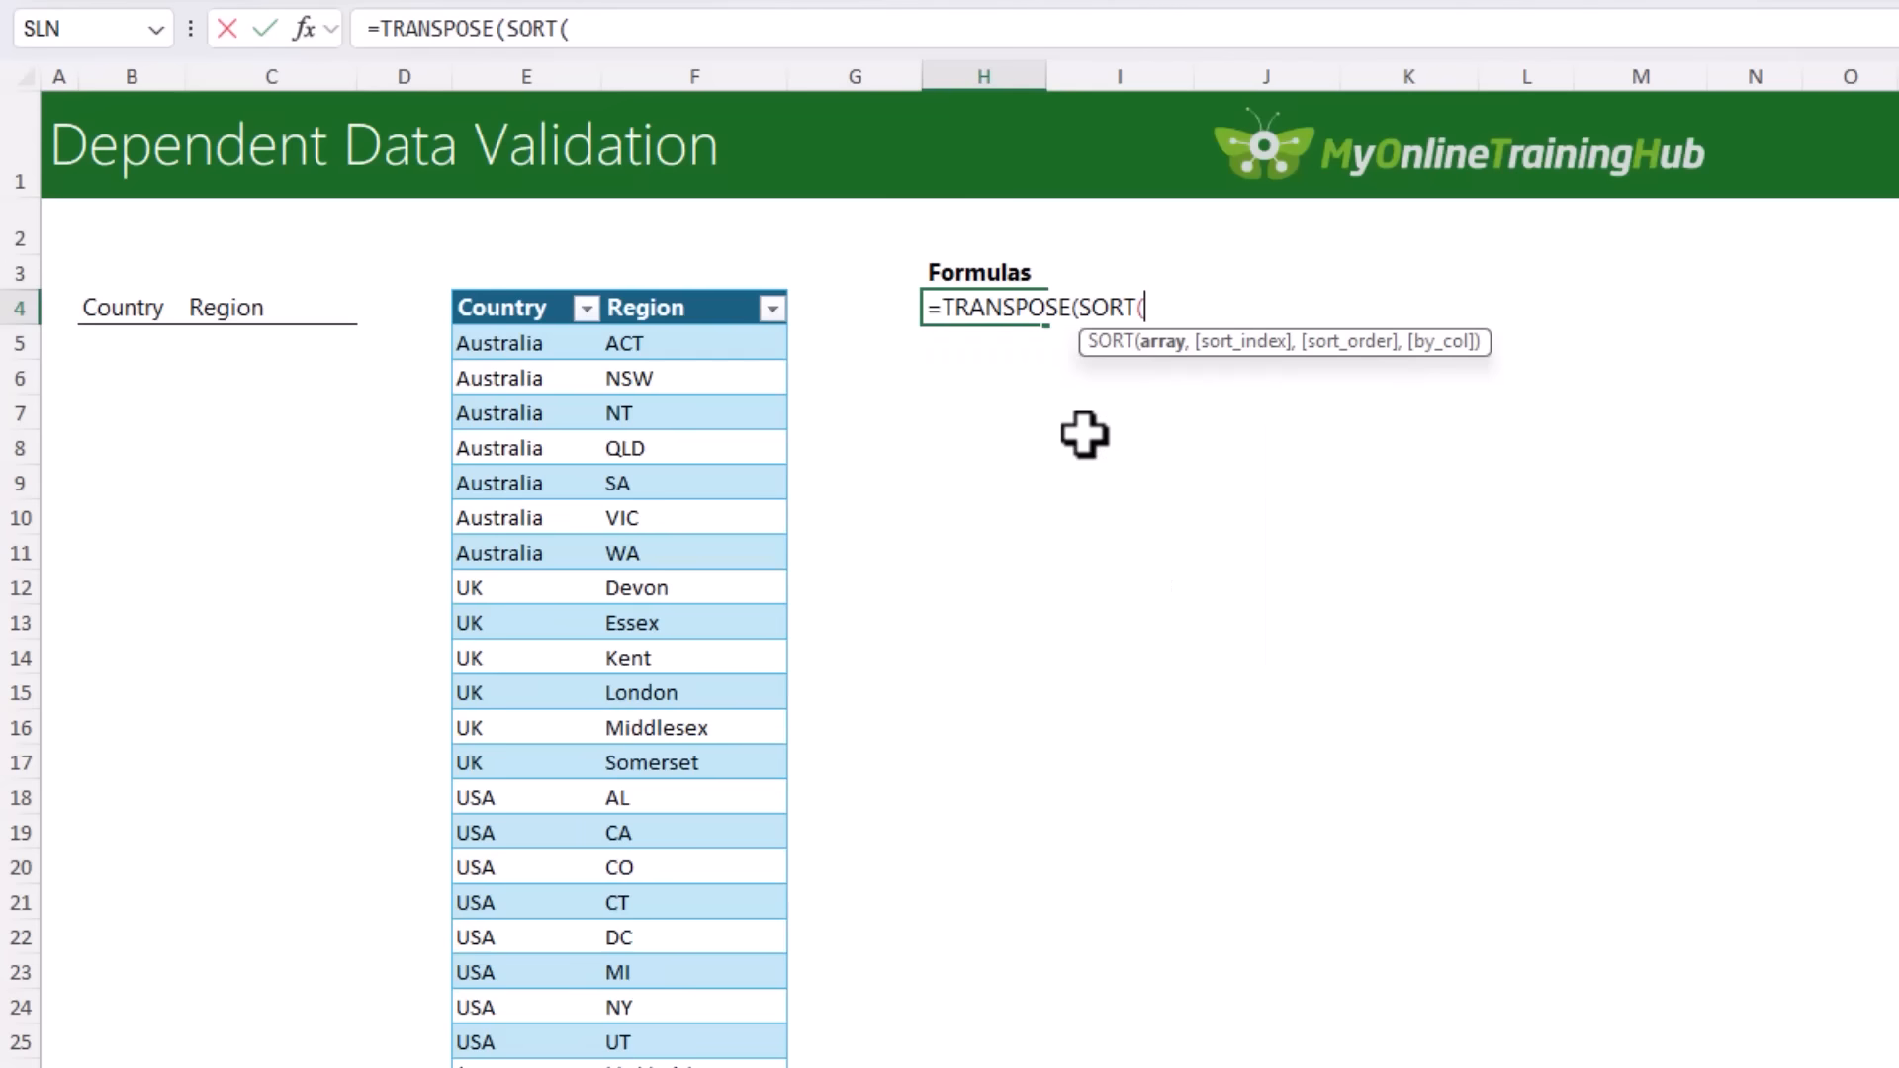
type("uni")
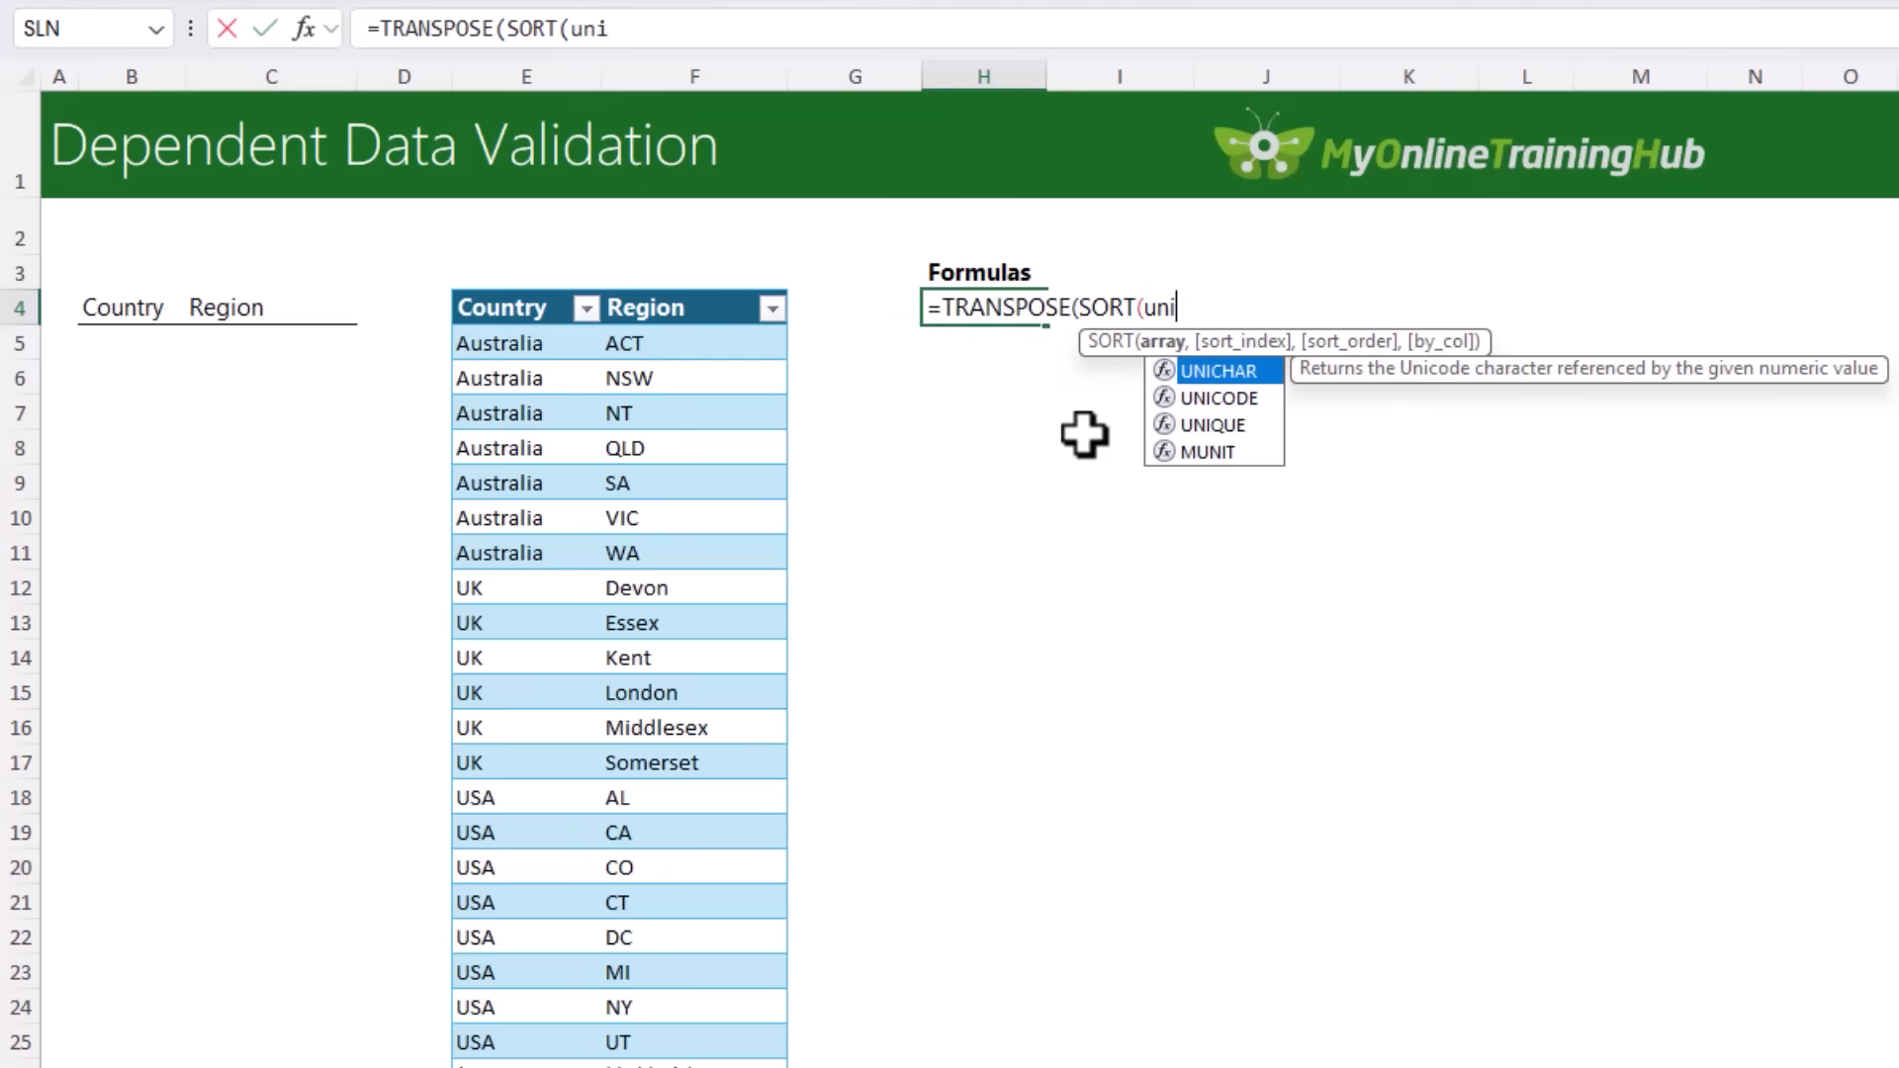
type("q")
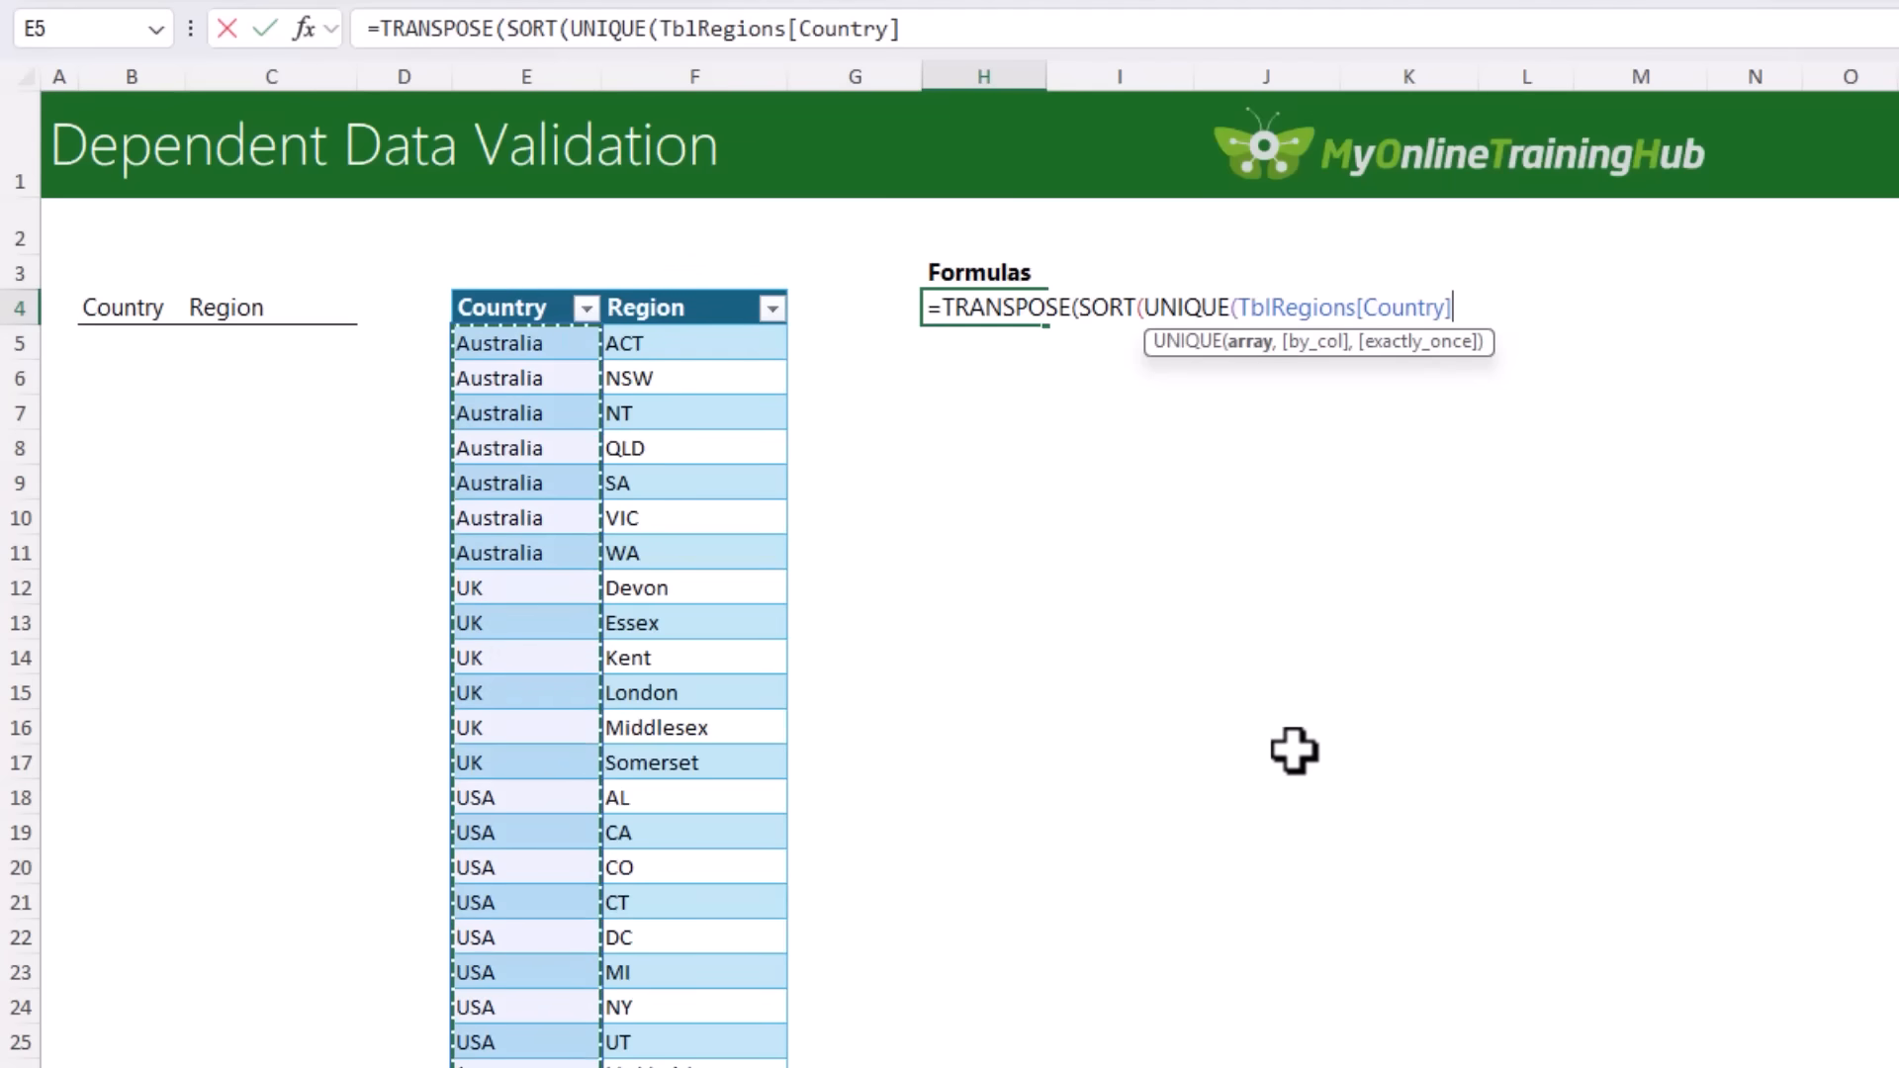
type(")")
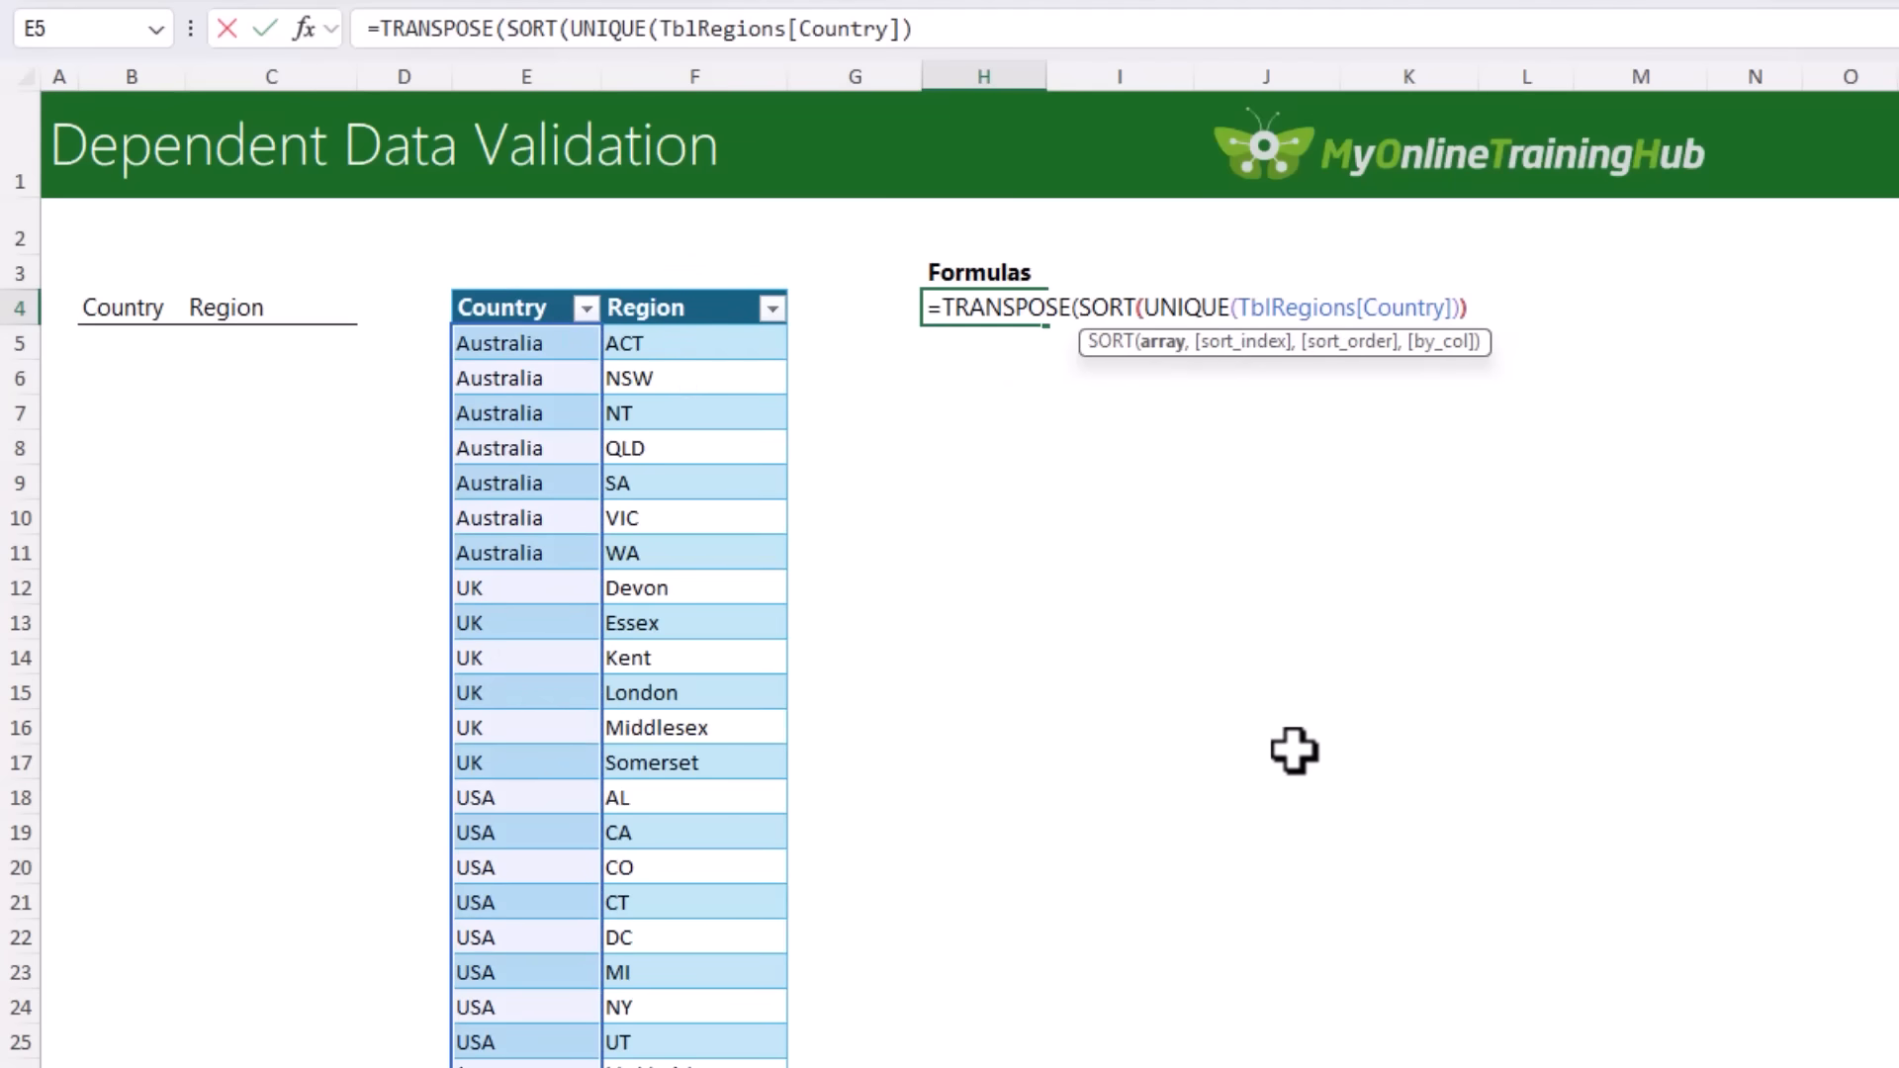
key("Enter")
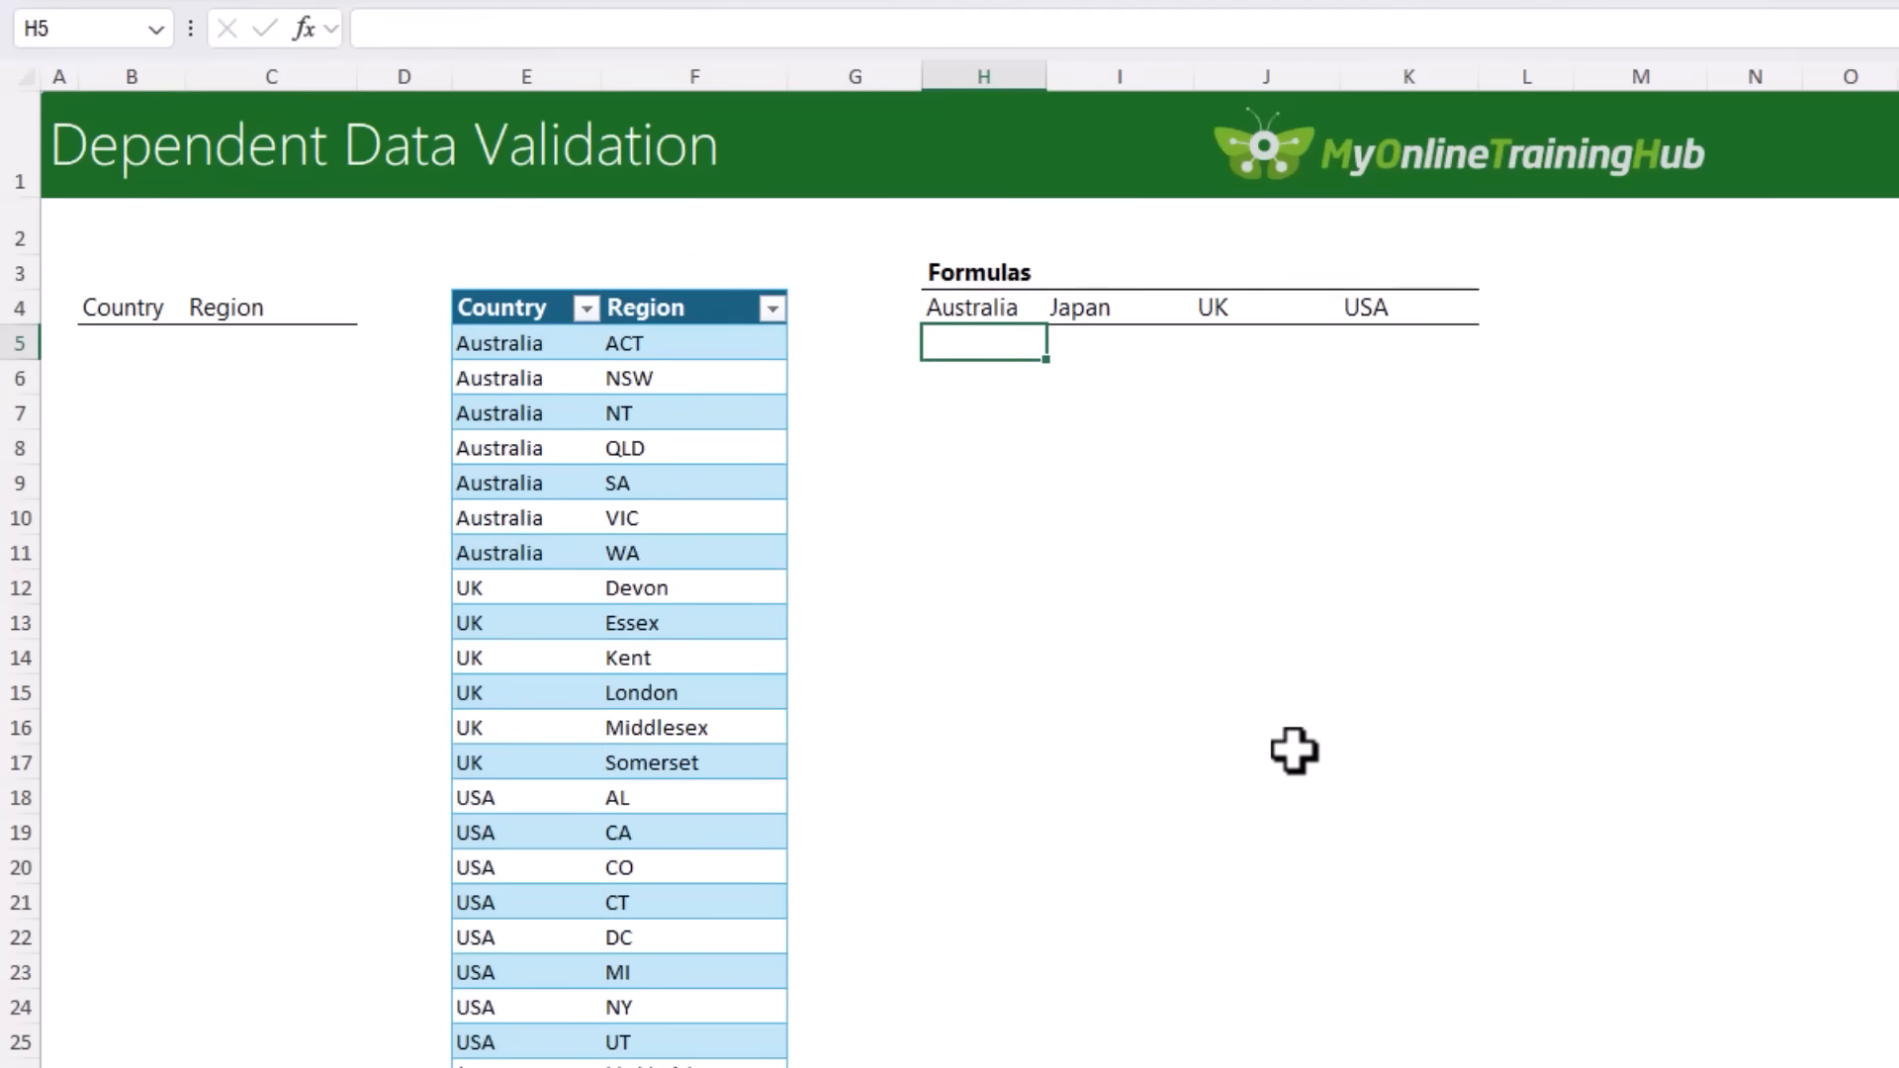
- Inspect the spilling H4 formula alongside its TblRegions Country source column
left_click(984, 306)
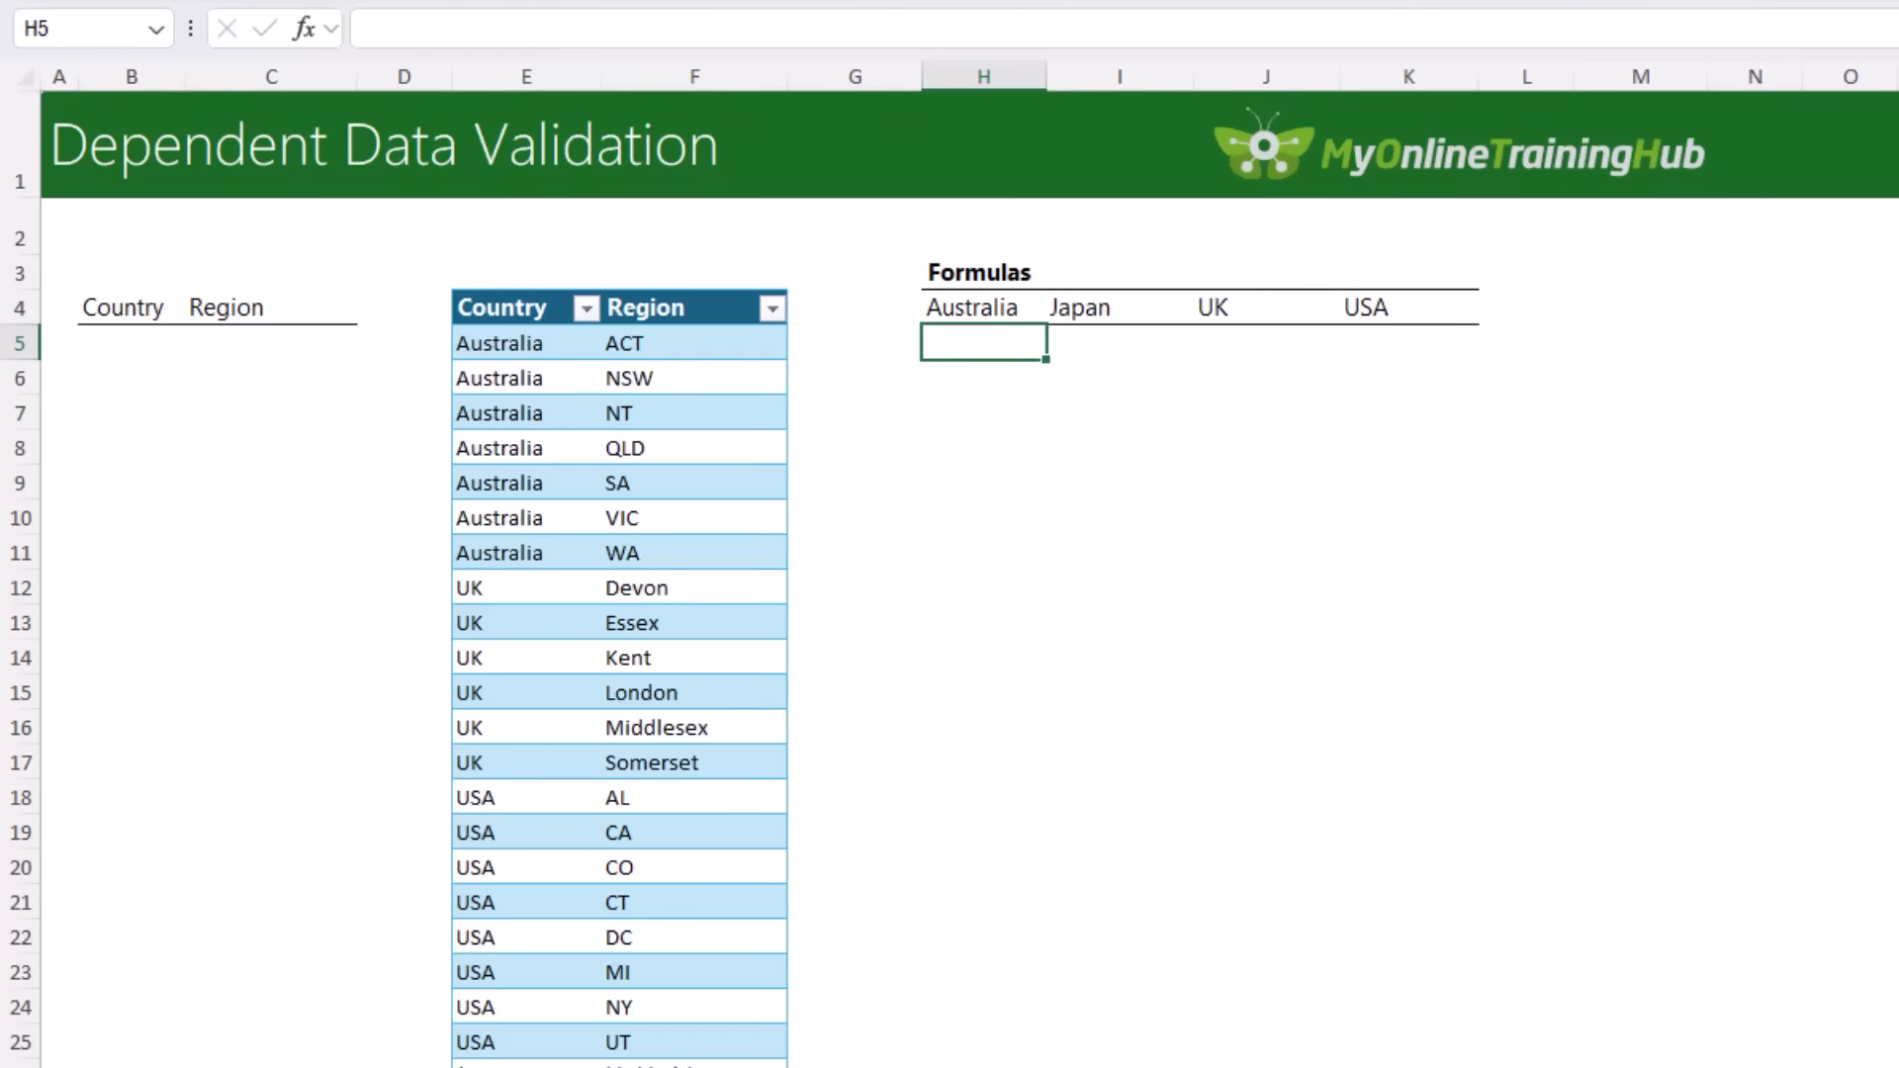
left_click(499, 344)
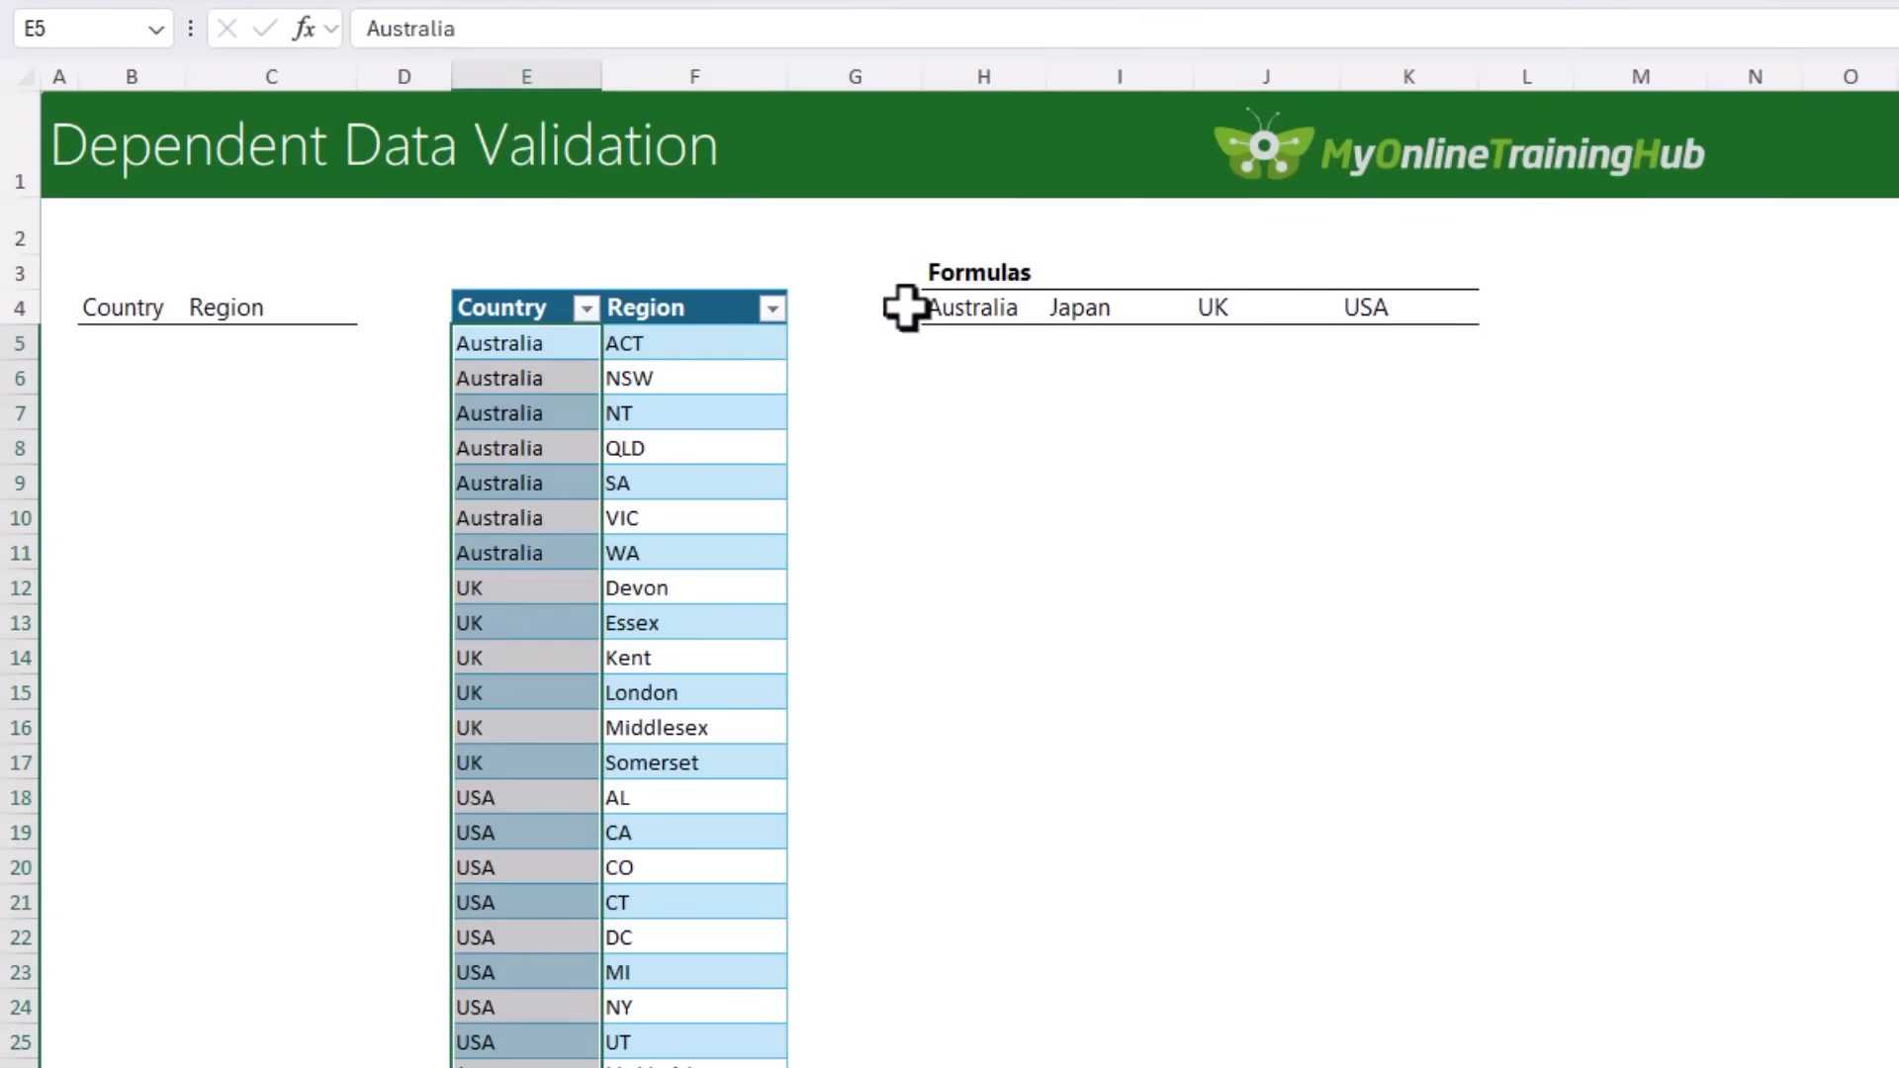
left_click(984, 307)
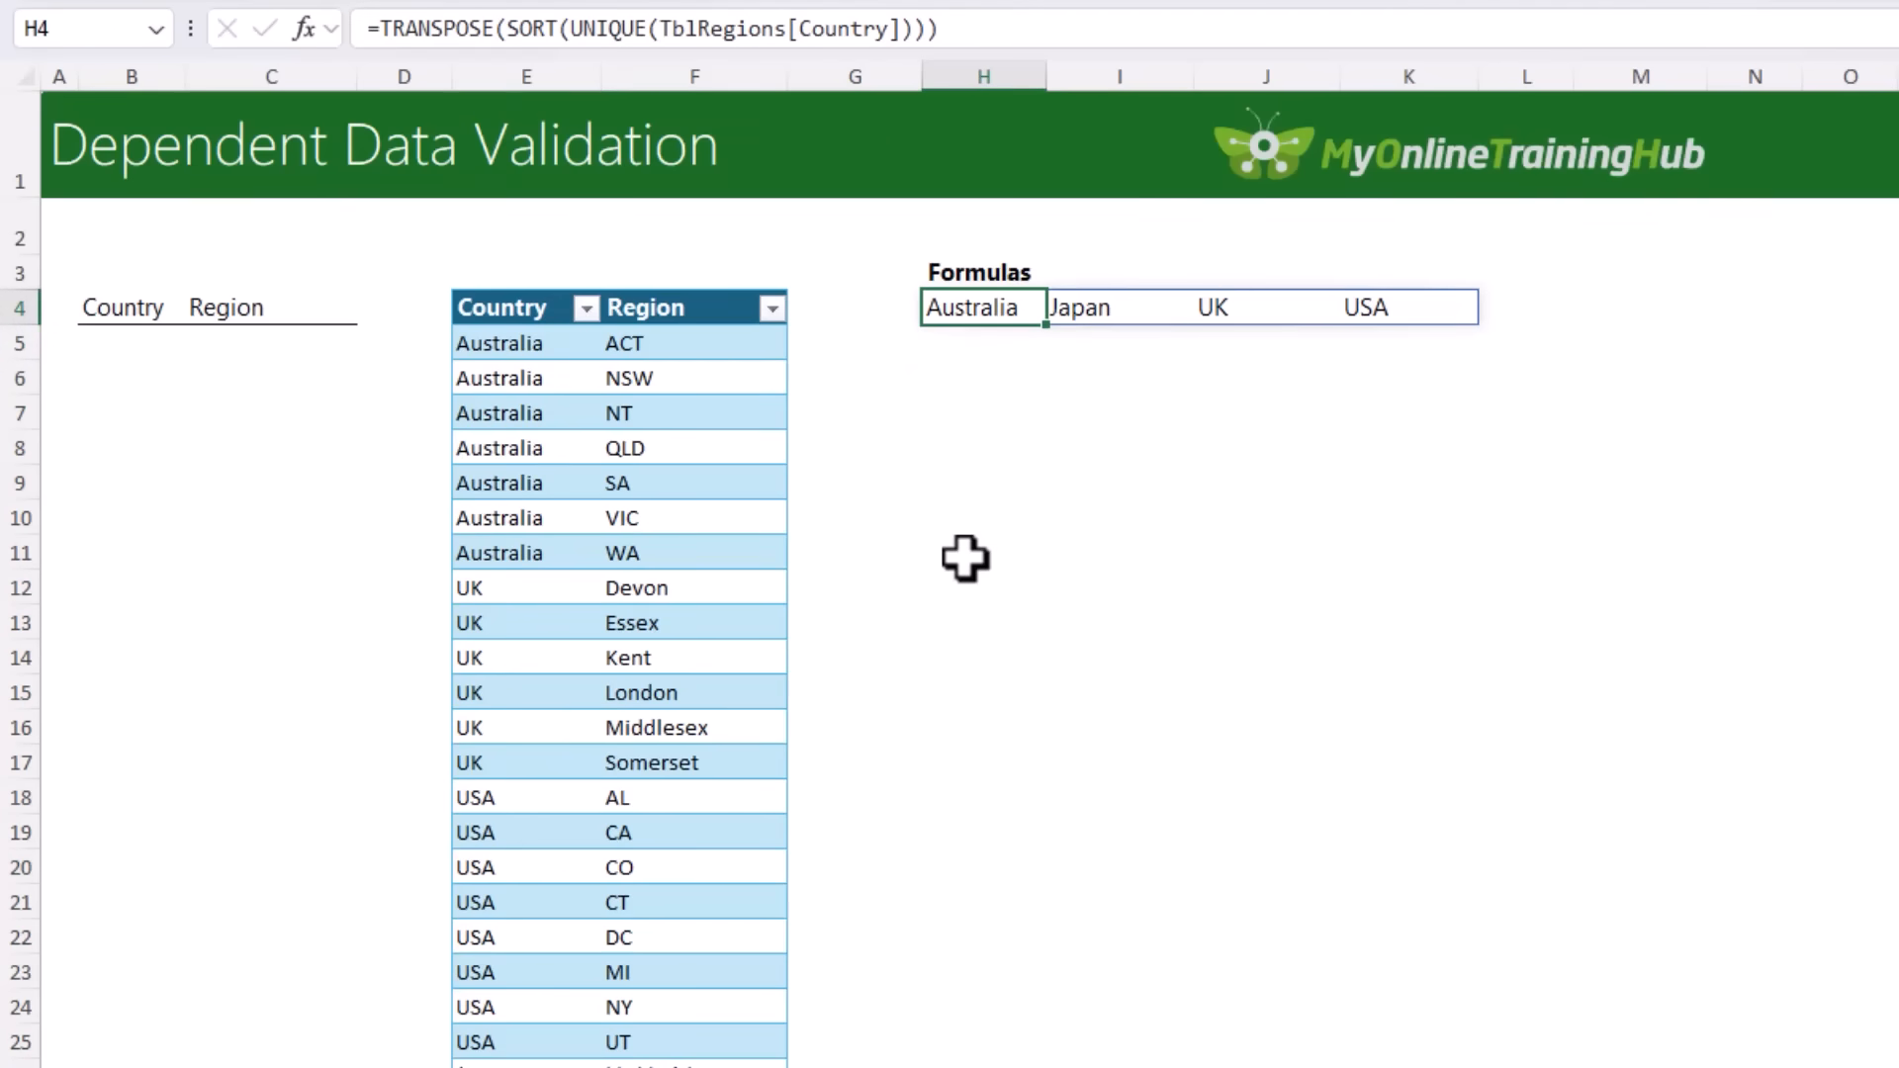
mouse_move(779, 652)
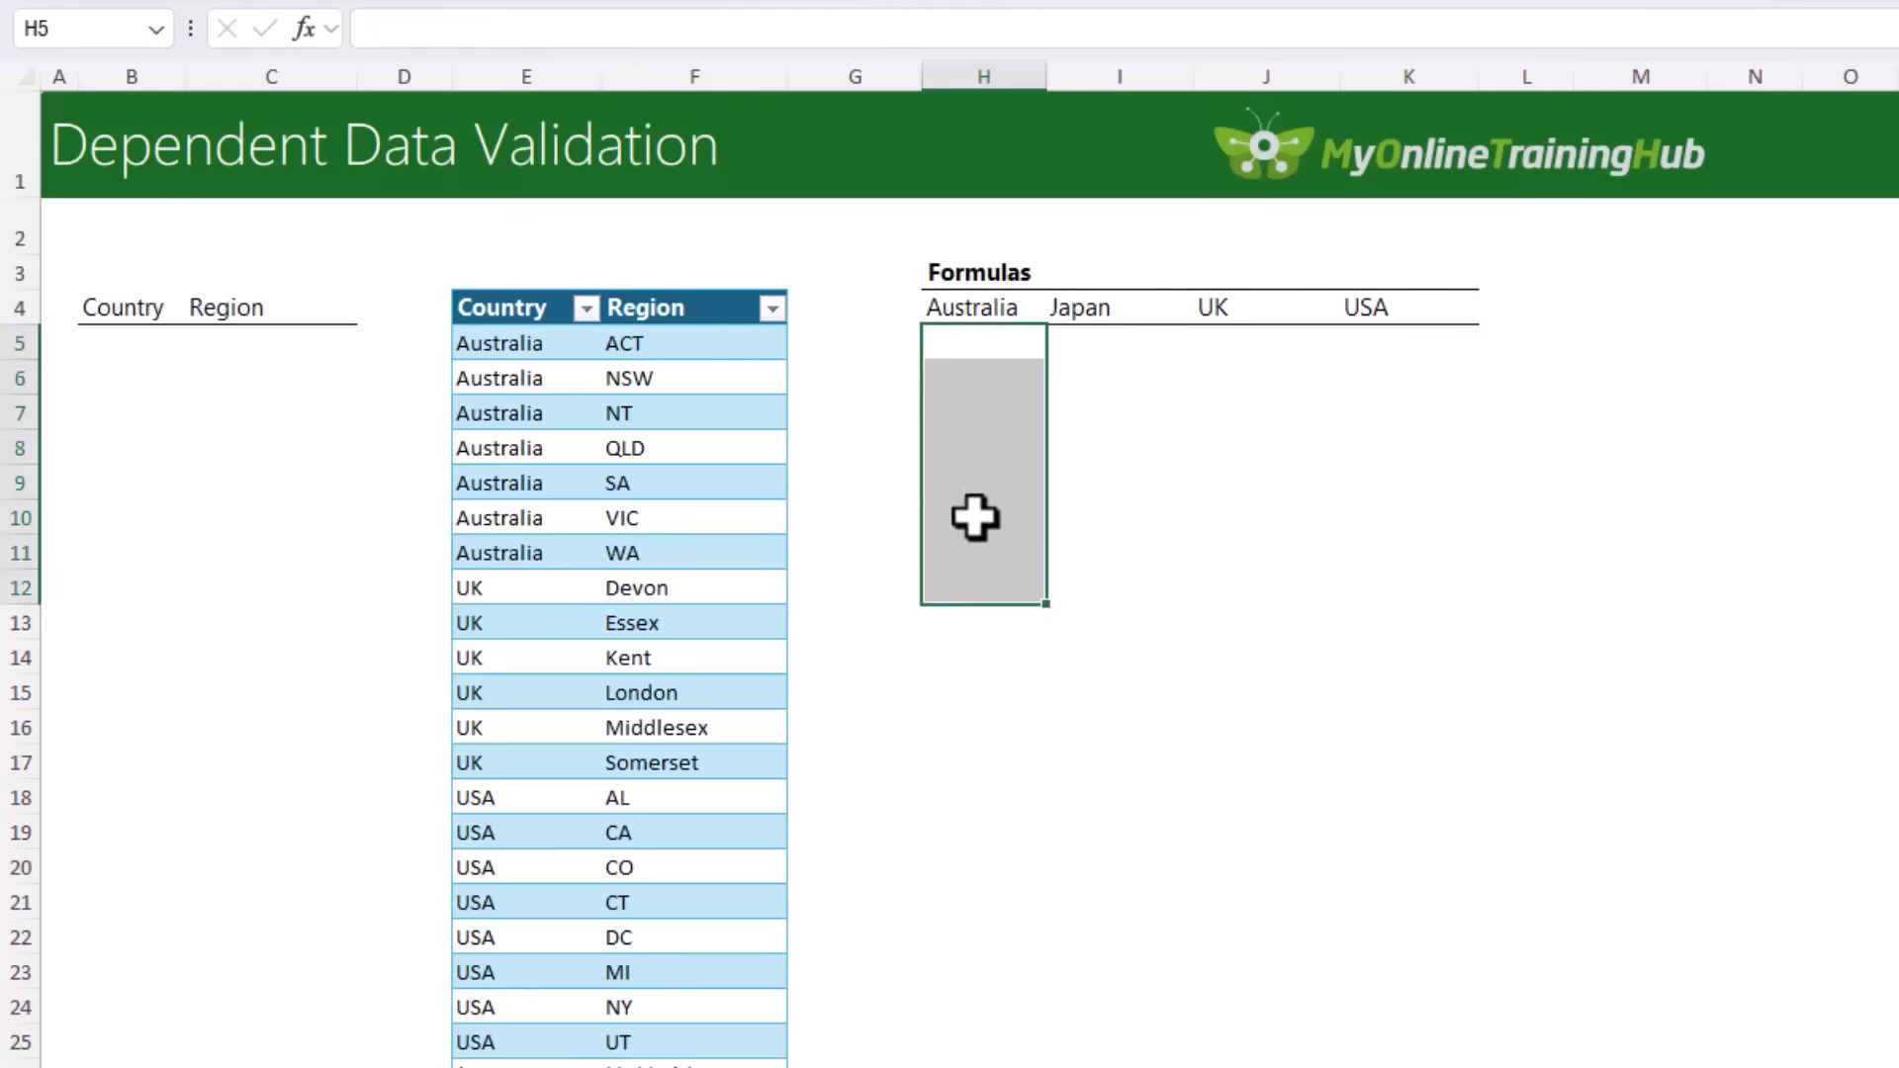
left_click(982, 343)
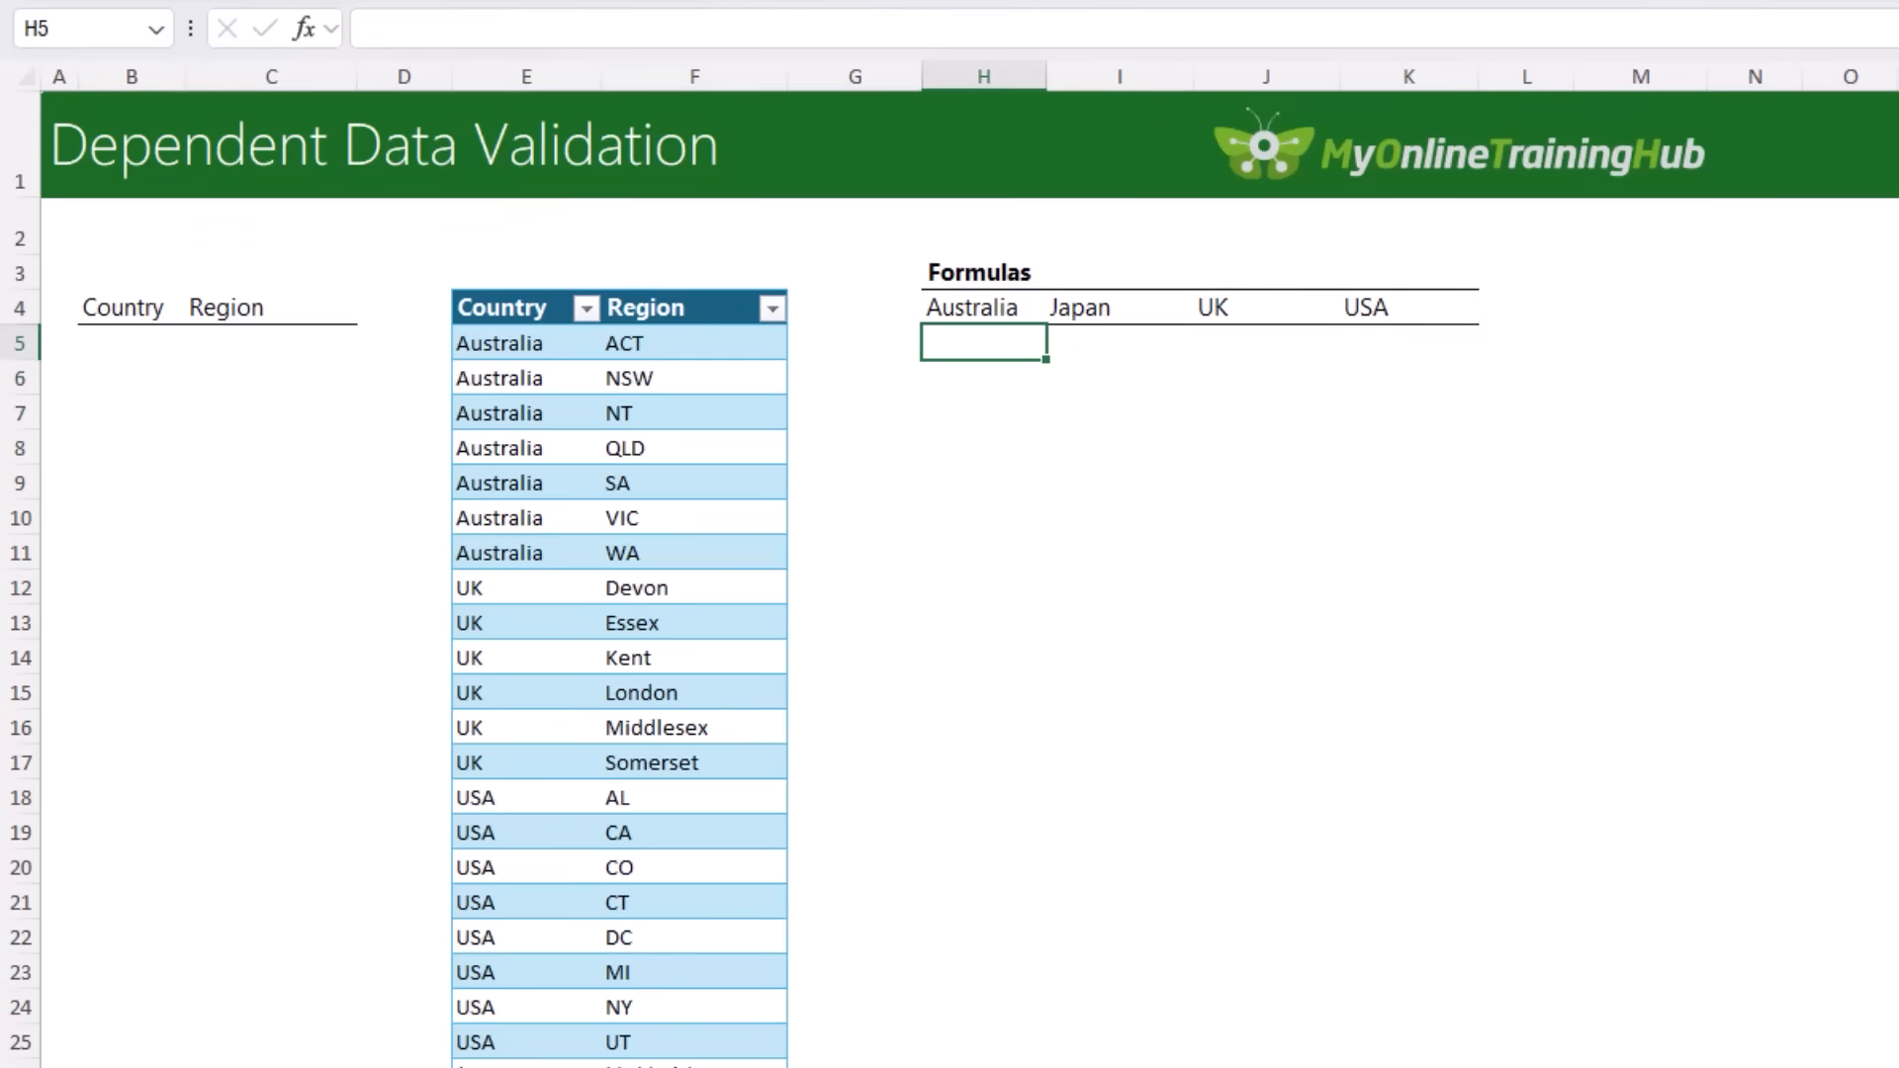
- In H5, list Australia's regions with =FILTER(TblRegions[Region],TblRegions[Country]=H4,"")
type("=fi")
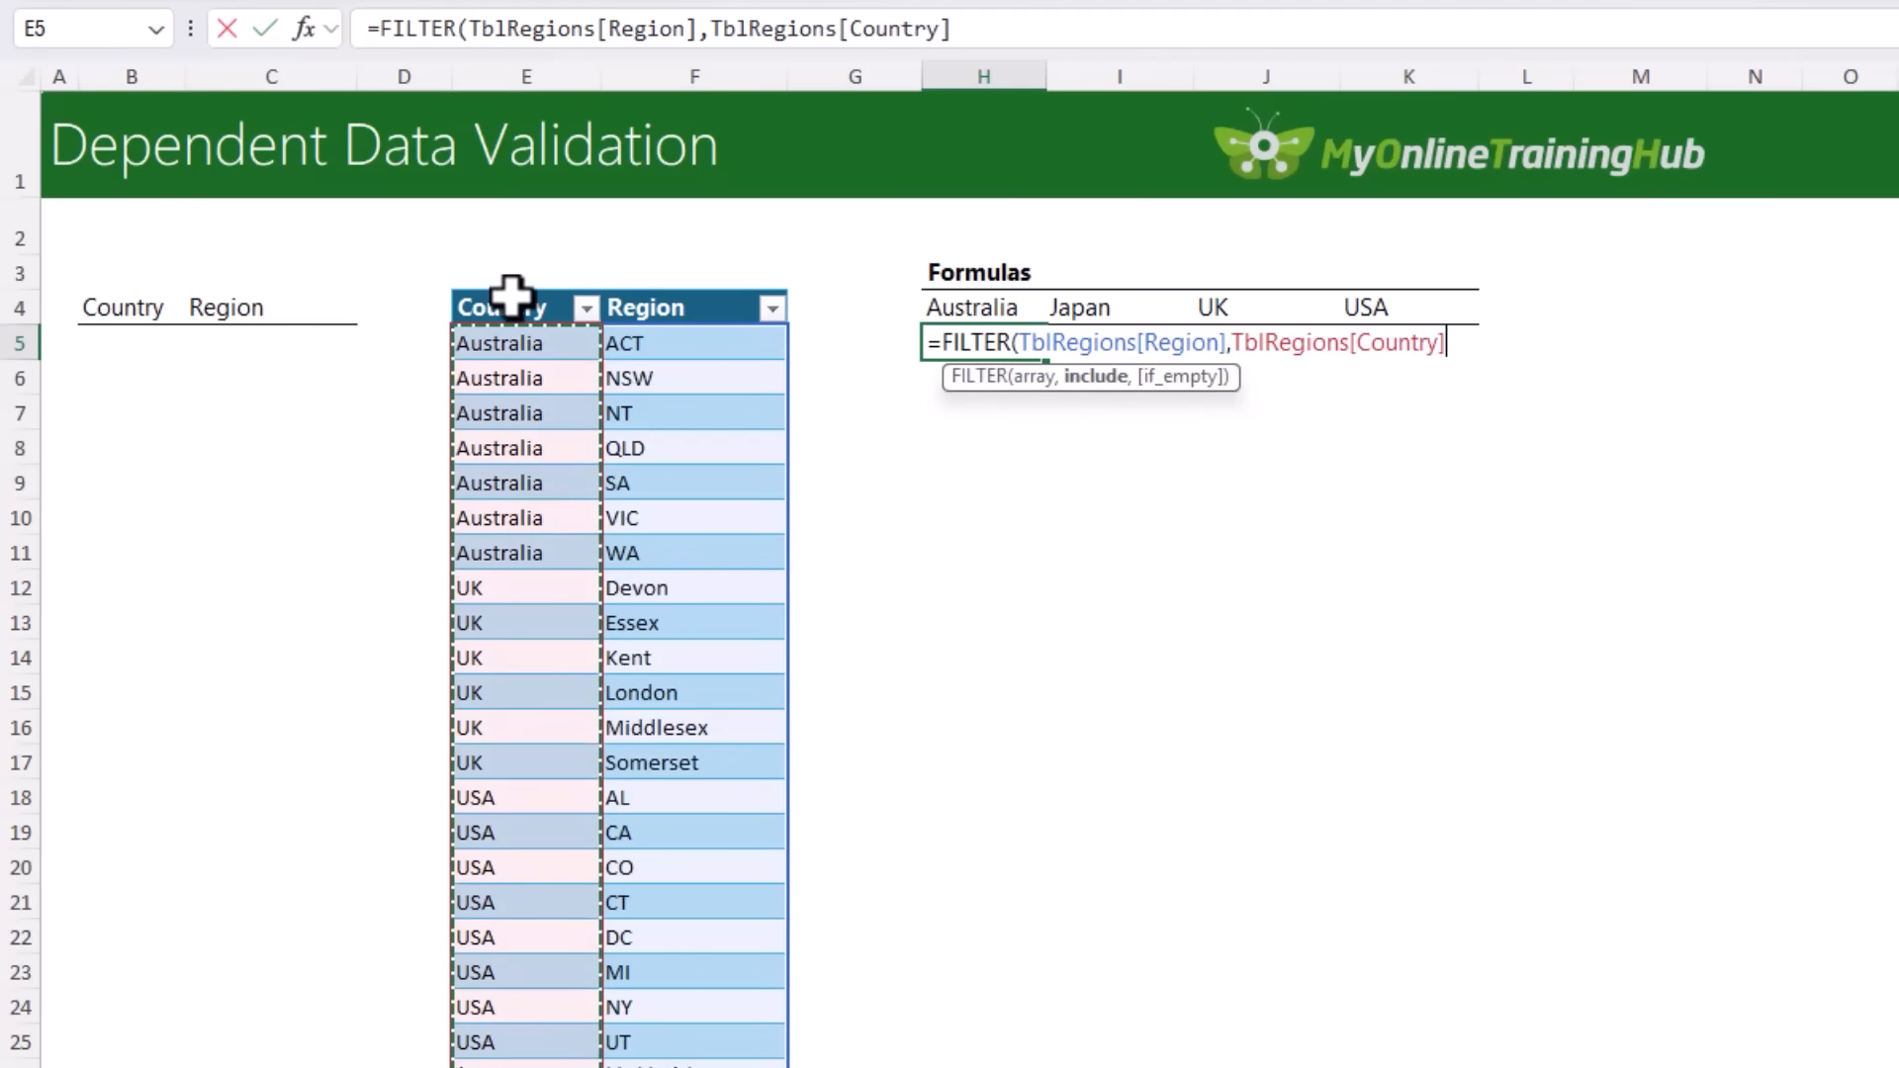
left_click(981, 307)
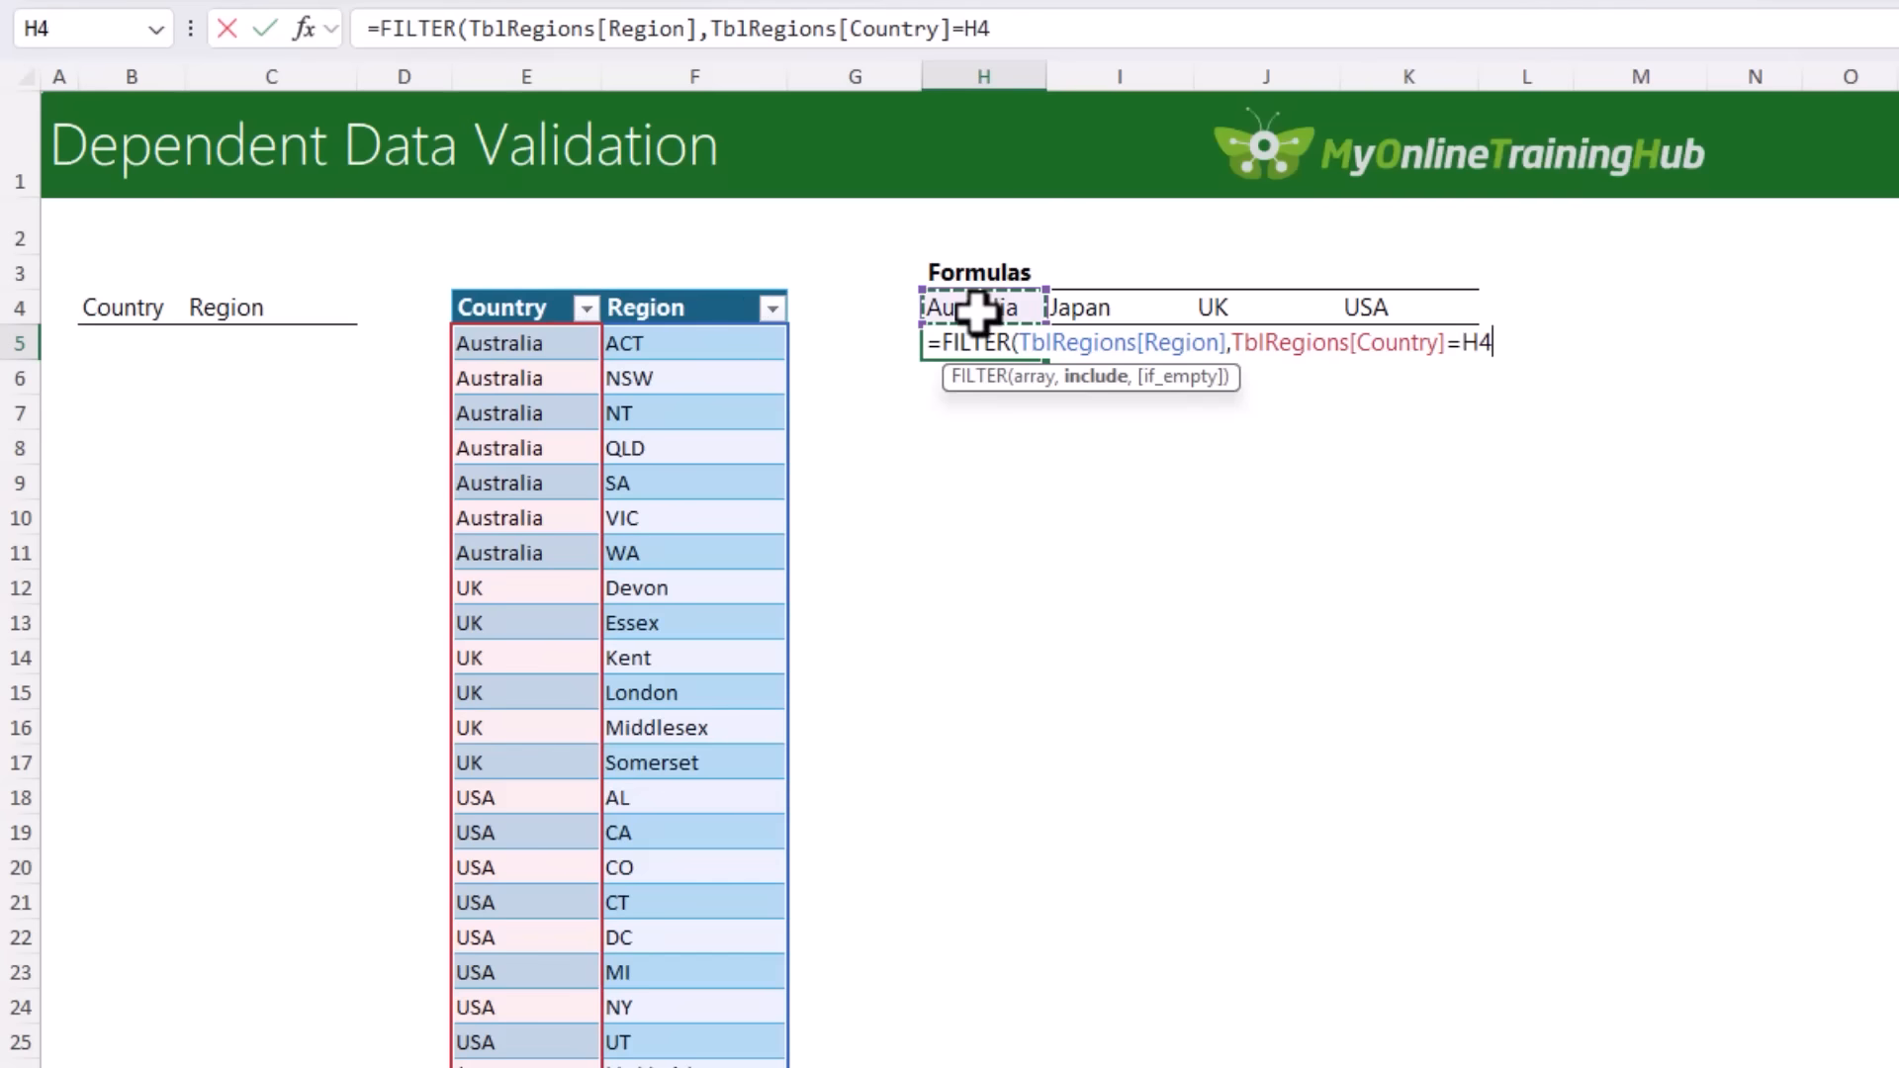
type(",")
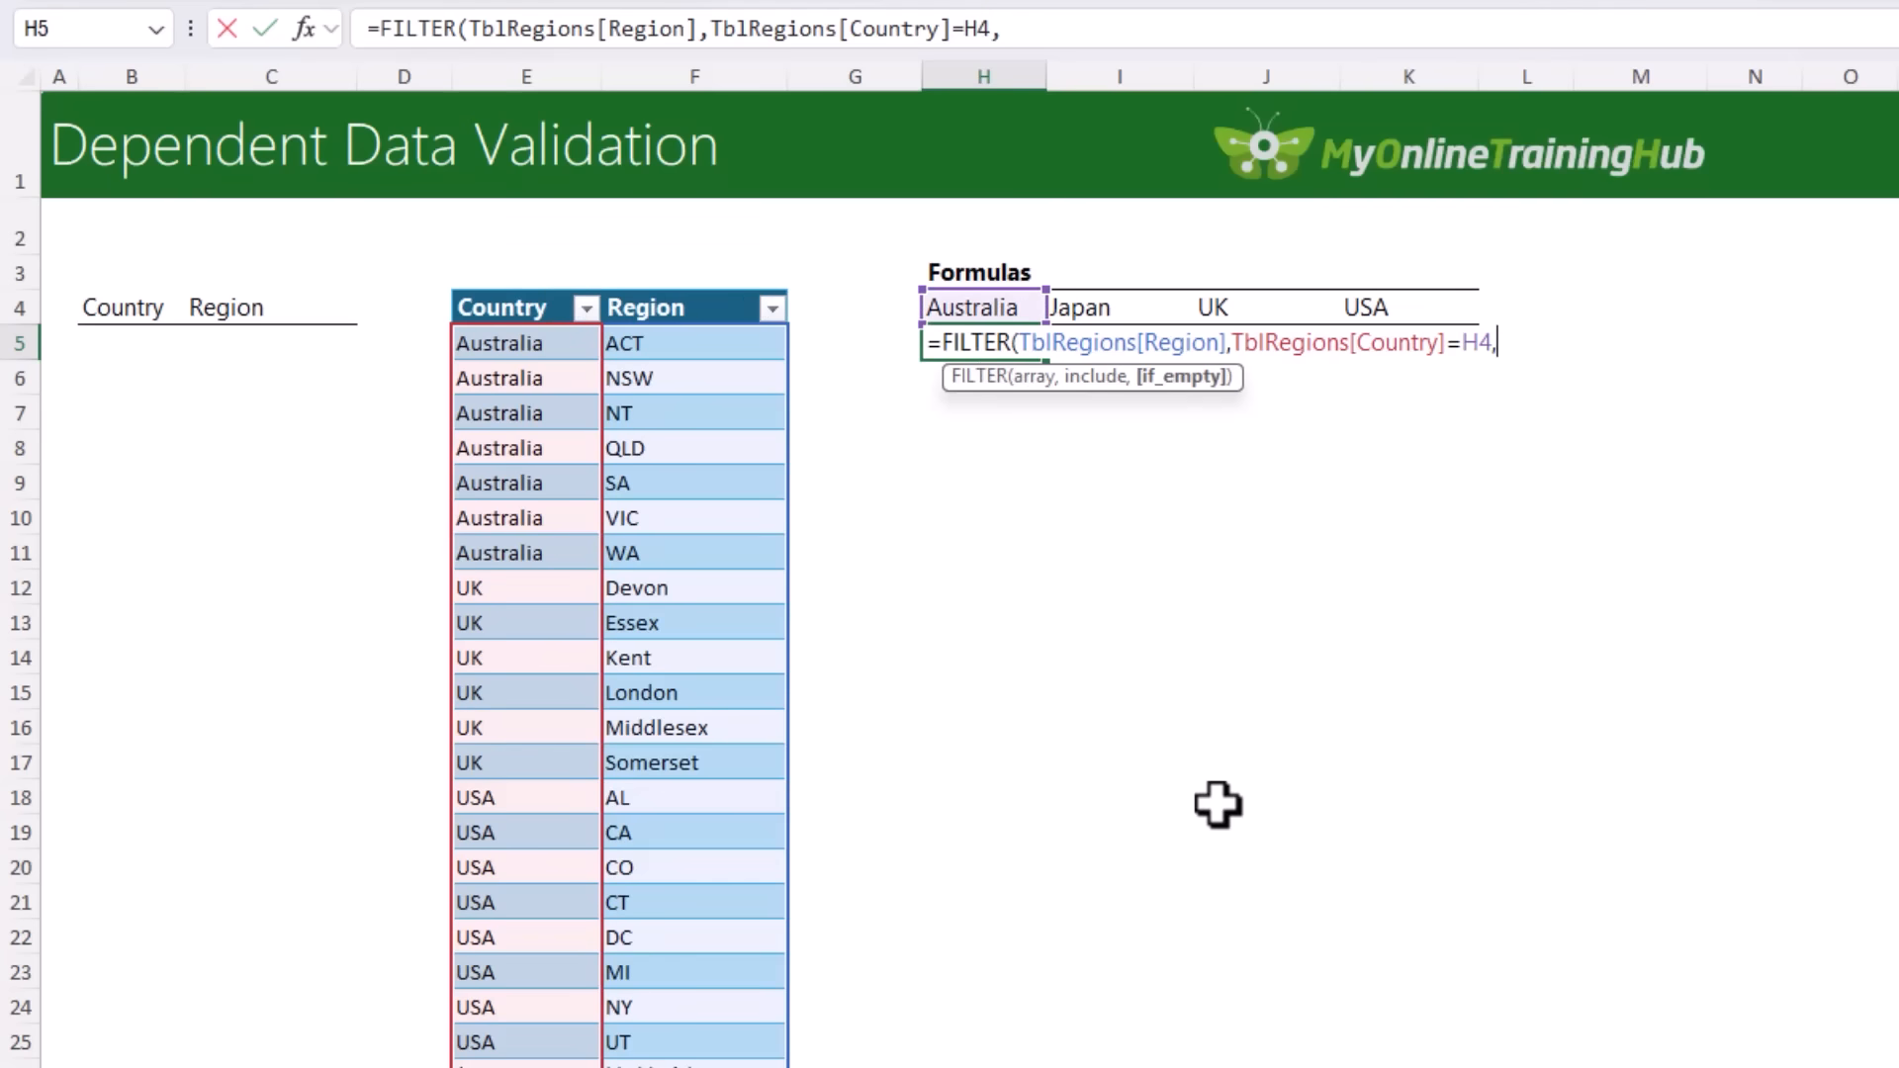
type("\"\"")
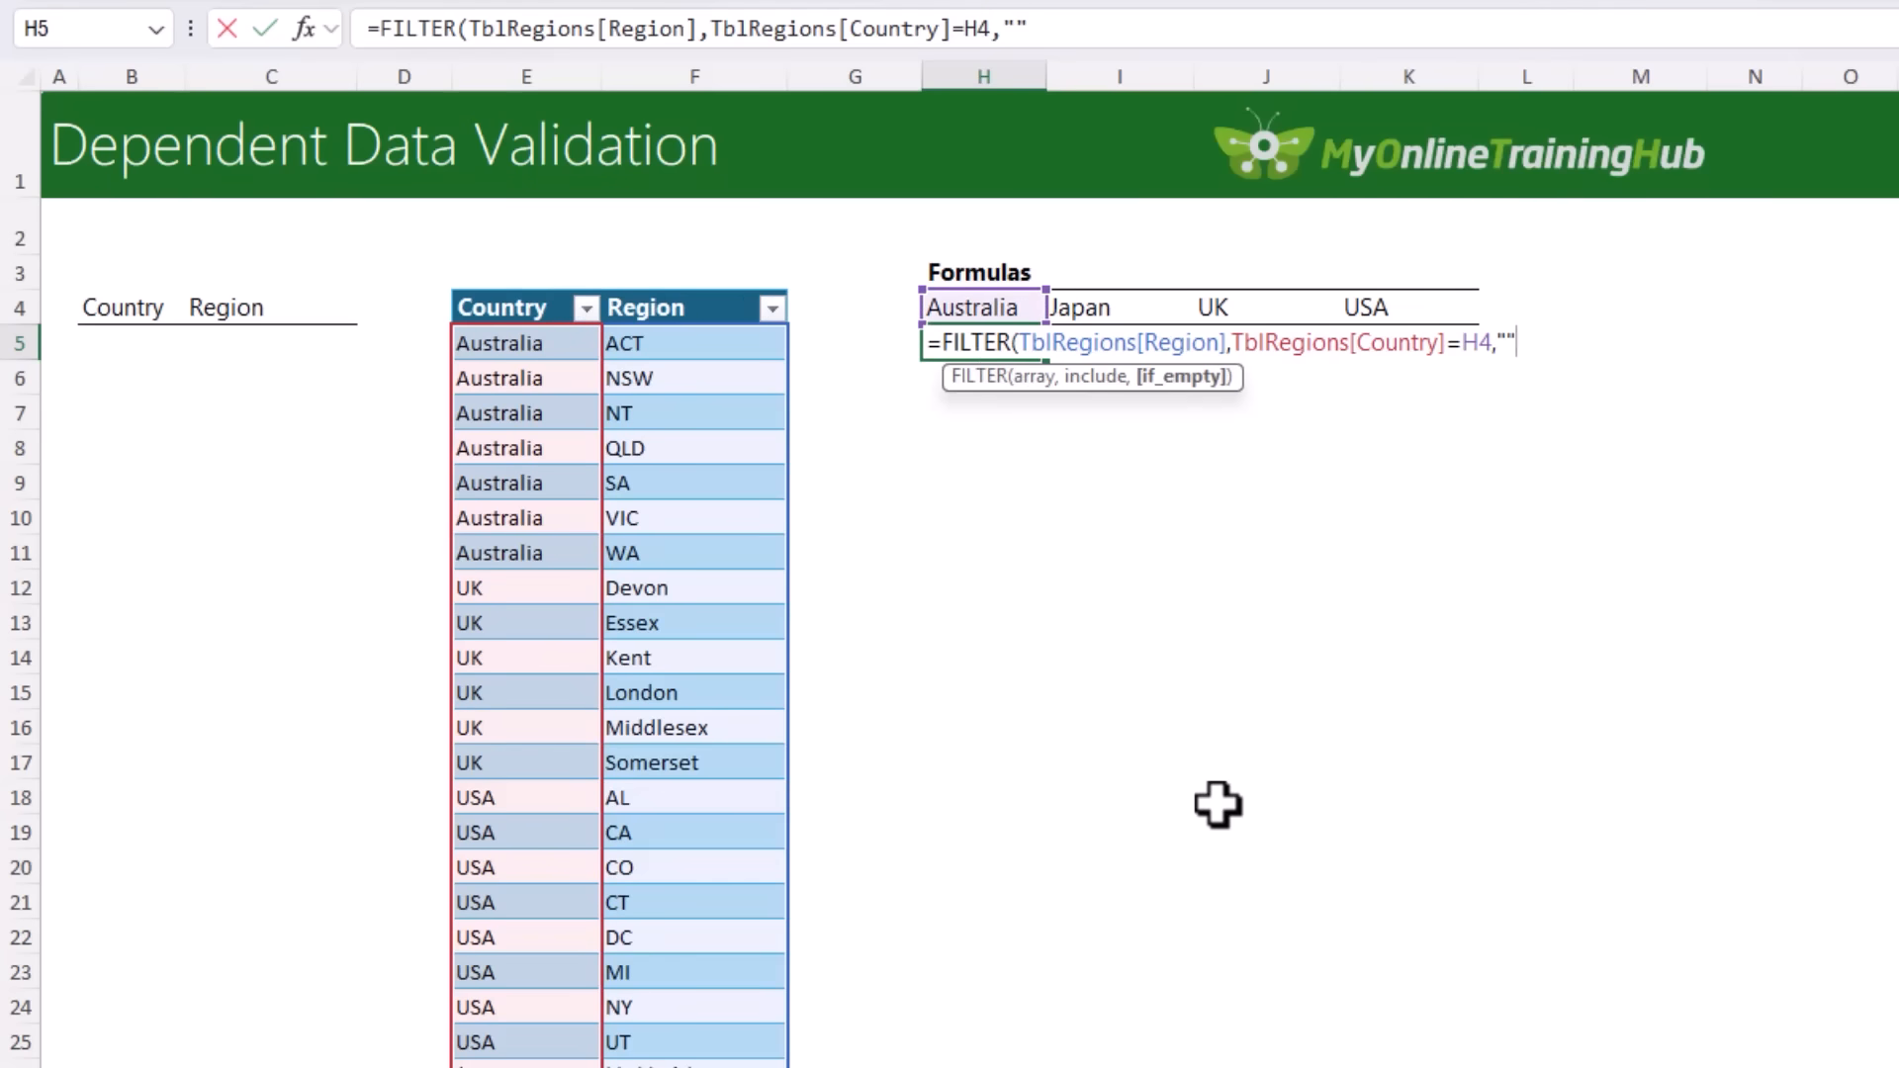
key("Enter")
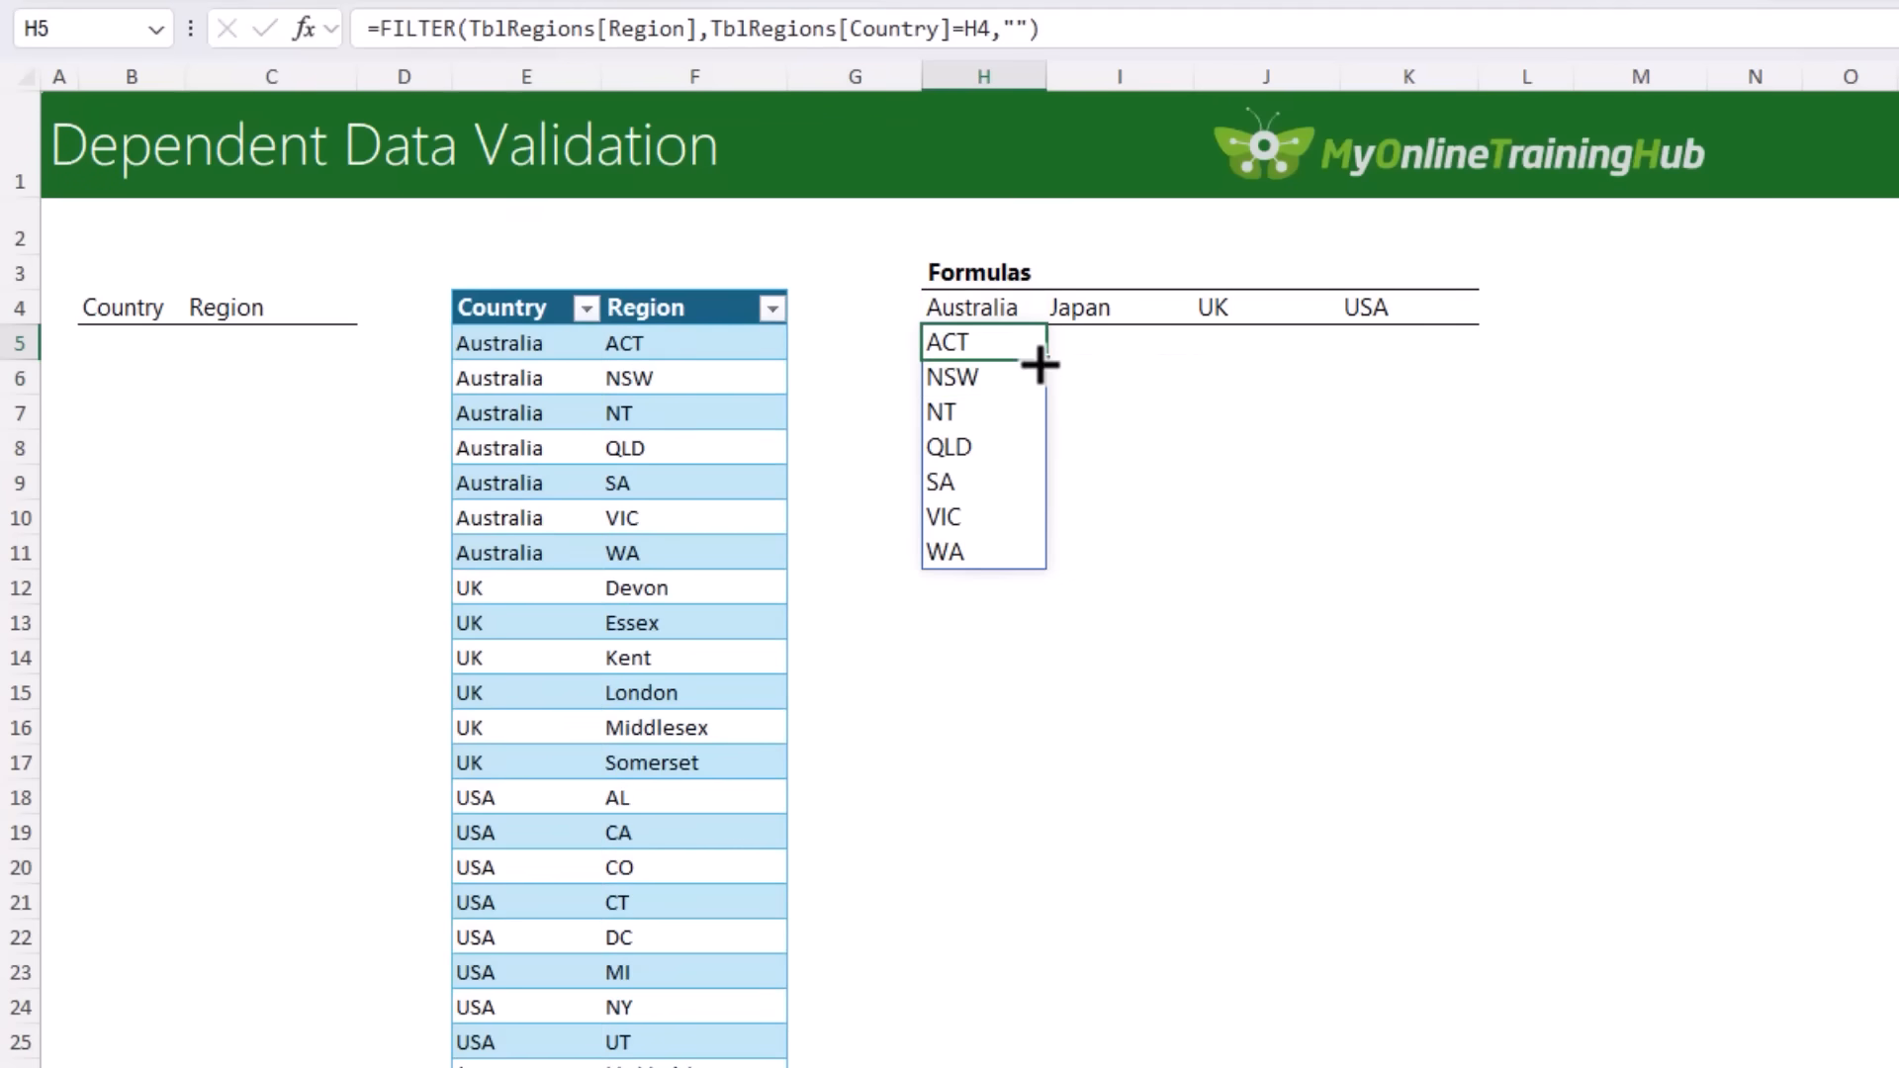
- Copy the H5 FILTER formula across I5:P5 so every country lists its regions
key("ctrl+c")
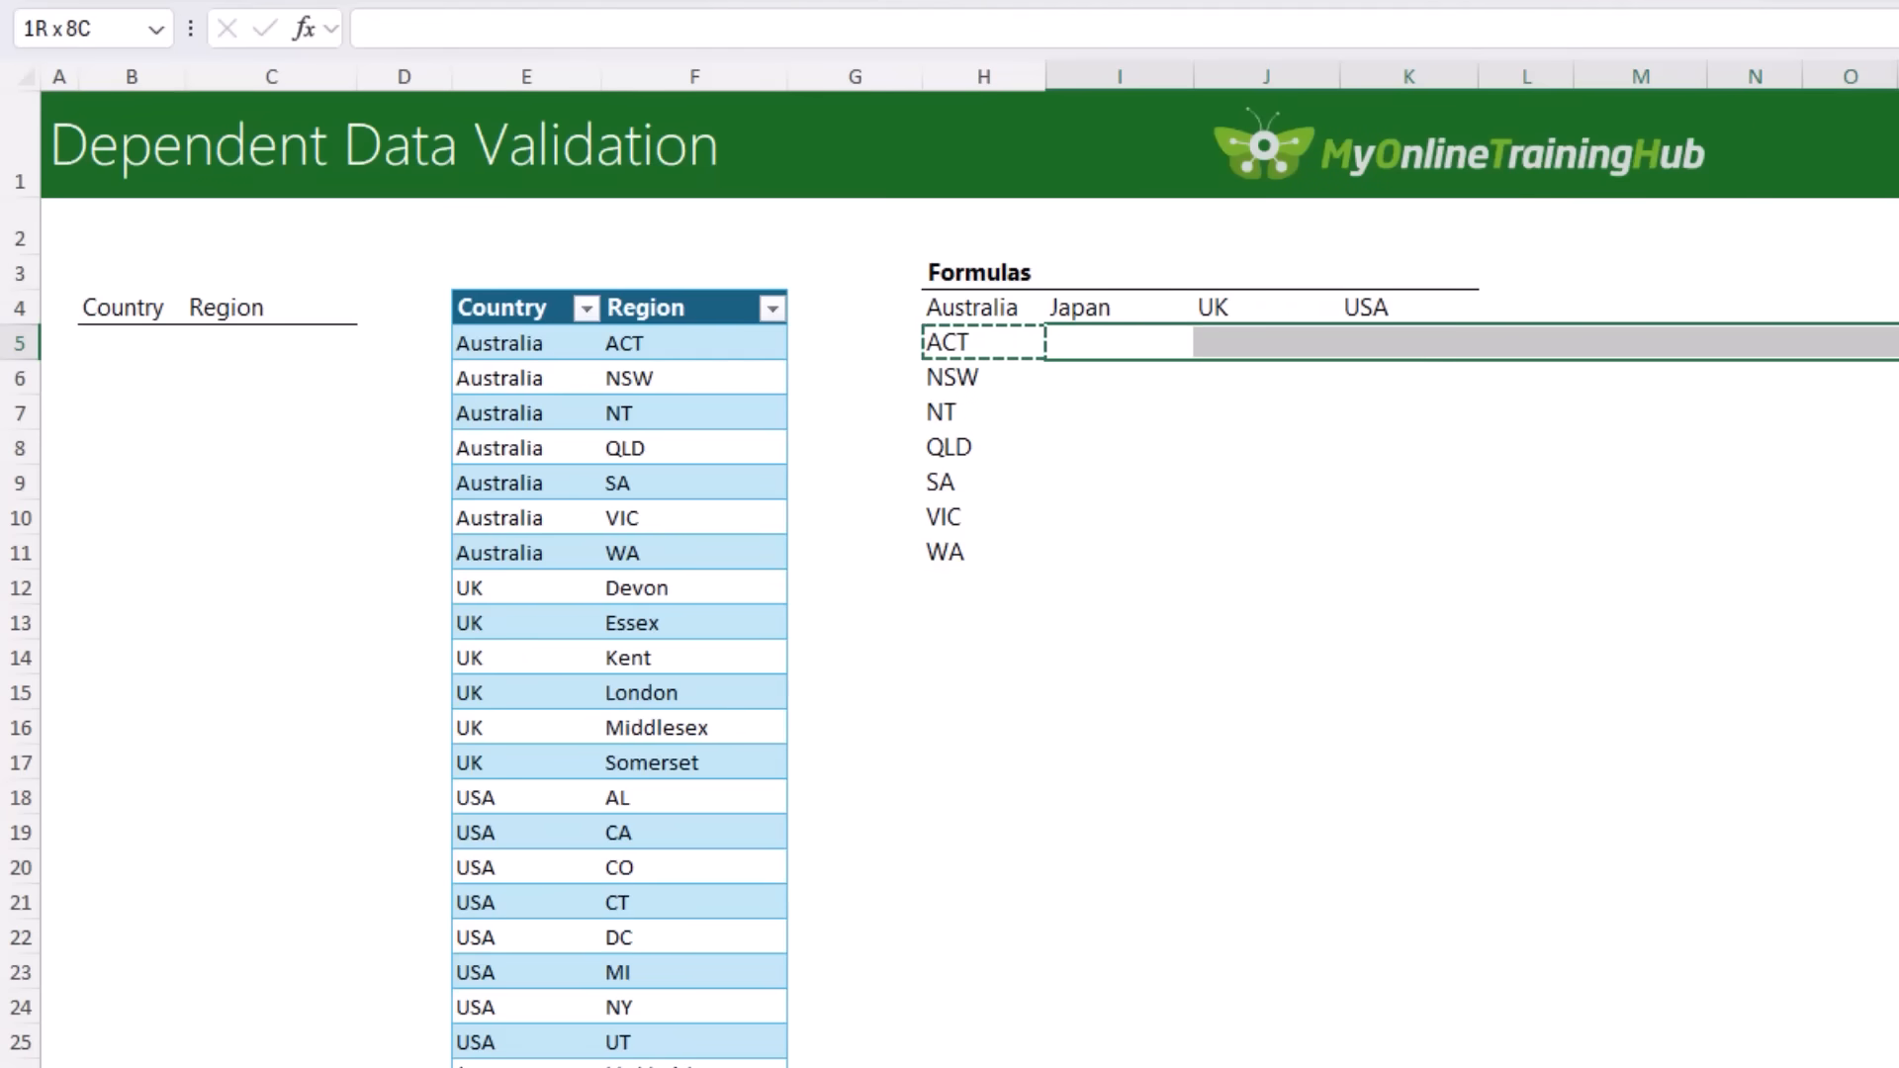
key("ctrl+v")
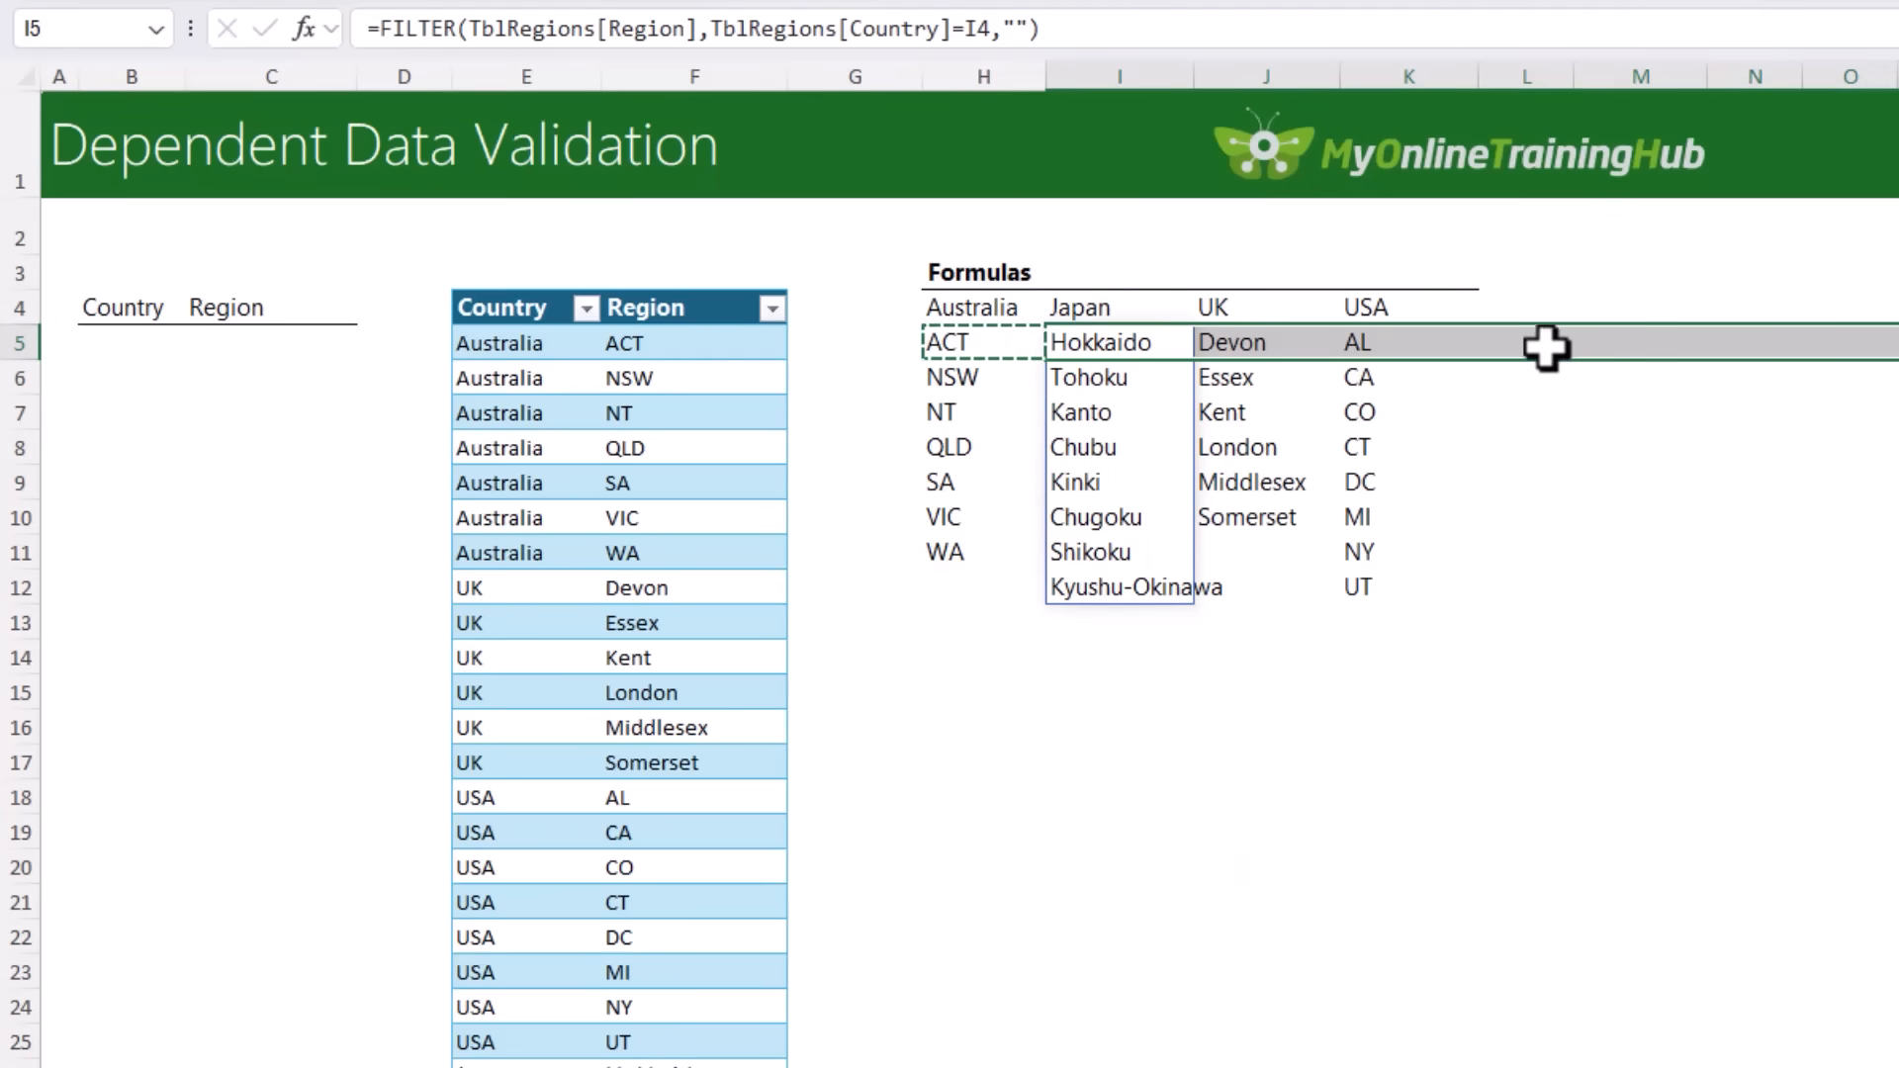
left_click(1526, 341)
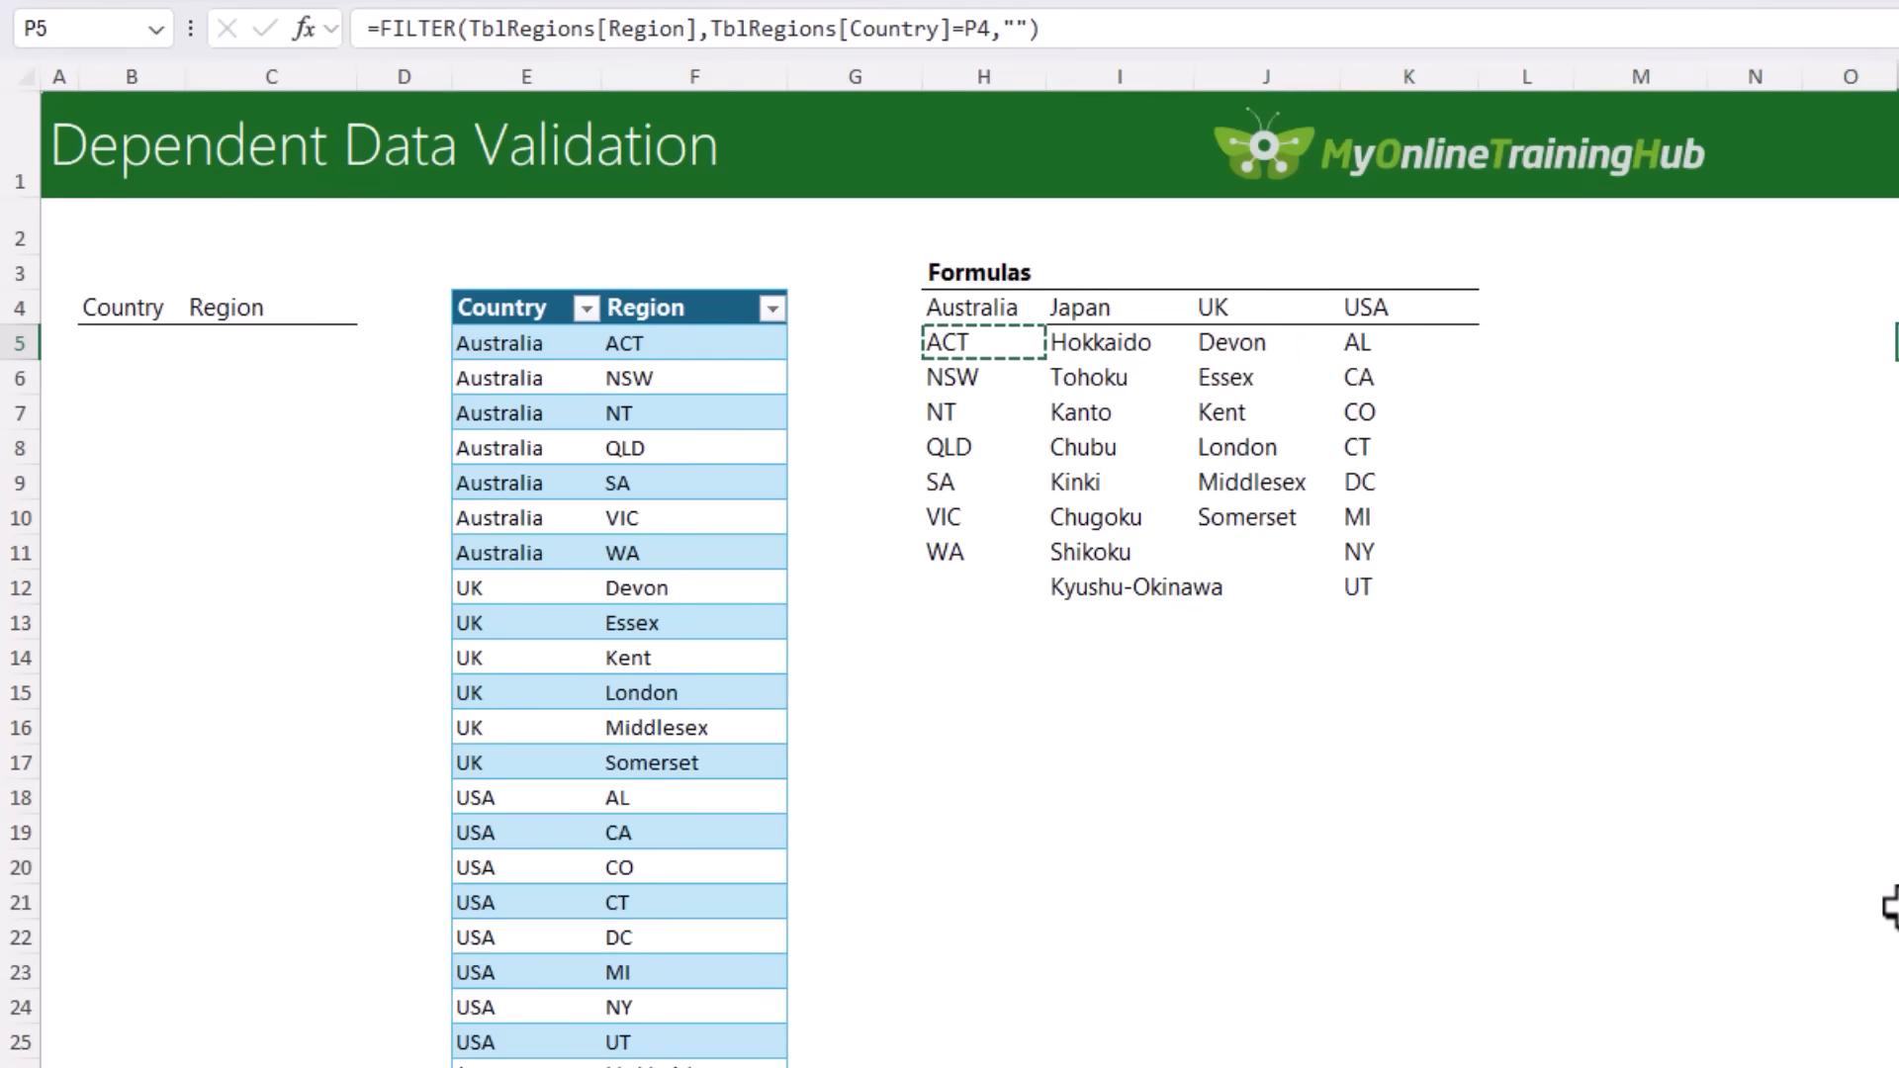
left_click(983, 342)
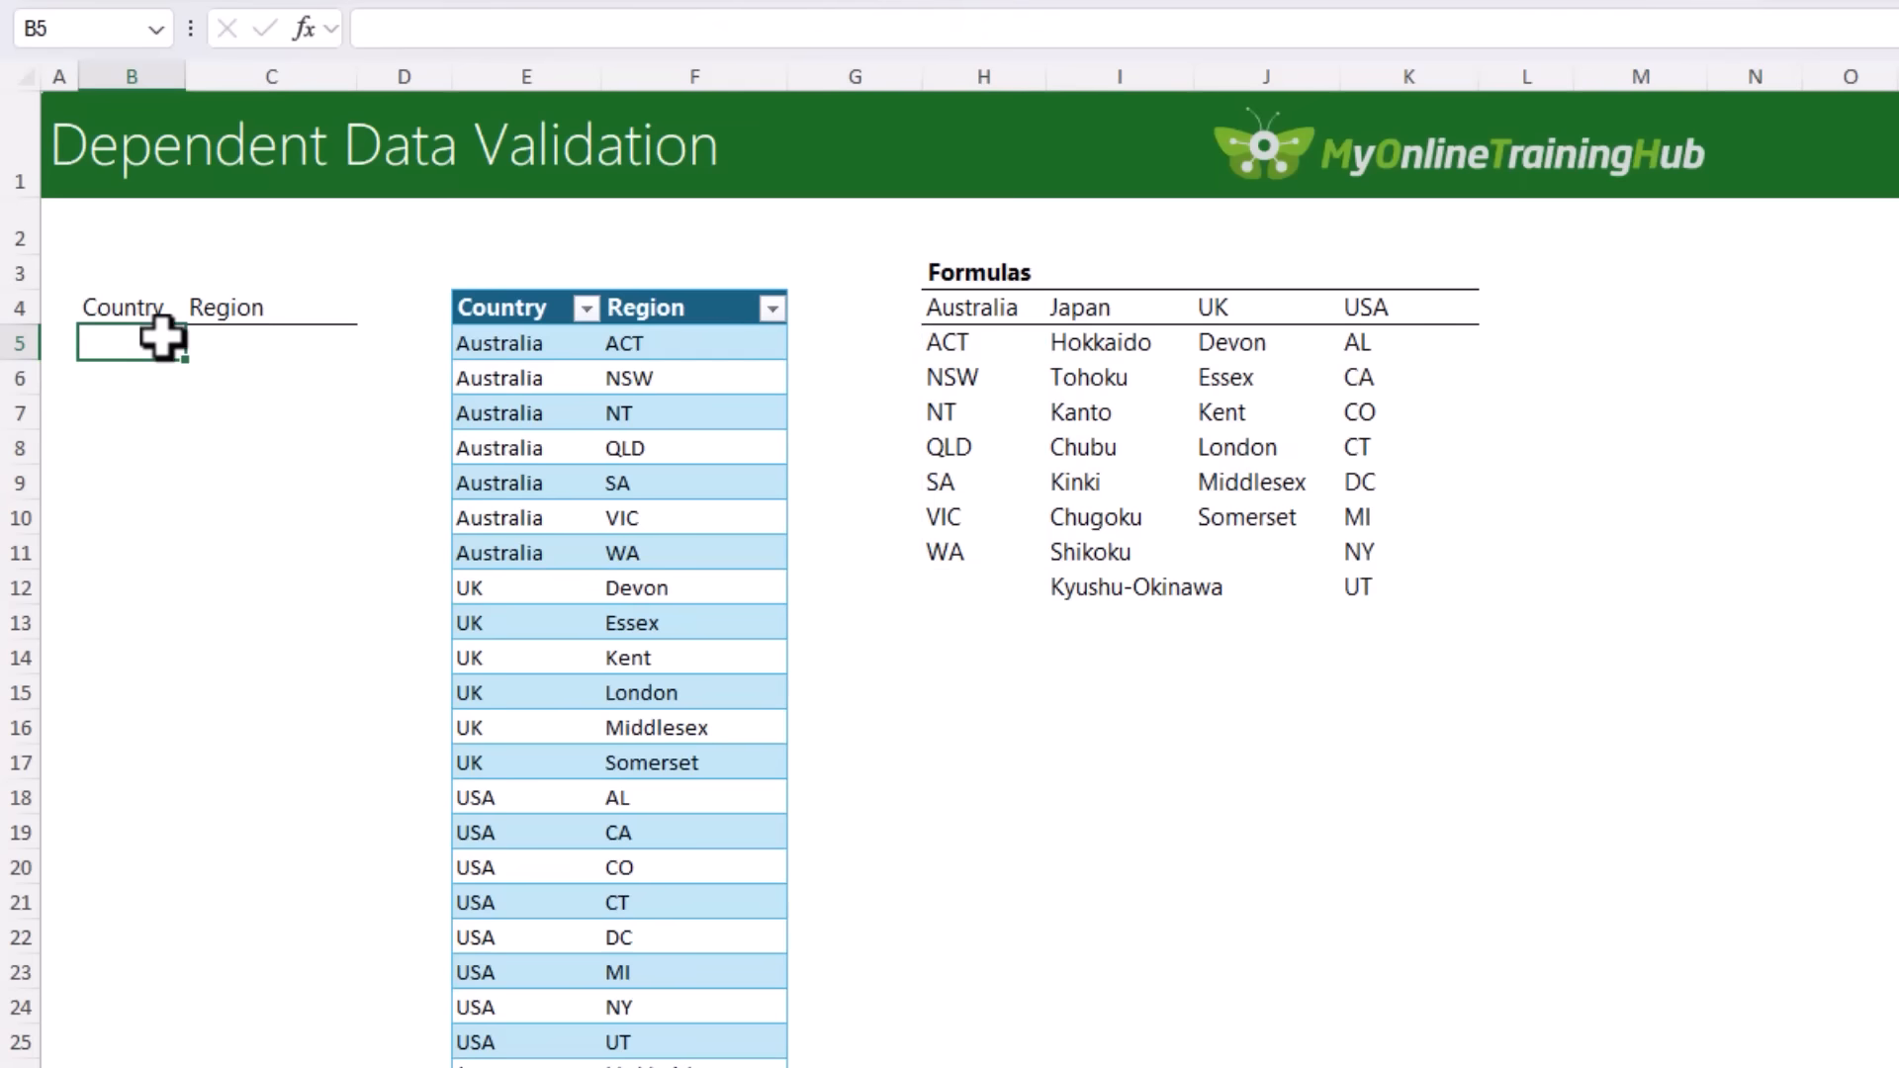
- Give B5:B14 list validation sourced from the spilled country headings =$H$4#
left_click_drag(132, 342, 132, 648)
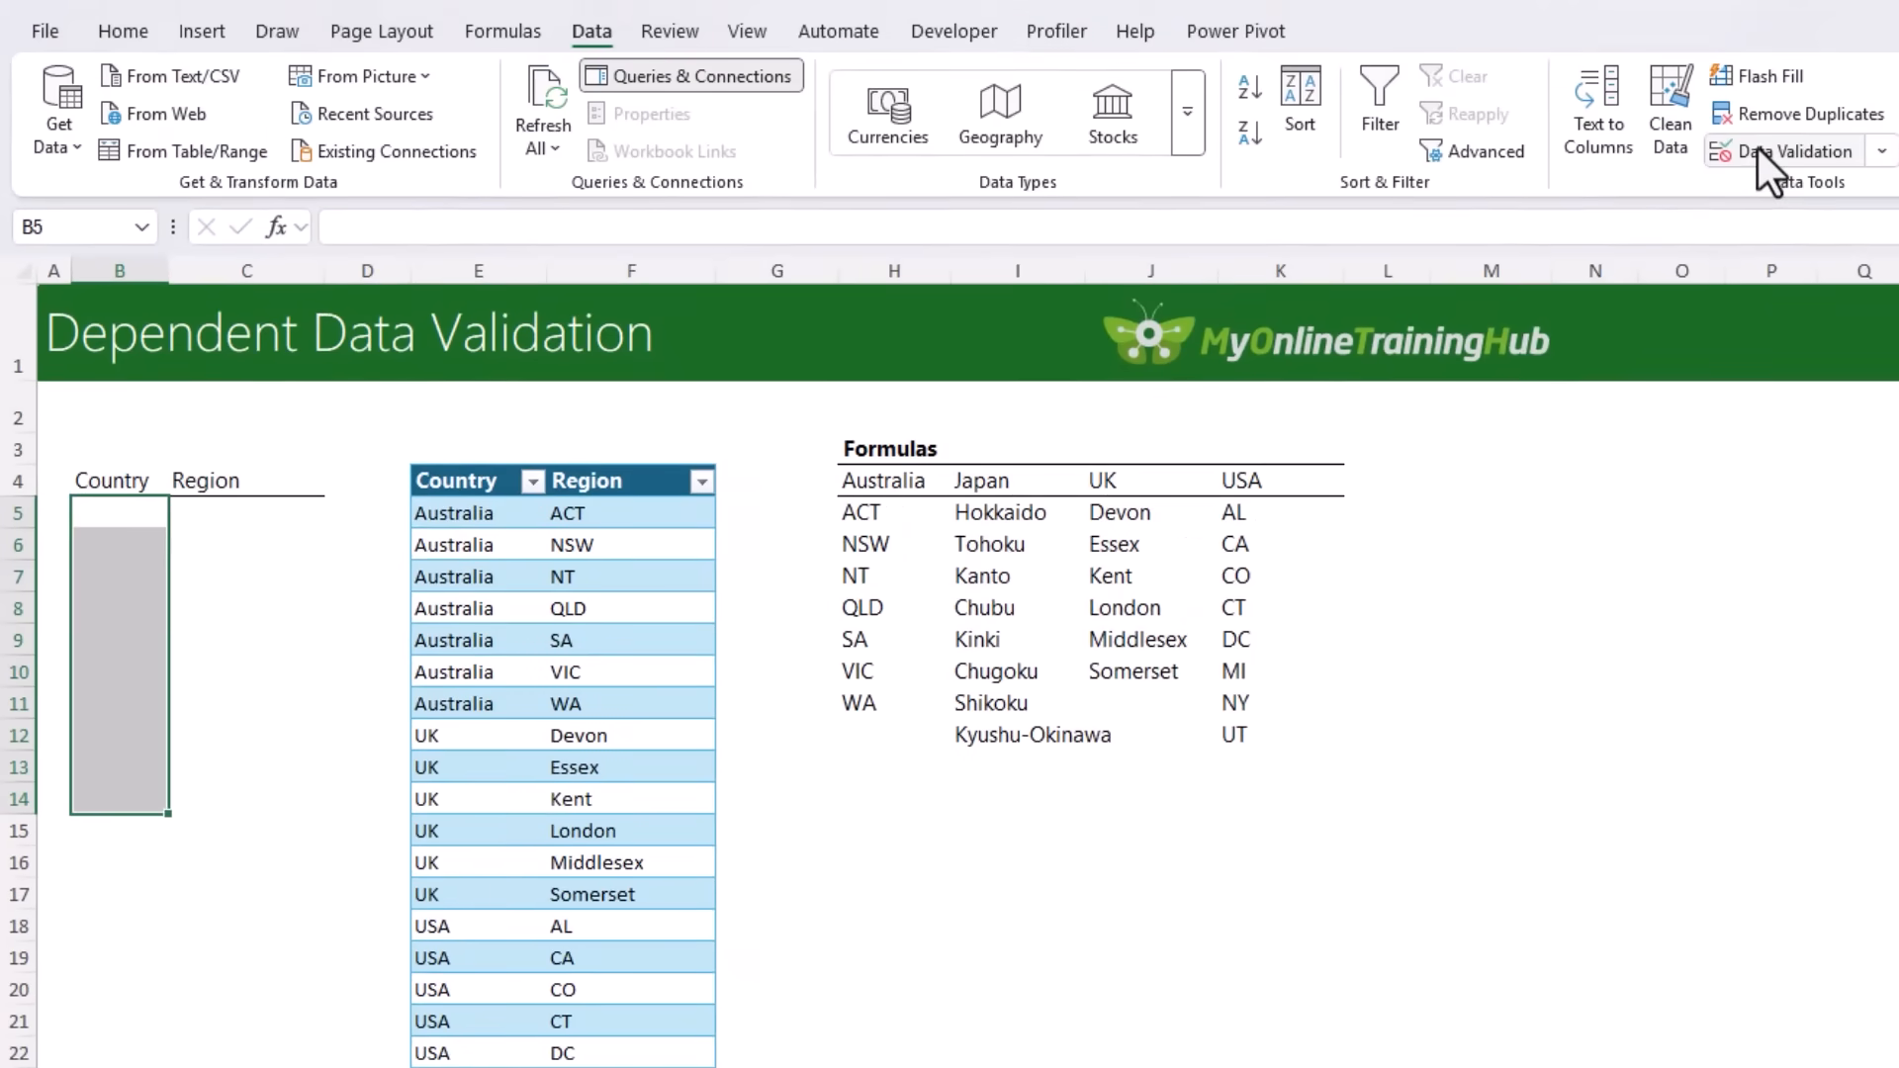
left_click(1786, 150)
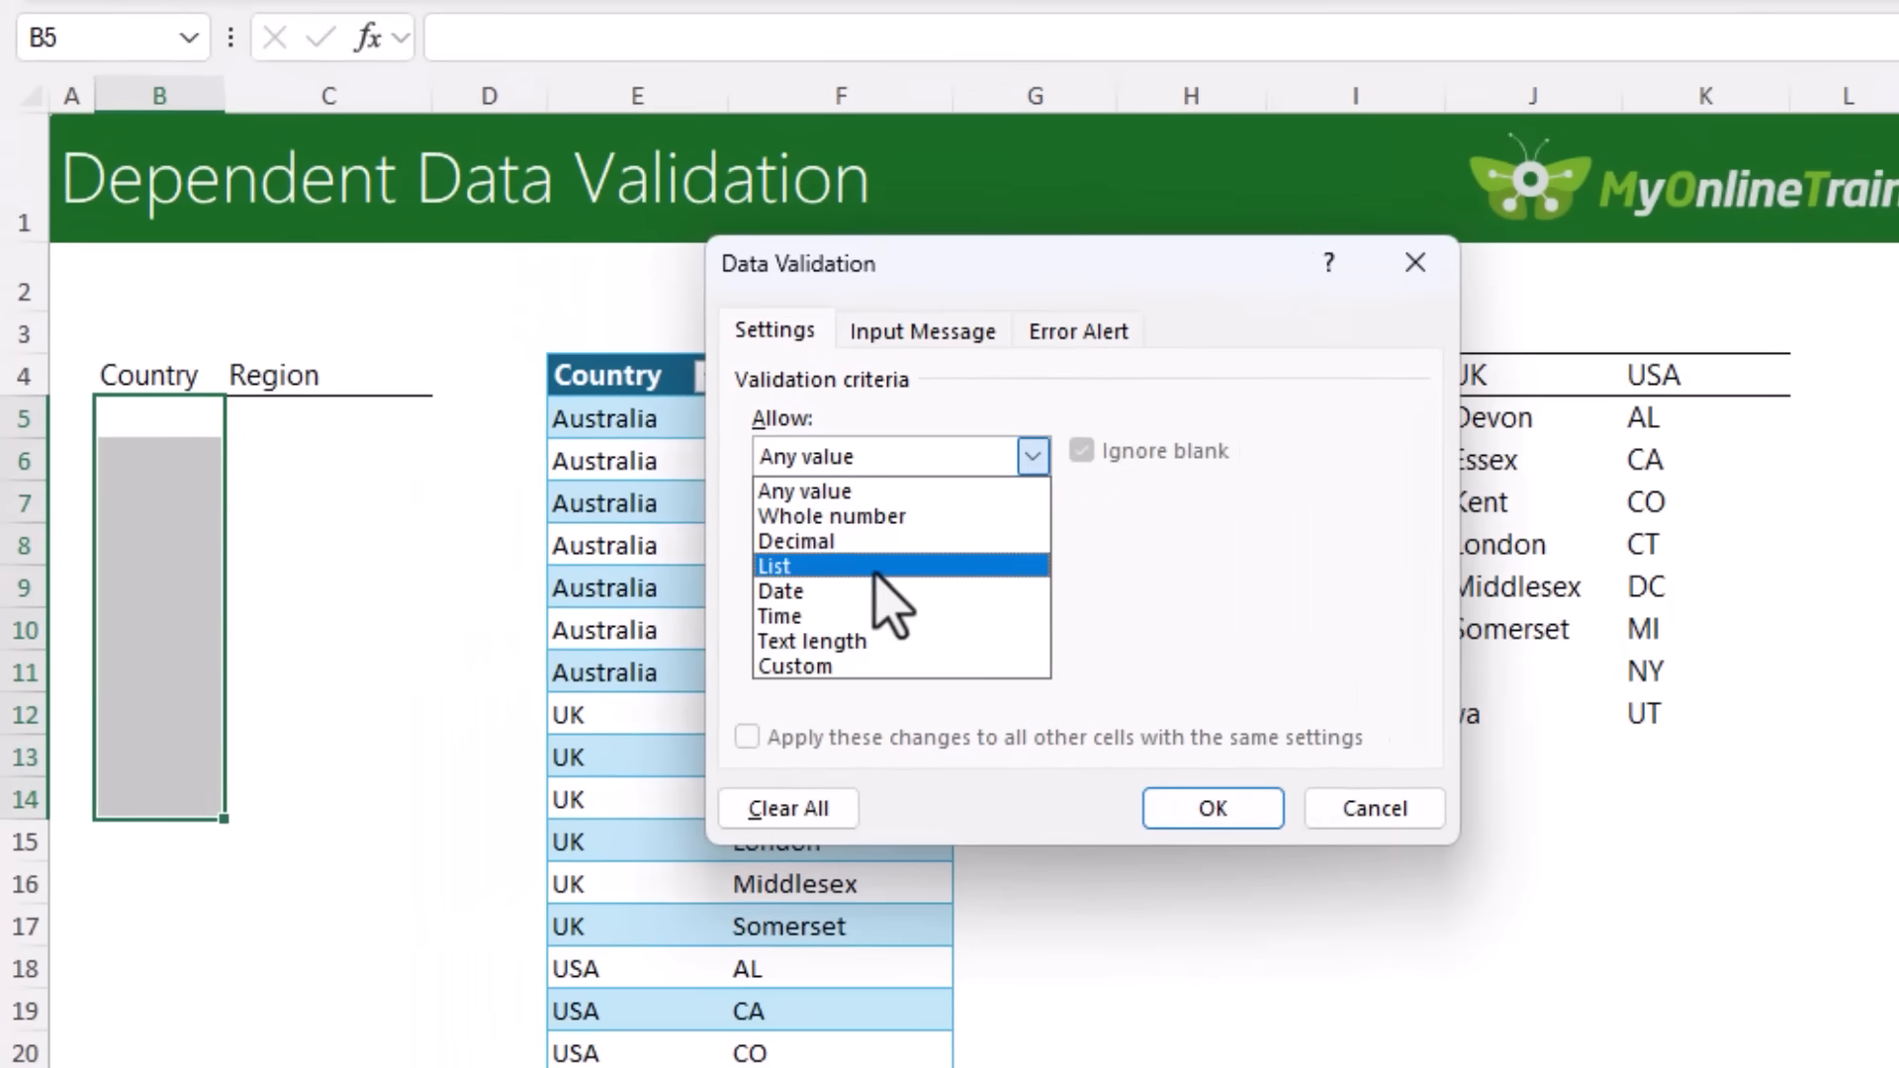
left_click(775, 565)
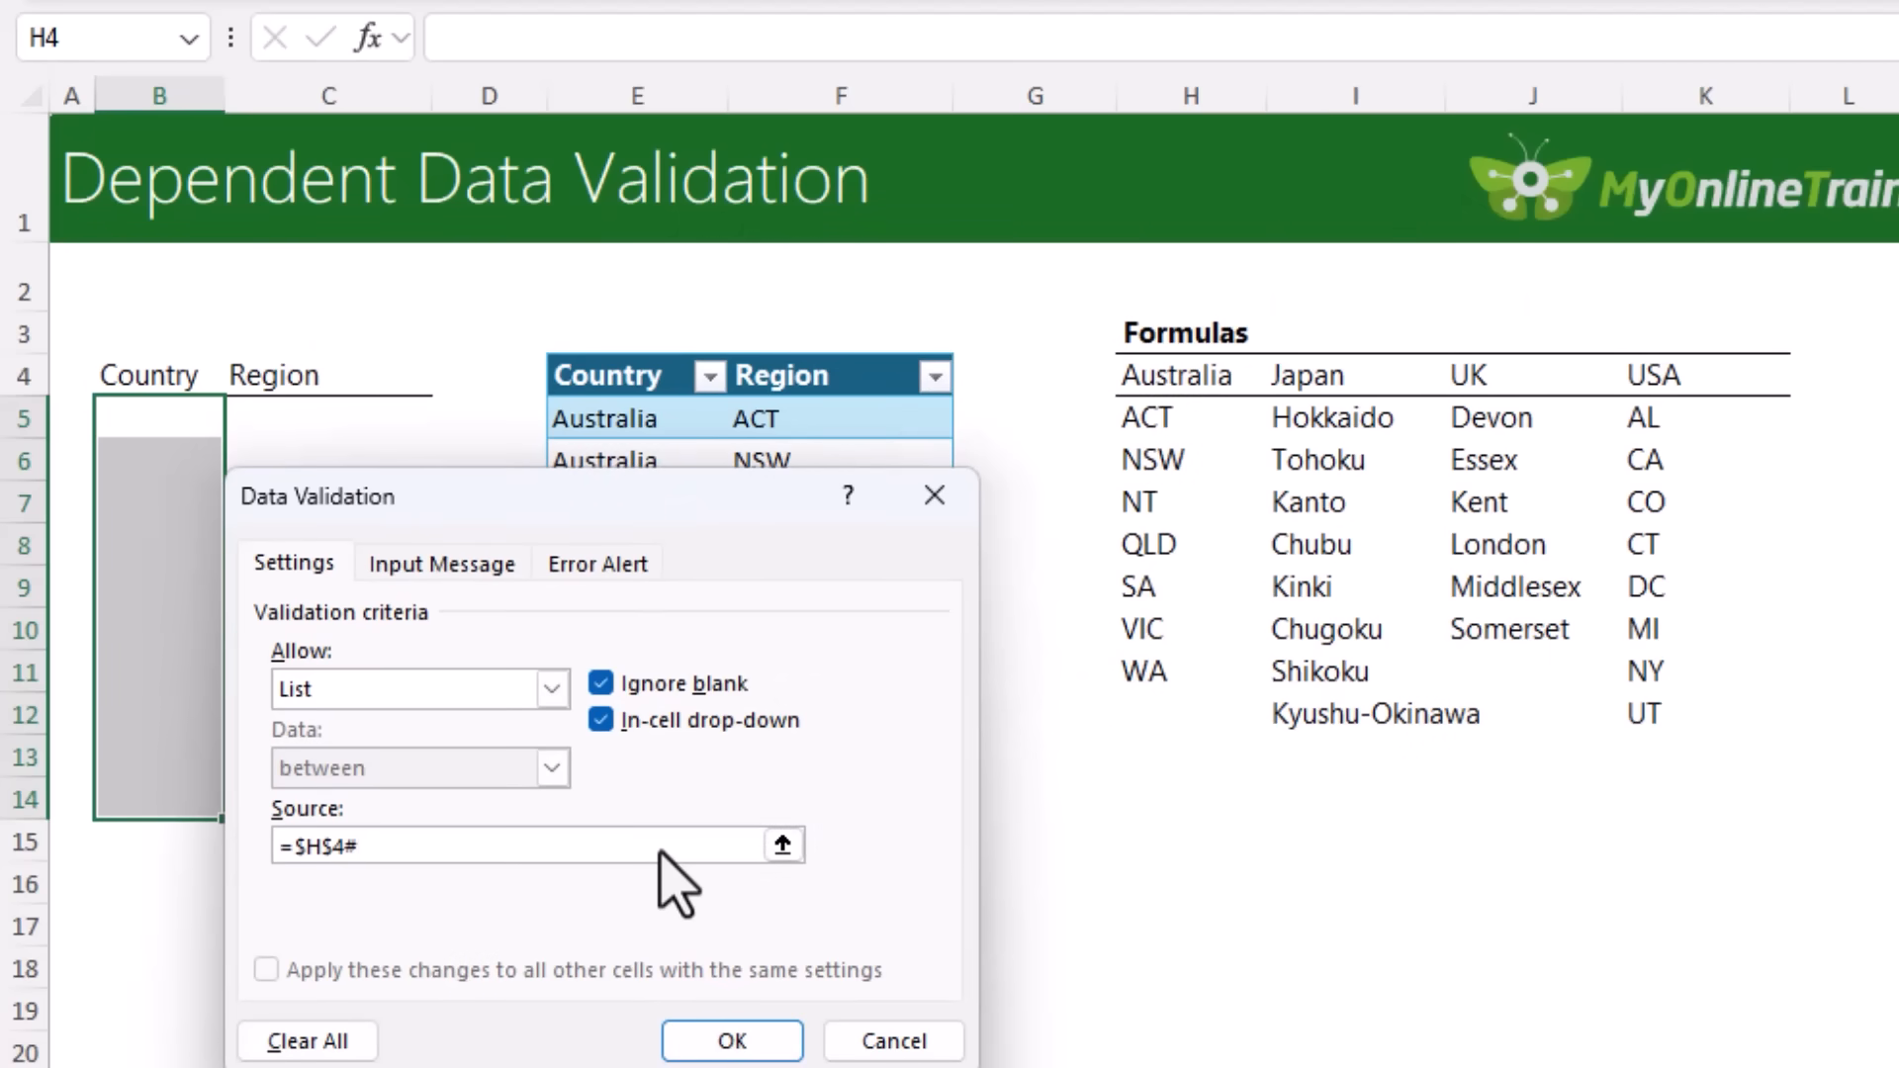
left_click(485, 846)
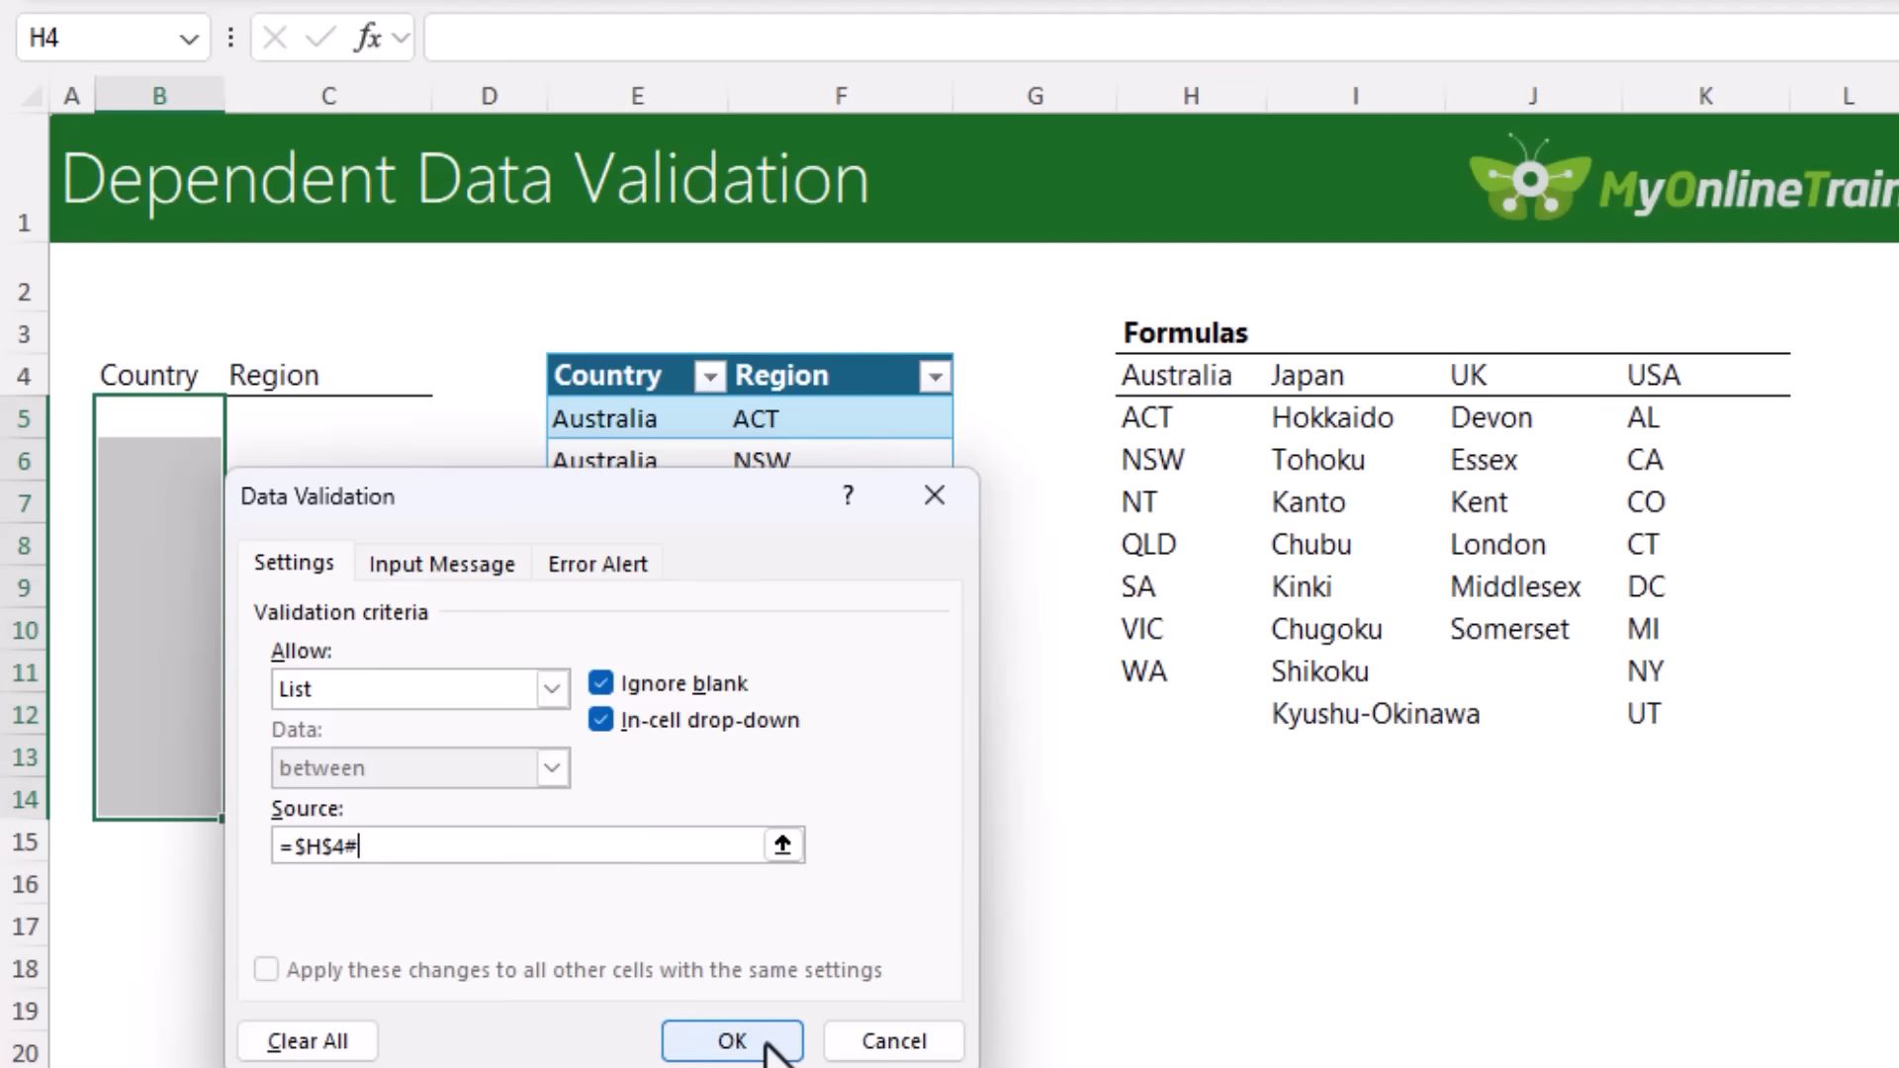
left_click(732, 1040)
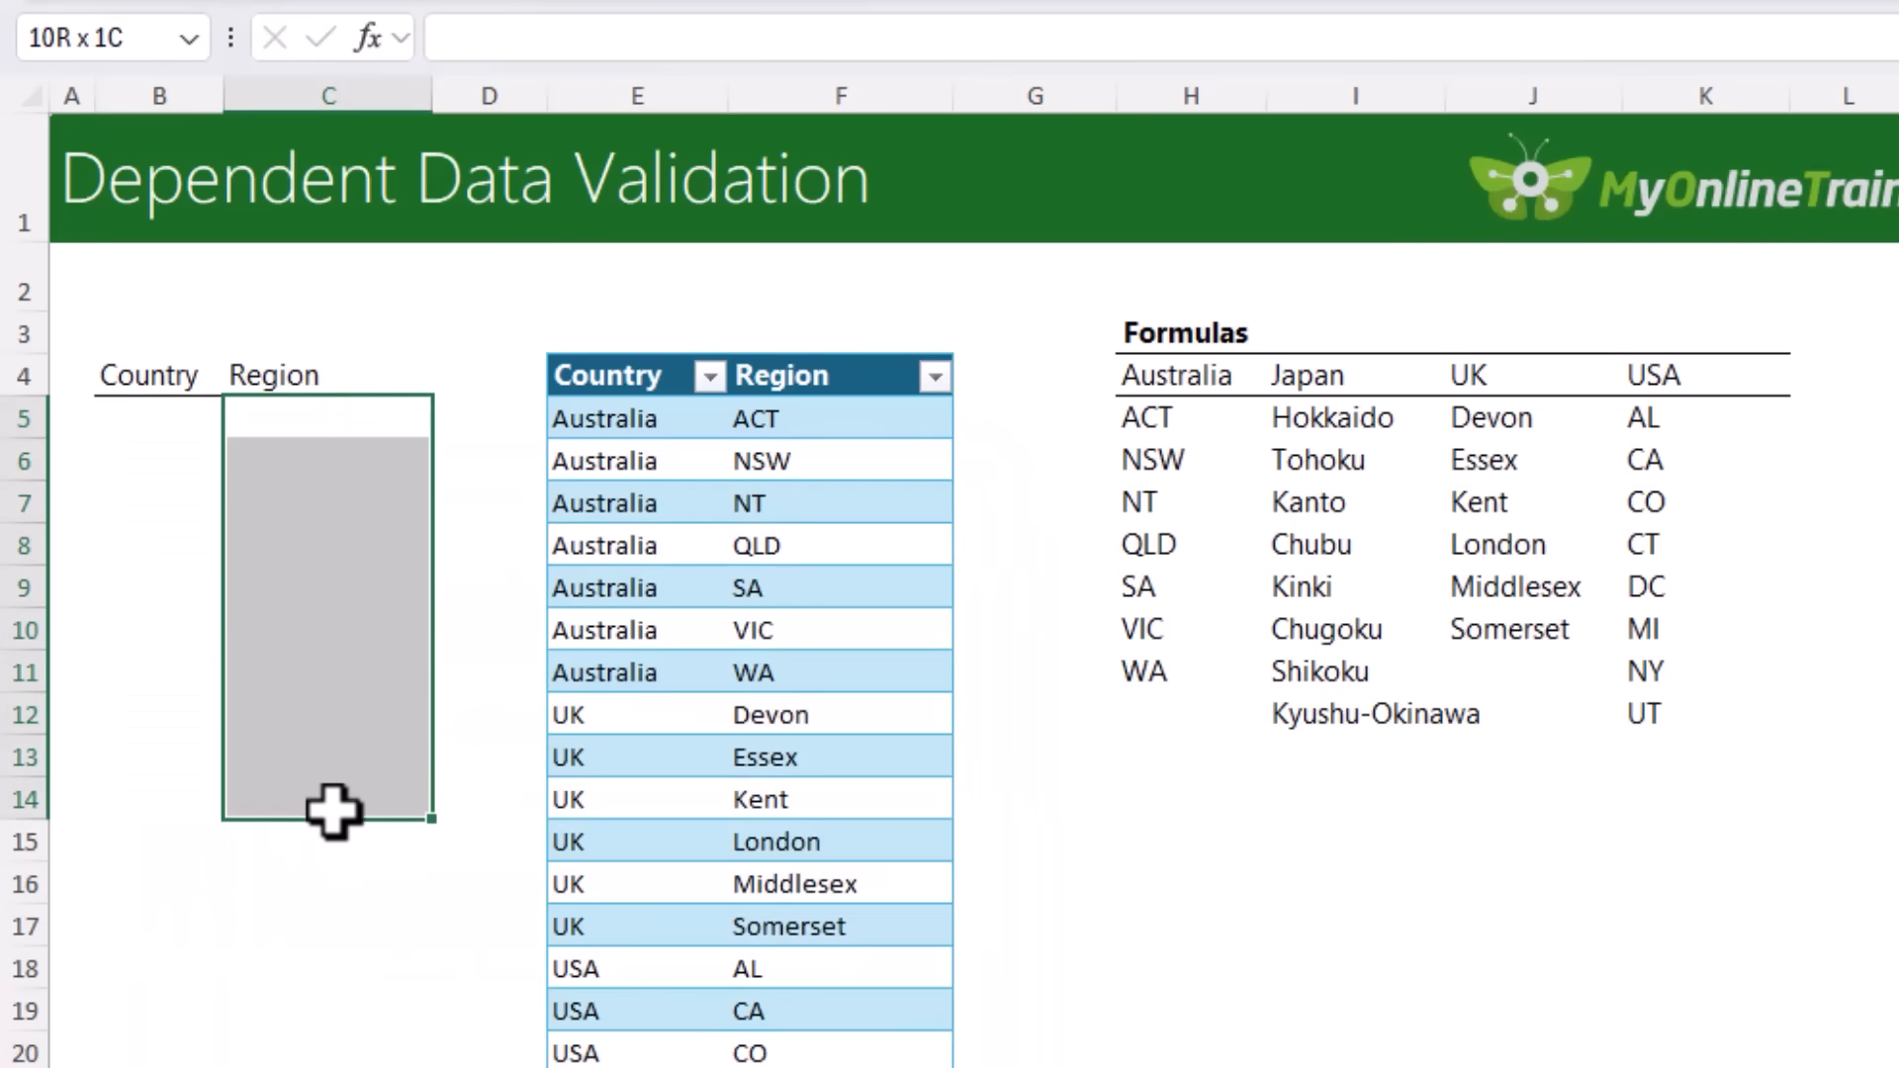
- Give the Region cells list validation with source =XLOOKUP(B5,$H$4:$P$4,$H$5:$P$5)#
left_click(592, 31)
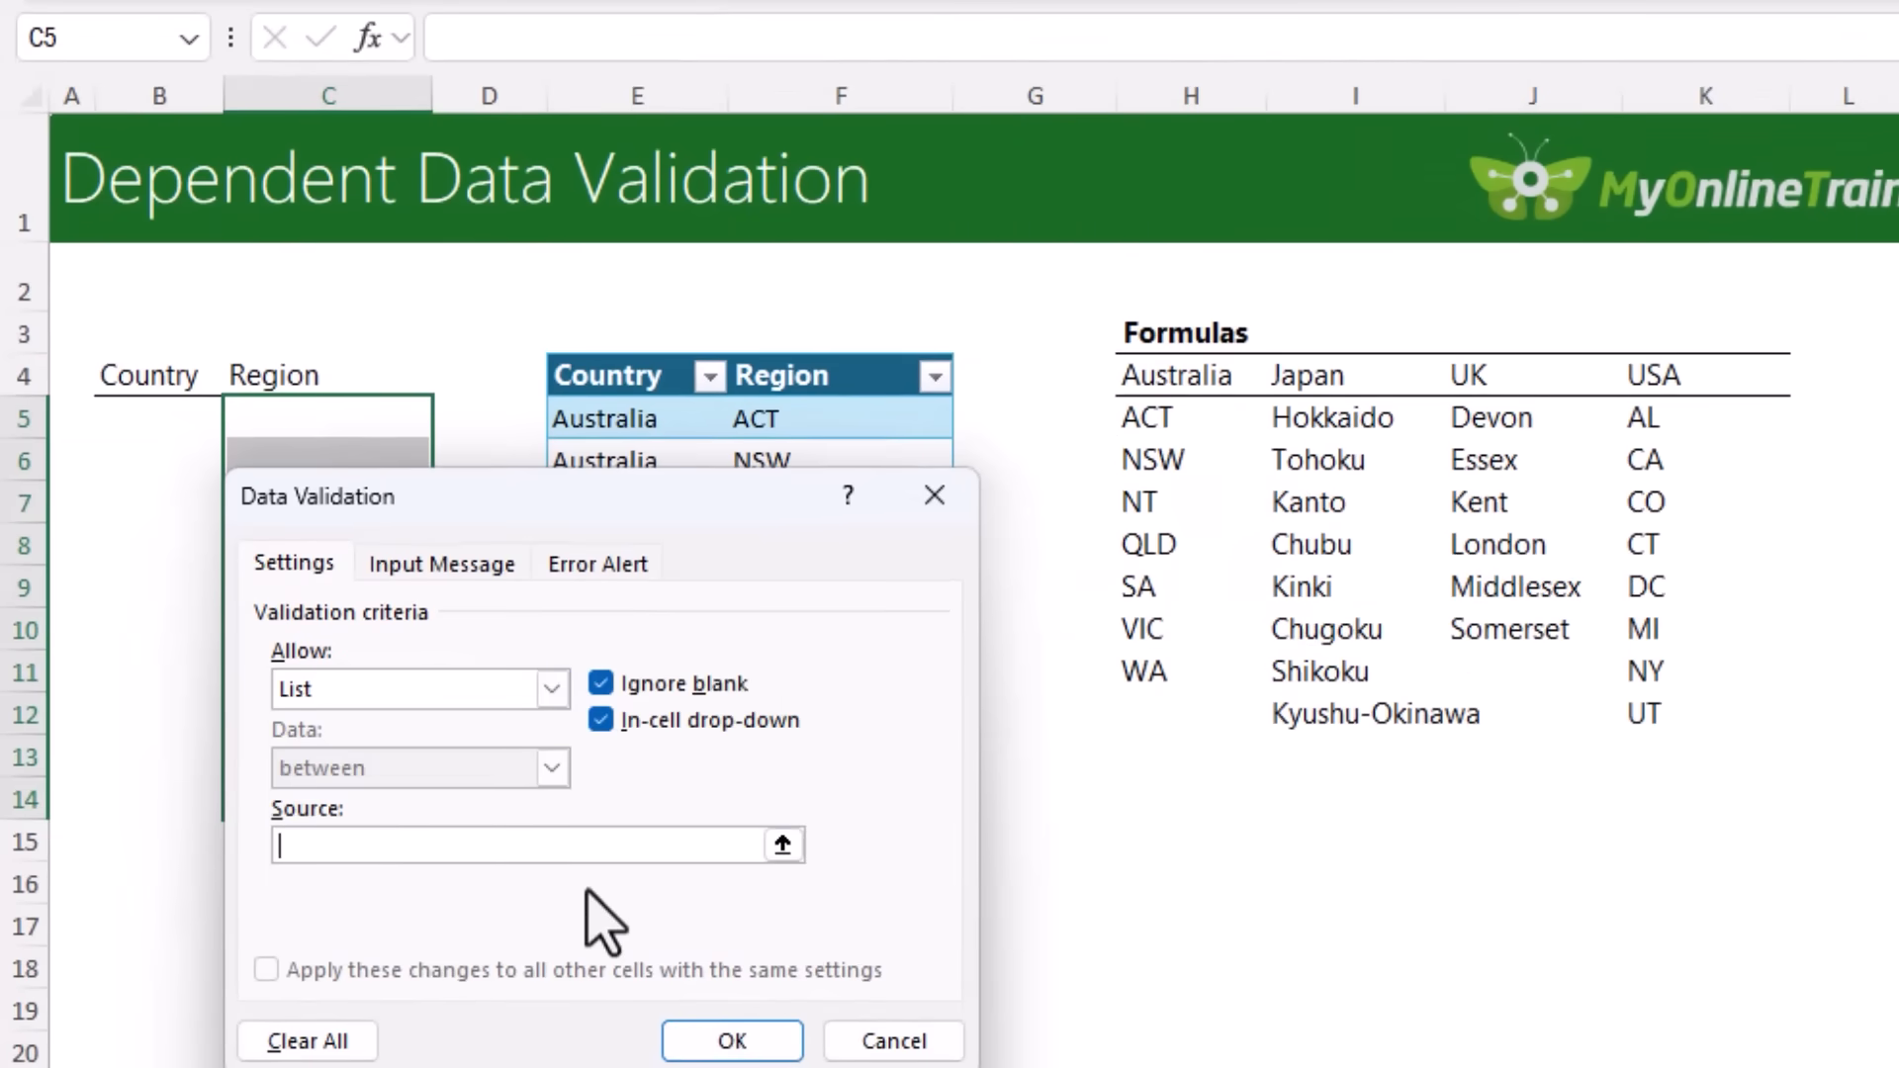
type("=XLOO")
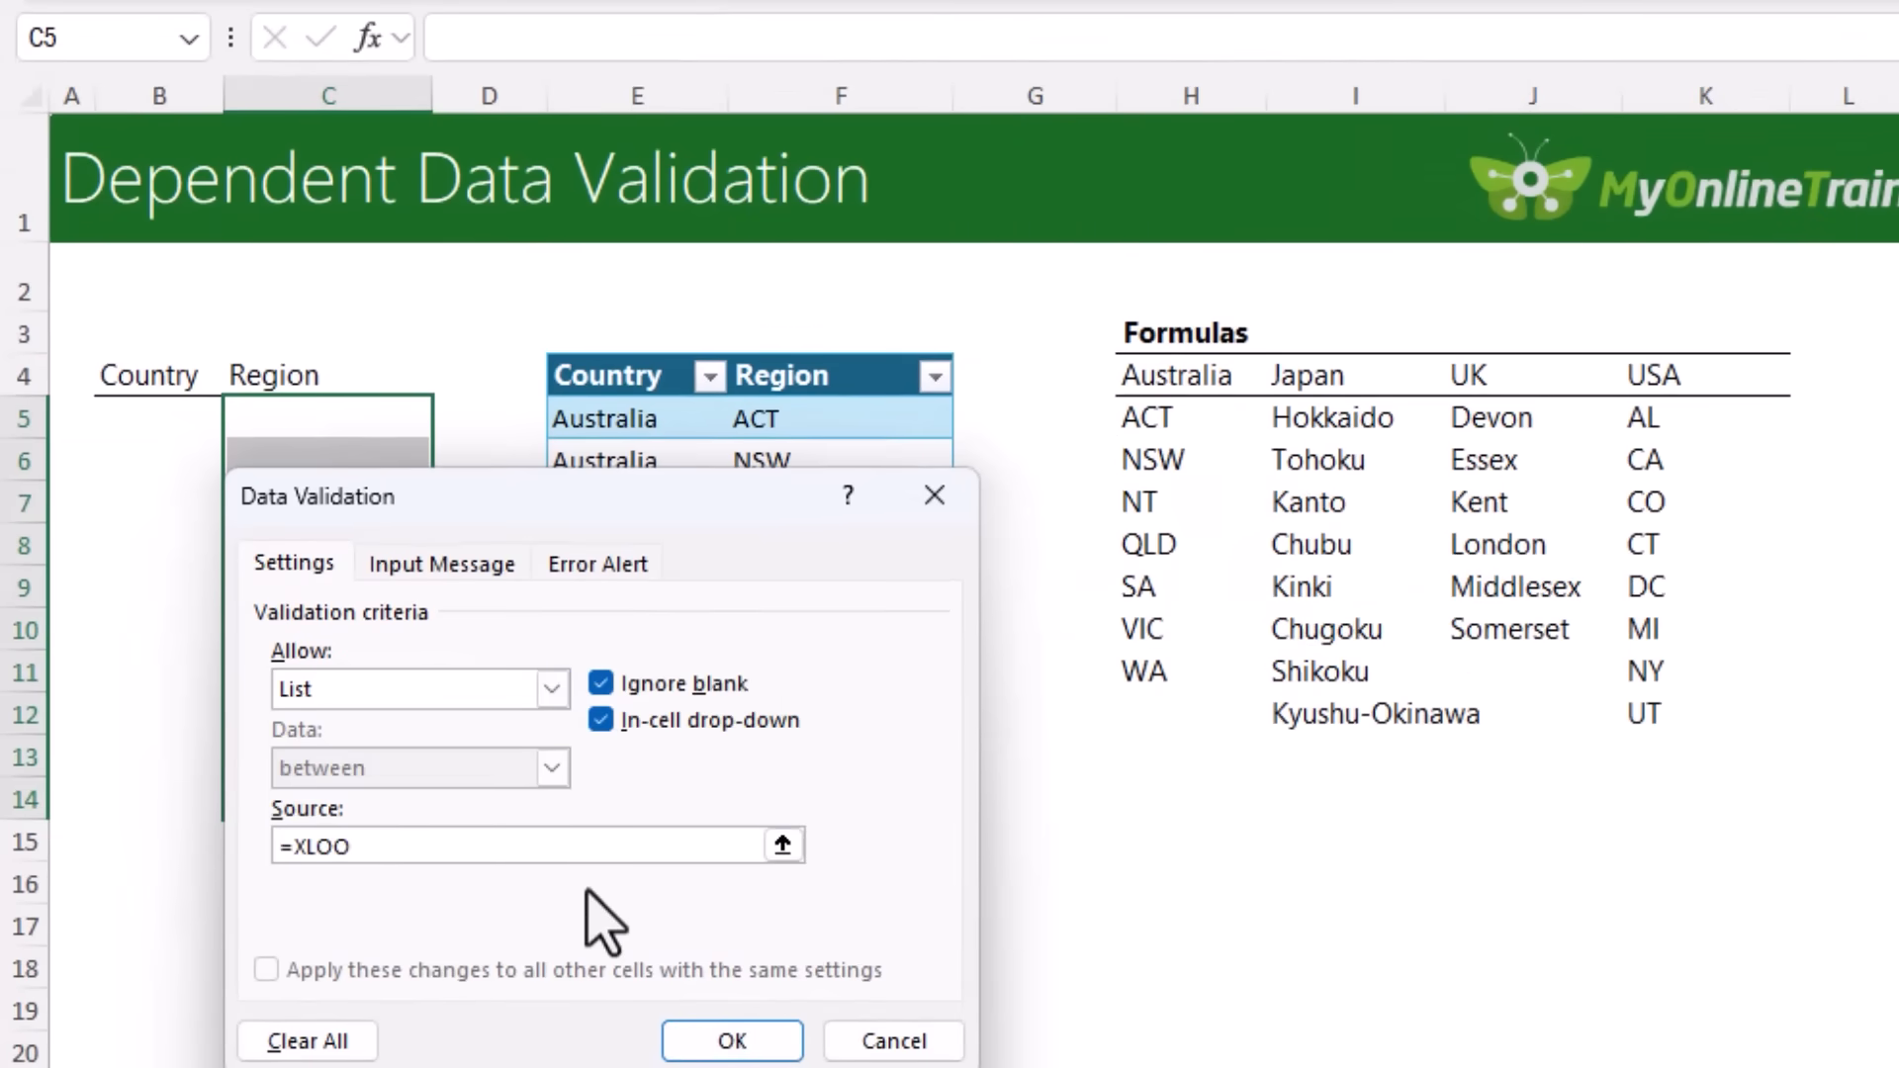
left_click(158, 418)
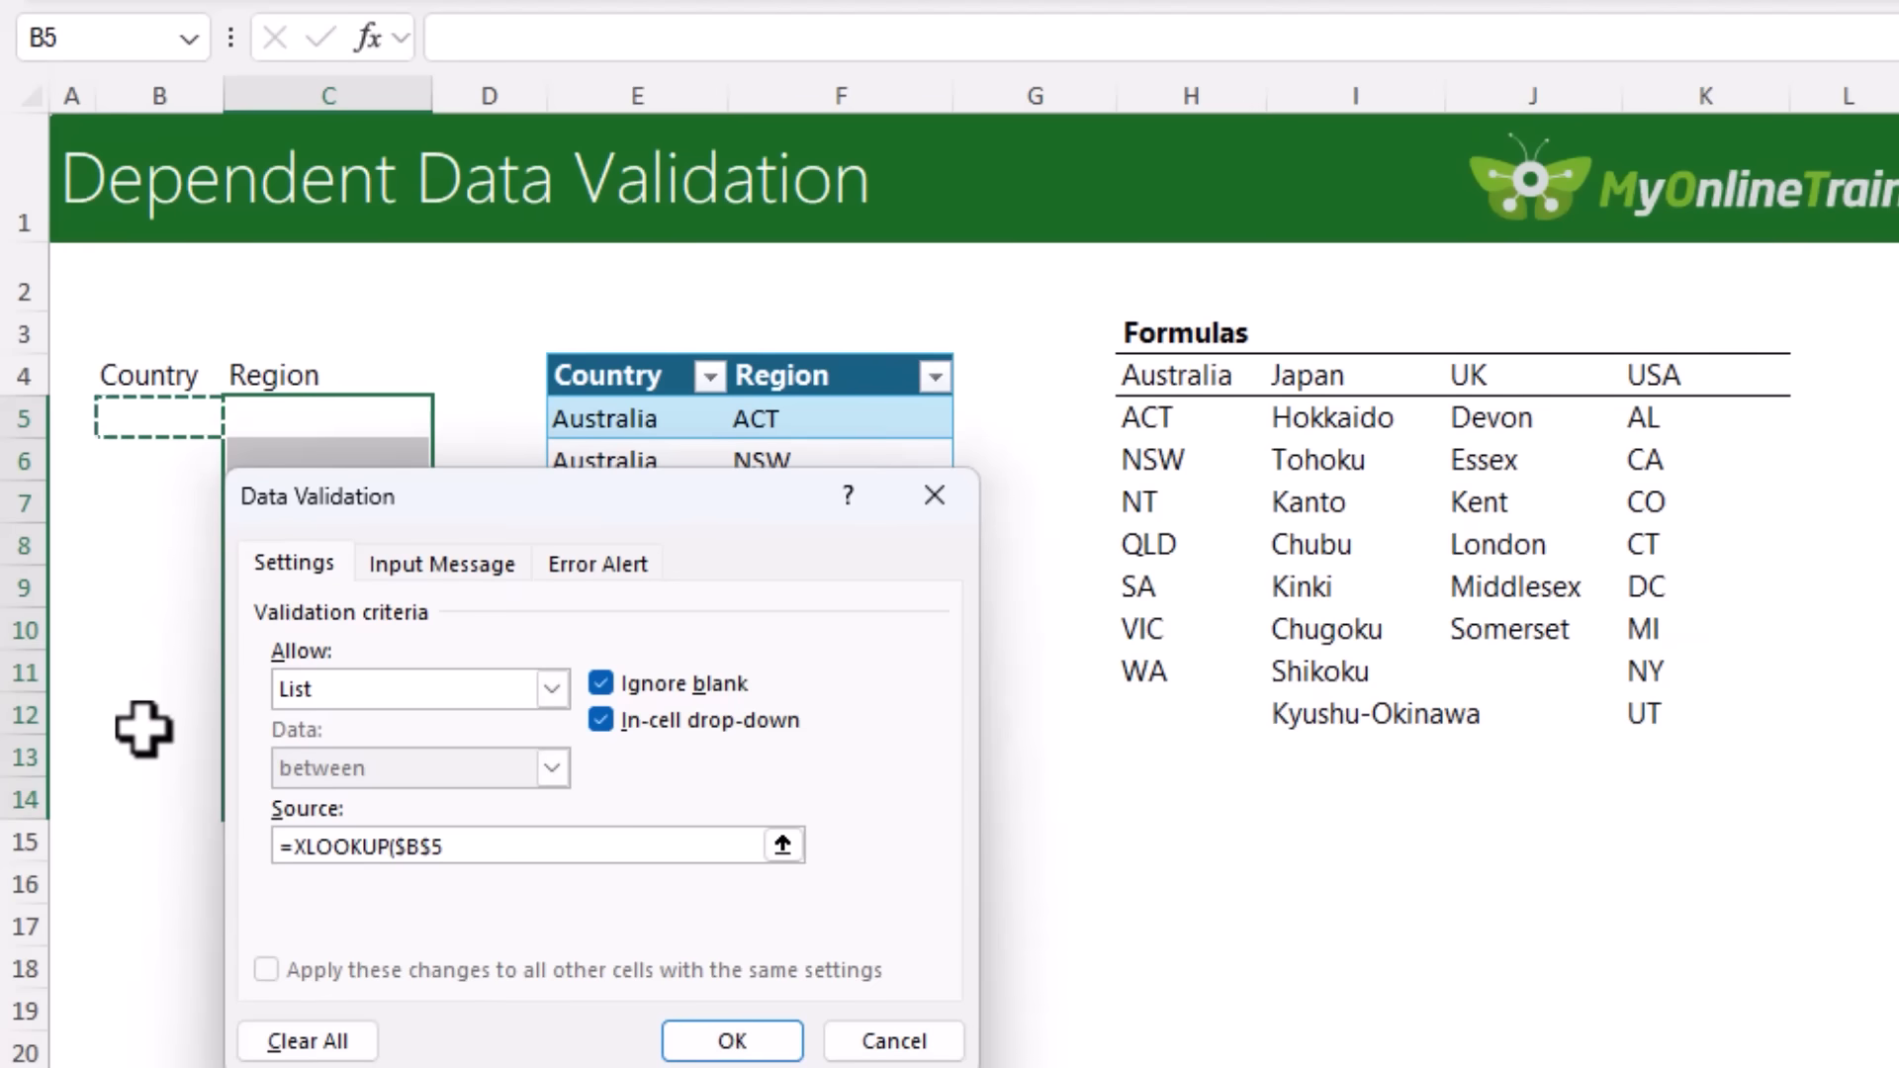
left_click(484, 846)
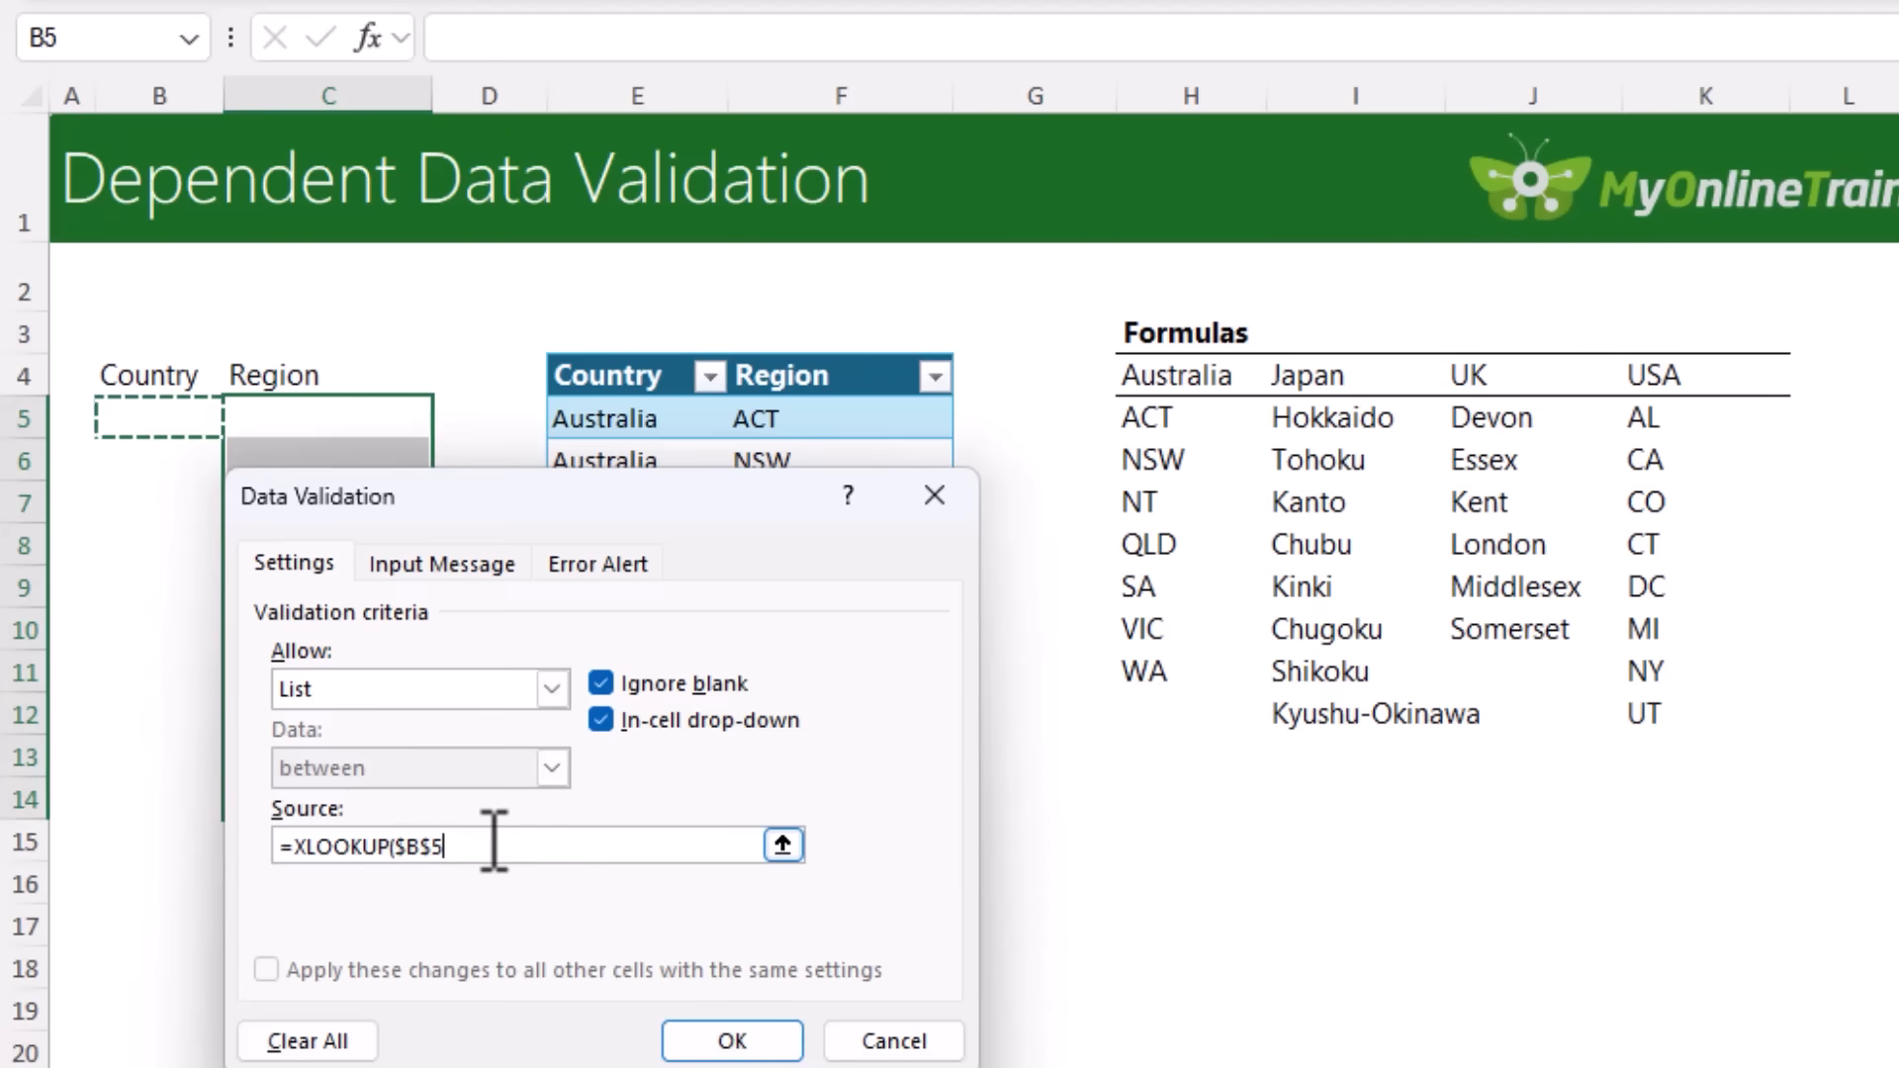
key("f4")
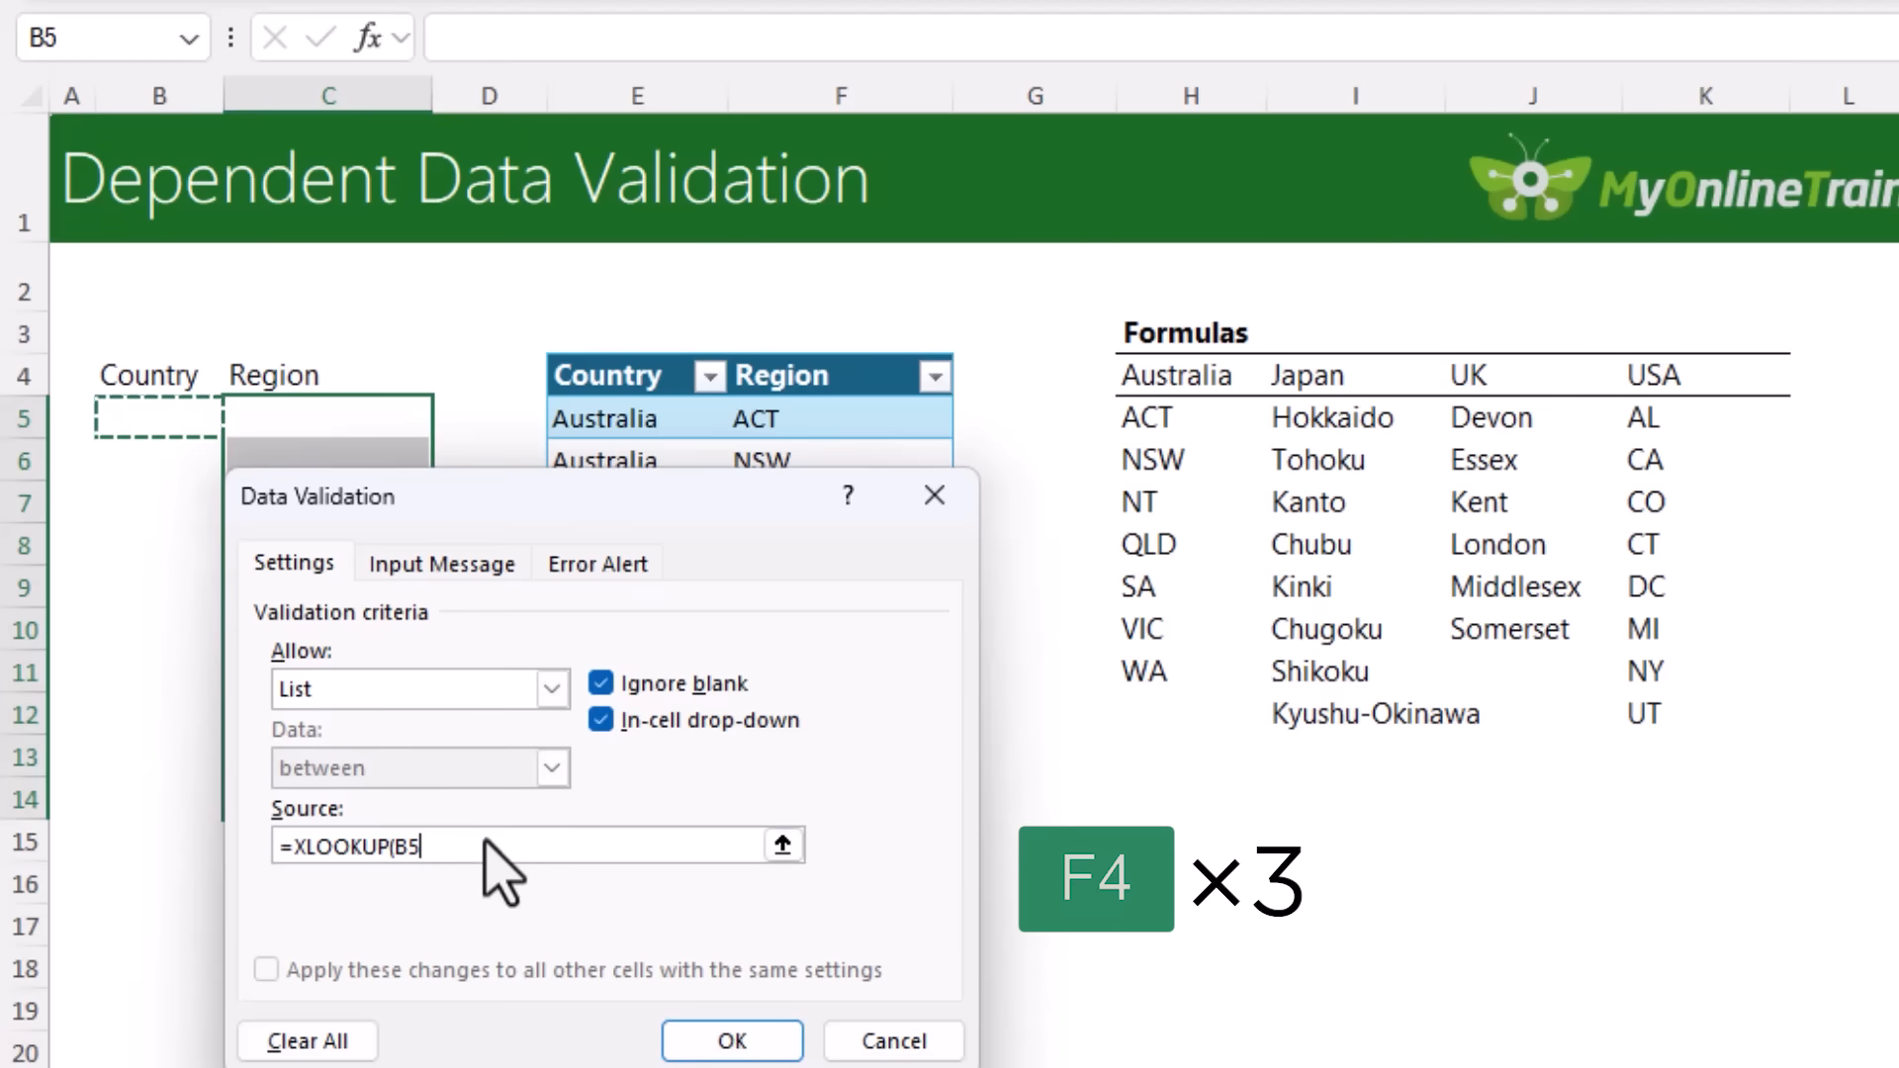
type(",$H$4:$P$4")
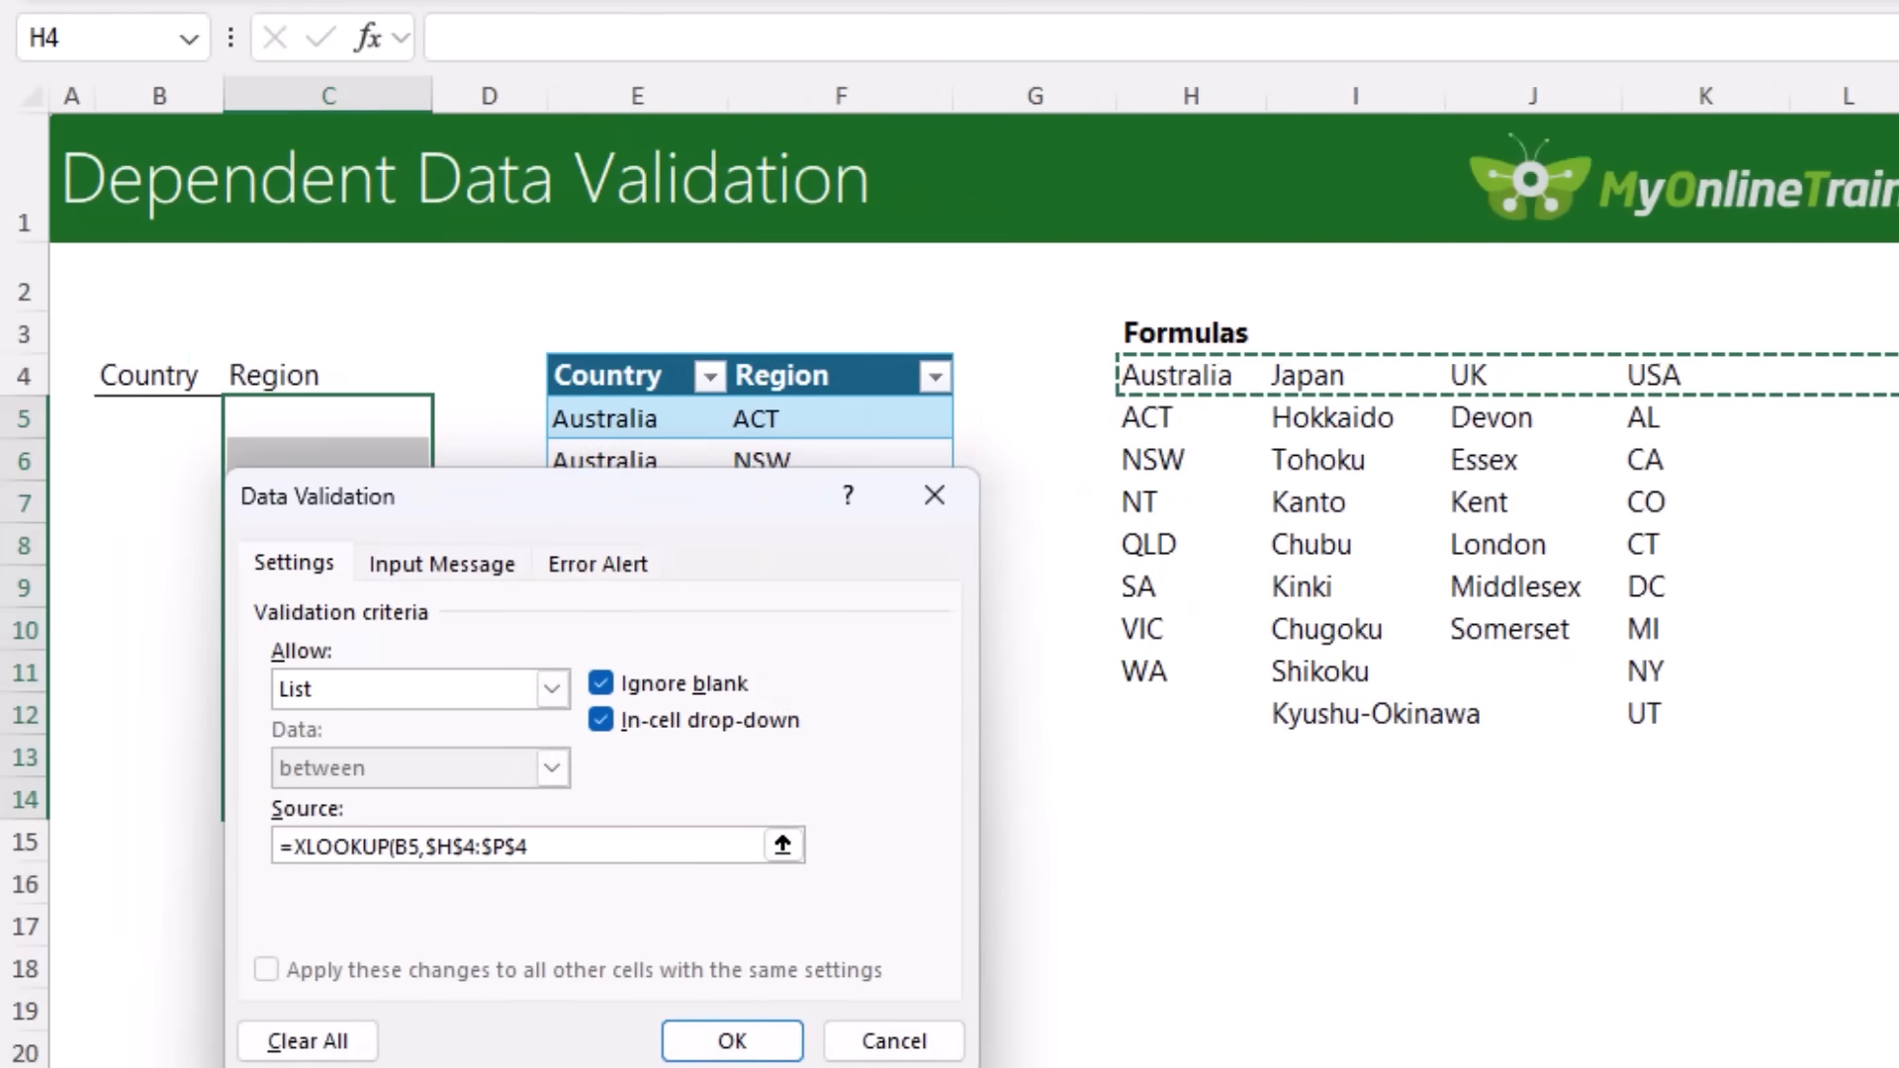
type(",$H$5:$P$5")
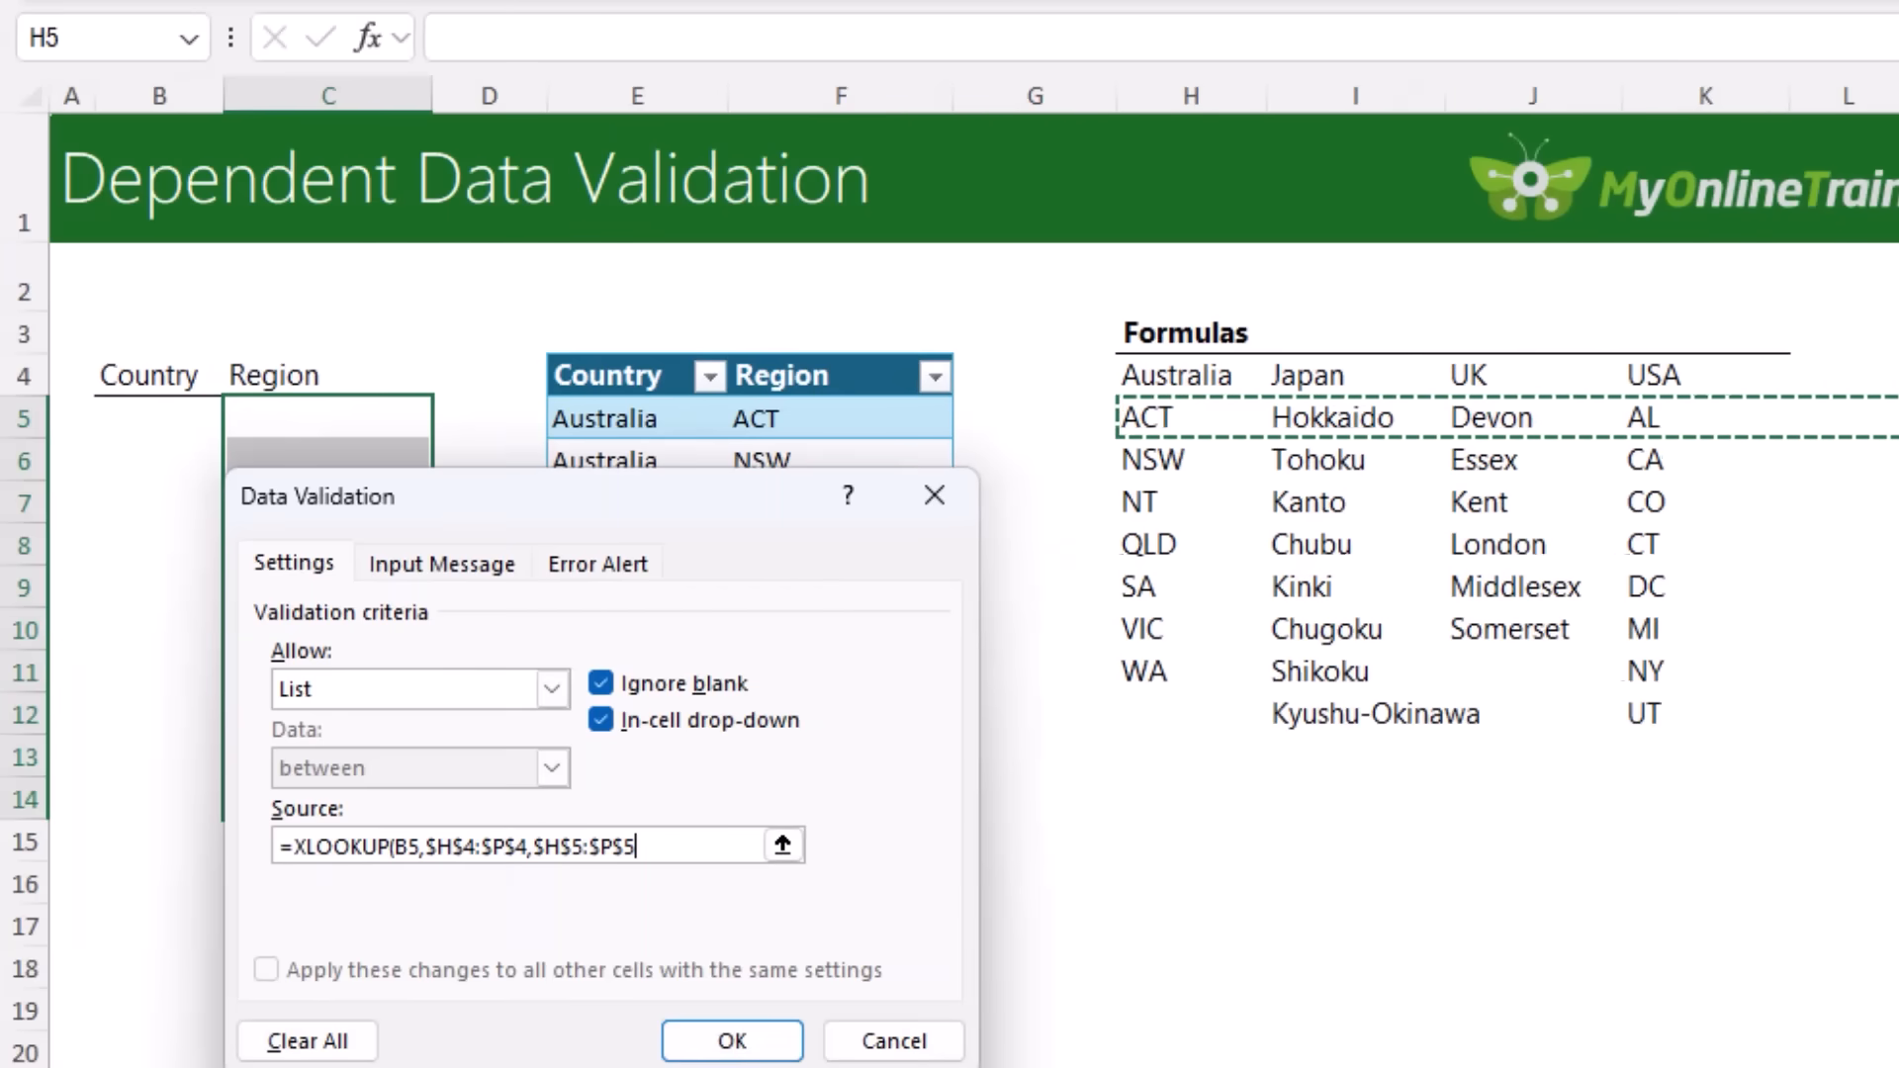
type(")")
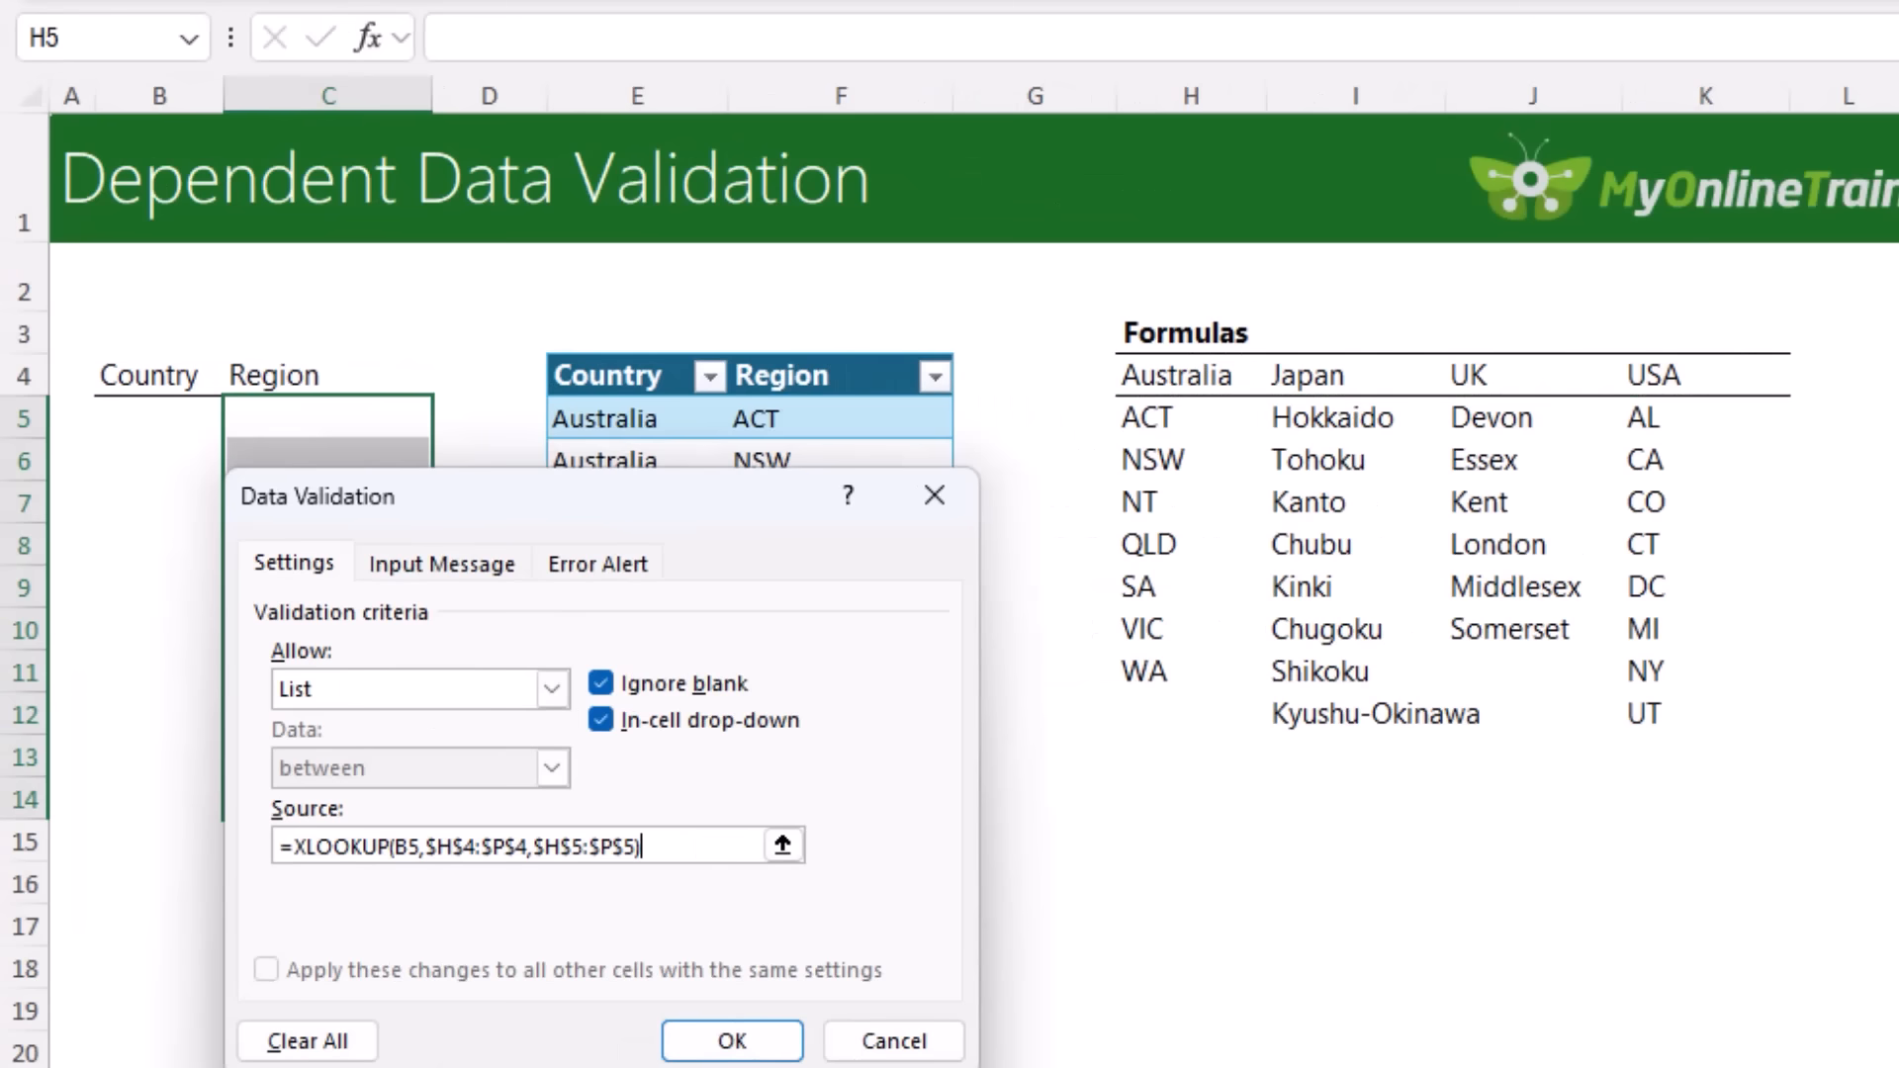
type("#")
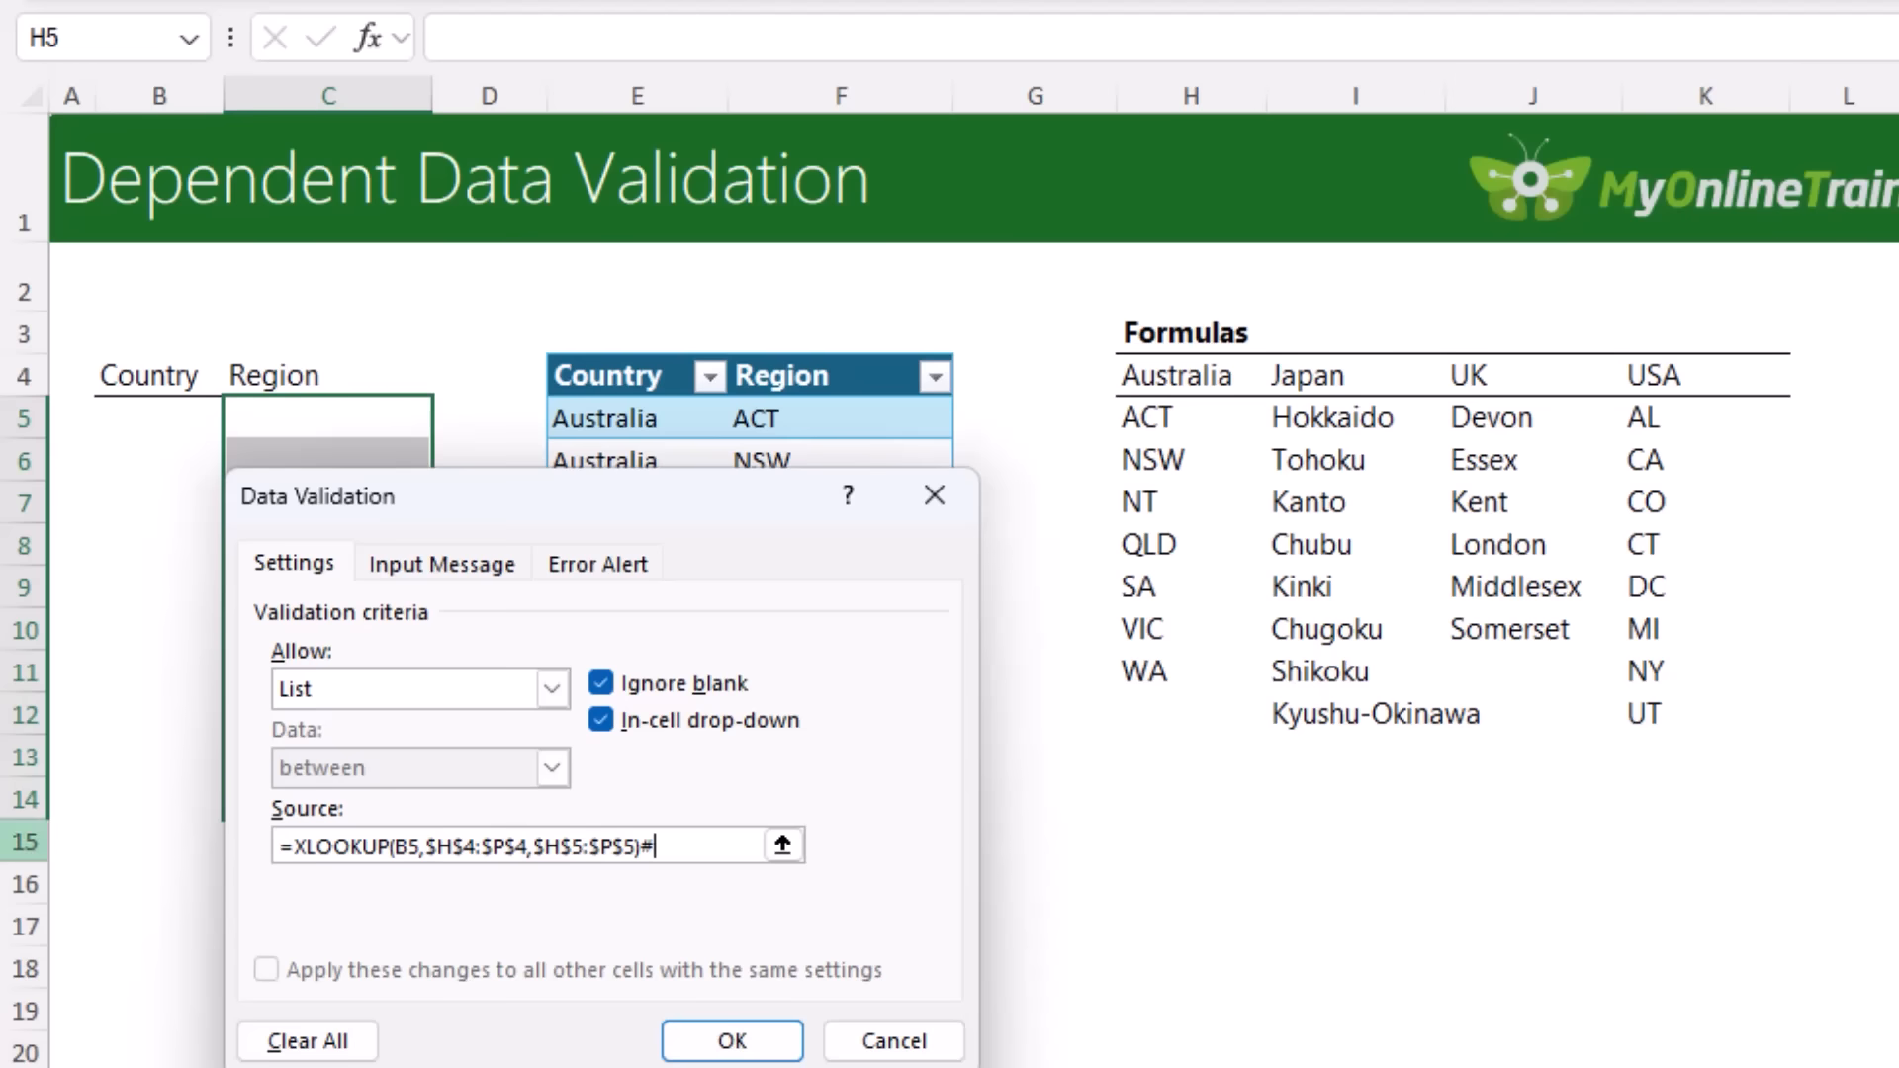
left_click(731, 1040)
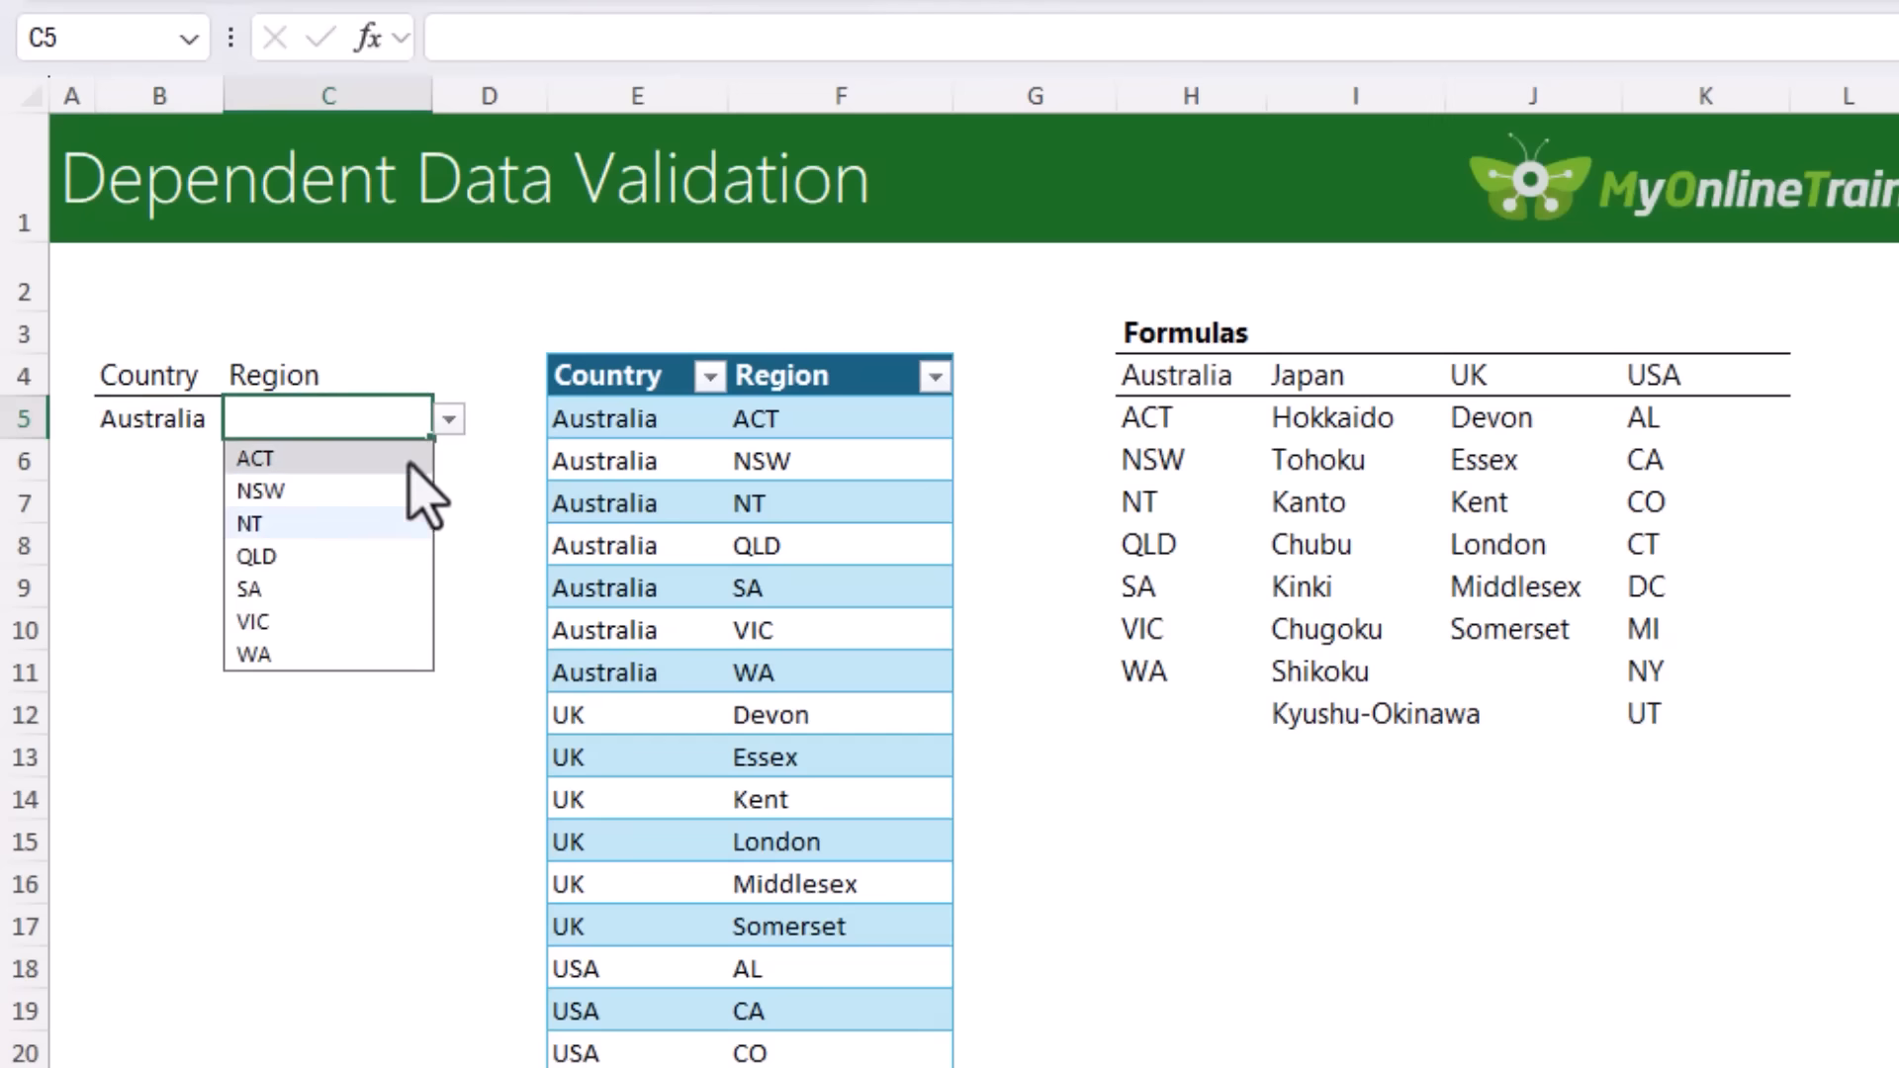
- Pick QLD for Australia and London for UK, then enter USA as a fourth country
left_click(255, 556)
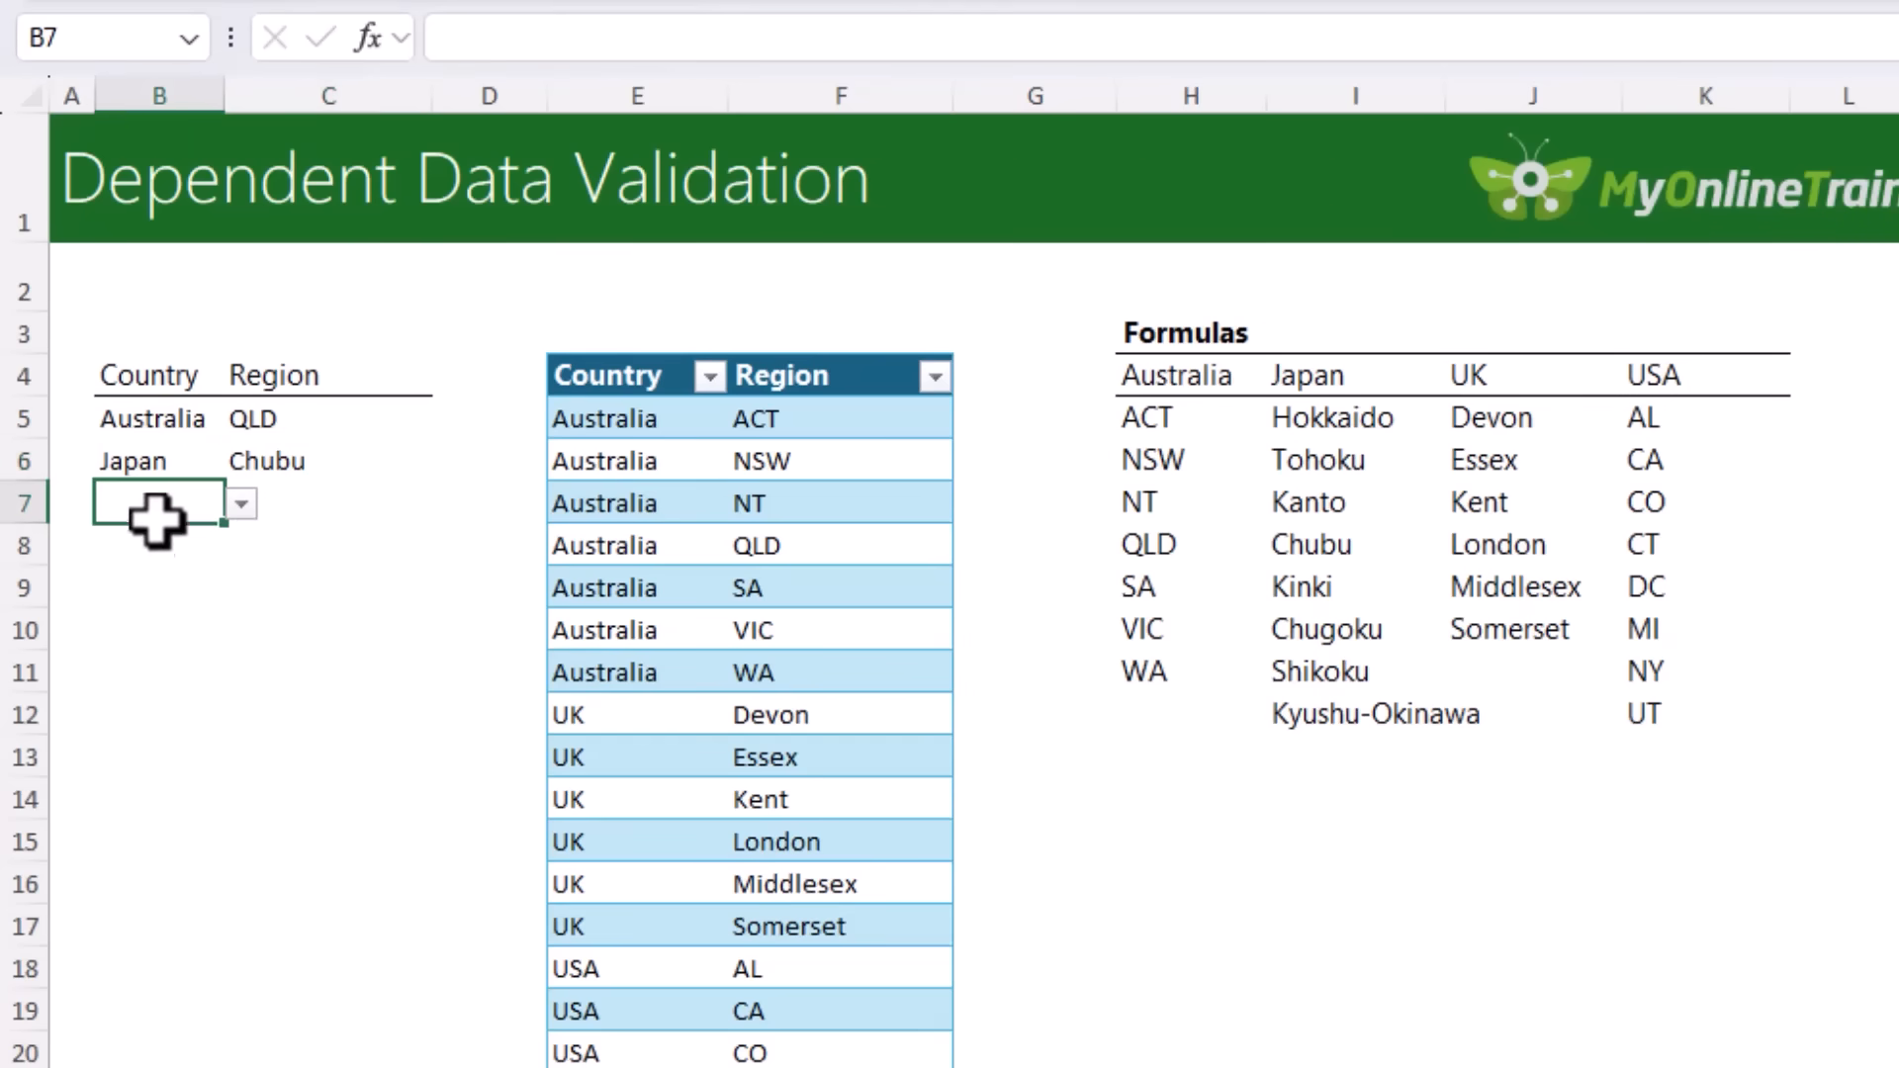
left_click(449, 501)
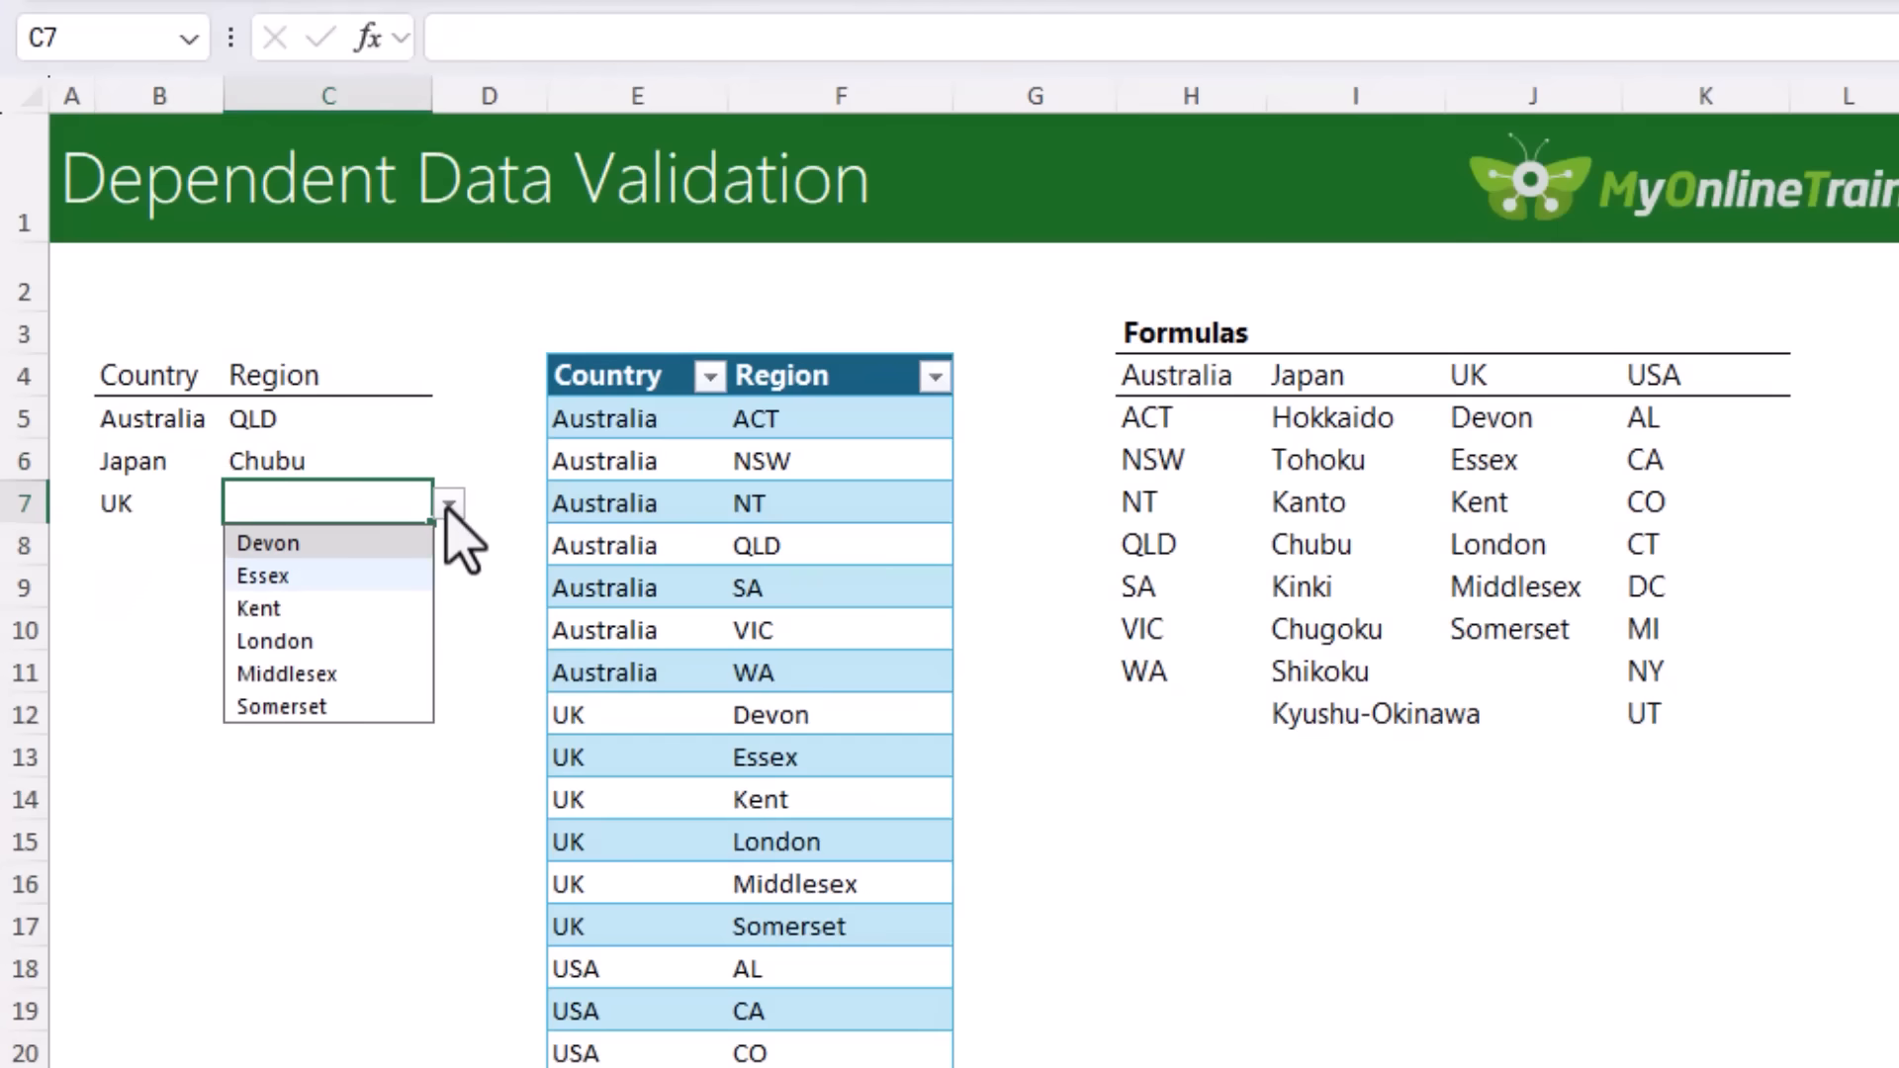
left_click(275, 641)
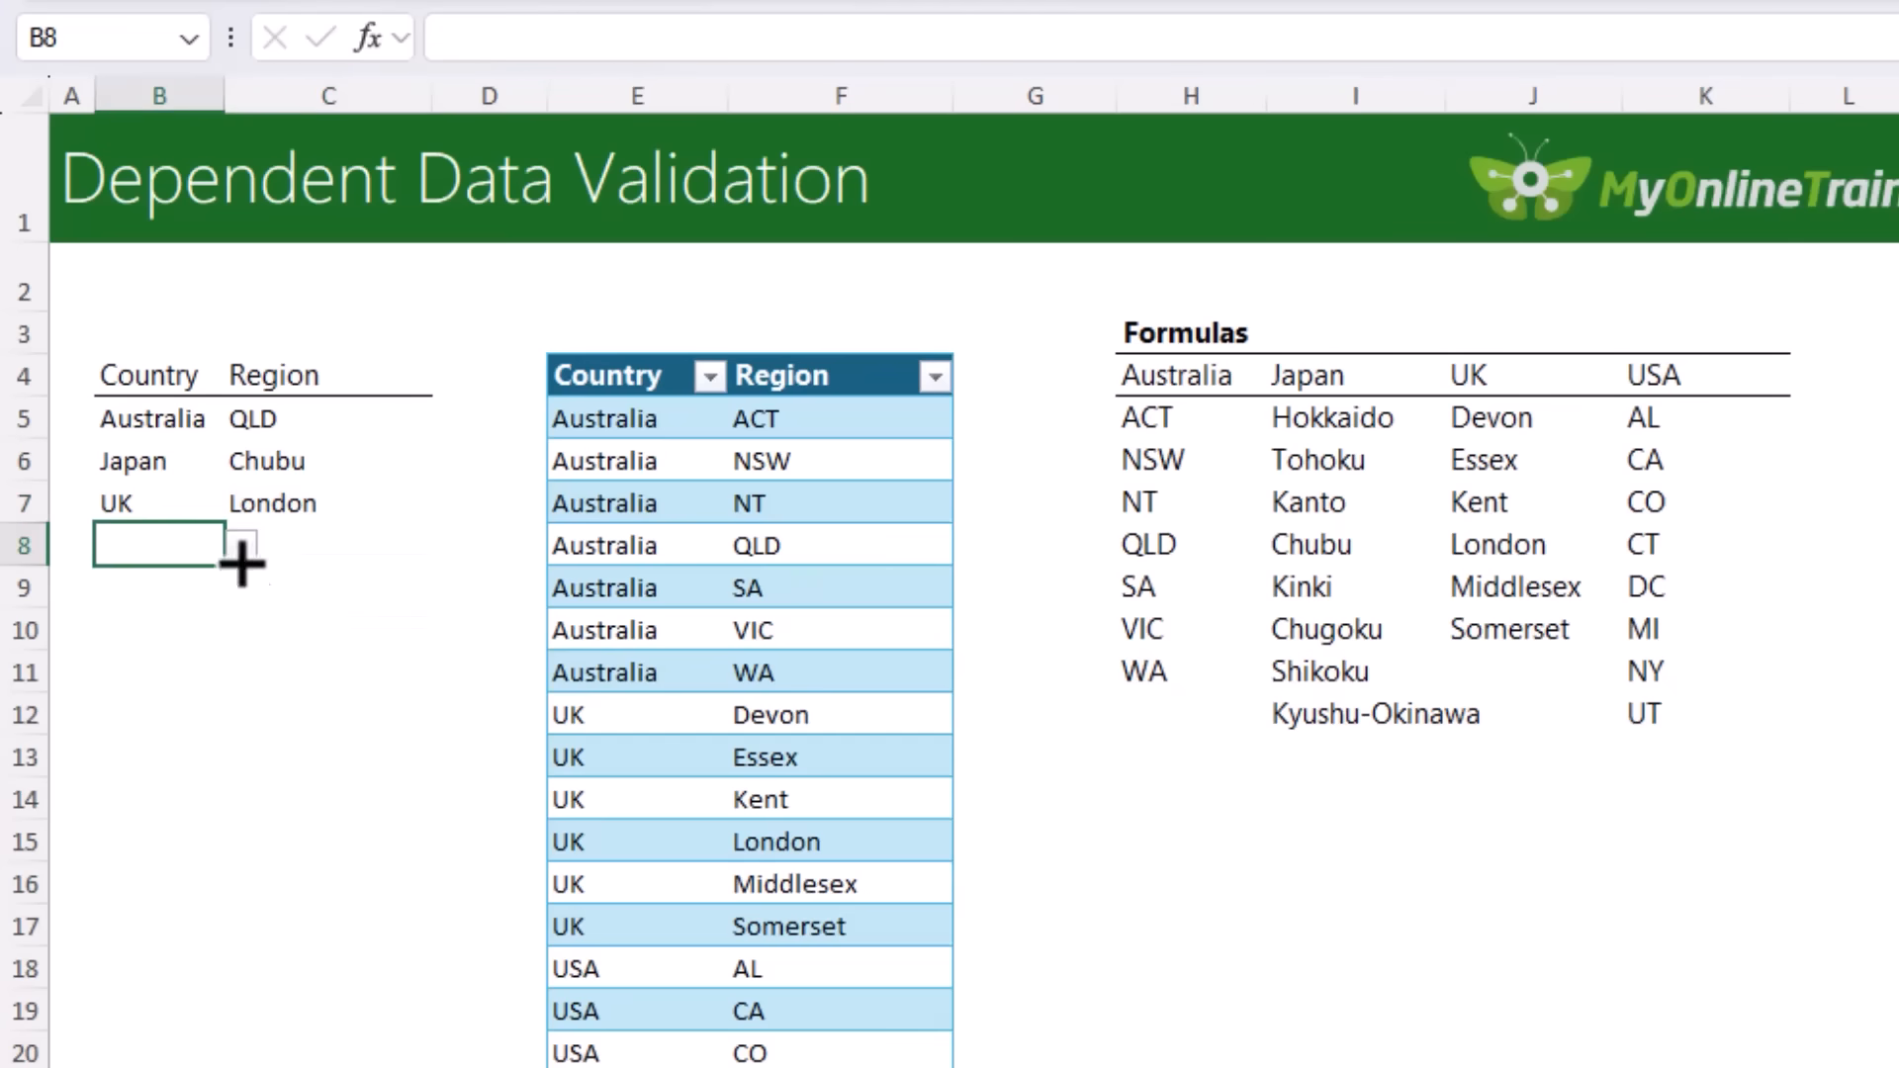
type("USA")
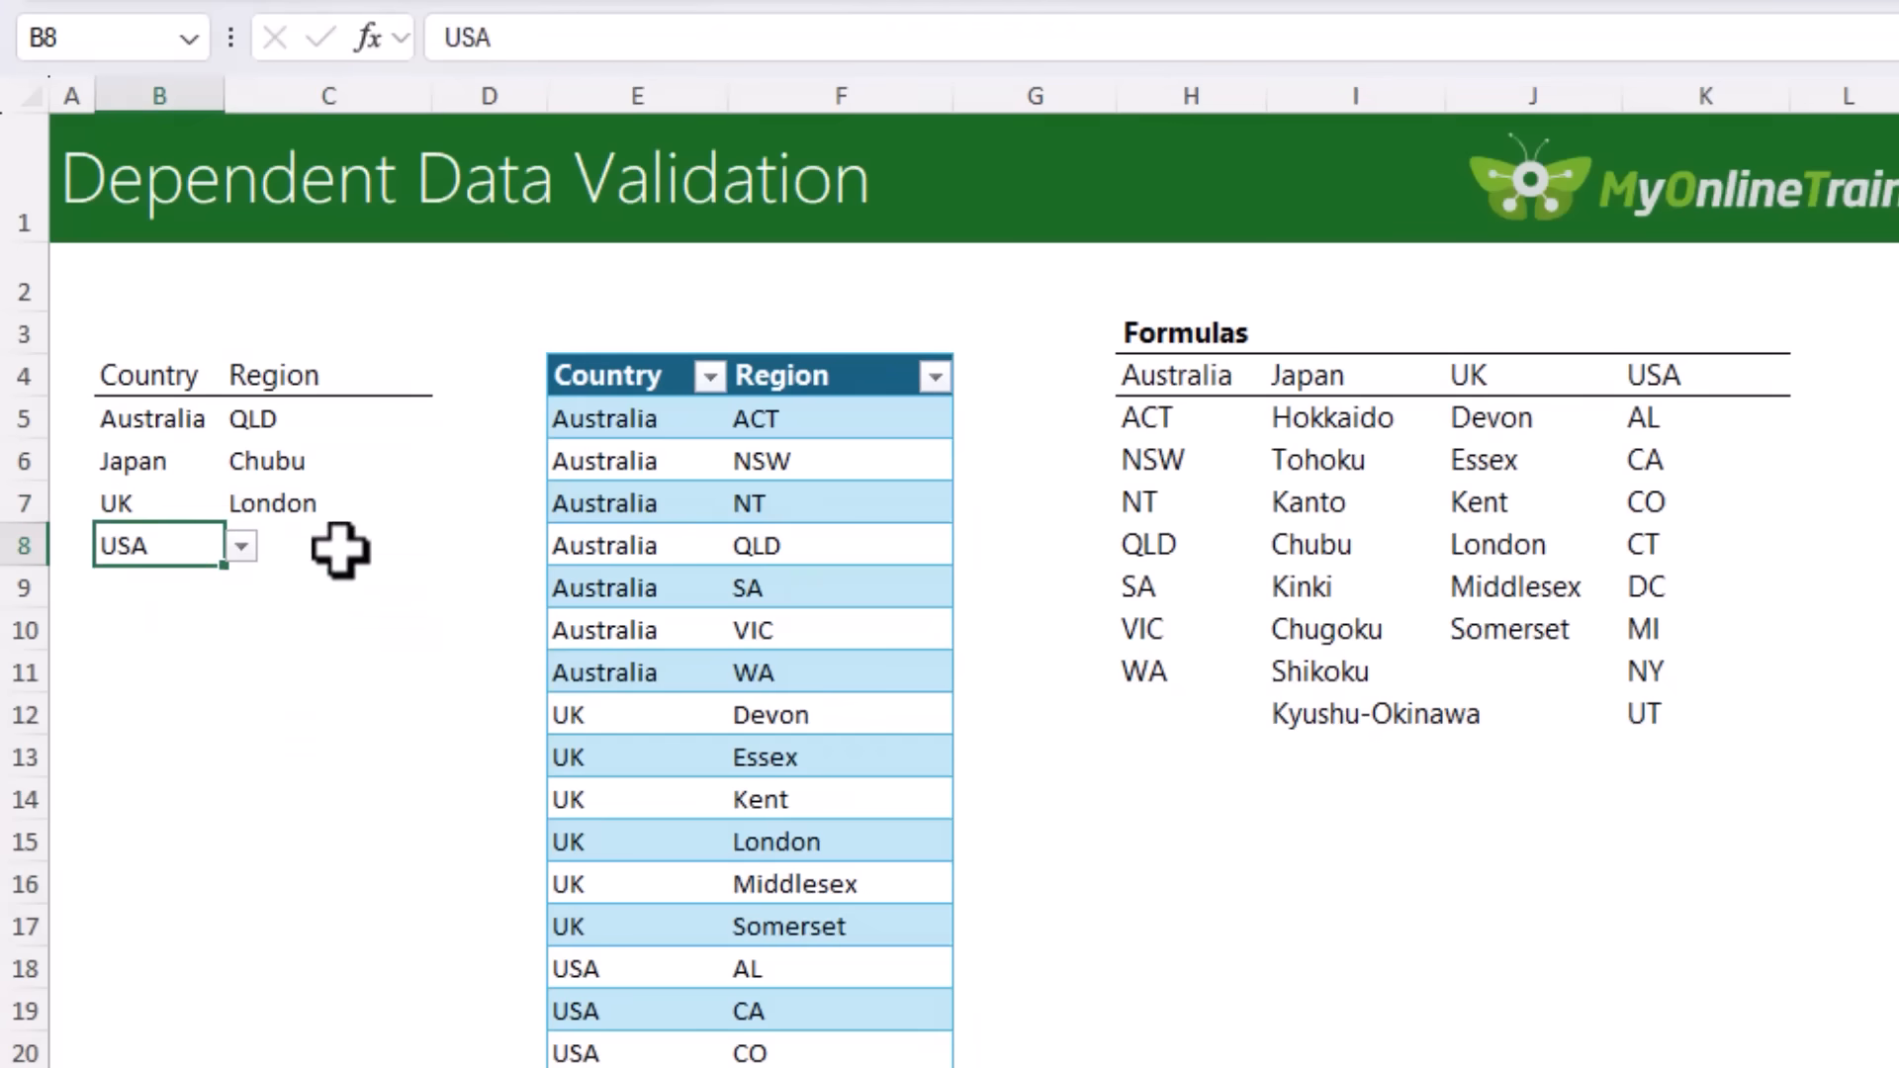